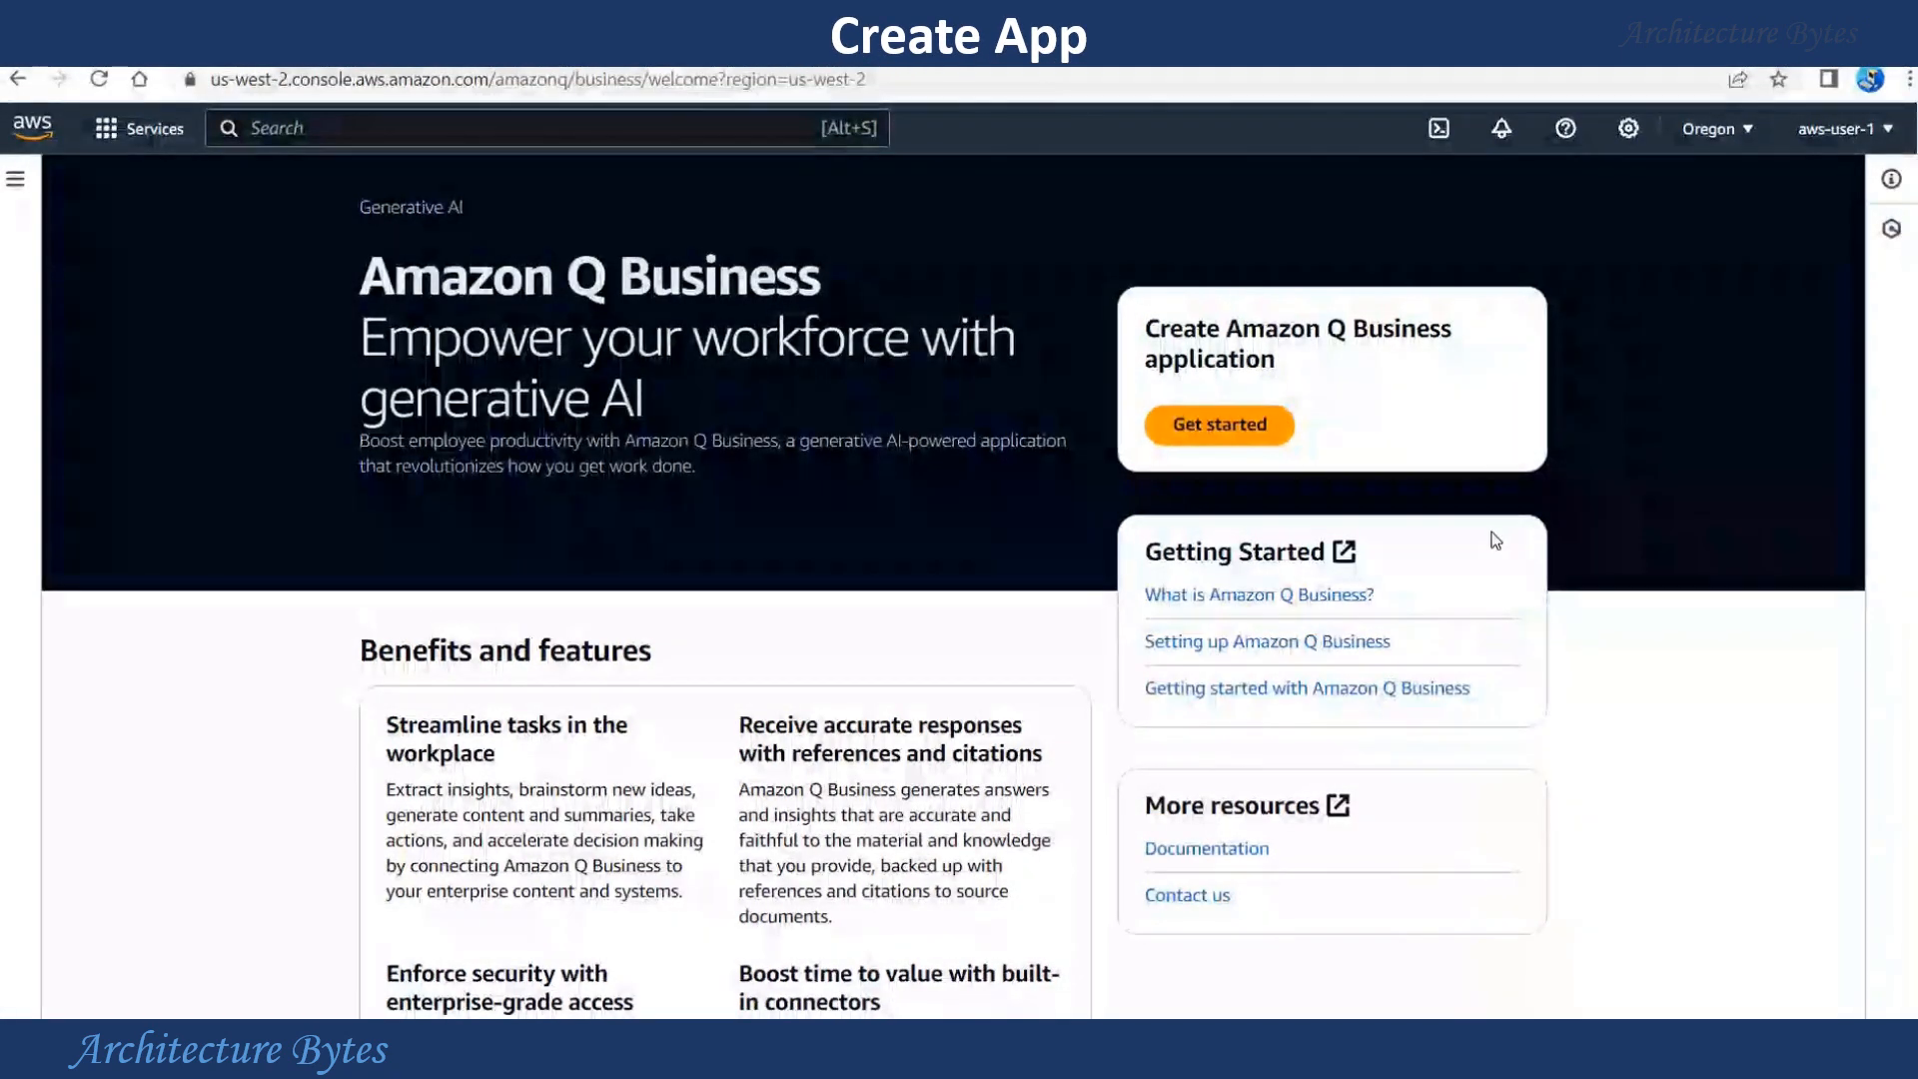
- Go from the Amazon Q Business welcome page to the empty Applications list
{"action": "left_click", "coordinate": [1218, 425]}
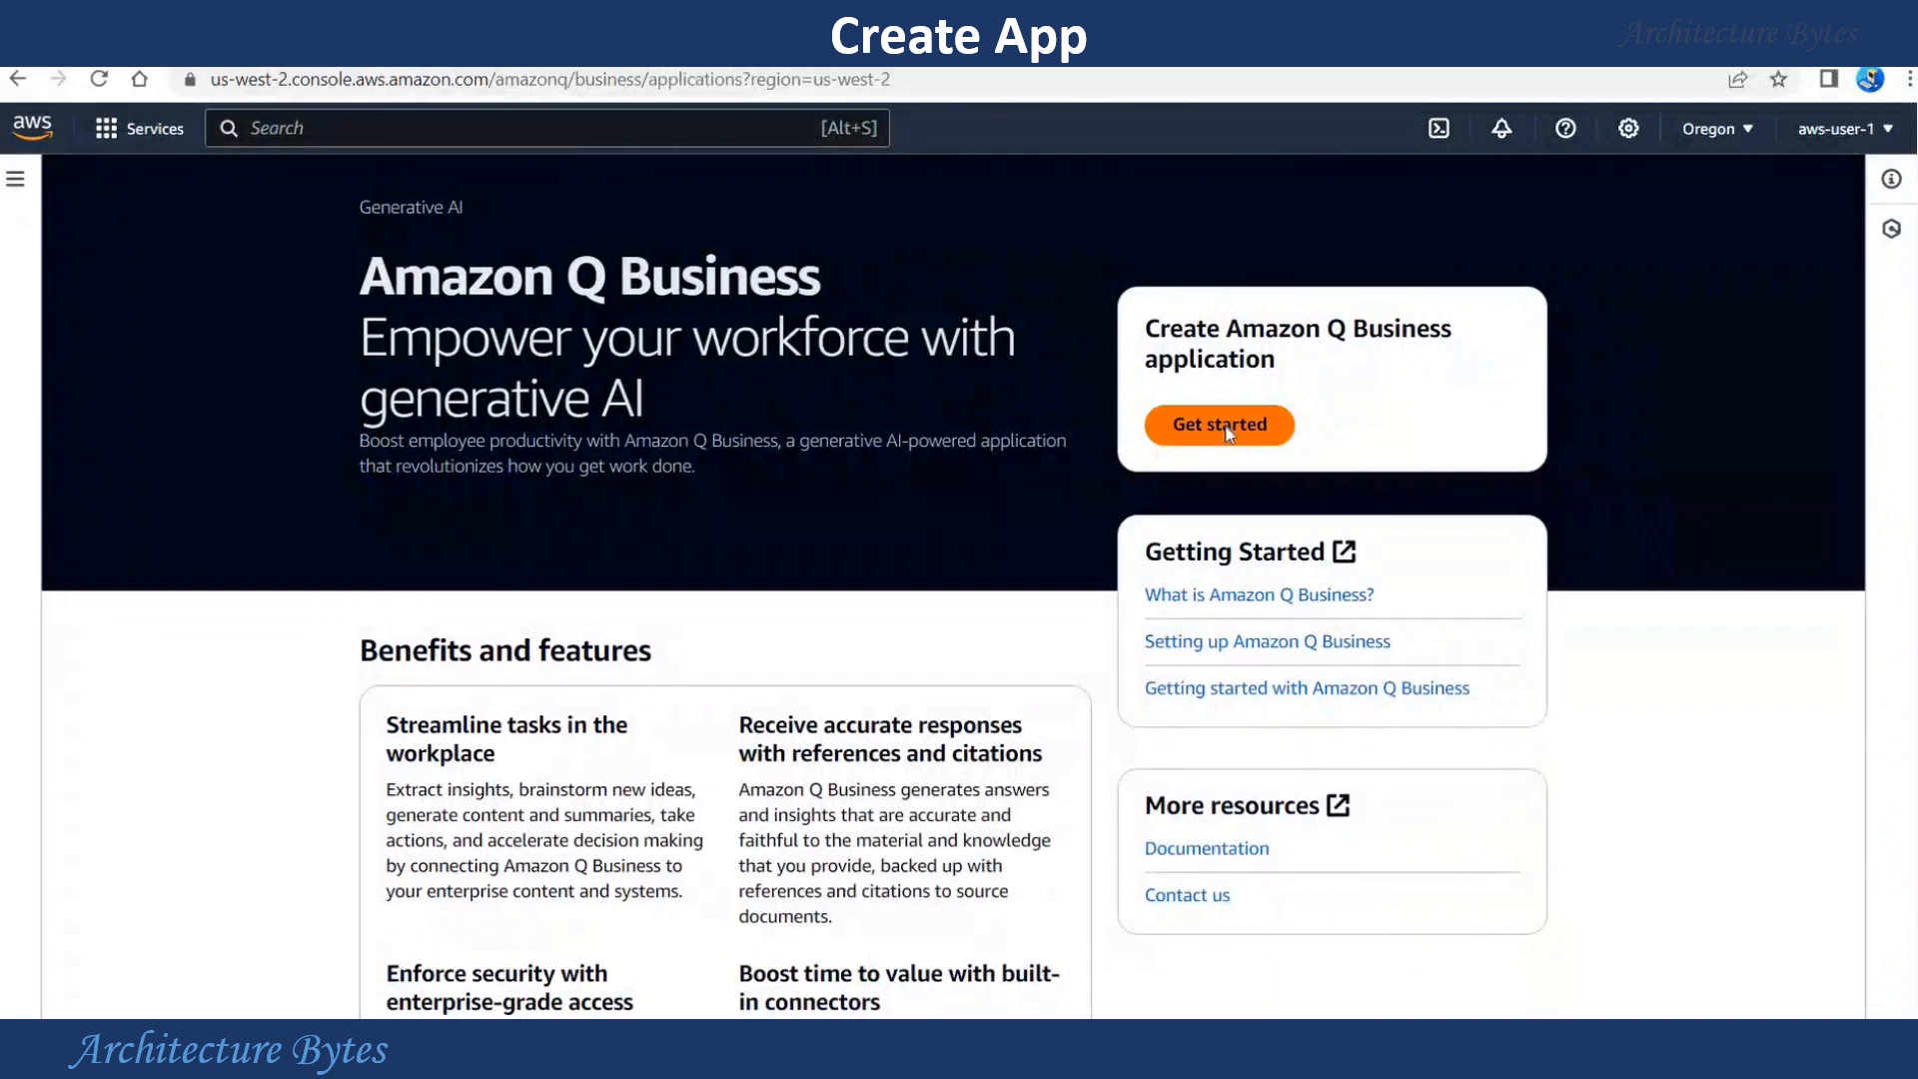
{"action": "left_click", "coordinate": [1218, 425]}
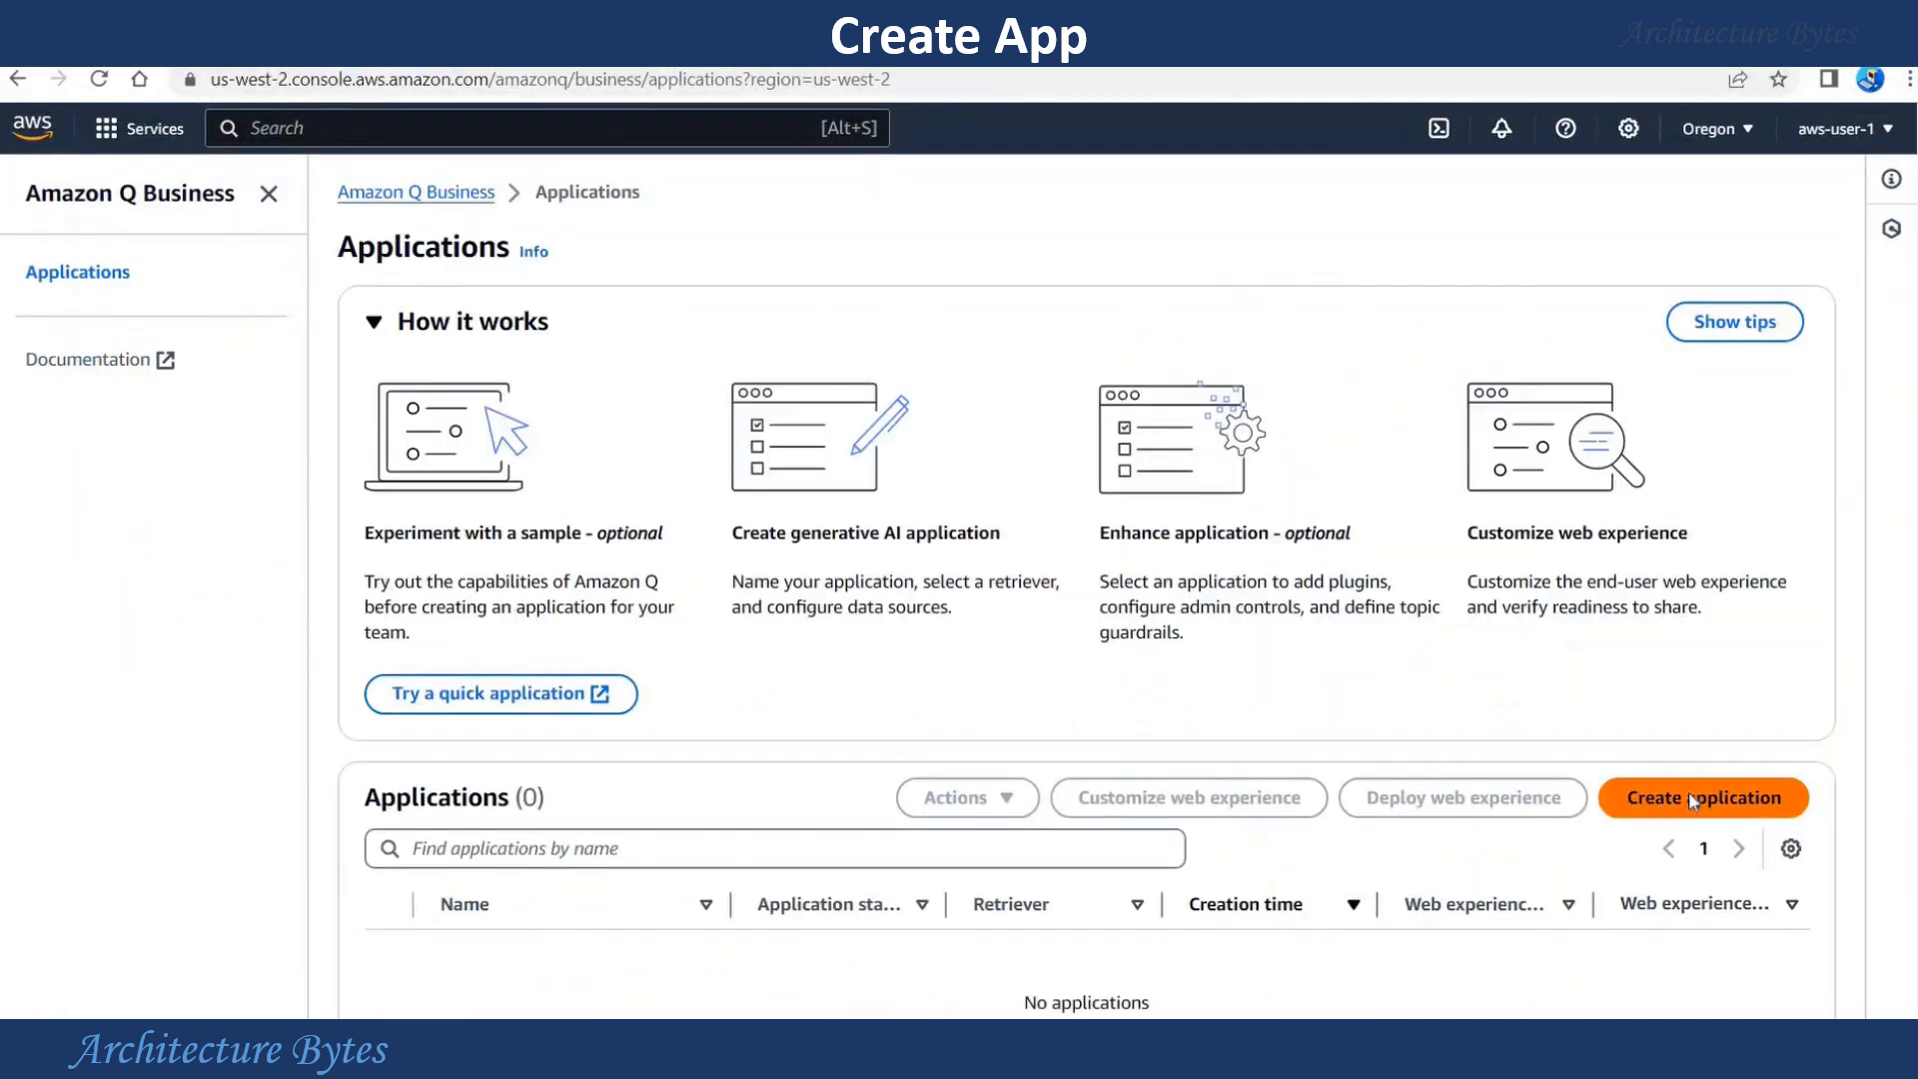
- Create an application named AQBizApp, keeping the new service-linked role option
{"action": "left_click", "coordinate": [1701, 797]}
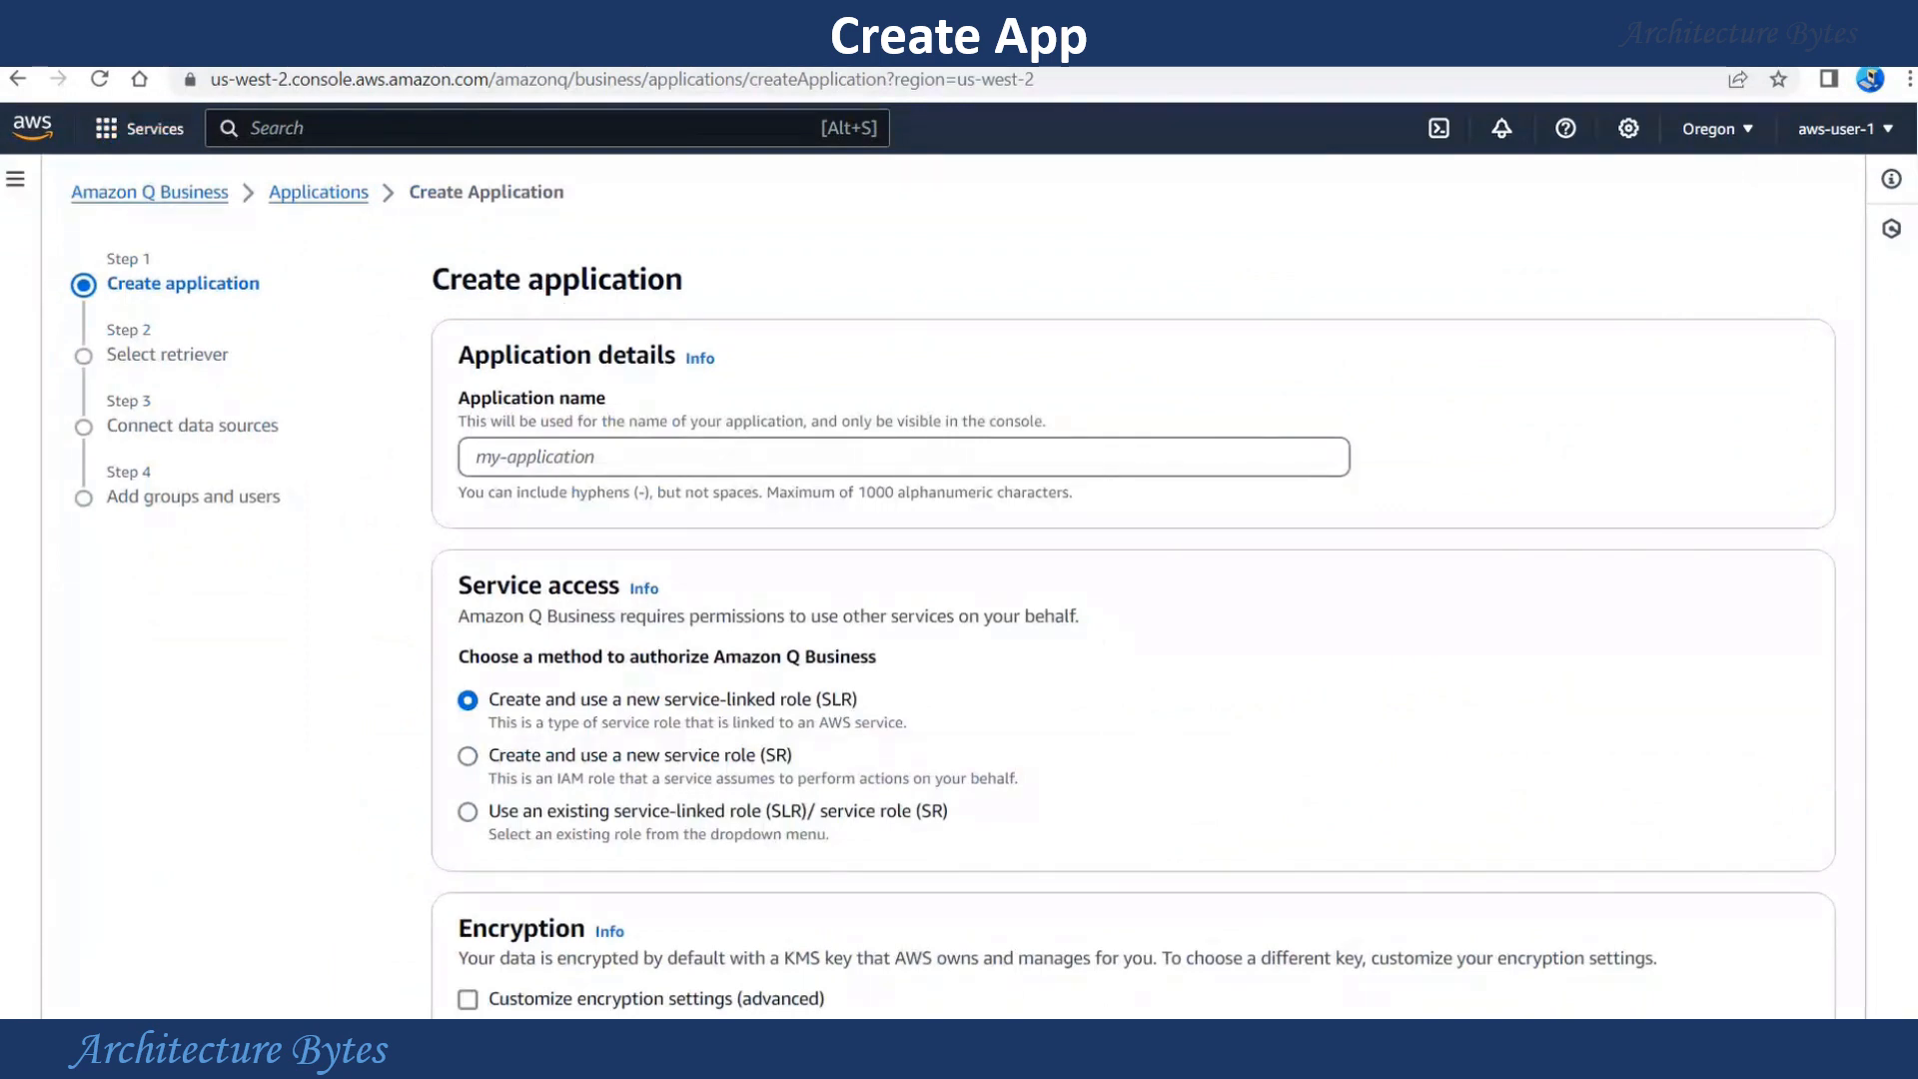
{"action": "left_click", "coordinate": [901, 456]}
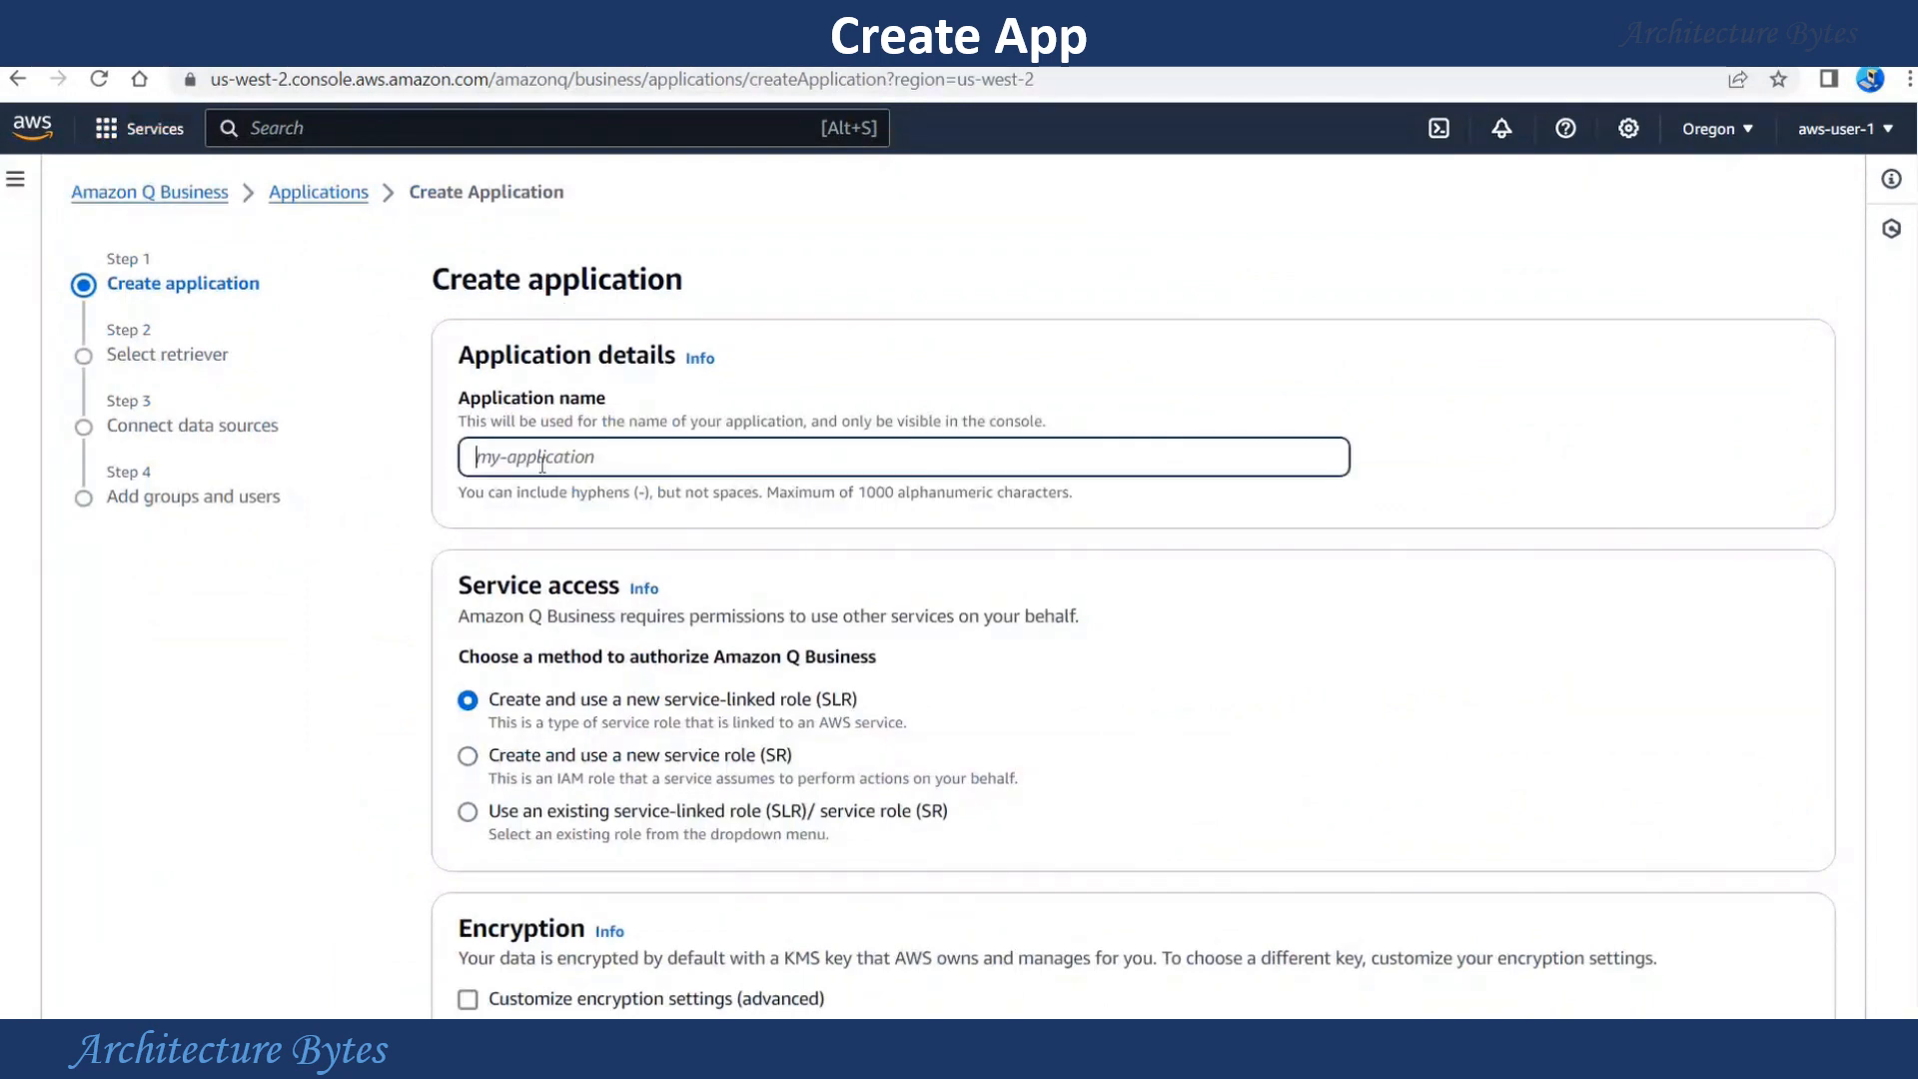
{"action": "type", "text": "AQBizApp"}
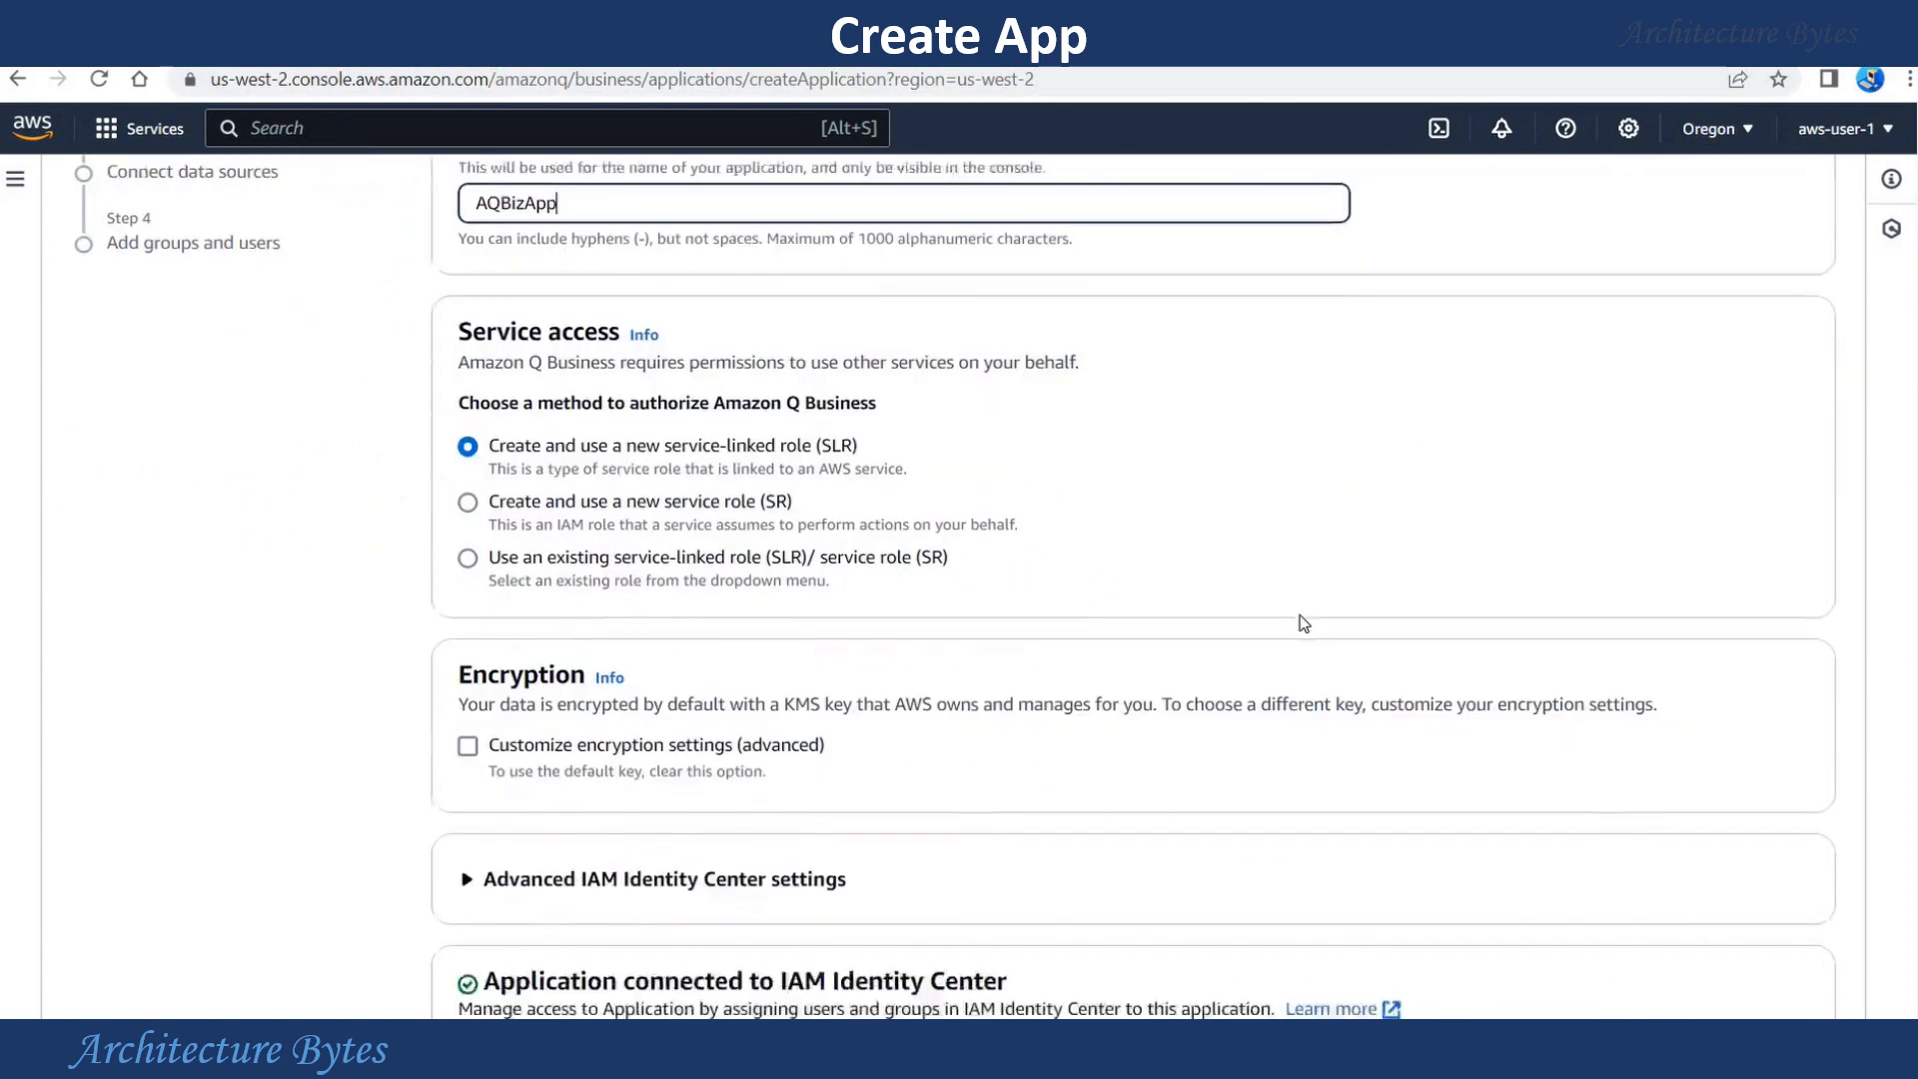
{"action": "mouse_move", "coordinate": [1166, 440]}
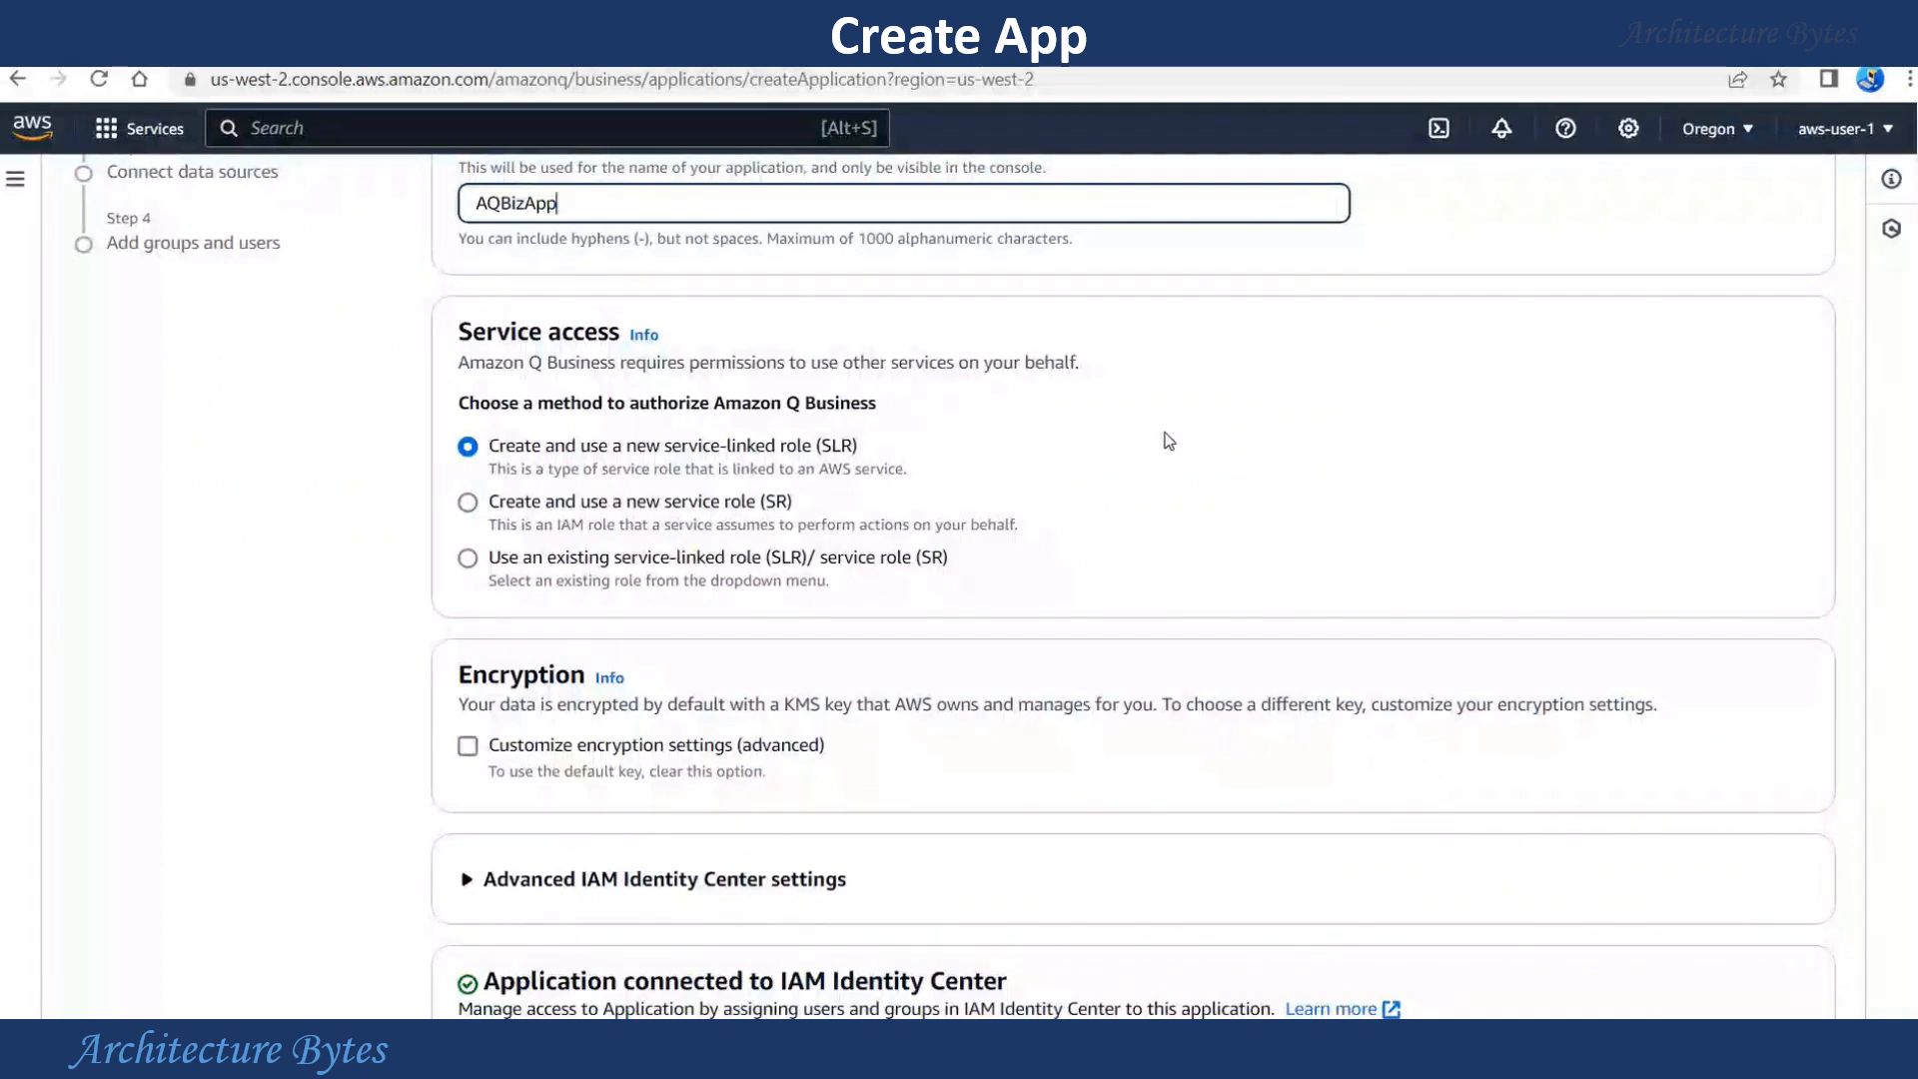
{"action": "scroll", "scroll_direction": "down", "scroll_amount": 3}
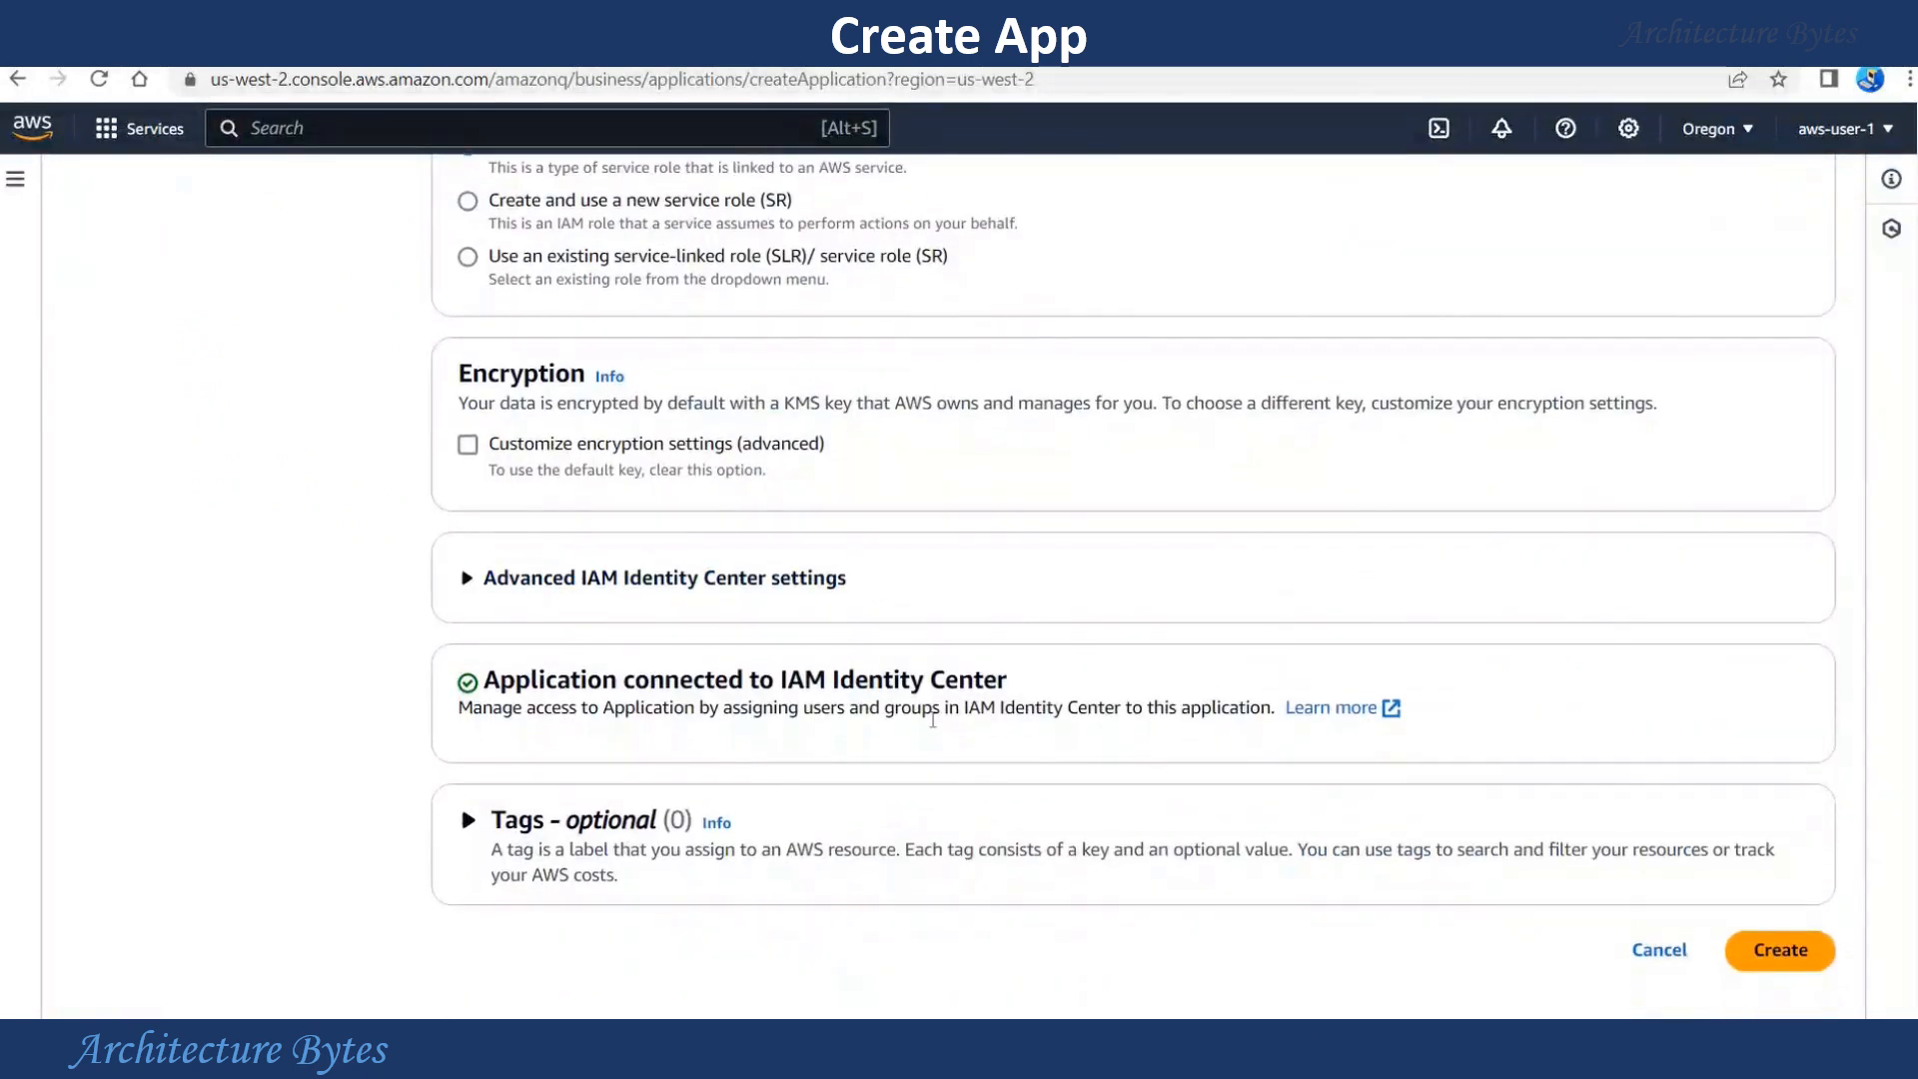
{"action": "left_click", "coordinate": [1778, 949]}
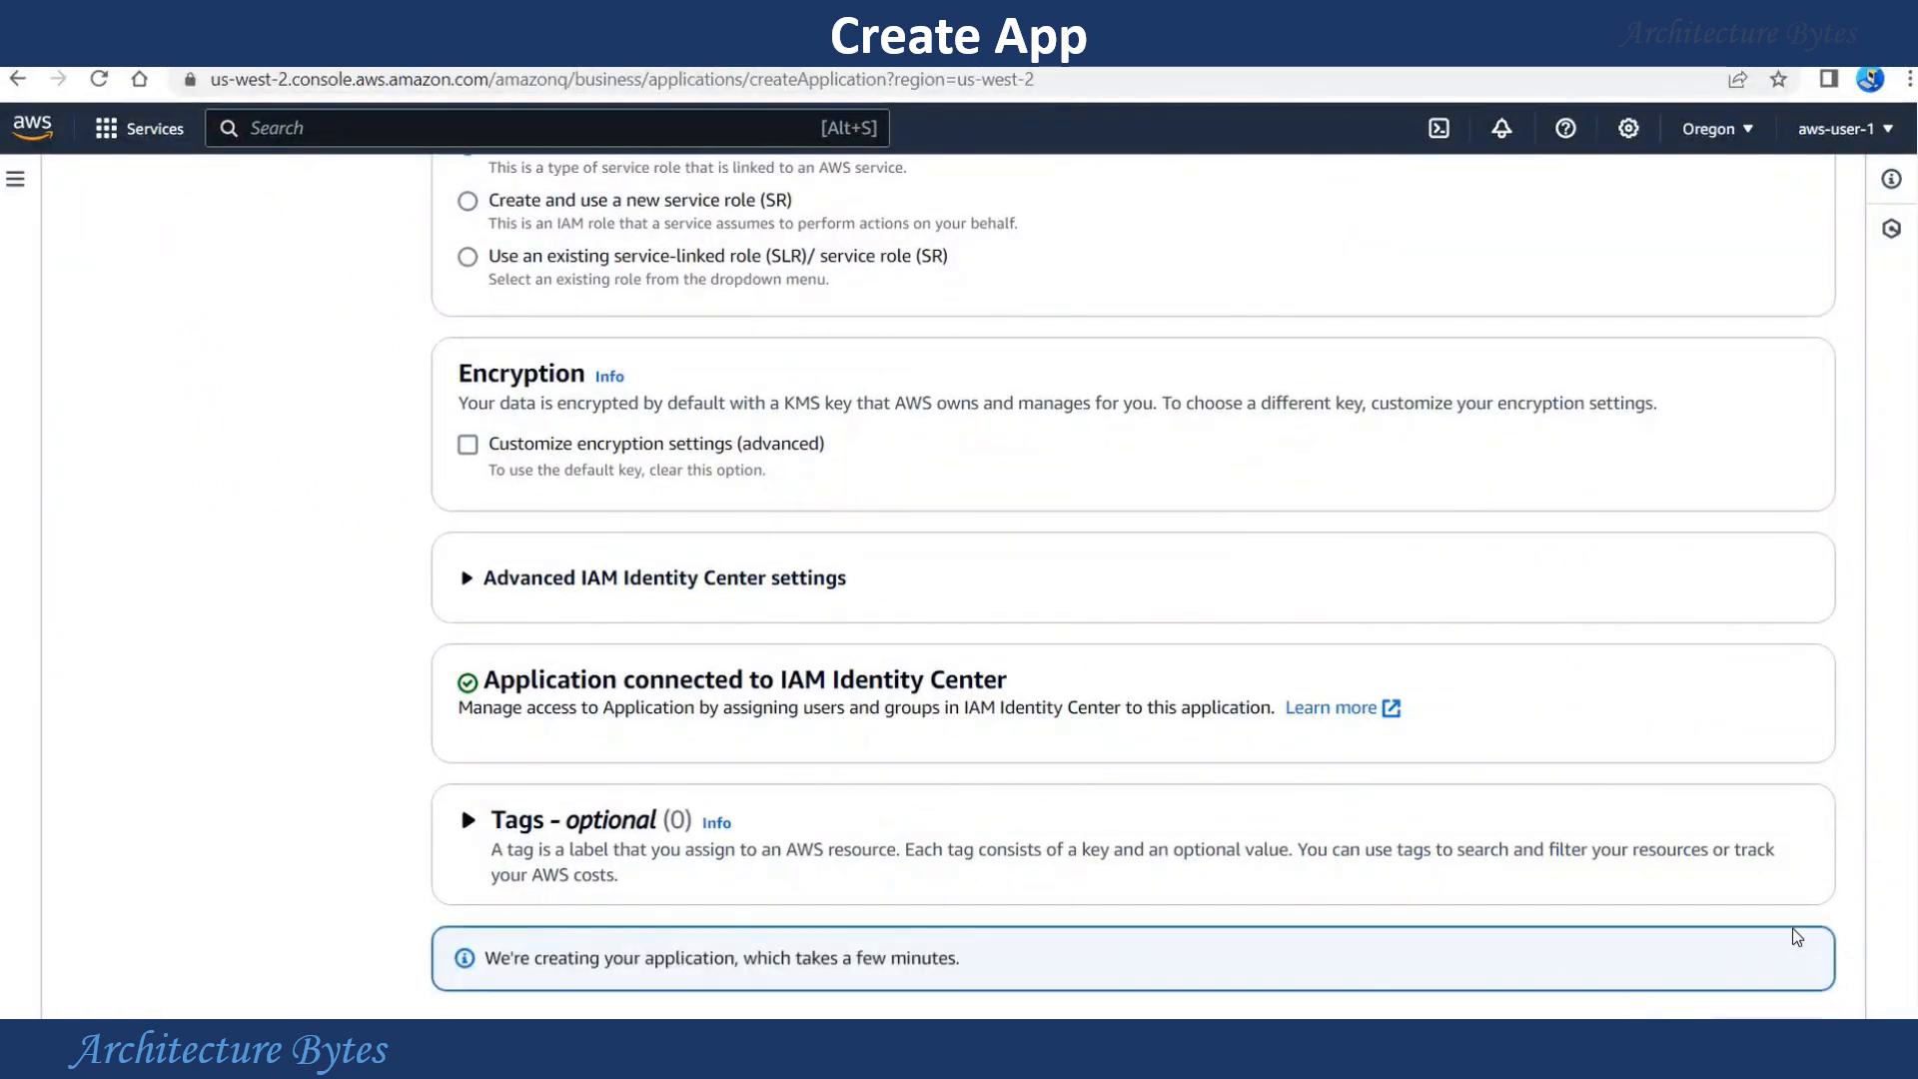
{"action": "scroll", "scroll_direction": "down", "scroll_amount": 3}
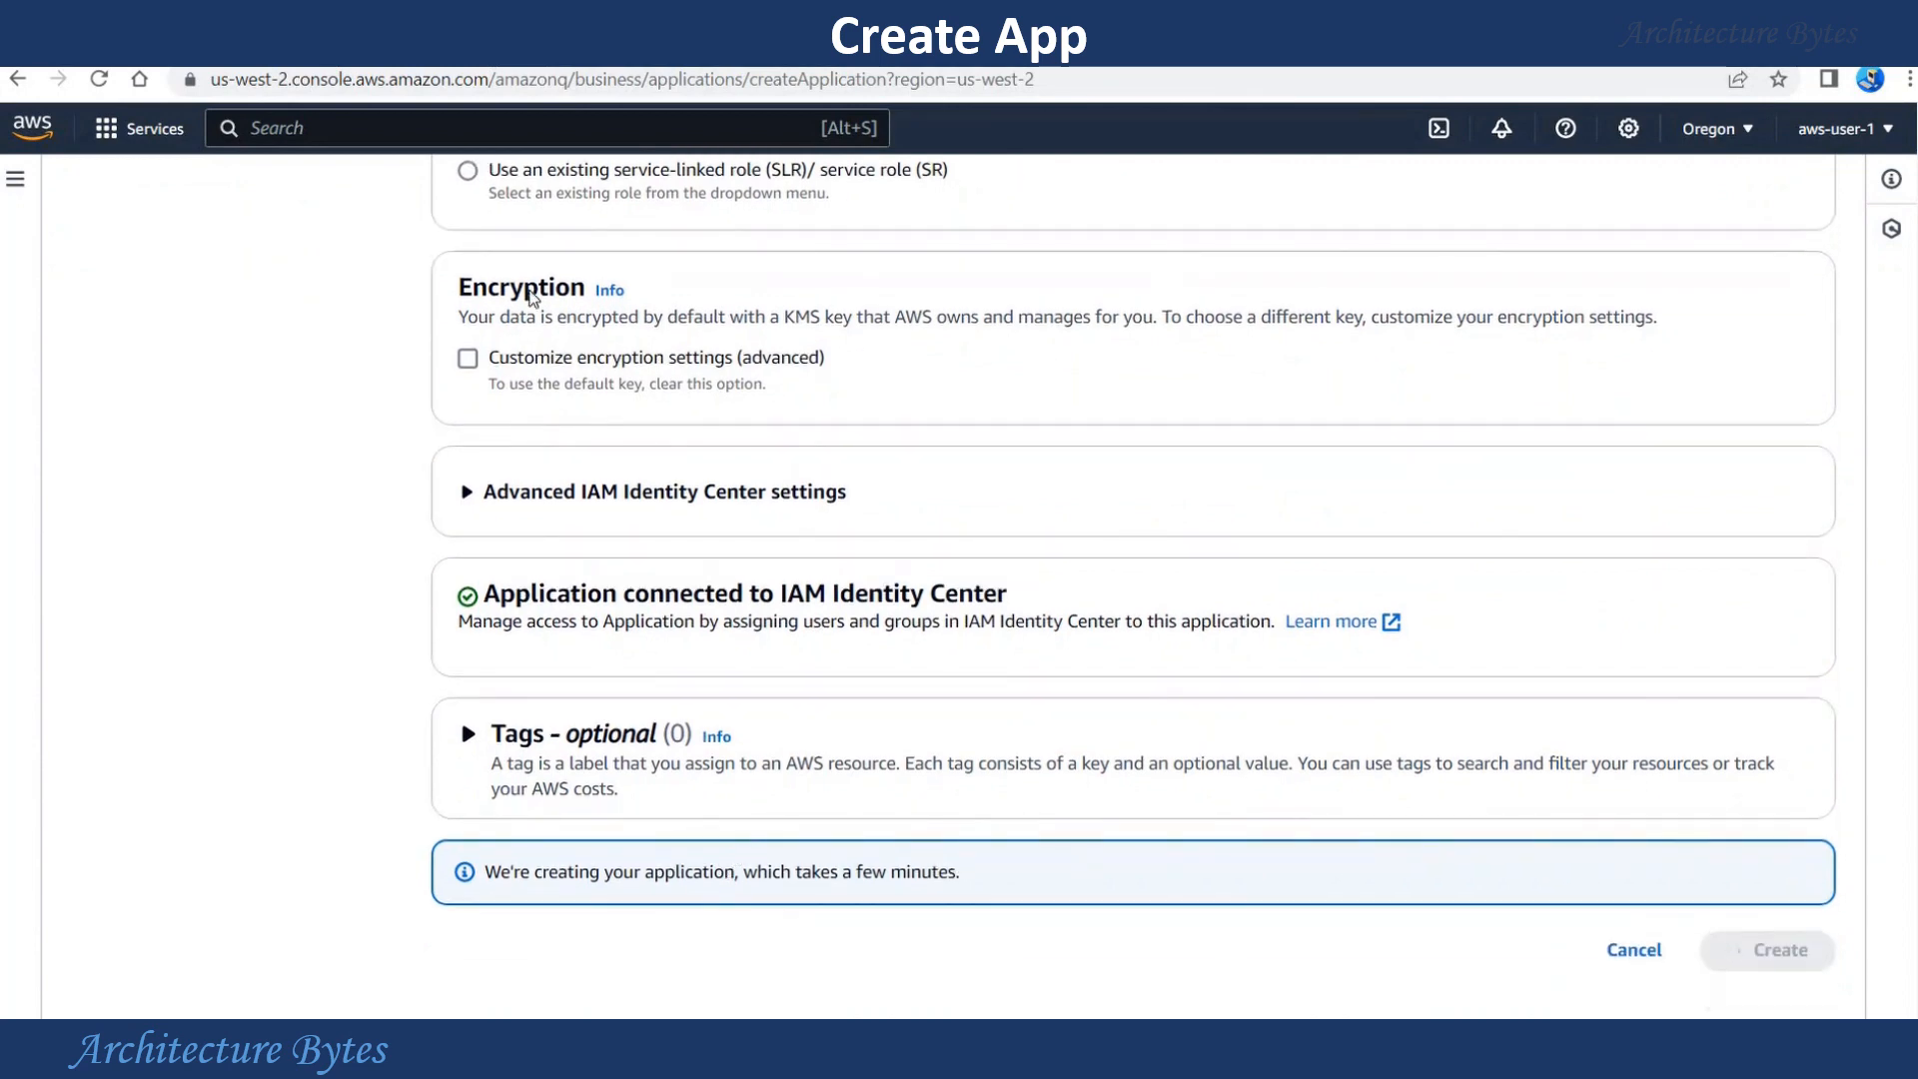
{"action": "left_click", "coordinate": [1774, 950]}
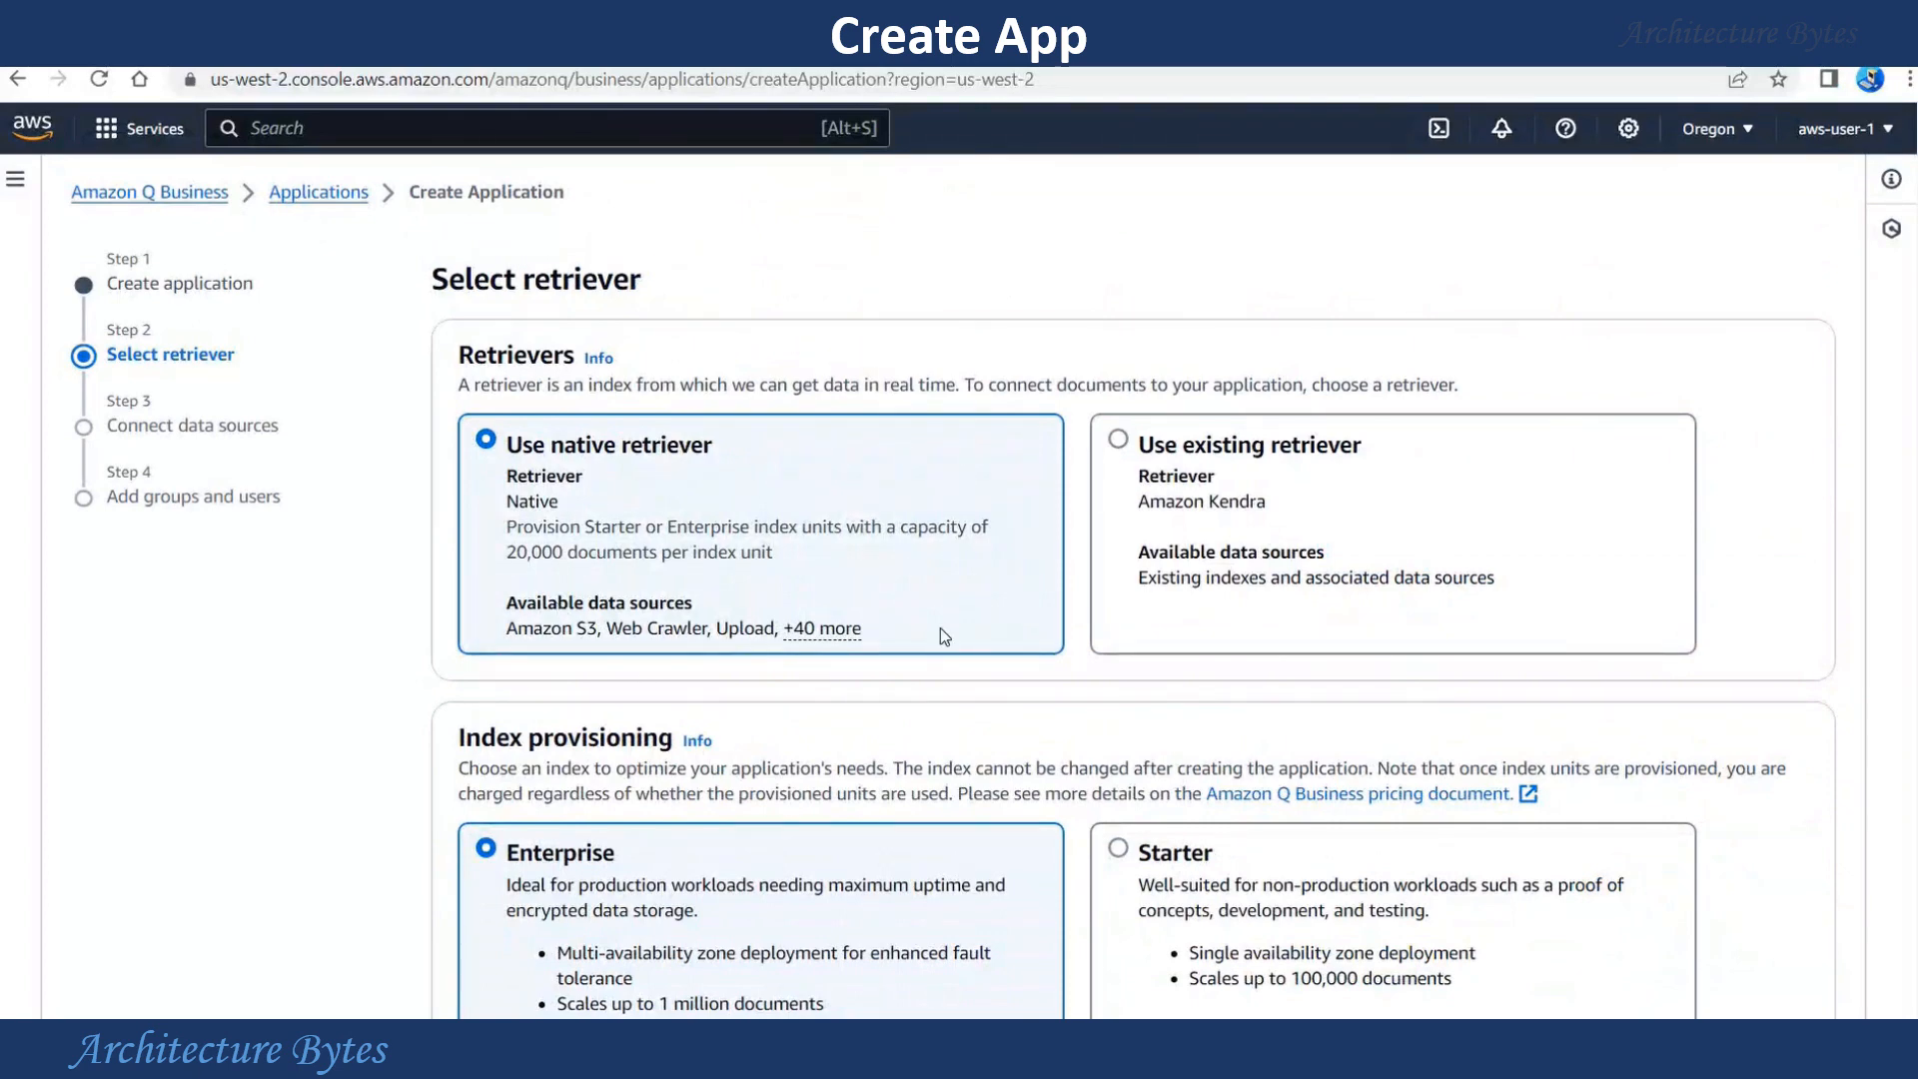
- Keep the native retriever and switch index provisioning to the Starter tier
{"action": "scroll", "scroll_direction": "down", "scroll_amount": 3}
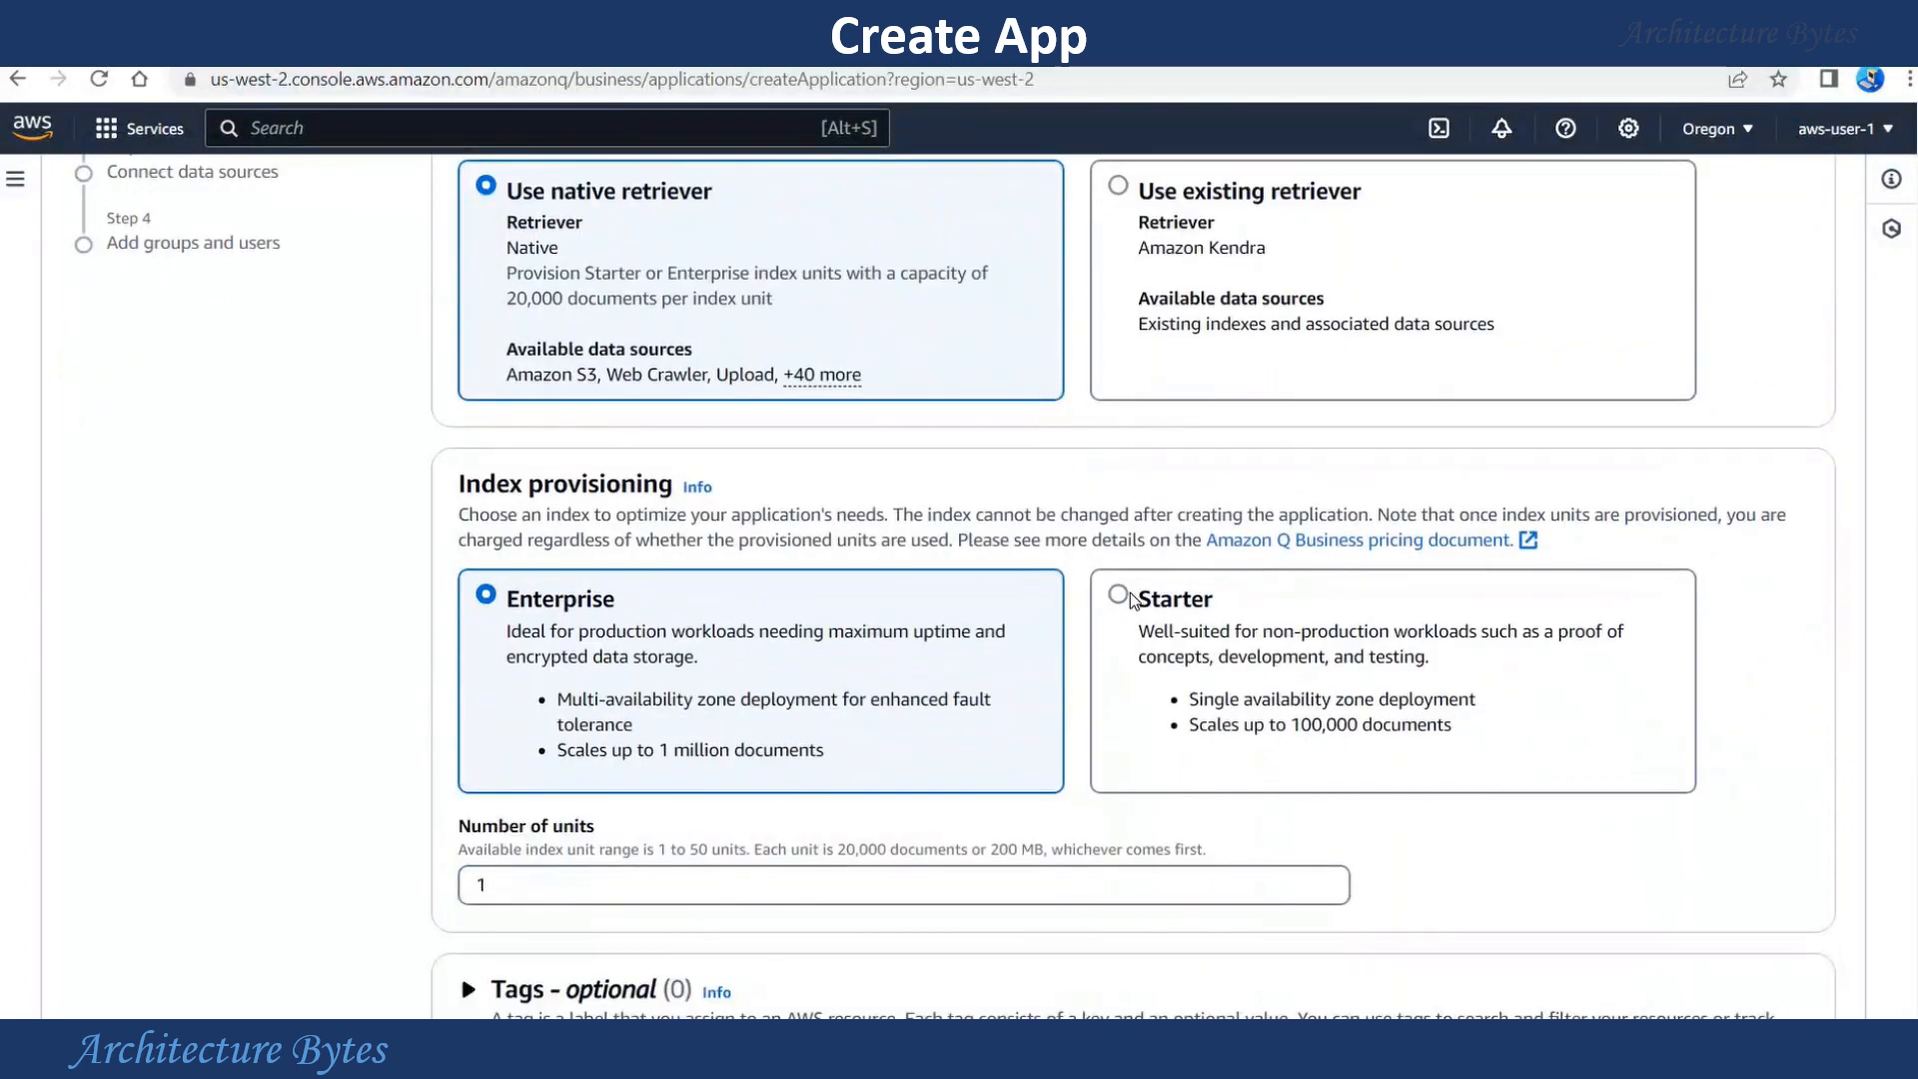
{"action": "left_click", "coordinate": [1116, 598]}
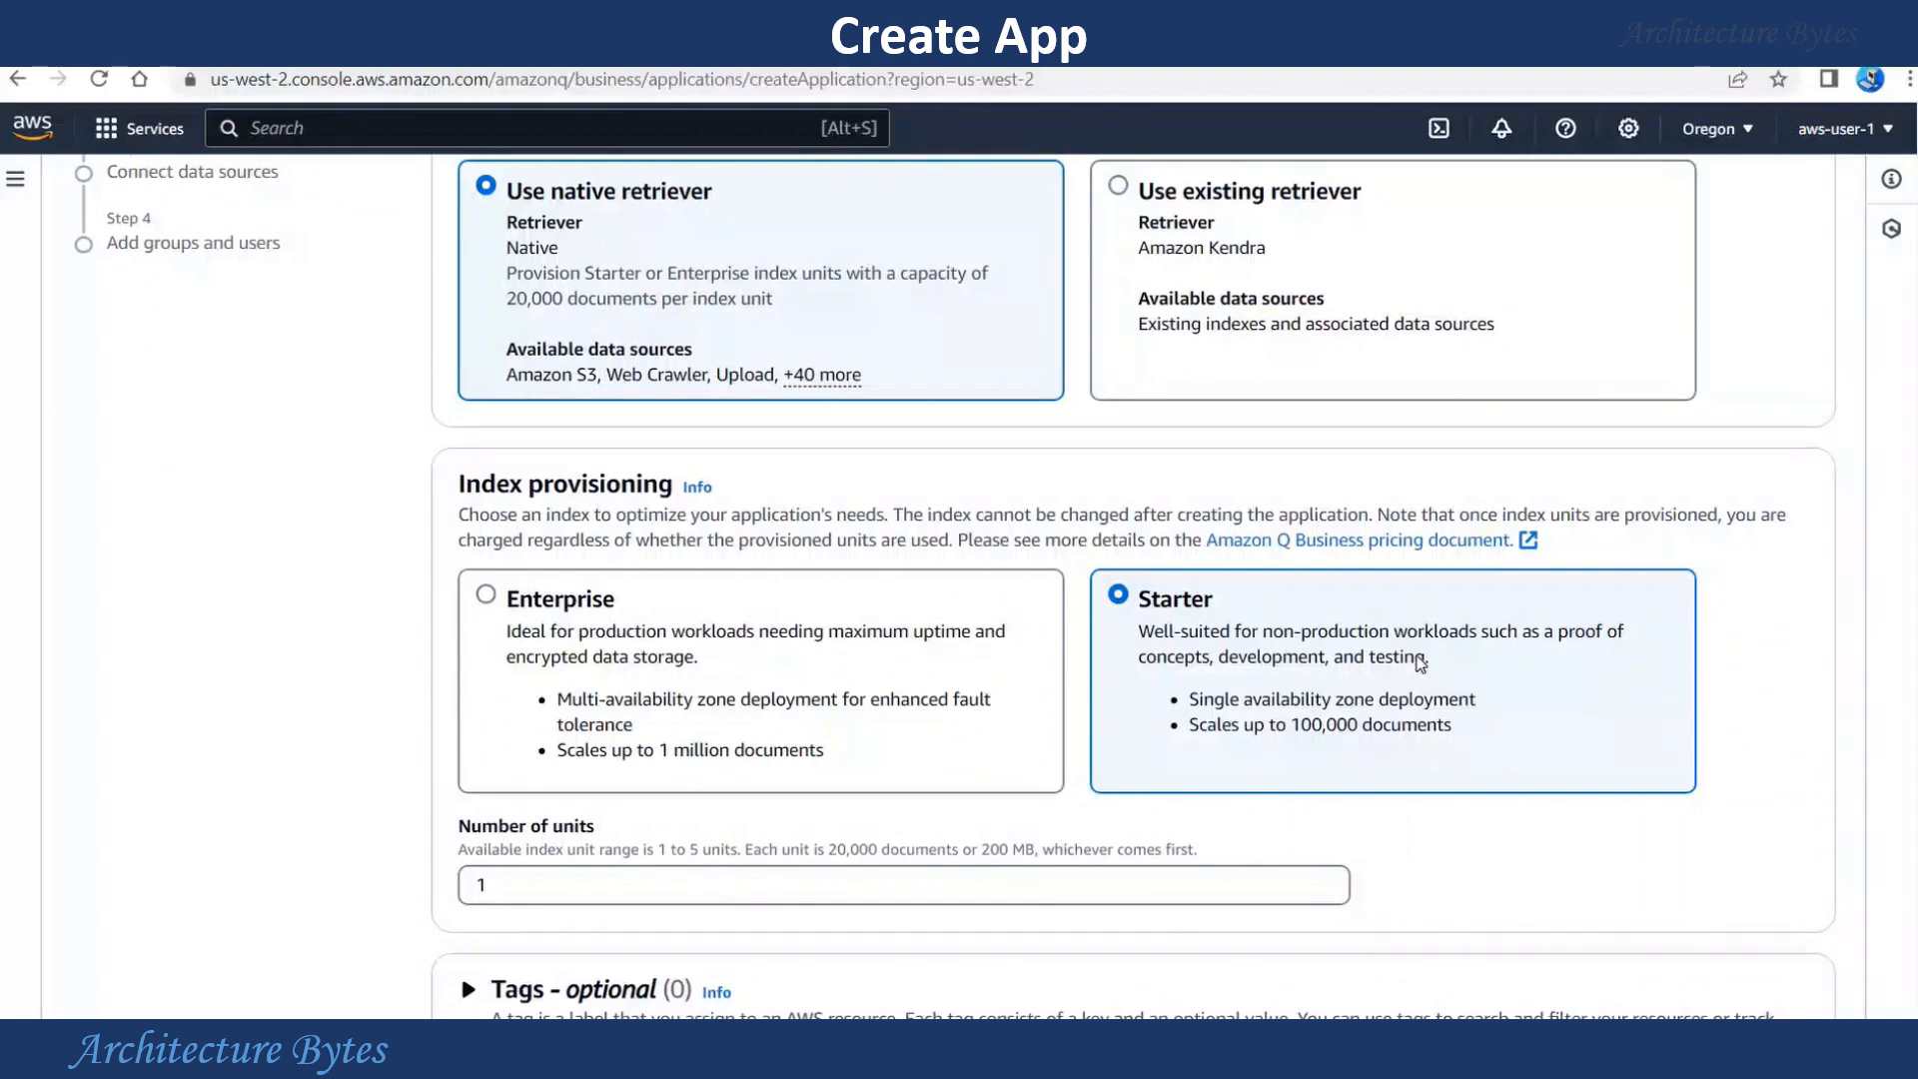
{"action": "scroll", "scroll_direction": "down", "scroll_amount": 3}
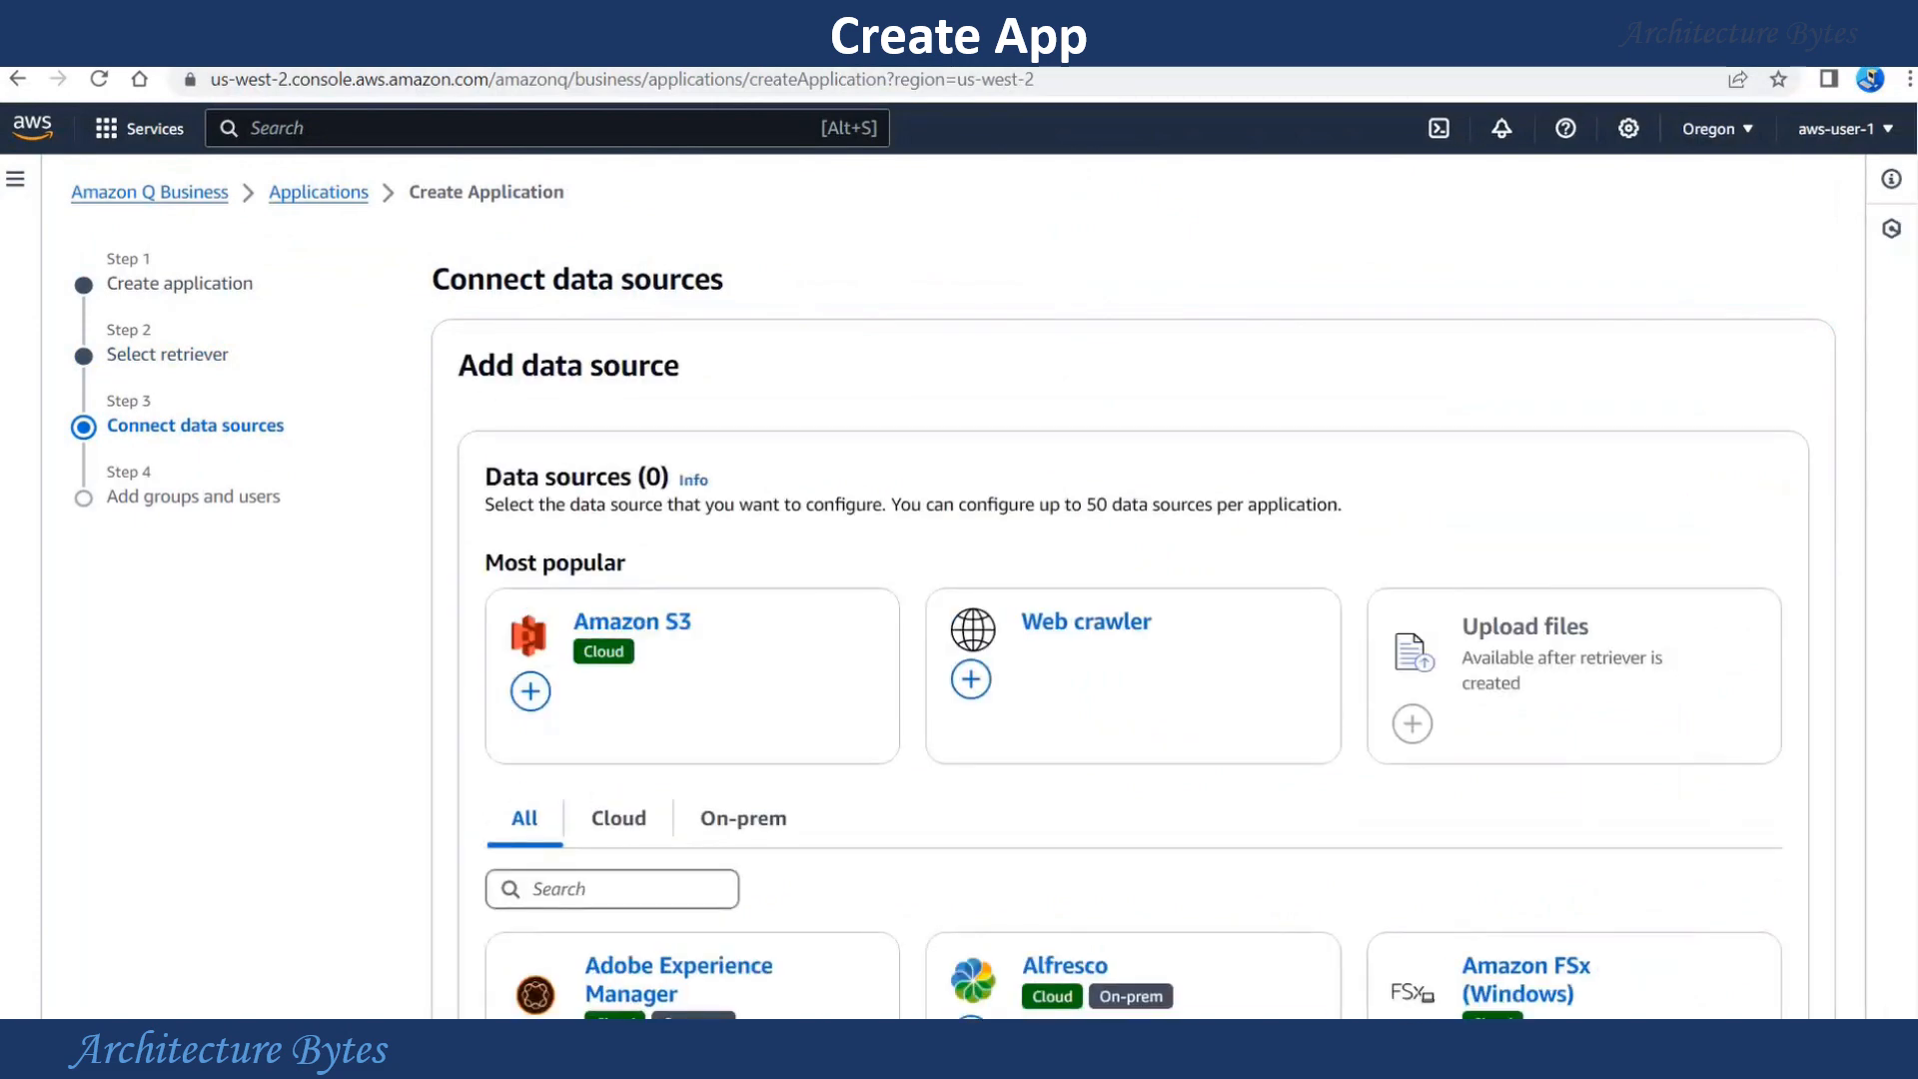
{"action": "mouse_move", "coordinate": [1530, 609]}
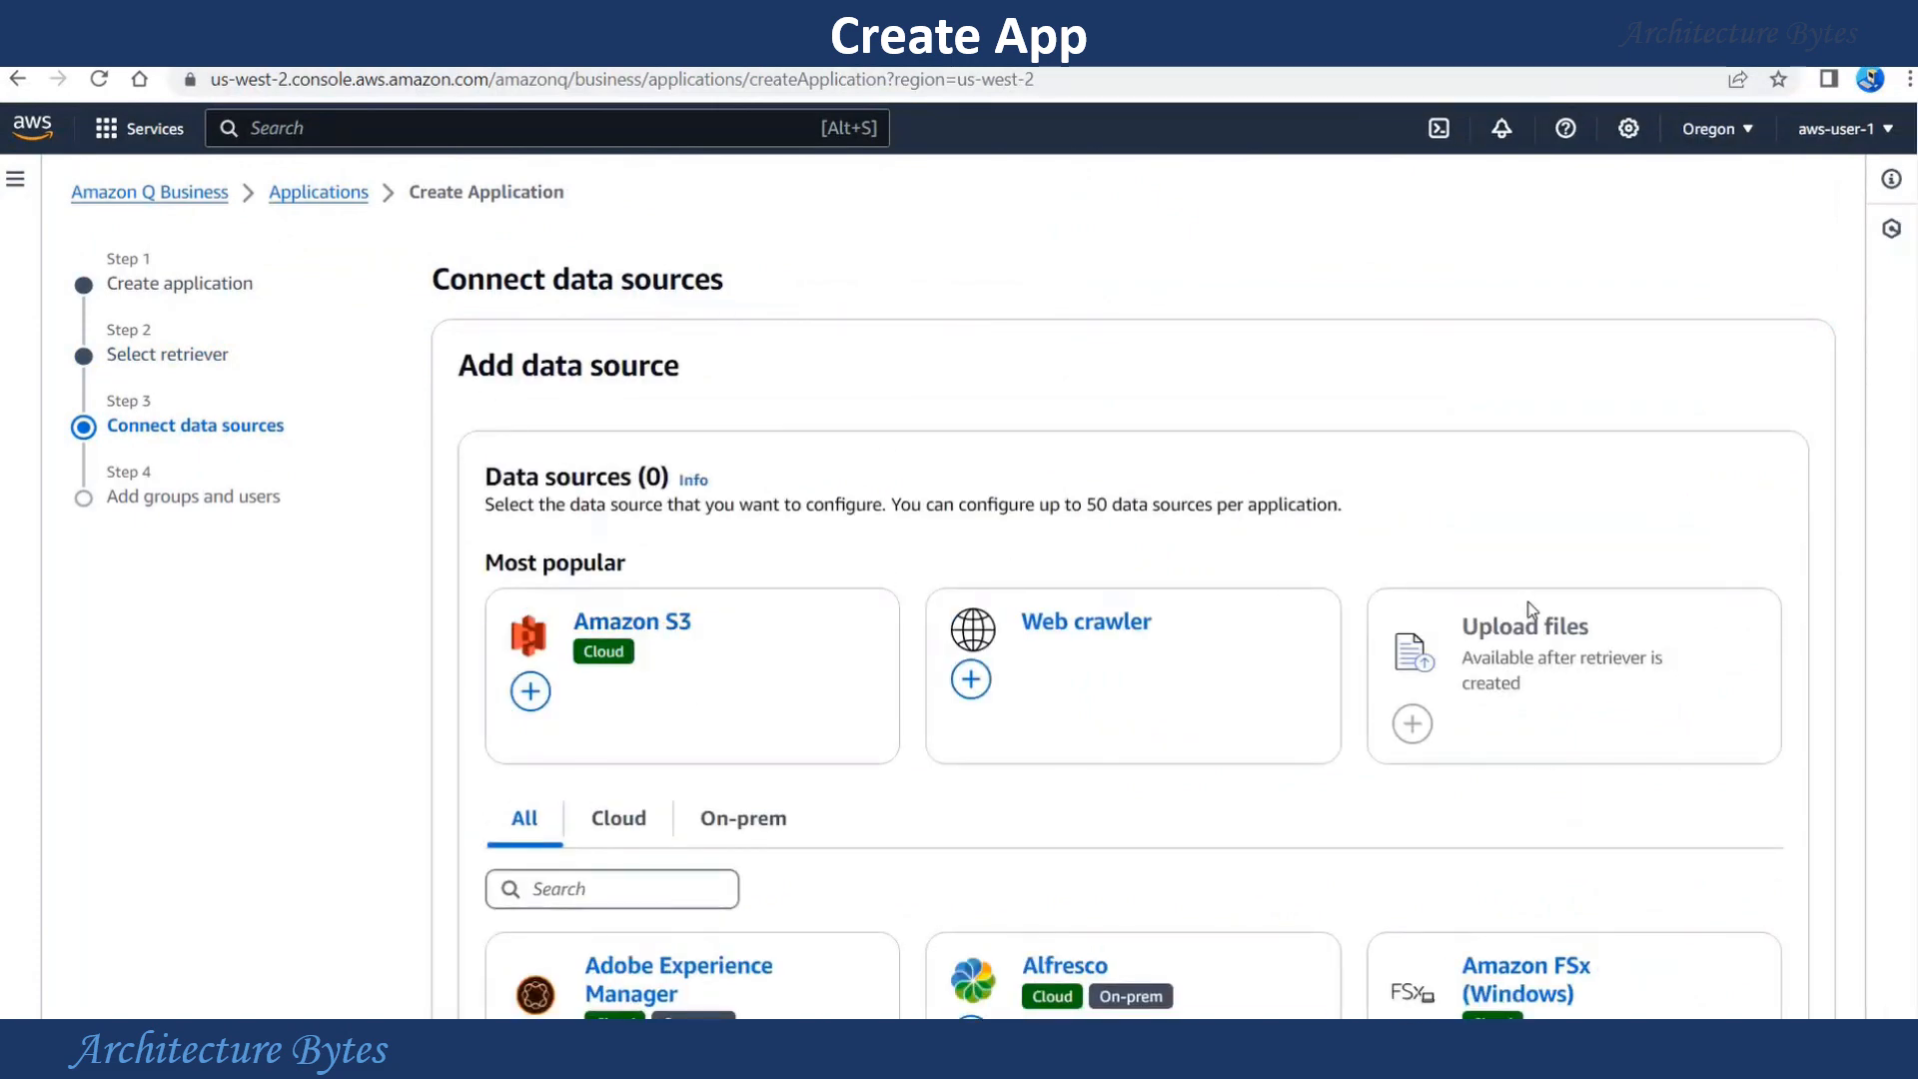
- Continue past the data source list without adding any source
{"action": "scroll", "scroll_direction": "down", "scroll_amount": 3}
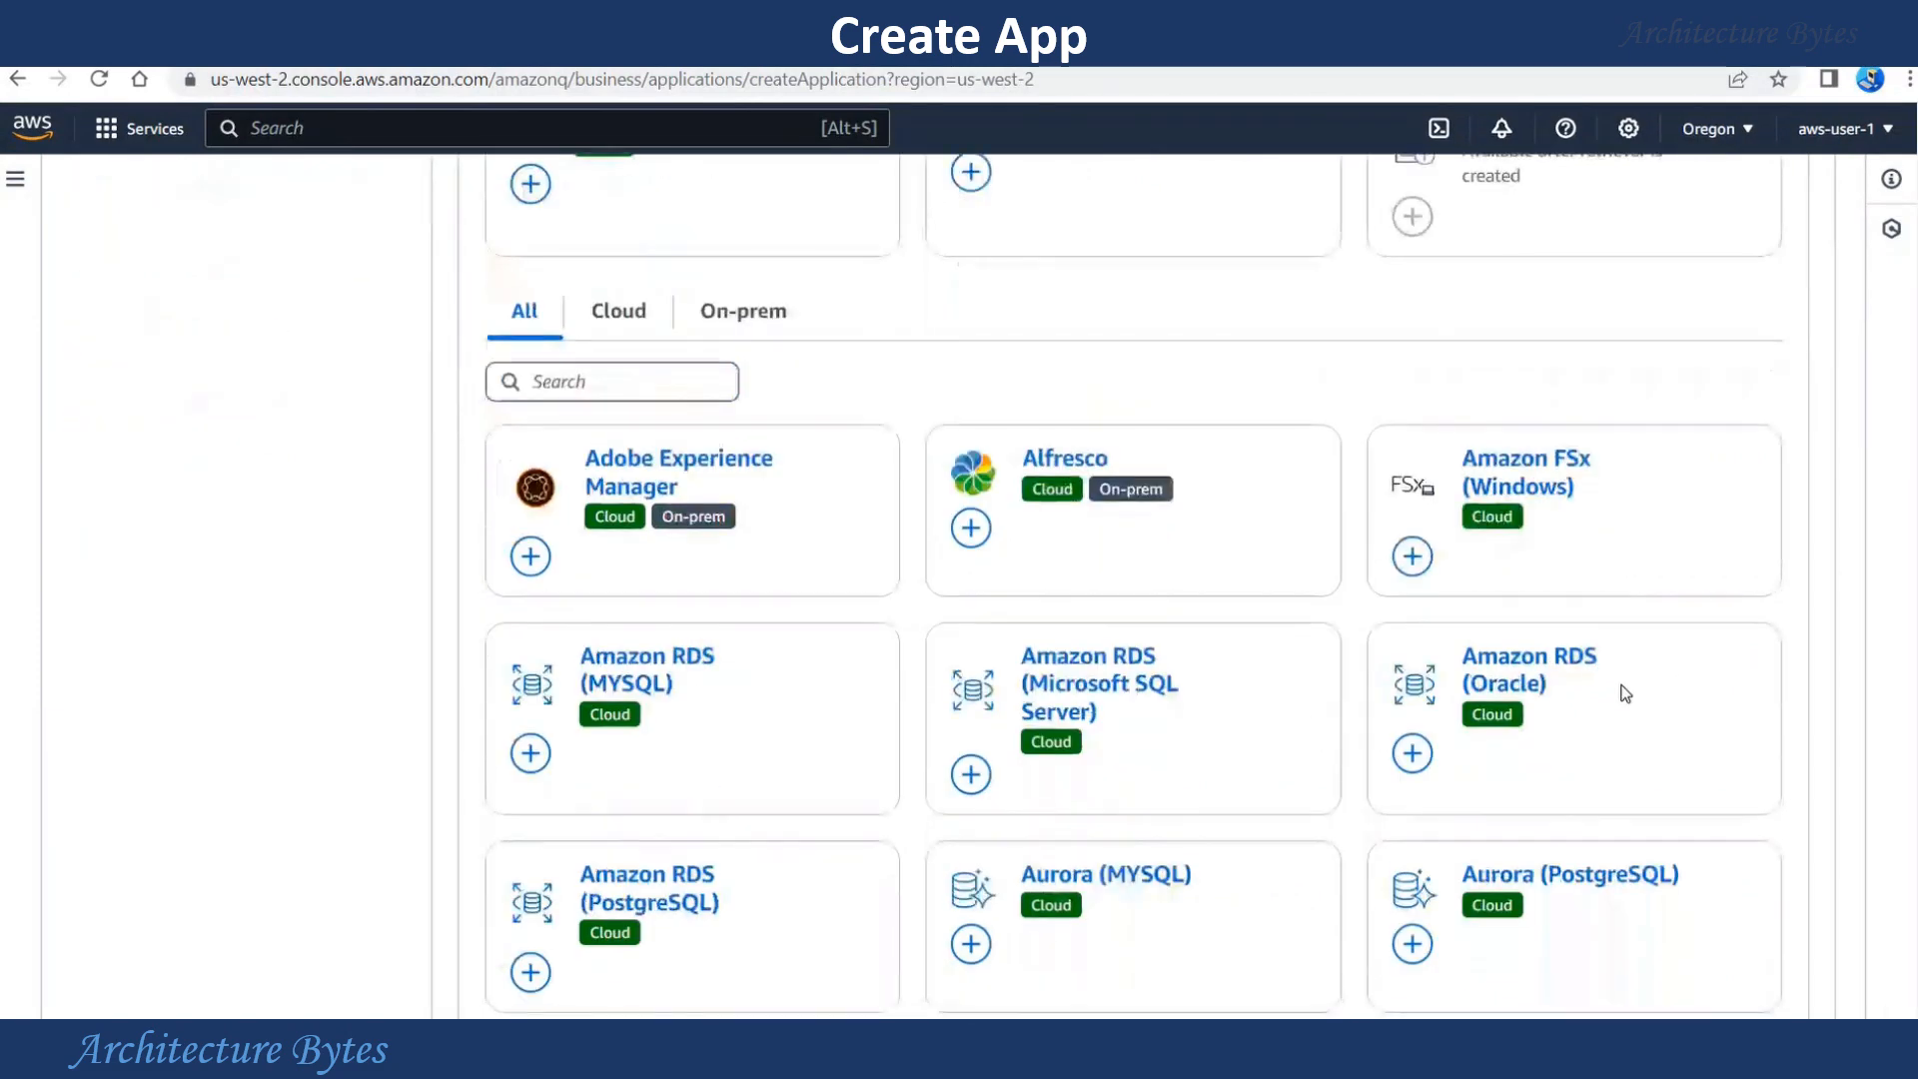
{"action": "scroll", "scroll_direction": "down", "scroll_amount": 3}
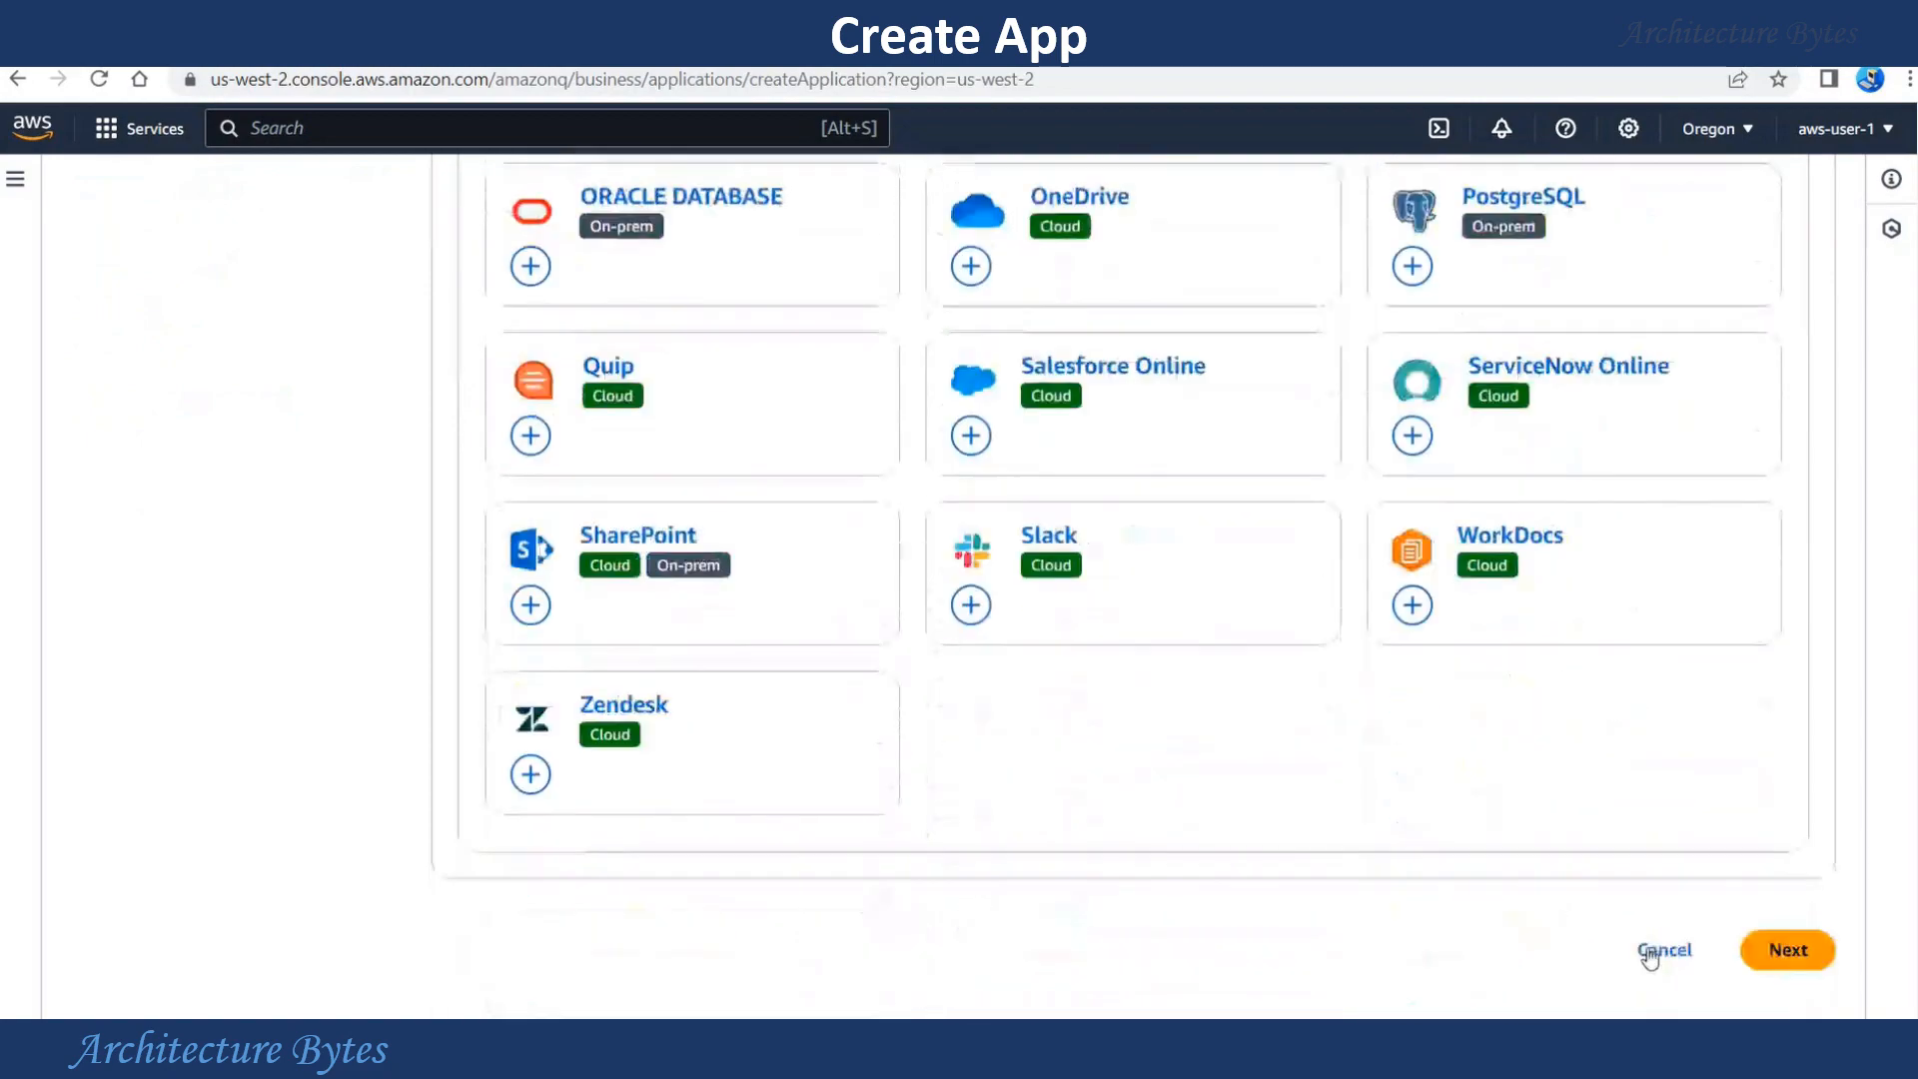
{"action": "left_click", "coordinate": [1785, 949]}
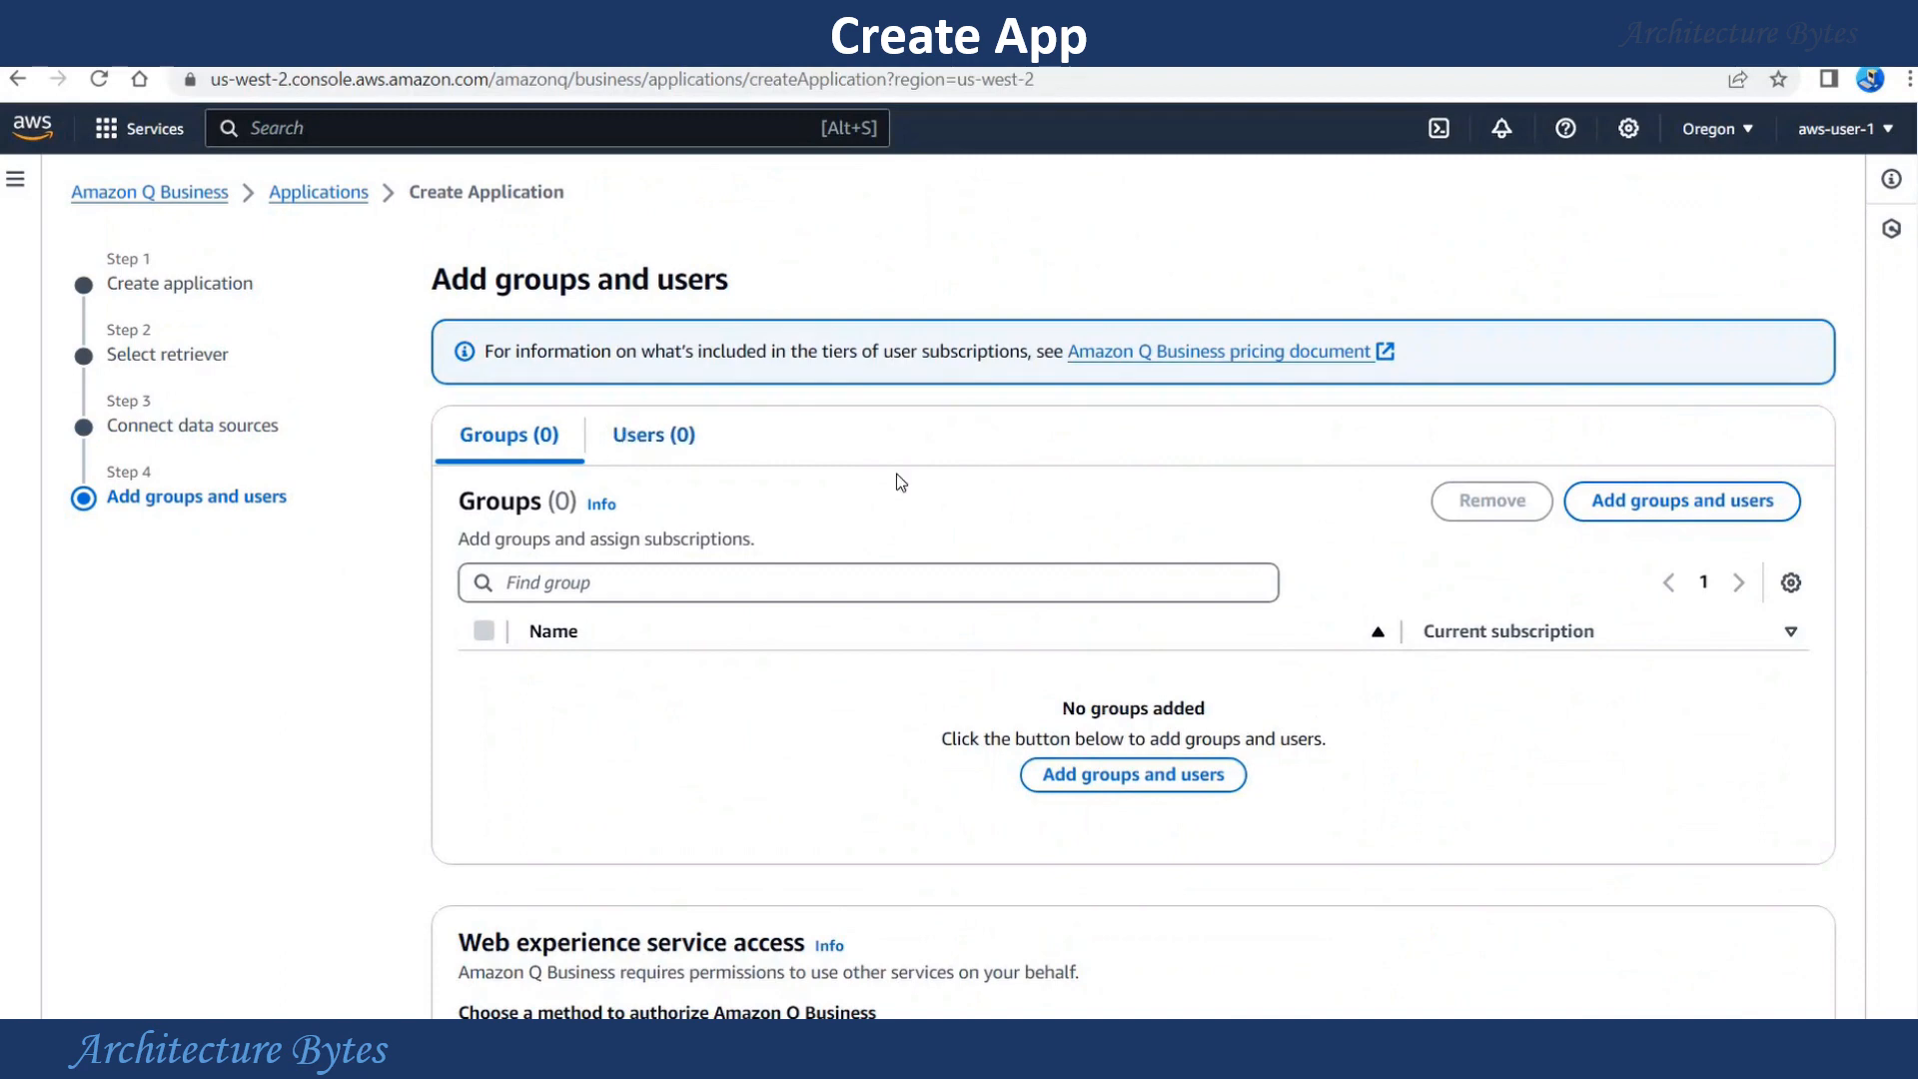
- Submit AQBizApp with no groups or users and a new web experience service role
{"action": "scroll", "scroll_direction": "down", "scroll_amount": 3}
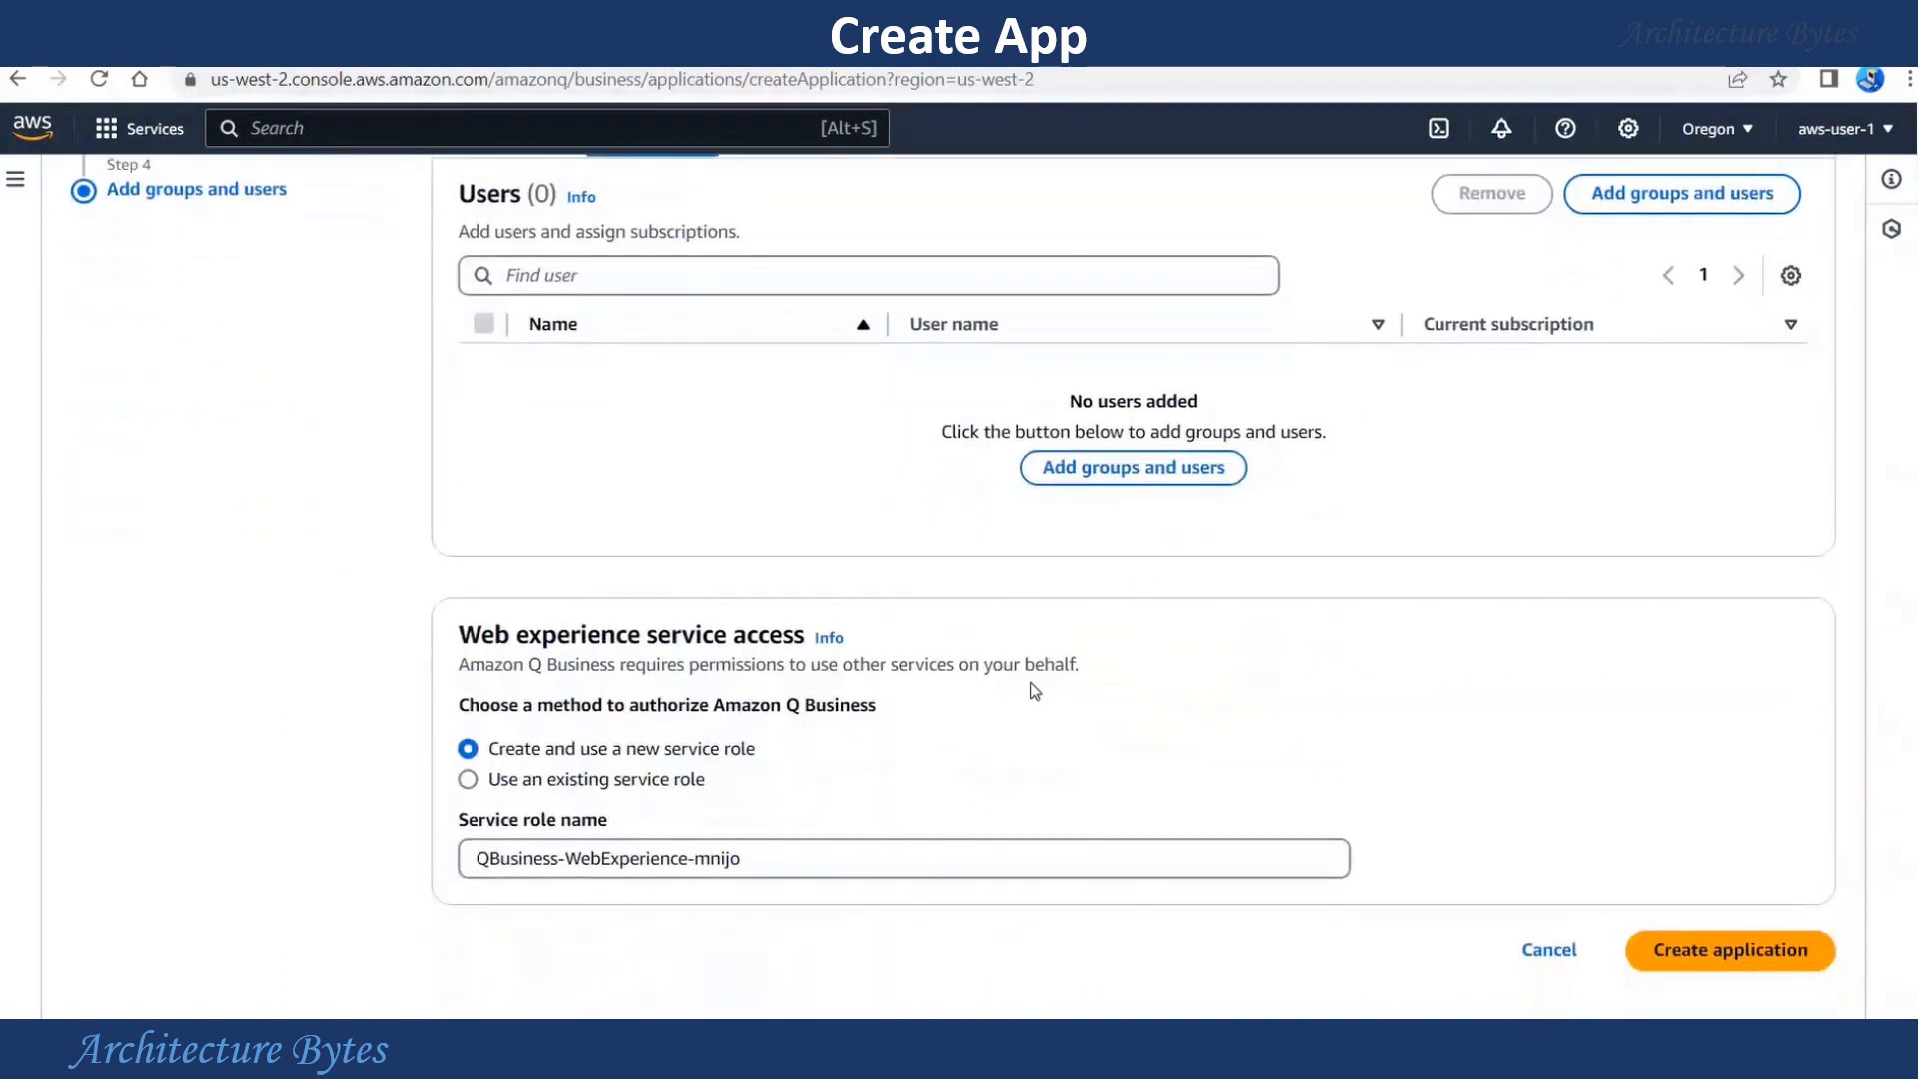
{"action": "mouse_move", "coordinate": [1745, 844]}
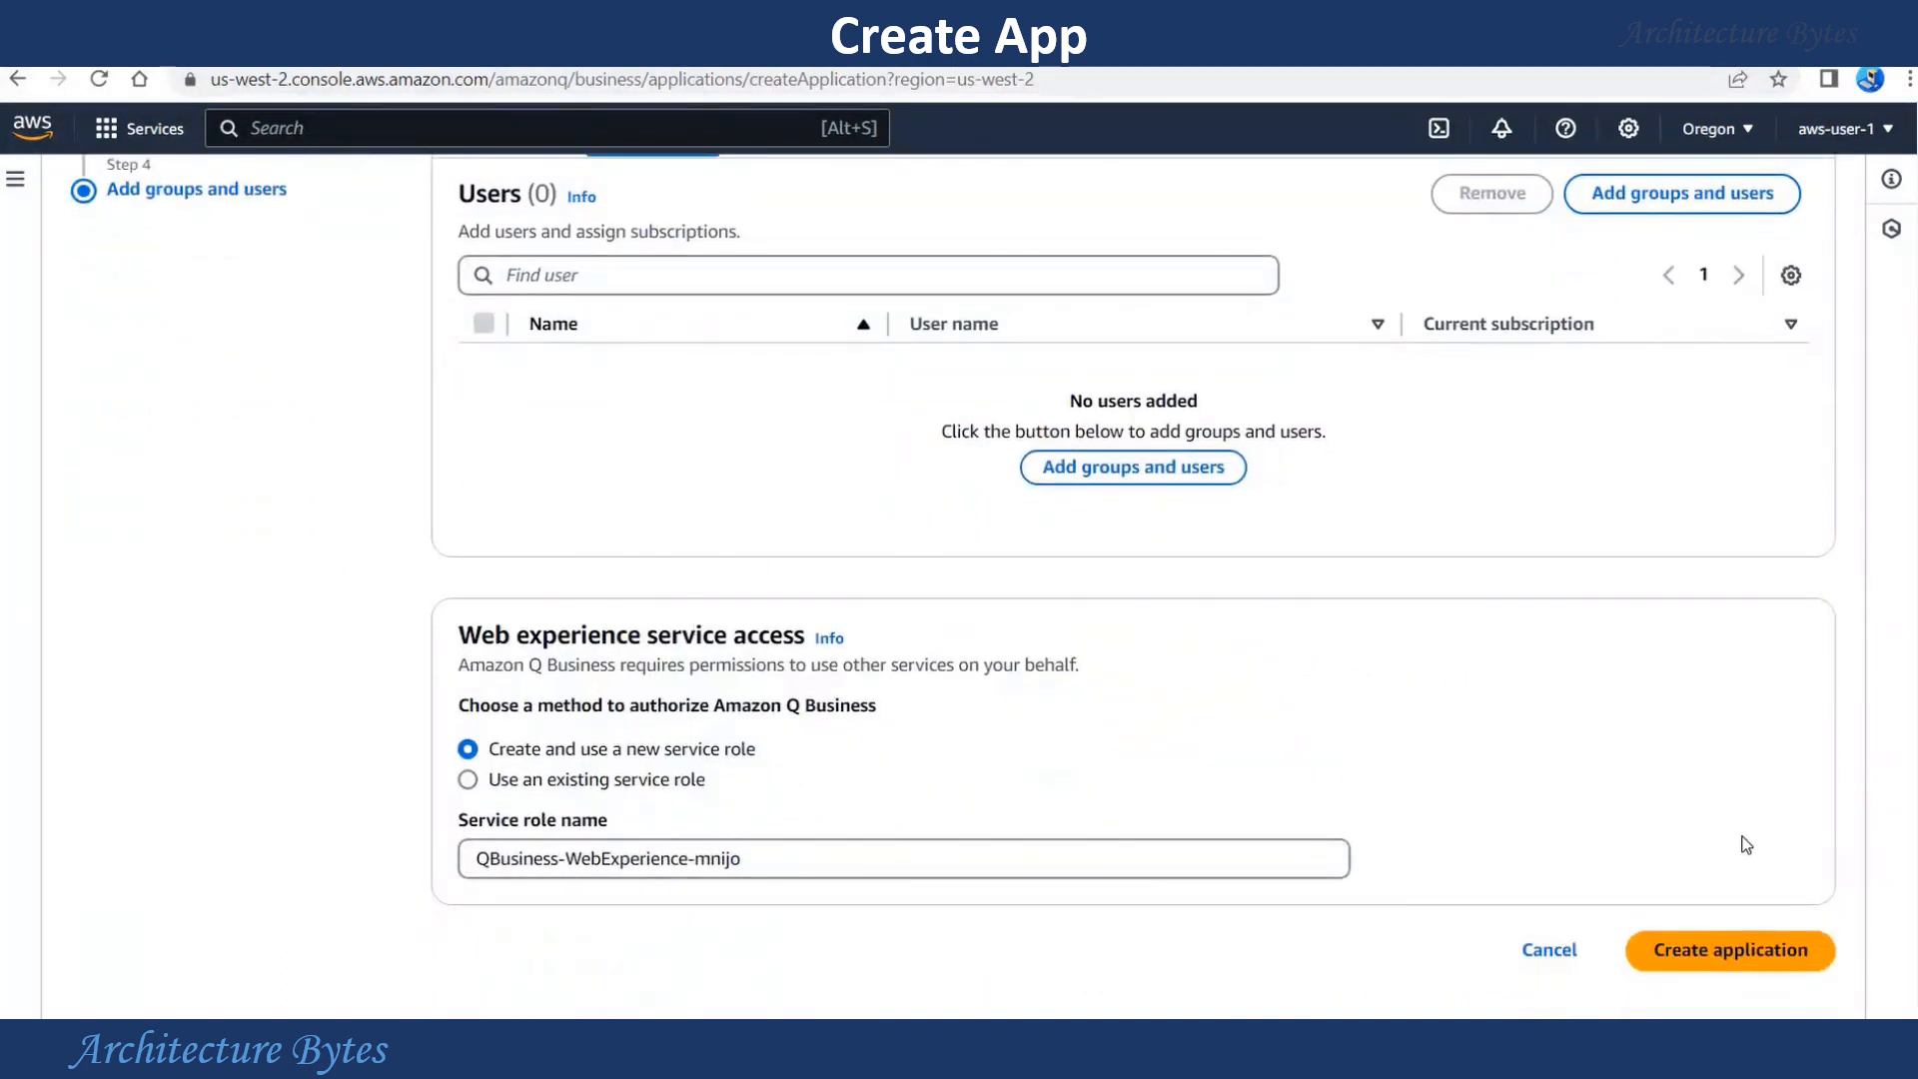
{"action": "left_click", "coordinate": [1728, 949]}
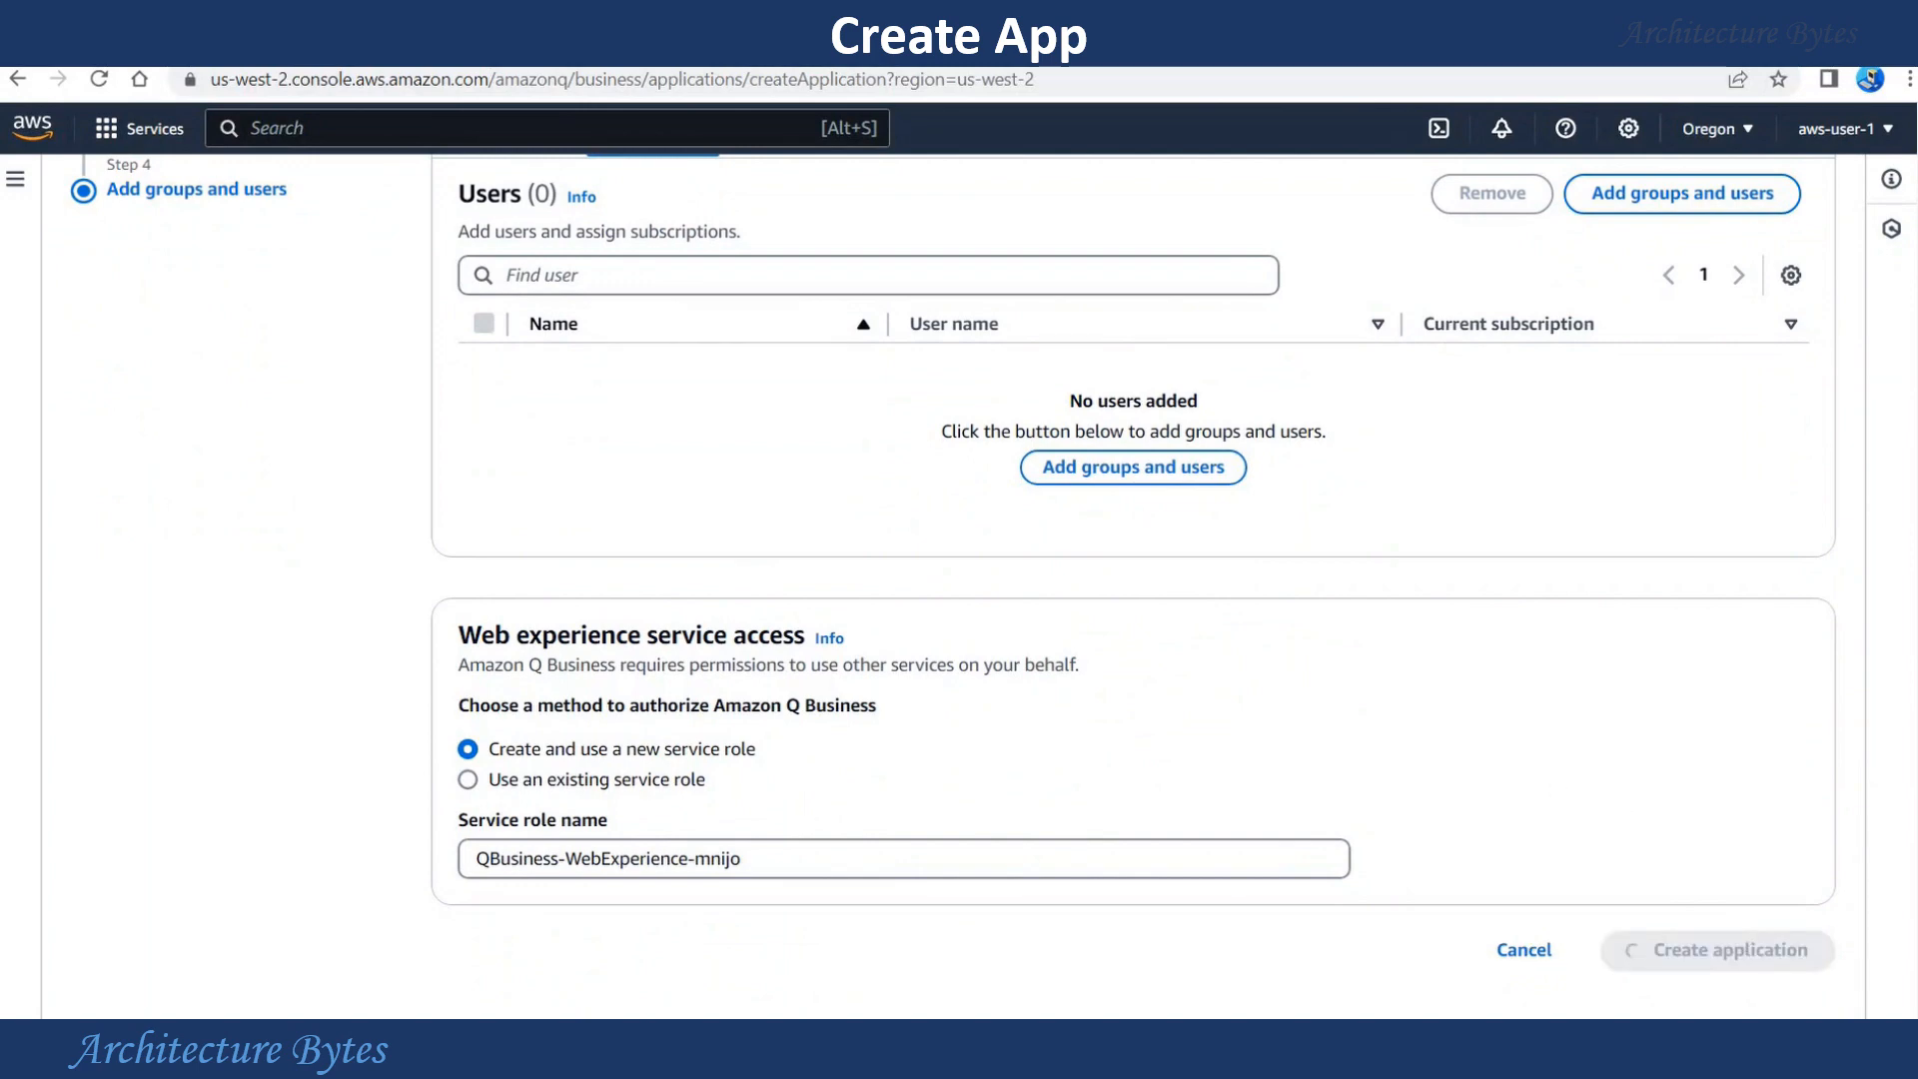
{"action": "left_click", "coordinate": [1716, 950]}
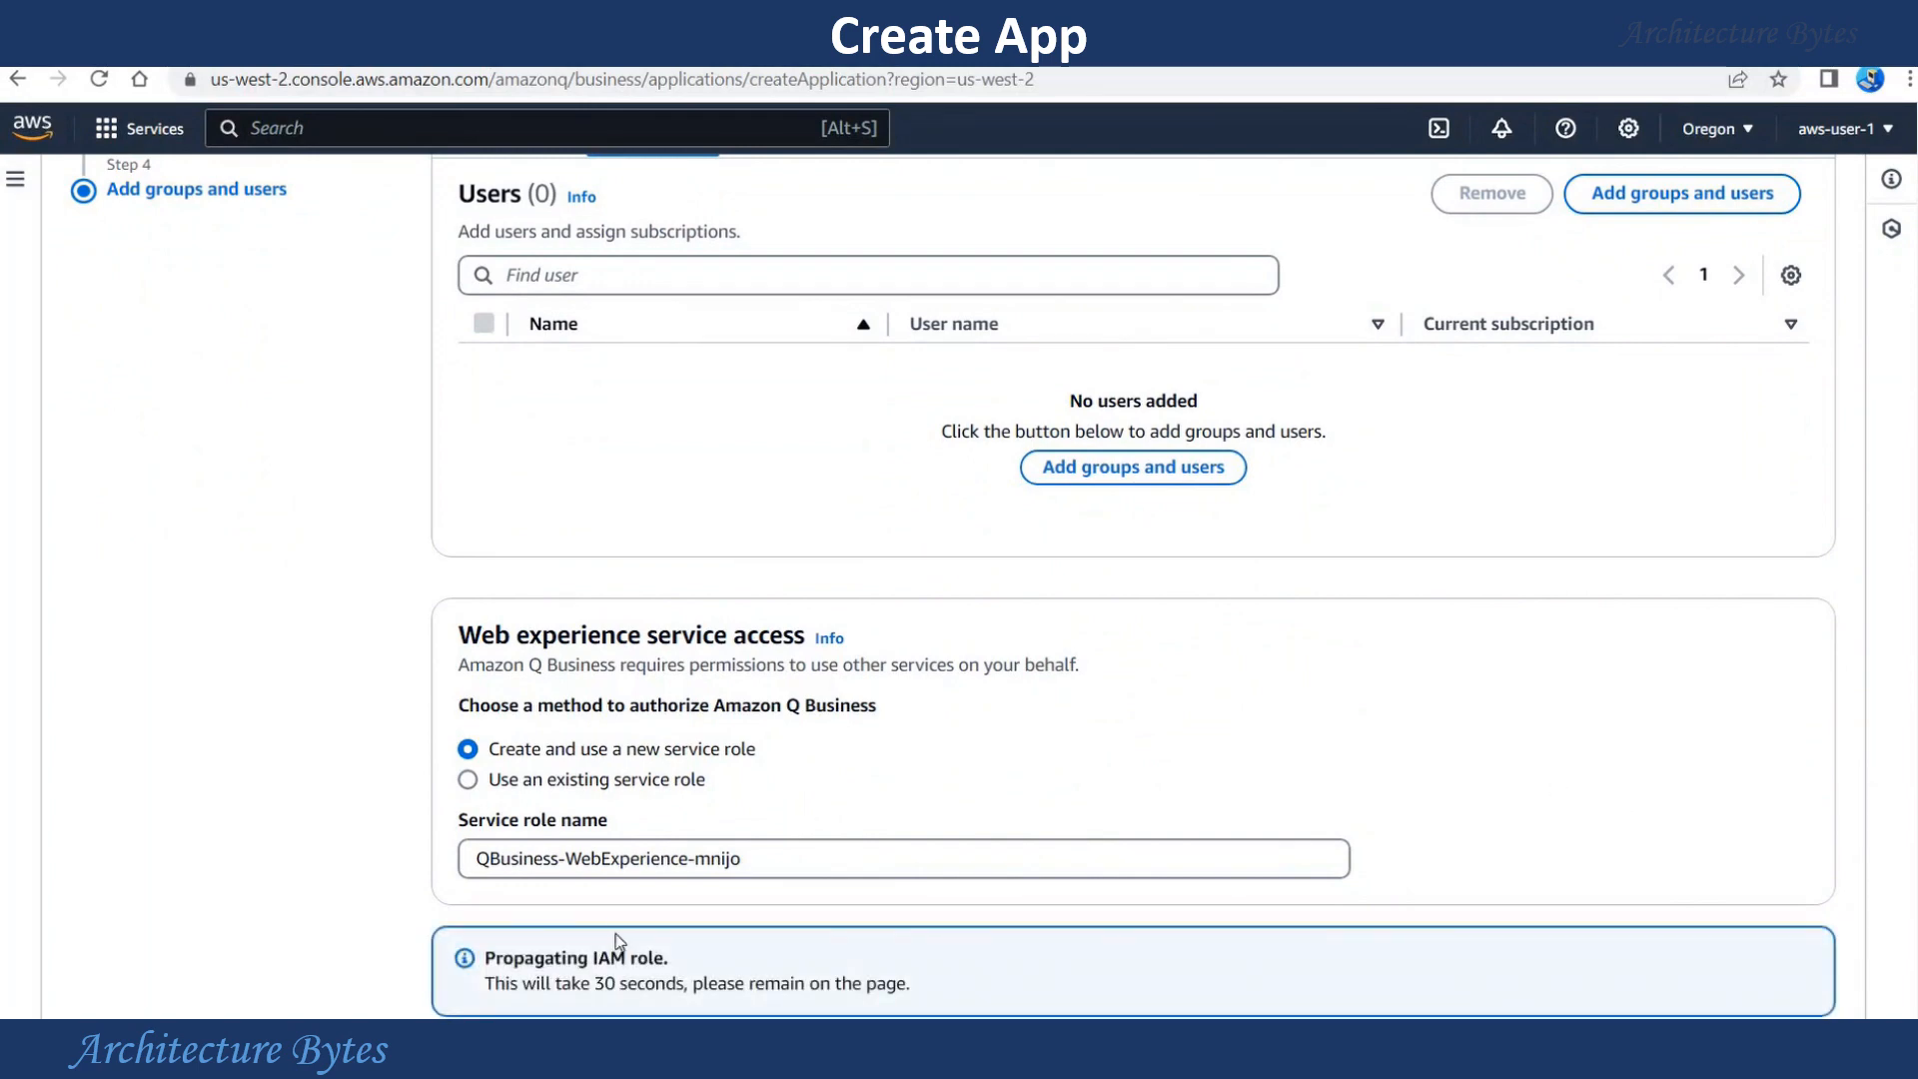
{"action": "scroll", "scroll_direction": "down", "scroll_amount": 3}
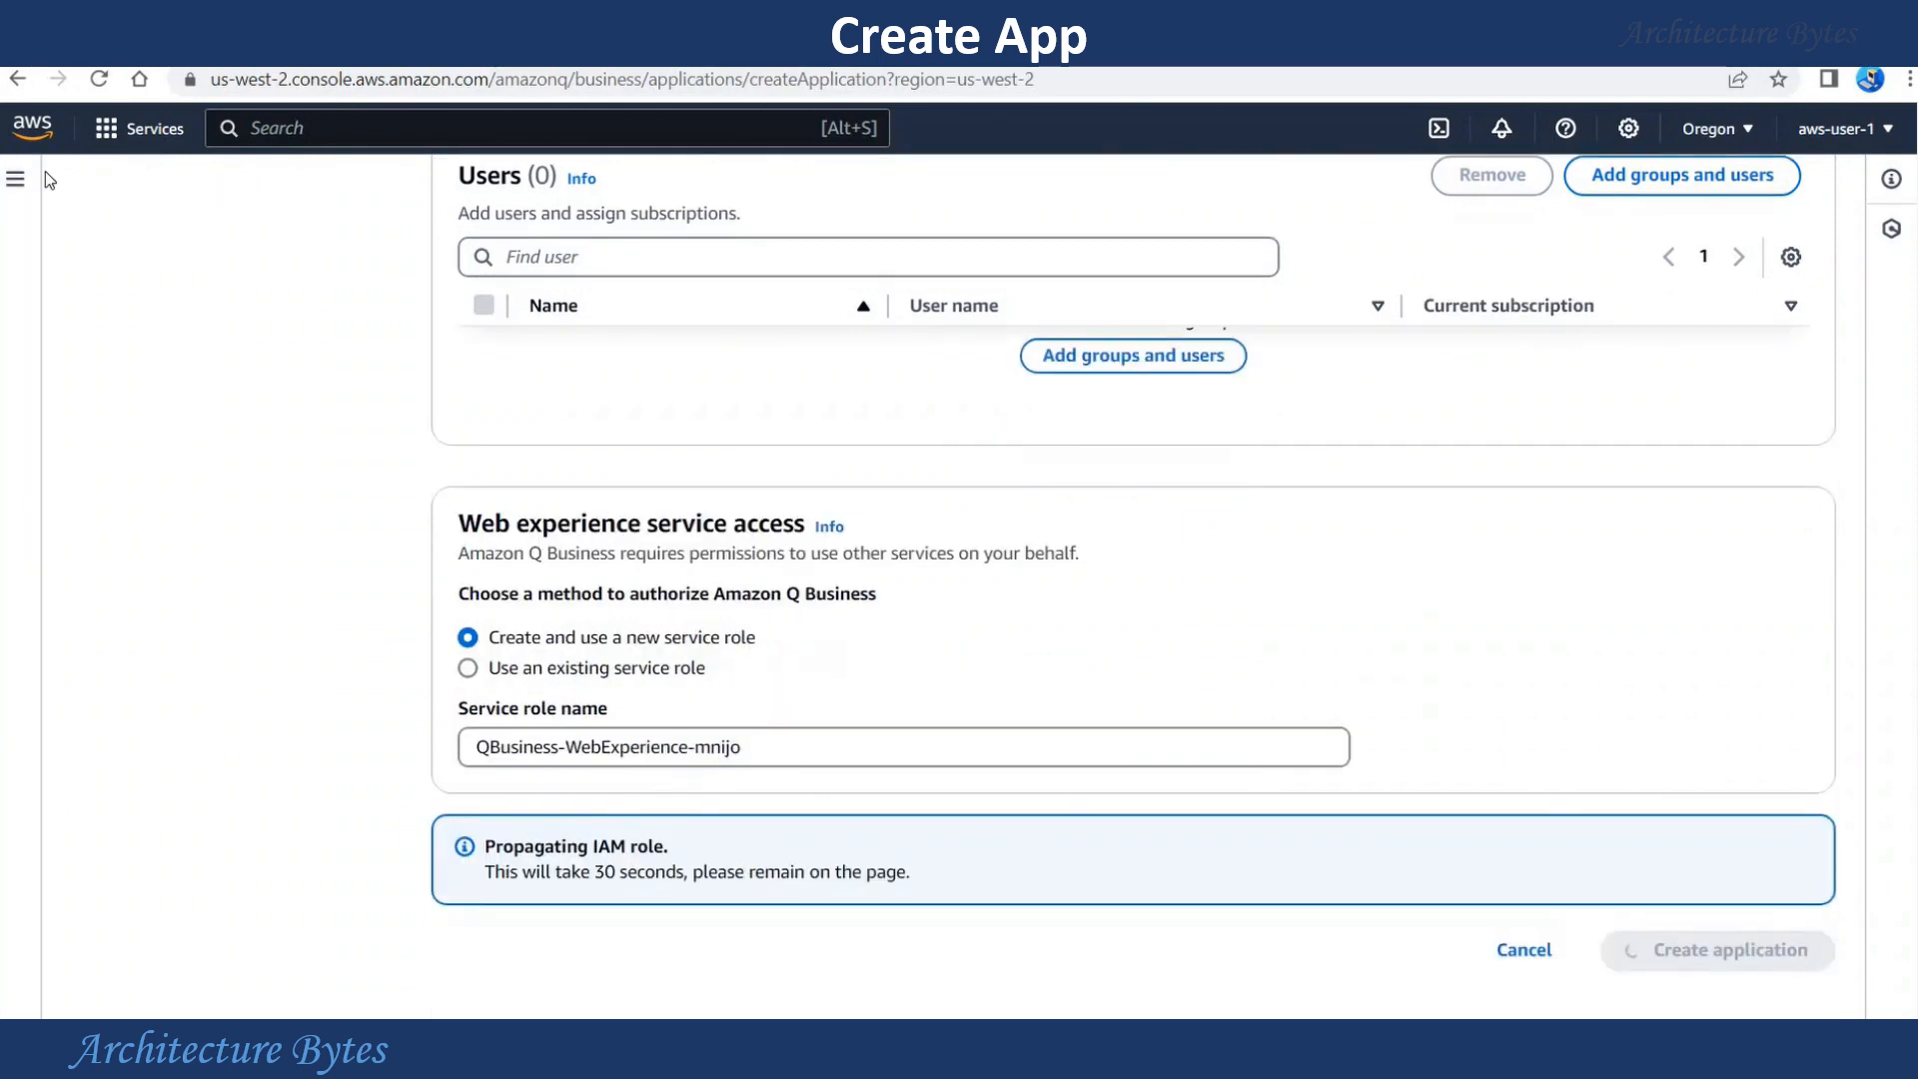
{"action": "left_click", "coordinate": [1716, 949]}
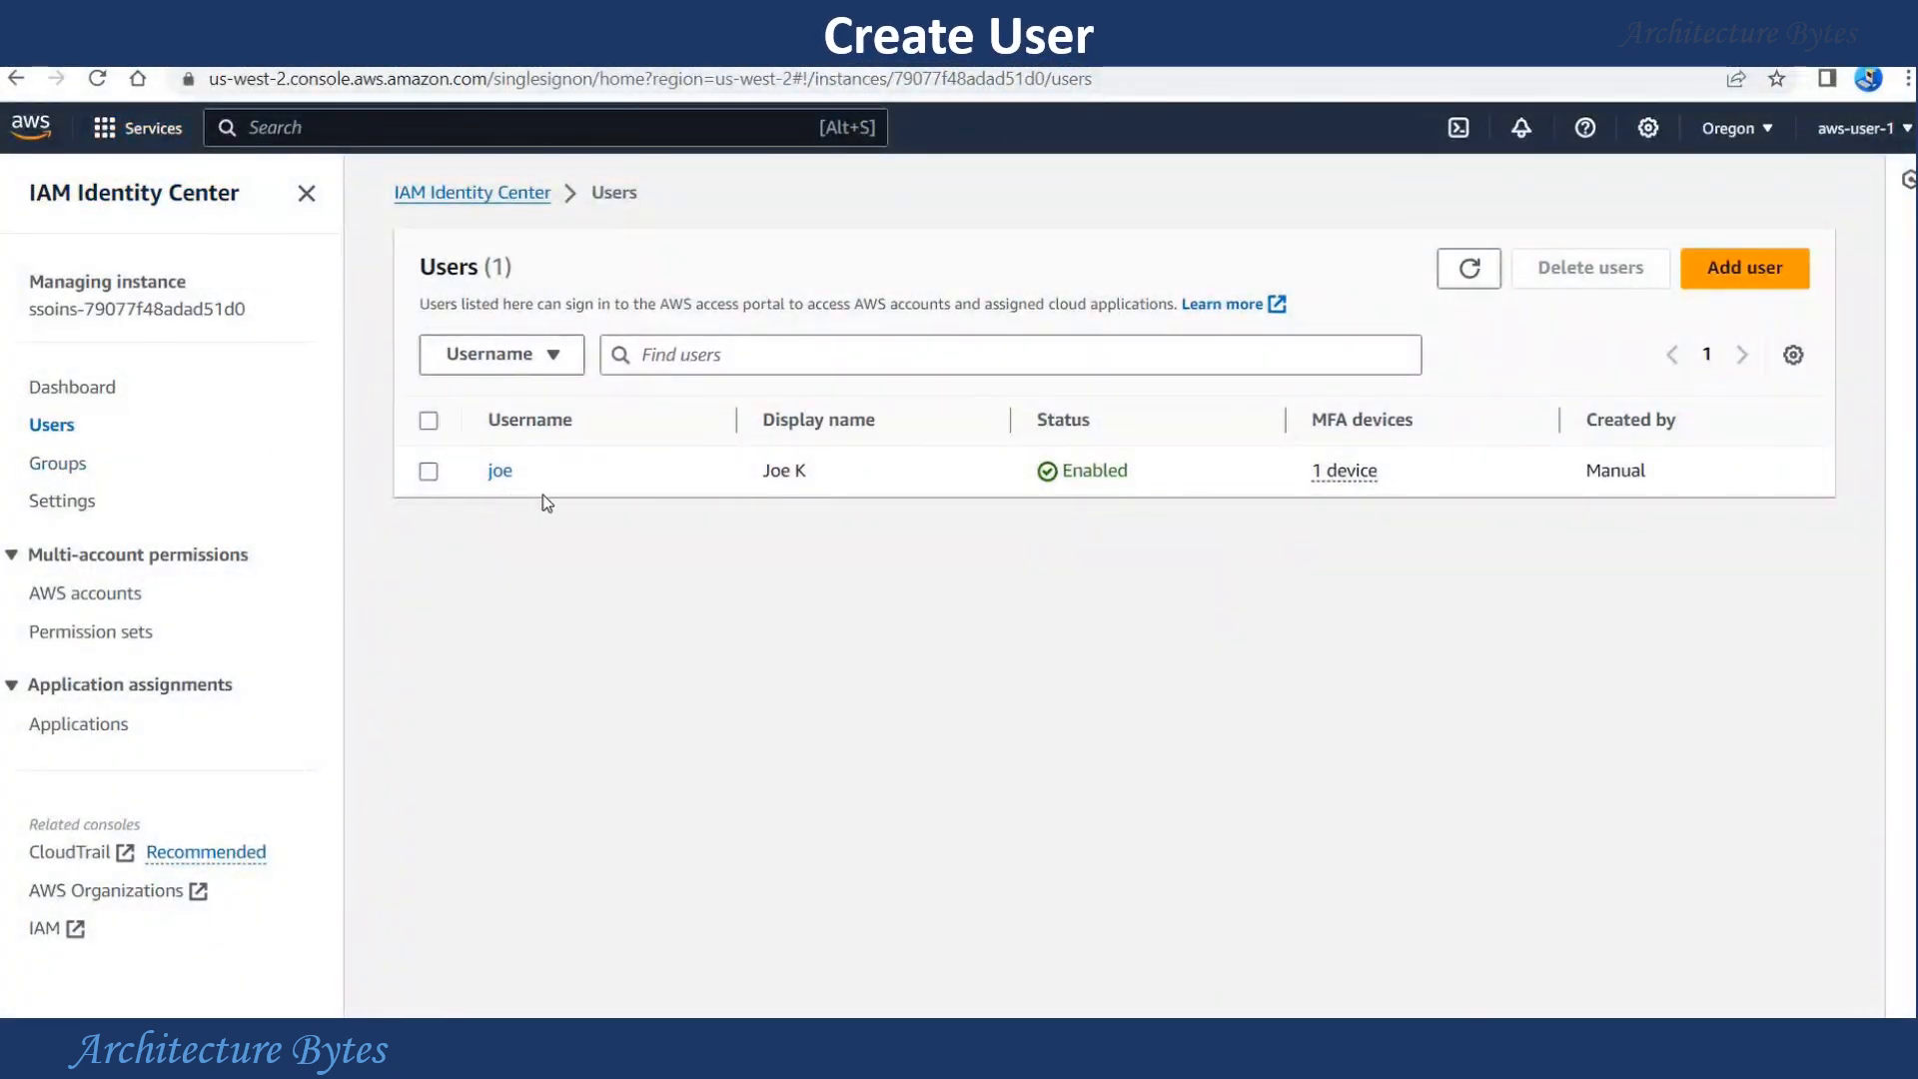
{"action": "mouse_move", "coordinate": [1372, 589]}
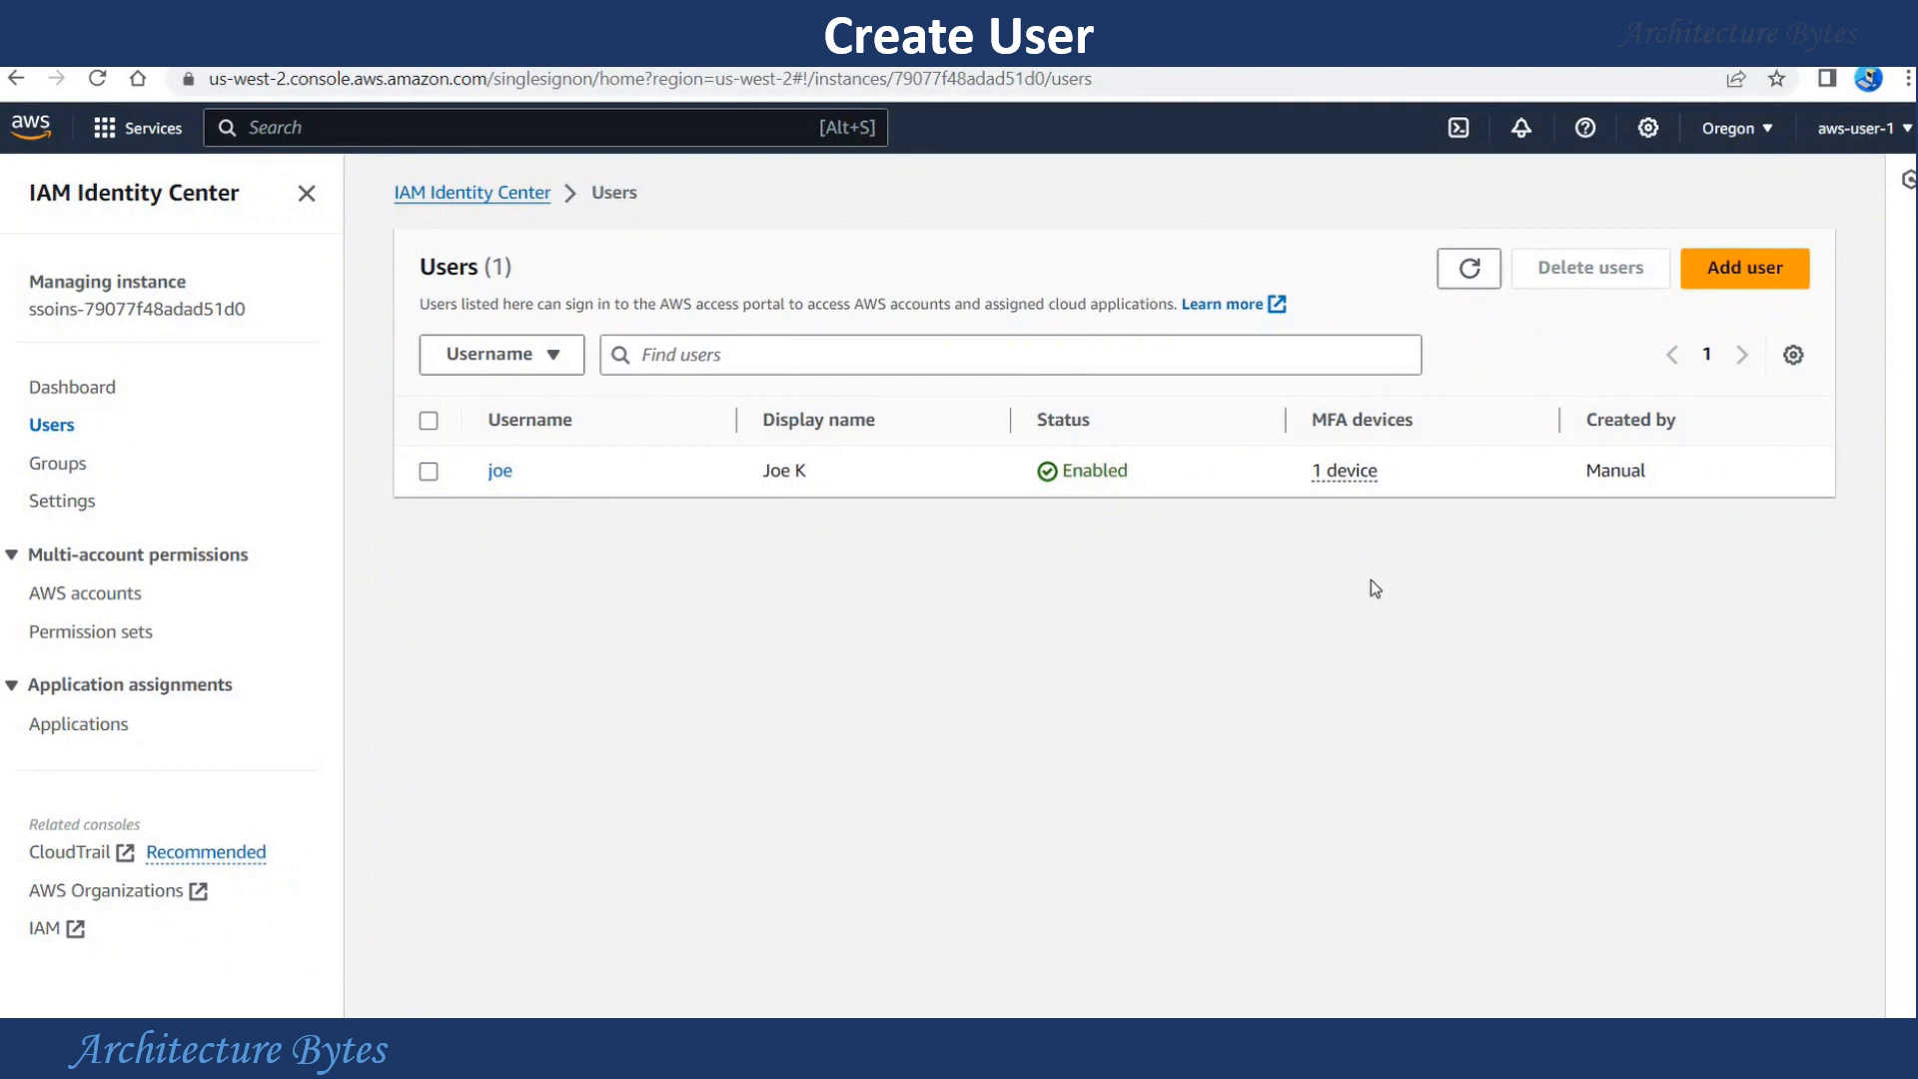
{"action": "mouse_move", "coordinate": [1310, 540]}
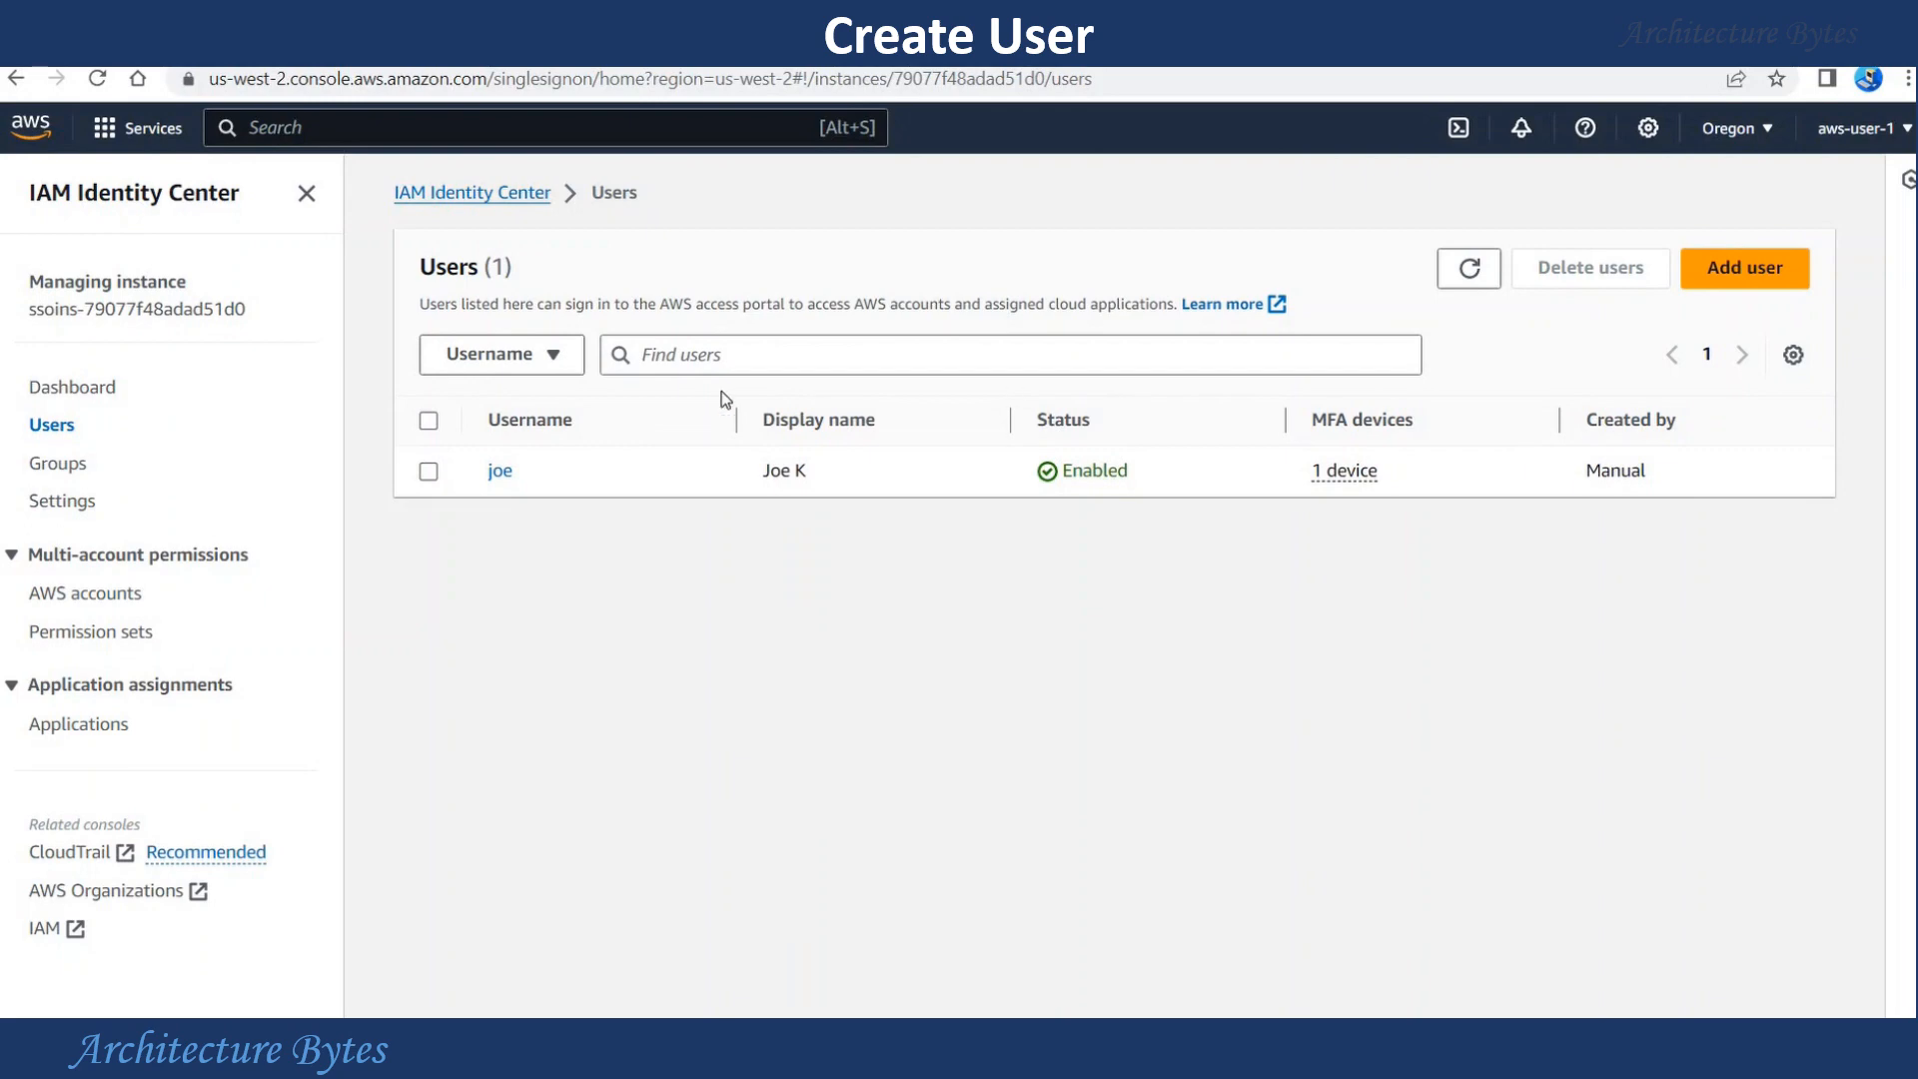
{"action": "mouse_move", "coordinate": [94, 731]}
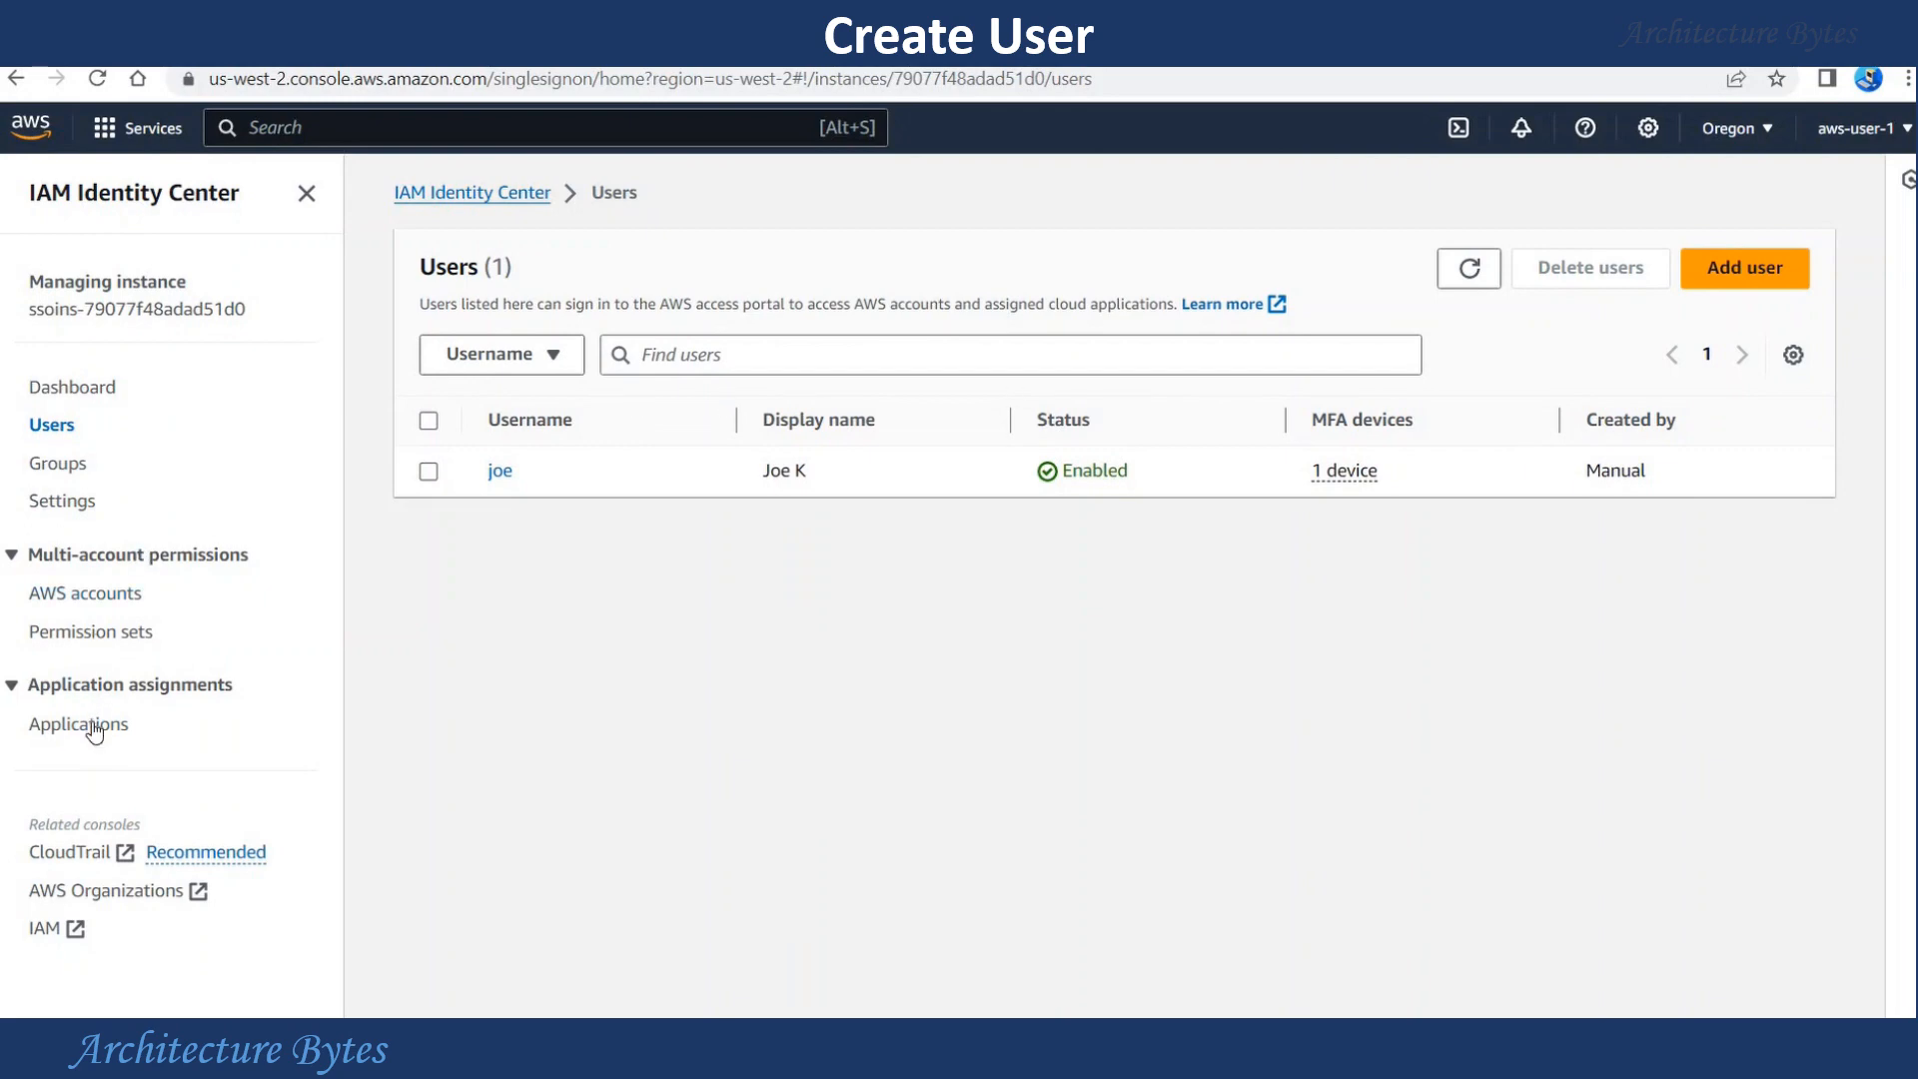
- Filter AWS managed applications by 'AQ', confirm AQBizApp is active, and return to Q Business
{"action": "left_click", "coordinate": [78, 724]}
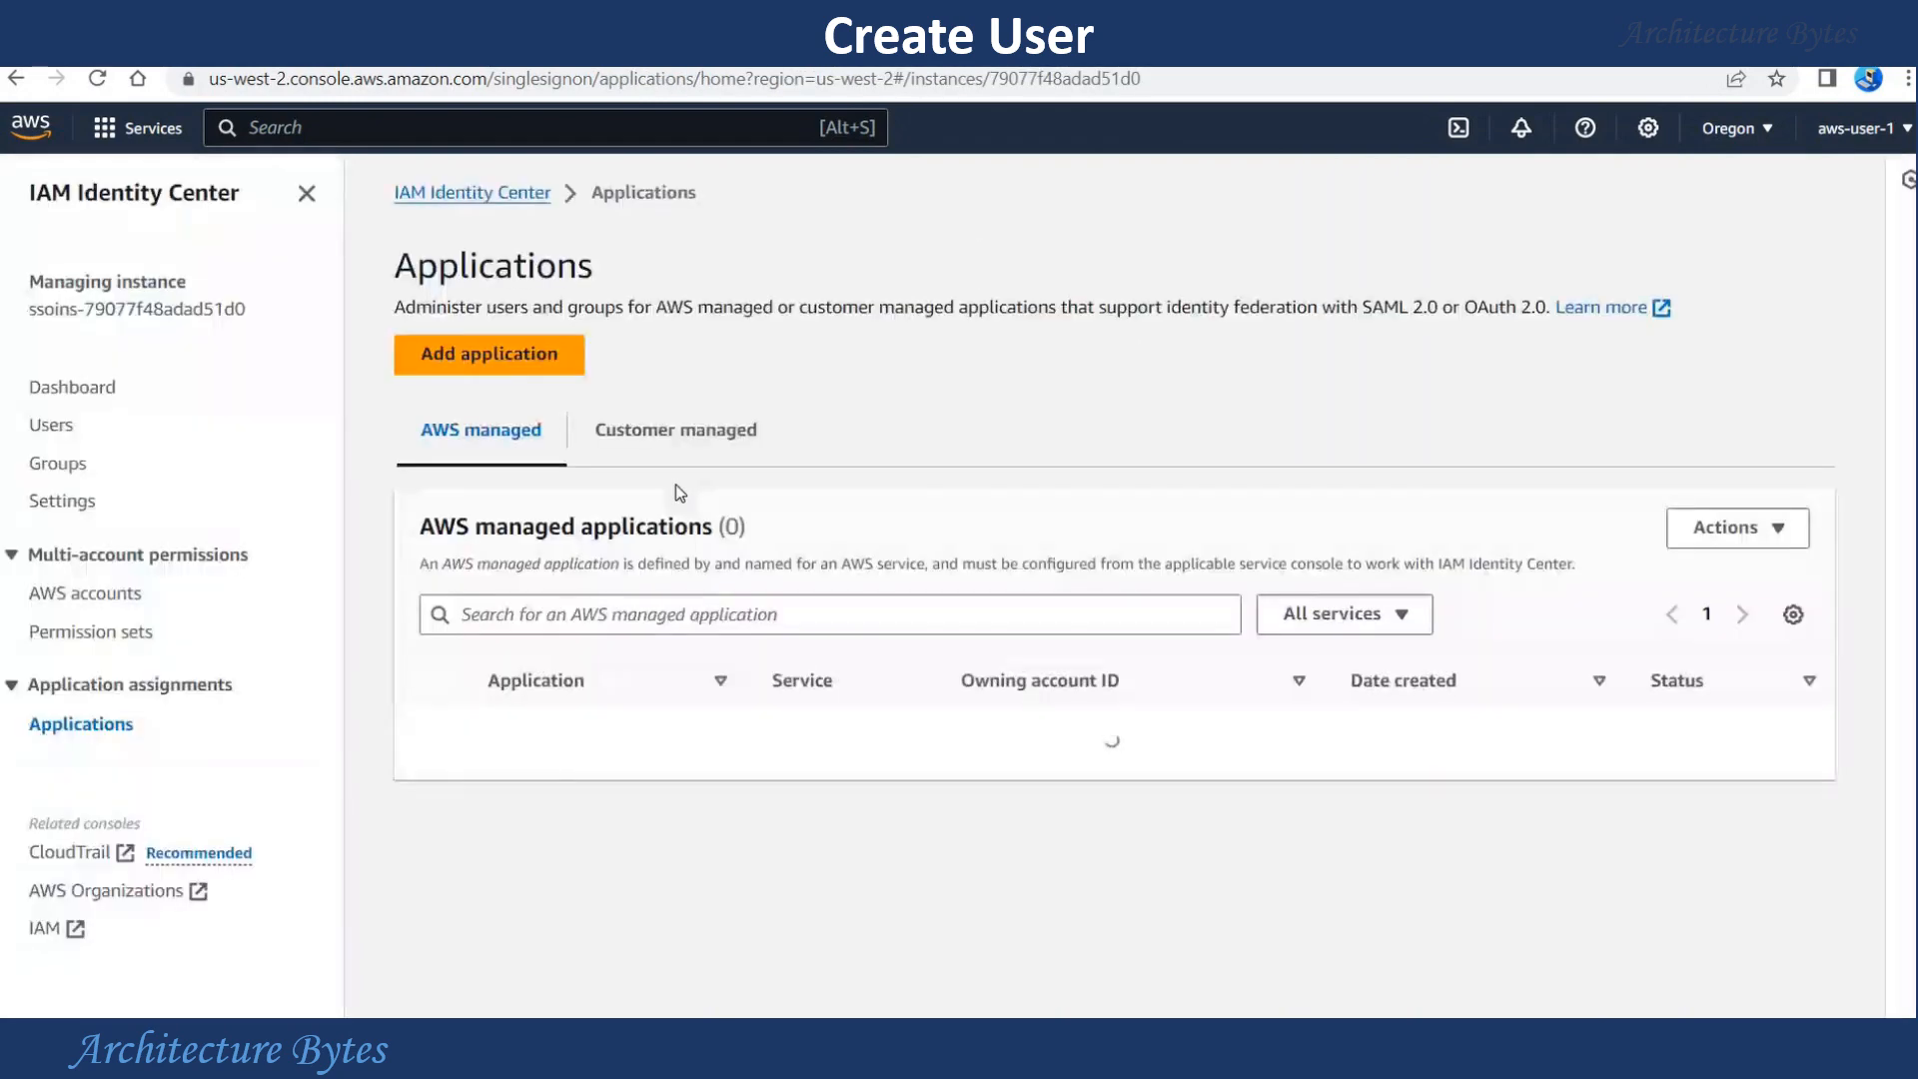
{"action": "type", "text": "AQ"}
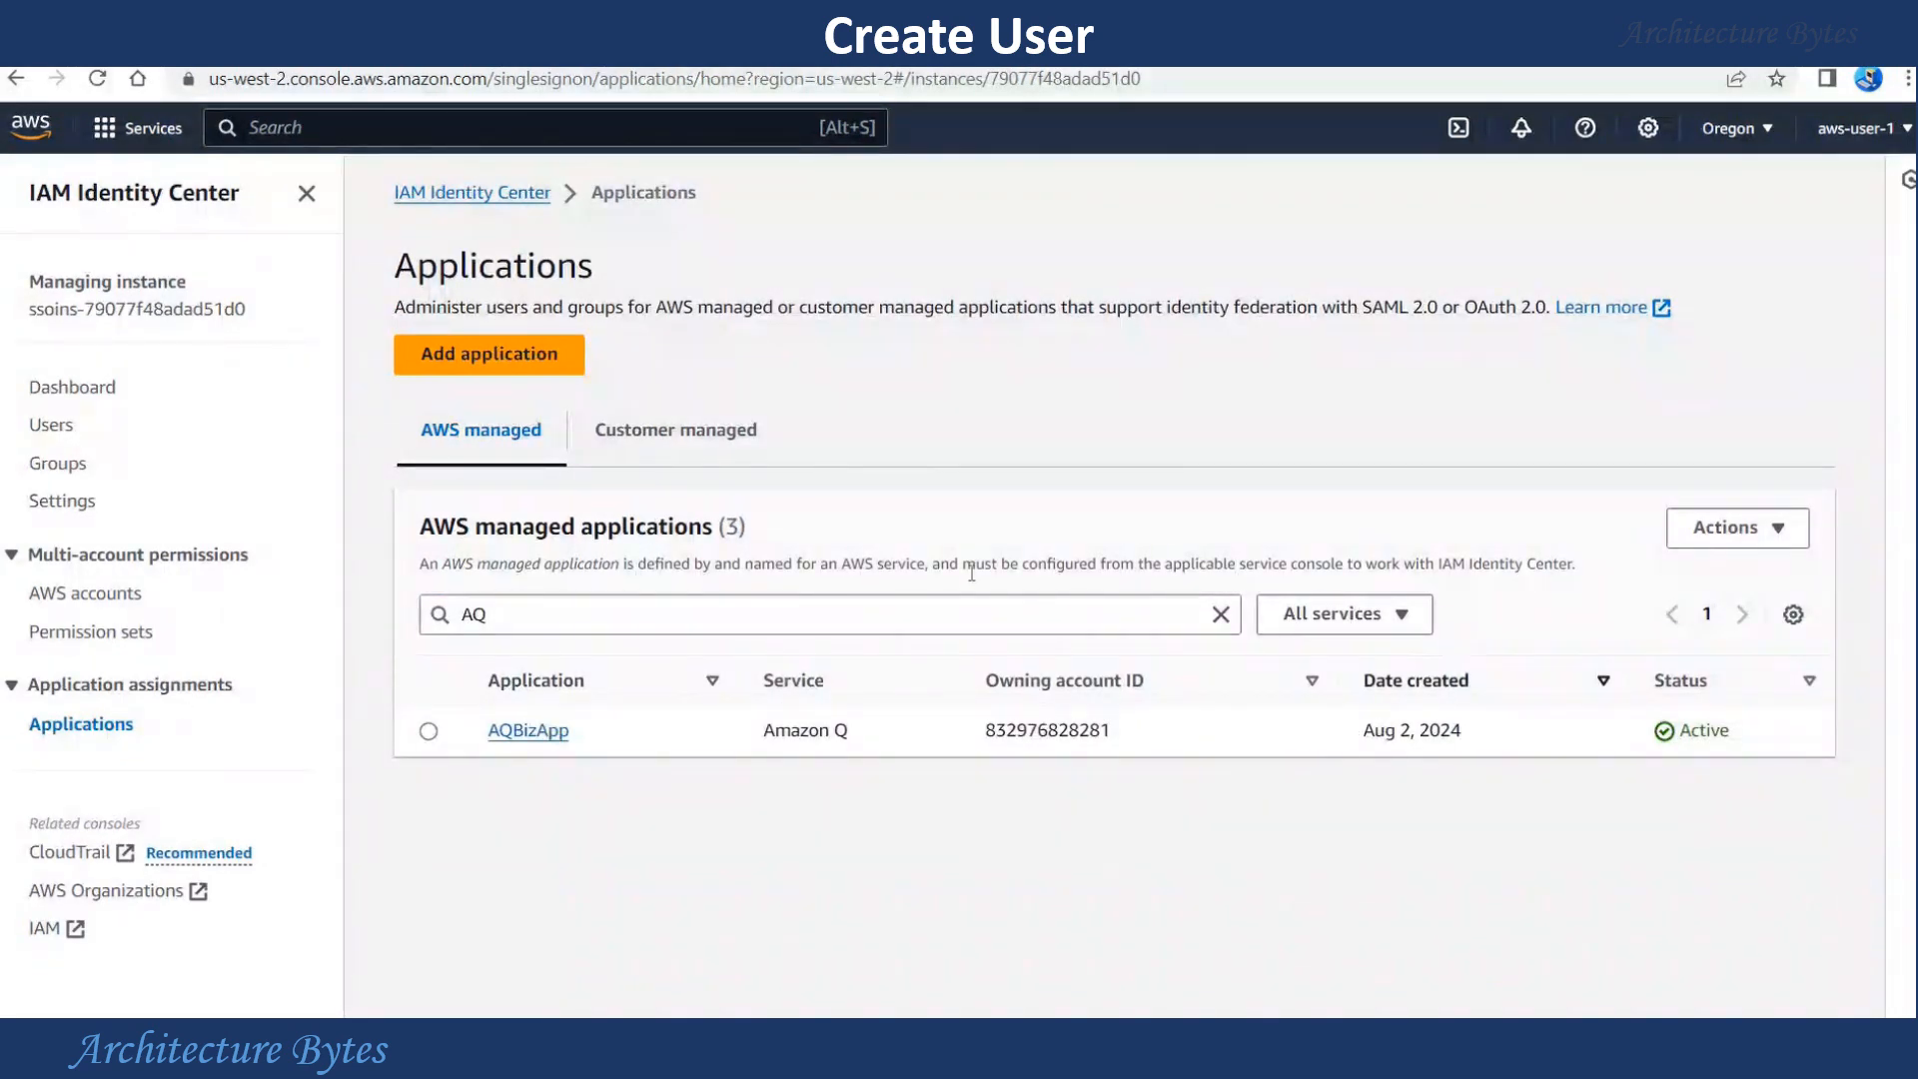
{"action": "mouse_move", "coordinate": [109, 225]}
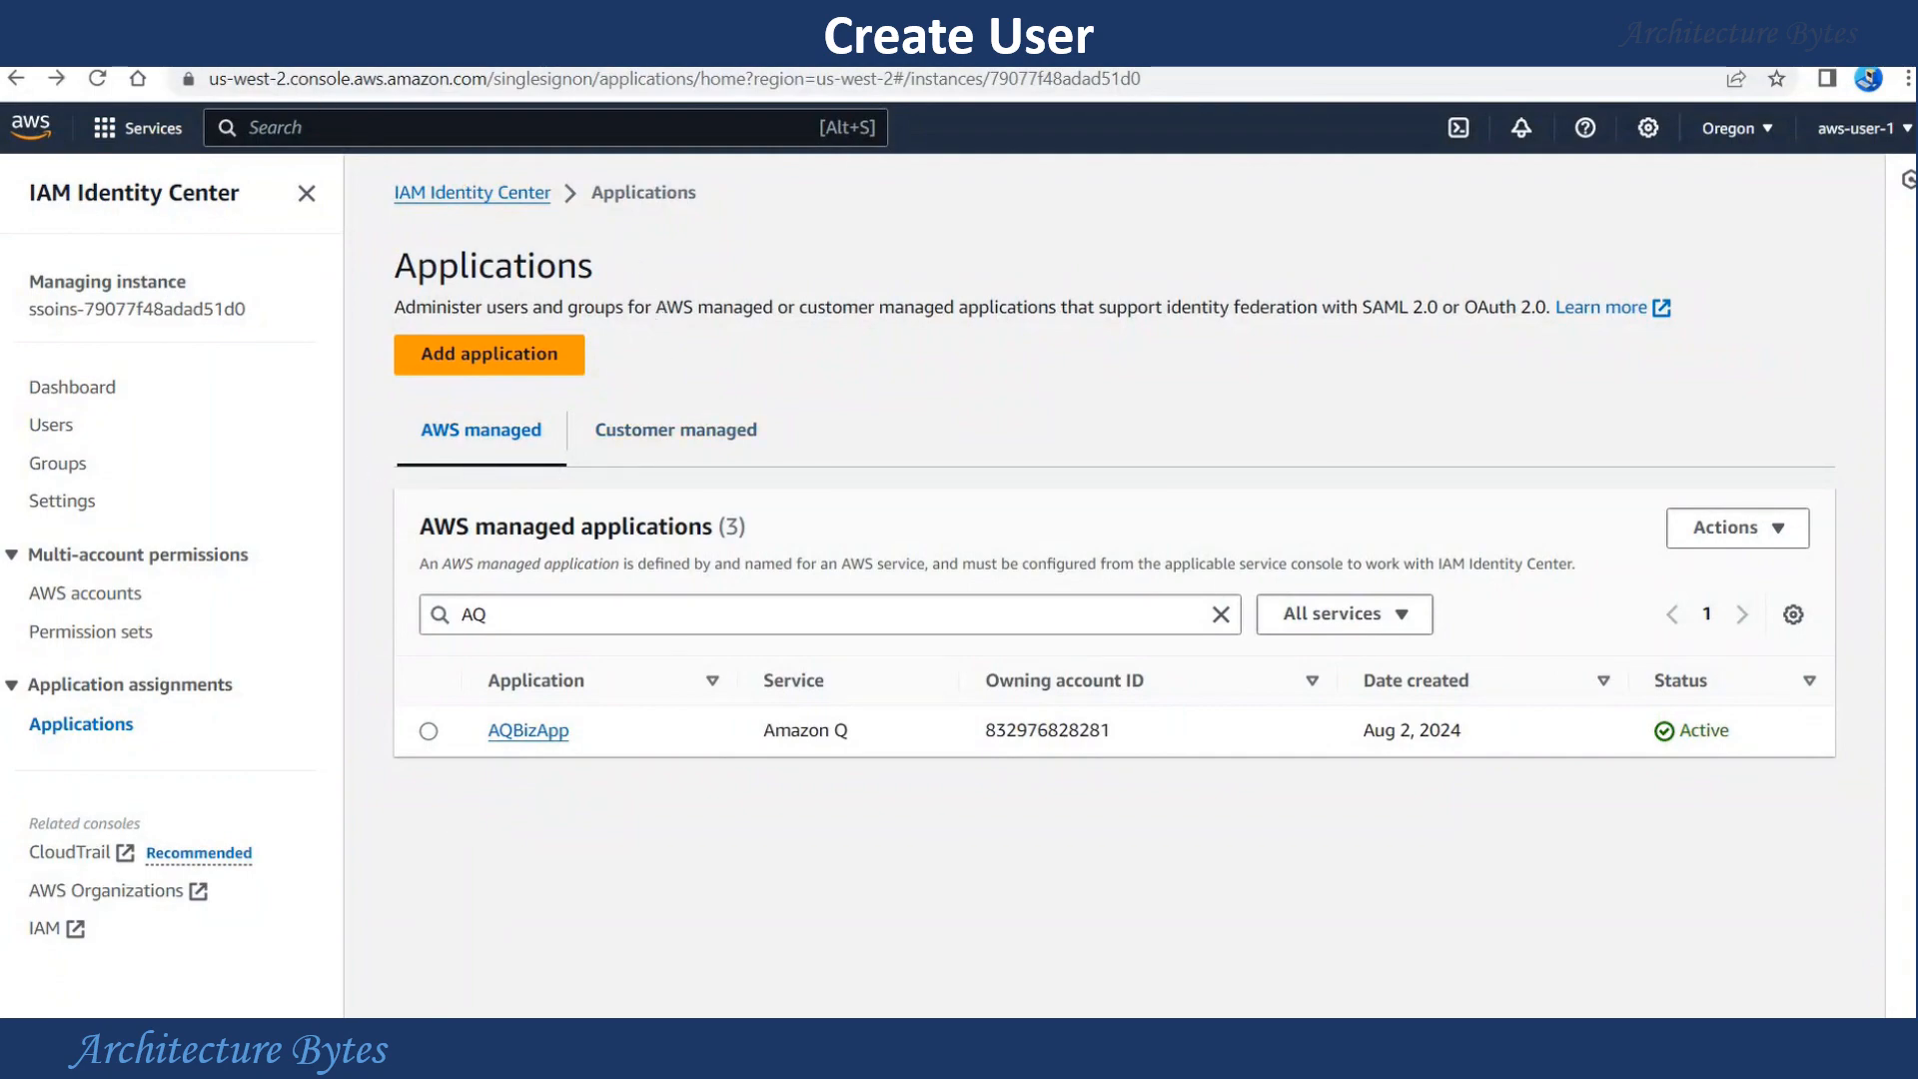
{"action": "left_click", "coordinate": [527, 730]}
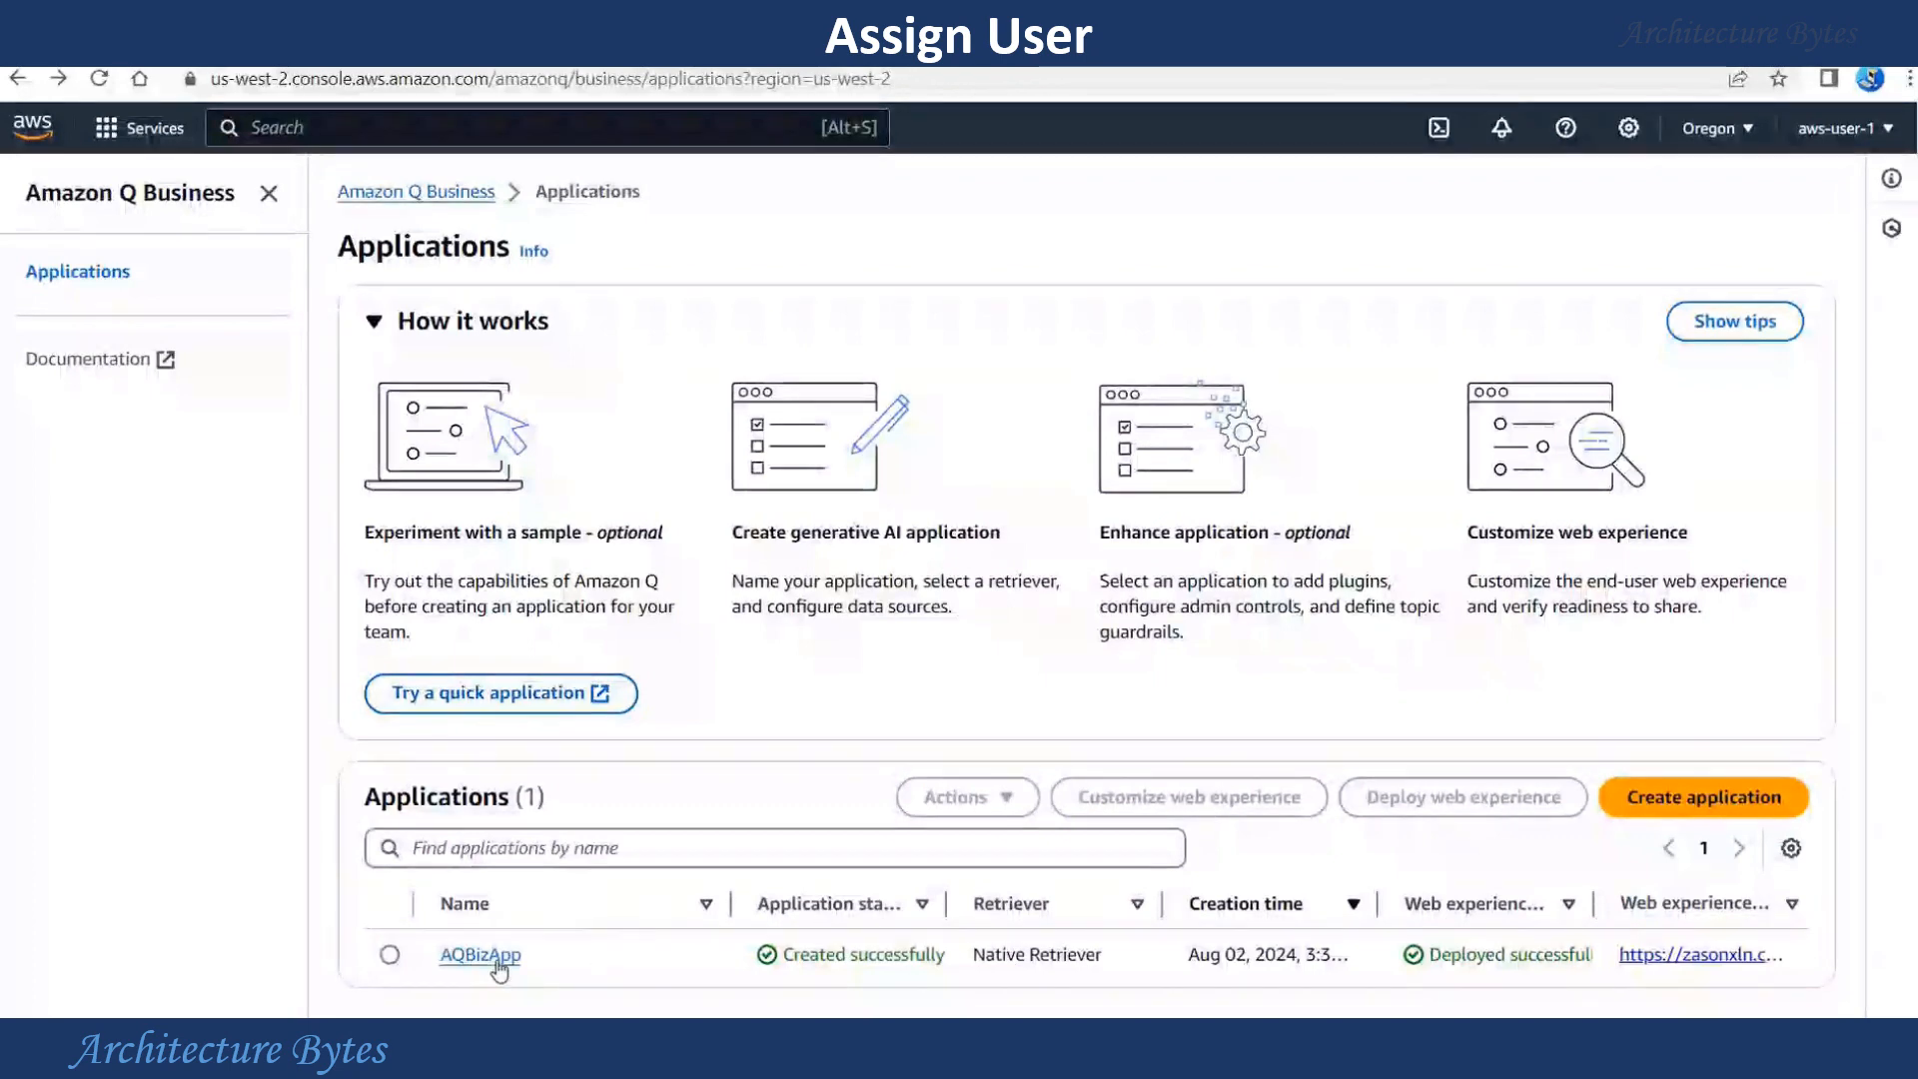
- From AQBizApp's details, view the Users (0) tab and go to Manage access and subscriptions
{"action": "left_click", "coordinate": [478, 954]}
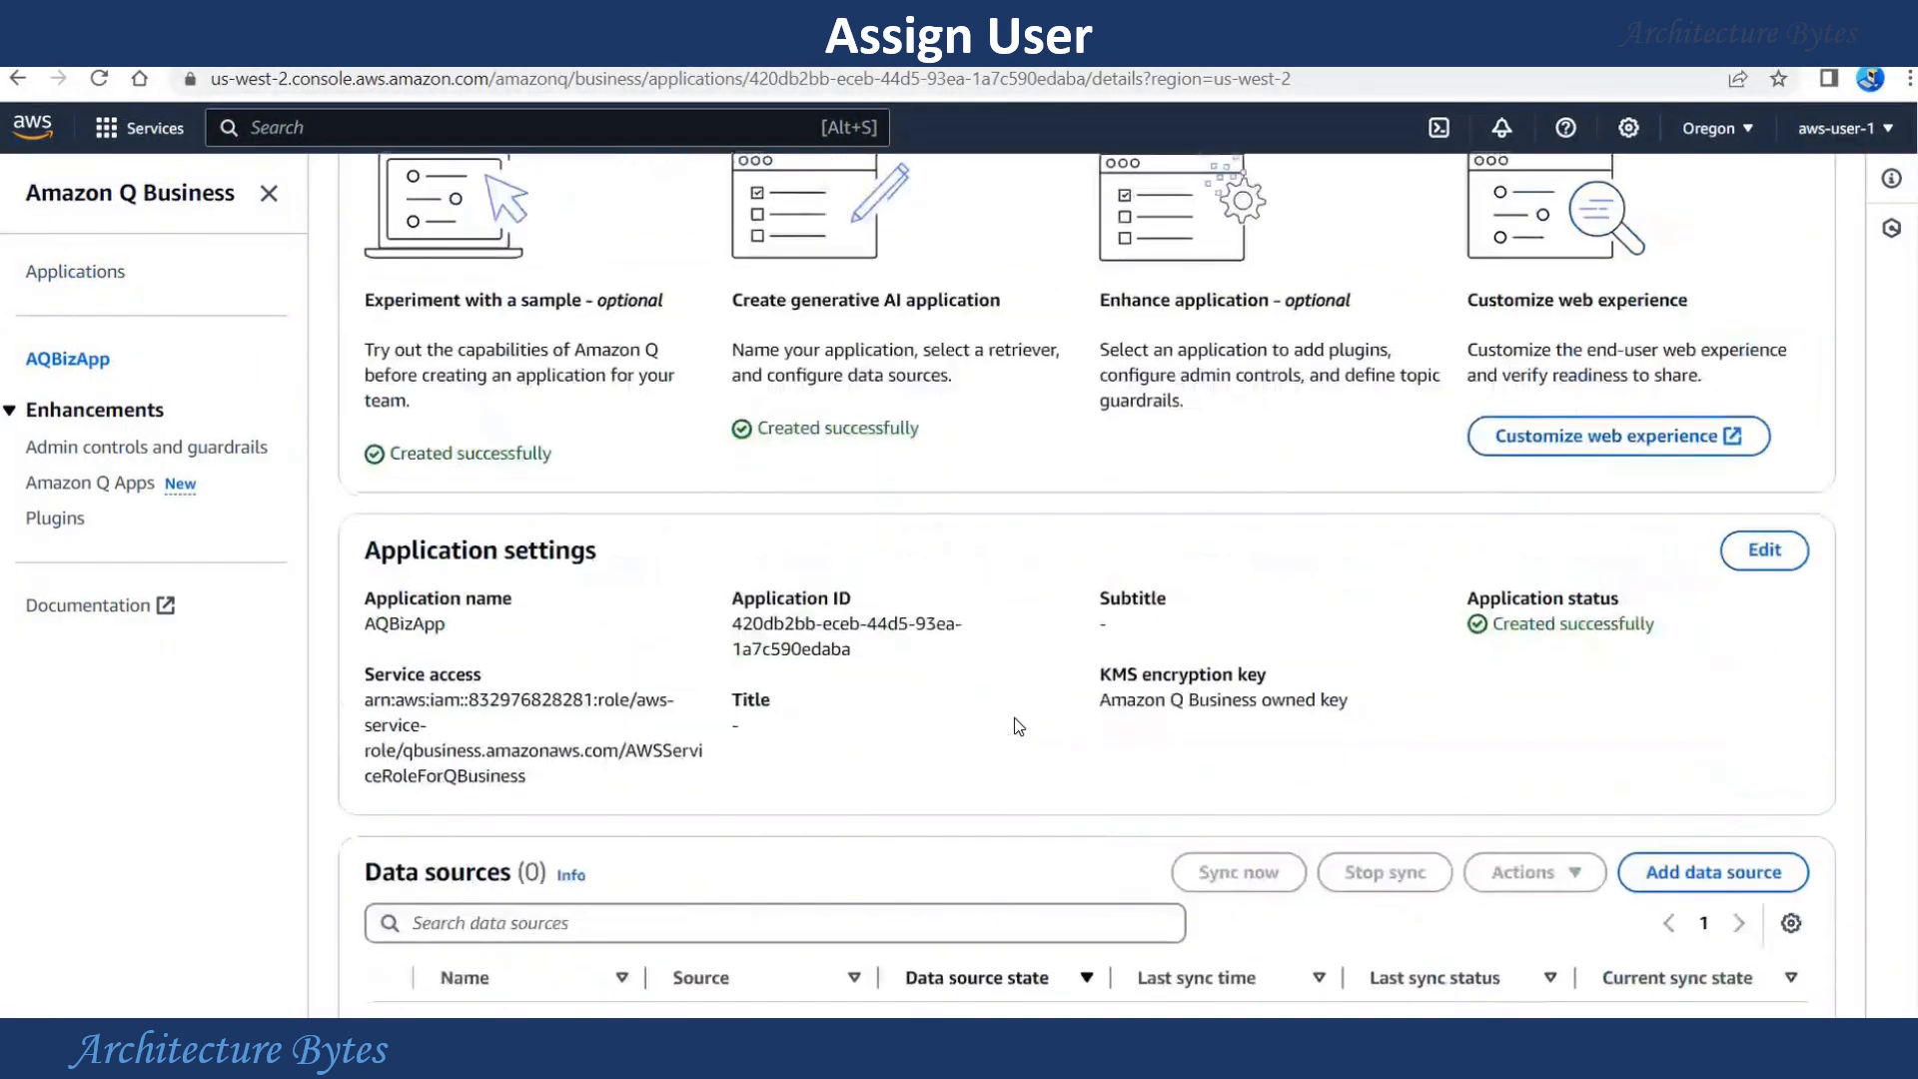
{"action": "scroll", "scroll_direction": "down", "scroll_amount": 3}
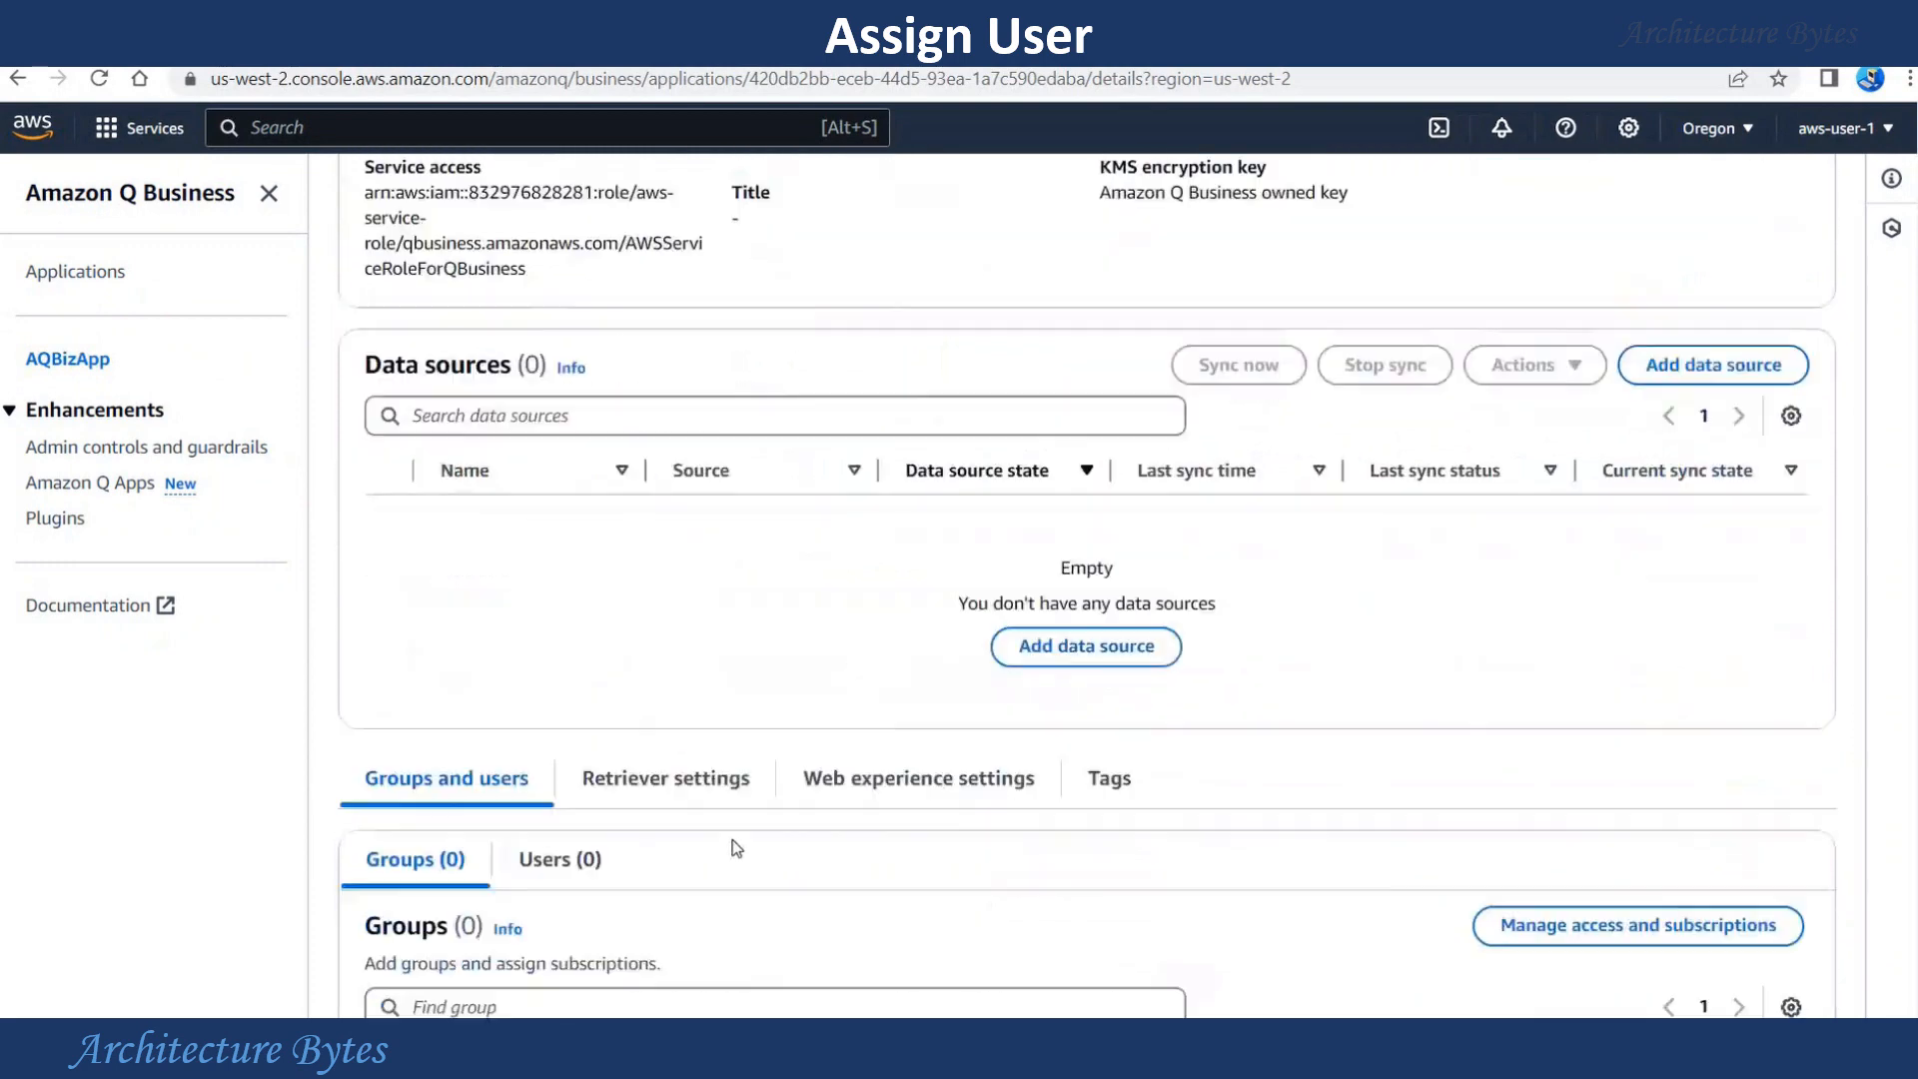
{"action": "scroll", "scroll_direction": "down", "scroll_amount": 3}
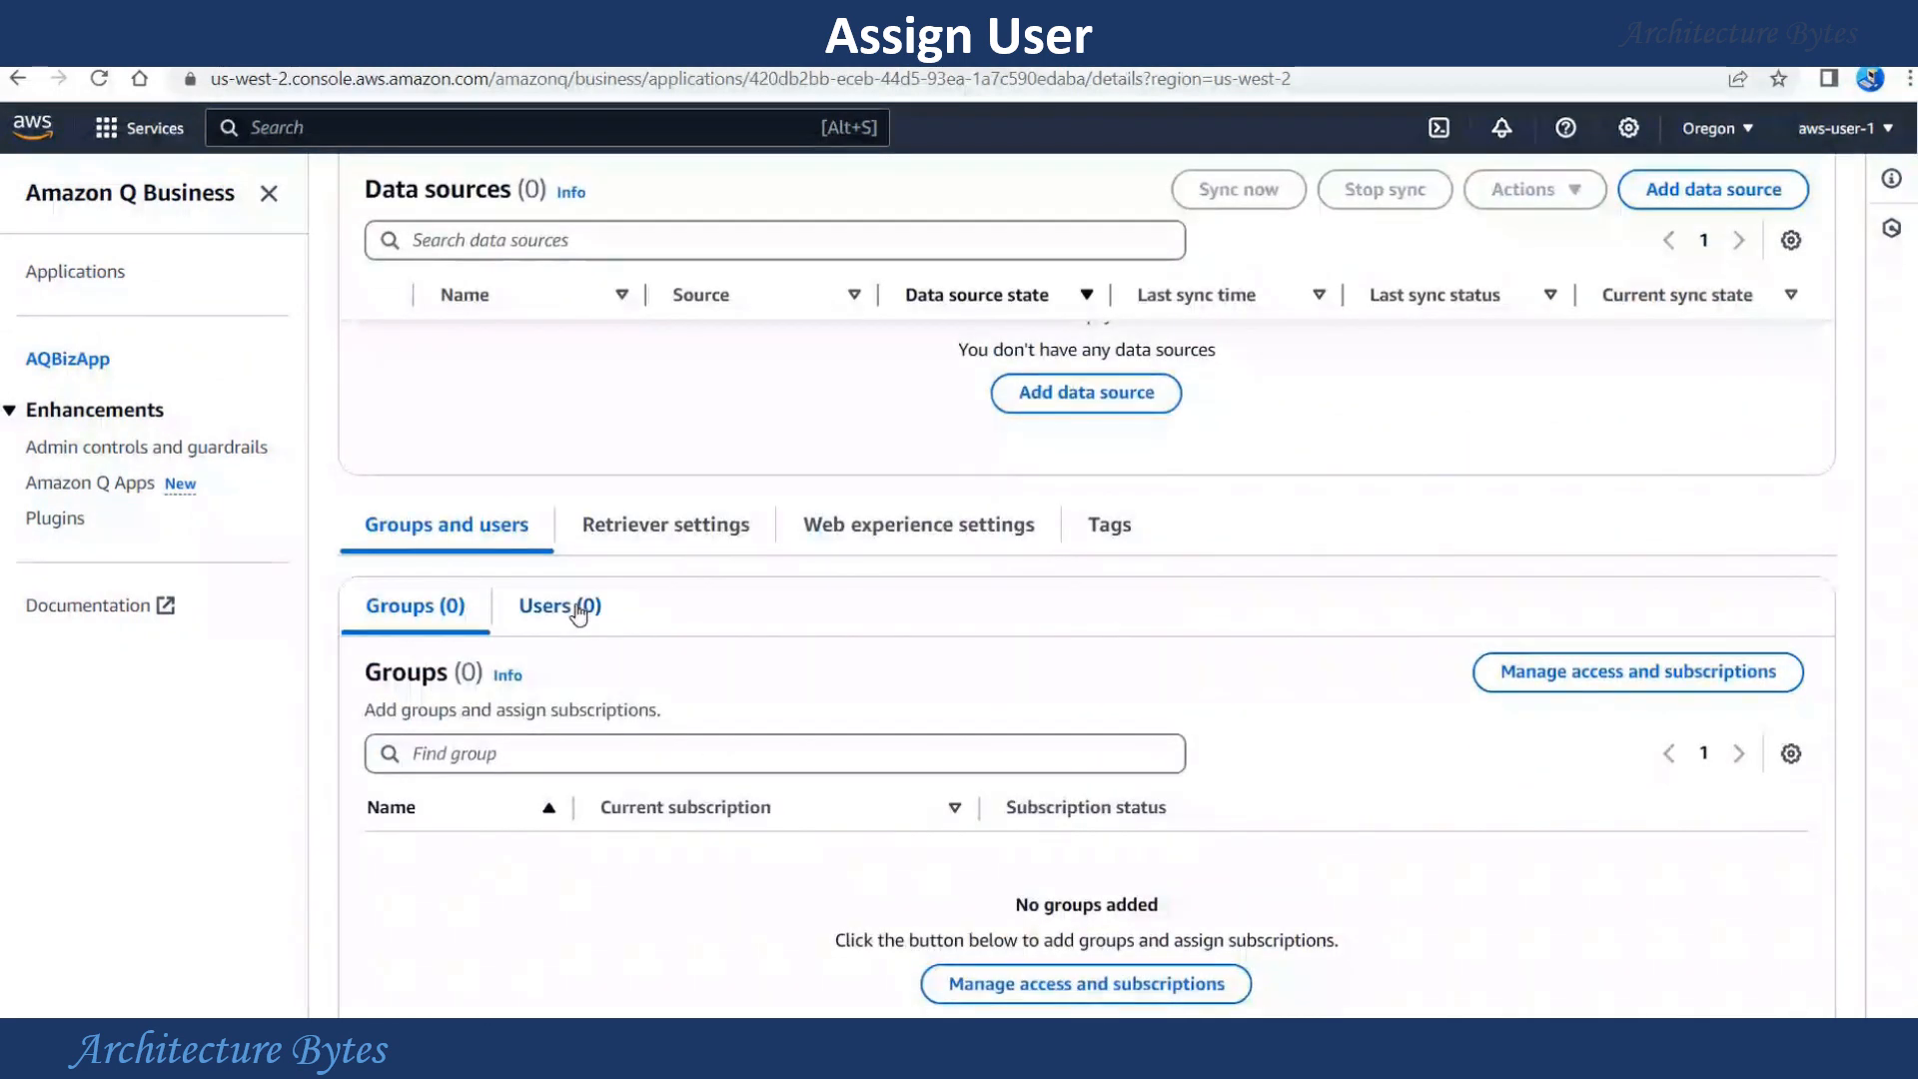
{"action": "left_click", "coordinate": [557, 605]}
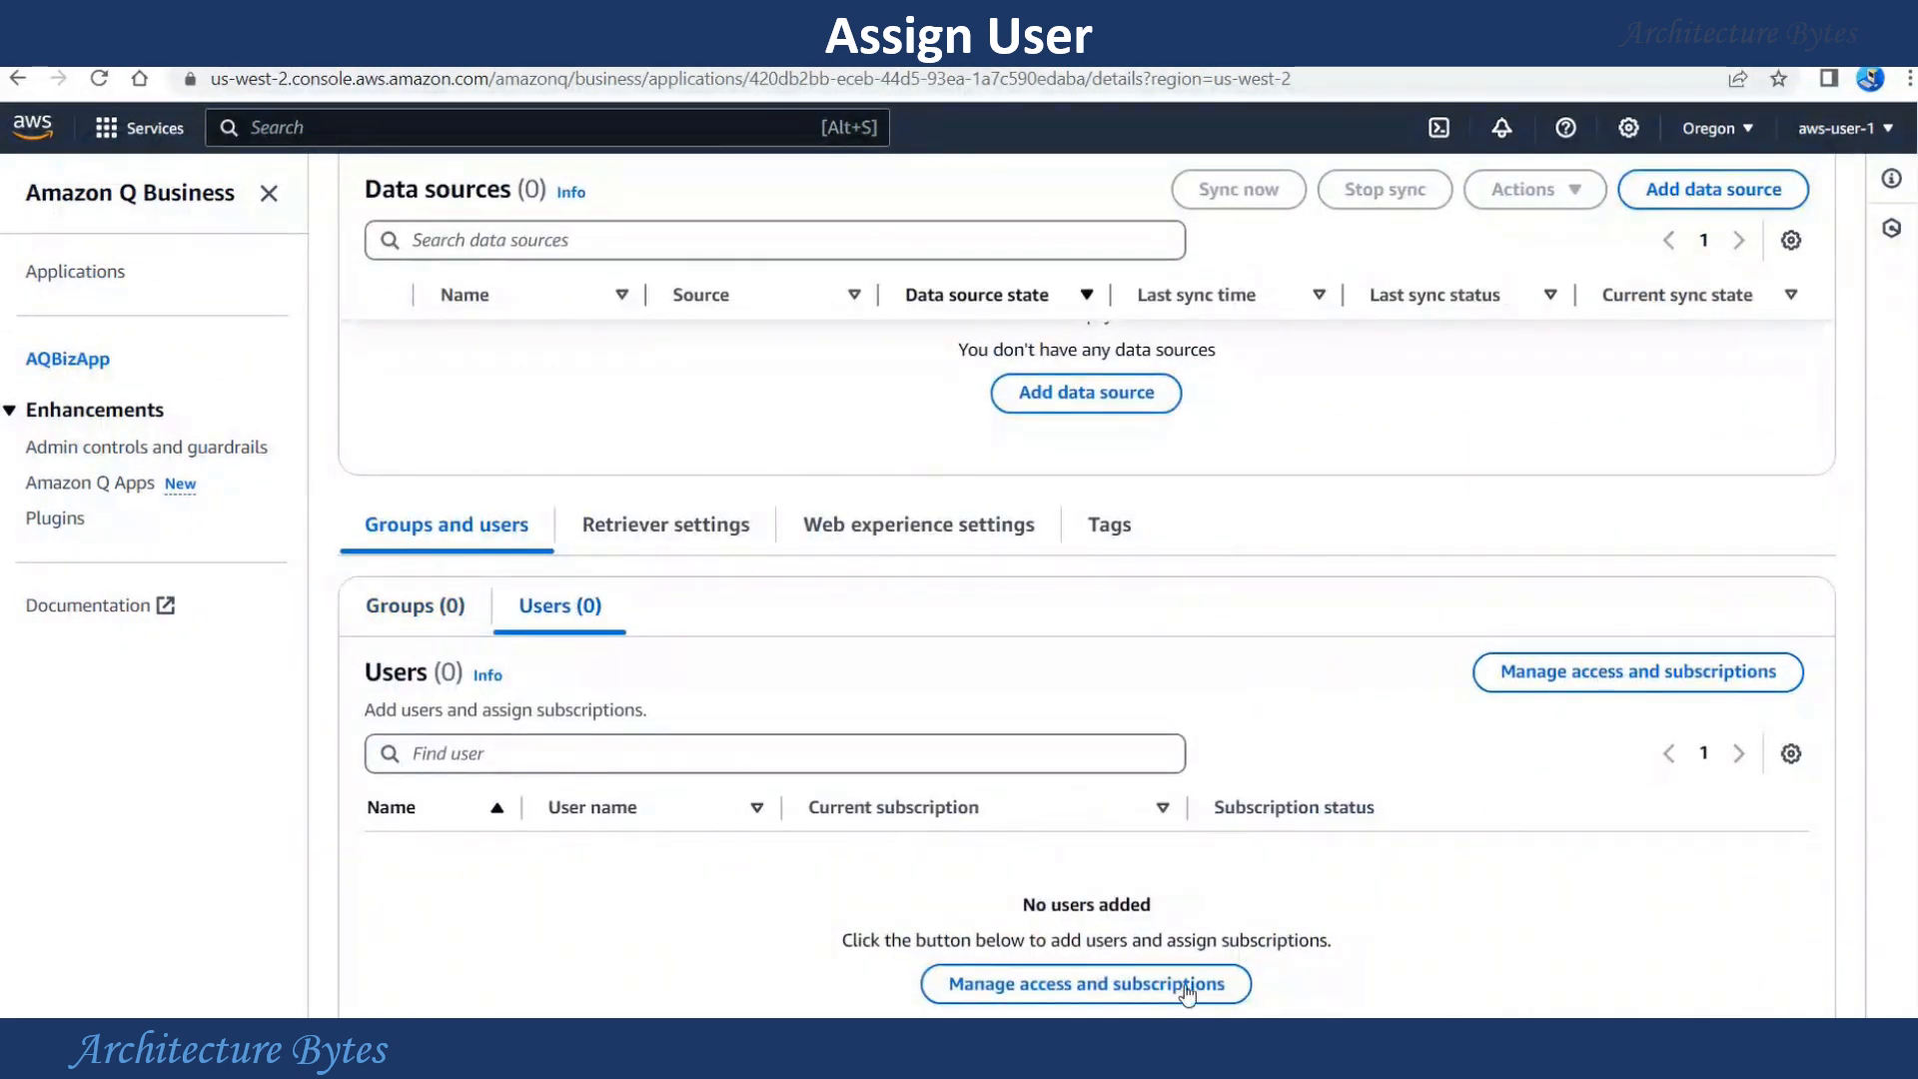
{"action": "left_click", "coordinate": [1084, 982]}
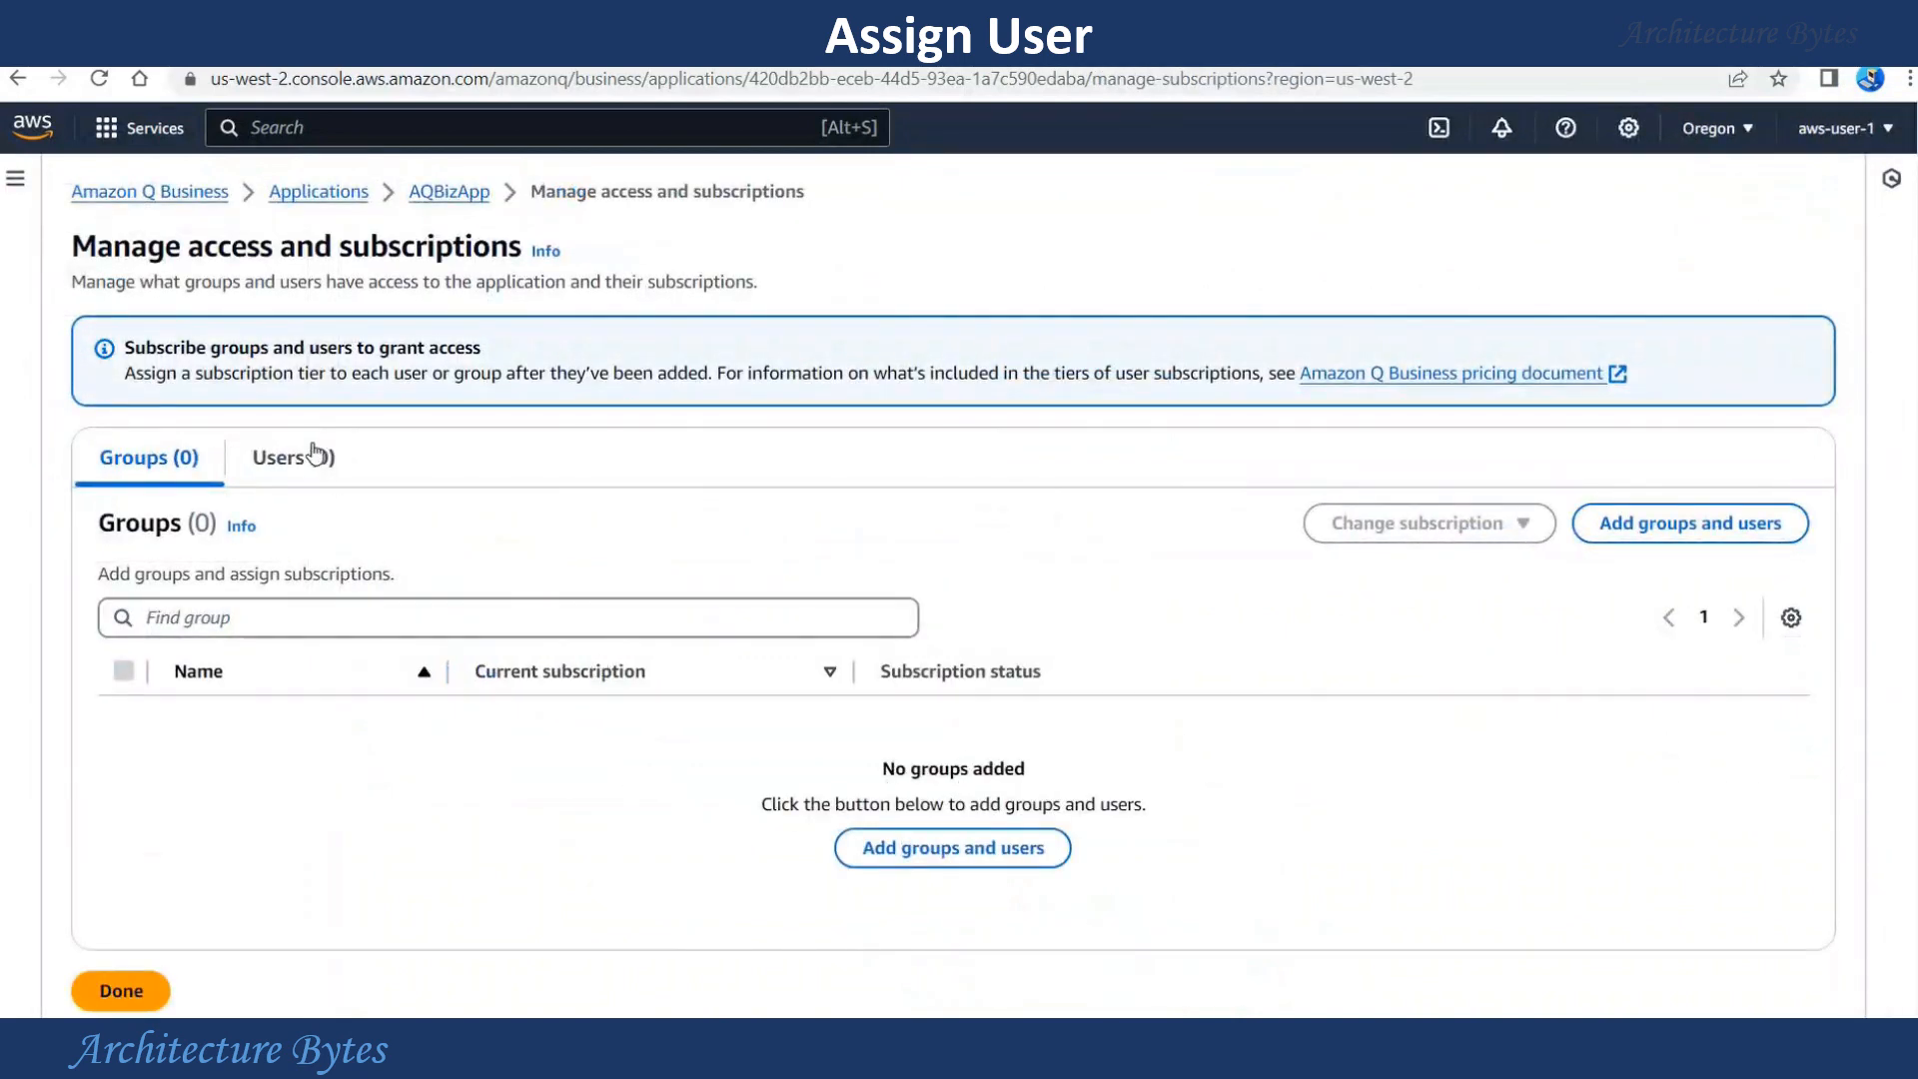
{"action": "left_click", "coordinate": [1689, 523]}
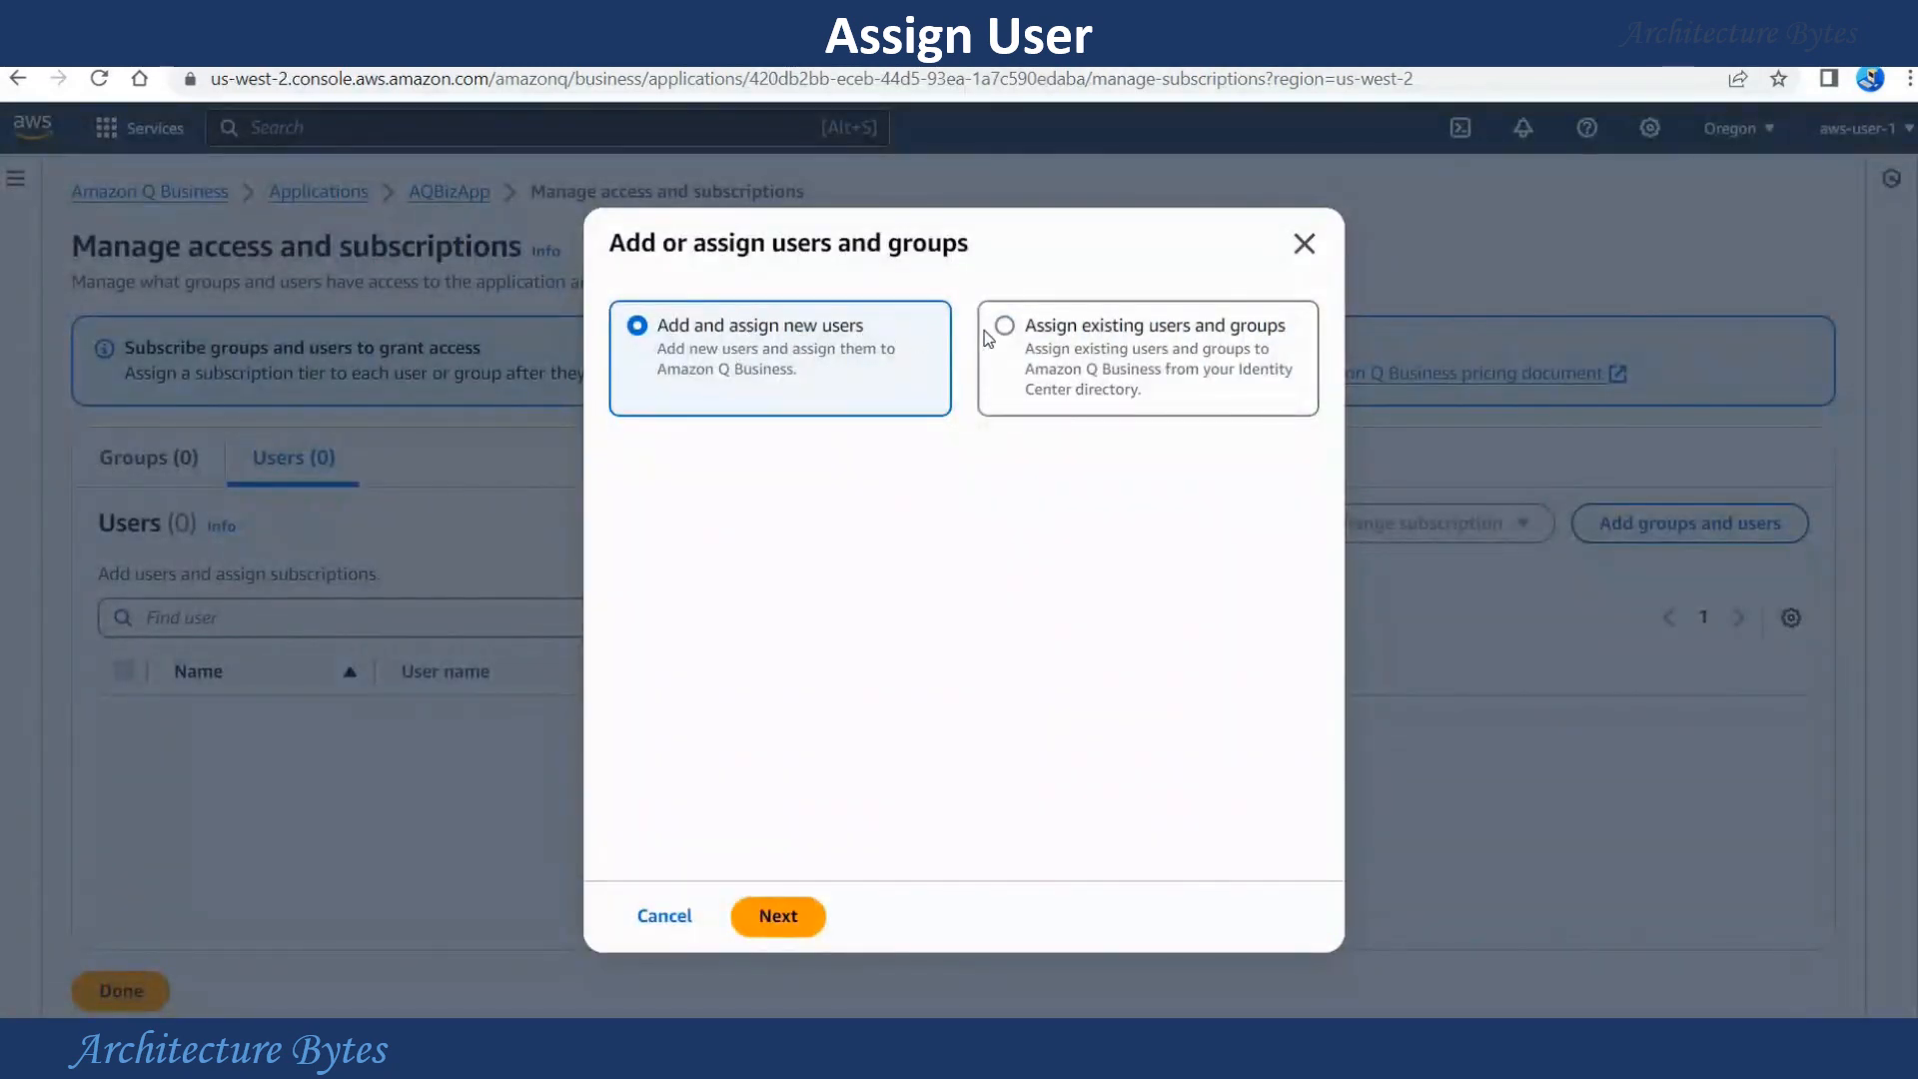
{"action": "left_click", "coordinate": [1001, 325]}
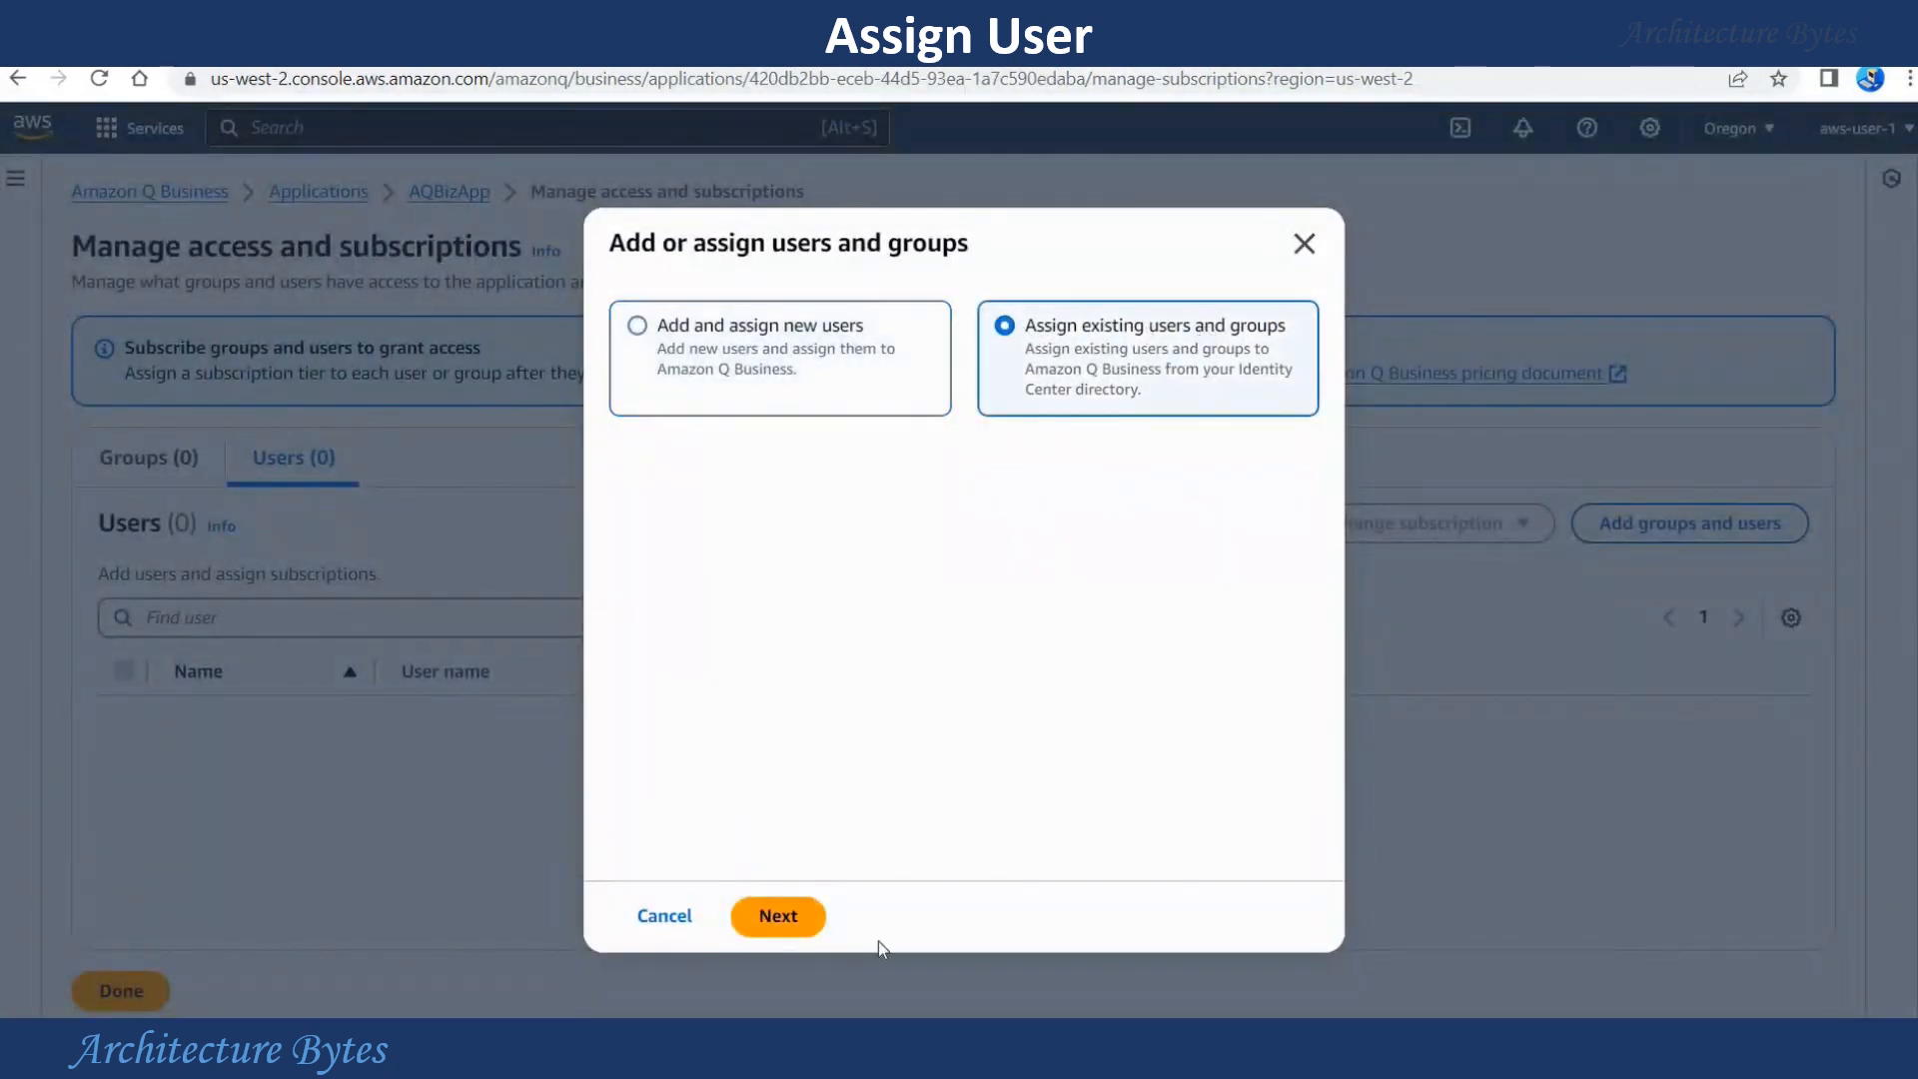
{"action": "left_click", "coordinate": [777, 915]}
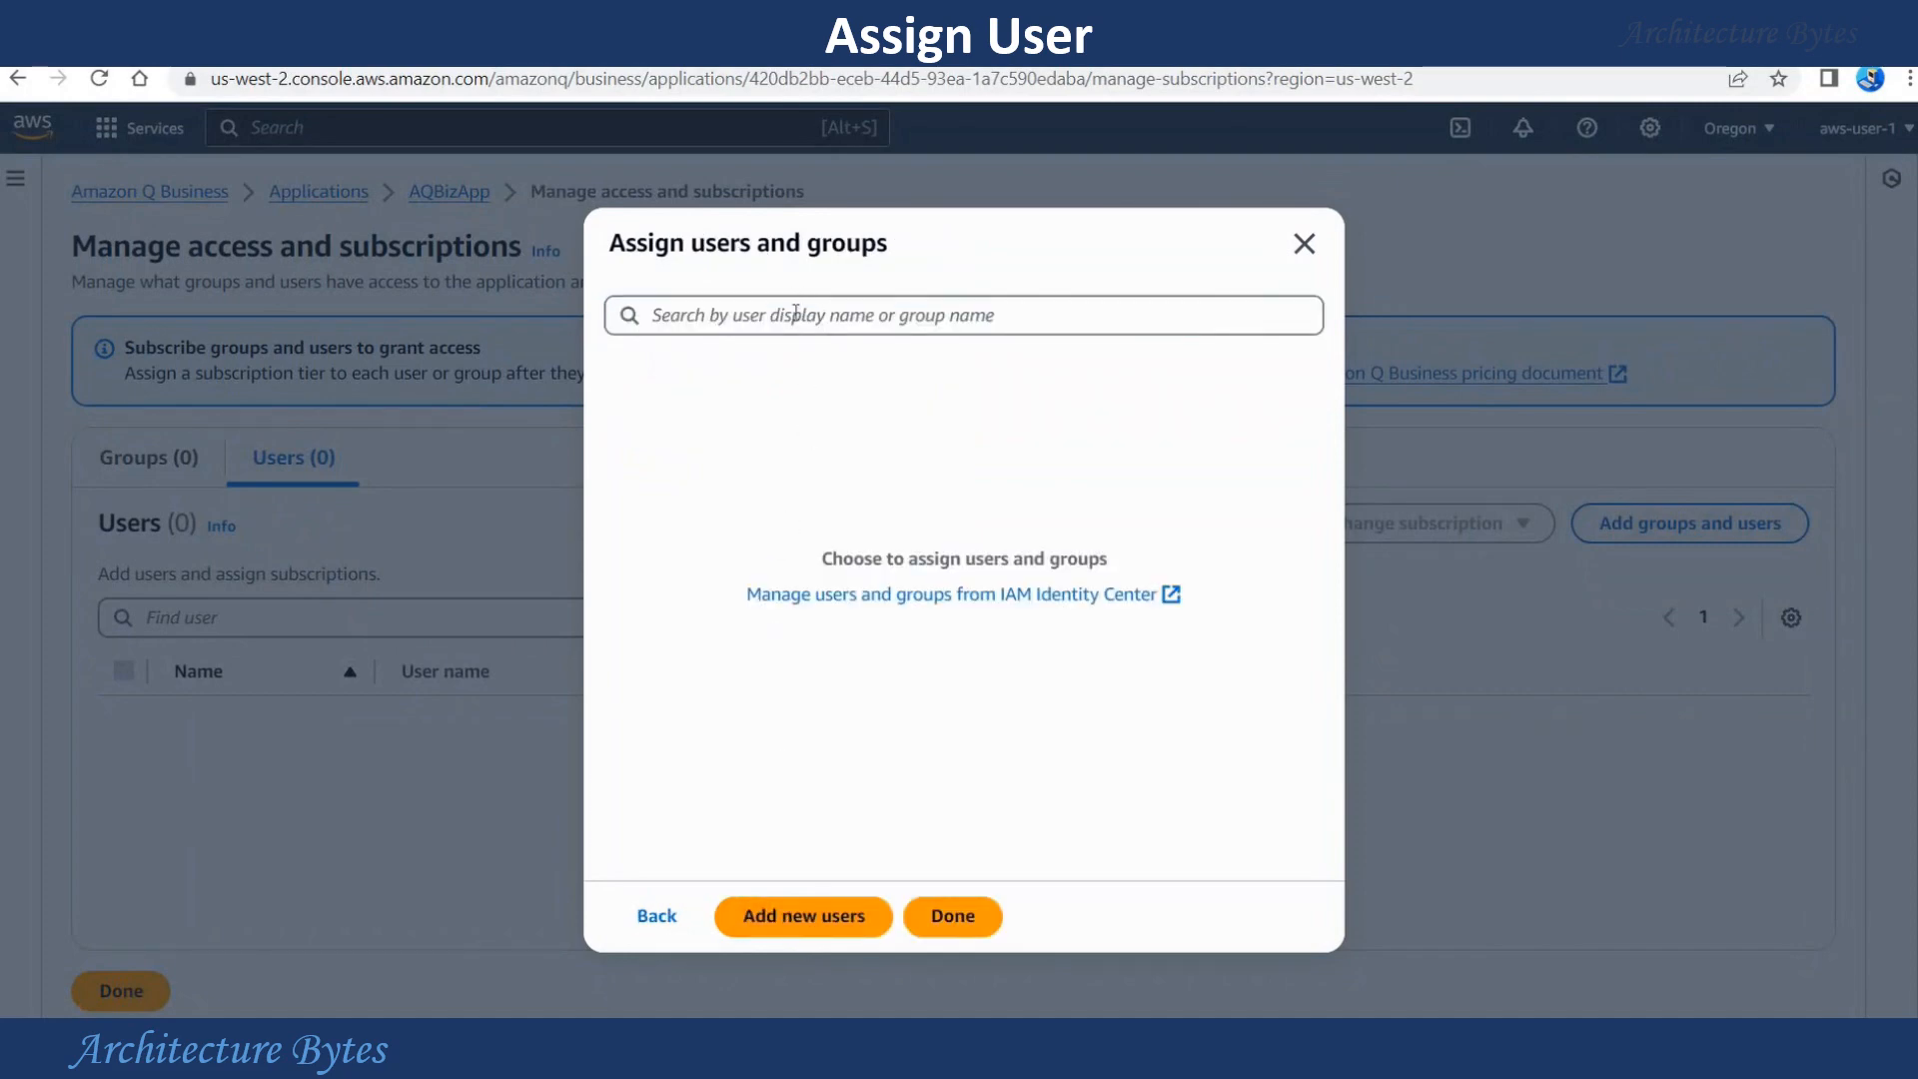
{"action": "type", "text": "joe"}
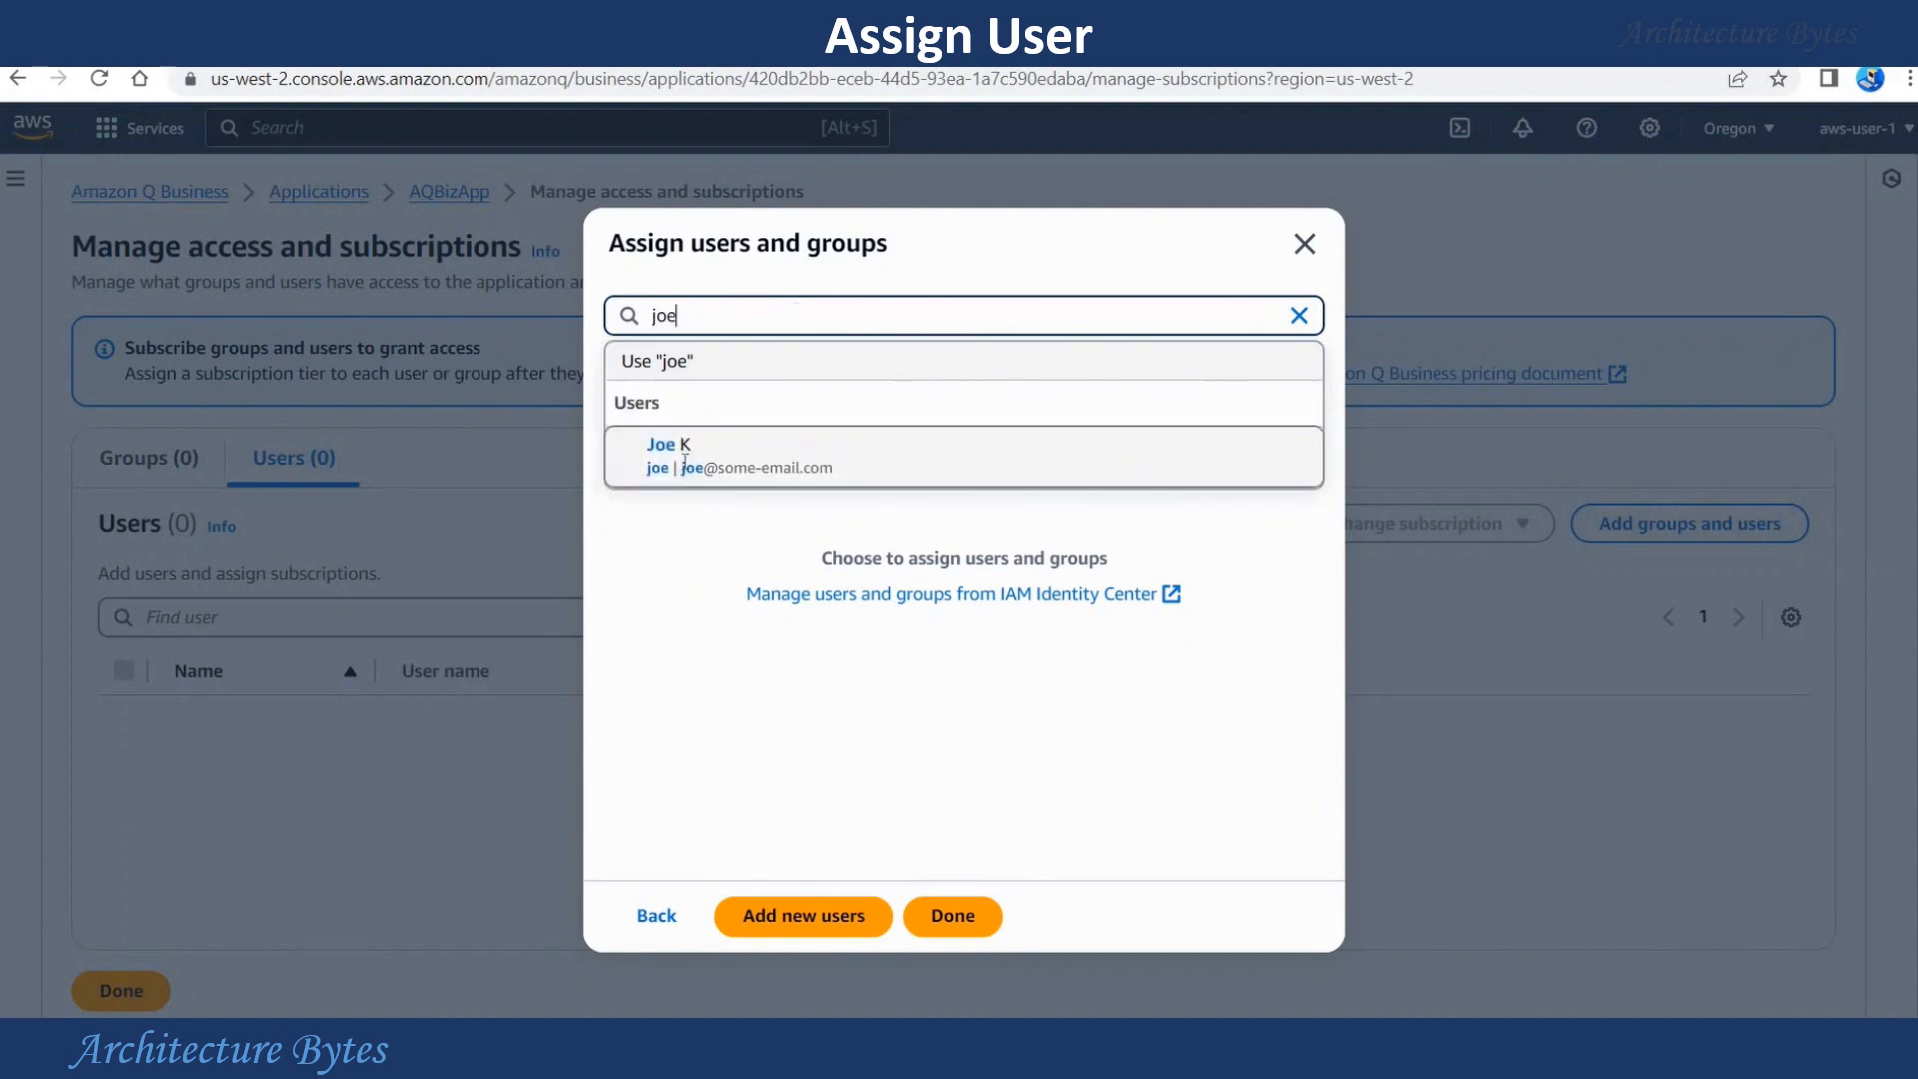
{"action": "left_click", "coordinate": [692, 456]}
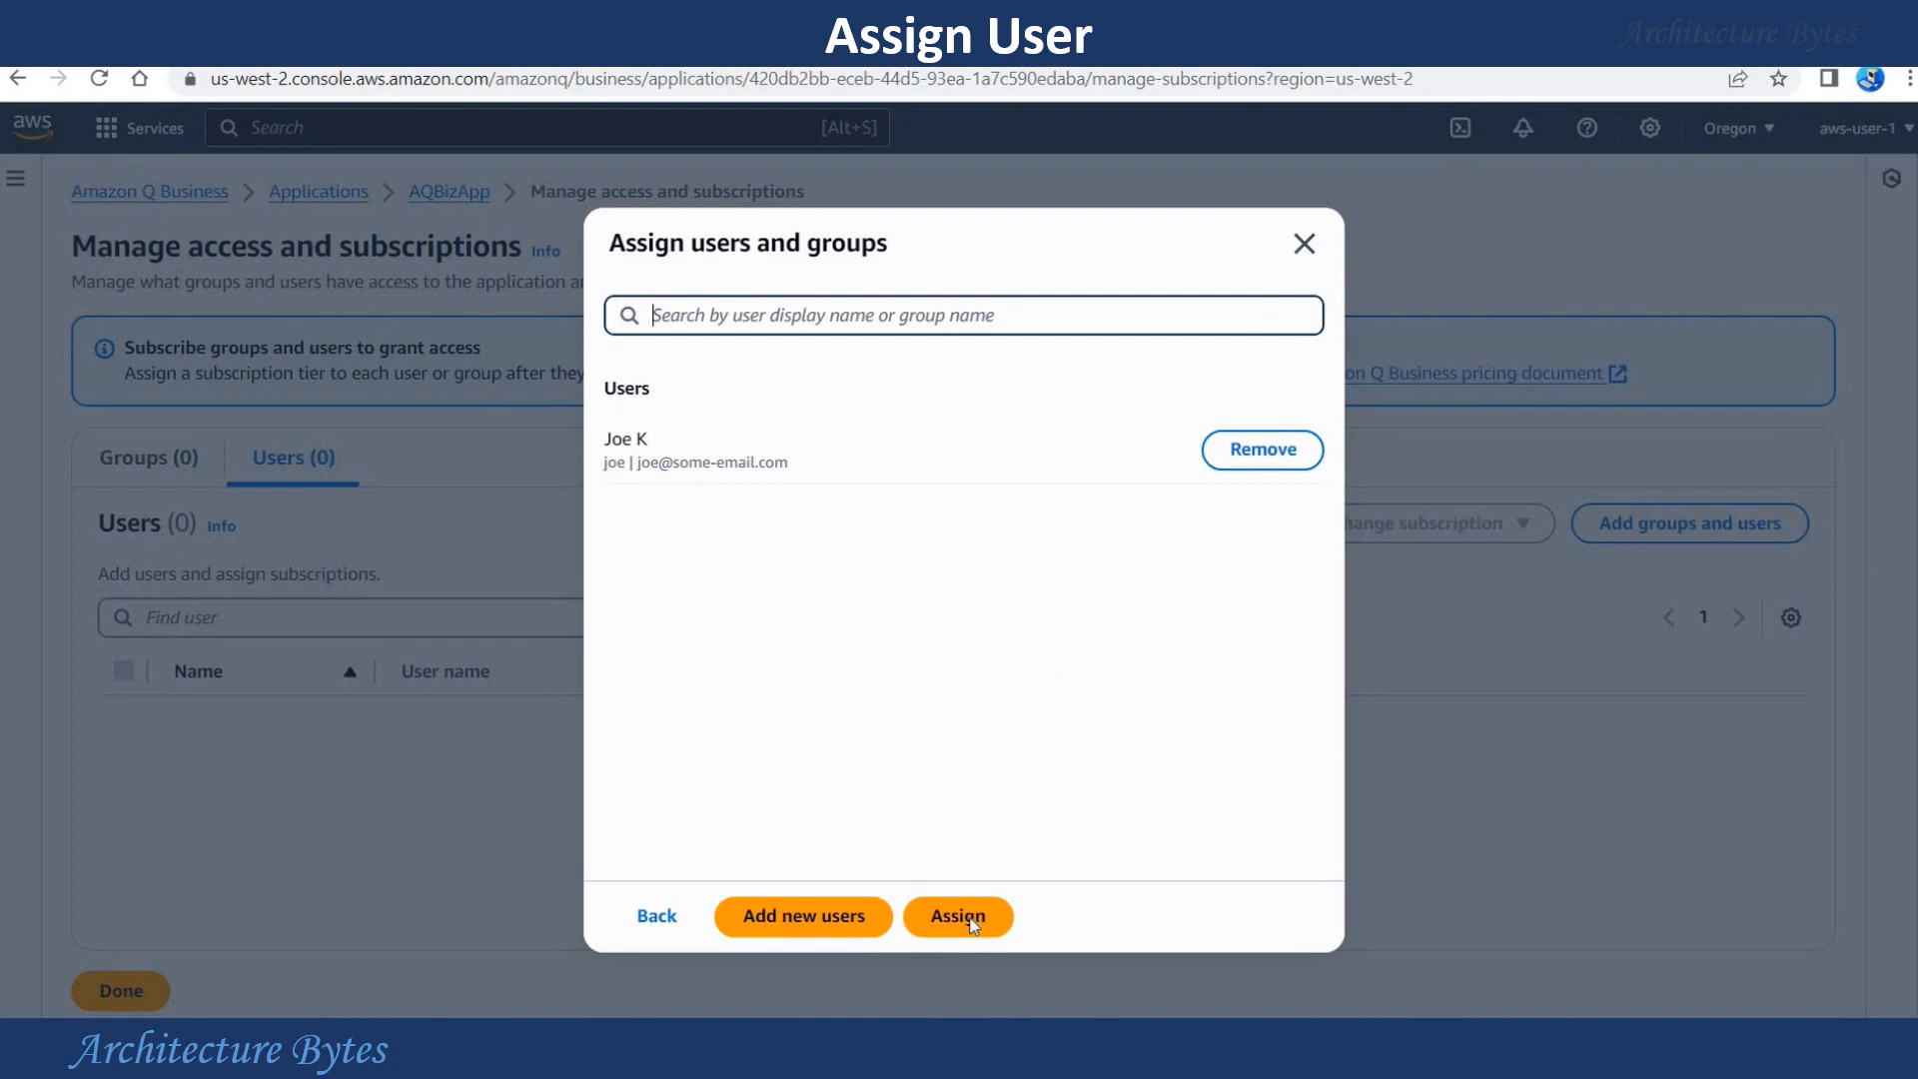
{"action": "left_click", "coordinate": [958, 916]}
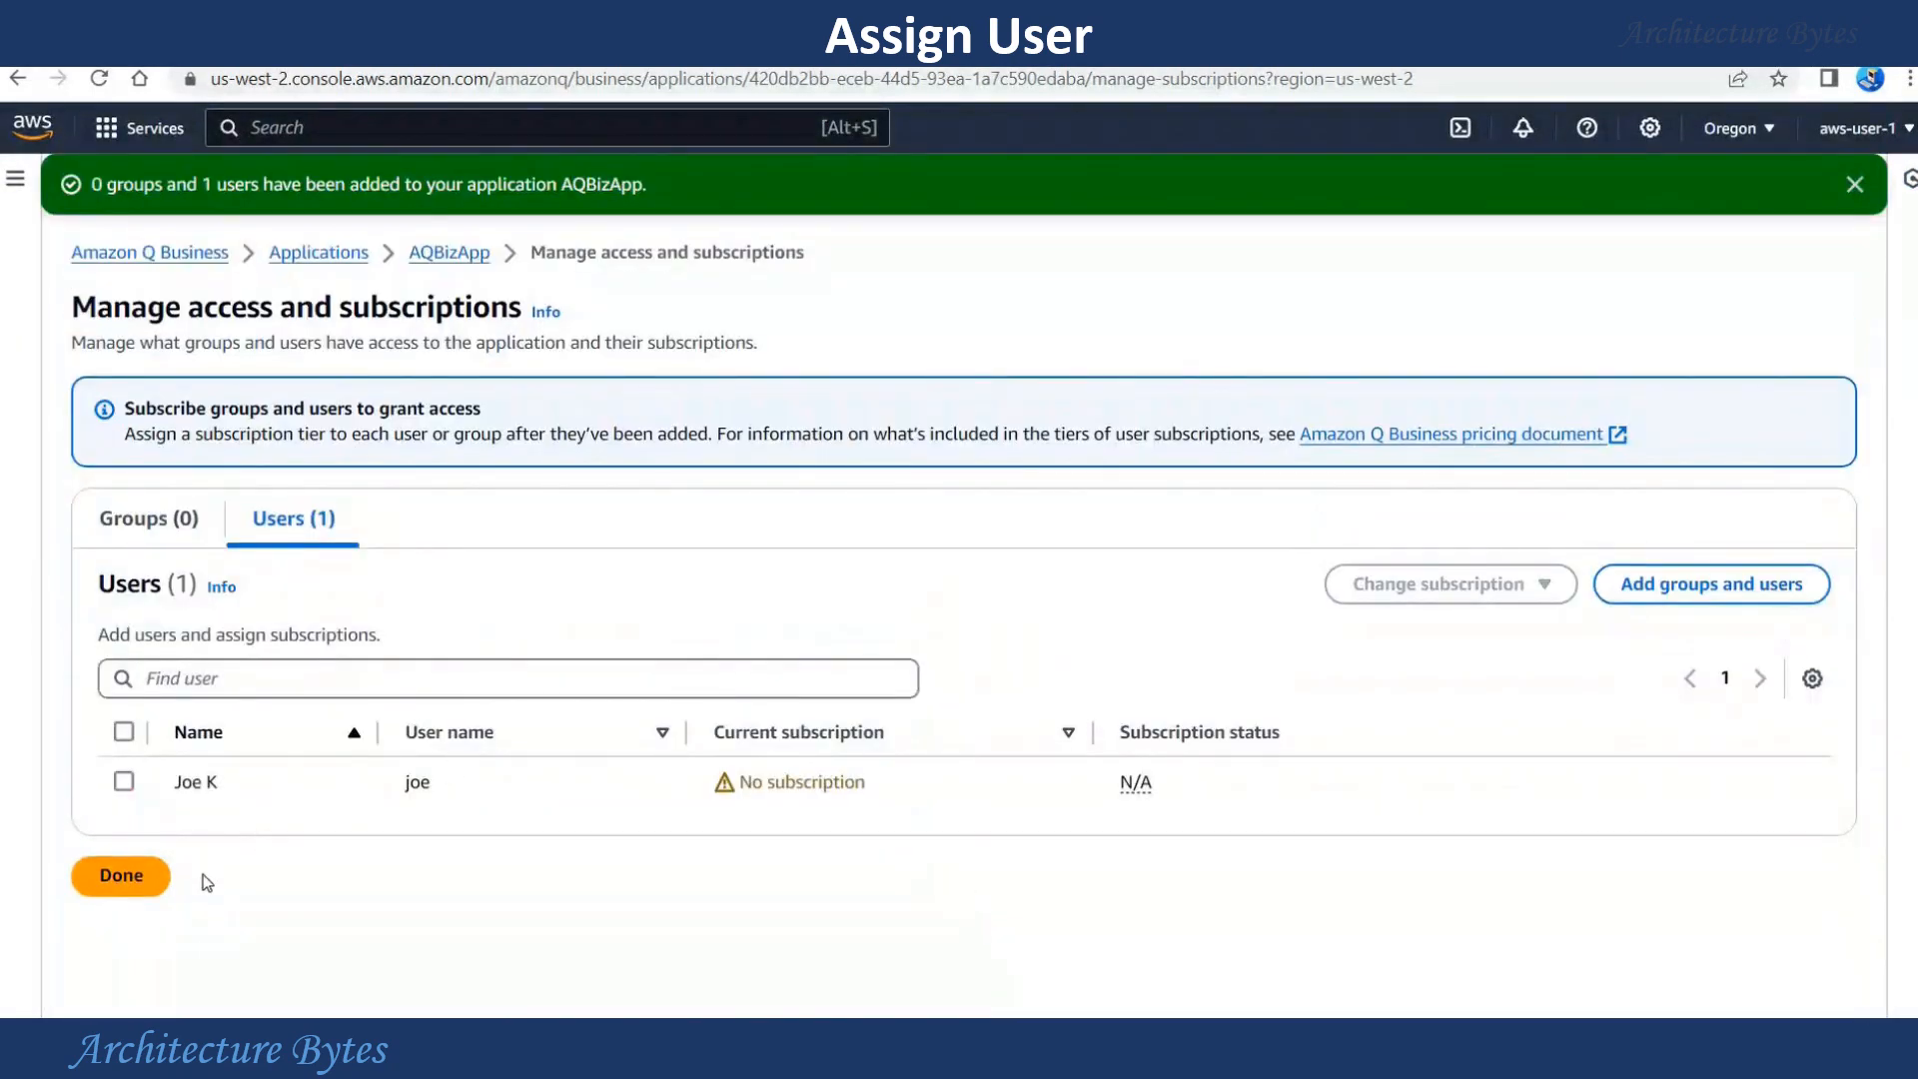
{"action": "mouse_move", "coordinate": [1384, 545]}
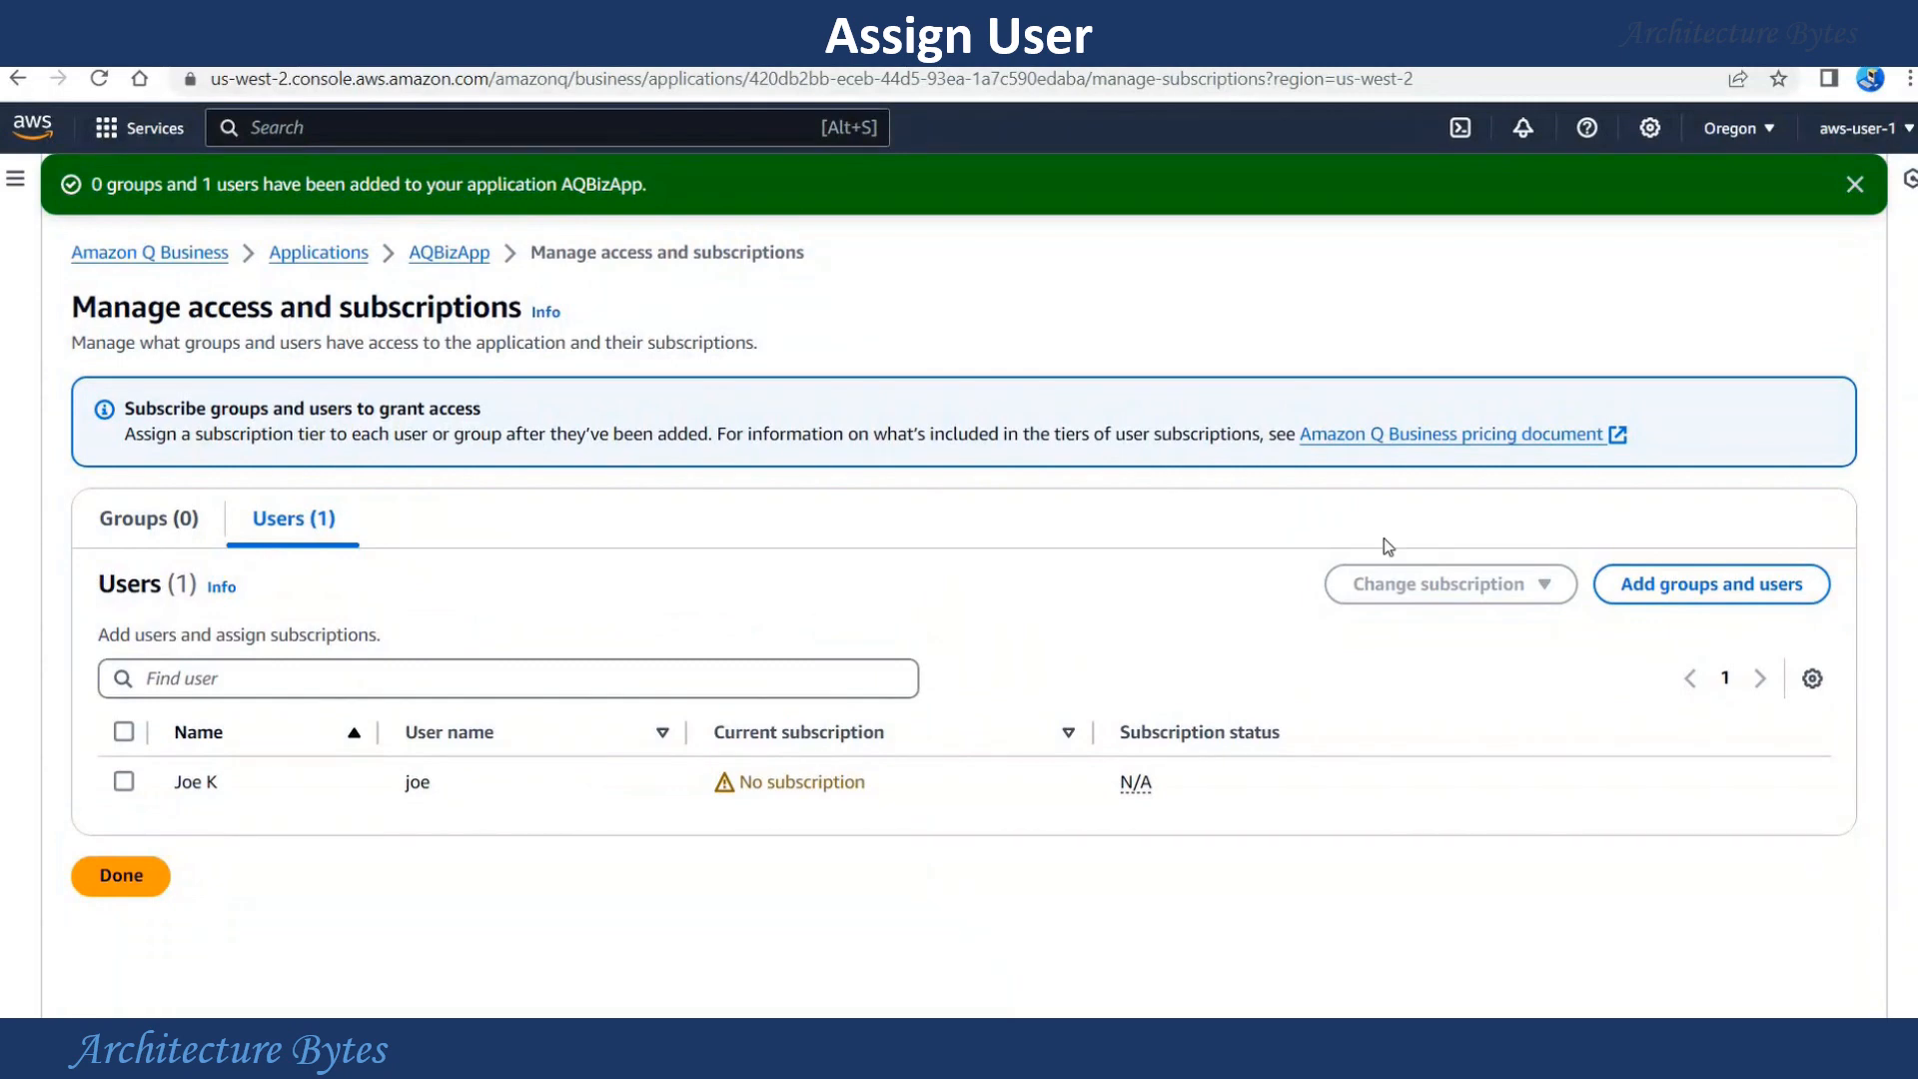
{"action": "mouse_move", "coordinate": [1616, 346]}
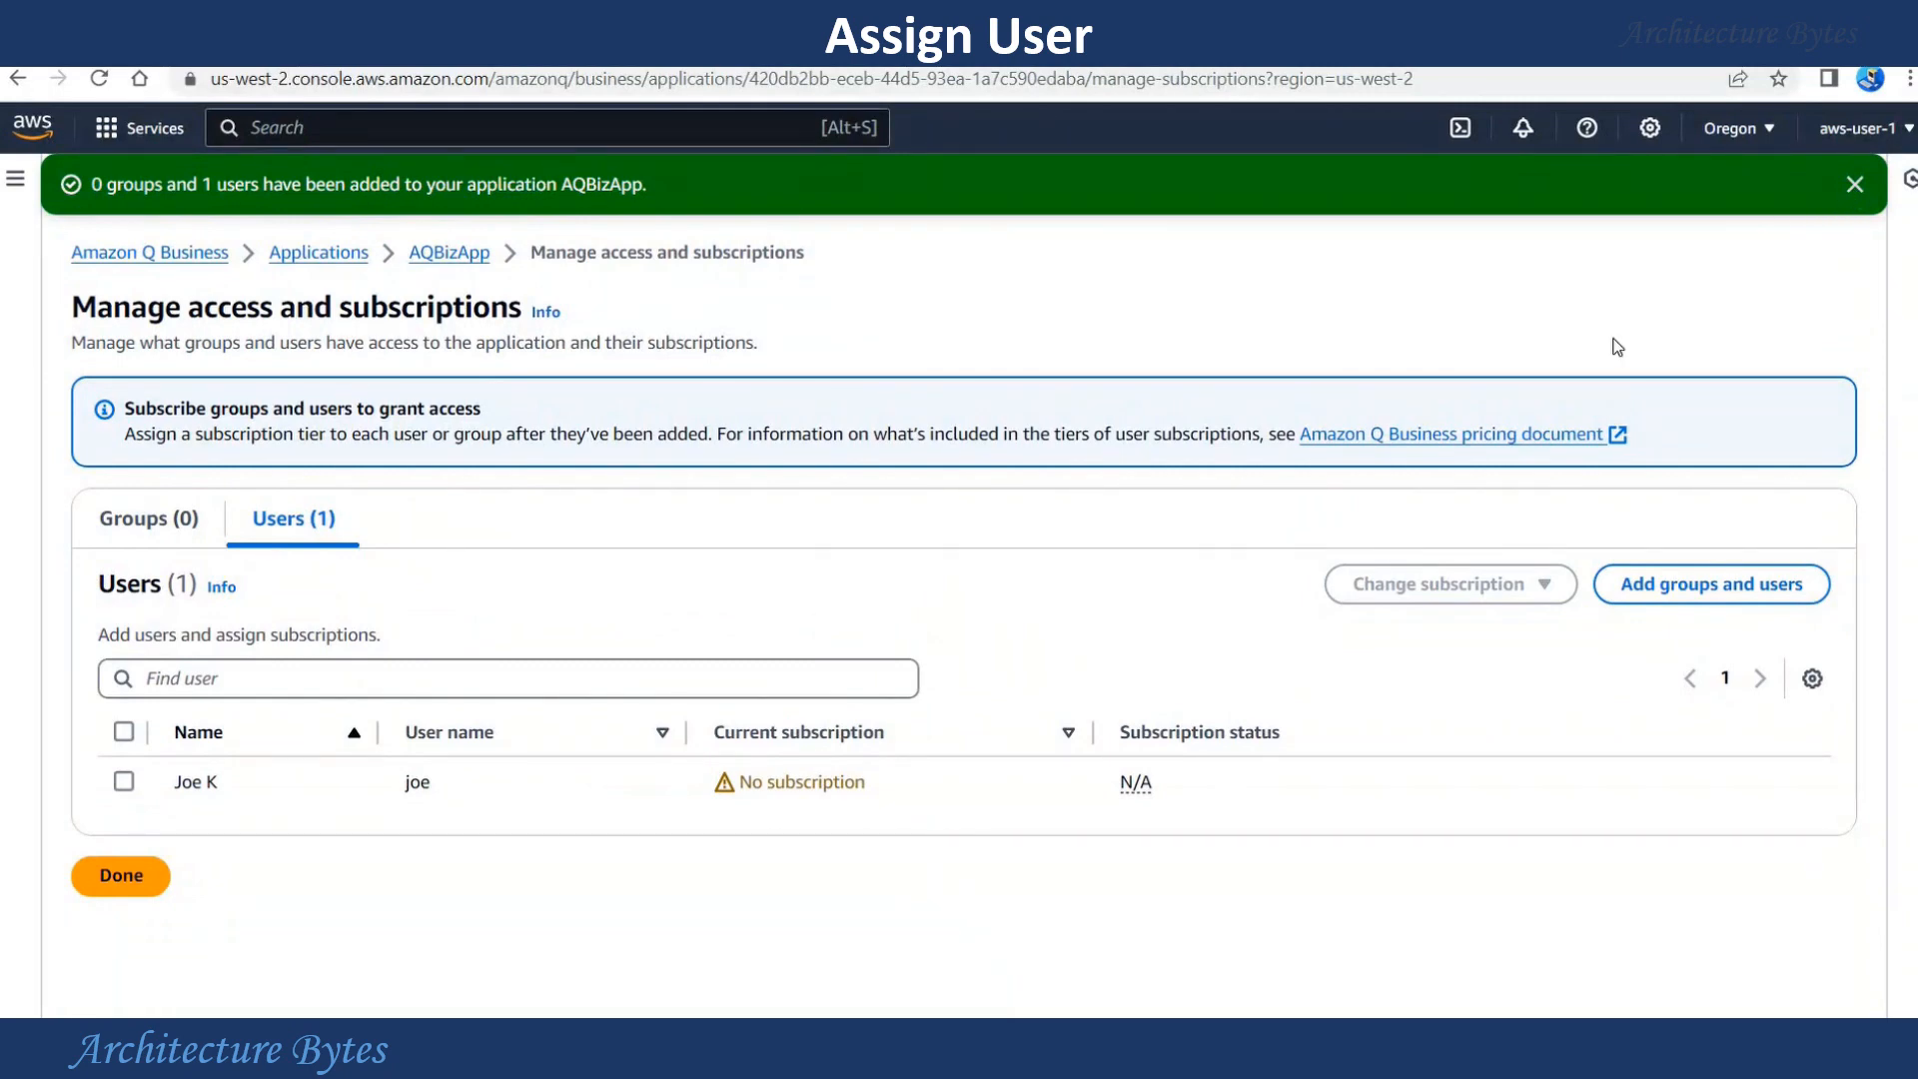
{"action": "left_click", "coordinate": [1853, 185]}
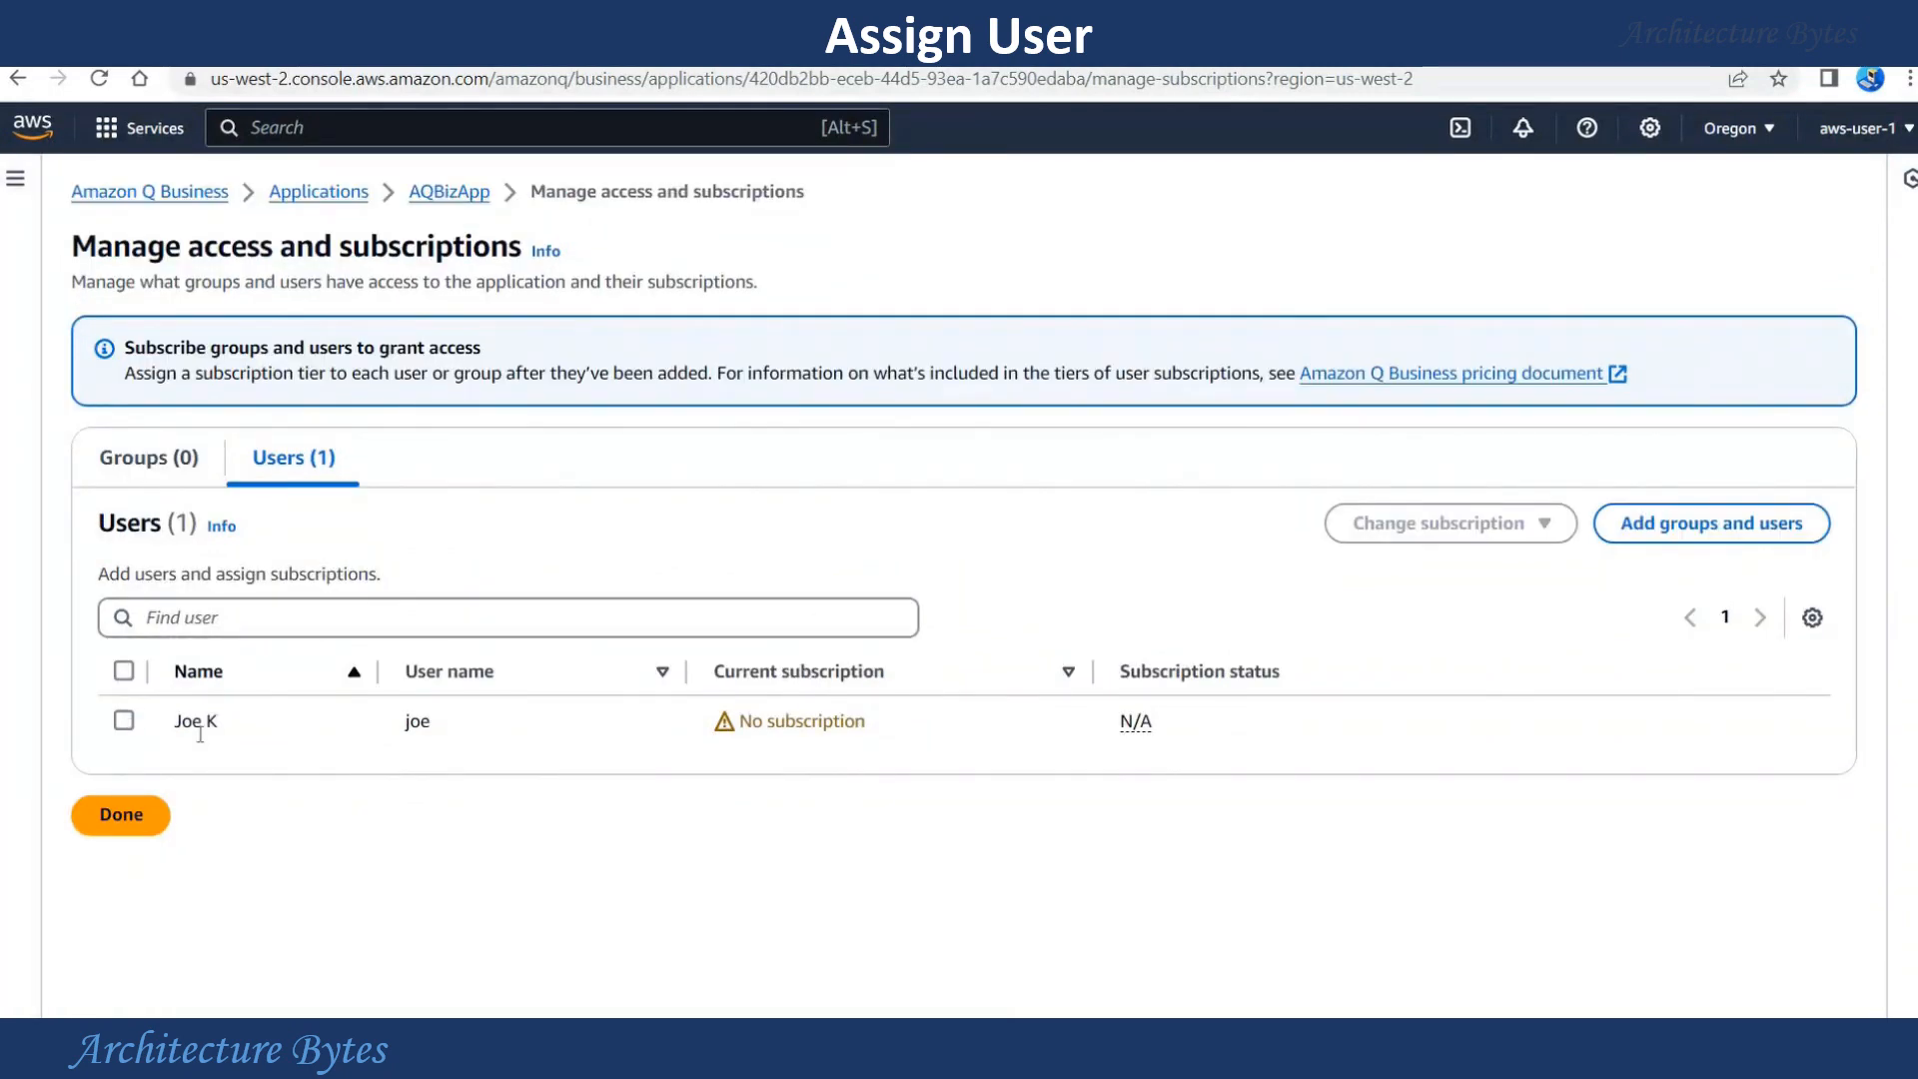
{"action": "left_click", "coordinate": [122, 720]}
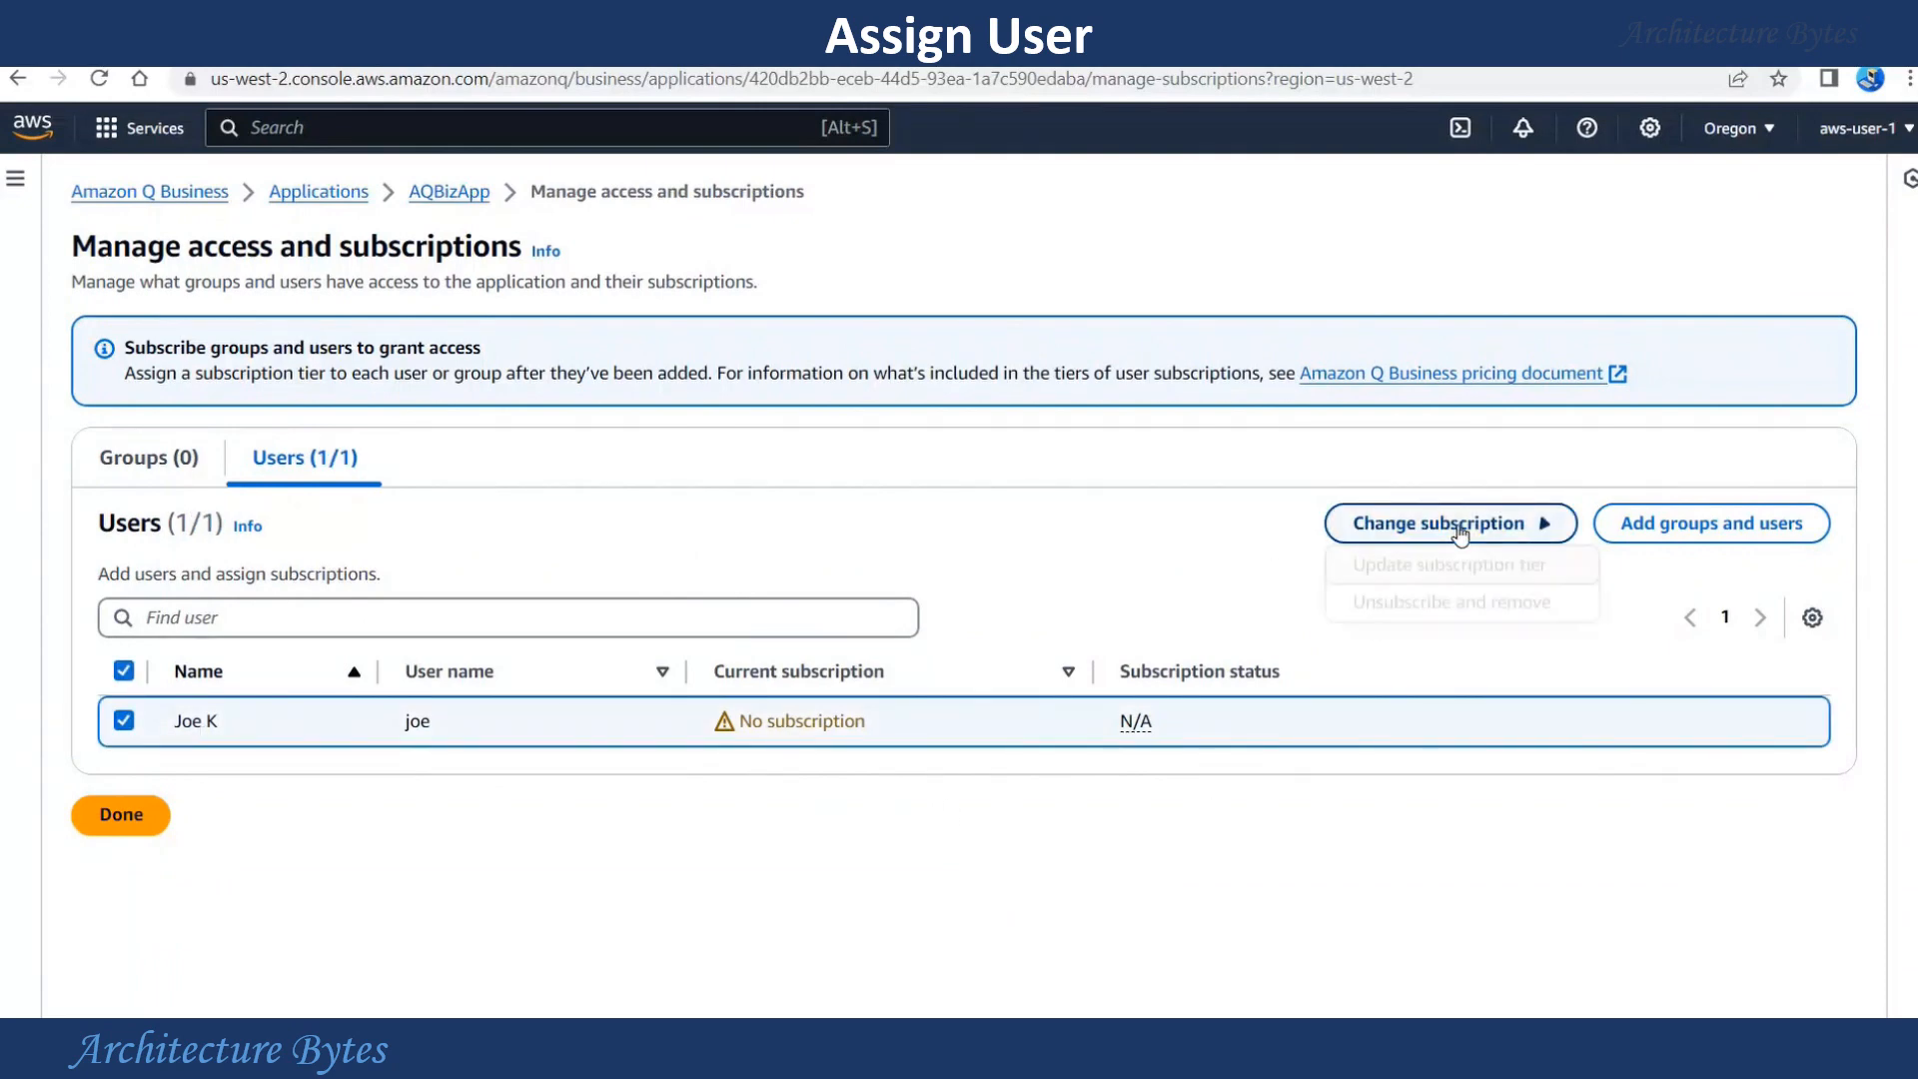
{"action": "left_click", "coordinate": [1459, 563]}
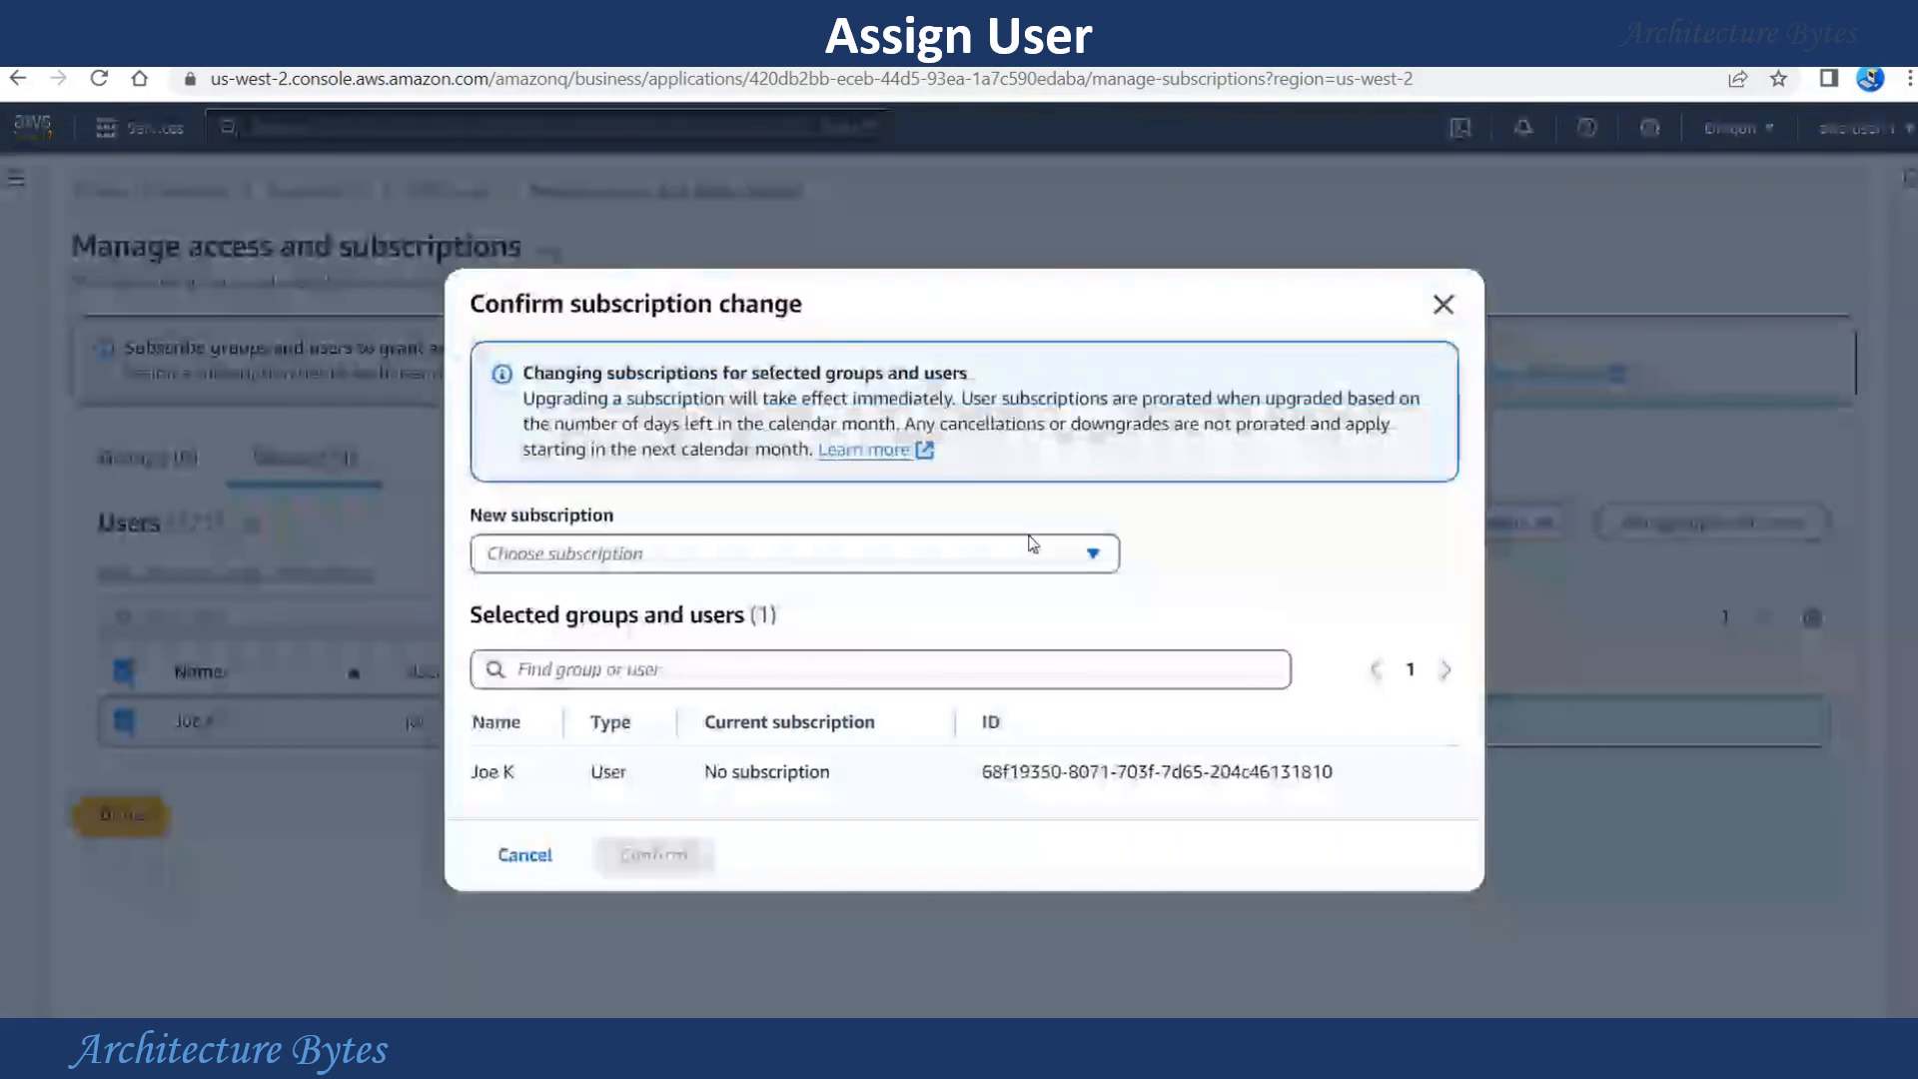
{"action": "left_click", "coordinate": [792, 552]}
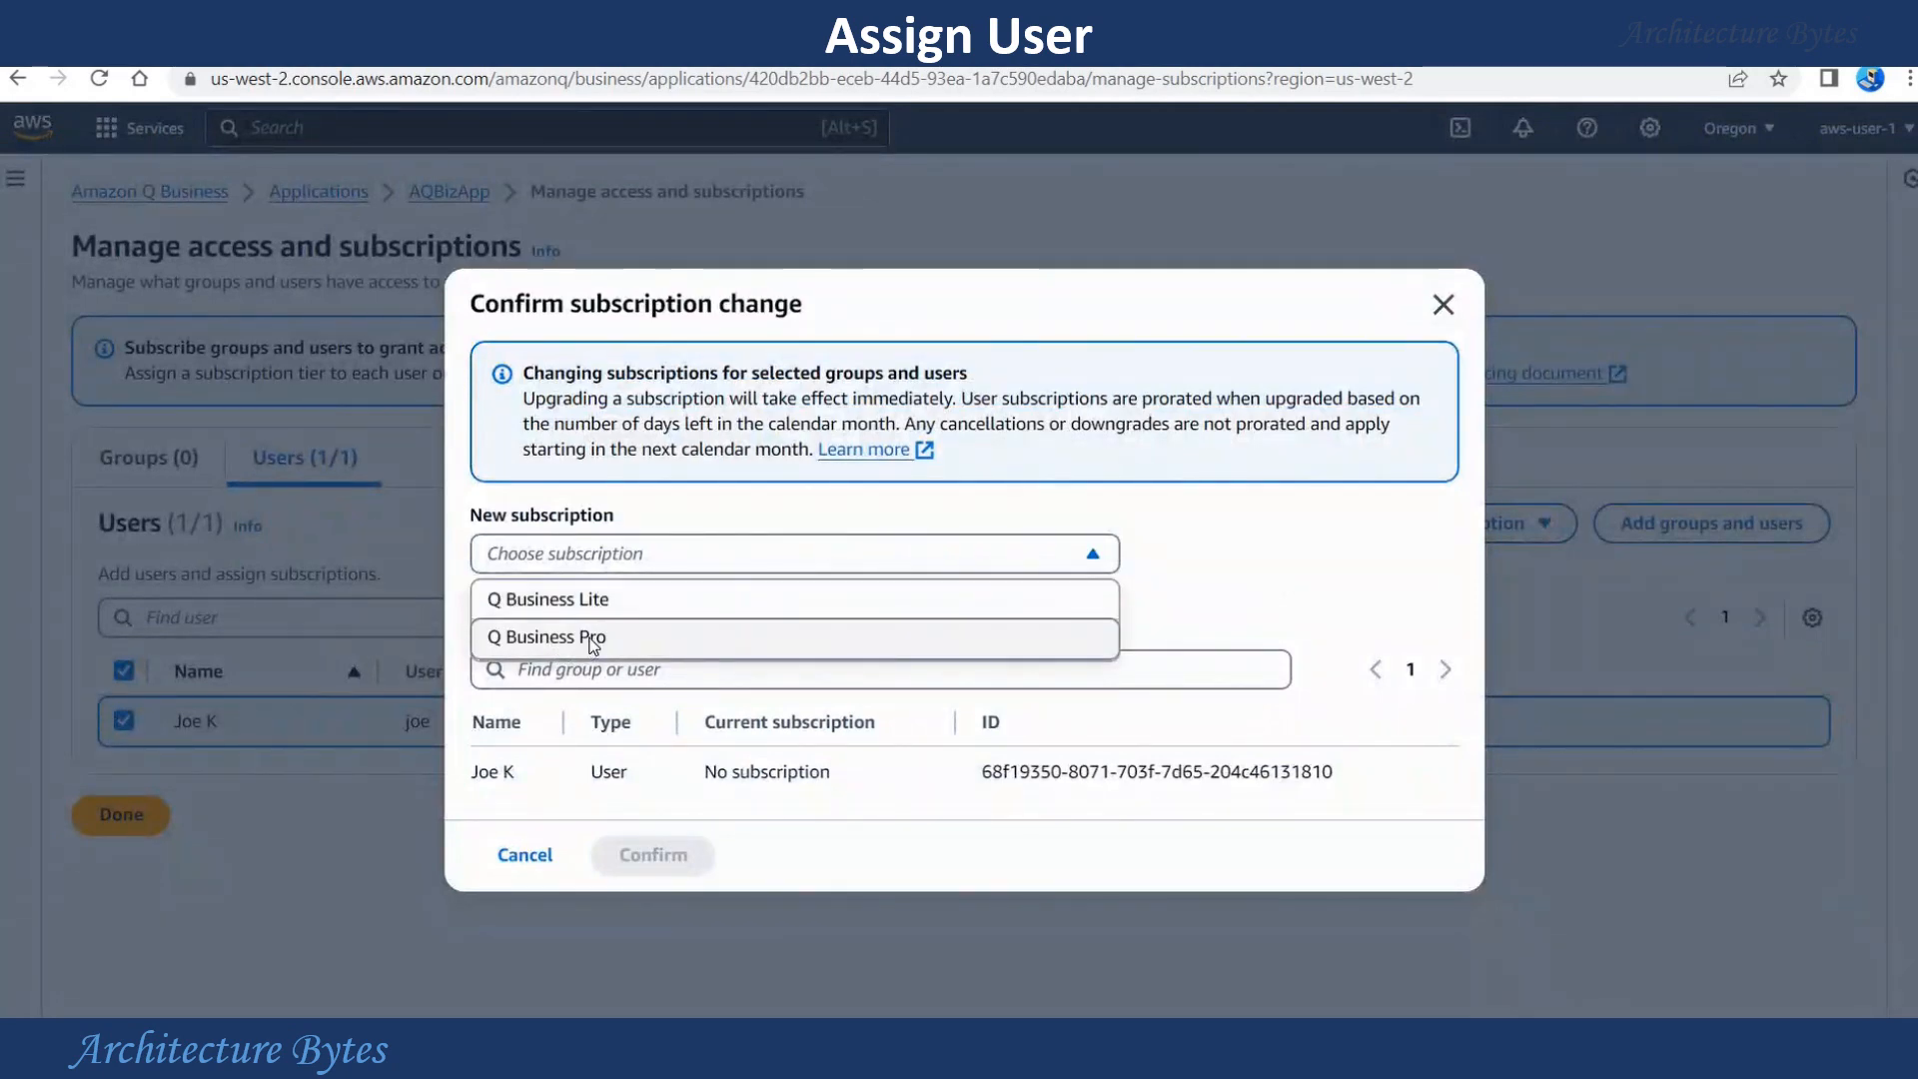
{"action": "left_click", "coordinate": [544, 637]}
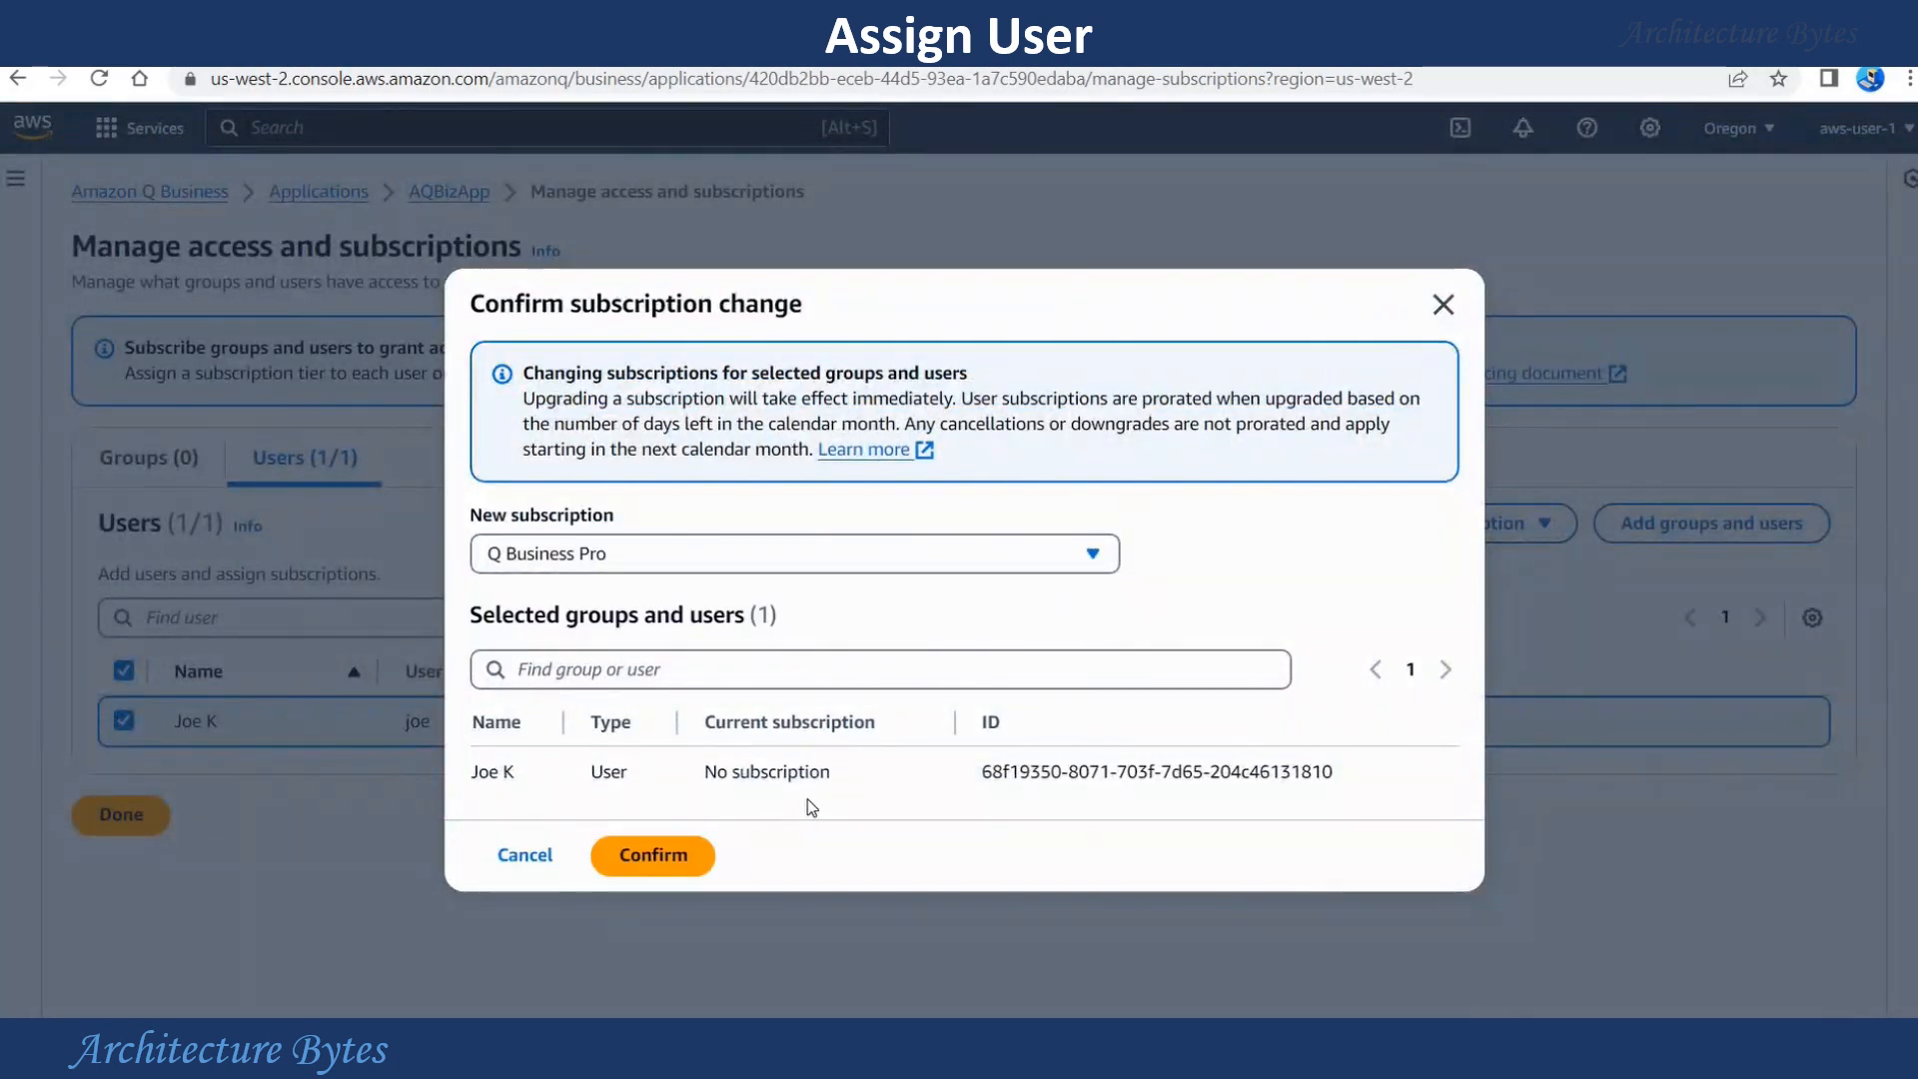
{"action": "left_click", "coordinate": [653, 854]}
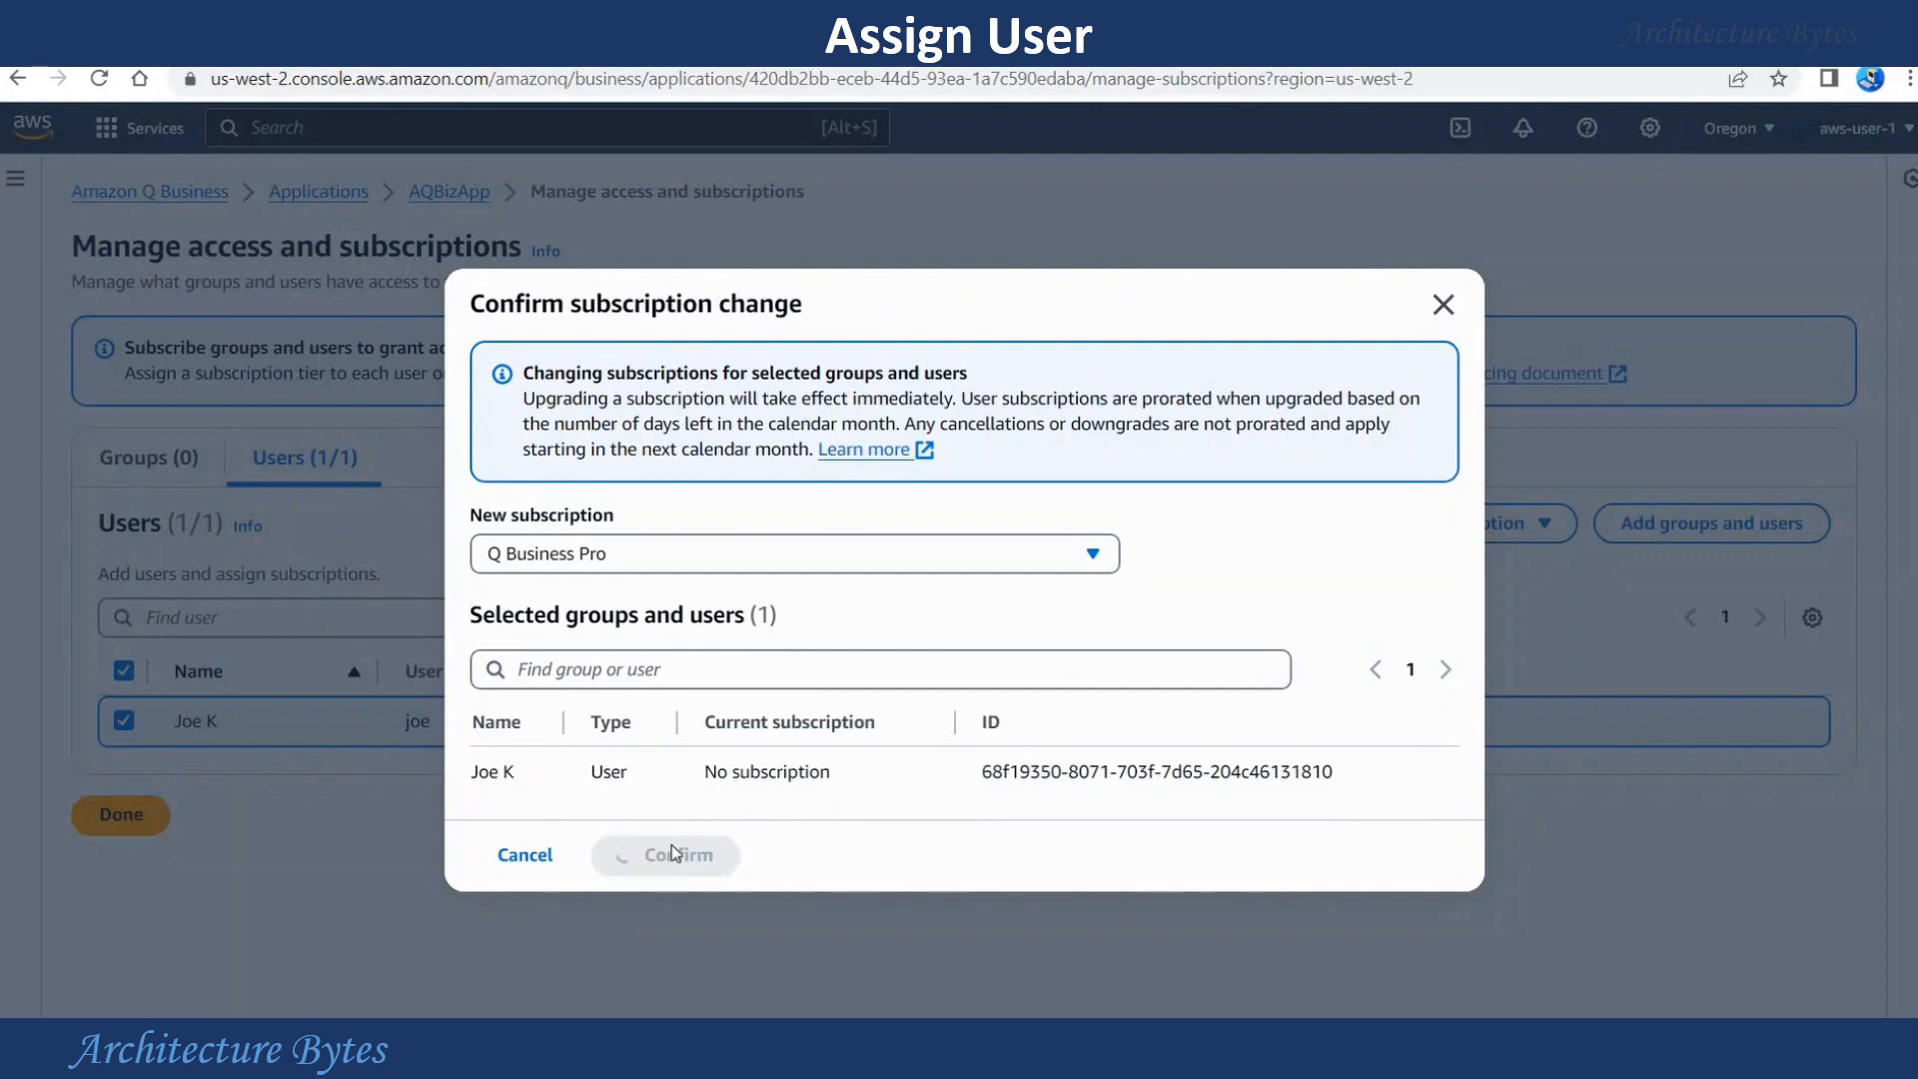
{"action": "left_click", "coordinate": [664, 854]}
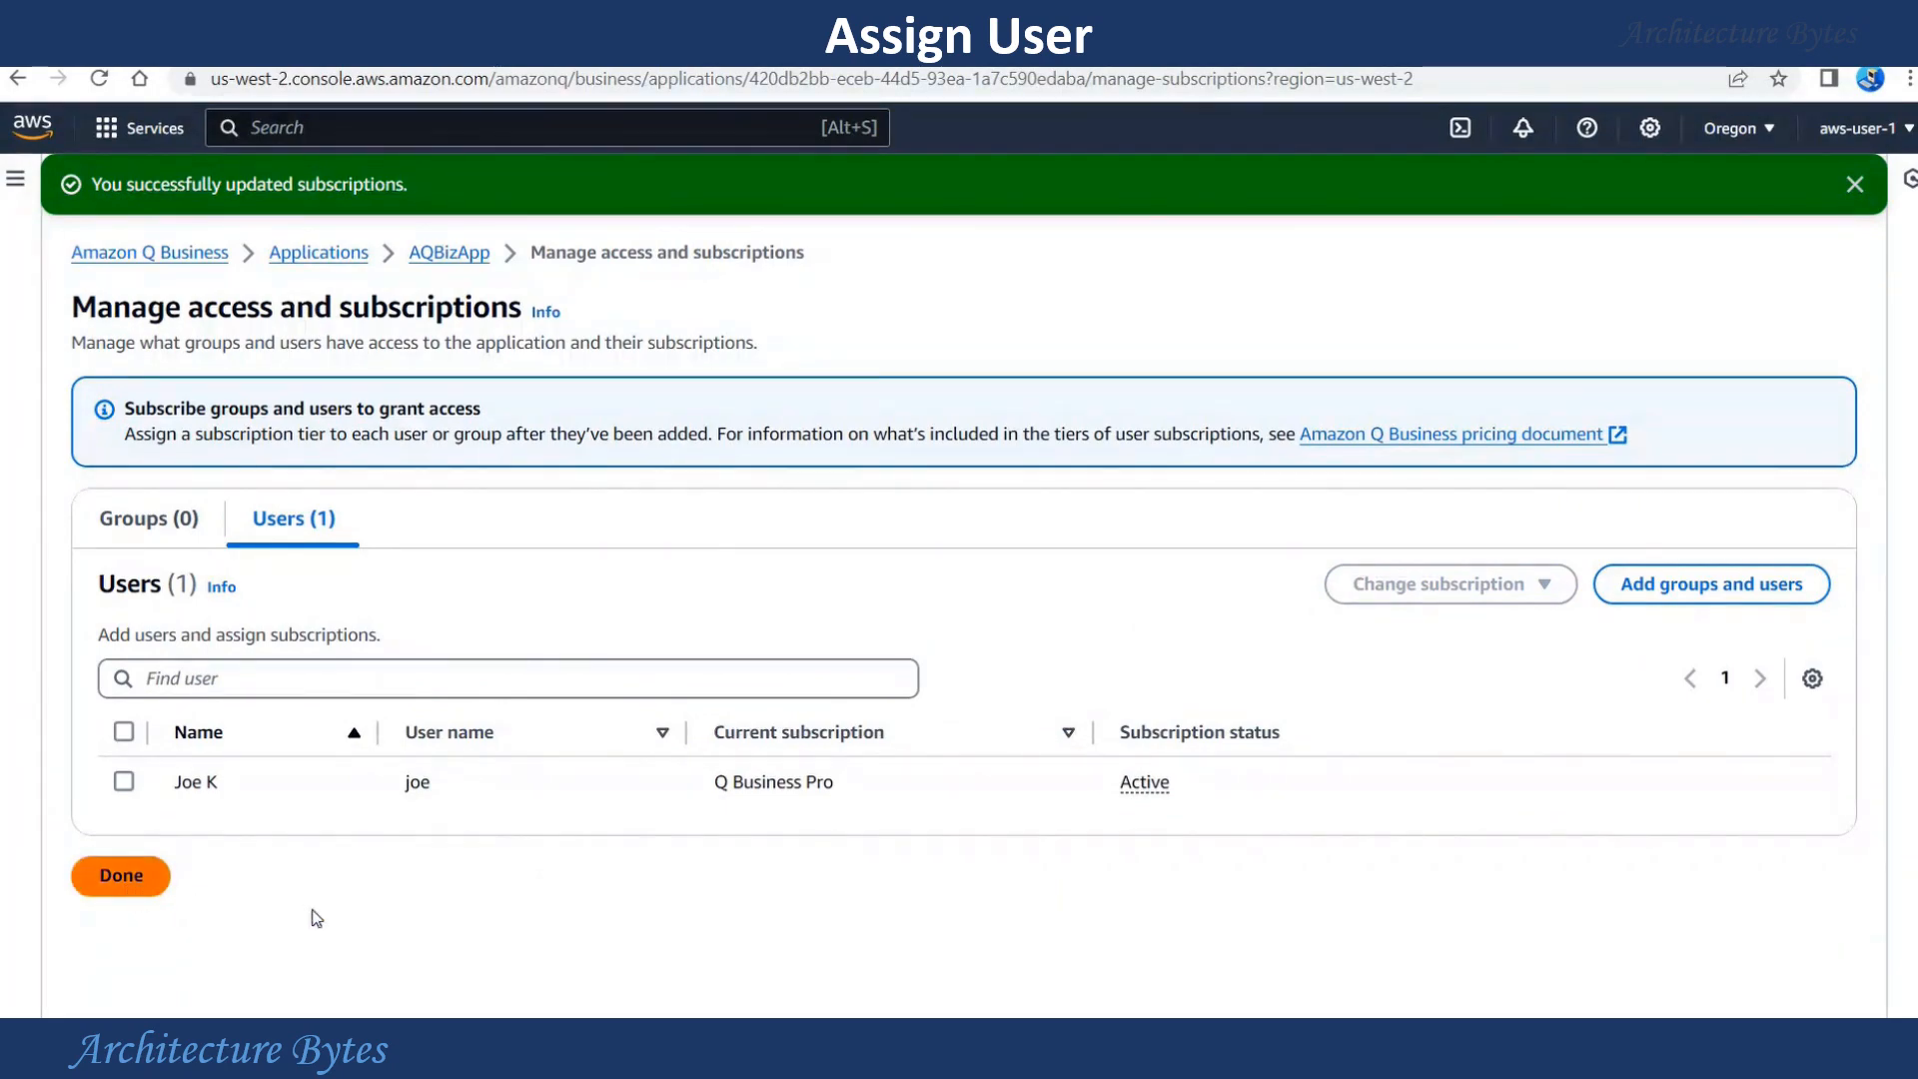
{"action": "left_click", "coordinate": [120, 876]}
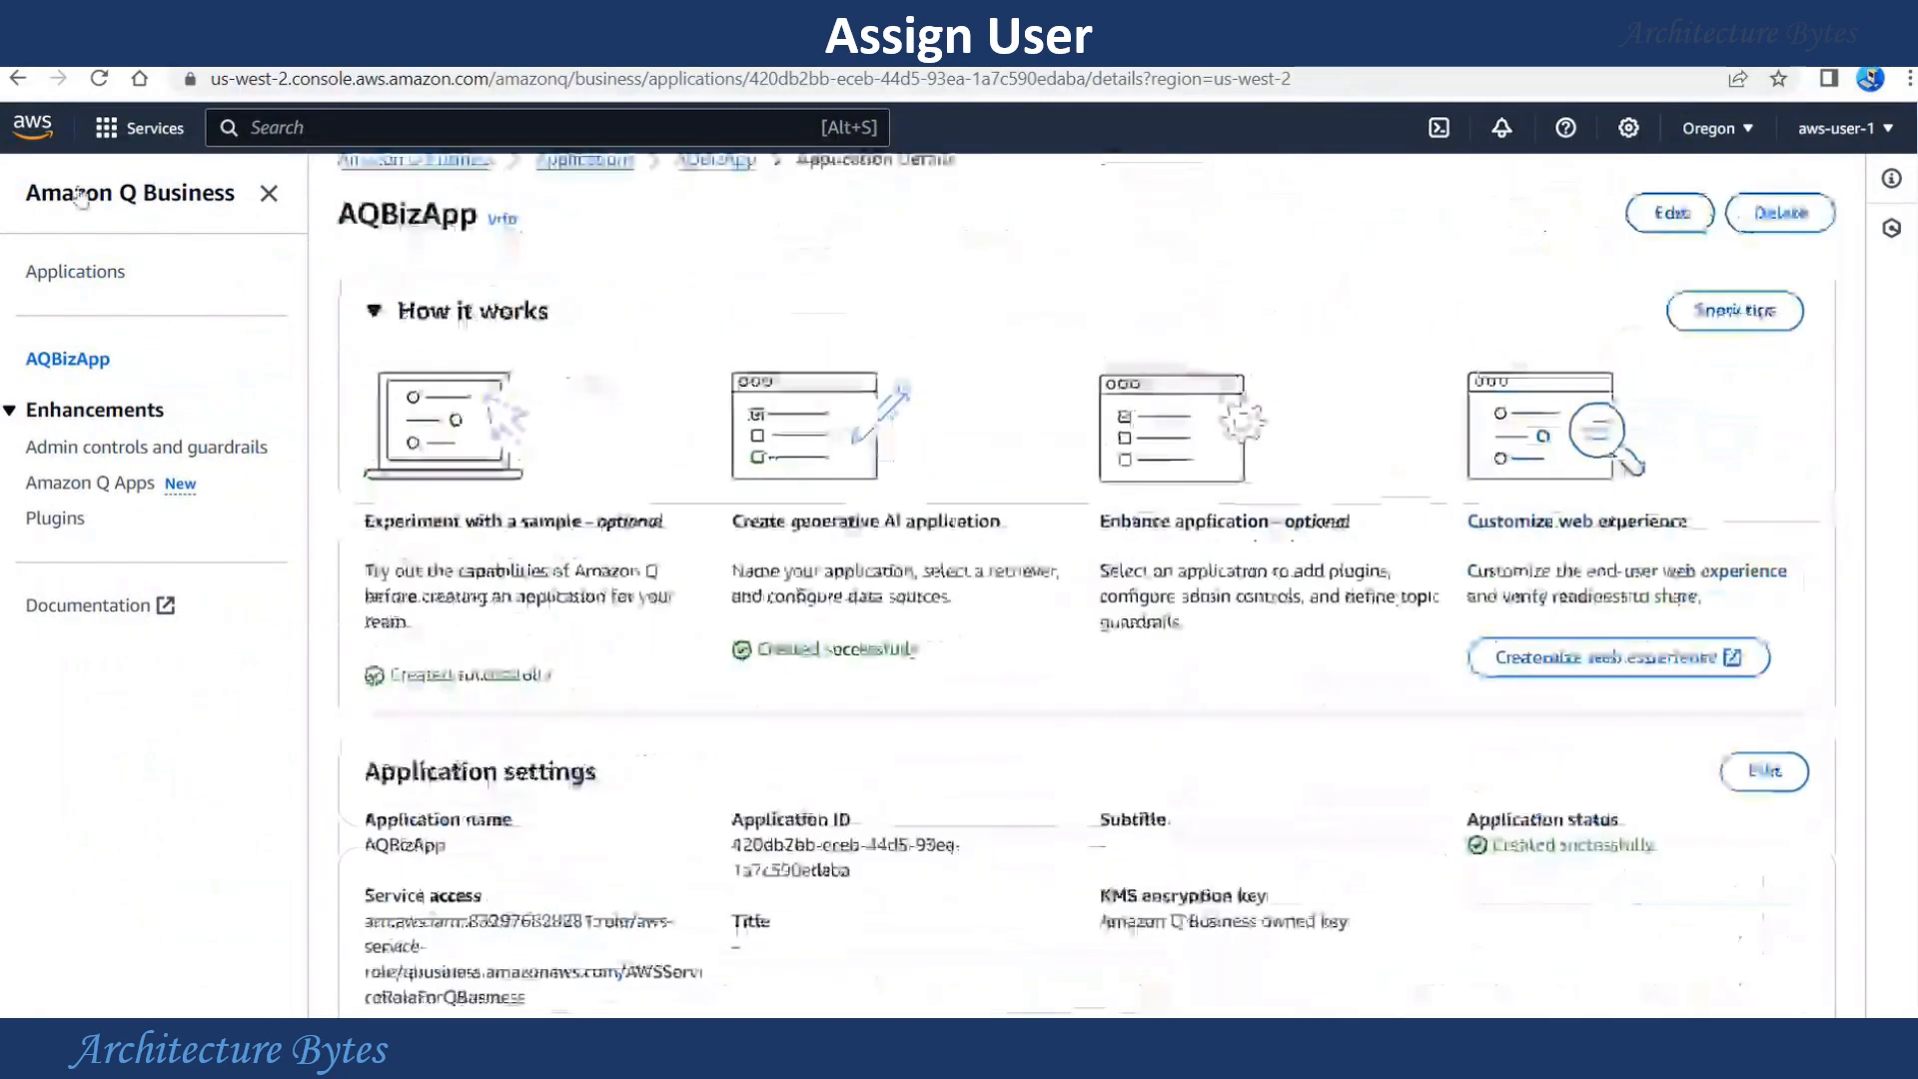
- Scroll to AQBizApp's Data sources section and choose Add data source
{"action": "scroll", "scroll_direction": "down", "scroll_amount": 3}
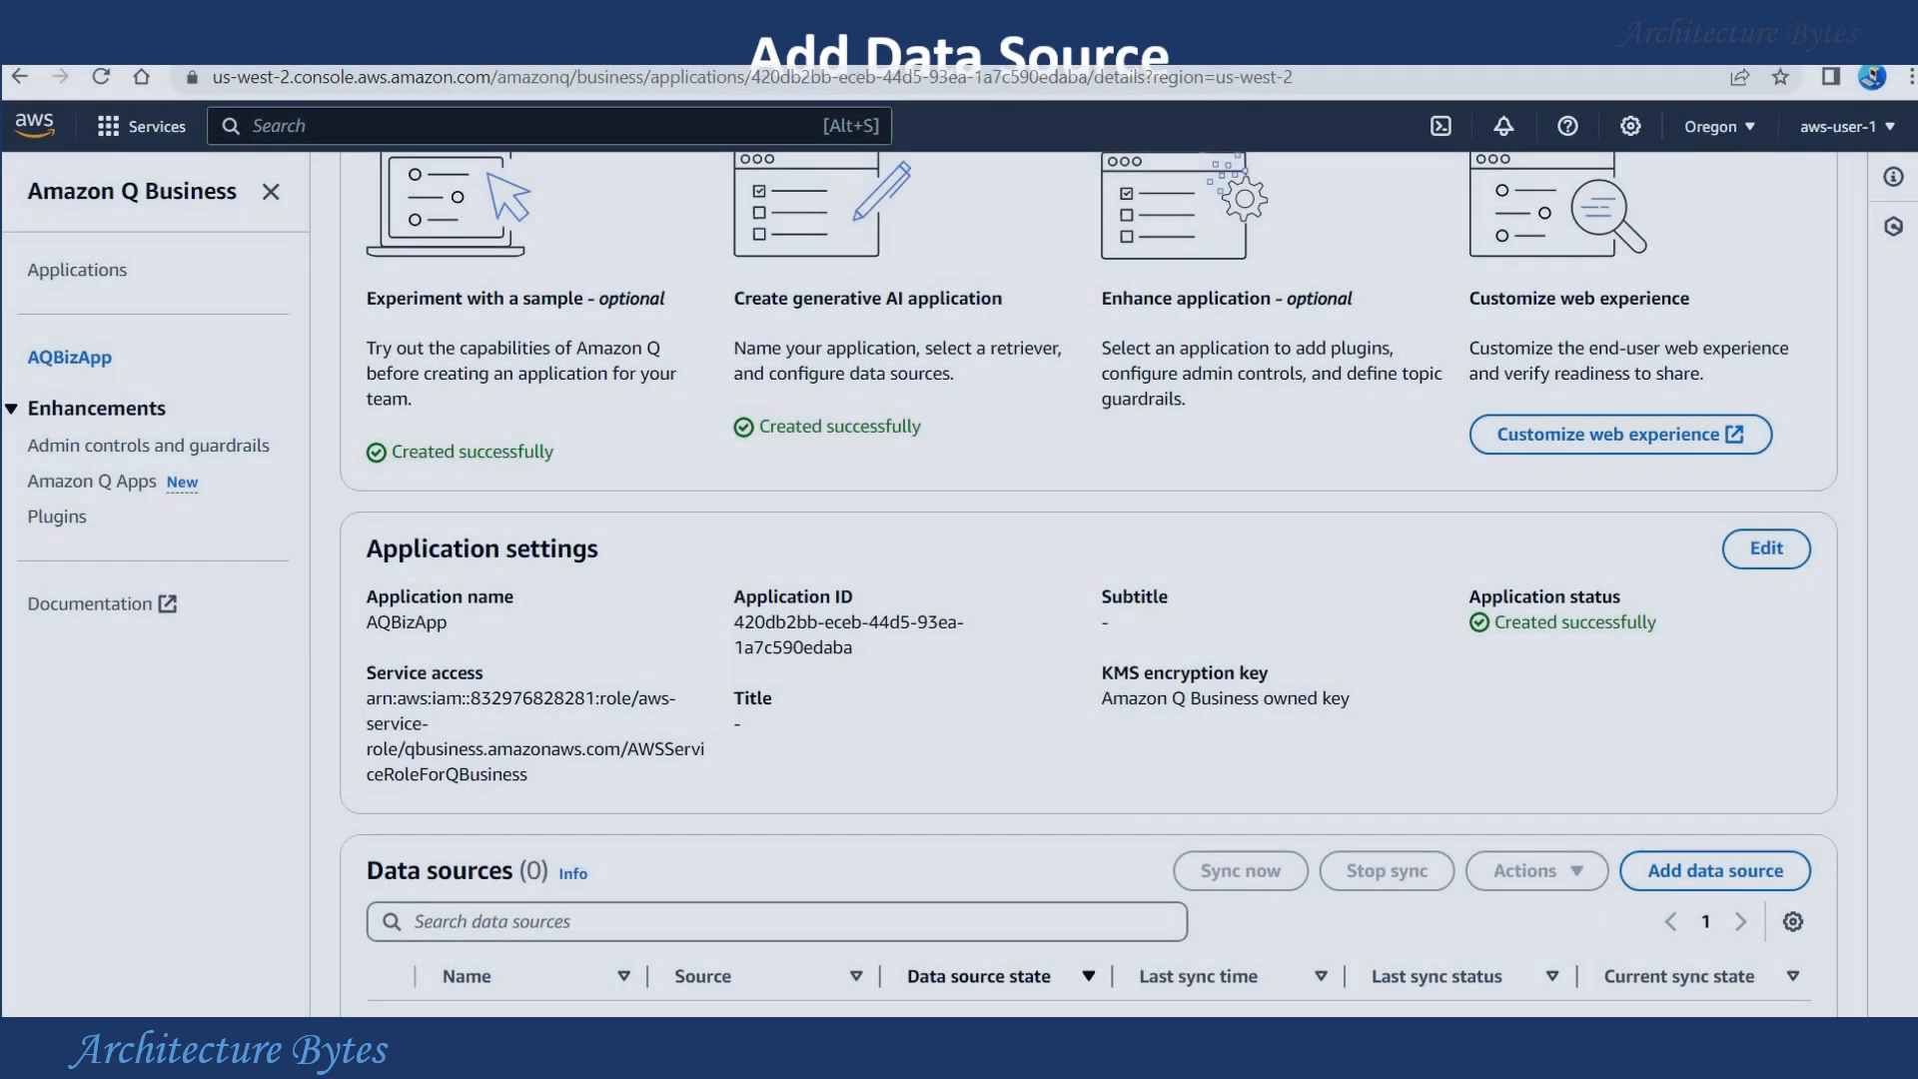
{"action": "scroll", "scroll_direction": "down", "scroll_amount": 3}
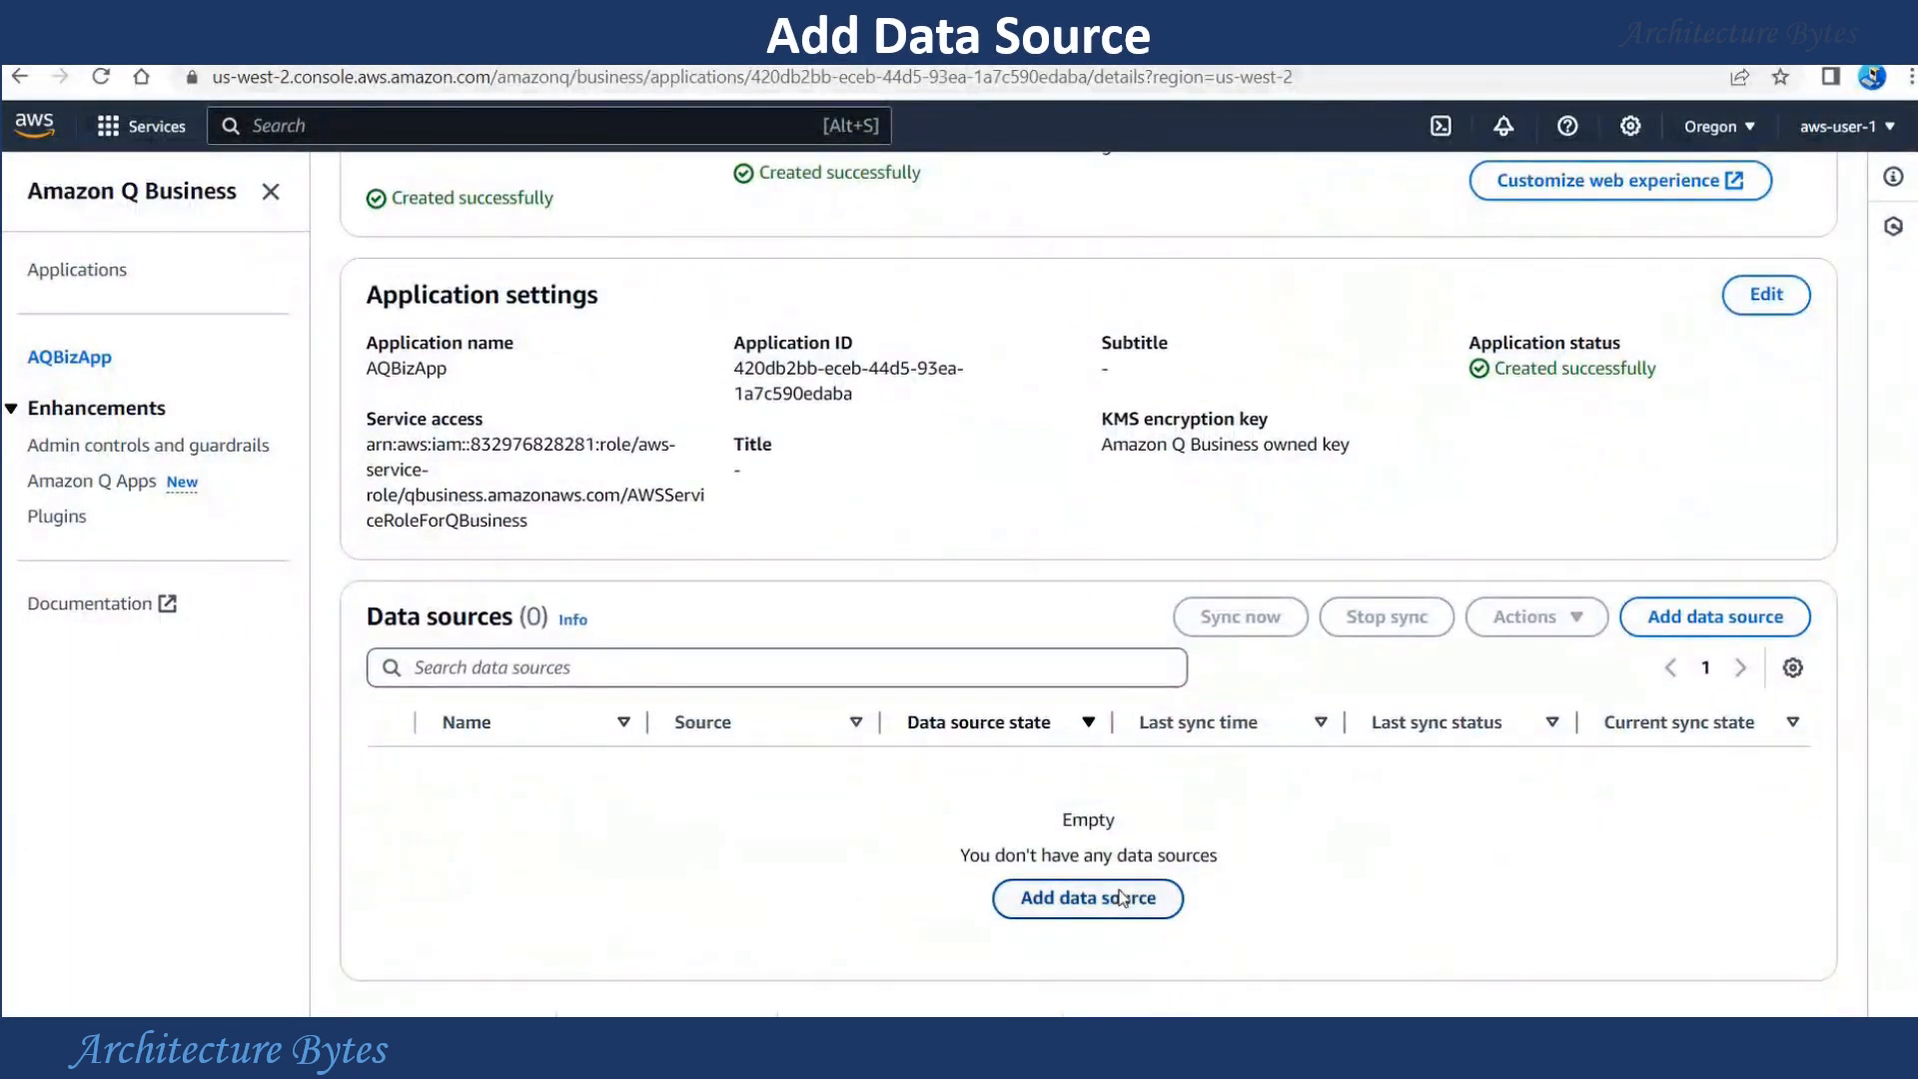
{"action": "left_click", "coordinate": [1085, 898]}
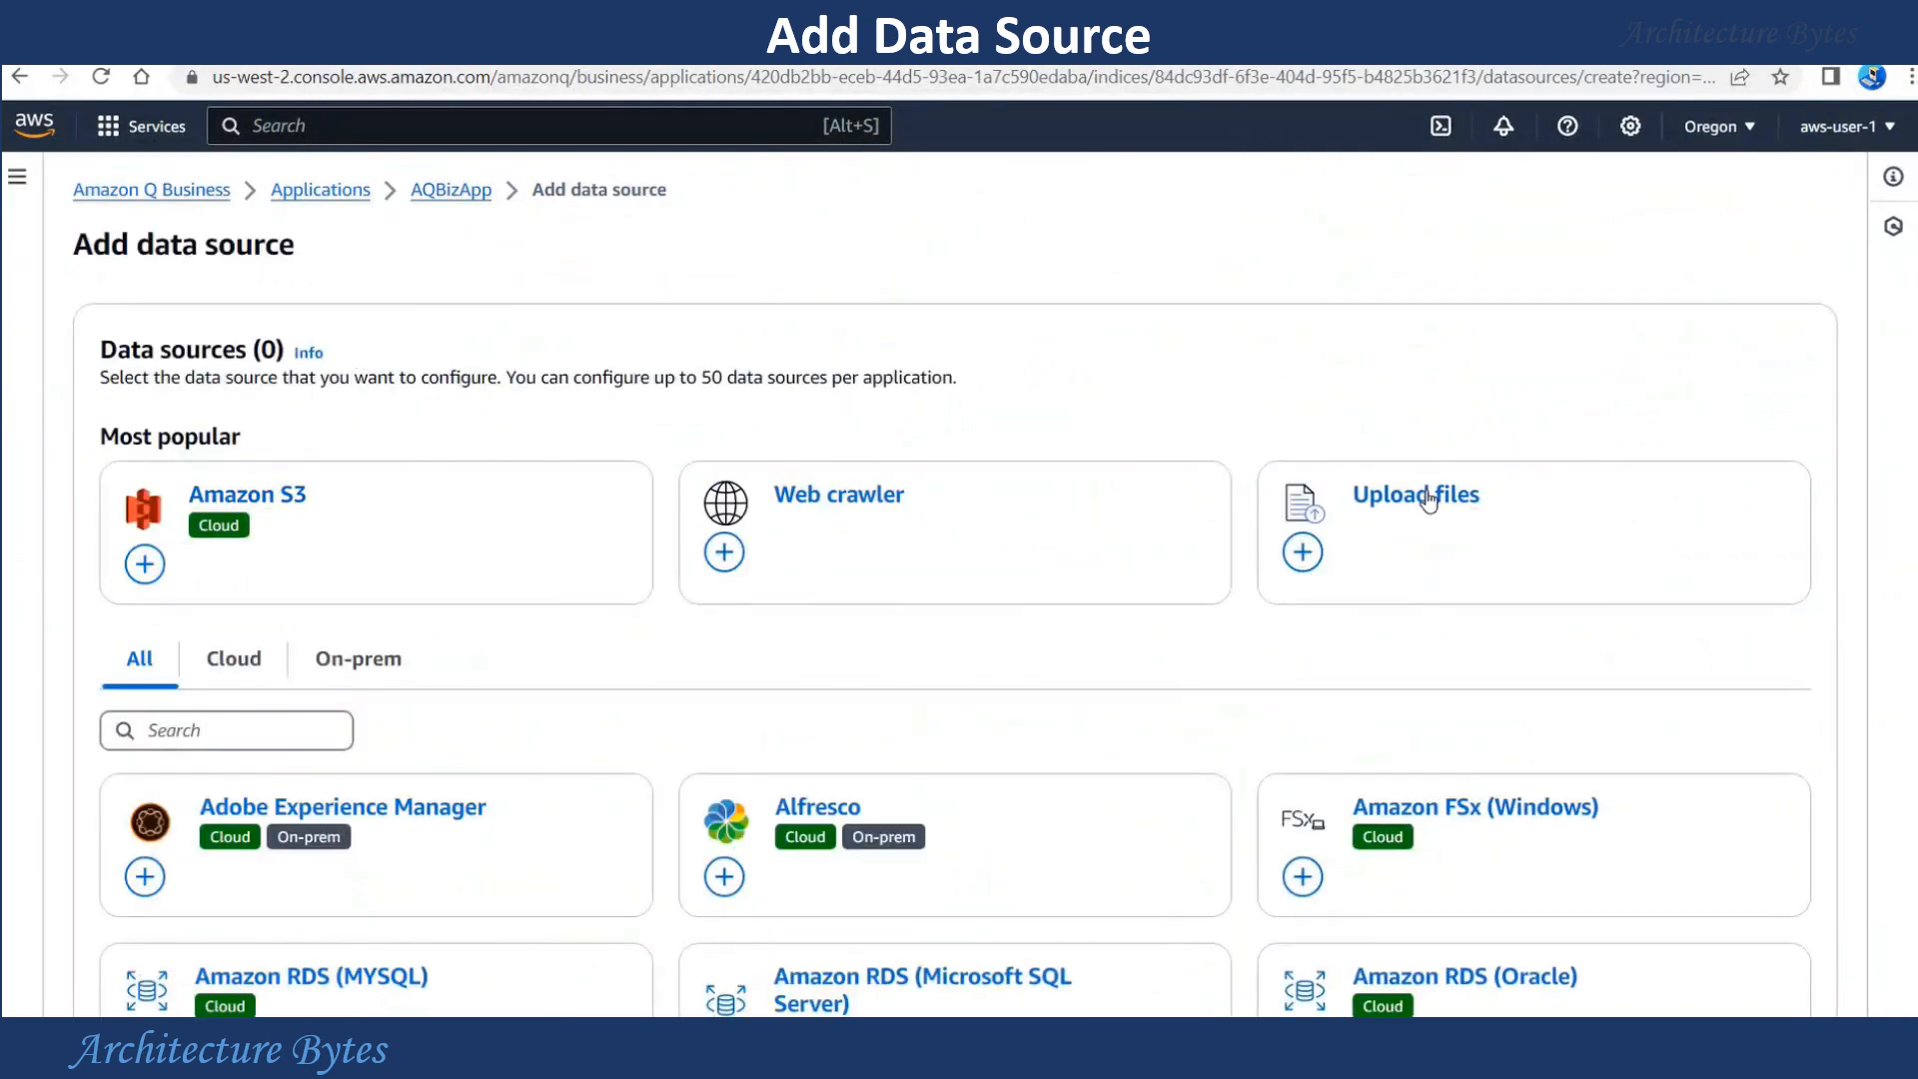
- Upload Products.pdf and Sales.pdf as AQBizApp's file data source and return to AQBizApp
{"action": "left_click", "coordinate": [1301, 551]}
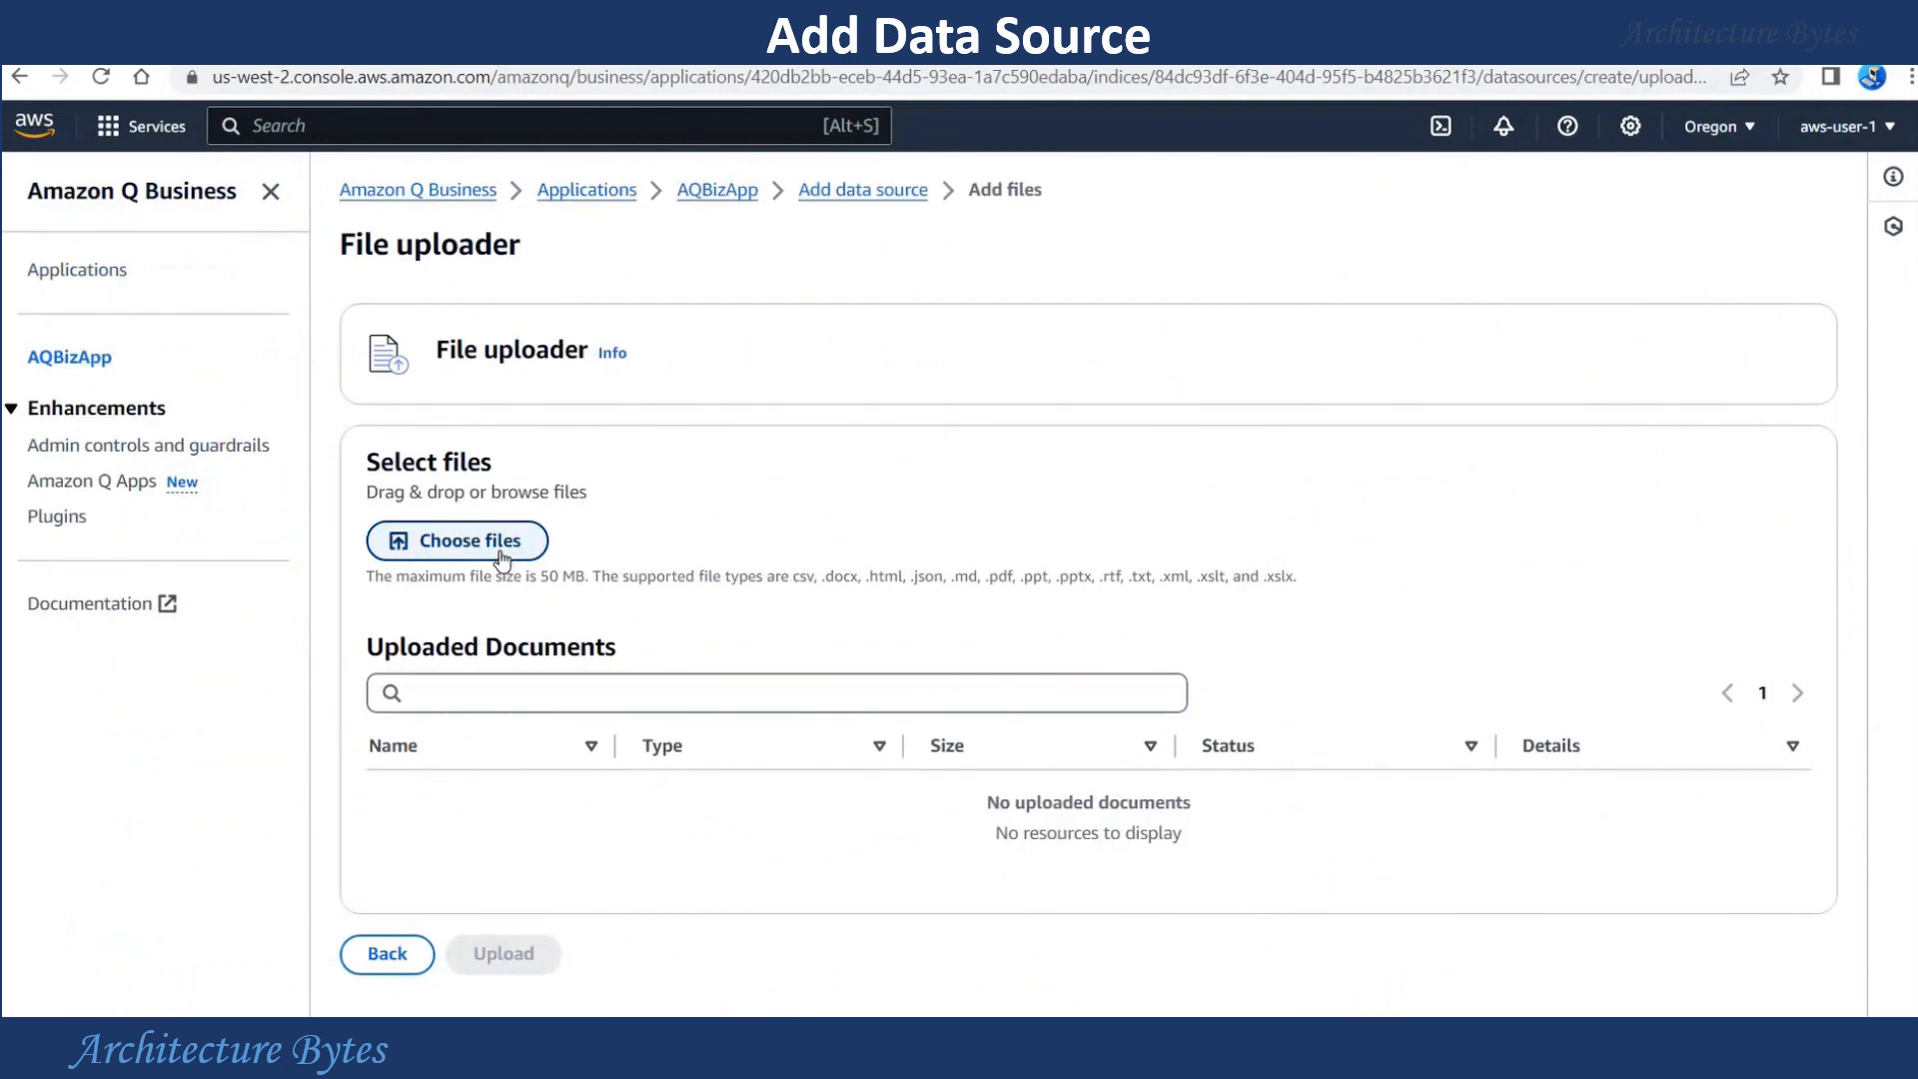
{"action": "left_click", "coordinate": [457, 540]}
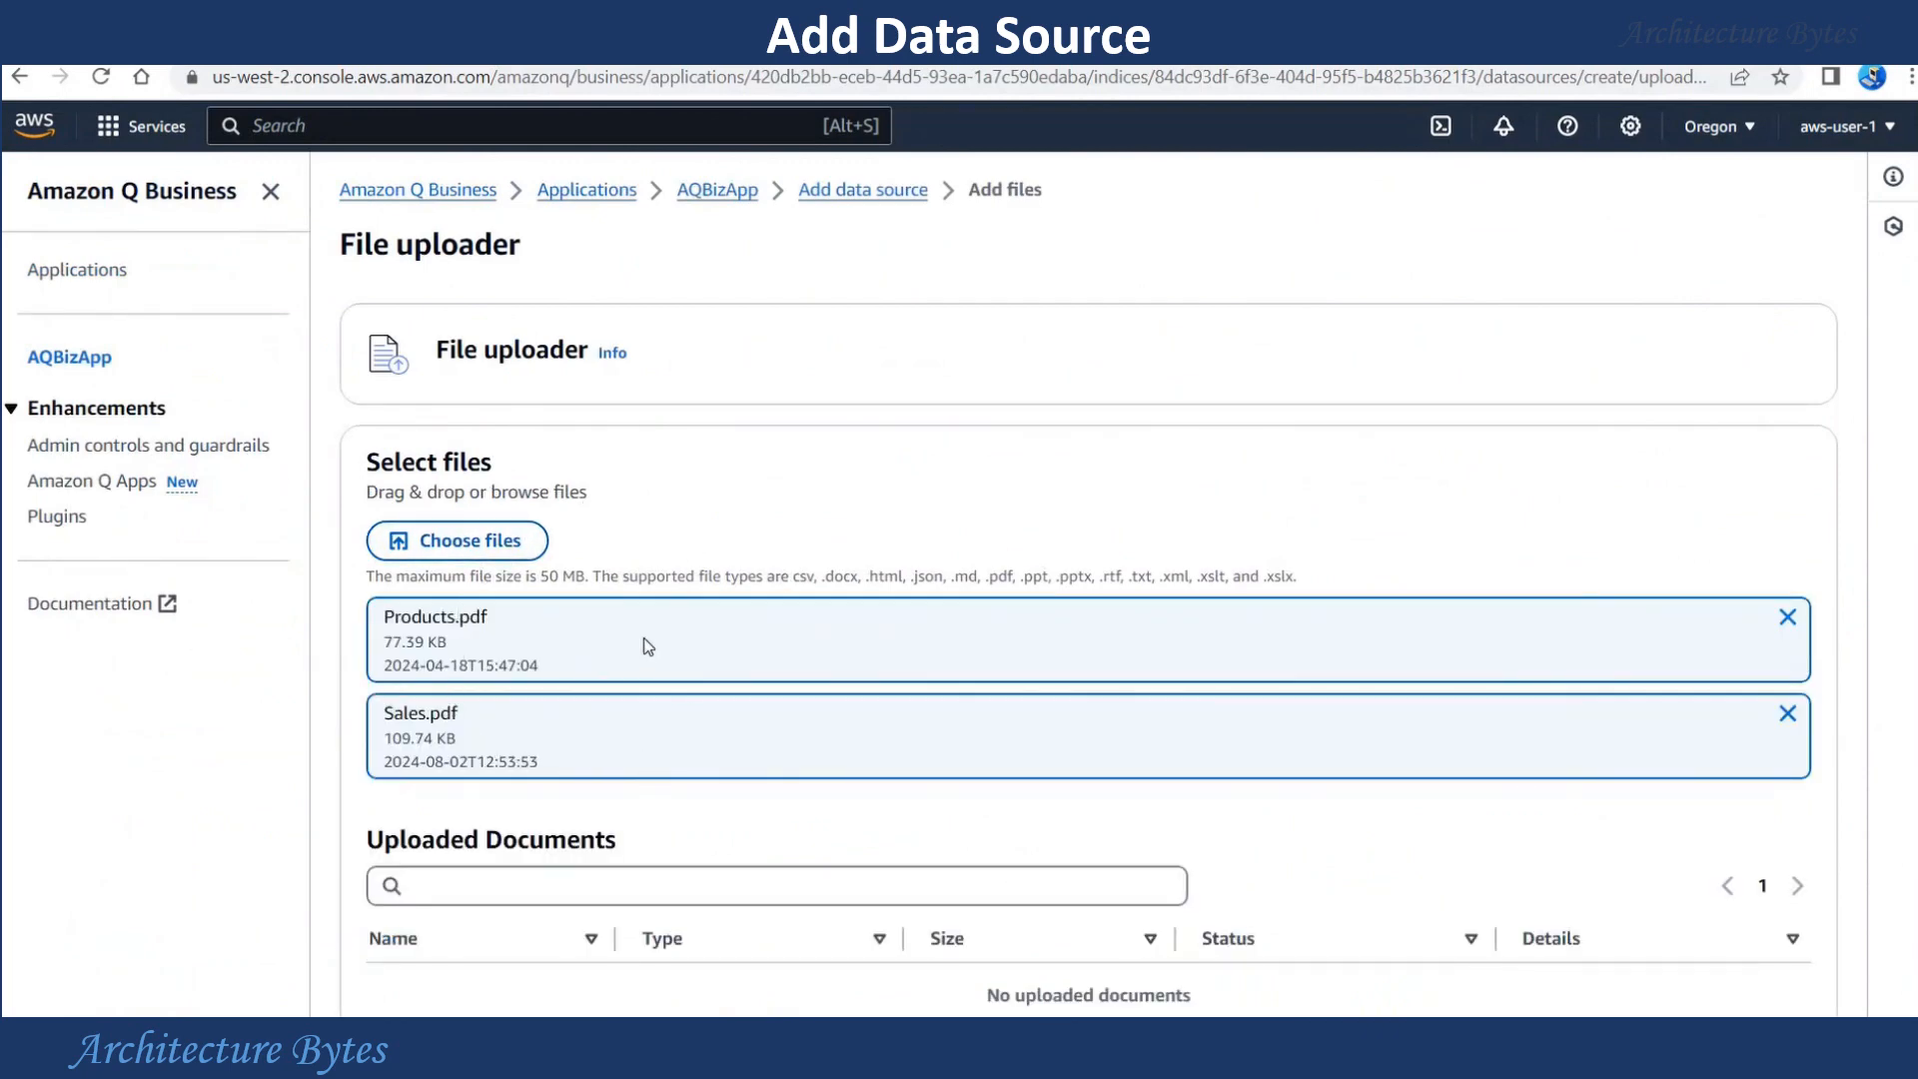
{"action": "scroll", "scroll_direction": "down", "scroll_amount": 3}
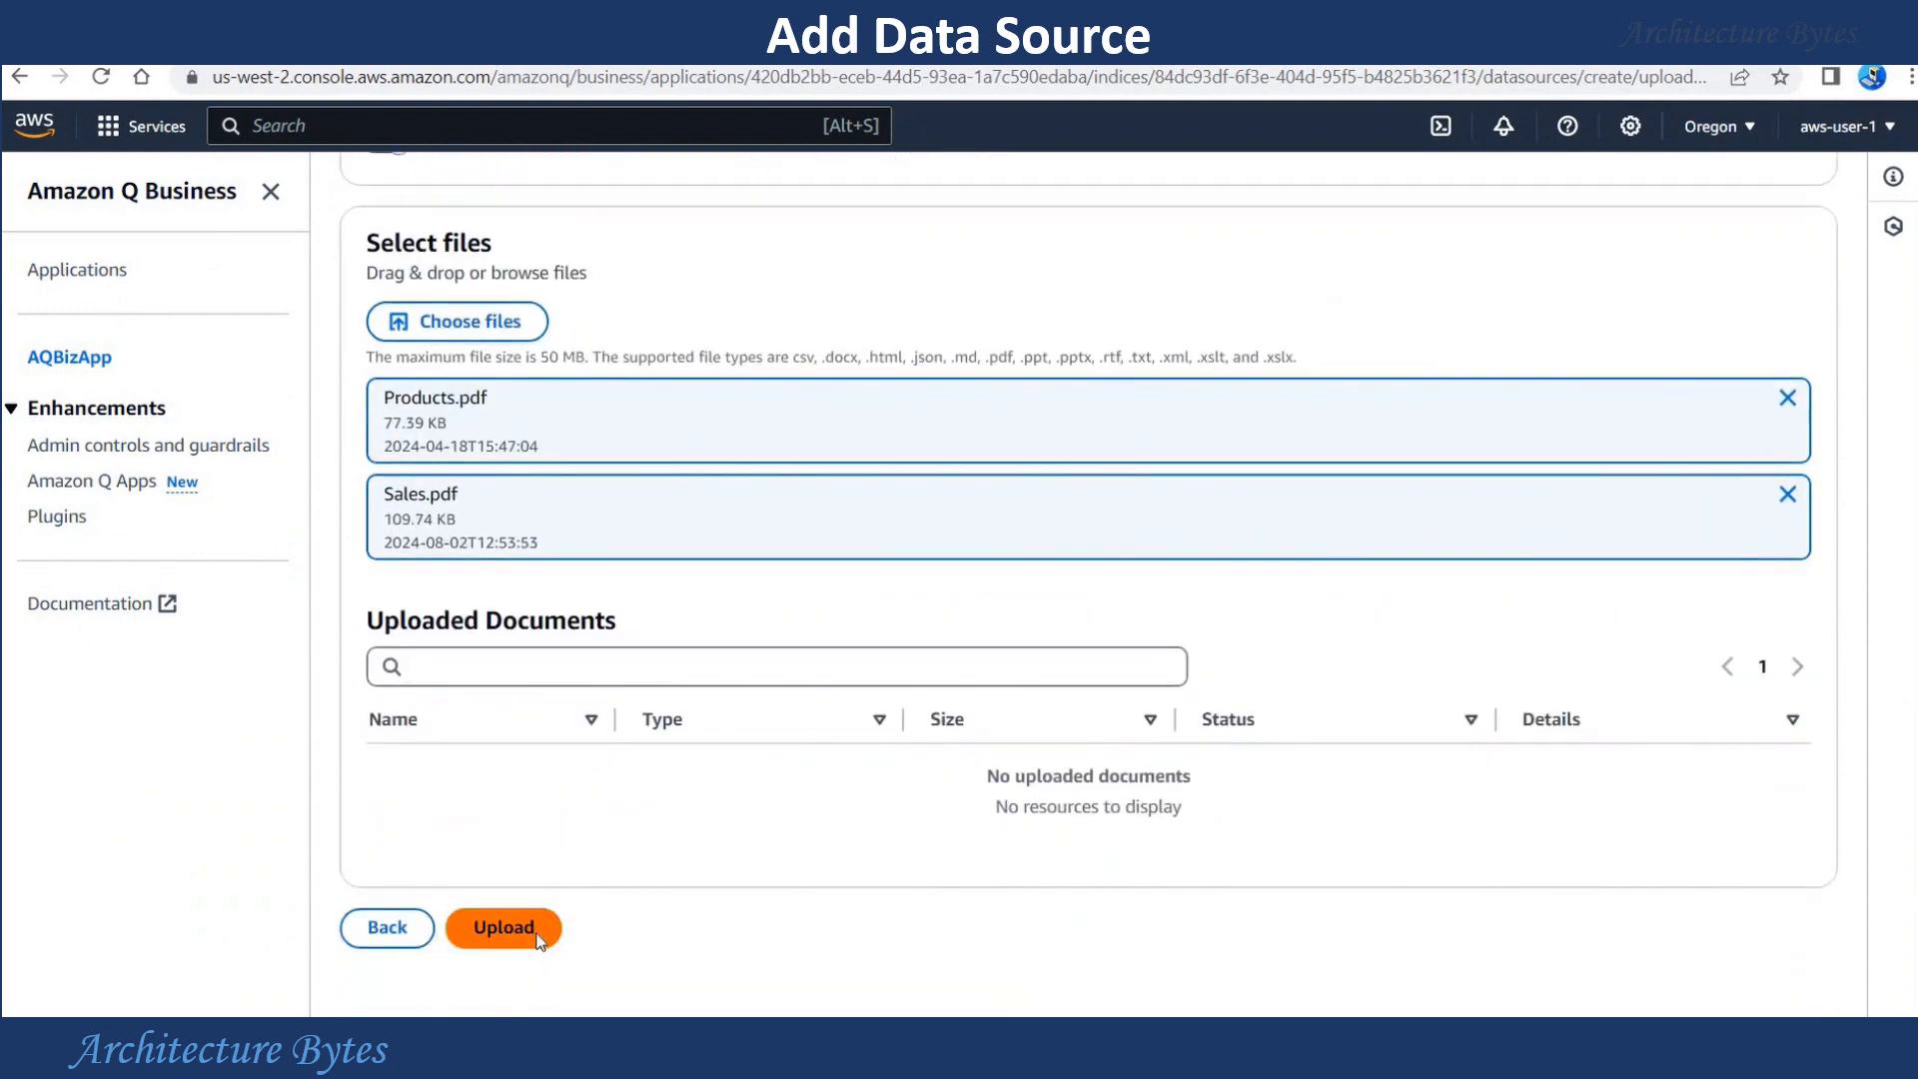
{"action": "left_click", "coordinate": [502, 927]}
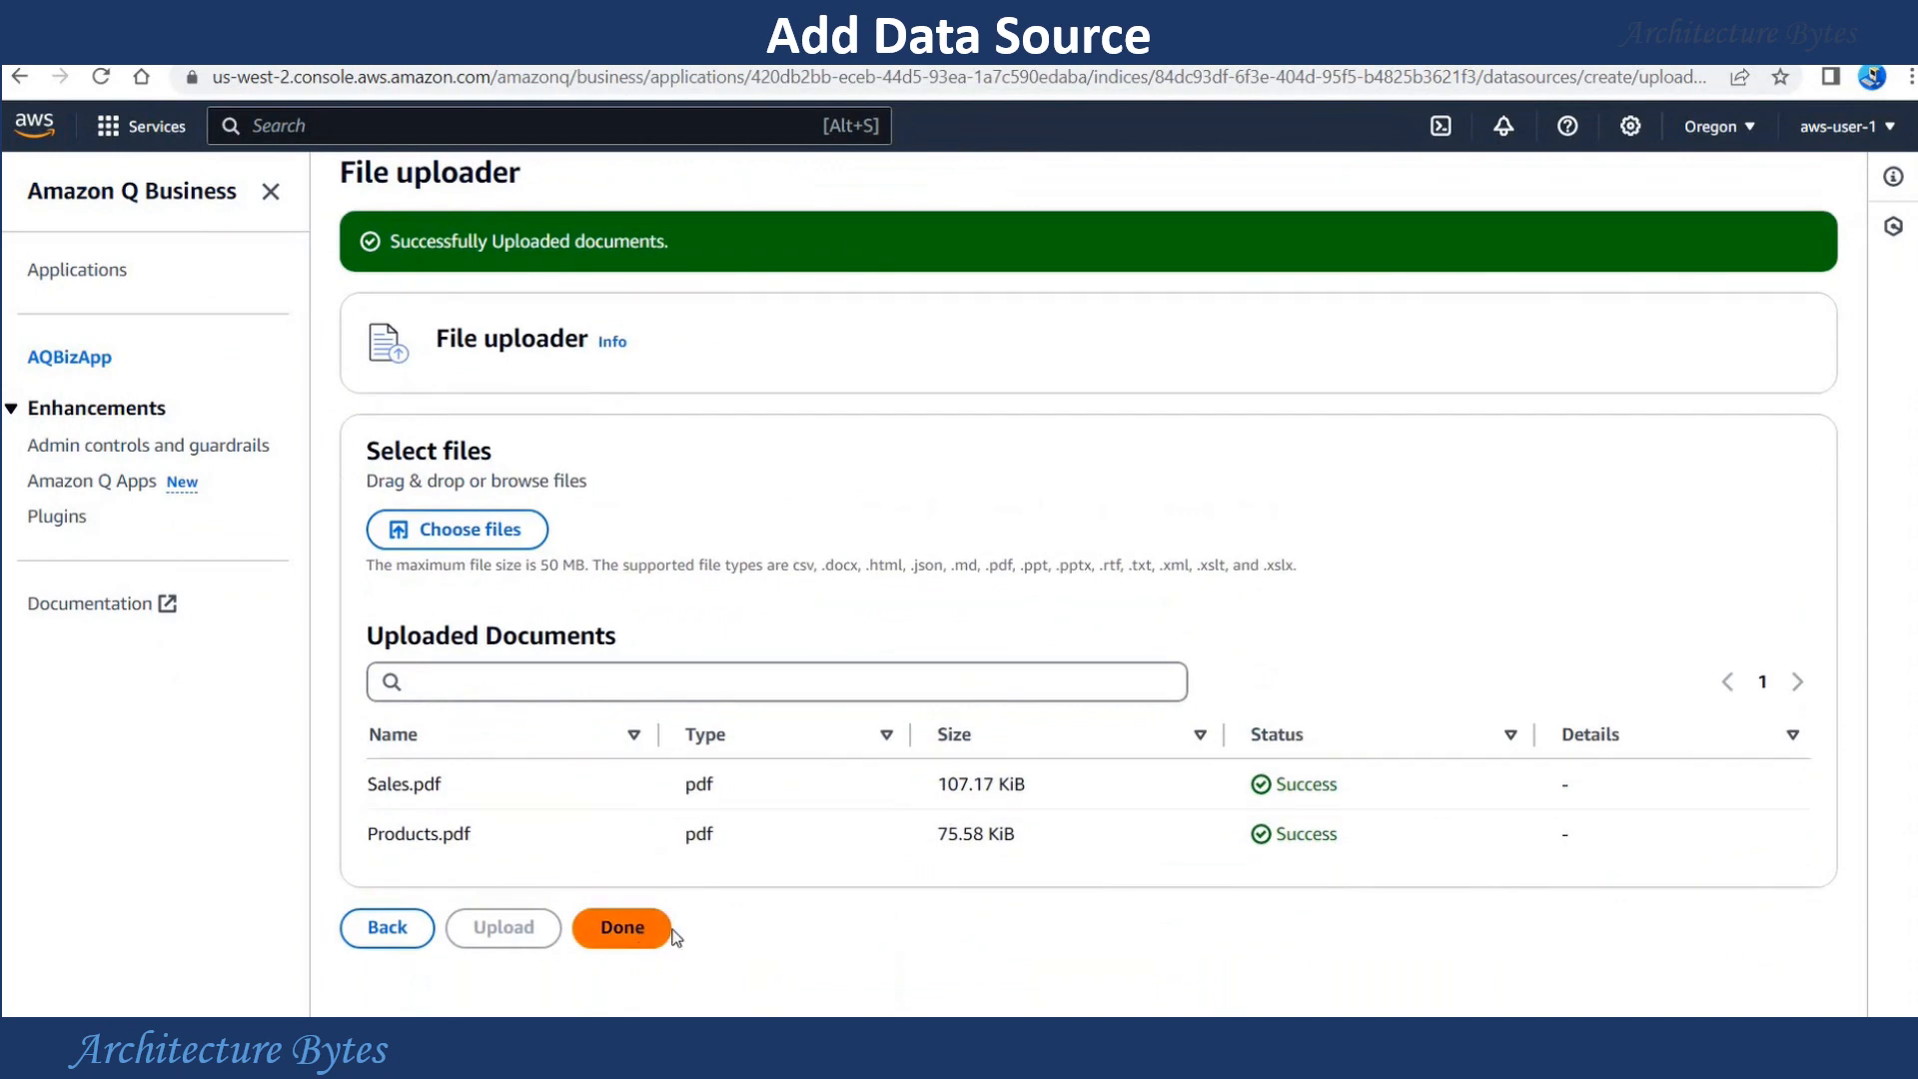
{"action": "left_click", "coordinate": [622, 926]}
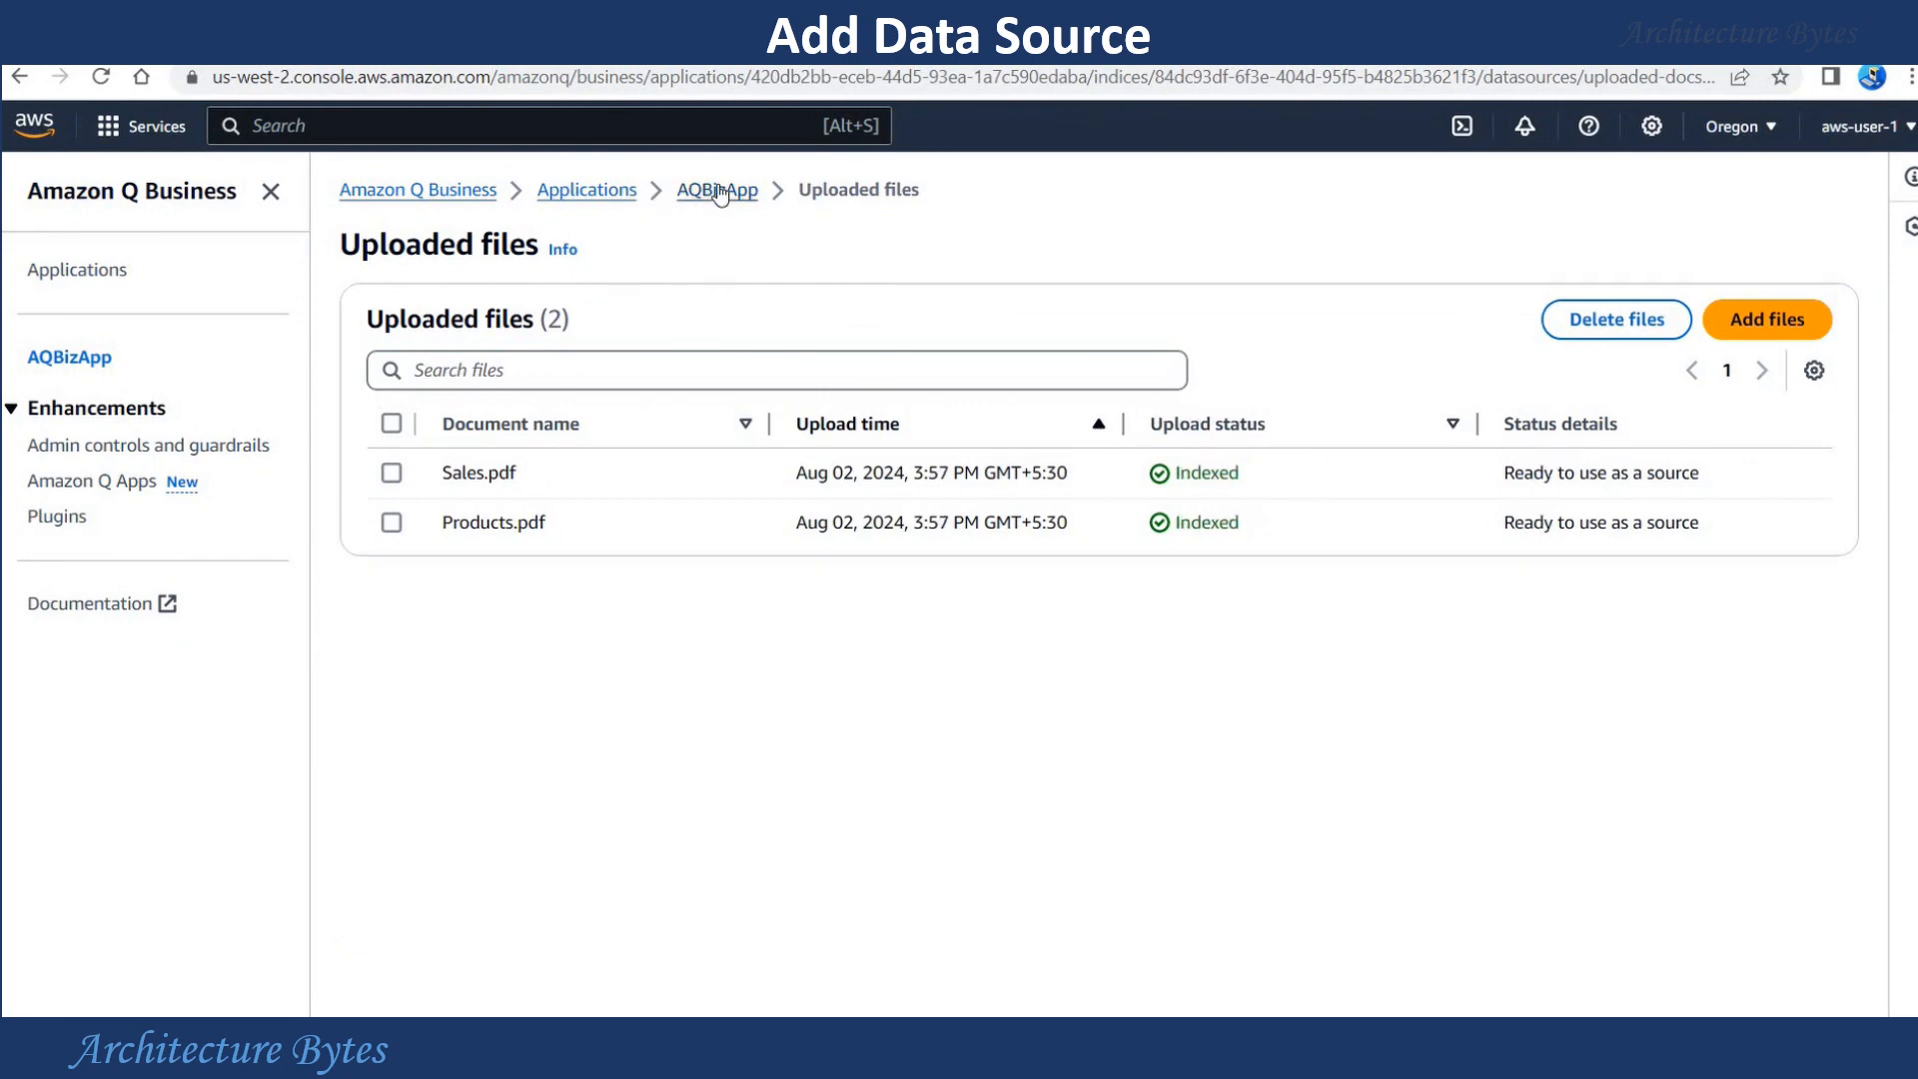
{"action": "left_click", "coordinate": [717, 189]}
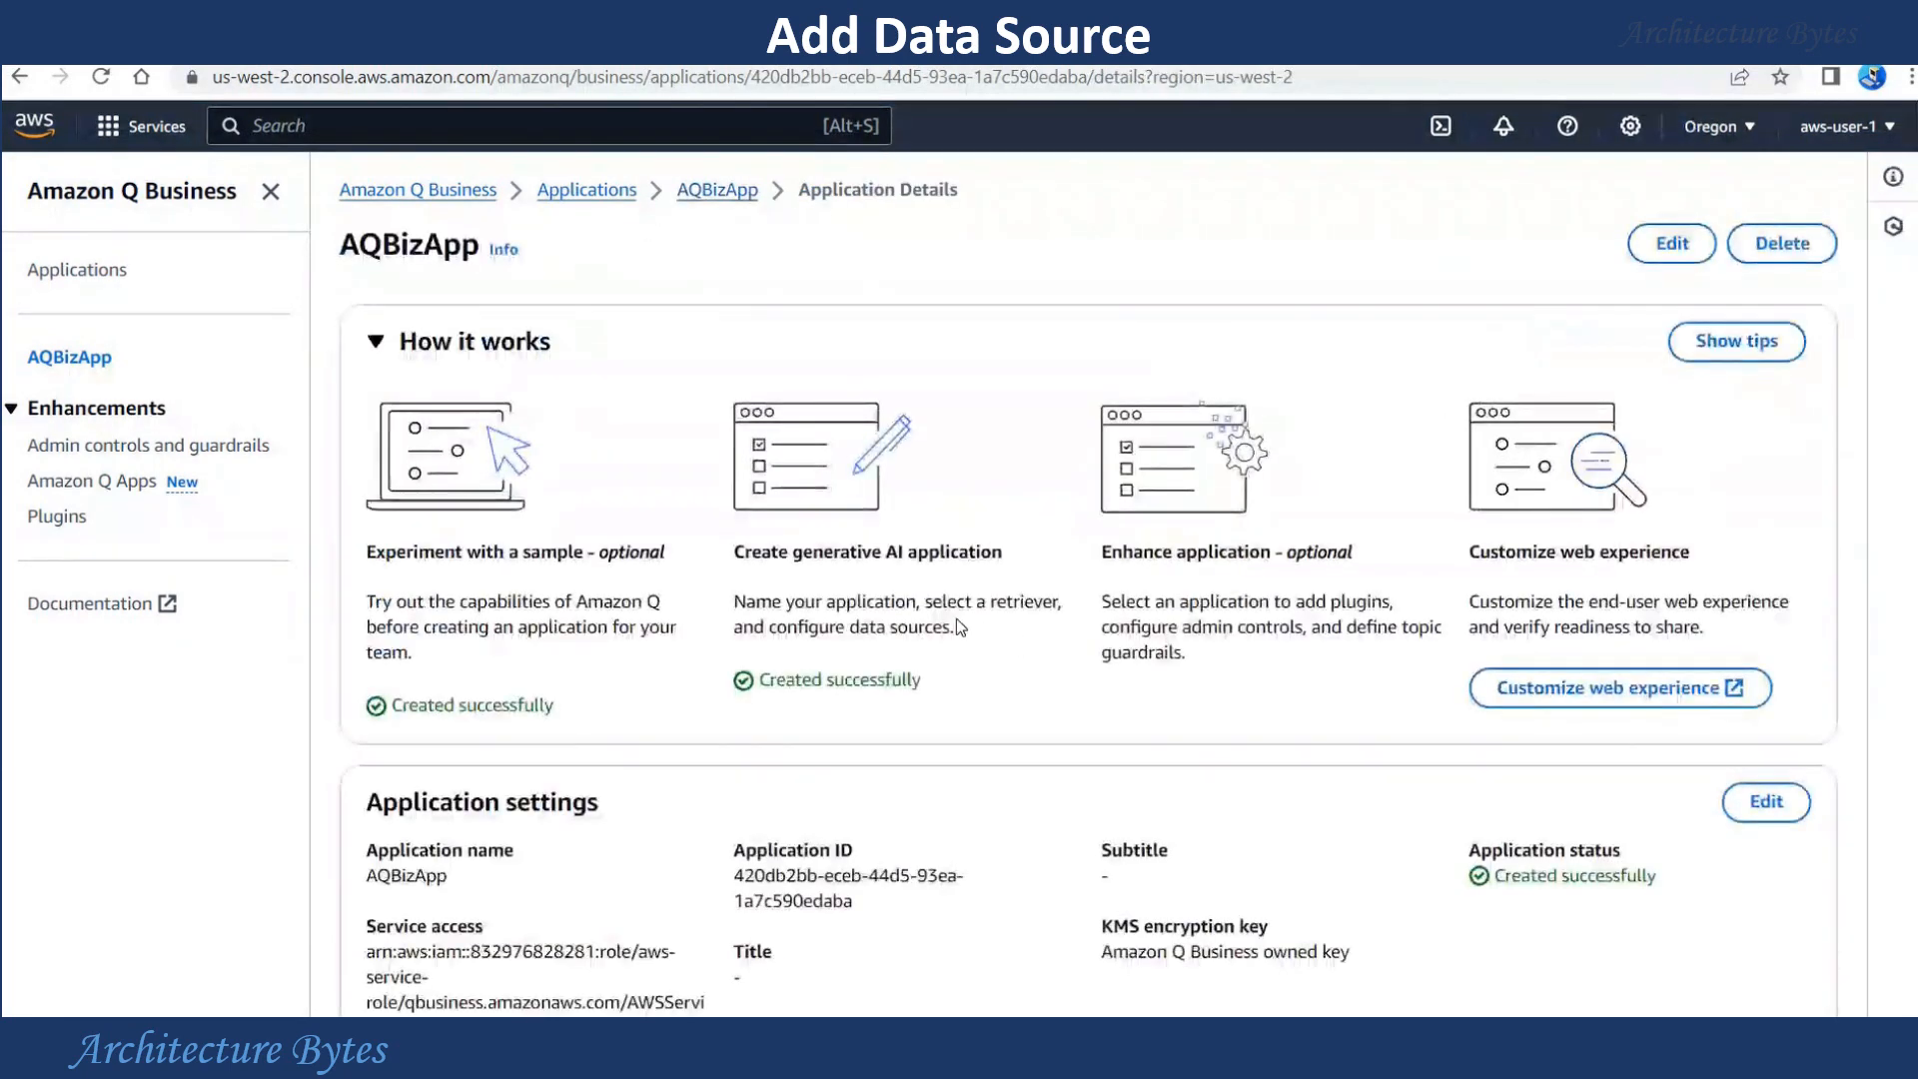
{"action": "scroll", "scroll_direction": "down", "scroll_amount": 3}
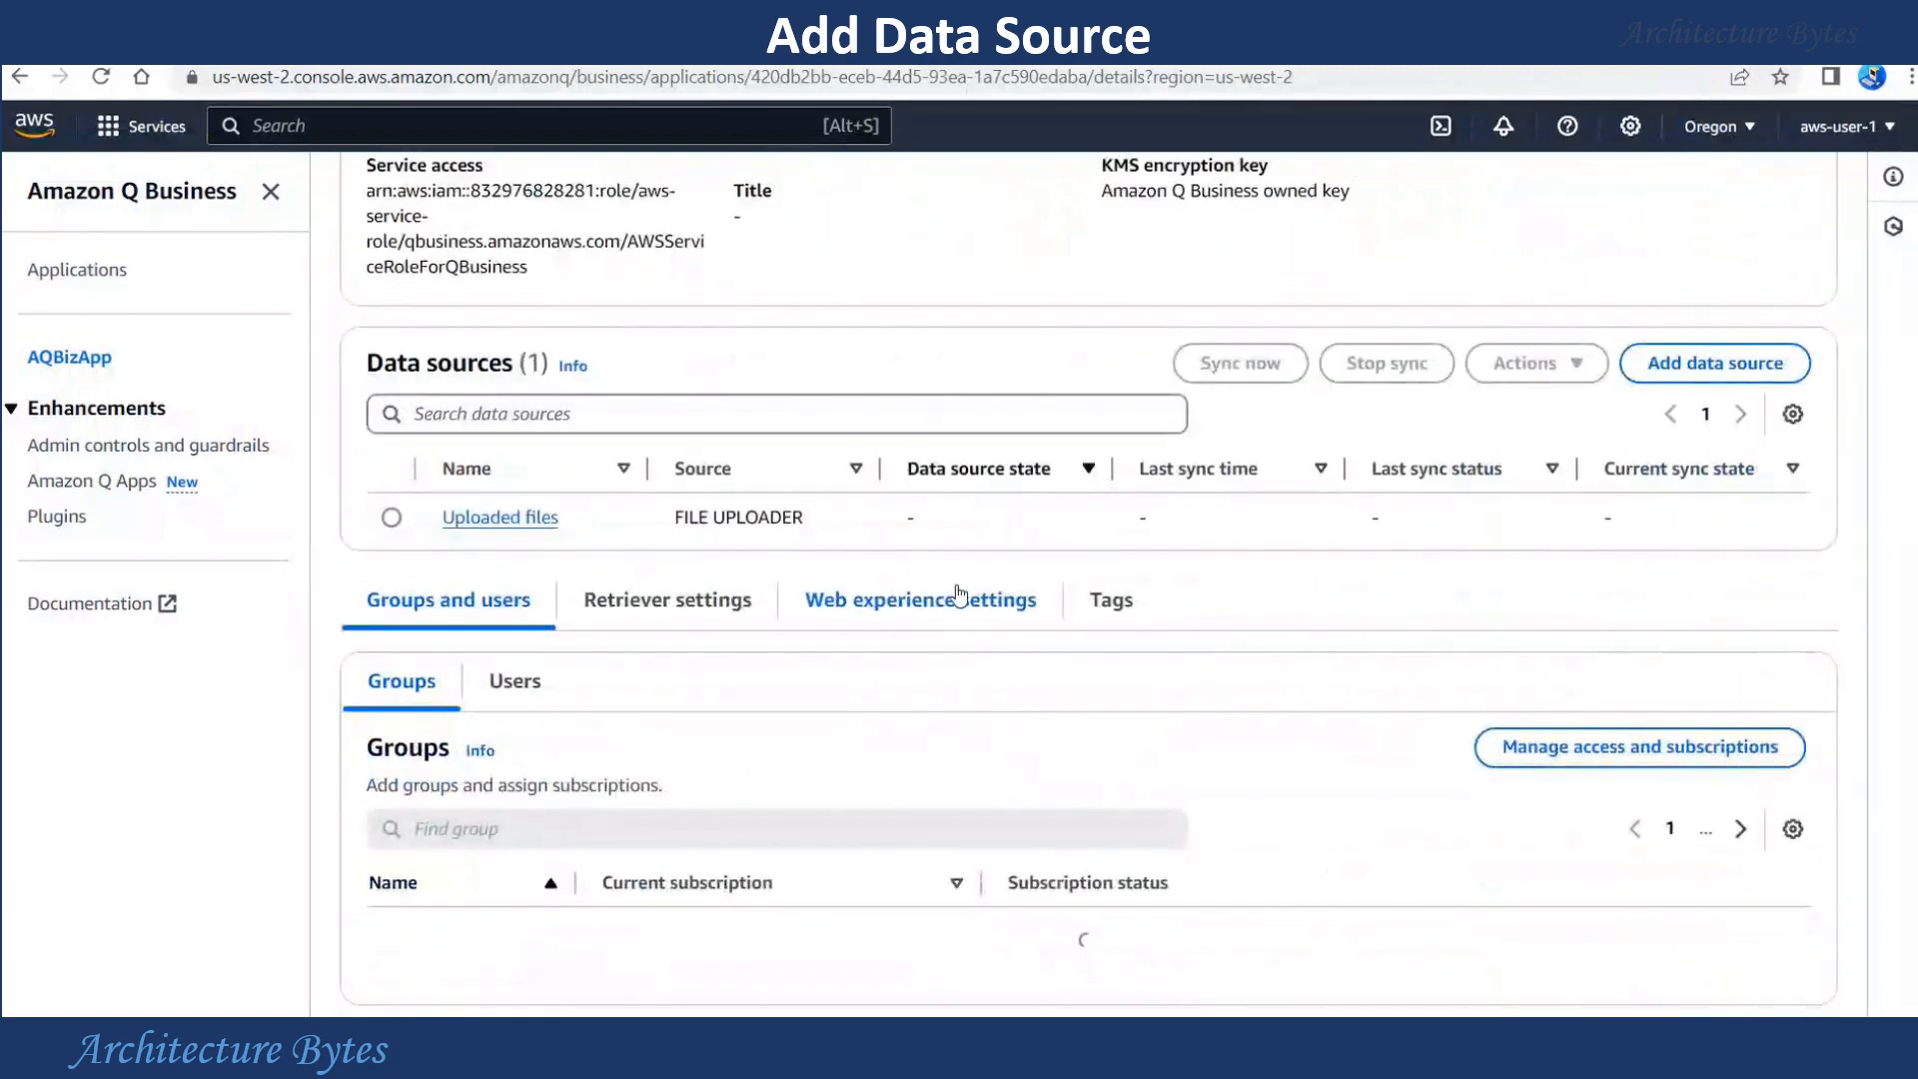
{"action": "scroll", "scroll_direction": "up", "scroll_amount": 3}
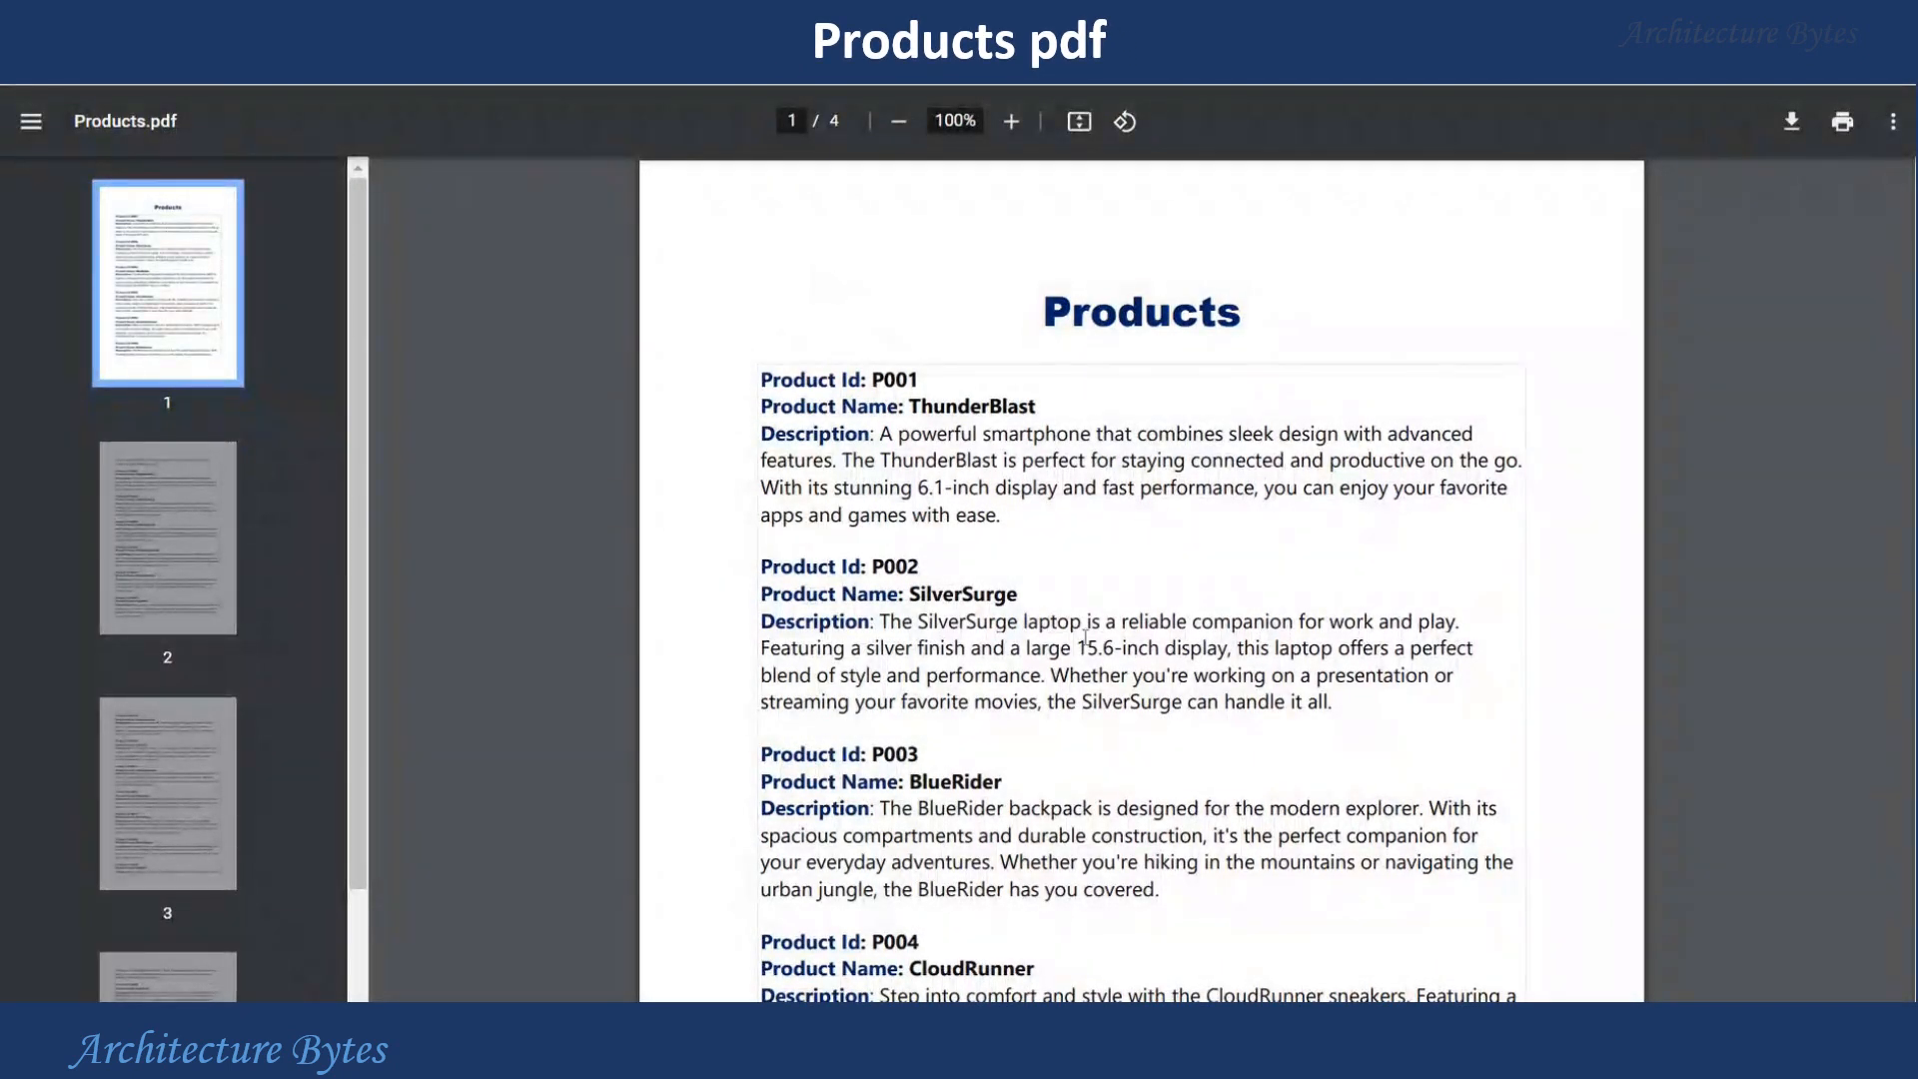
- Scroll through the Products.pdf product listings from page 1 to page 3
{"action": "scroll", "scroll_direction": "down", "scroll_amount": 3}
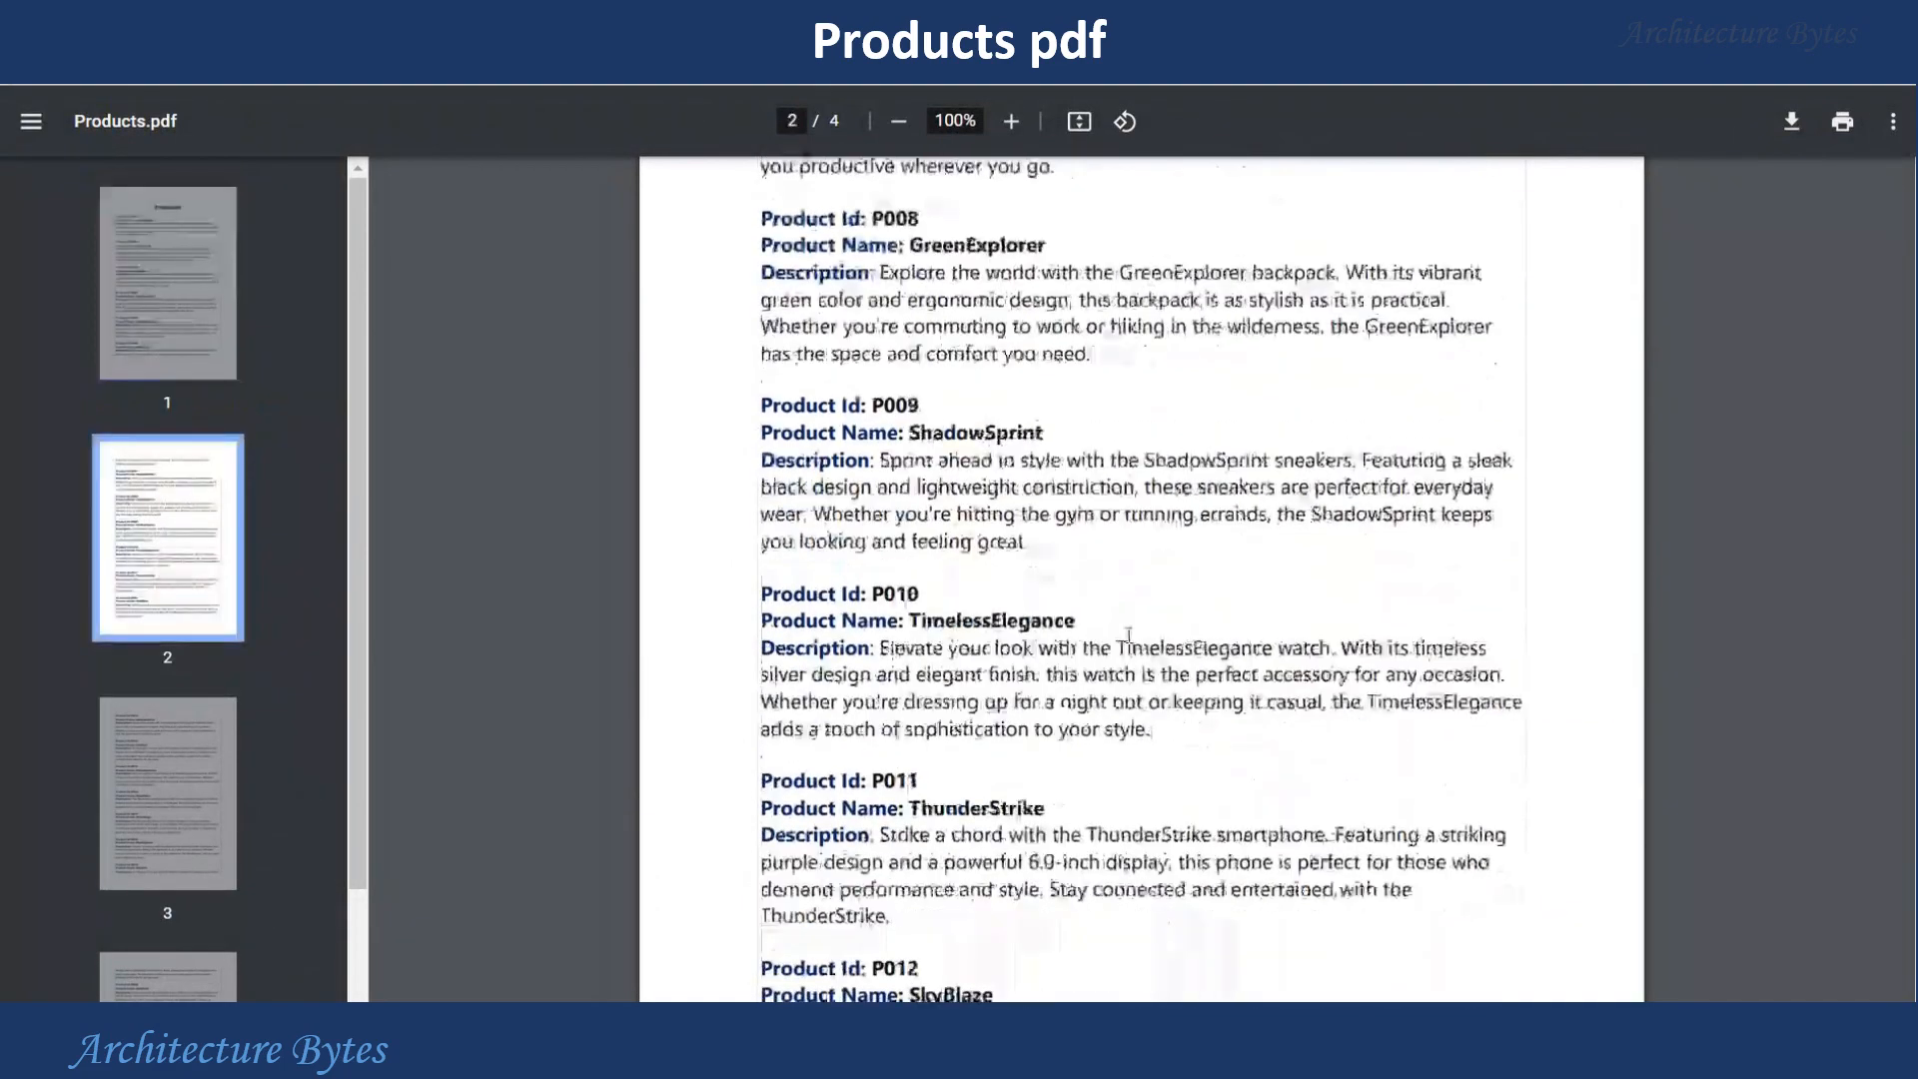
{"action": "scroll", "scroll_direction": "down", "scroll_amount": 3}
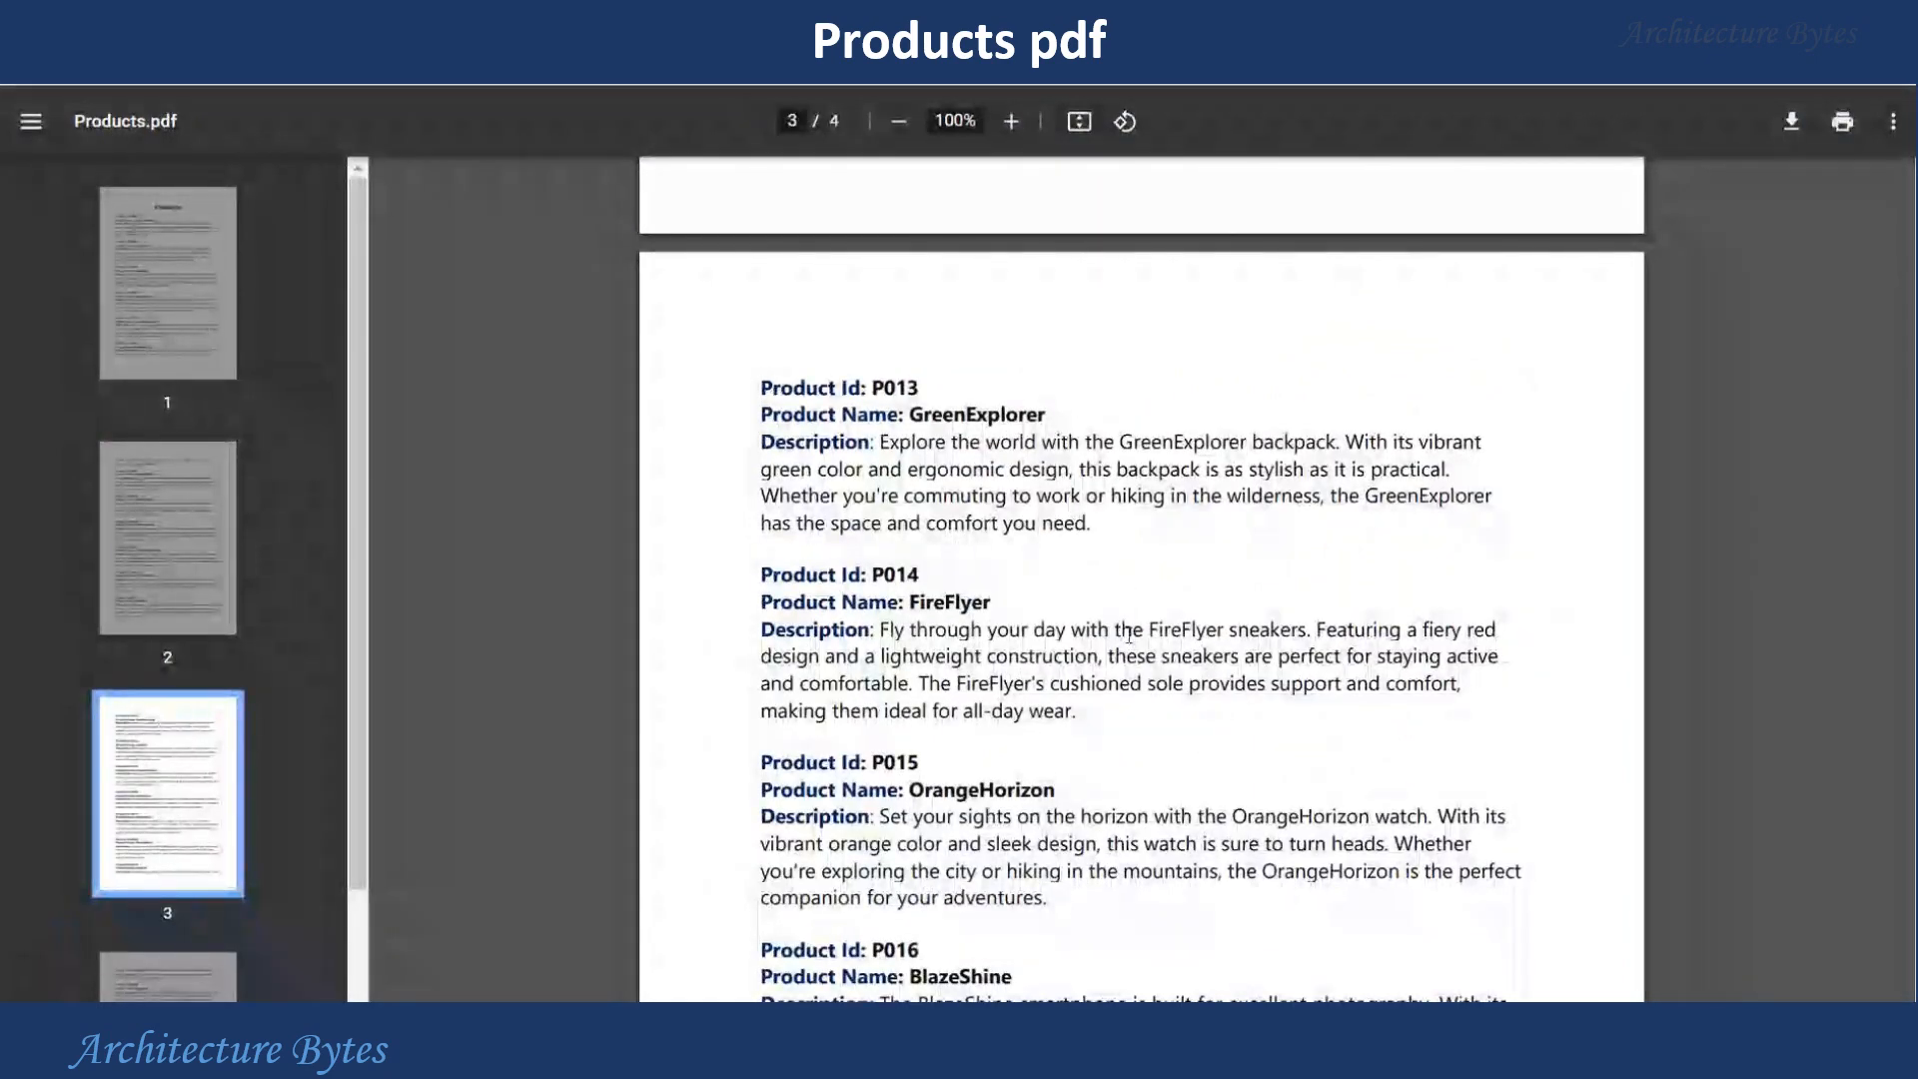
{"action": "scroll", "scroll_direction": "down", "scroll_amount": 3}
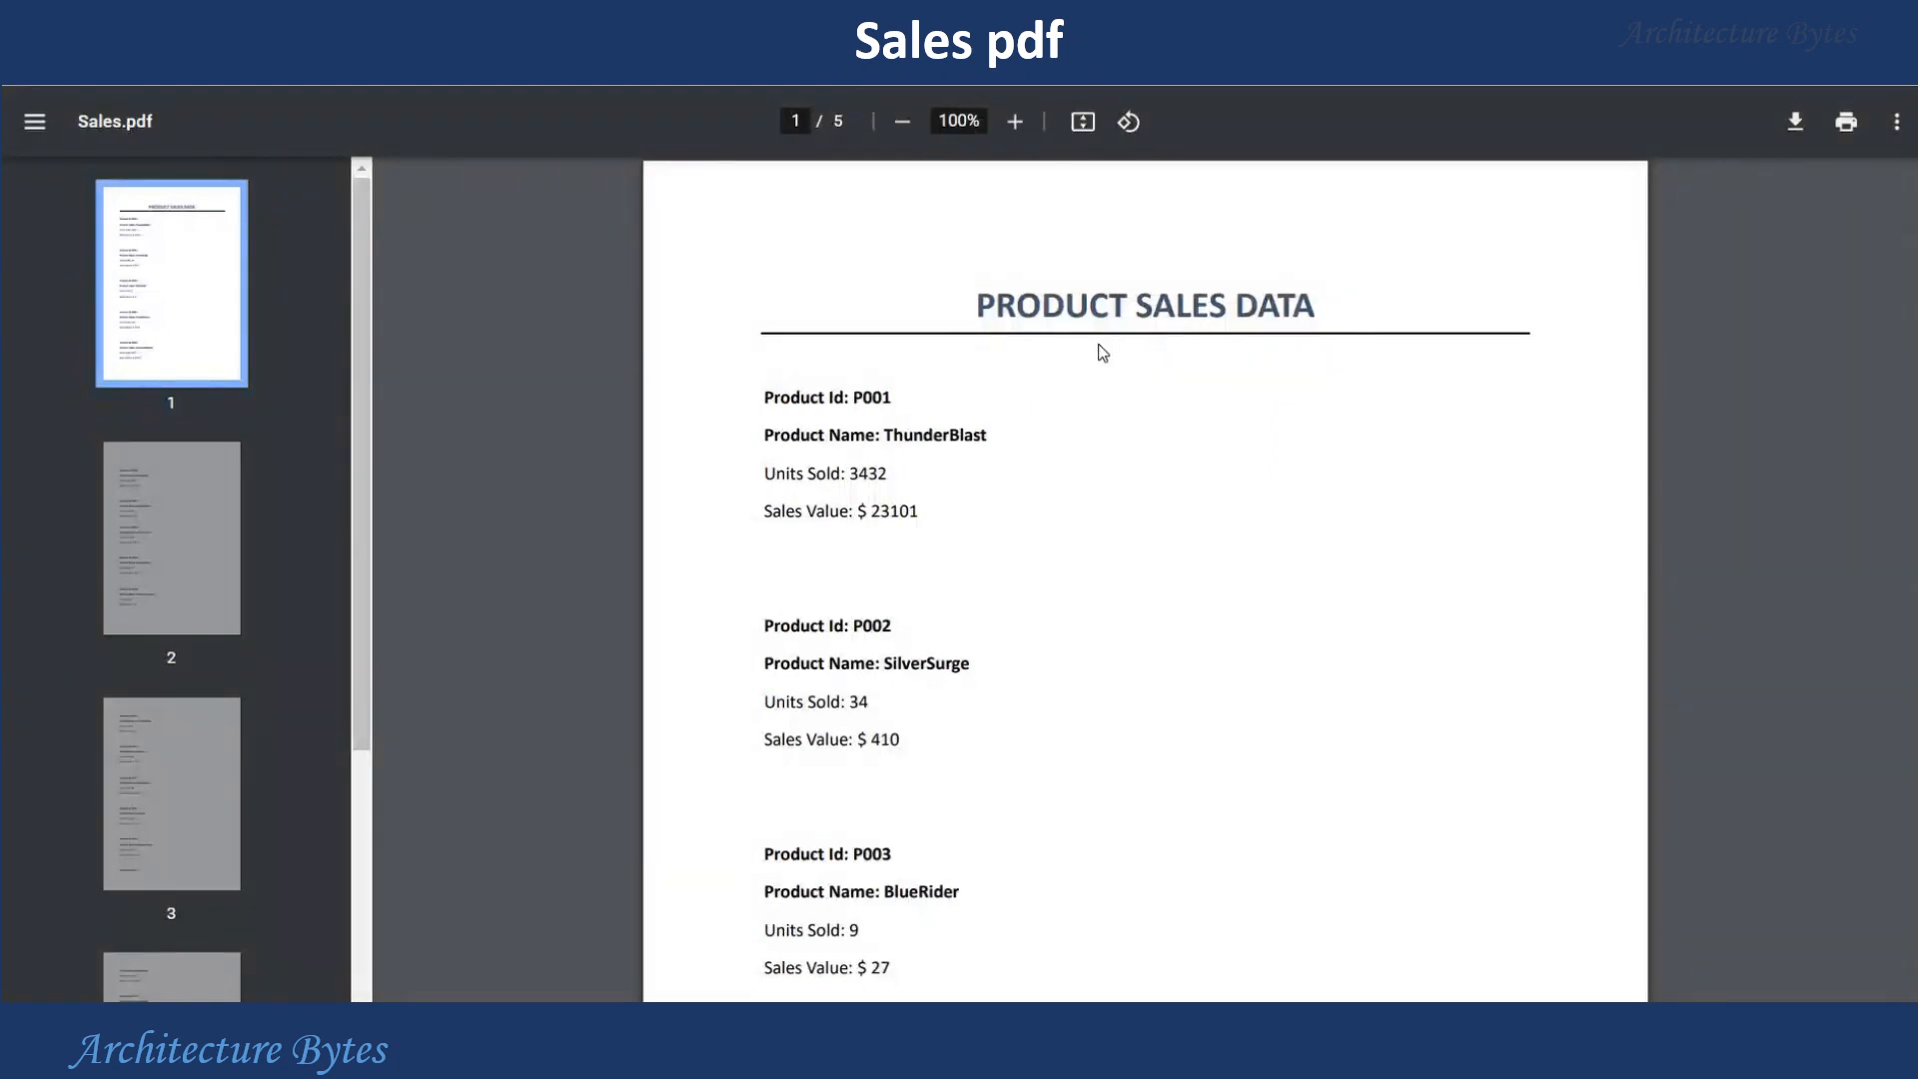
{"action": "mouse_move", "coordinate": [960, 366]}
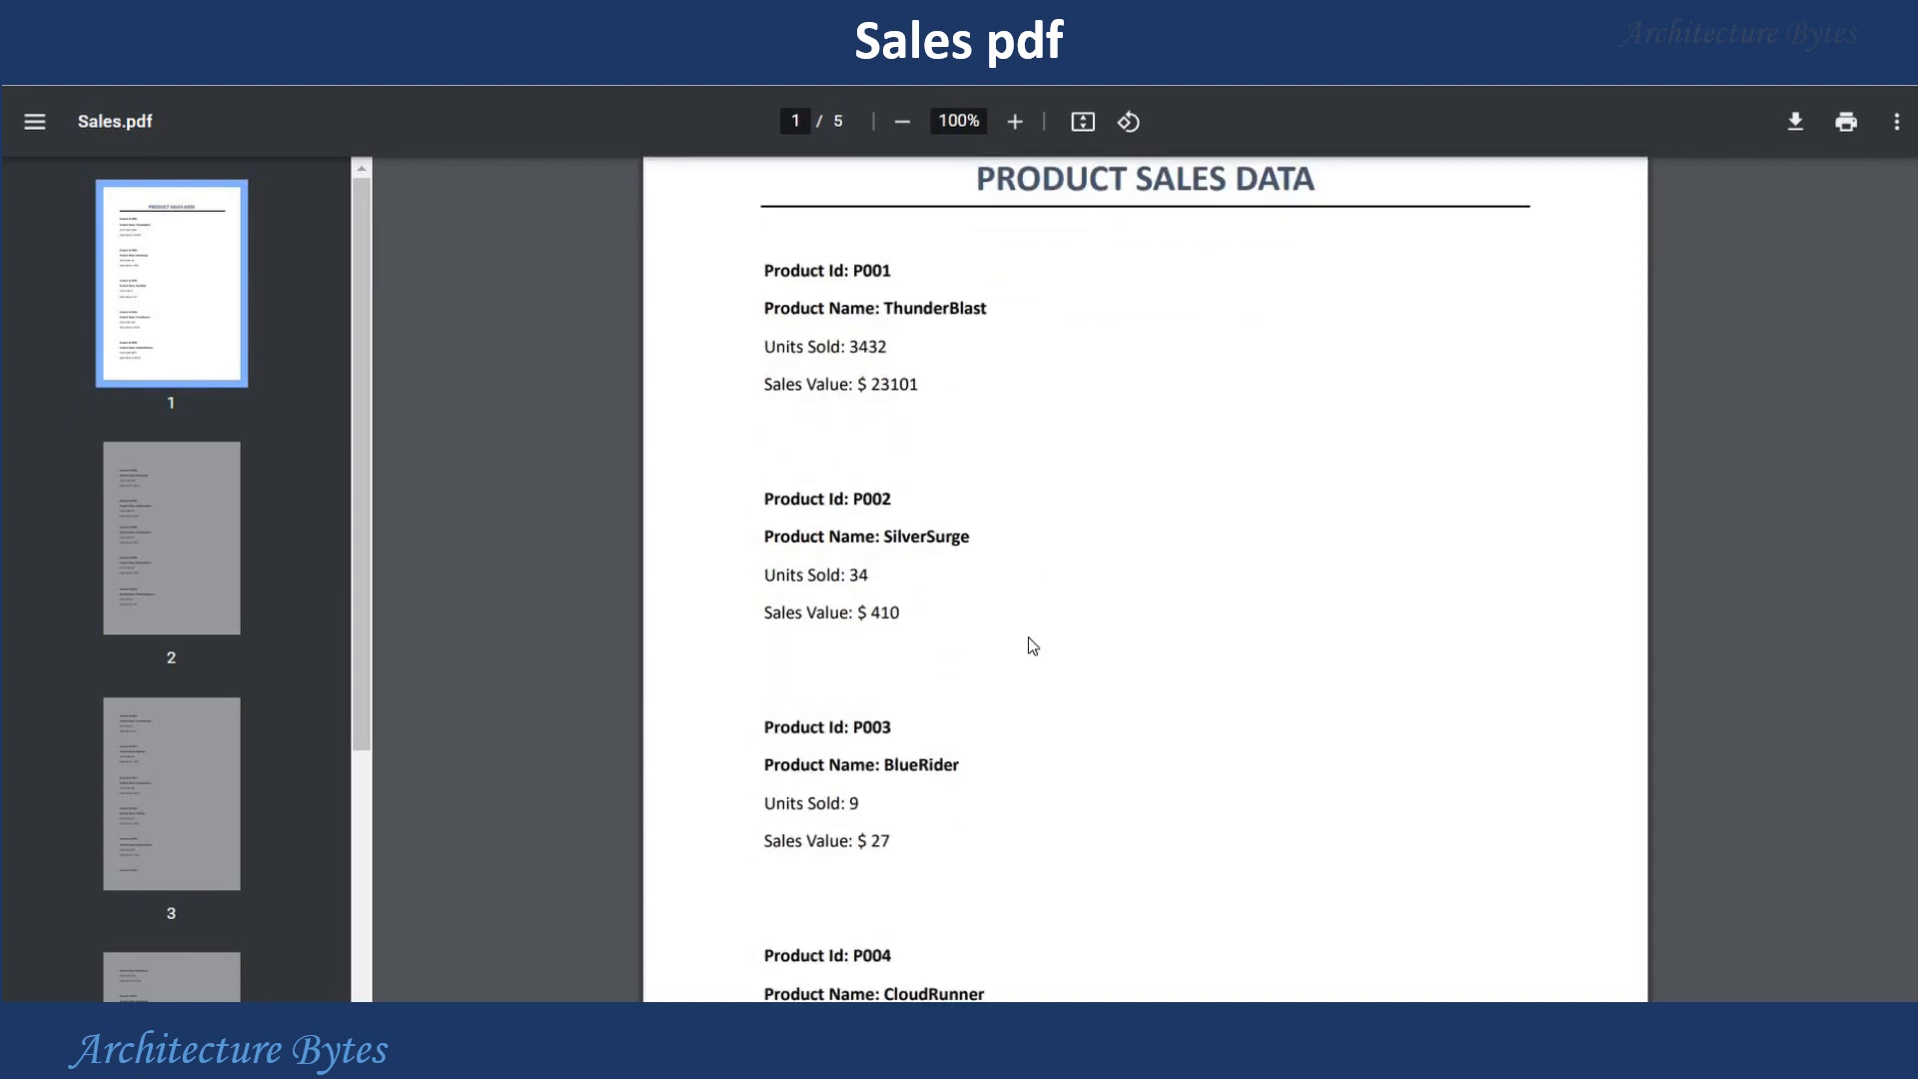
- Scroll Sales.pdf to page 5 of 5, then return to the applications list
{"action": "scroll", "scroll_direction": "down", "scroll_amount": 3}
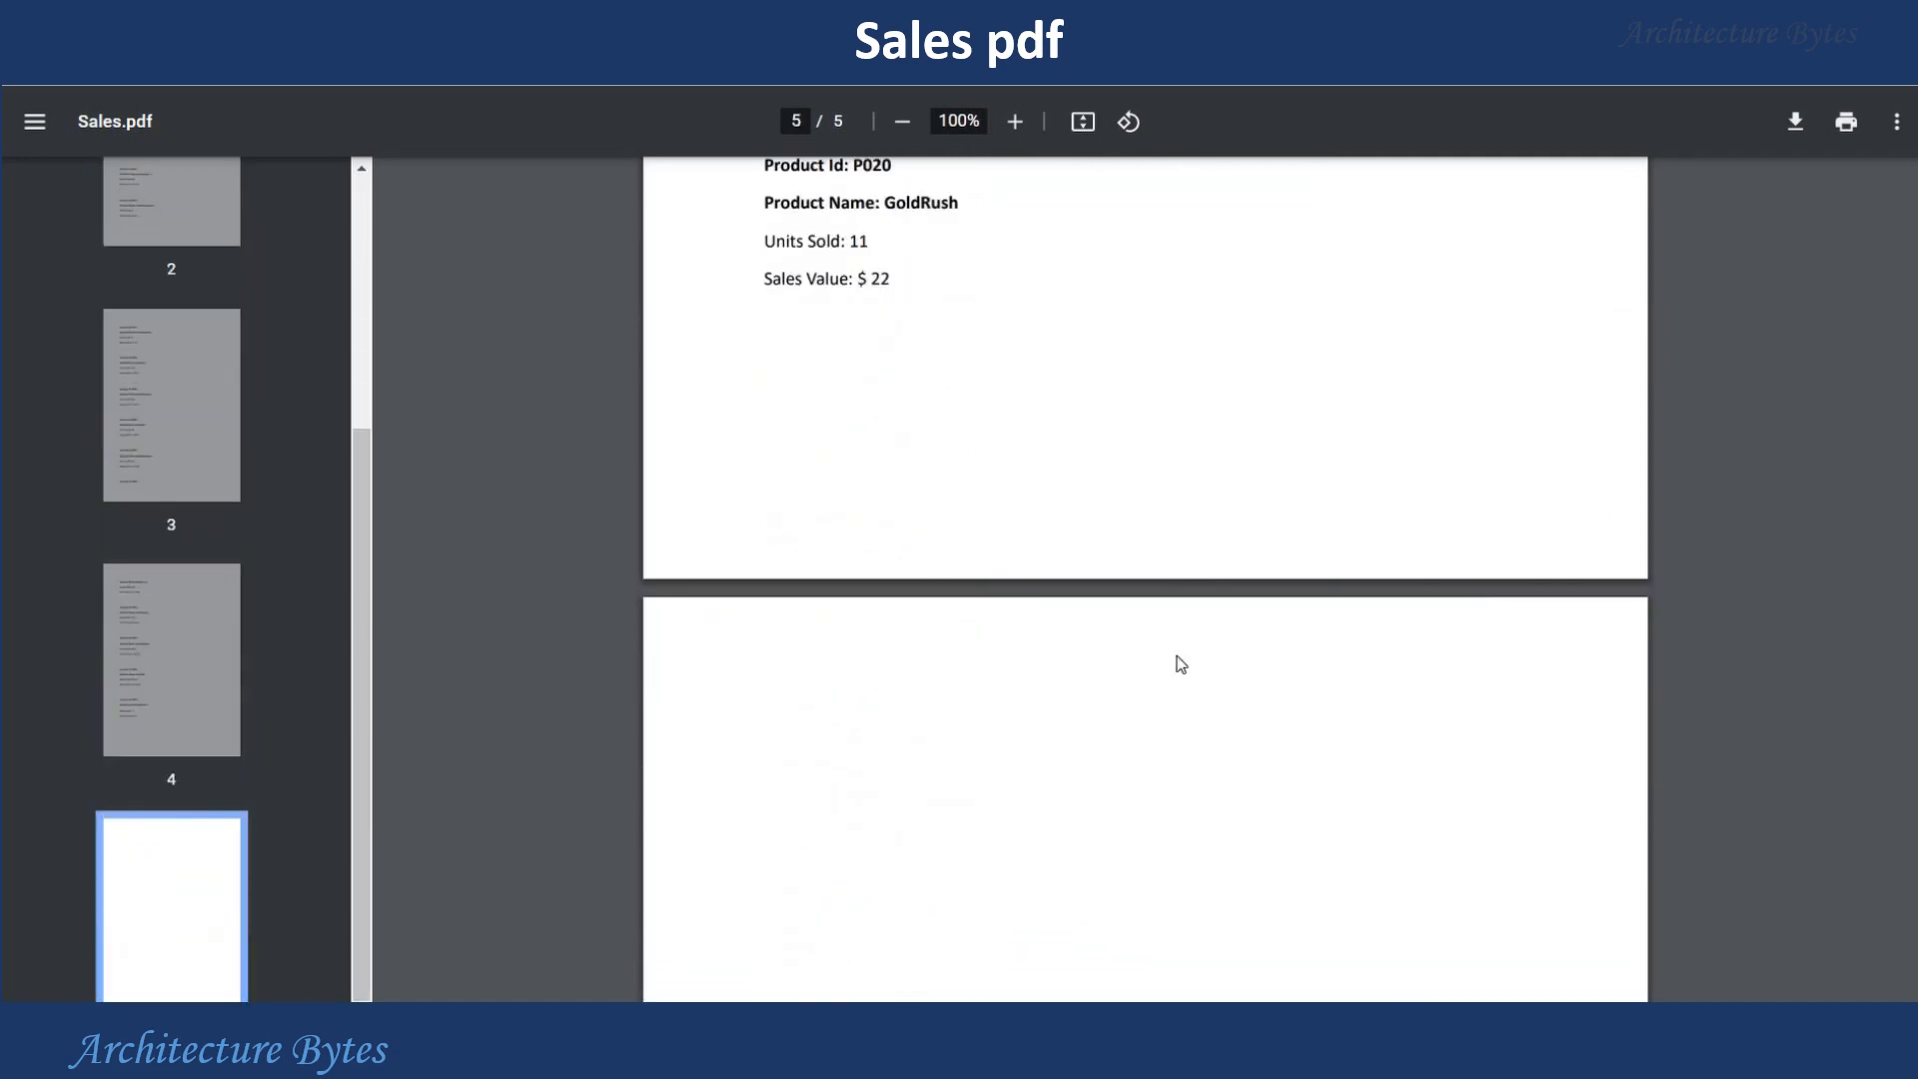
{"action": "left_click", "coordinate": [171, 283]}
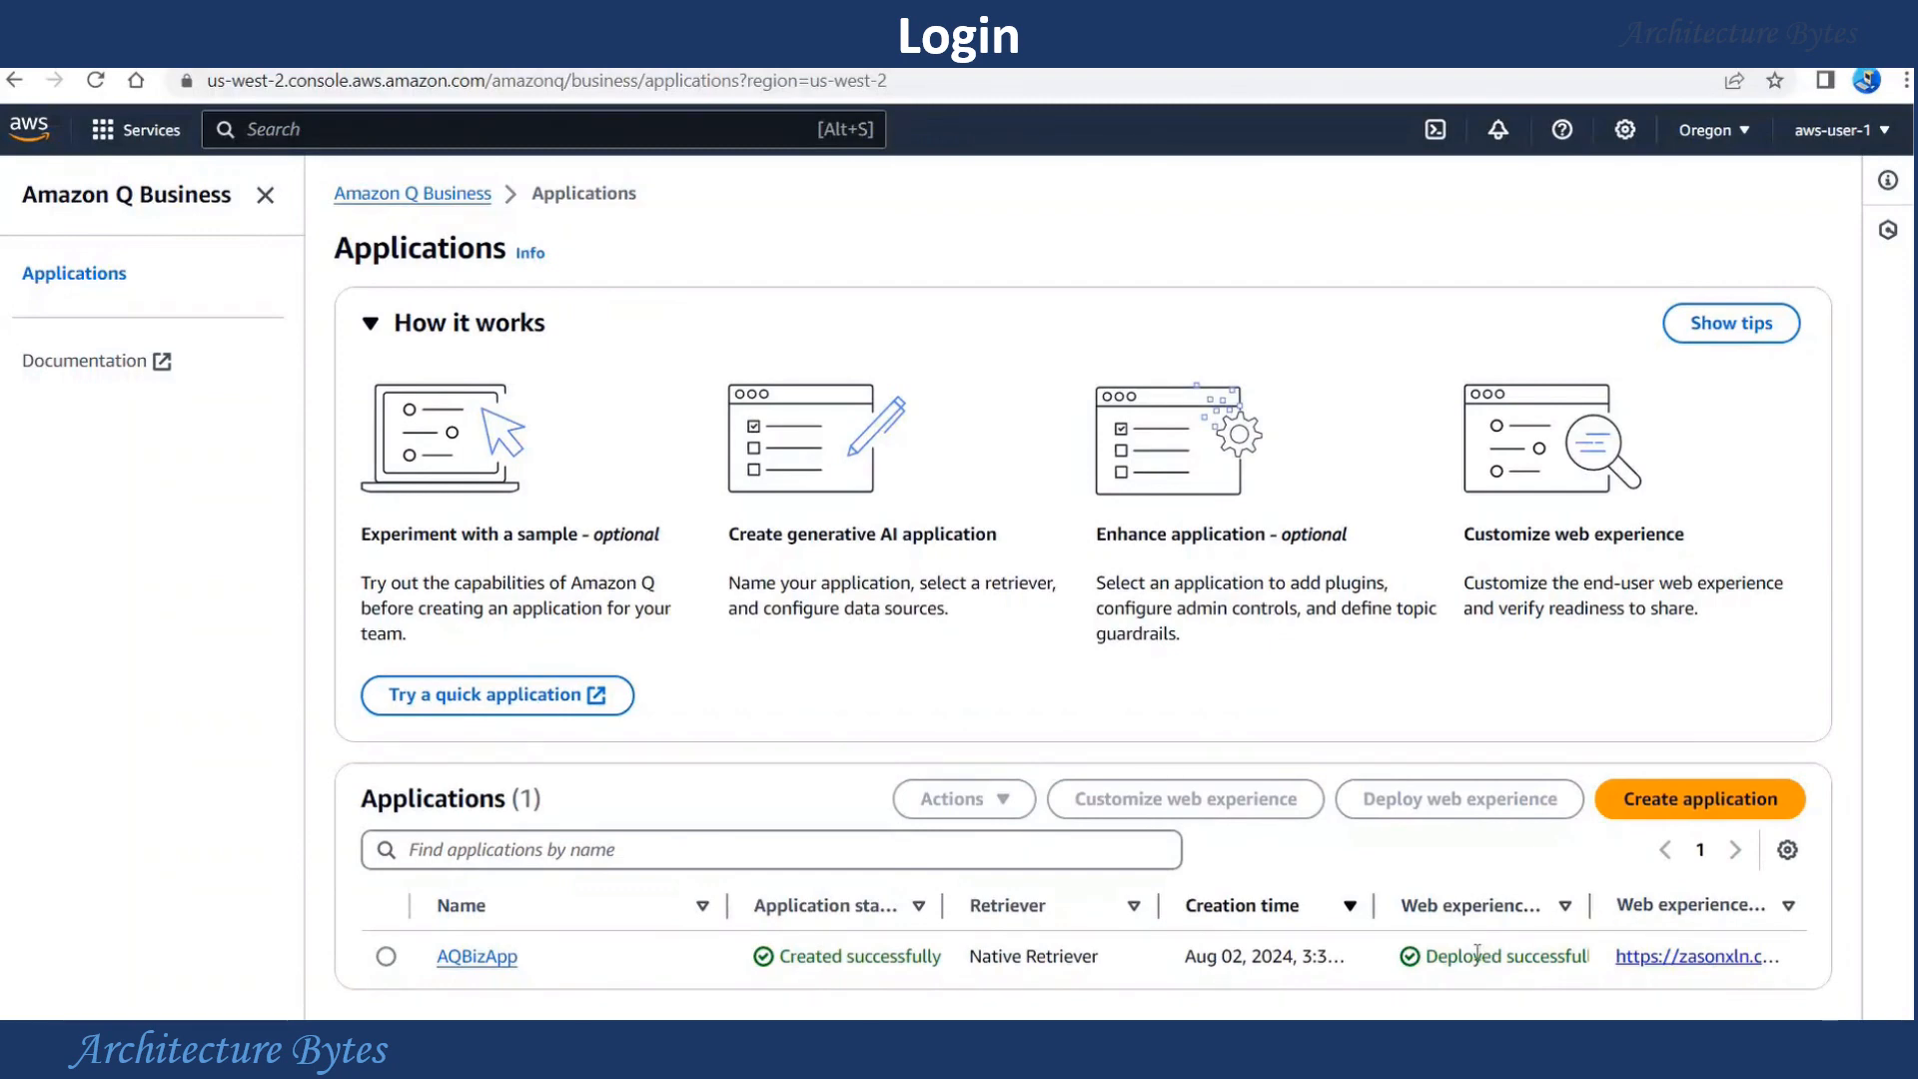
{"action": "mouse_move", "coordinate": [1711, 966]}
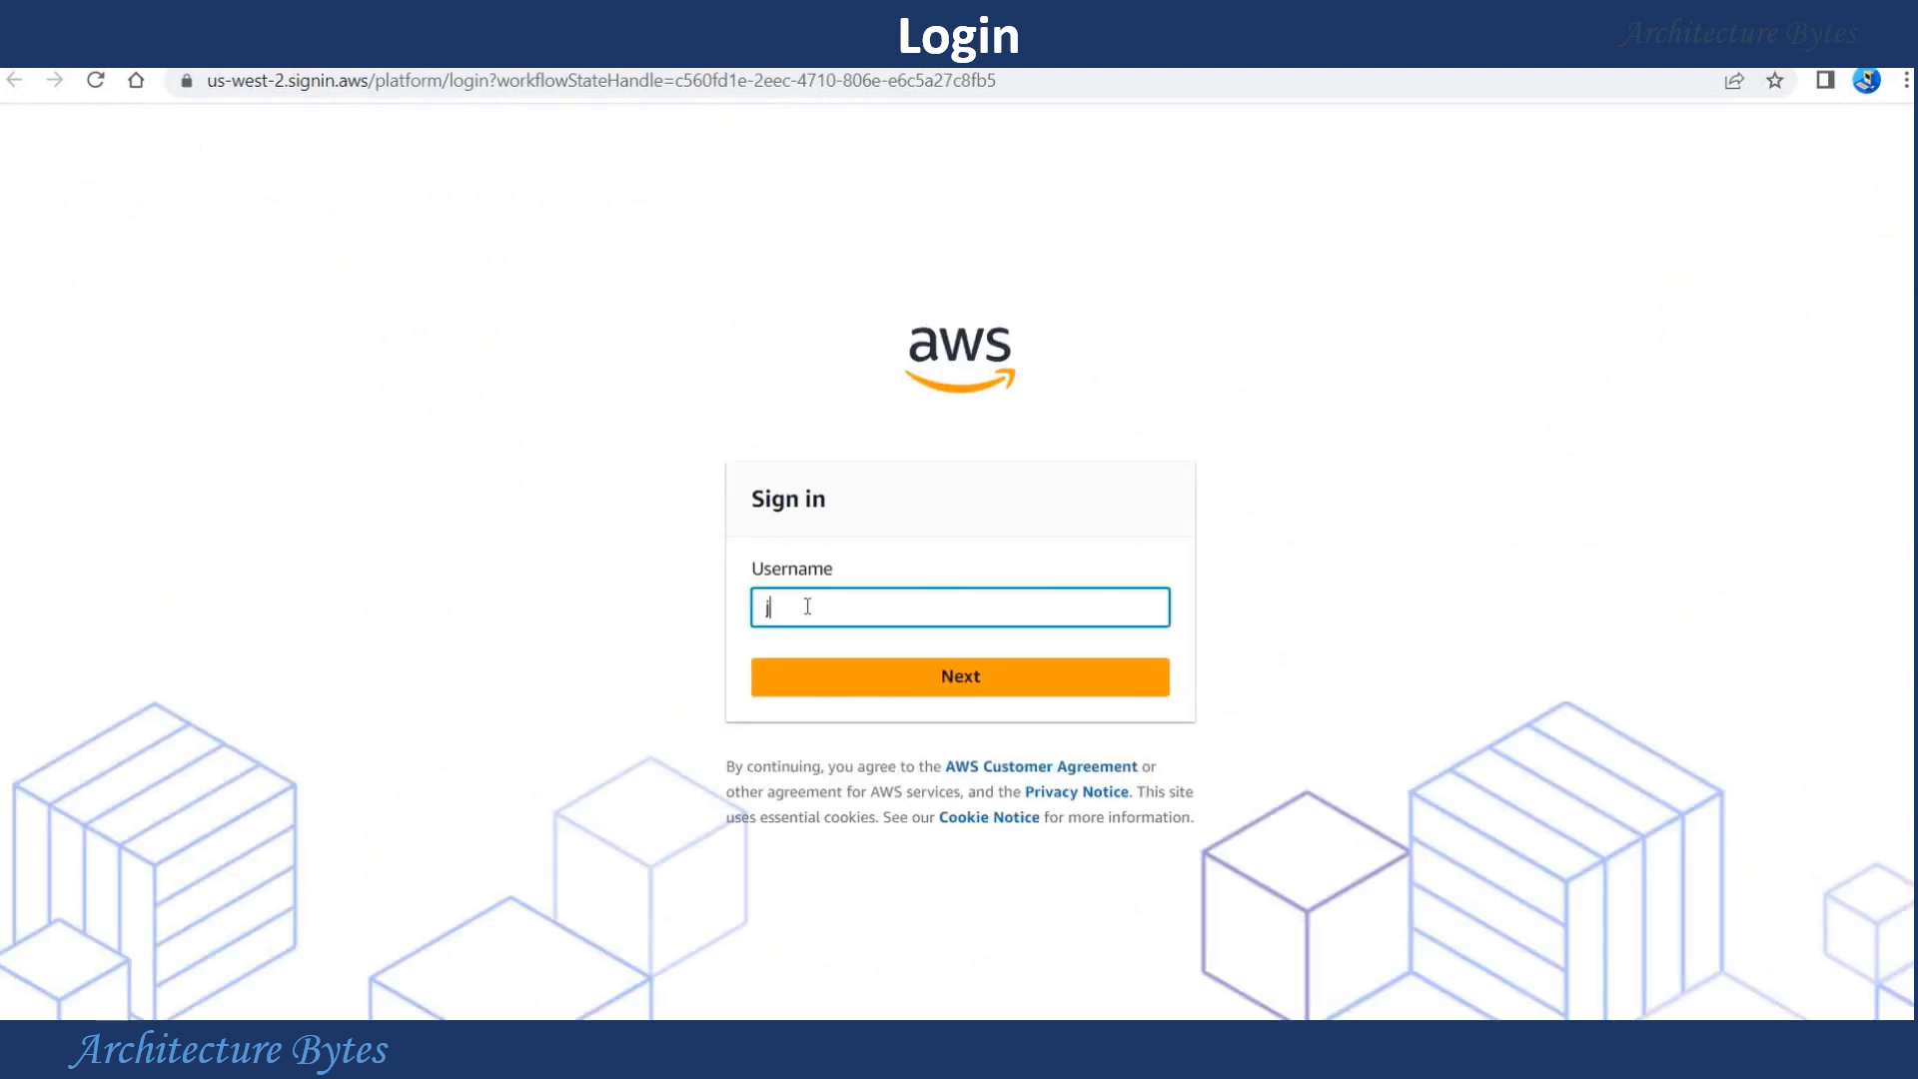
- Sign in to AWS as joe using the password and MFA authenticator code
{"action": "type", "text": "joe"}
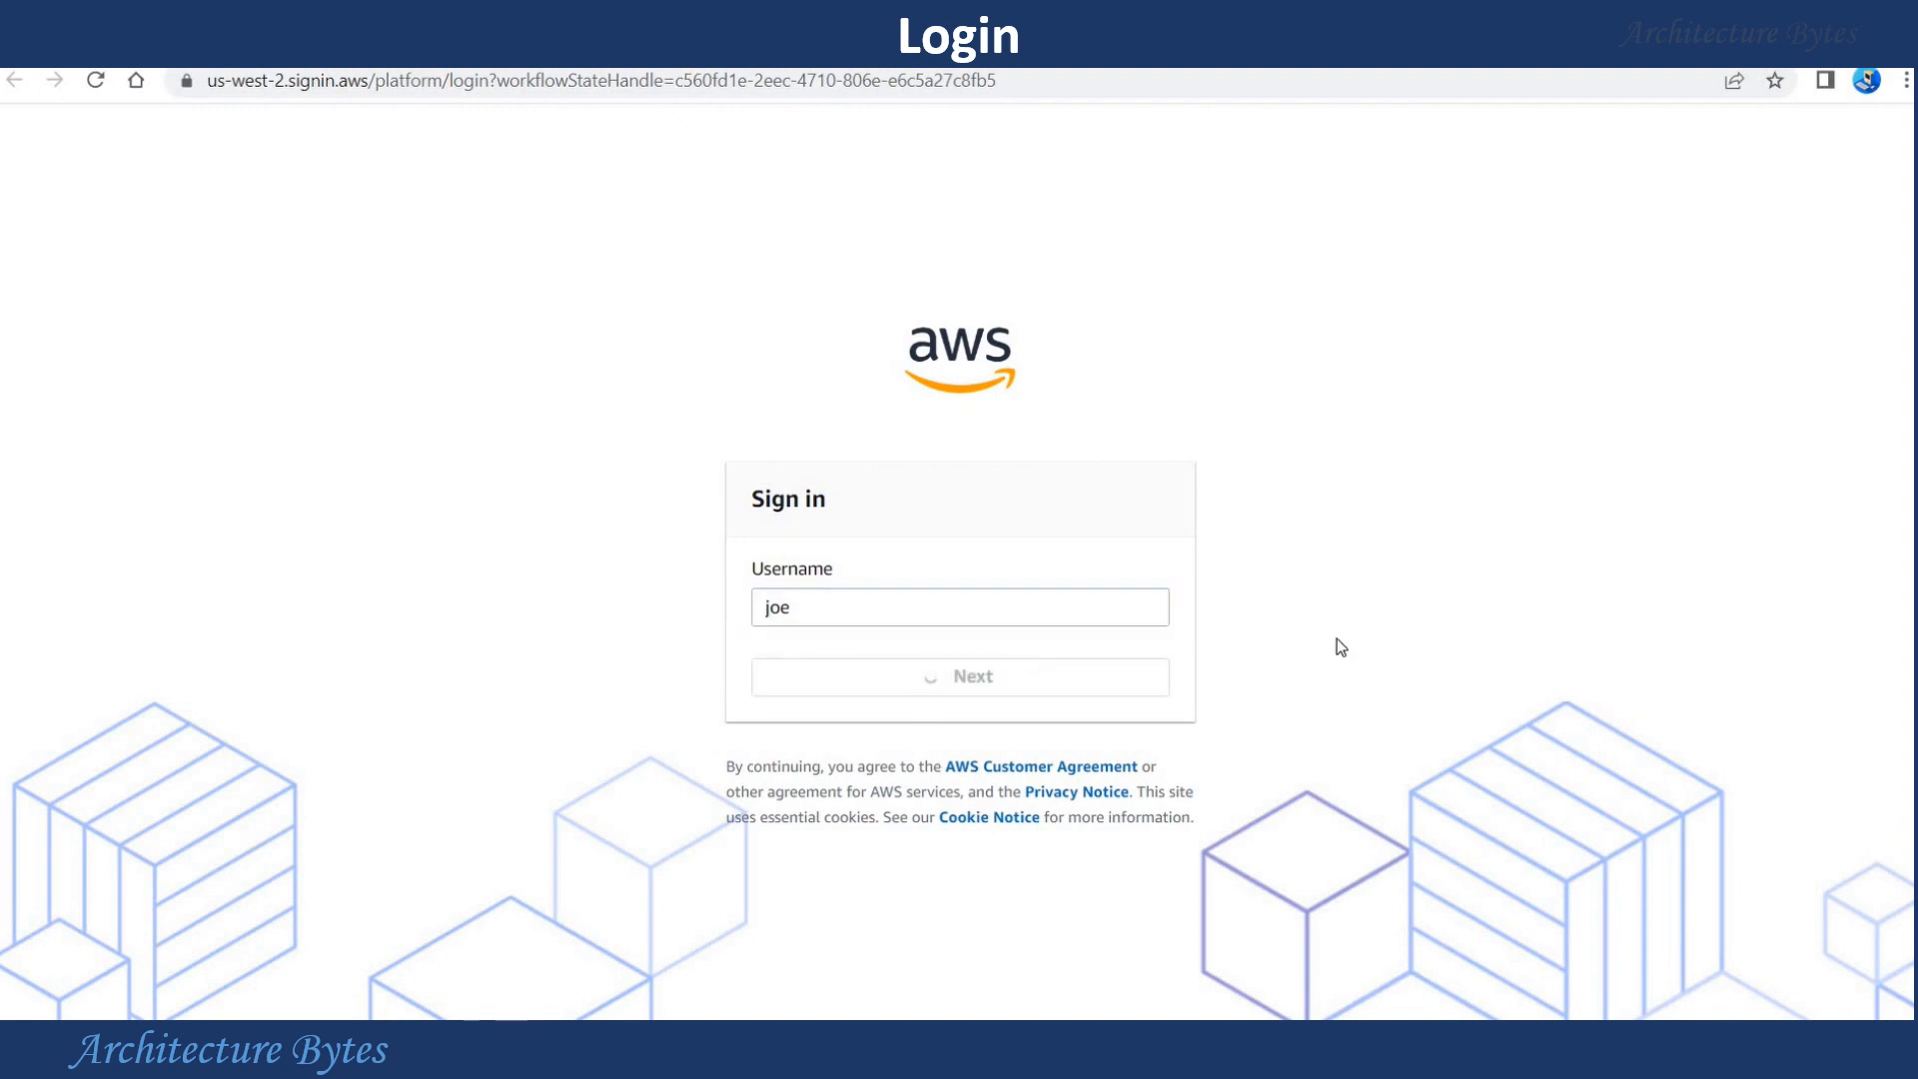
{"action": "left_click", "coordinate": [959, 676]}
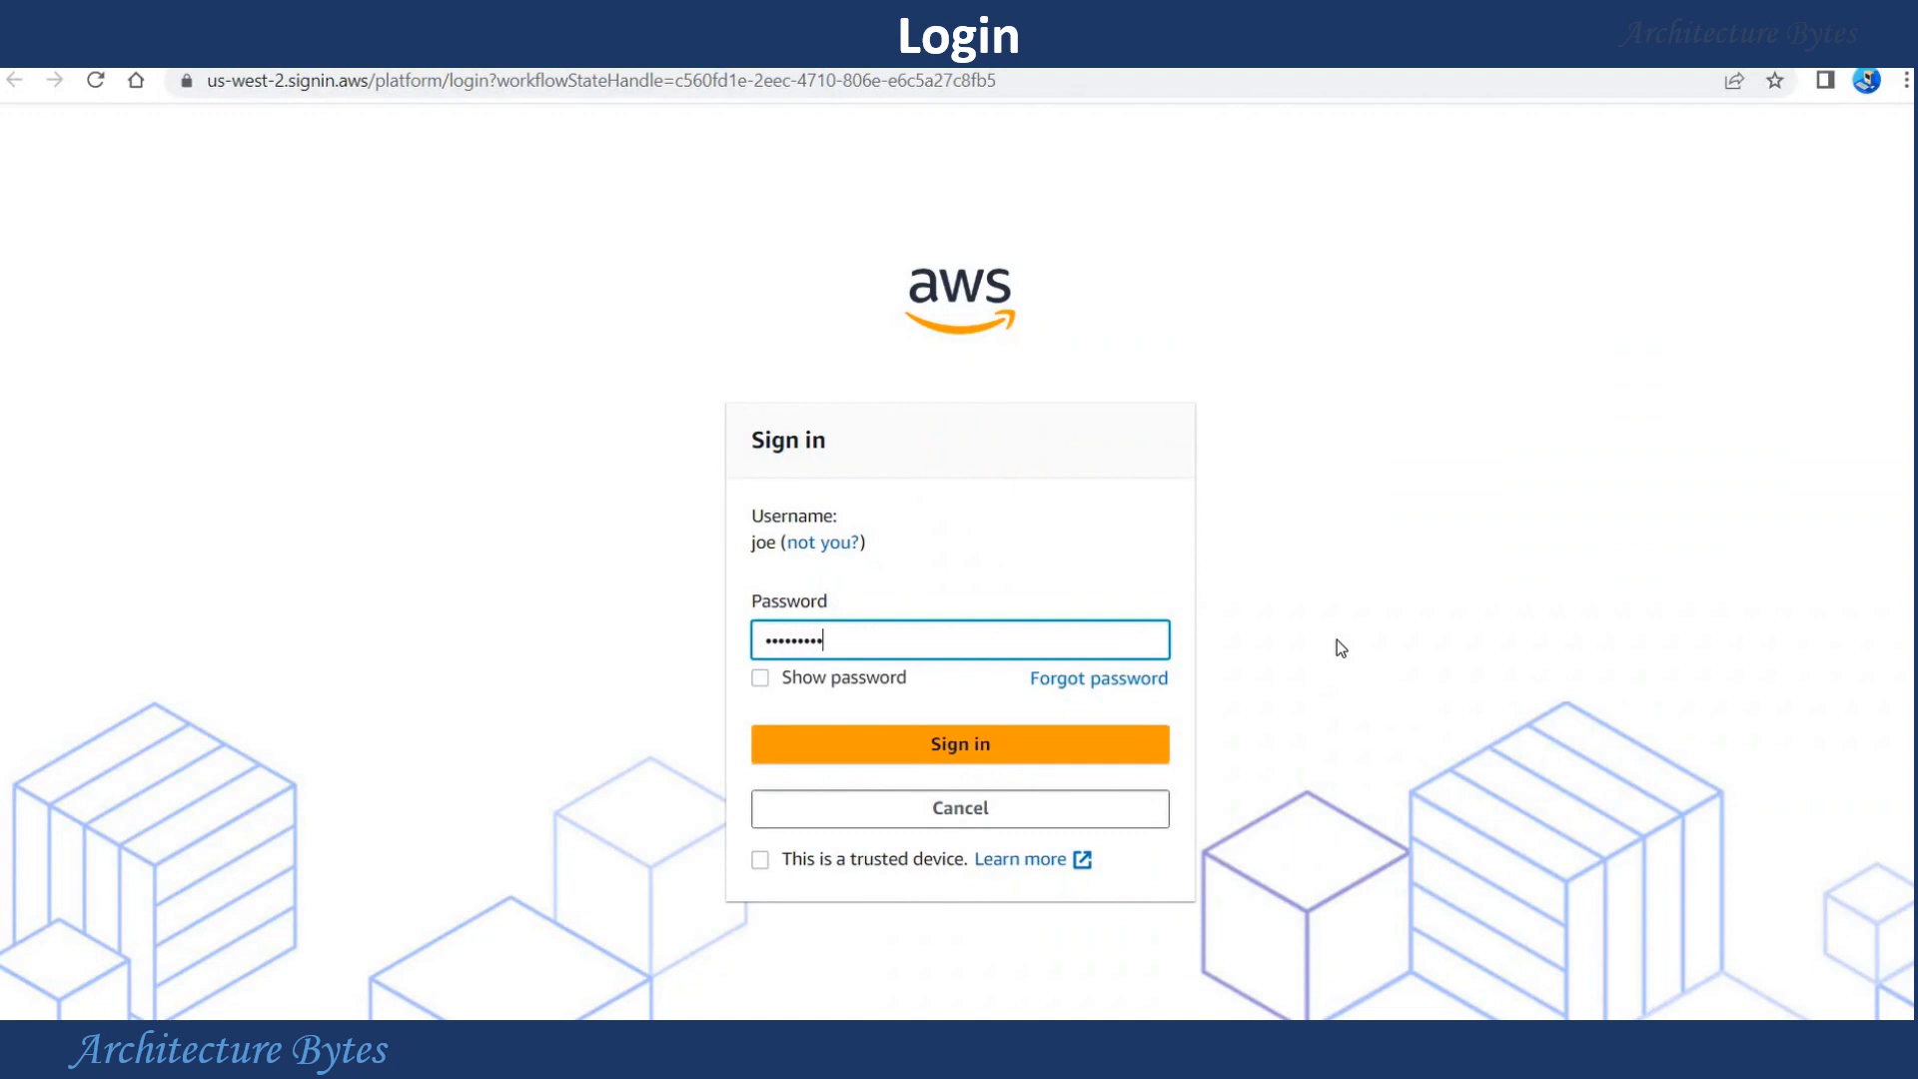
{"action": "left_click", "coordinate": [959, 743]}
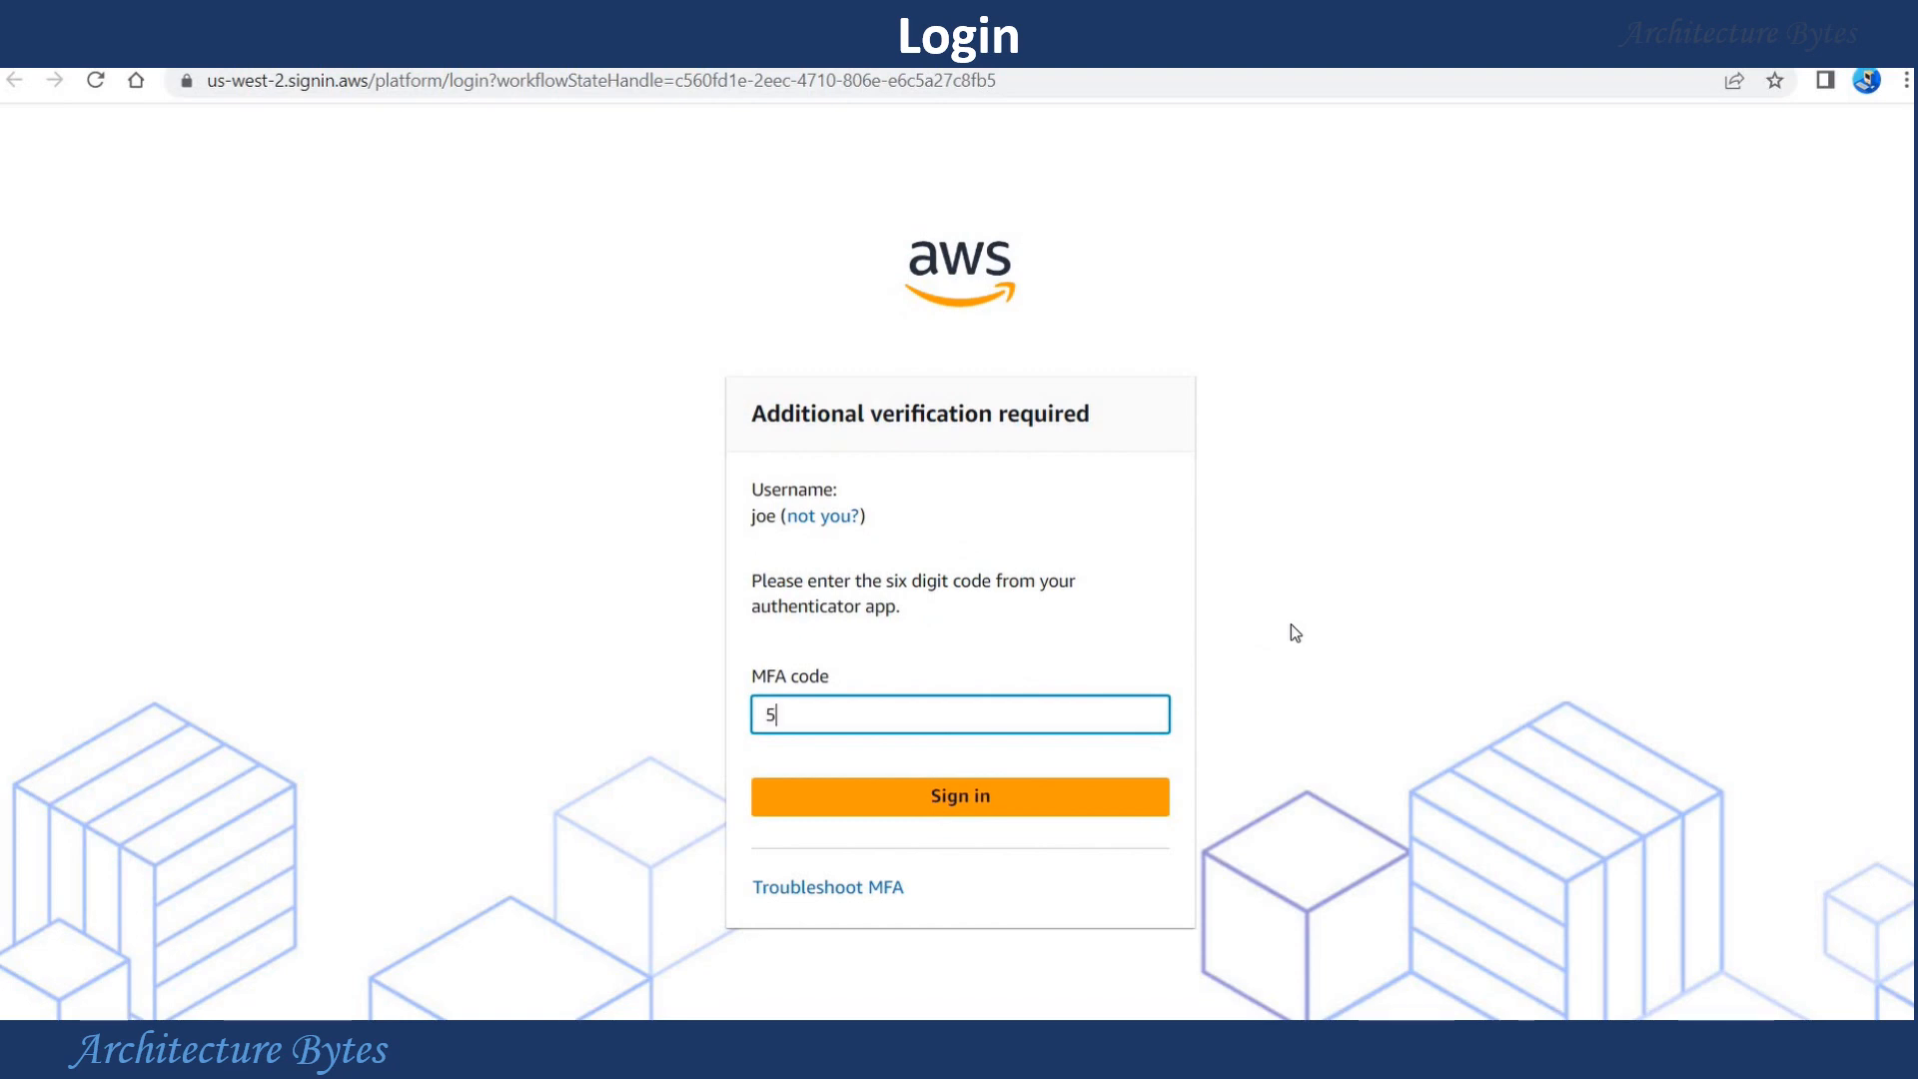
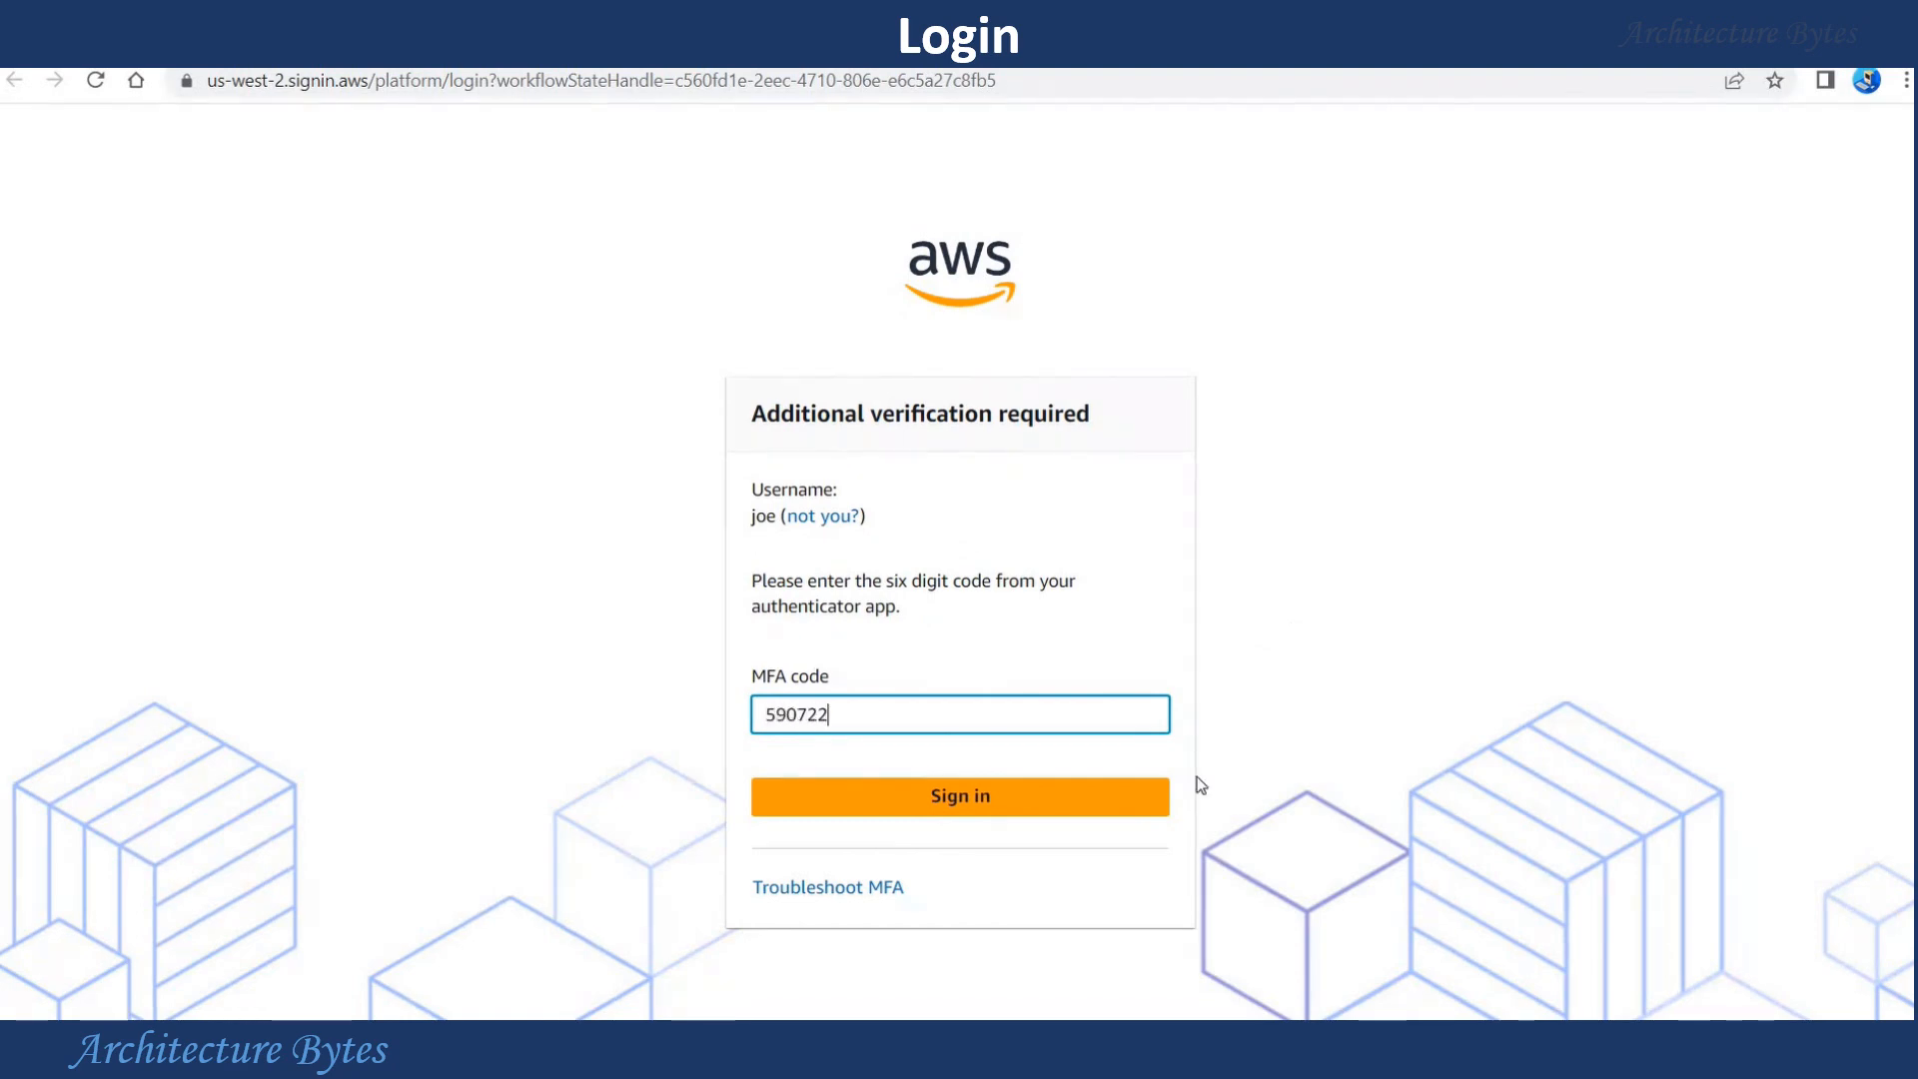
{"action": "left_click", "coordinate": [959, 795]}
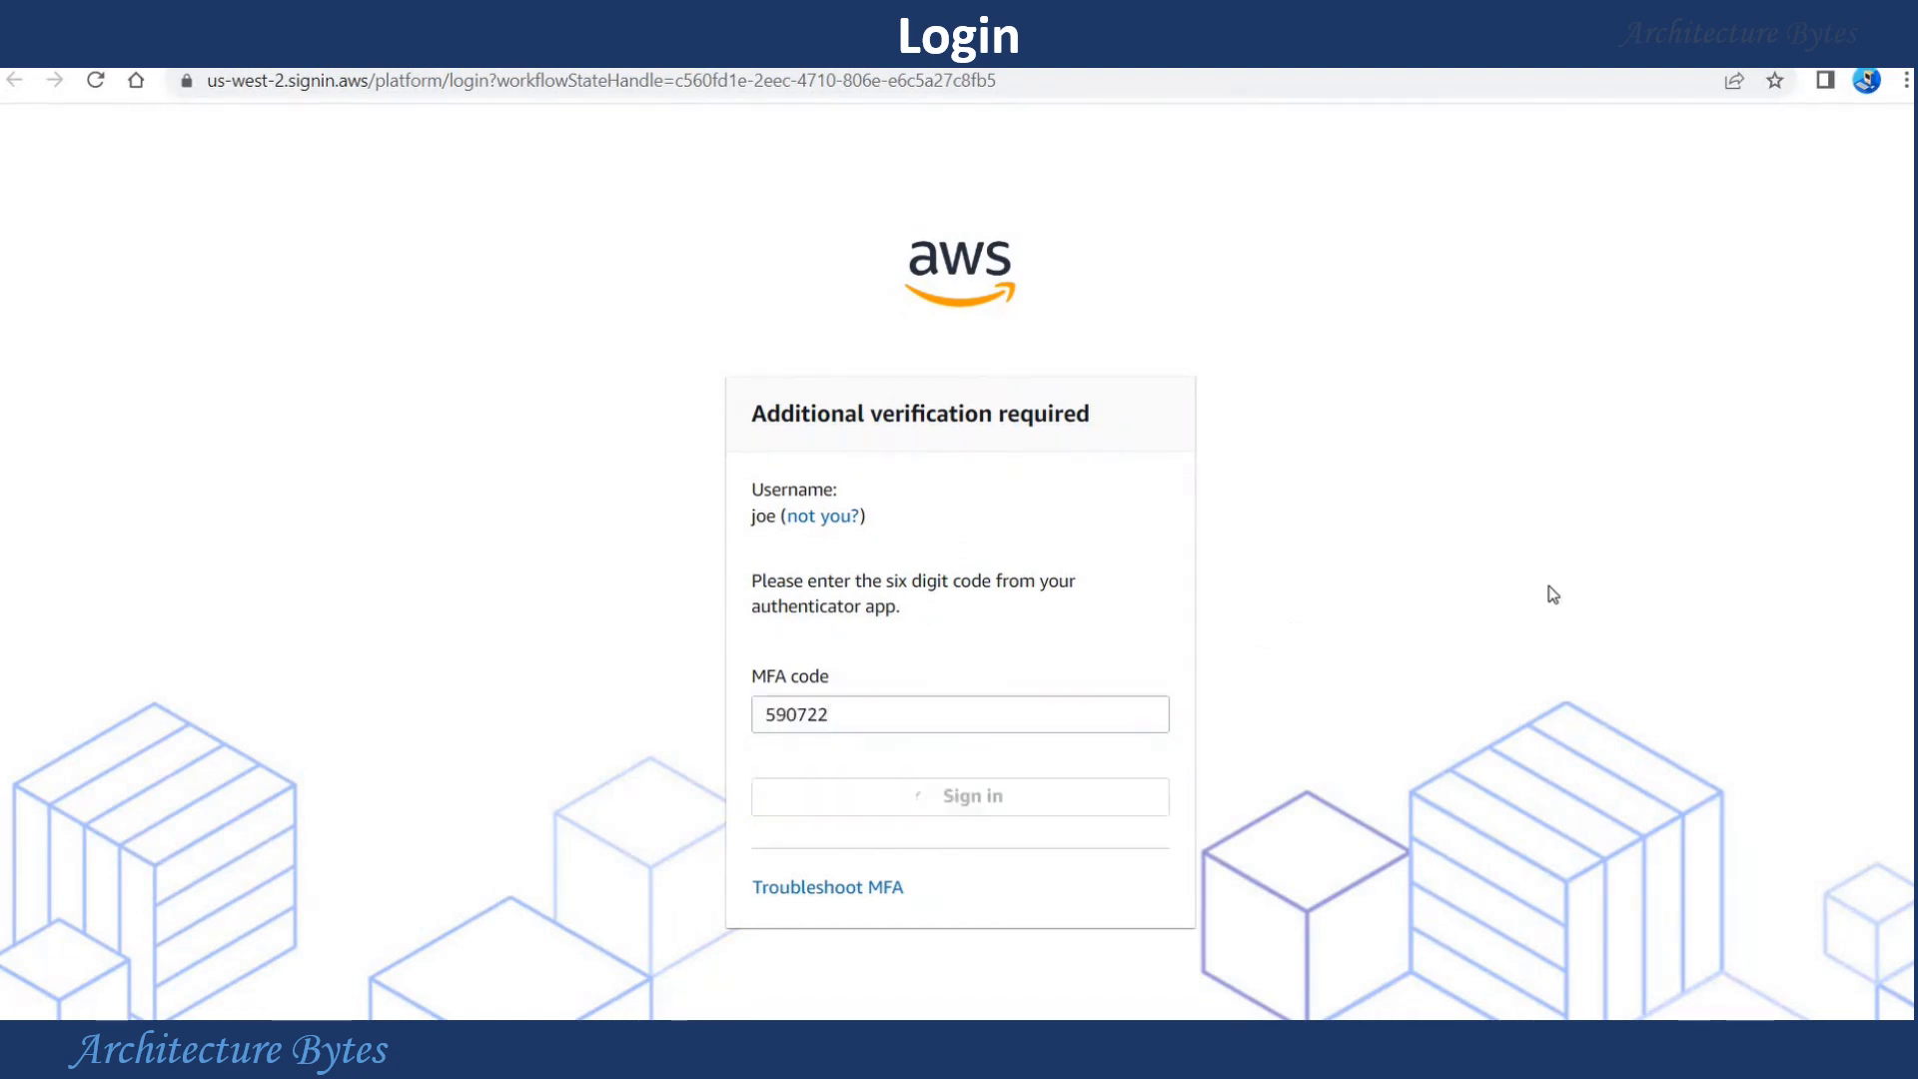
{"action": "left_click", "coordinate": [958, 796]}
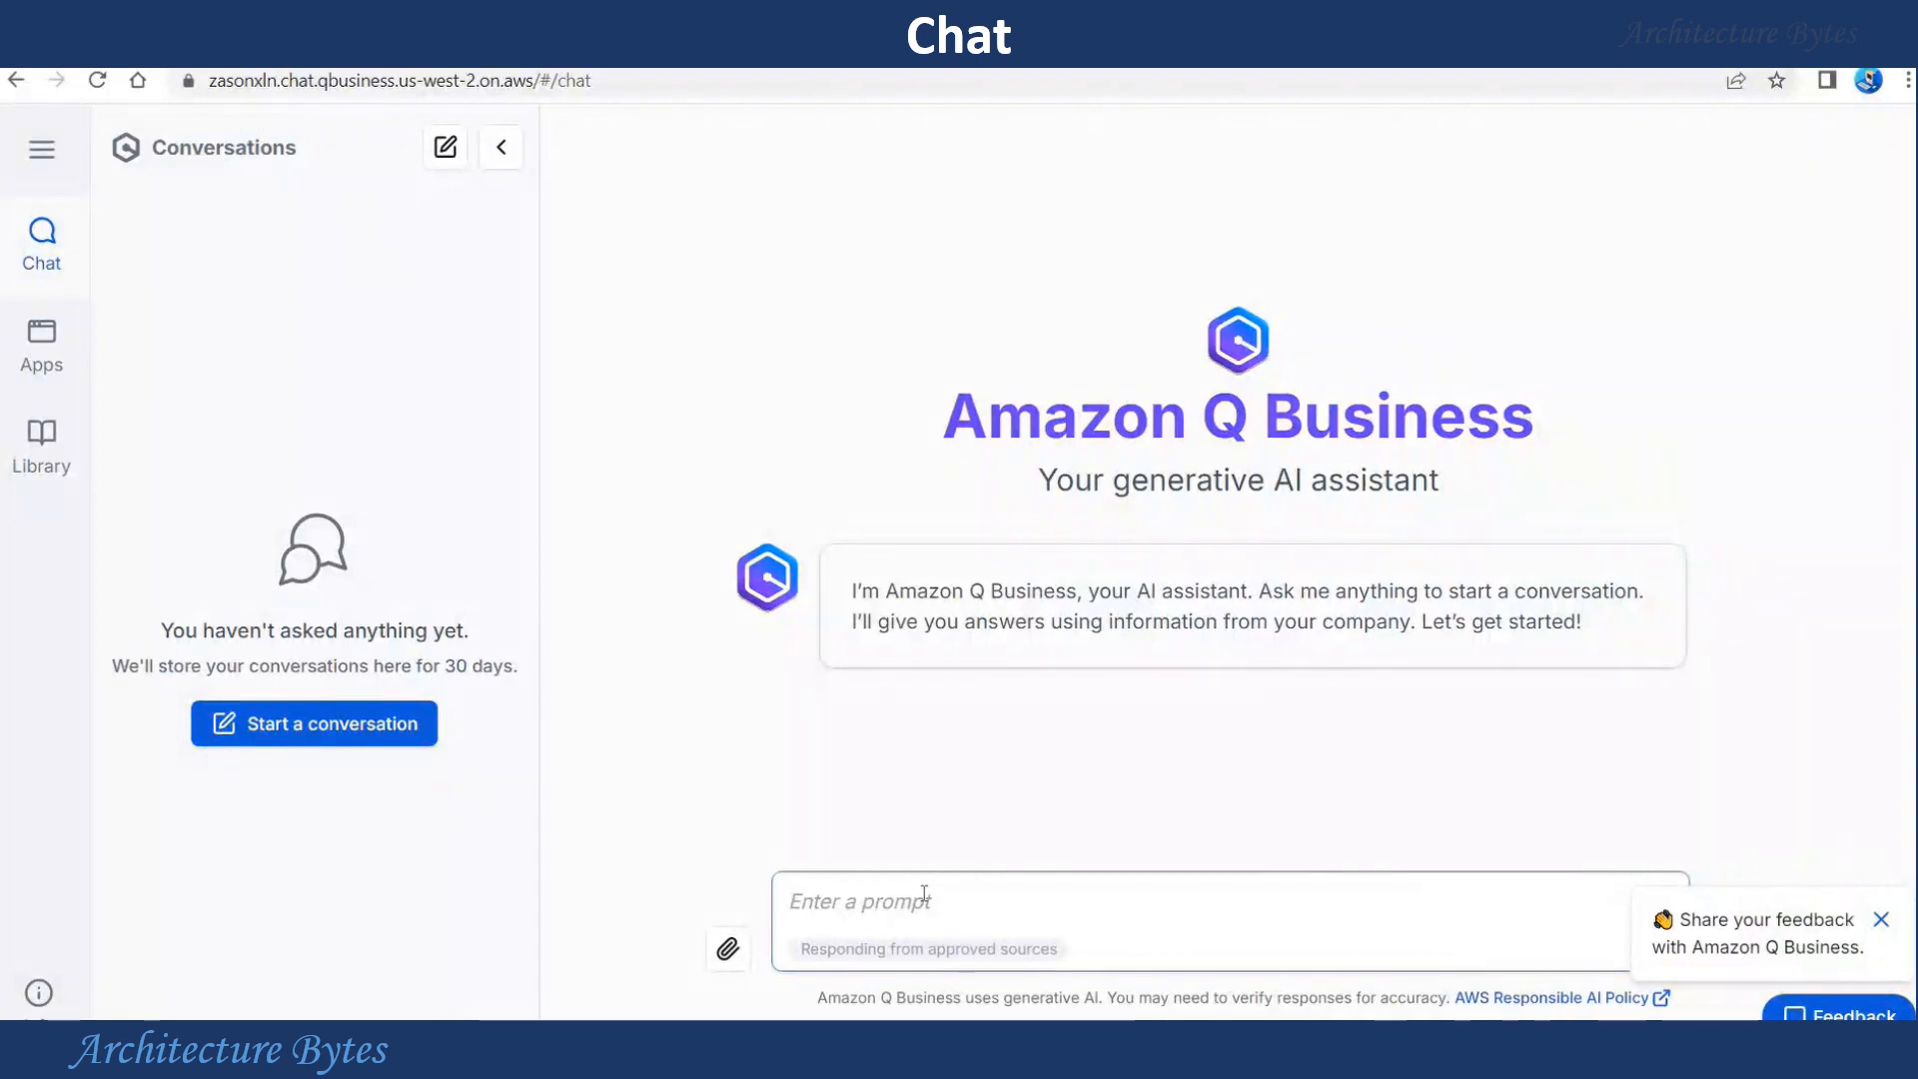
- Ask Q to list available backpacks, then each backpack's Sale Value and Units Sold
{"action": "type", "text": "List all the"}
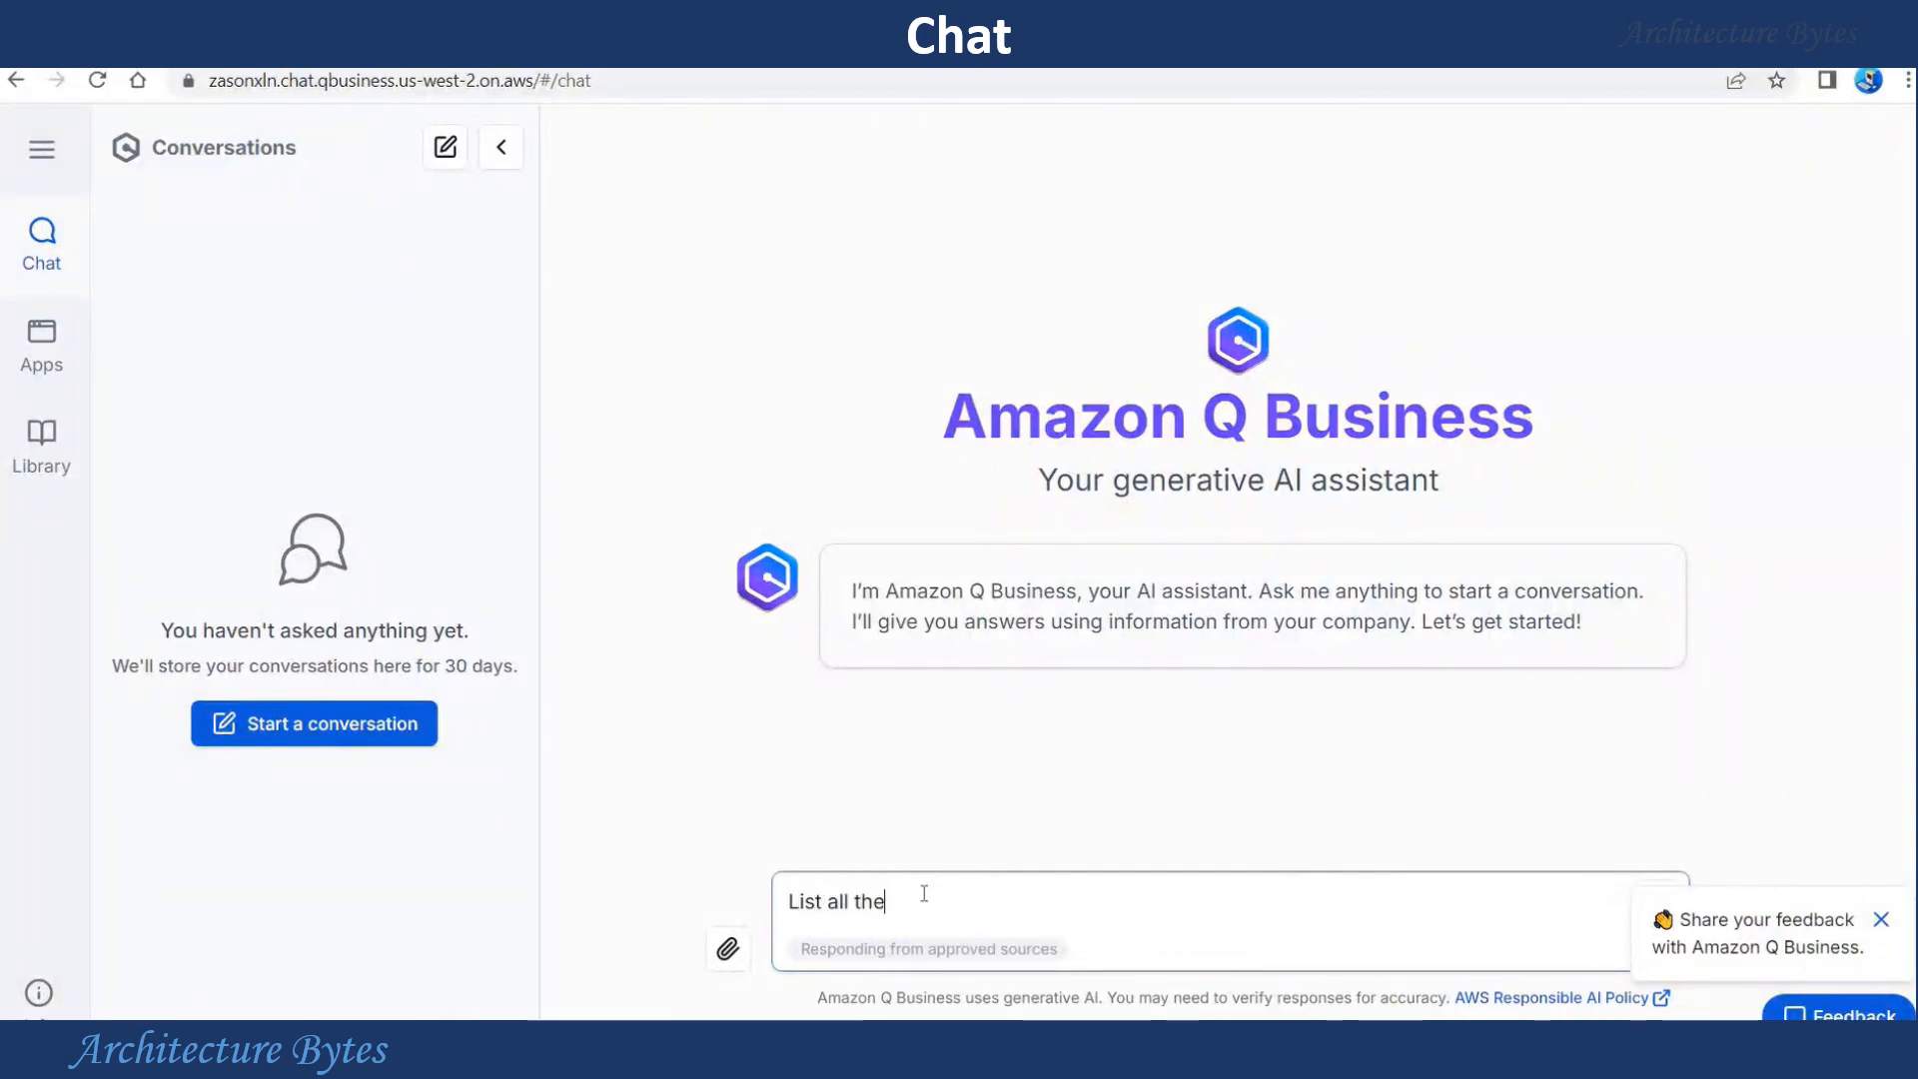
{"action": "type", "text": "available b"}
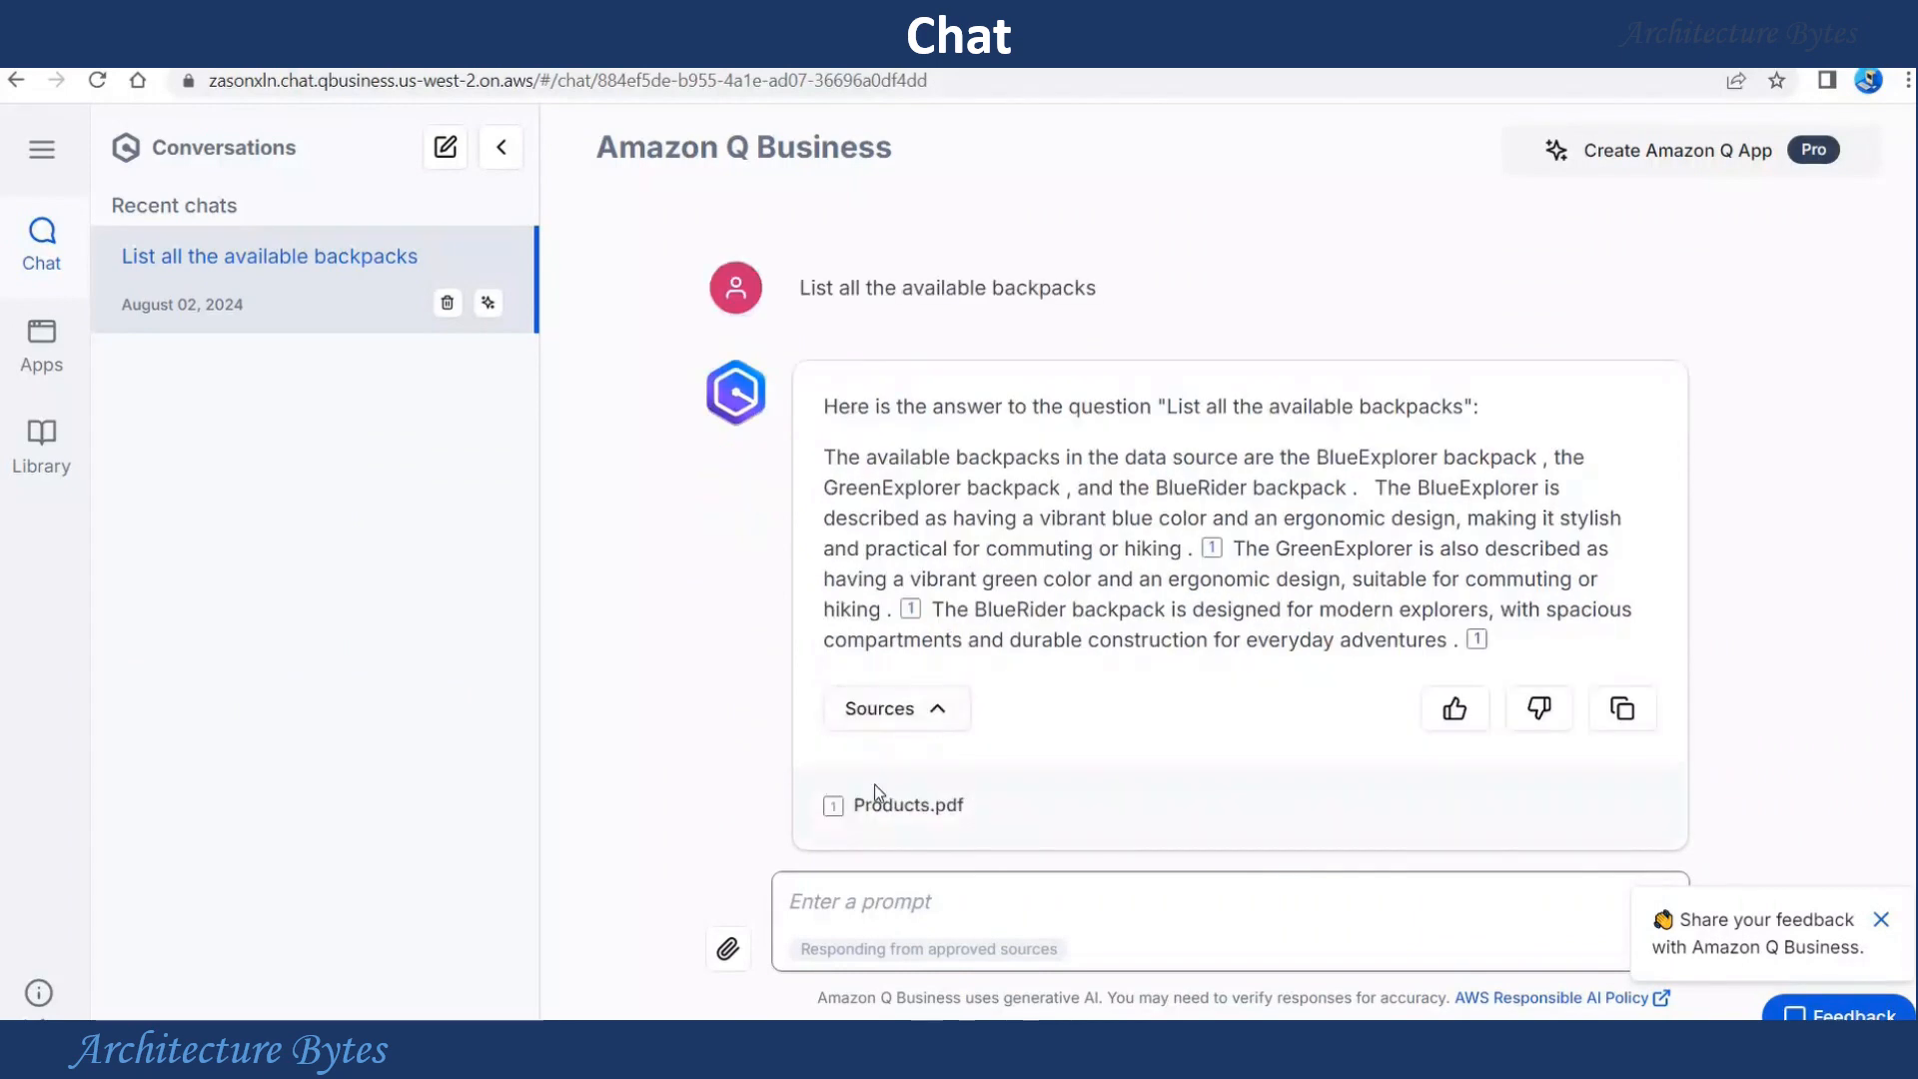
{"action": "left_click", "coordinate": [895, 709]}
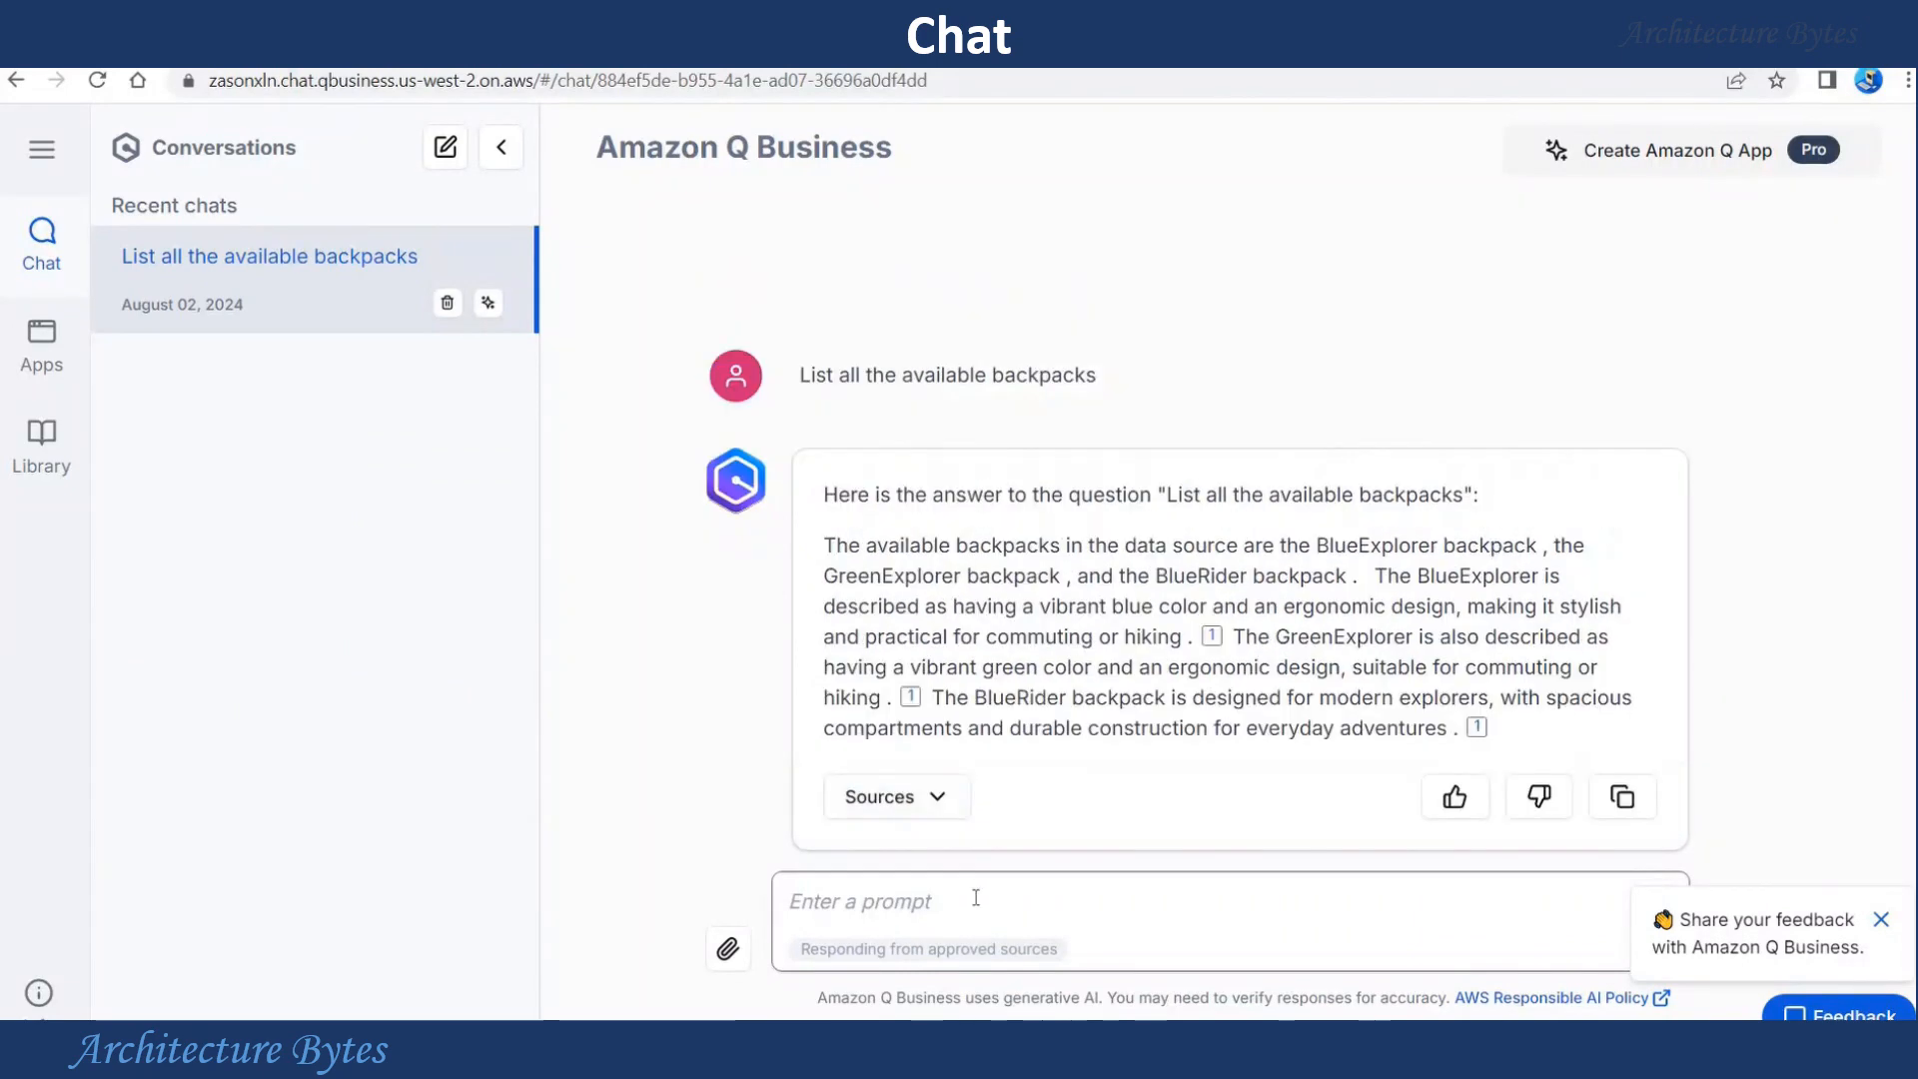
{"action": "type", "text": "What is the S"}
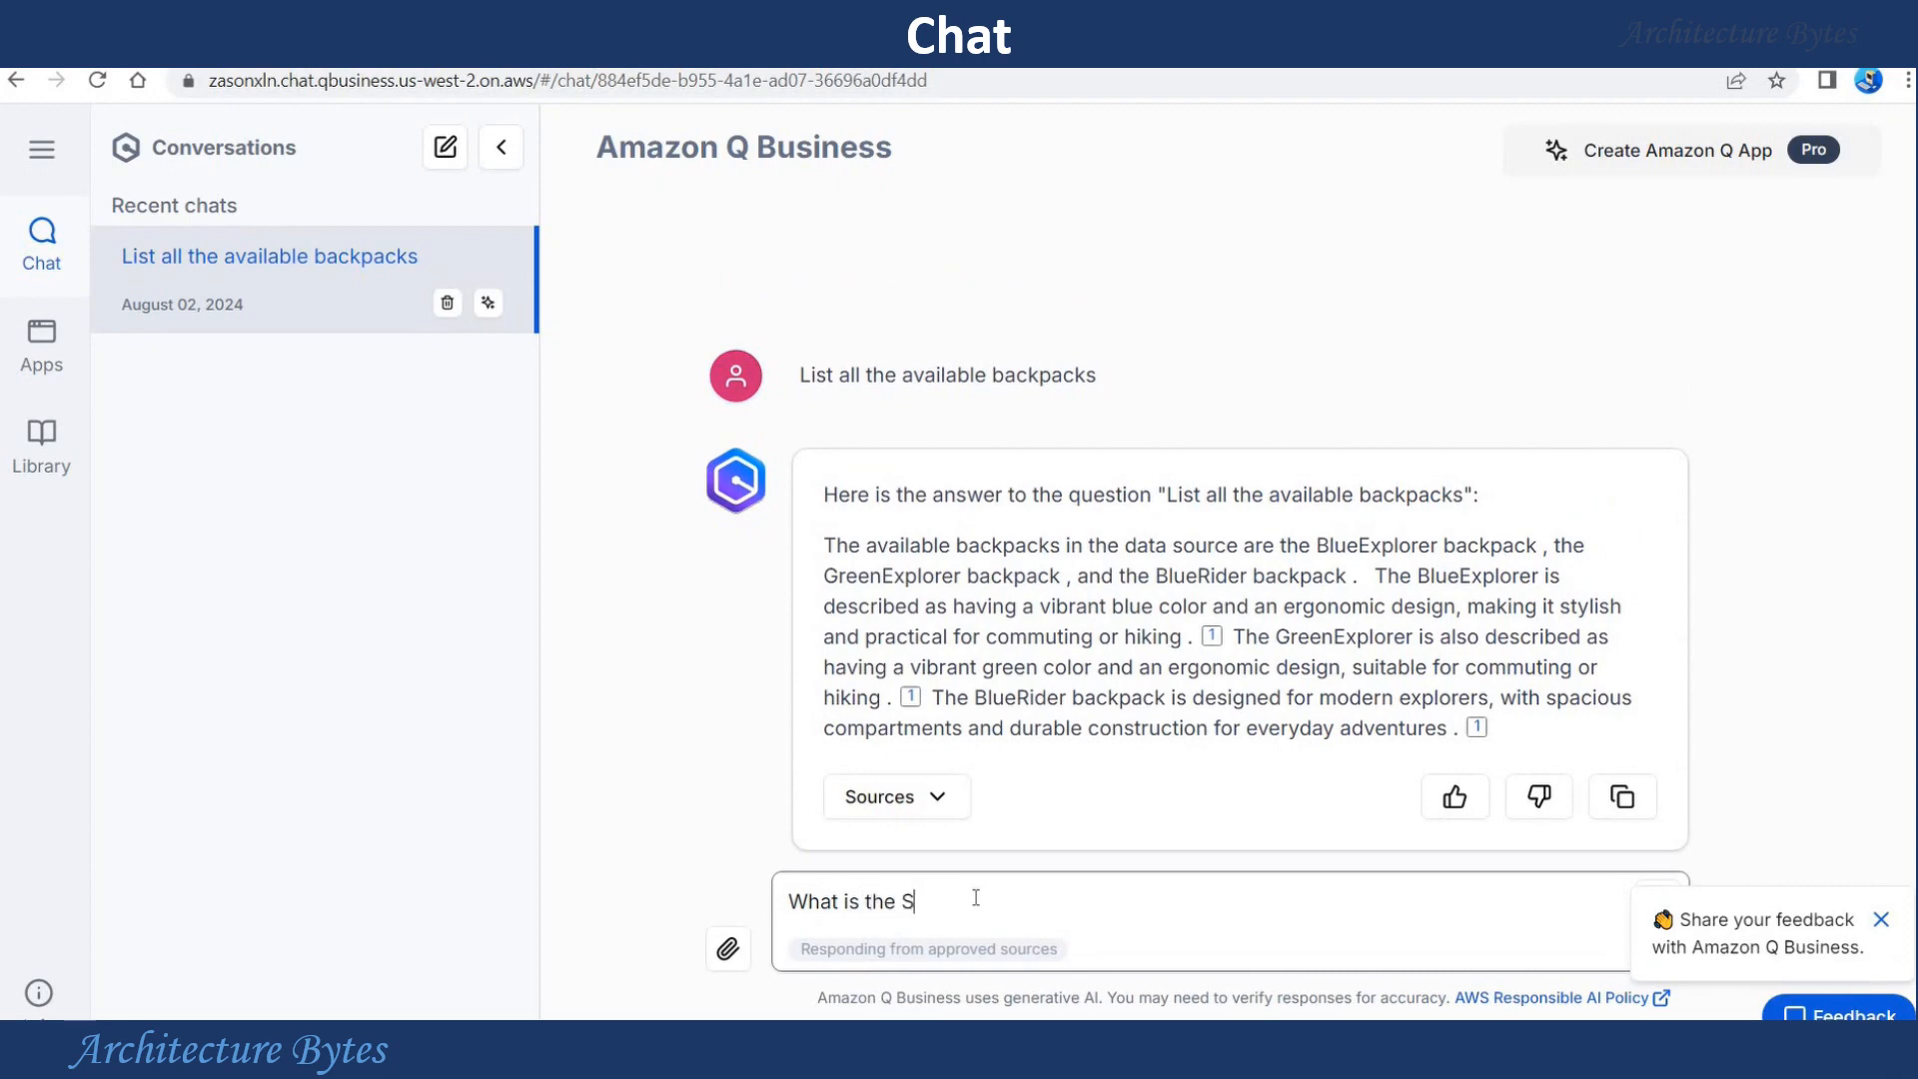
{"action": "type", "text": "ale Value and"}
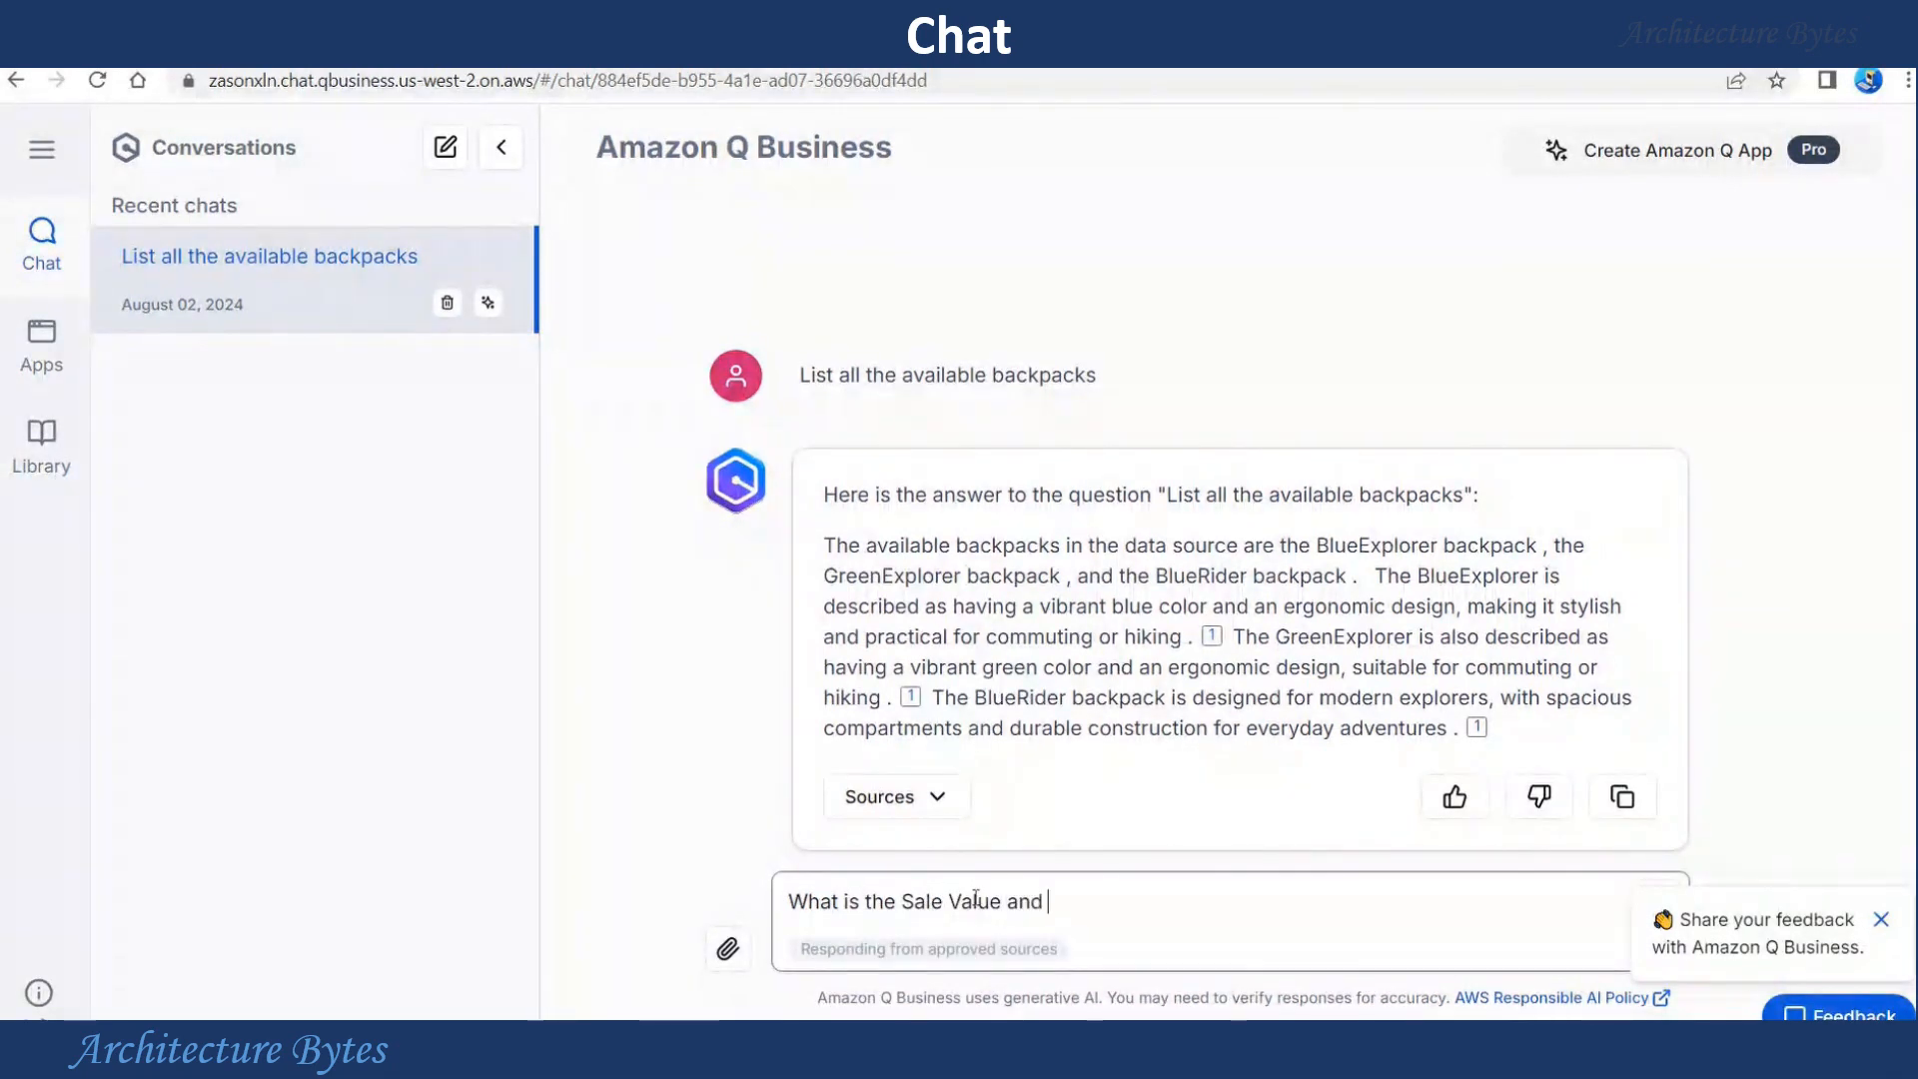
{"action": "type", "text": "Units Sold"}
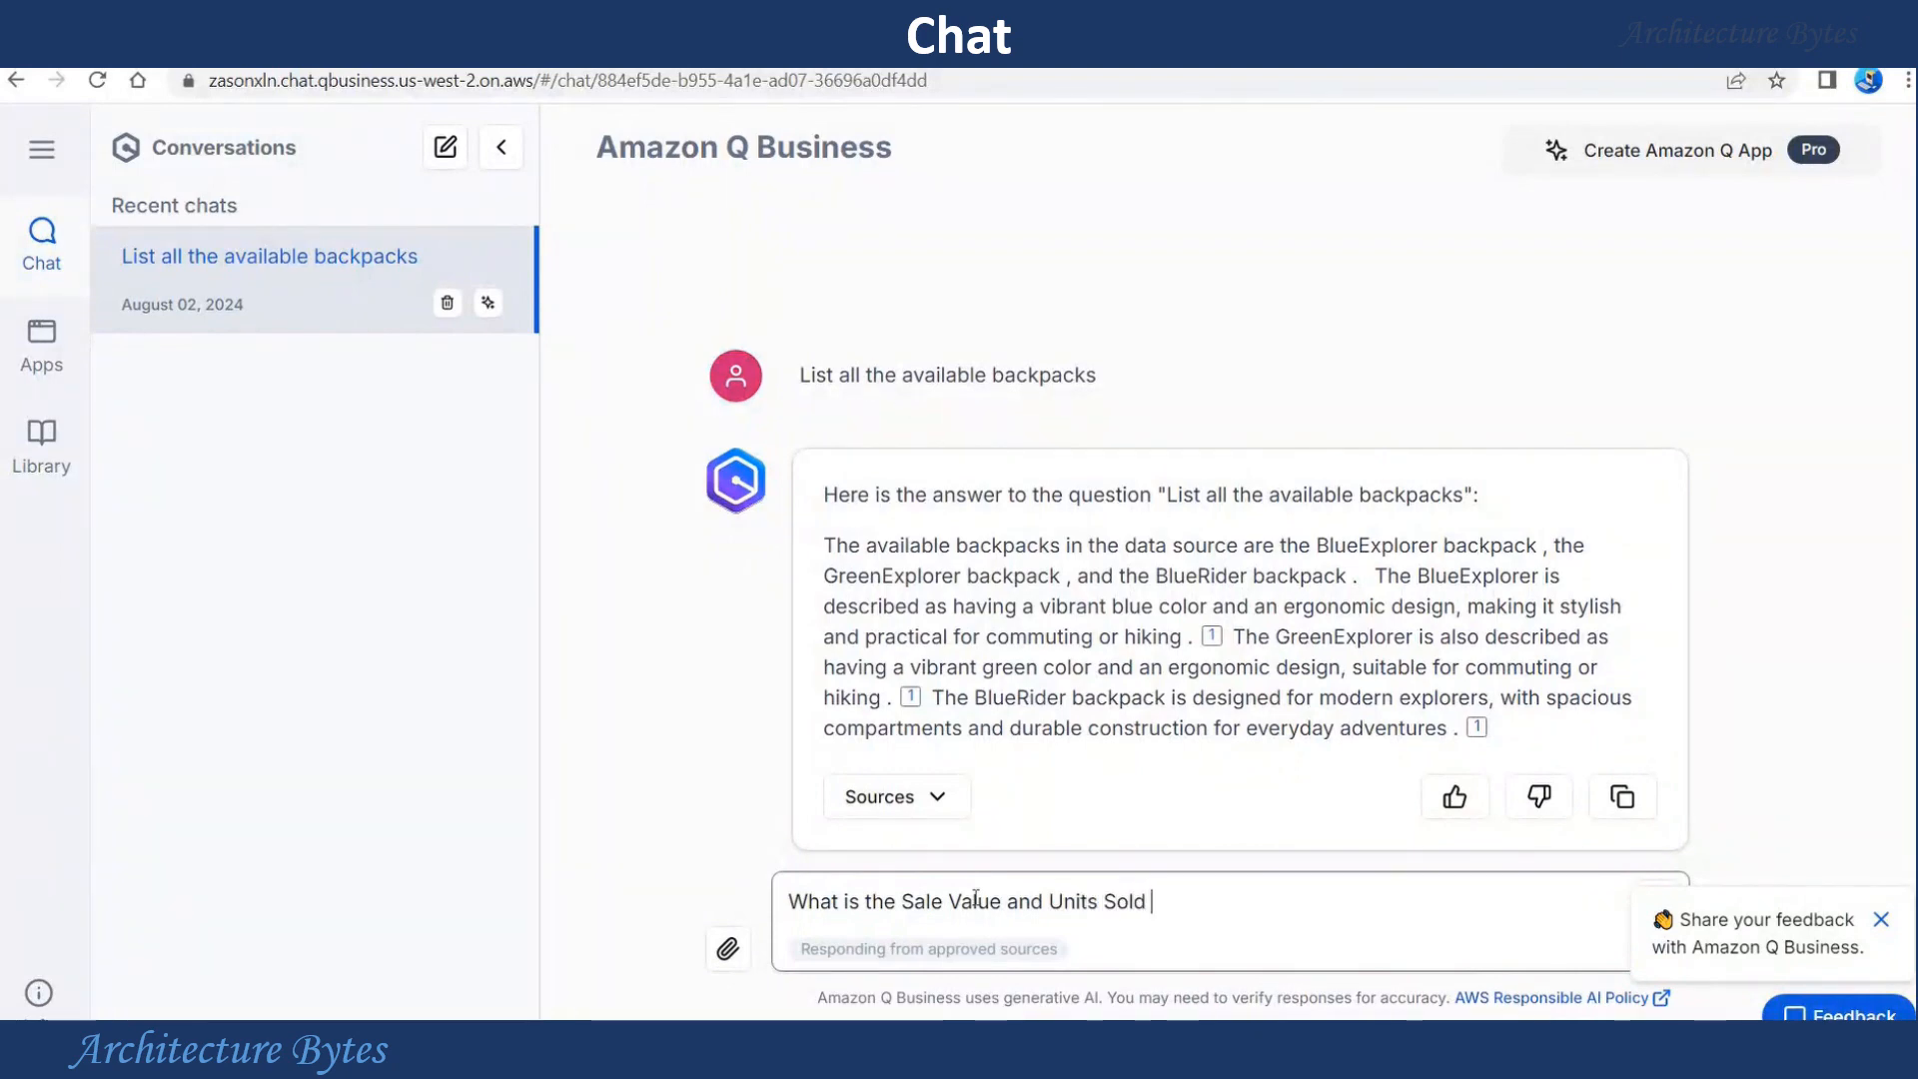
{"action": "type", "text": "for each of th"}
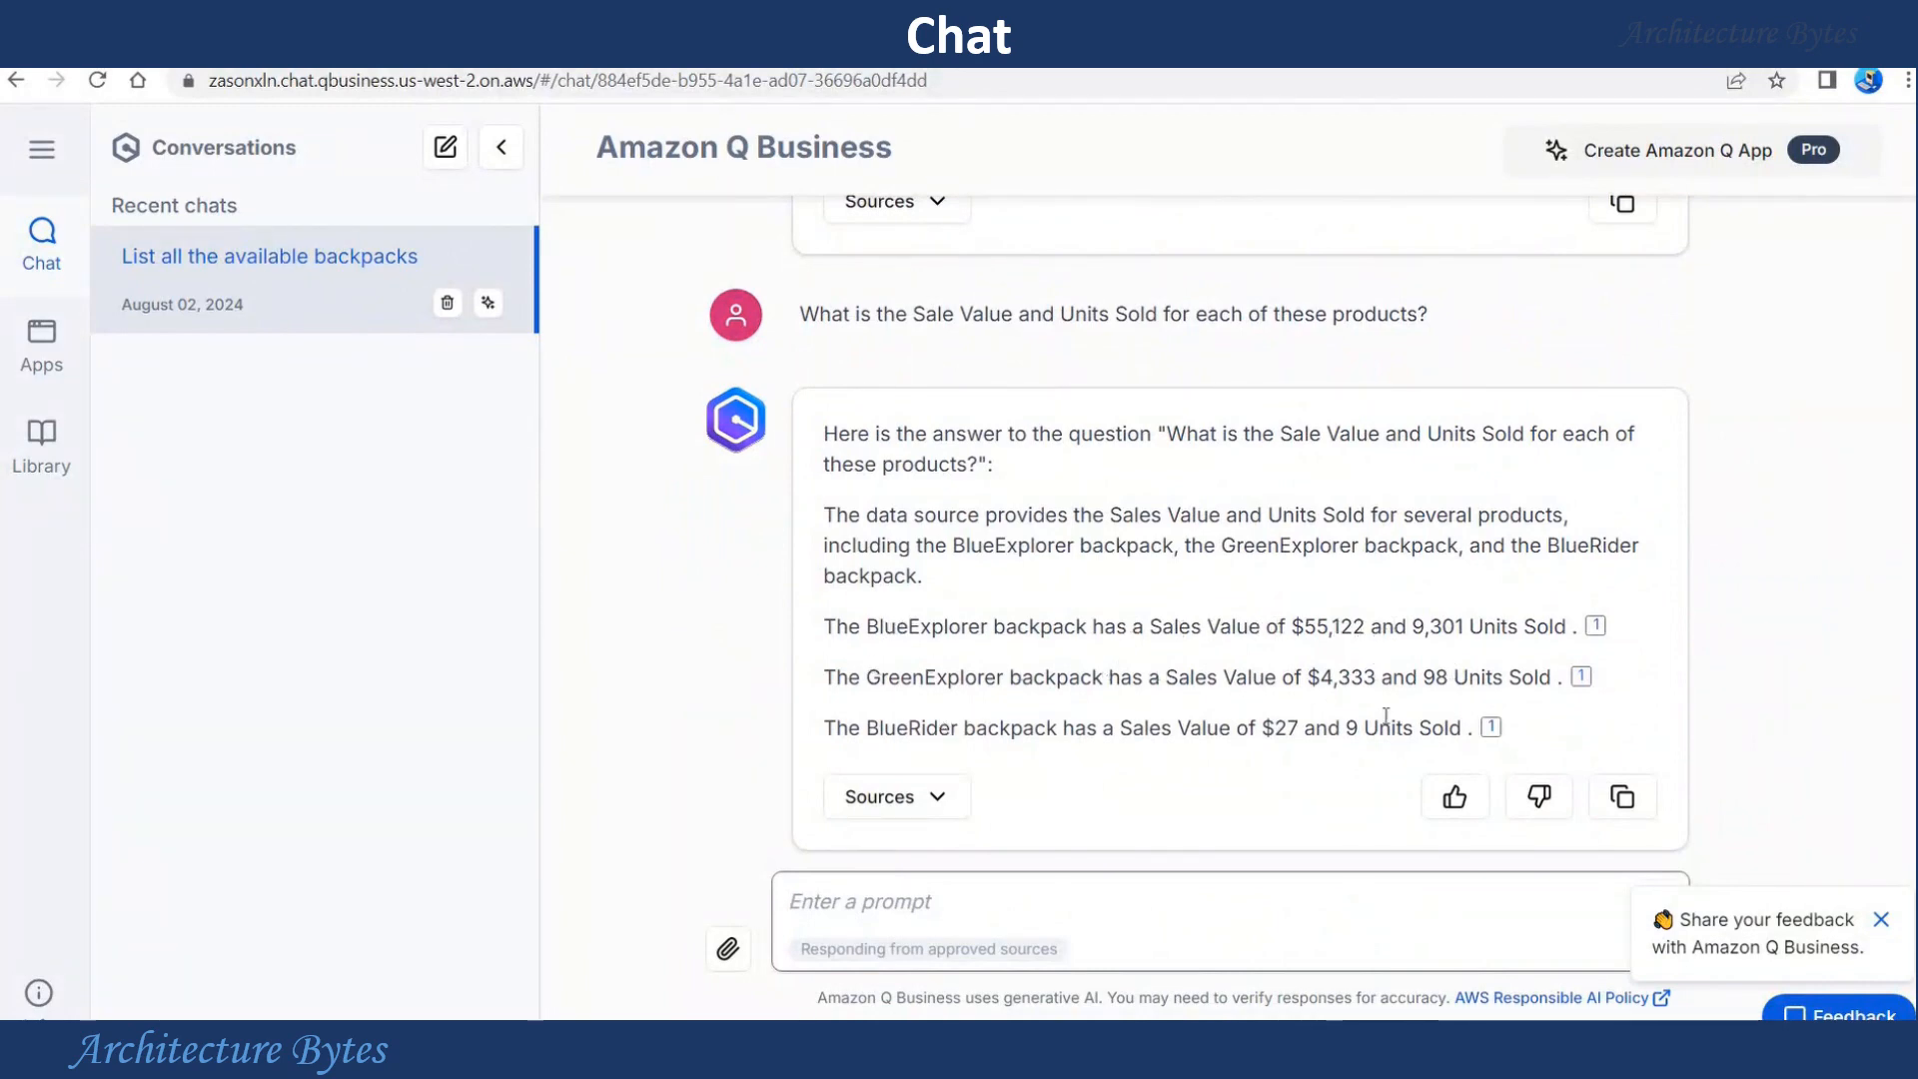
{"action": "left_click", "coordinate": [893, 796]}
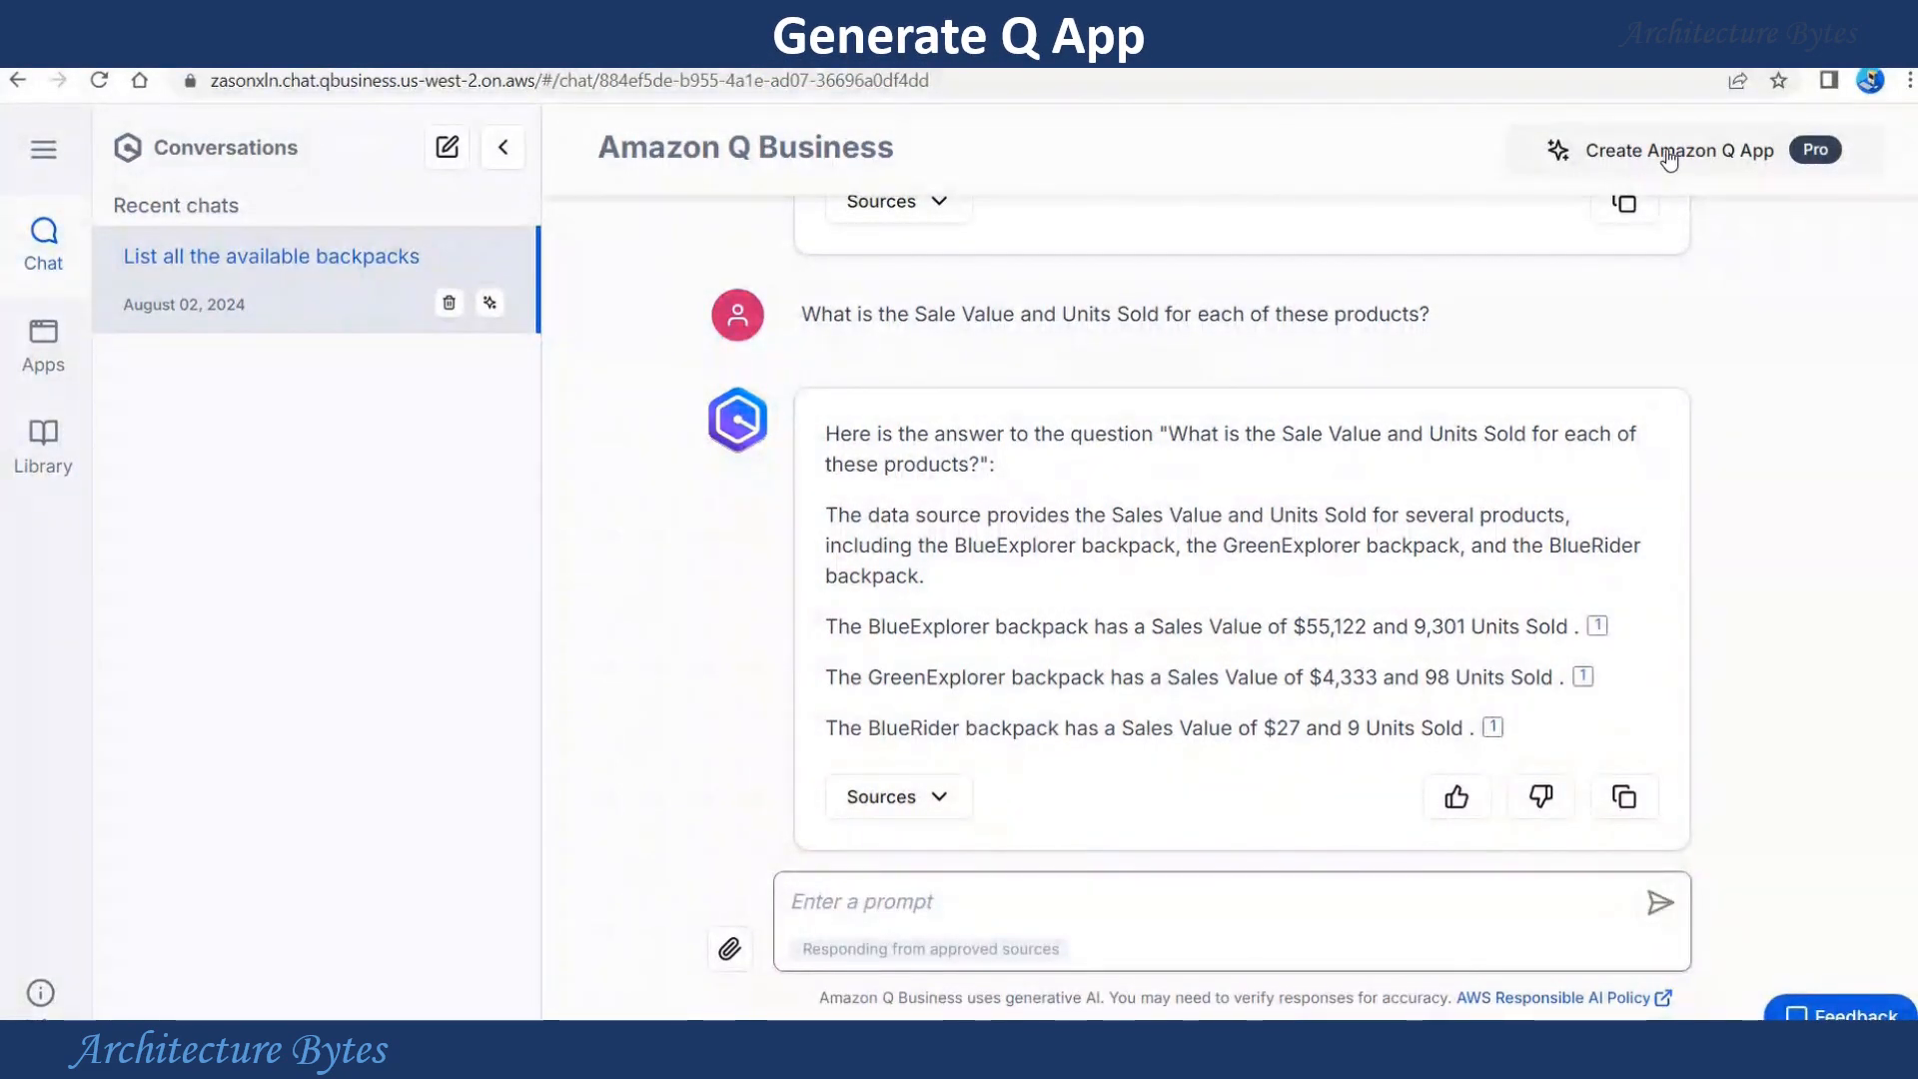
- Start creating an Amazon Q App from the backpack sales chat
{"action": "left_click", "coordinate": [1679, 149]}
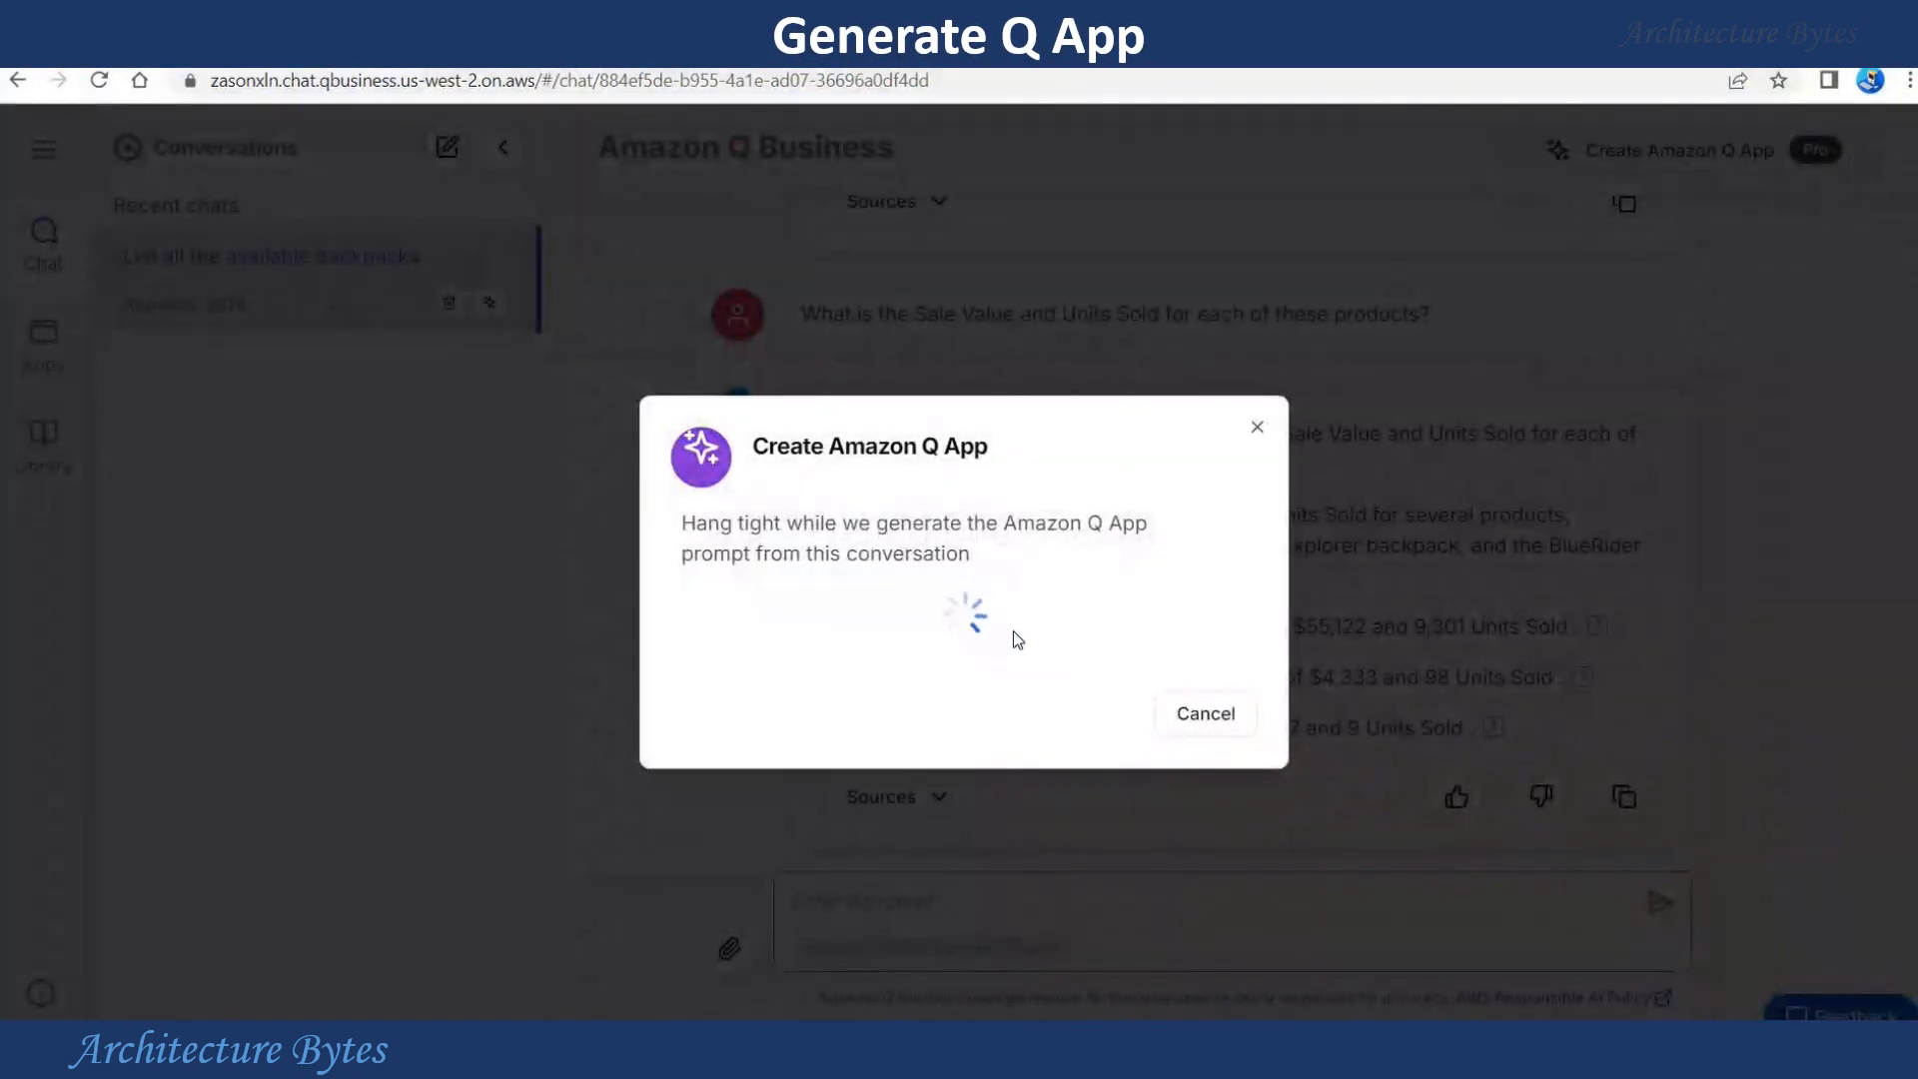
{"action": "mouse_move", "coordinate": [1086, 570]}
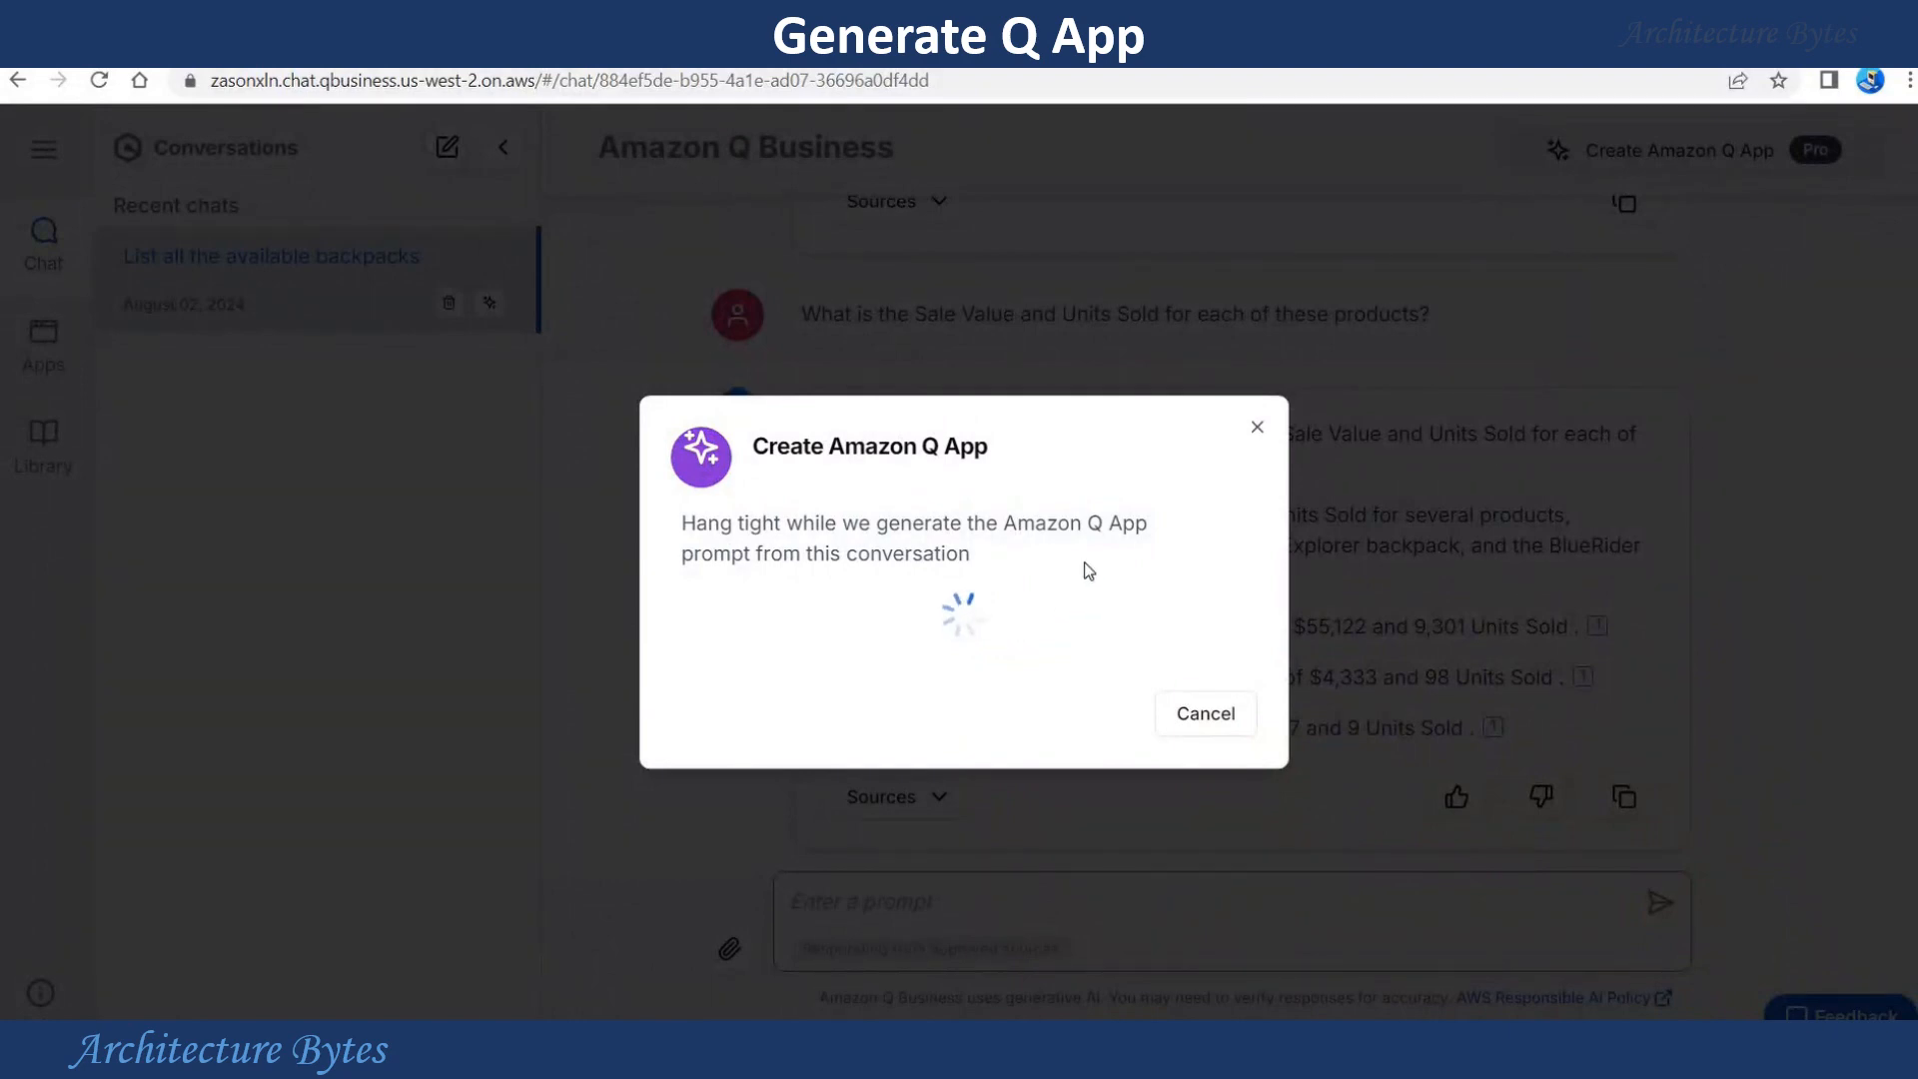
{"action": "mouse_move", "coordinate": [950, 573]}
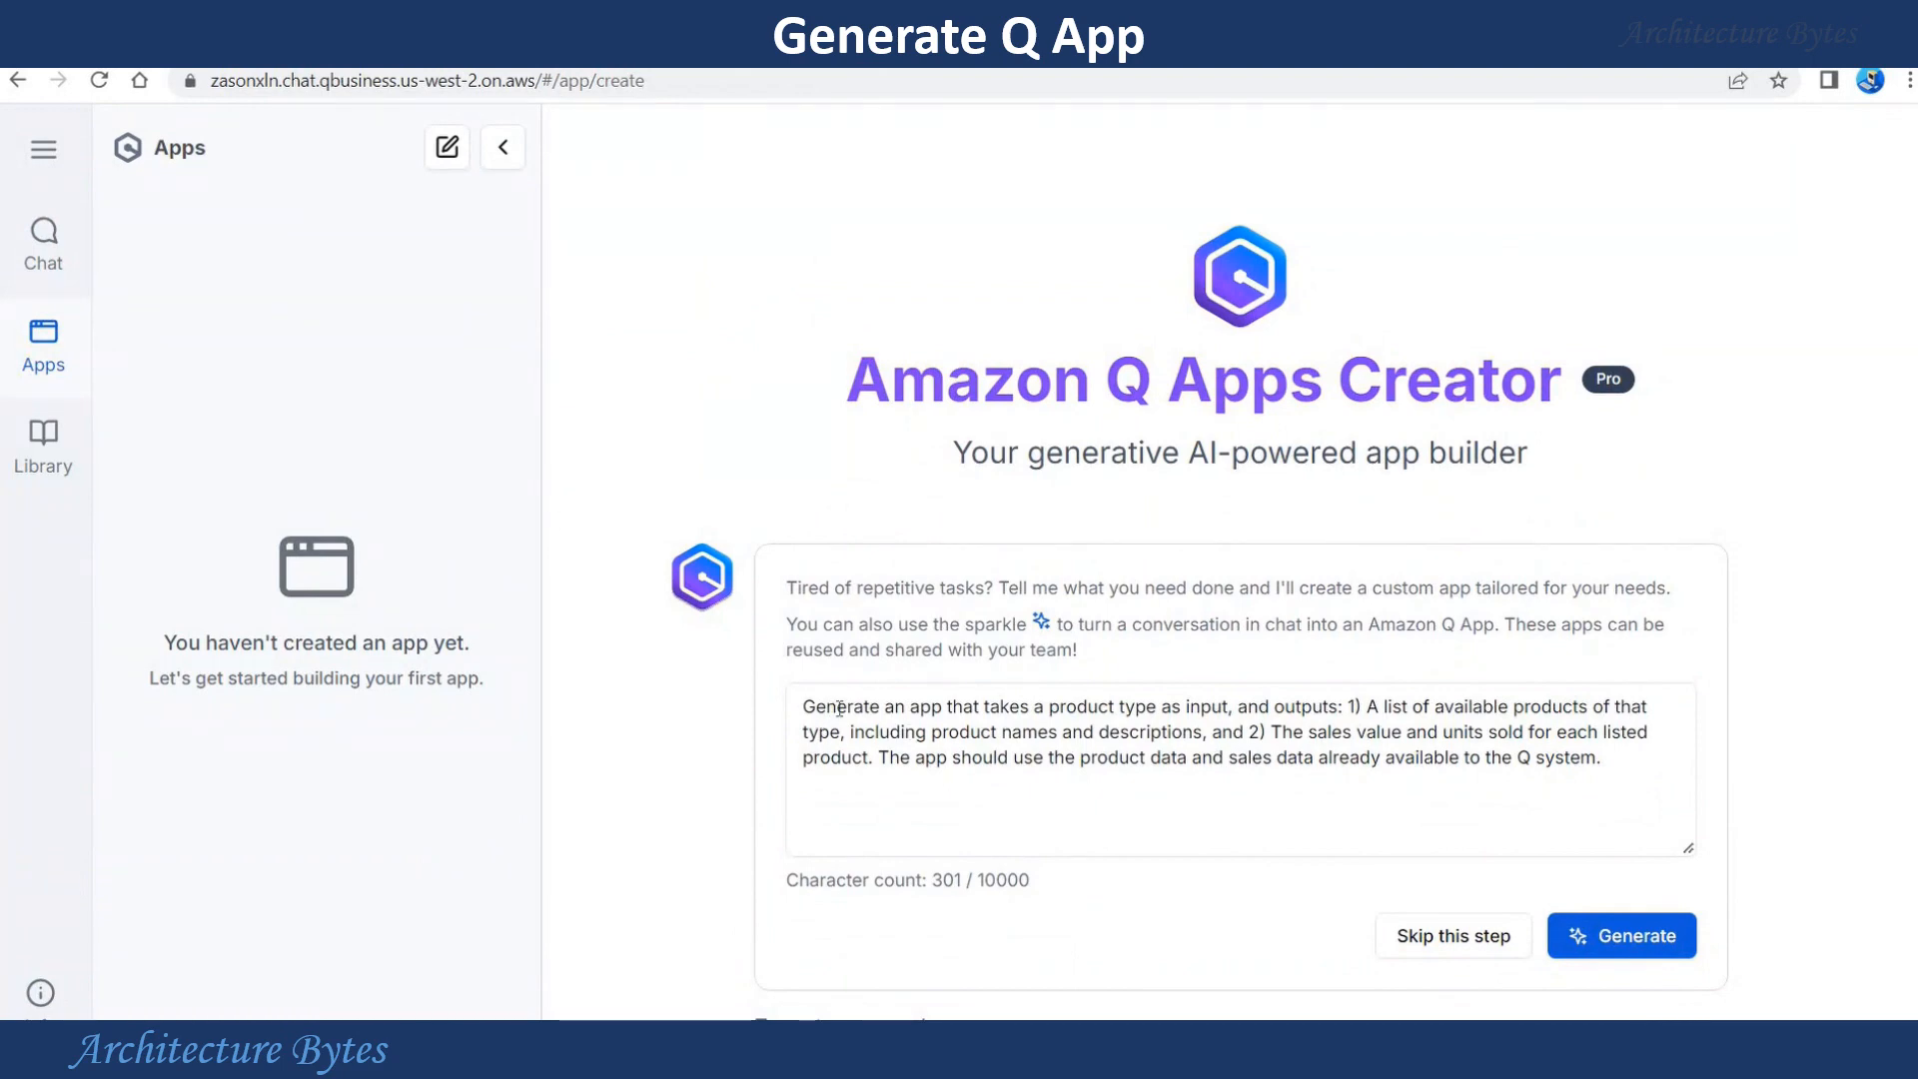
- Review the drafted description and generate the Product Sales Report app from it
{"action": "left_click_drag", "start_coordinate": [835, 706], "coordinate": [1244, 707]}
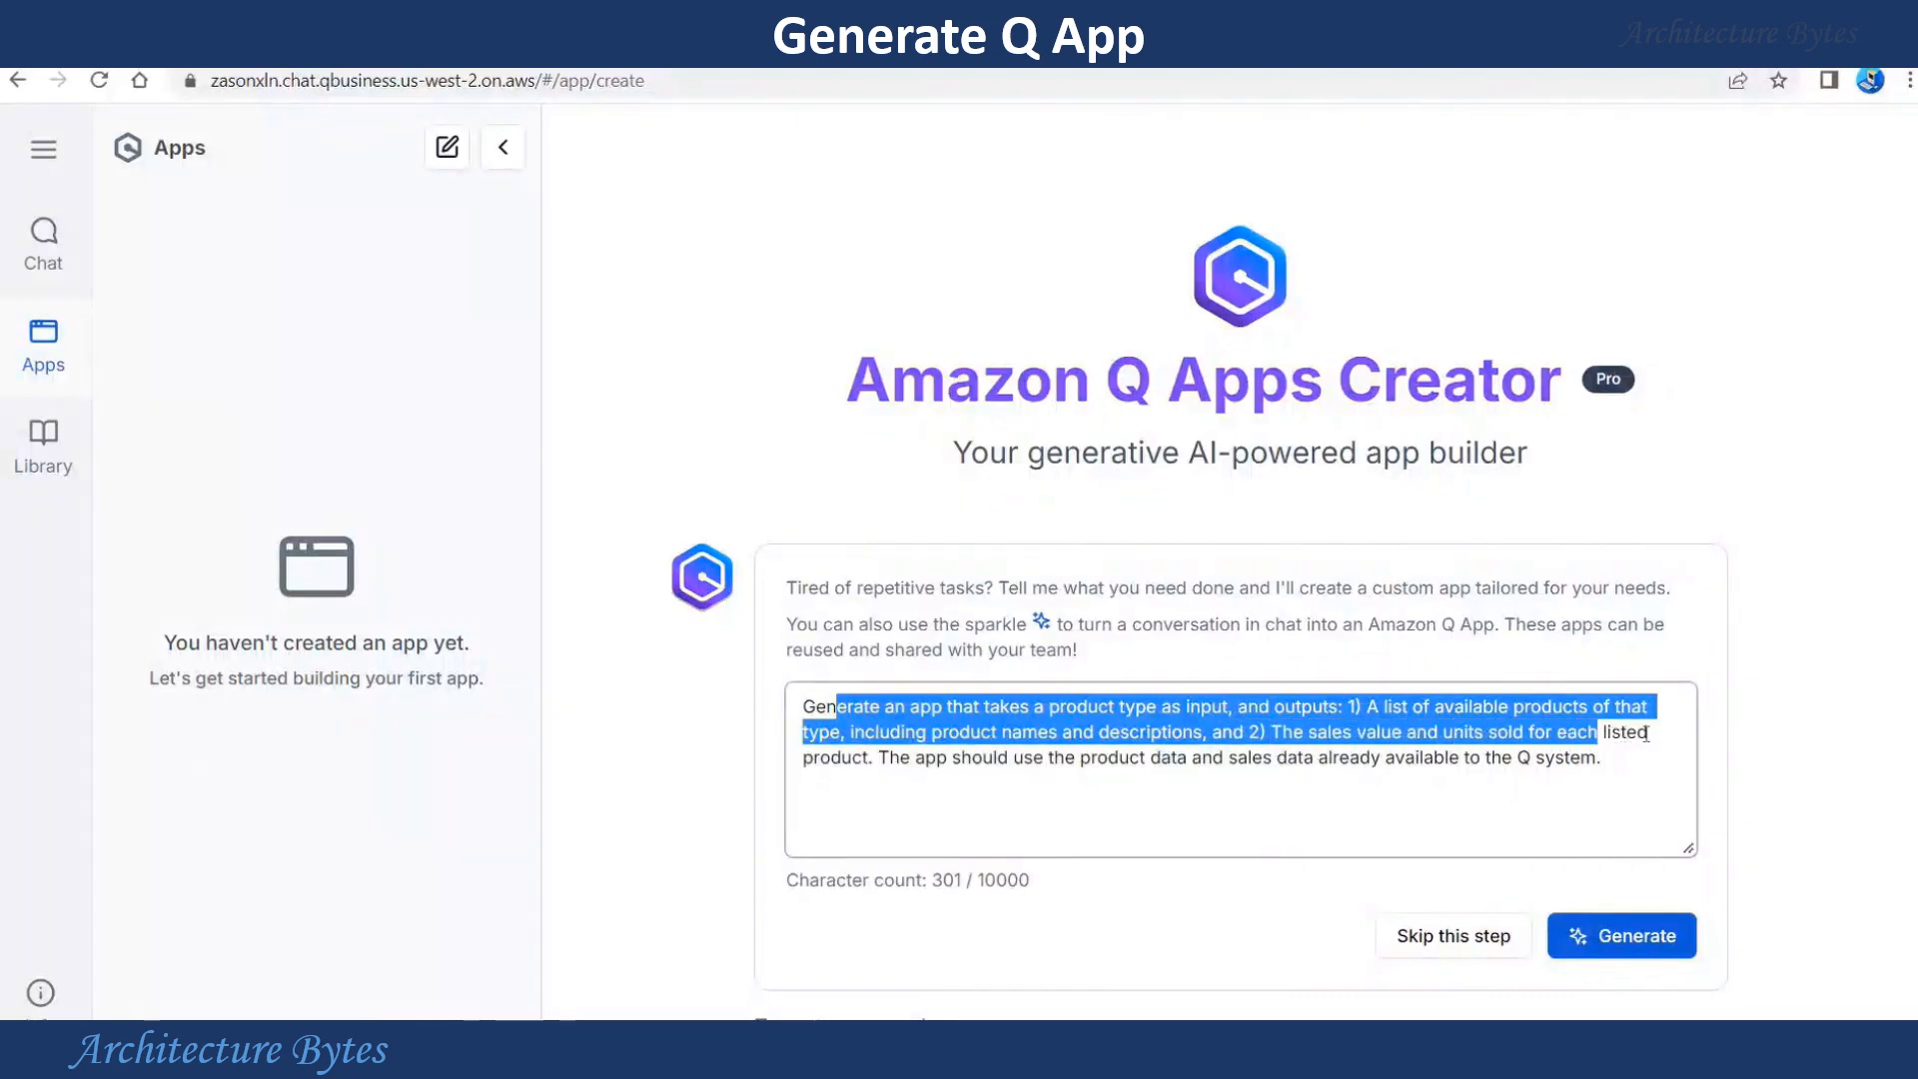
{"action": "left_click", "coordinate": [868, 757]}
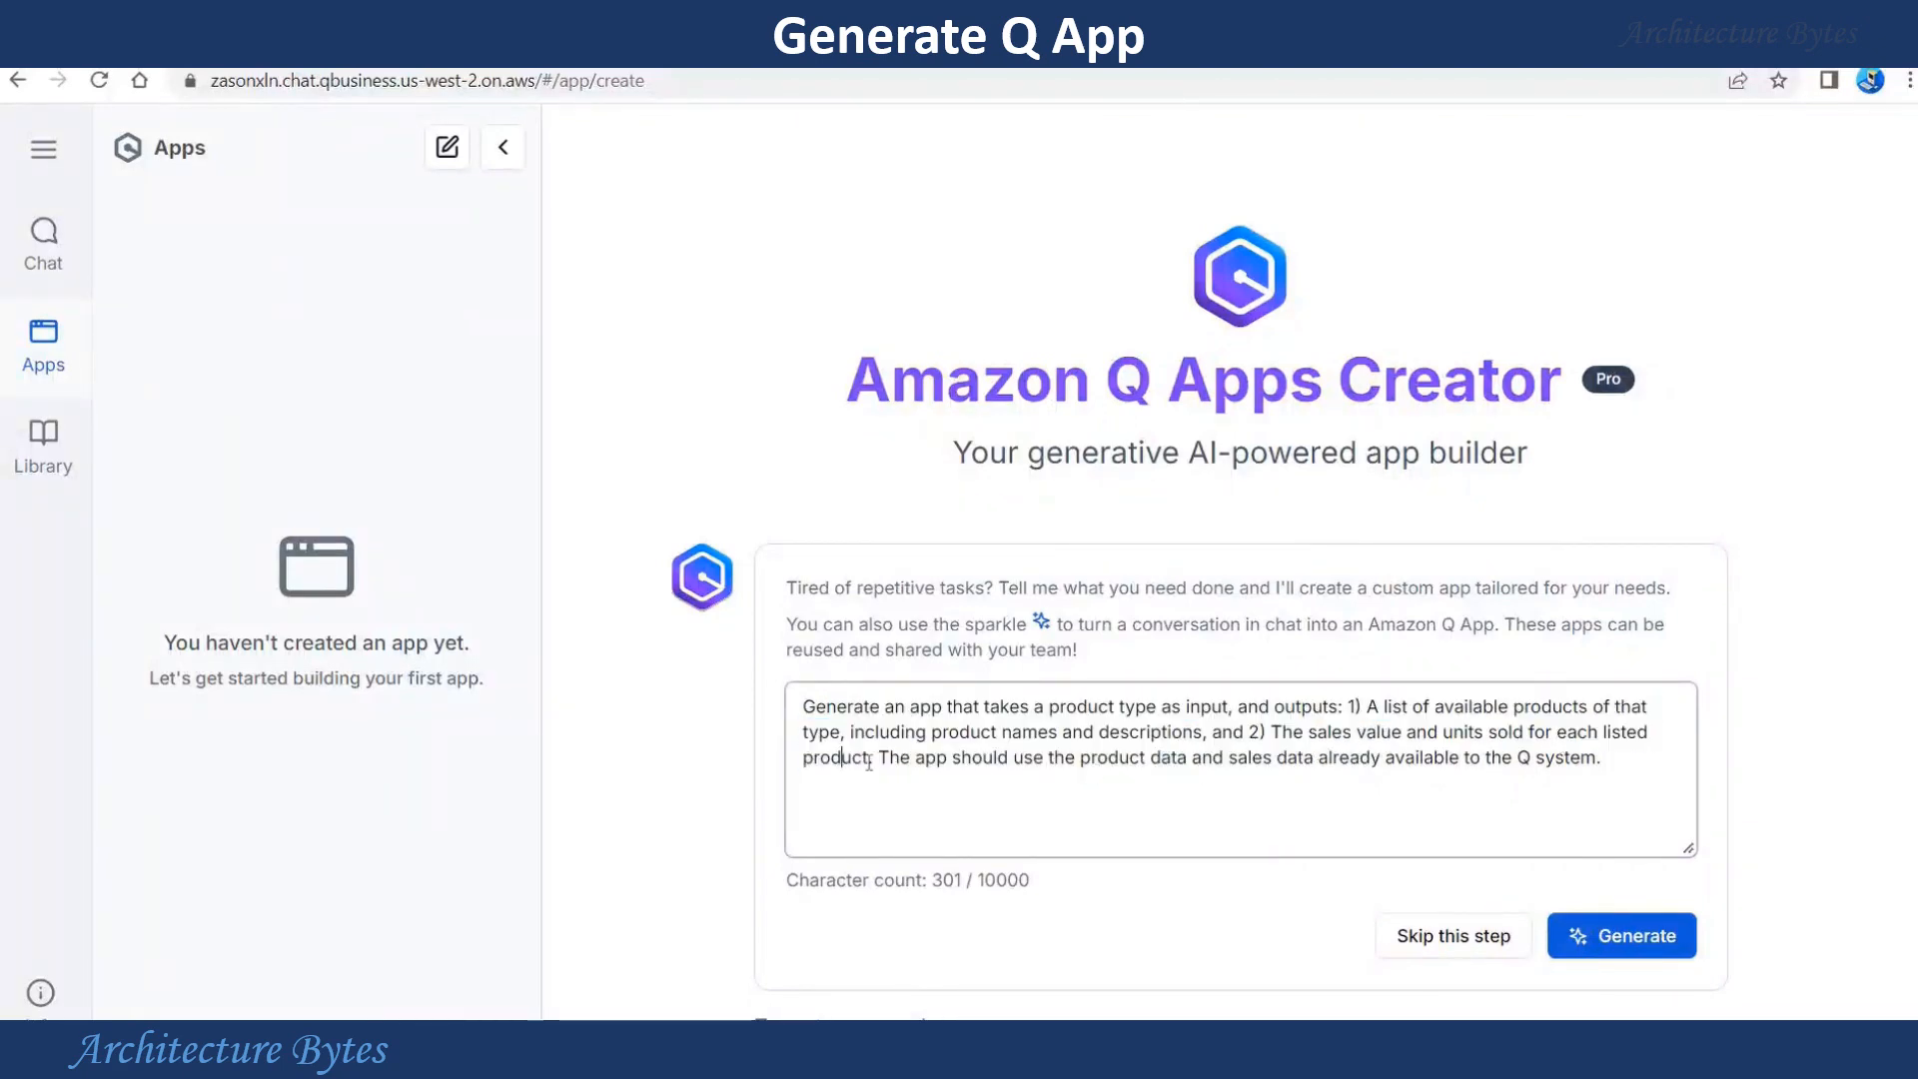
{"action": "left_click_drag", "start_coordinate": [899, 757], "coordinate": [1510, 757]}
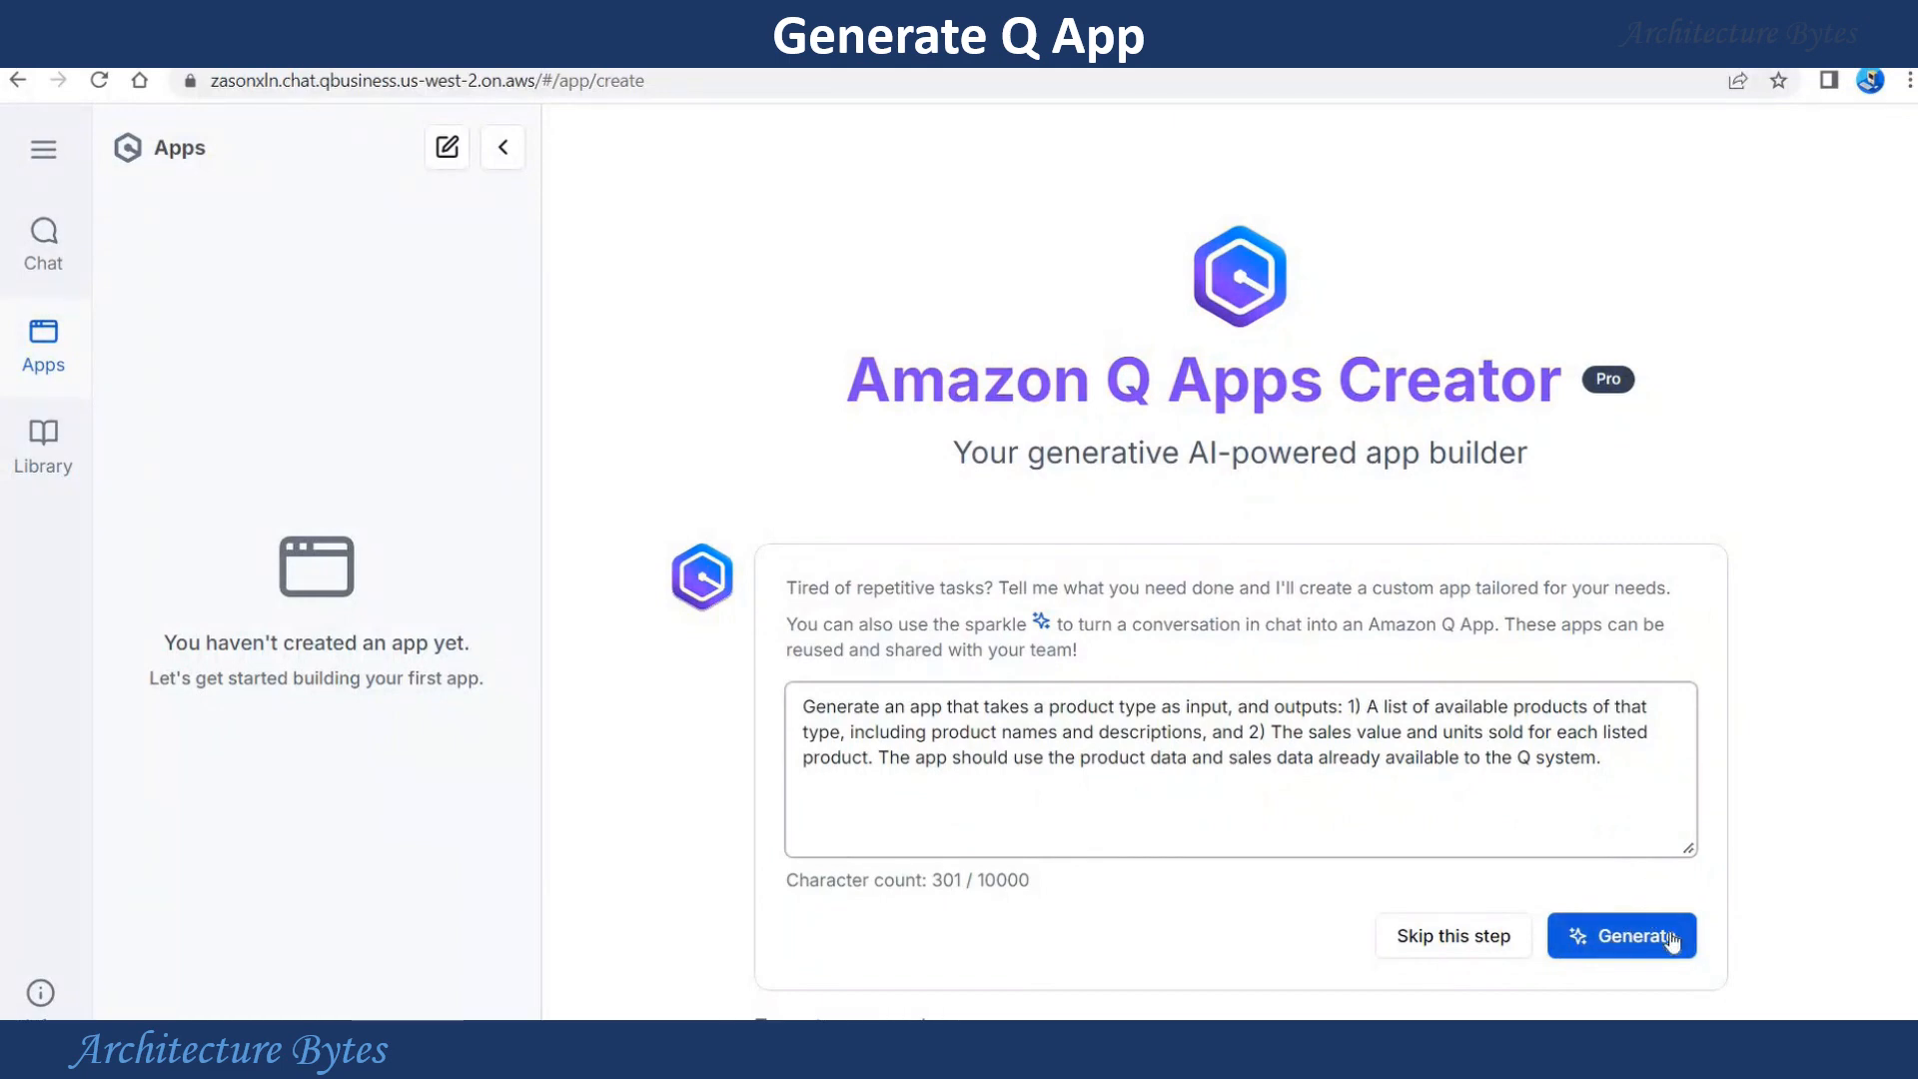
{"action": "left_click", "coordinate": [1620, 936]}
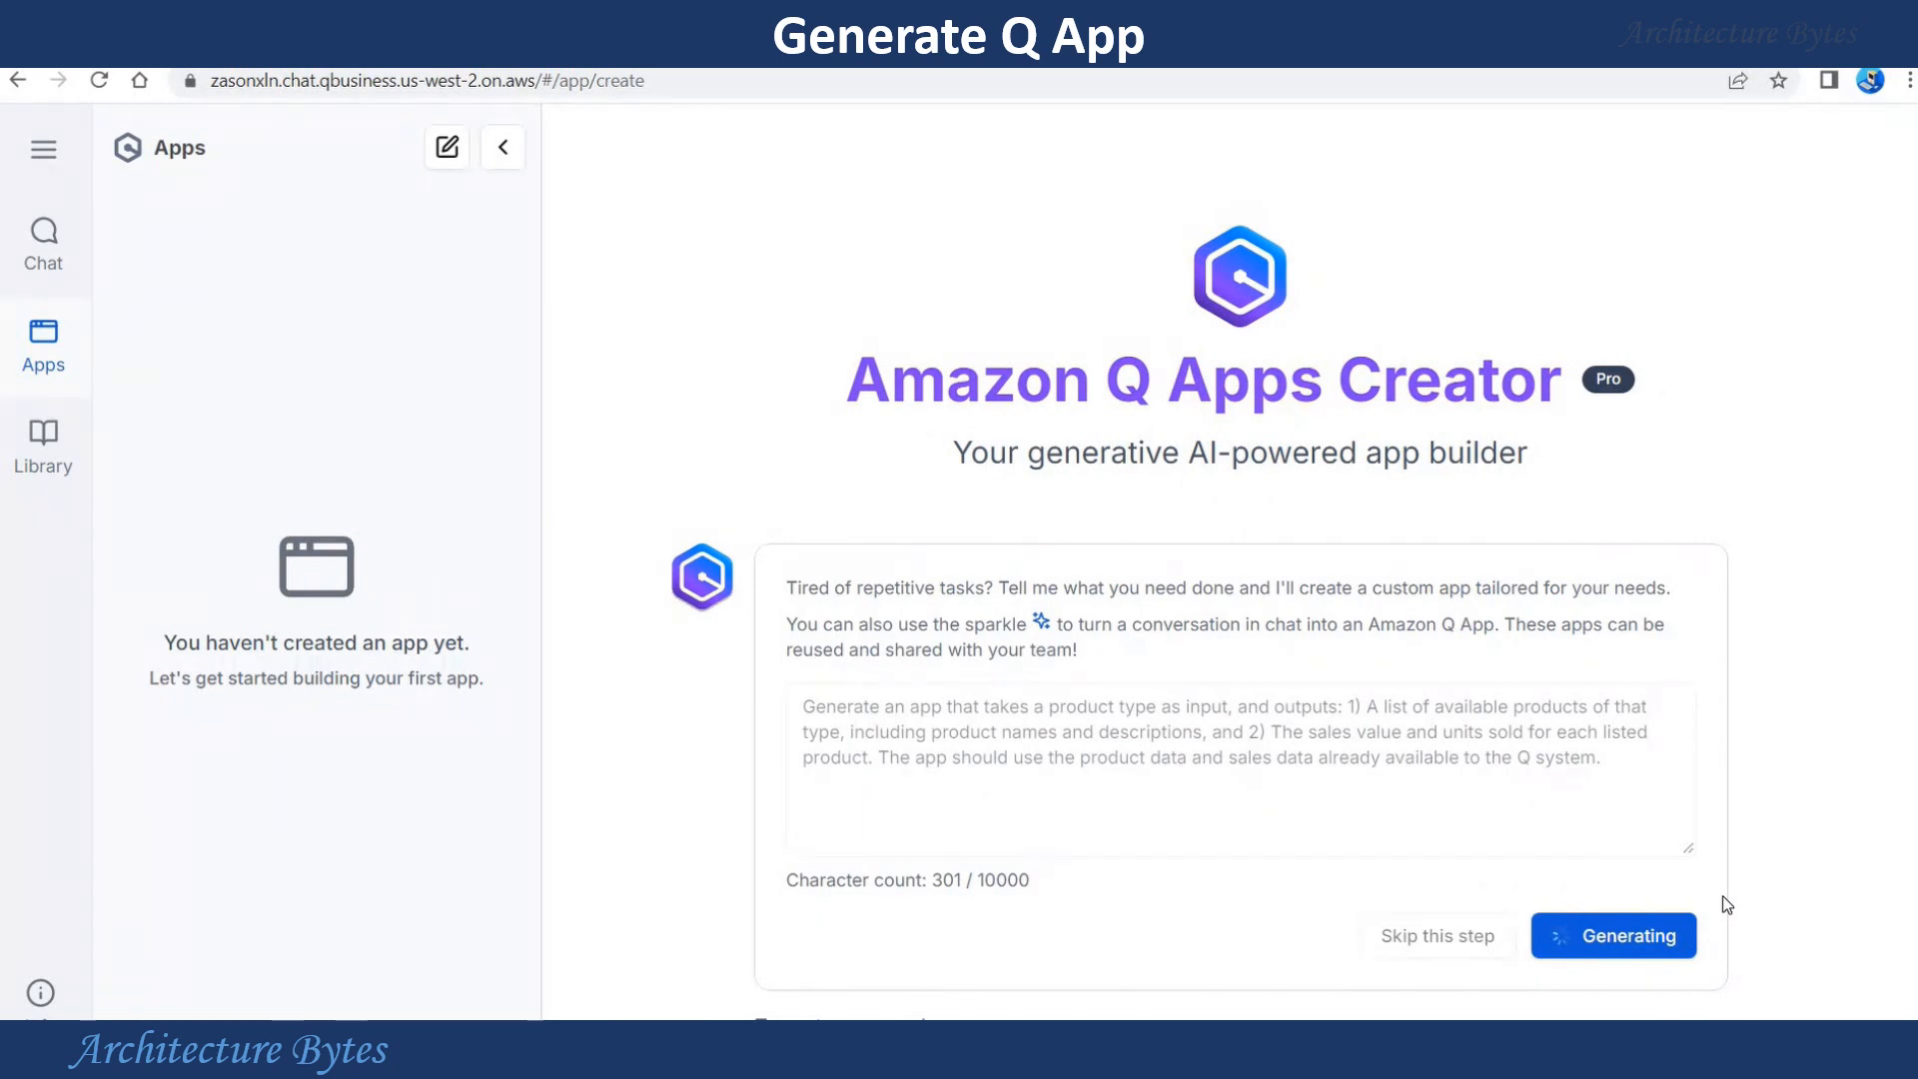
{"action": "left_click", "coordinate": [1613, 935]}
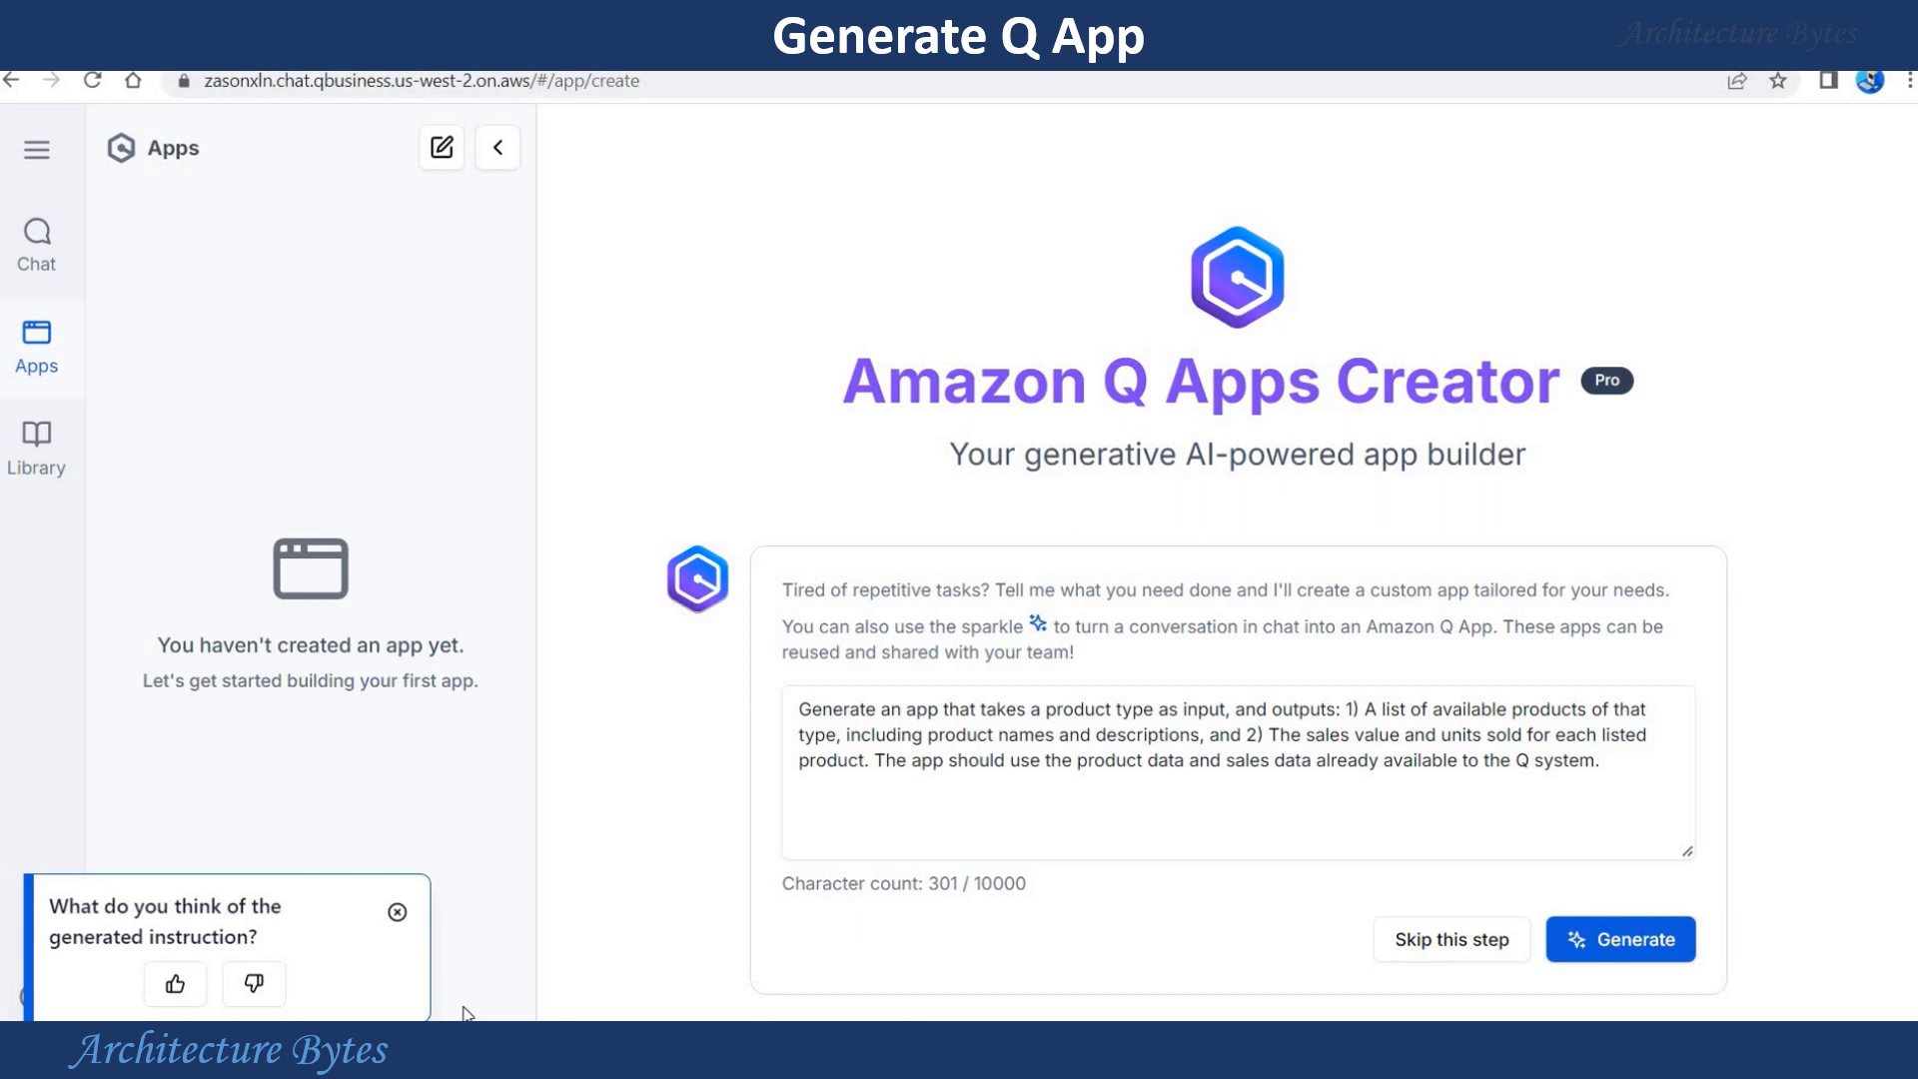
{"action": "left_click", "coordinate": [1619, 938]}
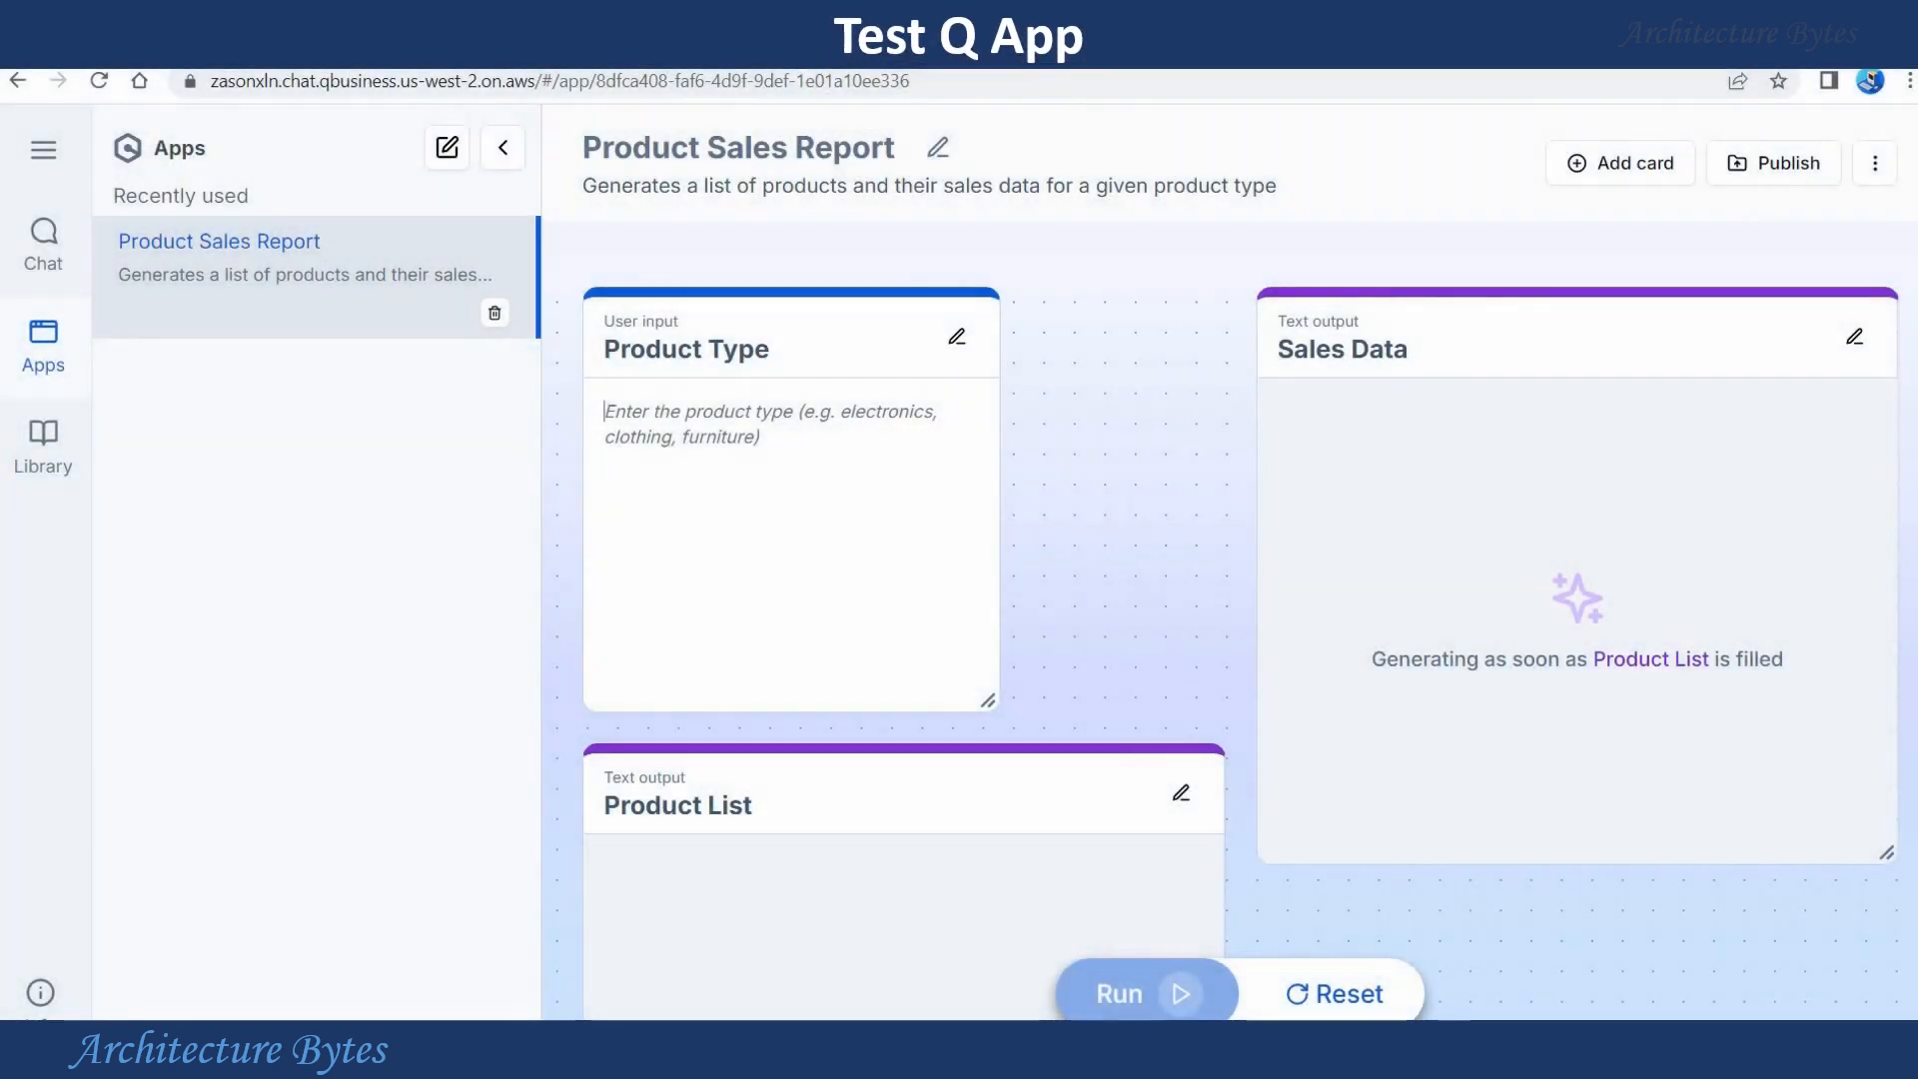
- Run the app with Product Type 'laptop' and review the Product List and Sales Data
{"action": "type", "text": "laptop"}
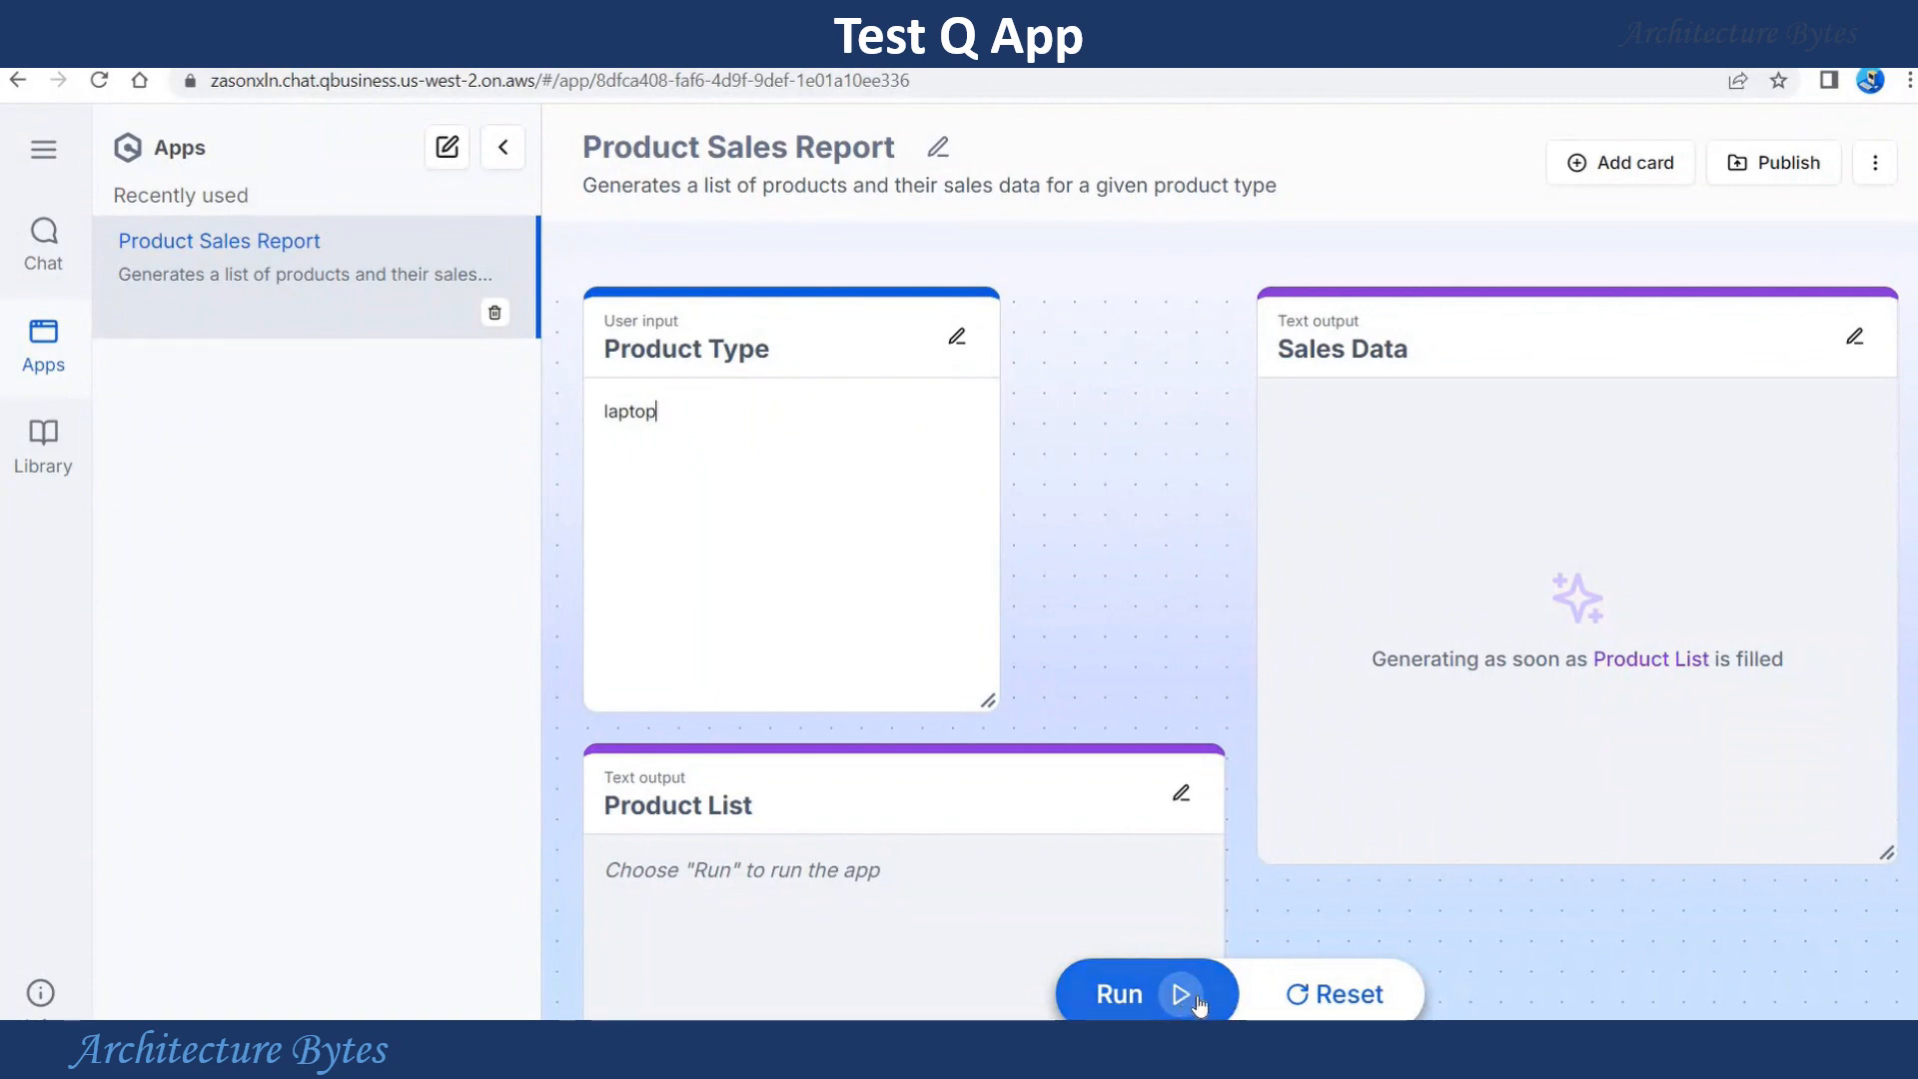
{"action": "left_click", "coordinate": [1145, 992]}
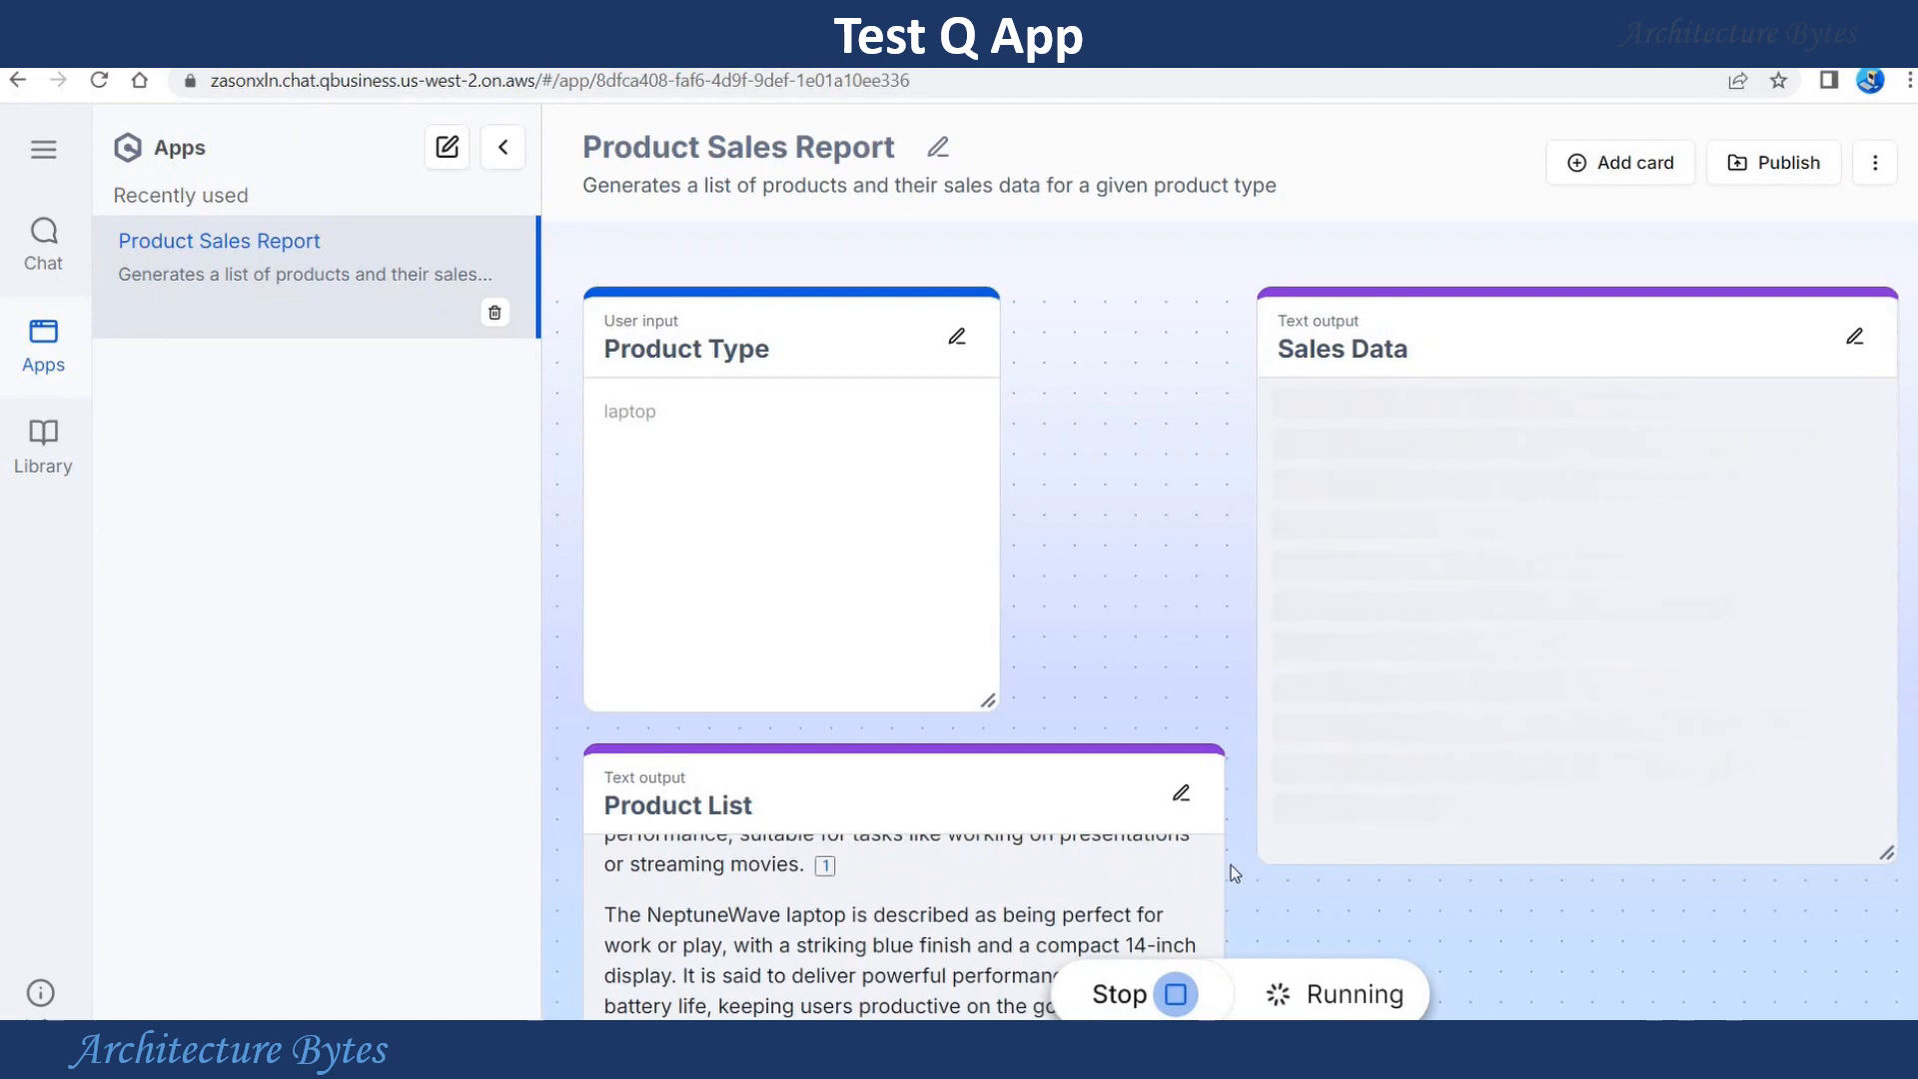
{"action": "scroll", "scroll_direction": "down", "scroll_amount": 3}
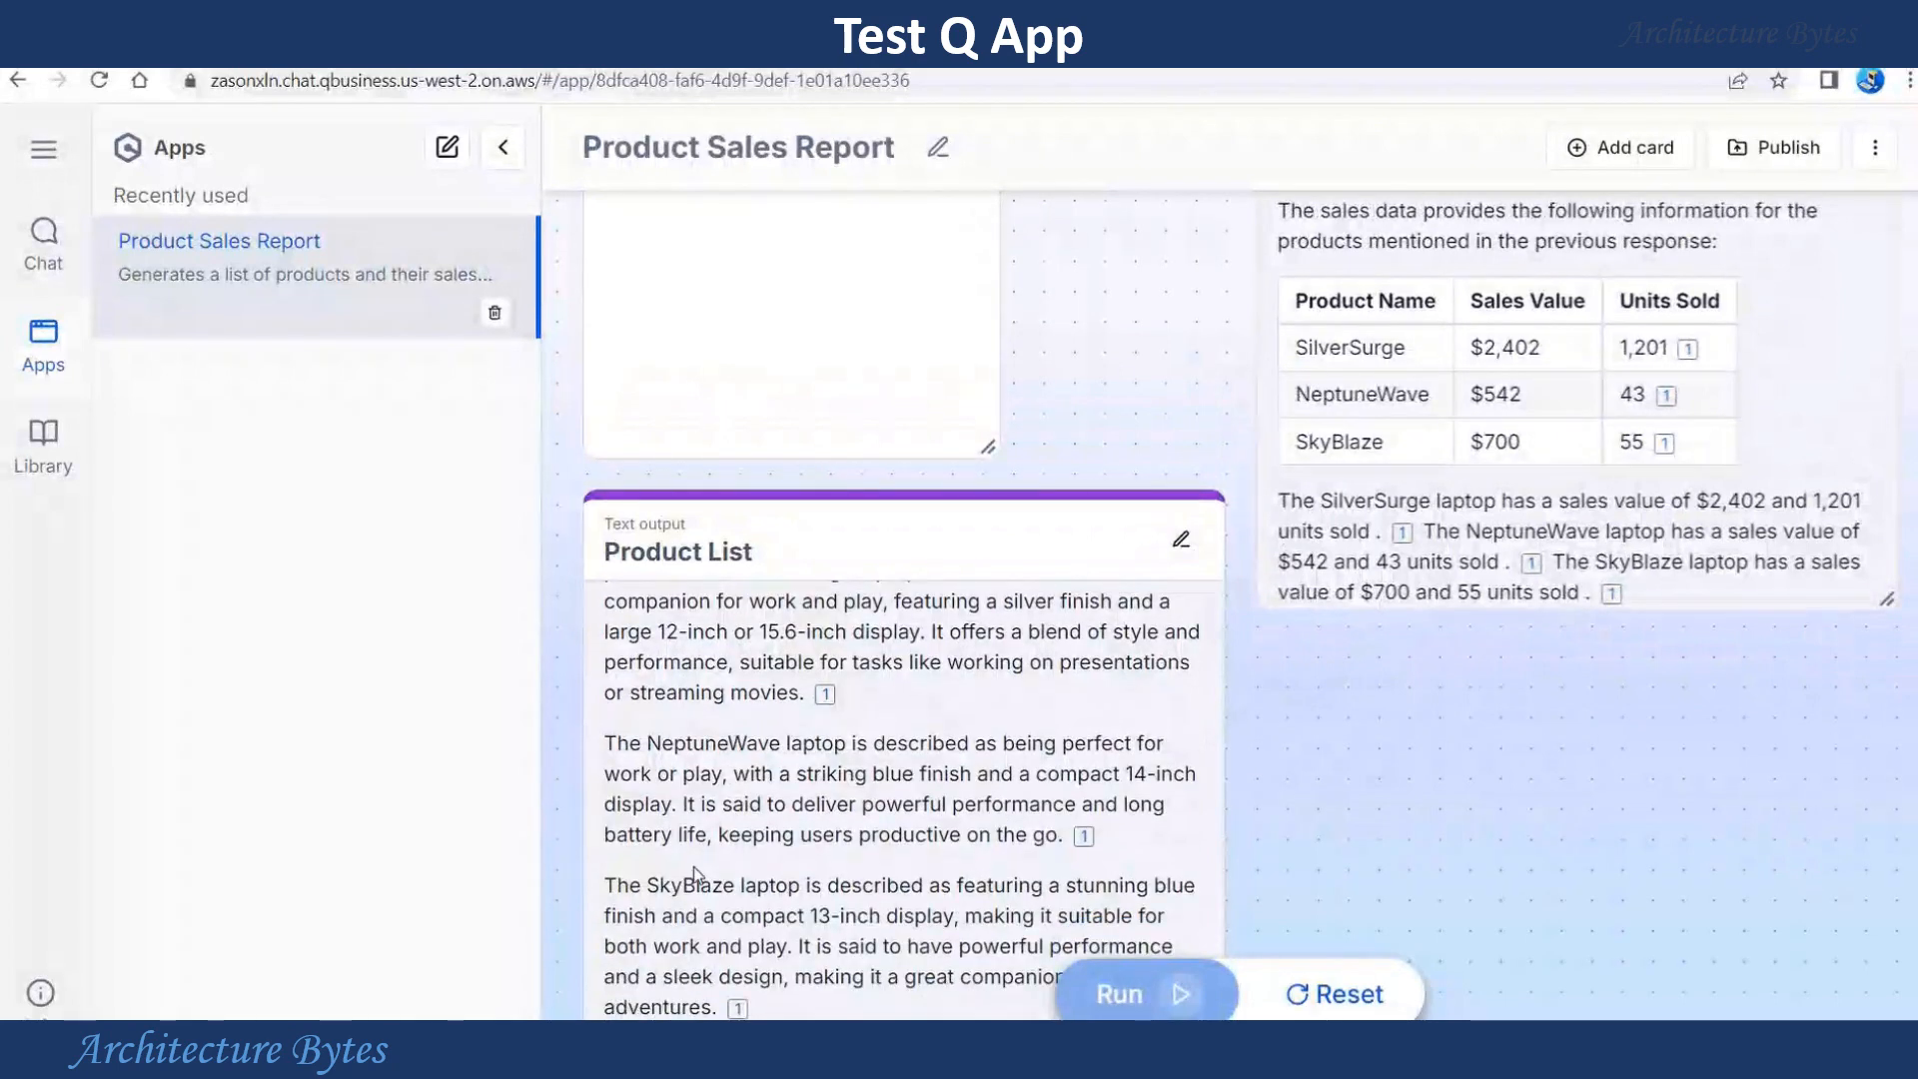
{"action": "double_click", "coordinate": [693, 802]}
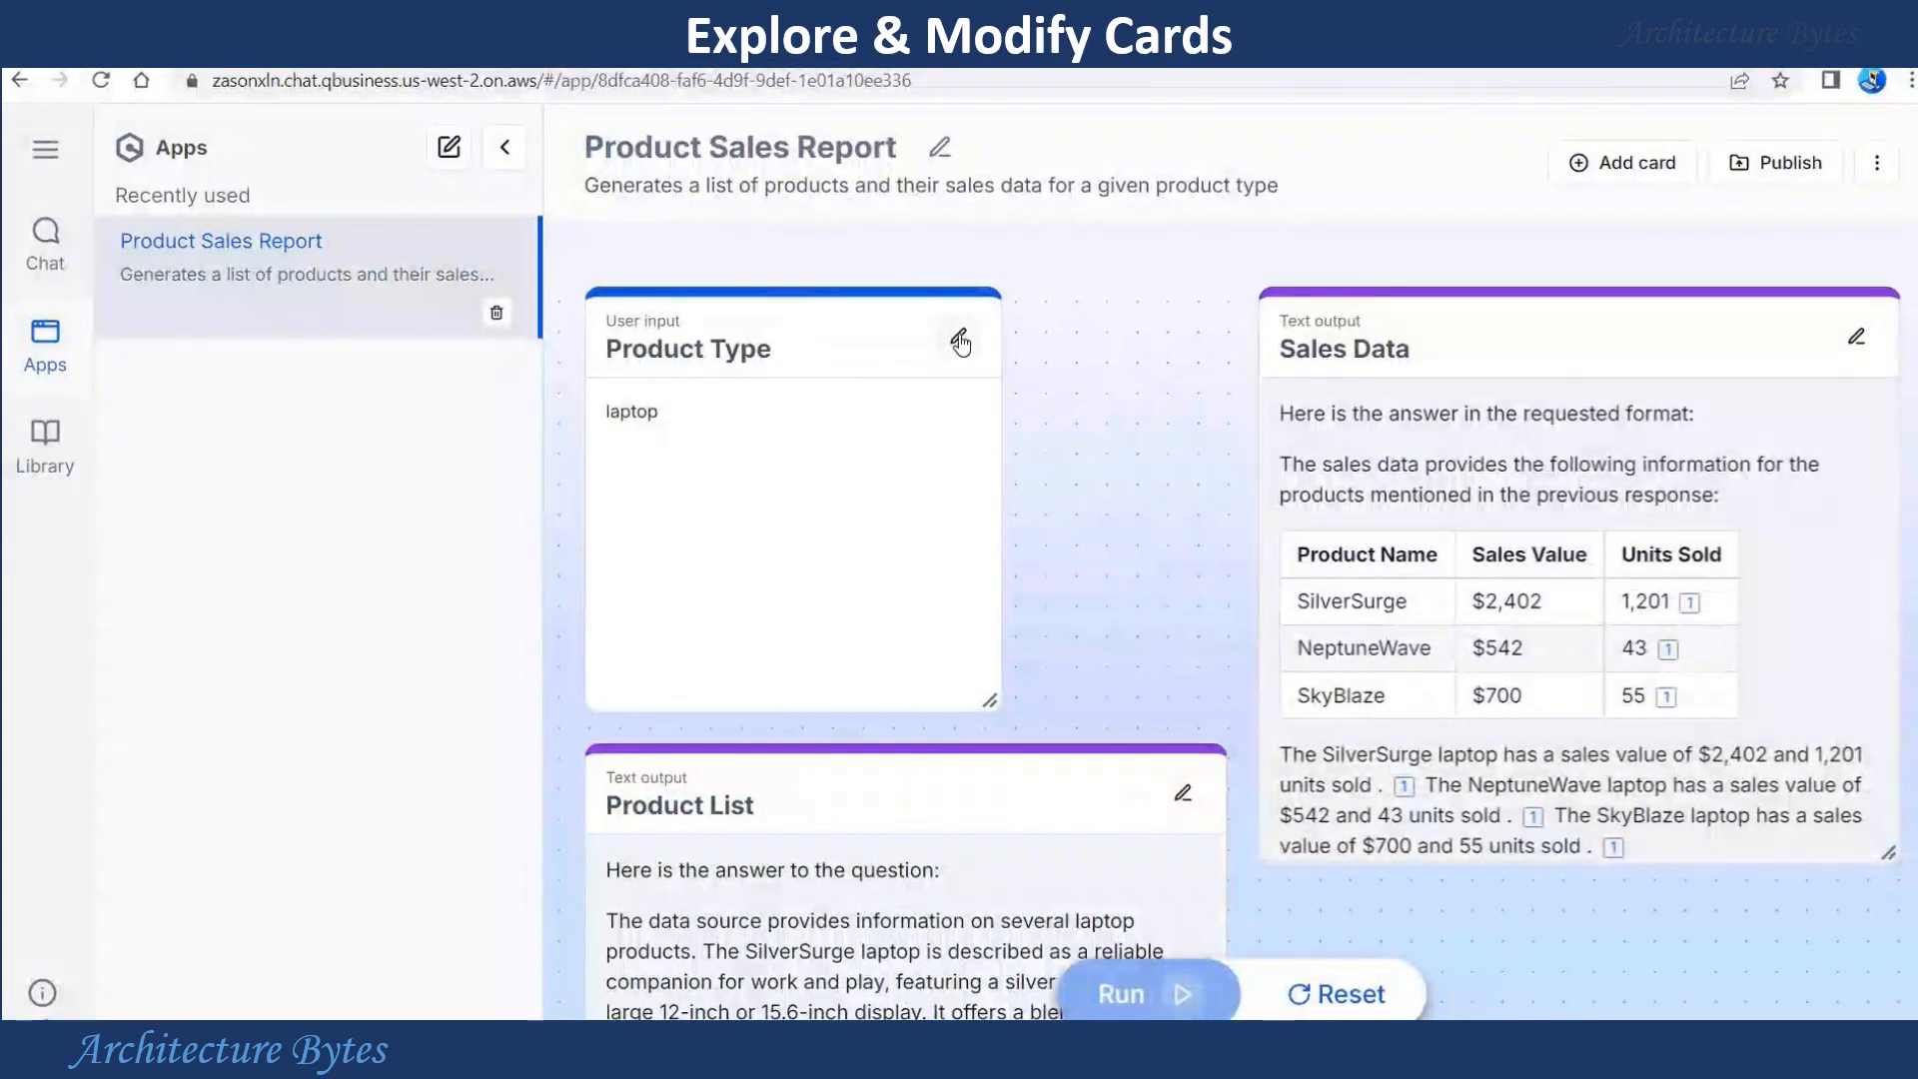
- Rewrite the Product Type placeholder to suggest laptop, backpack, watch or shoe, then reset
{"action": "left_click", "coordinate": [960, 340]}
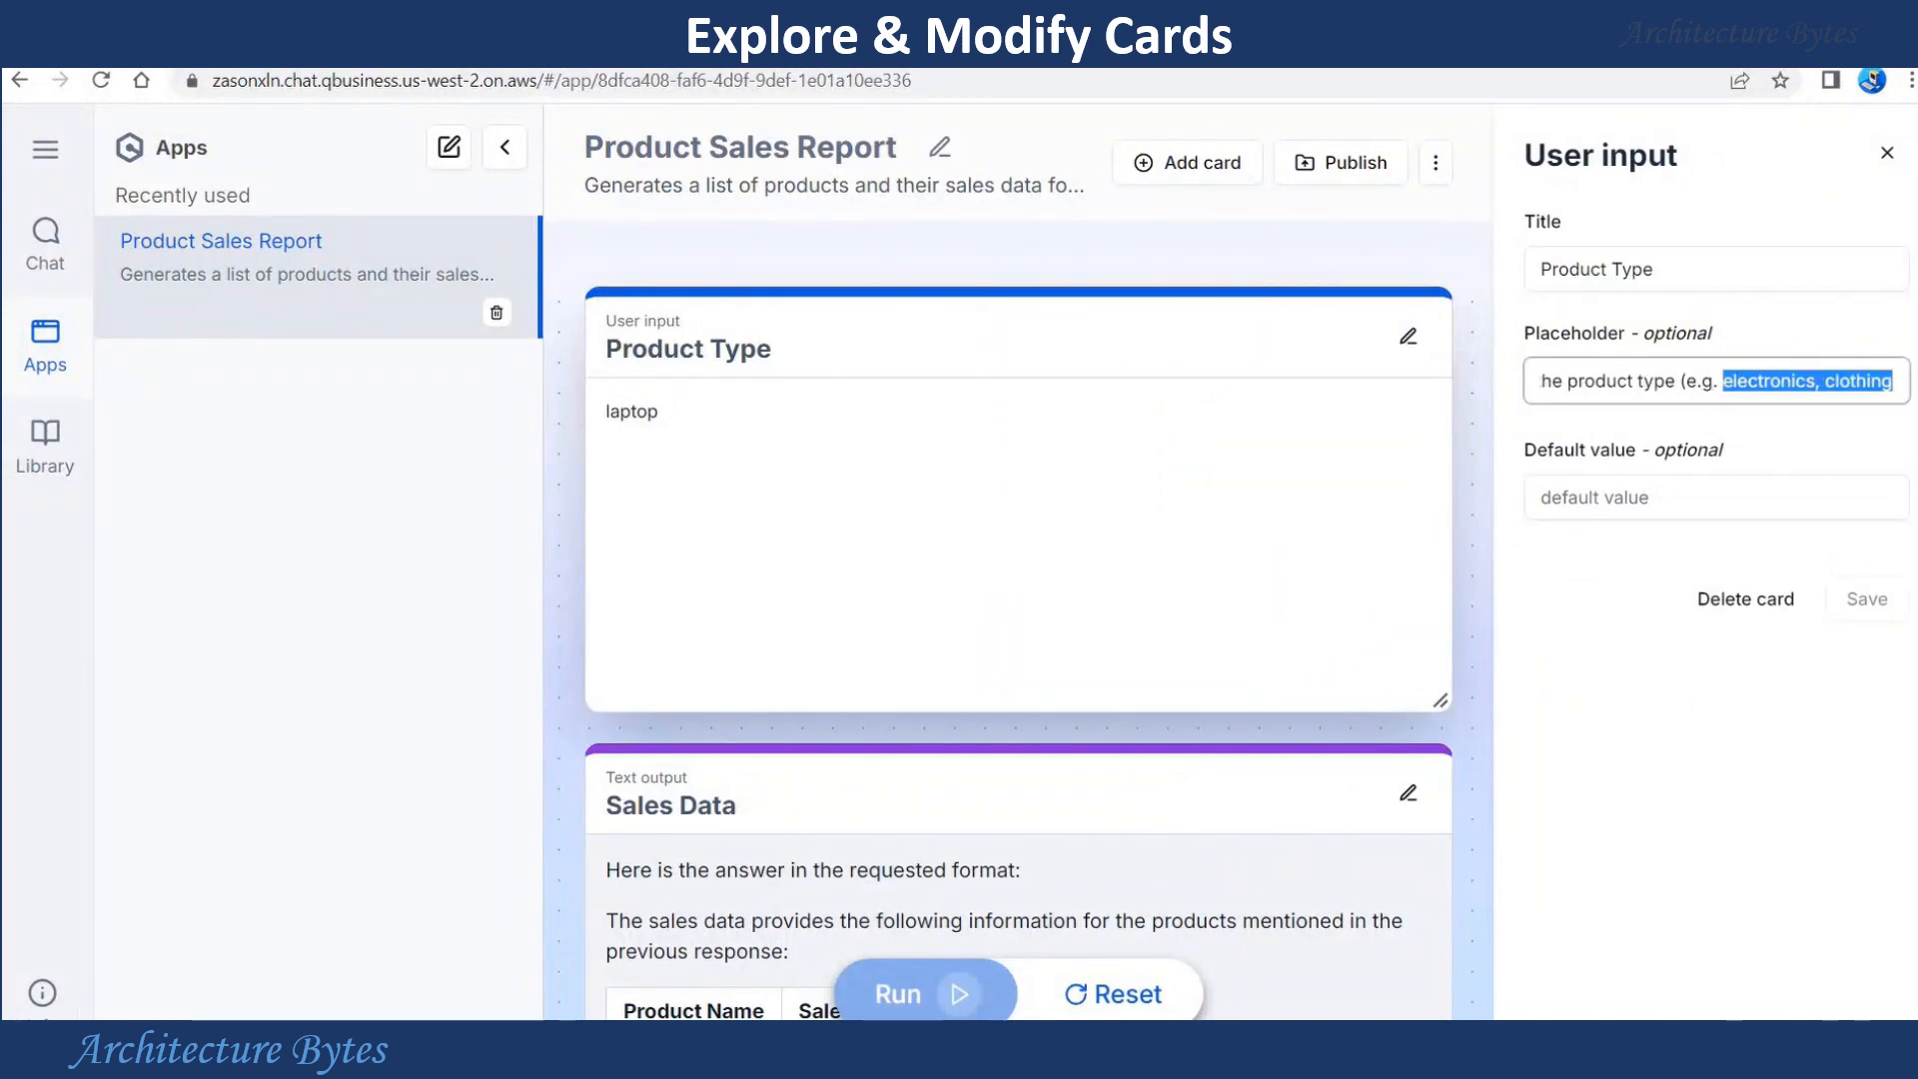
{"action": "type", "text": ", furniture)"}
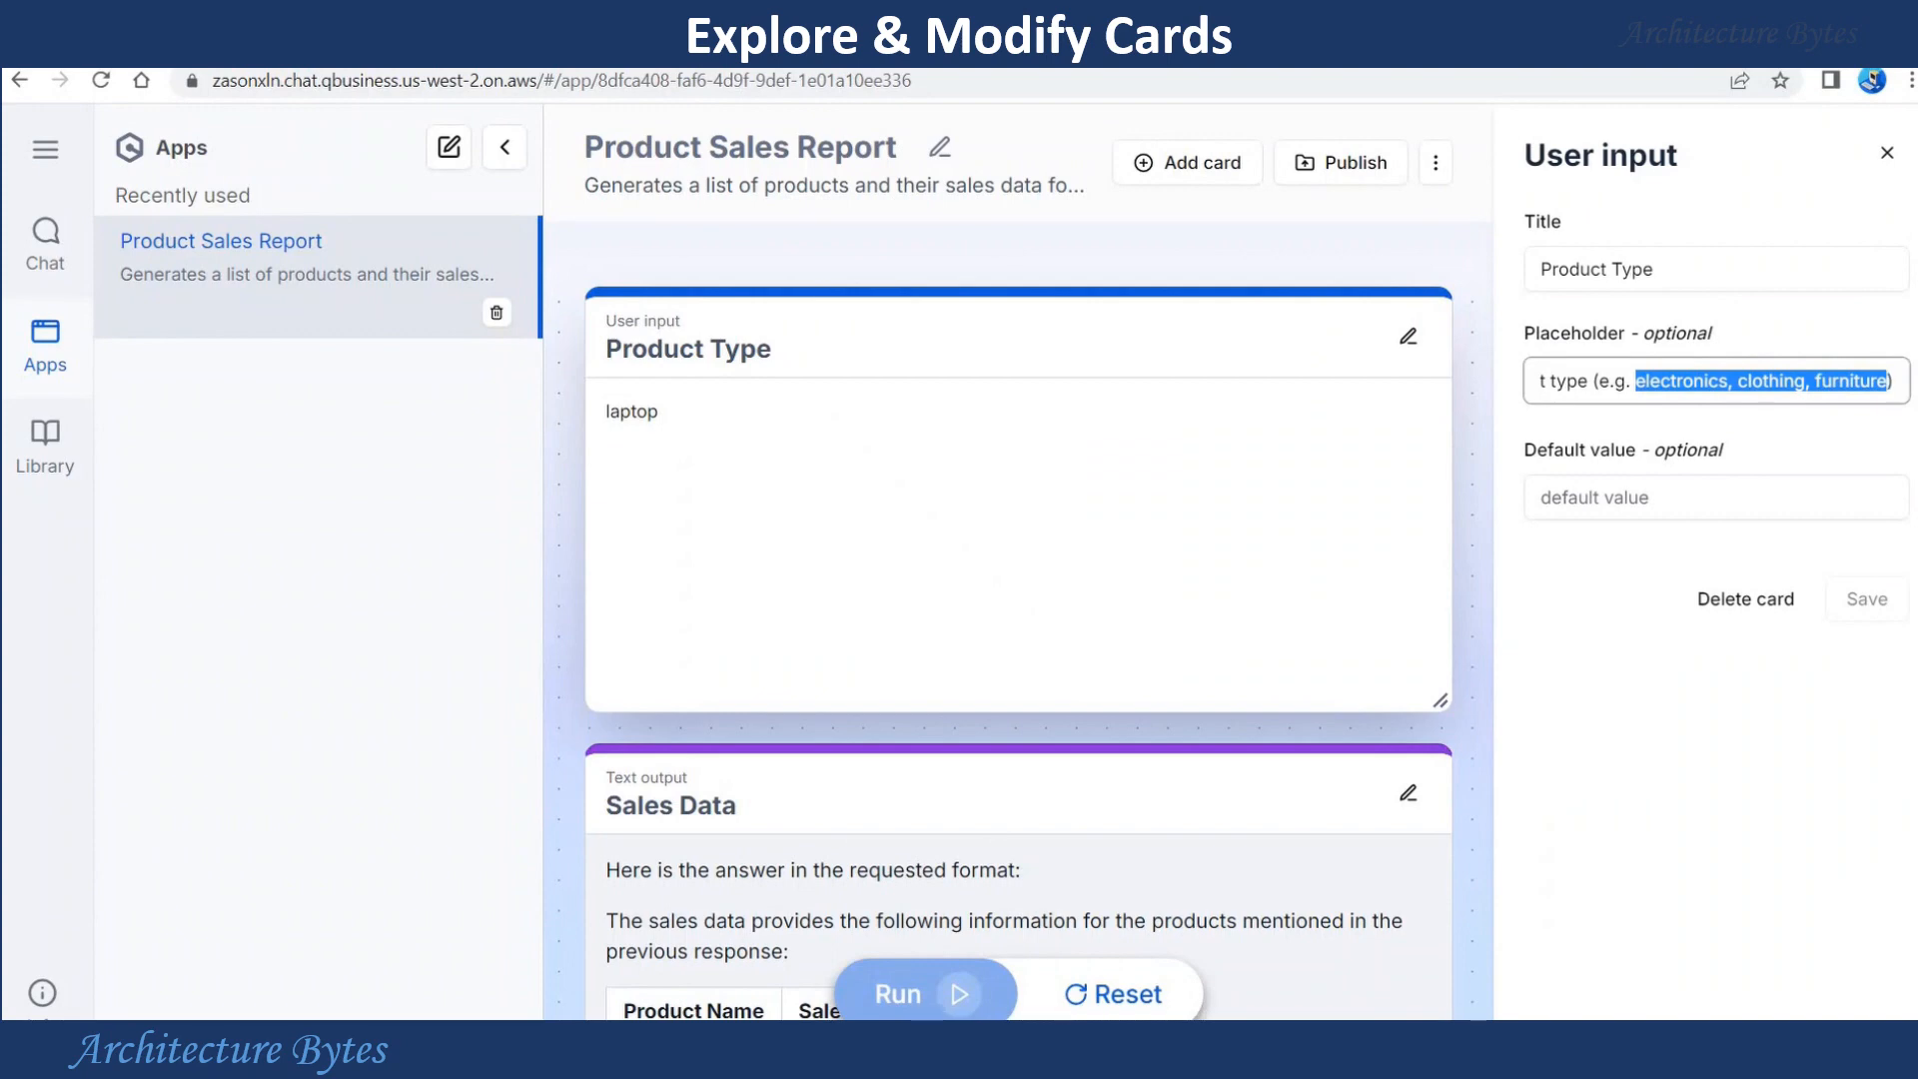
{"action": "type", "text": "Enter the product type (e.g. laptop)"}
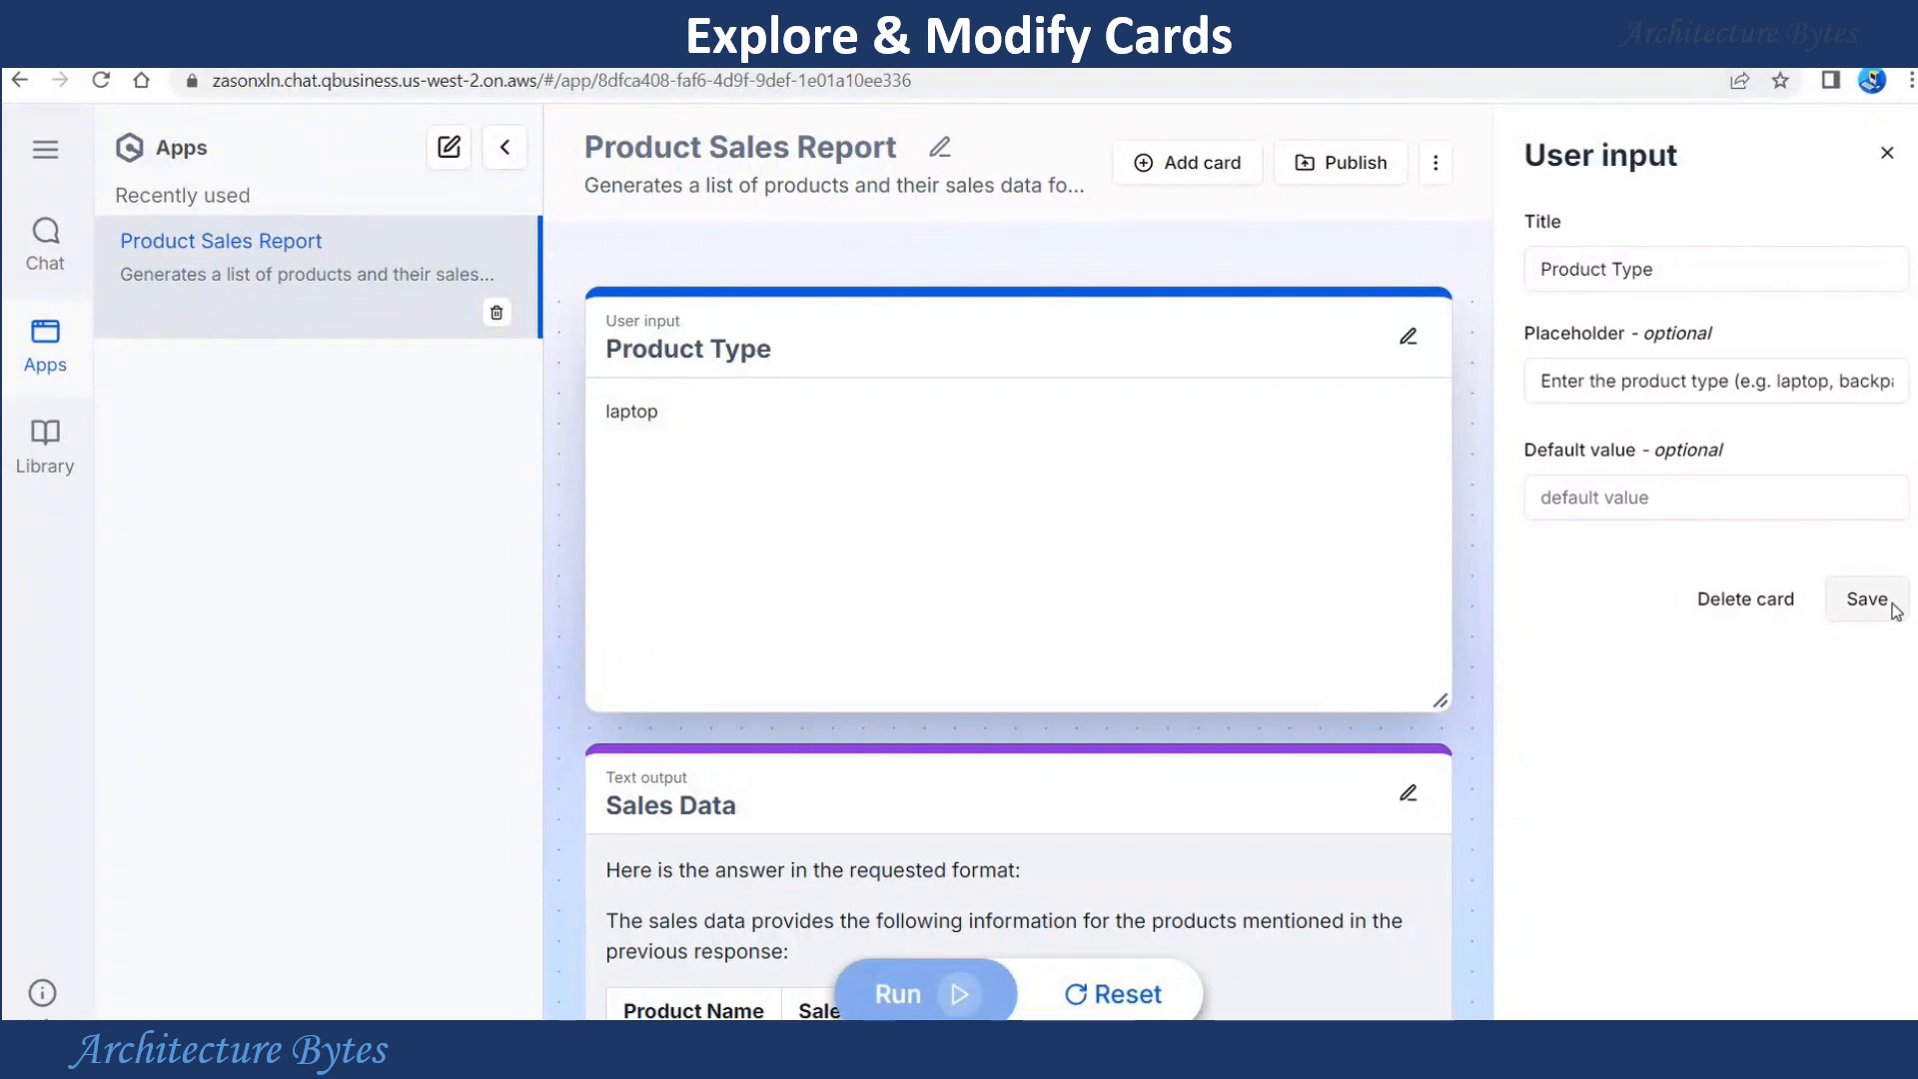
{"action": "left_click", "coordinate": [1863, 598]}
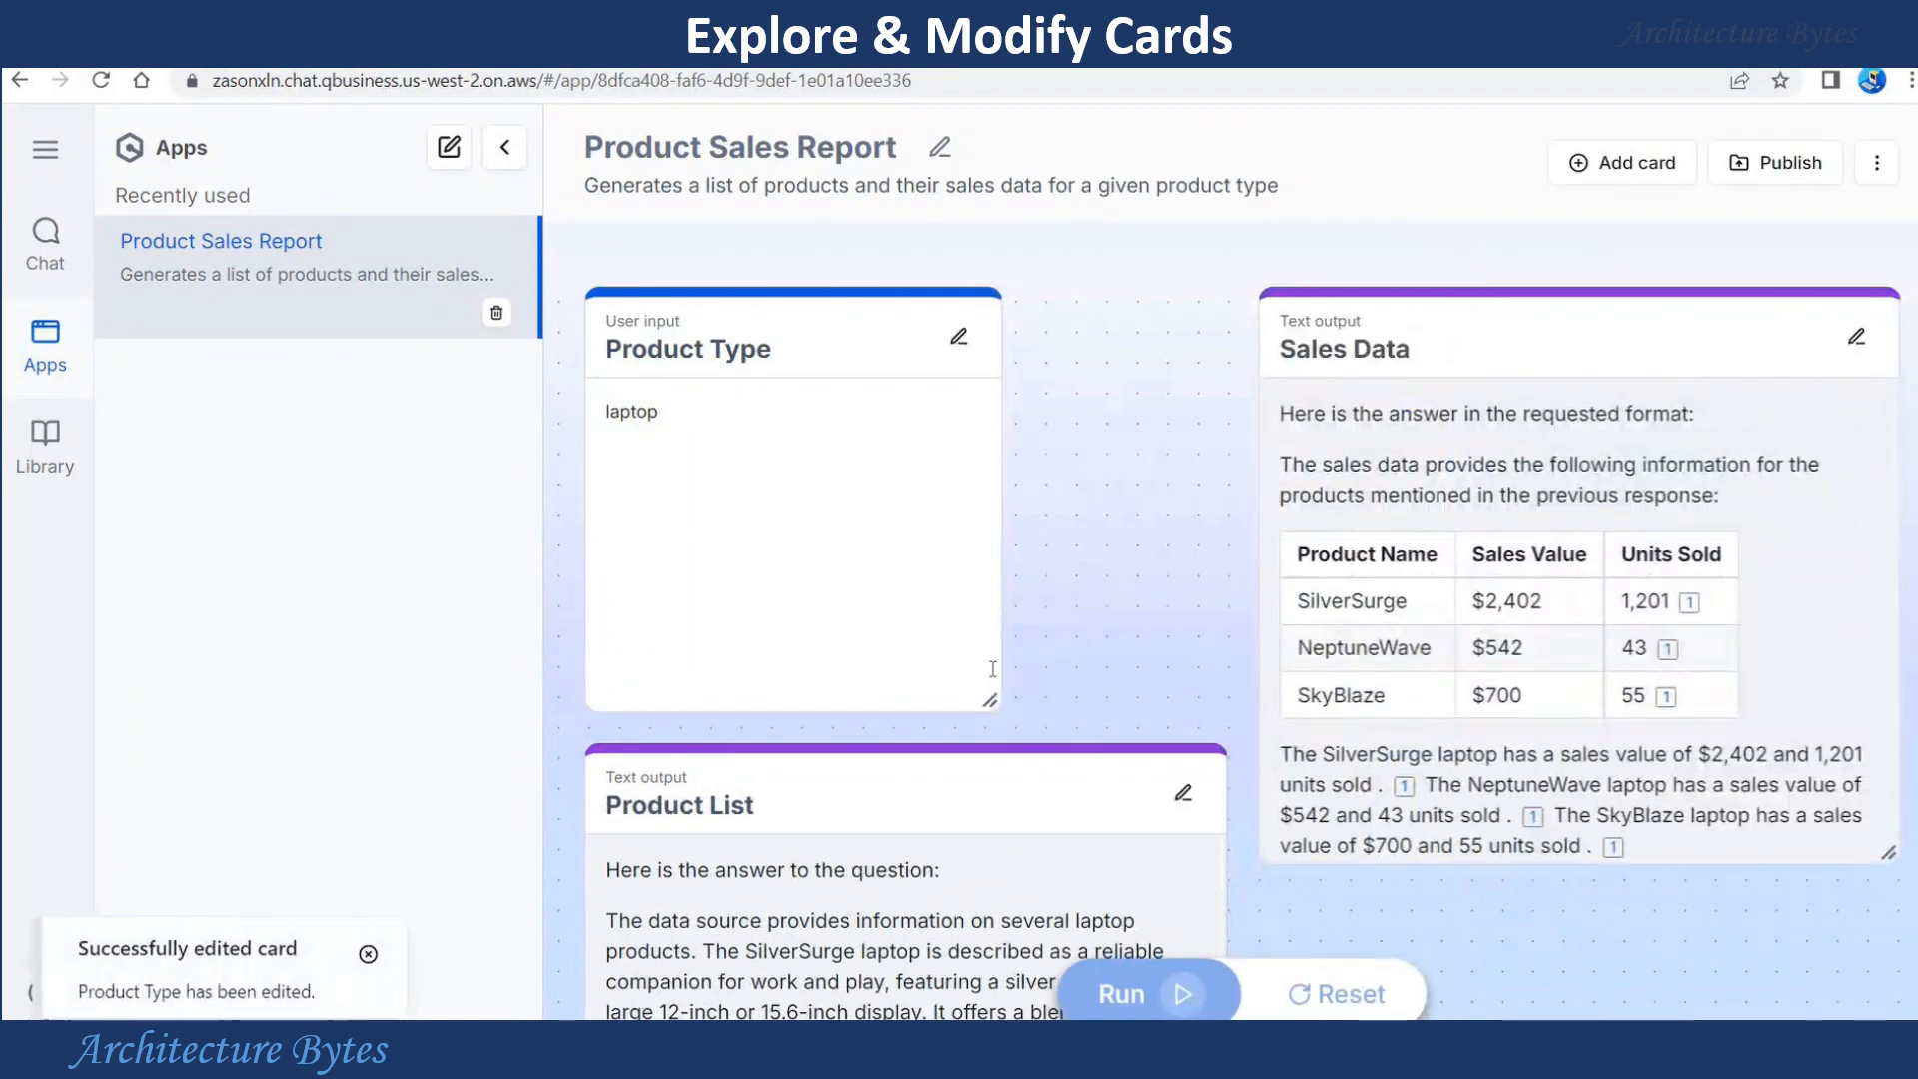
{"action": "left_click", "coordinate": [1335, 992]}
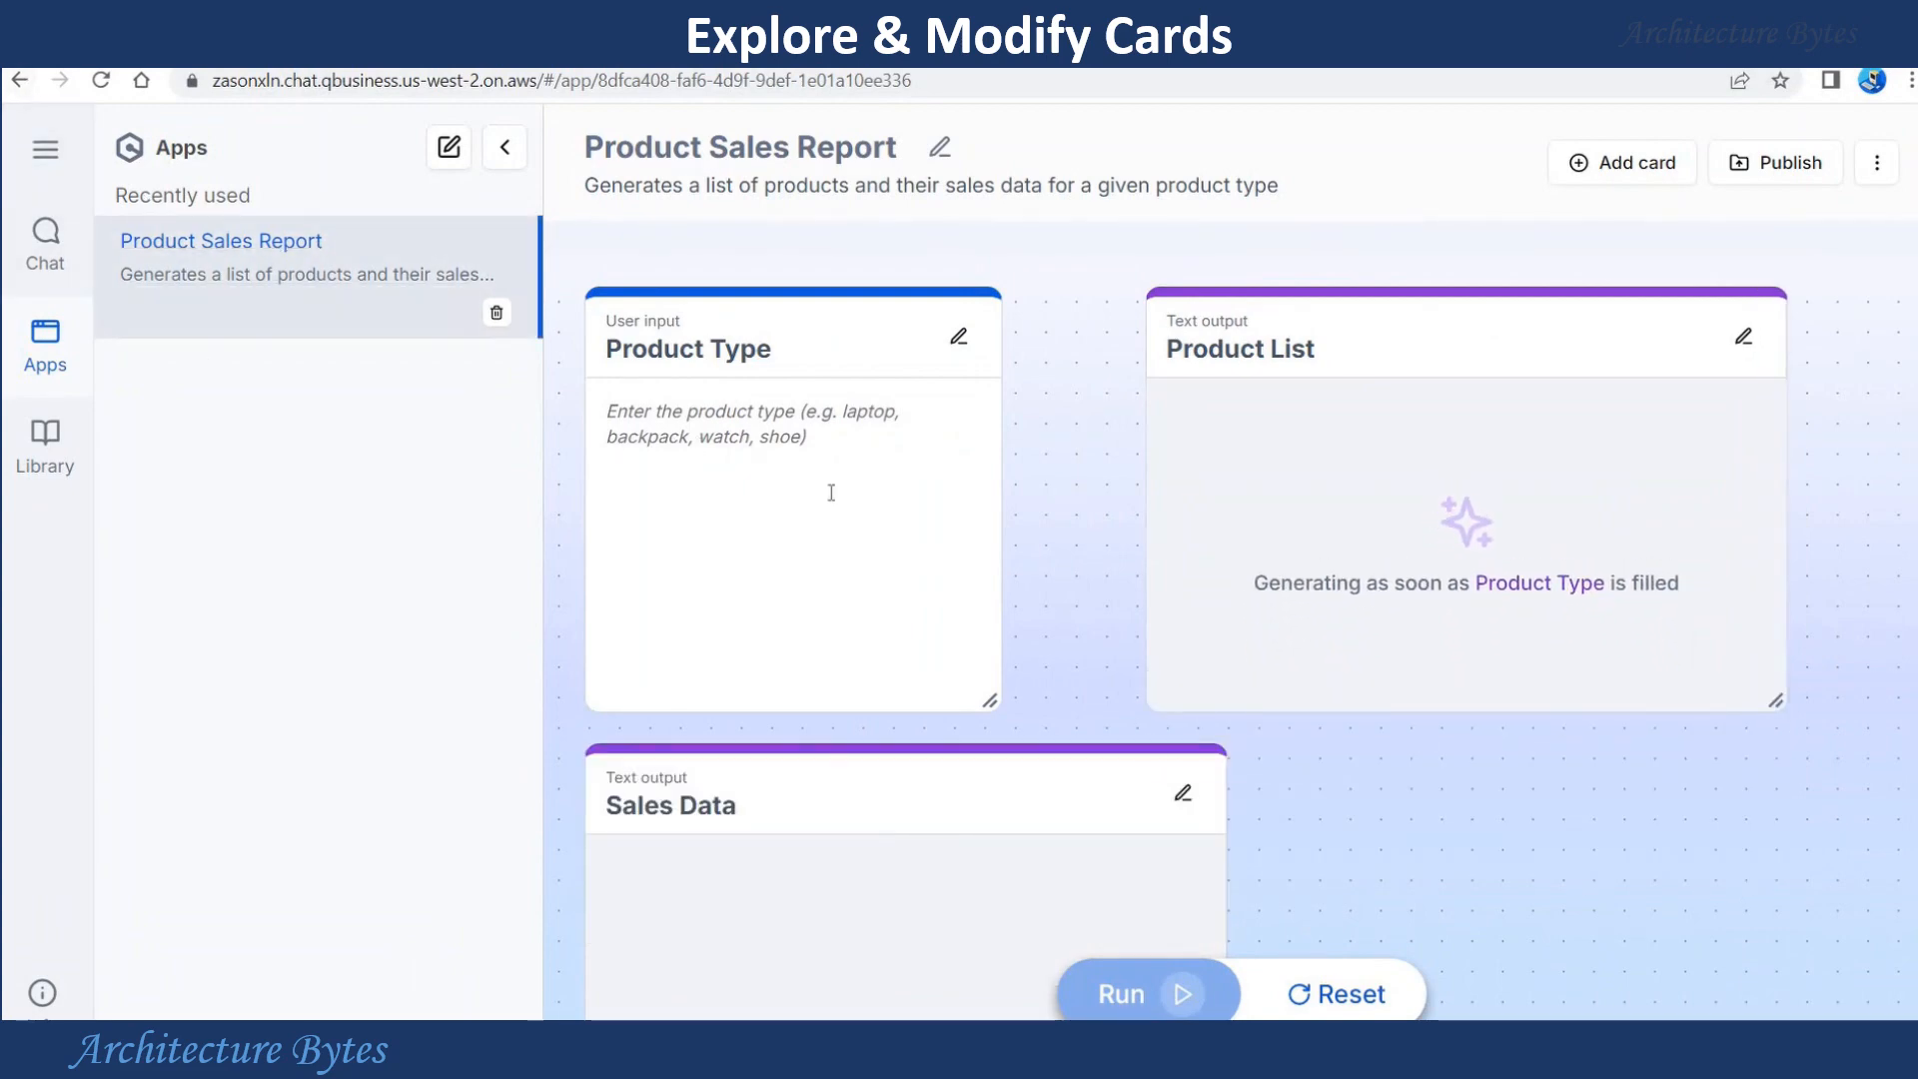
- Add 'Highlight Product Name as bold in the output' to the Product List prompt and save
{"action": "left_click", "coordinate": [1742, 335]}
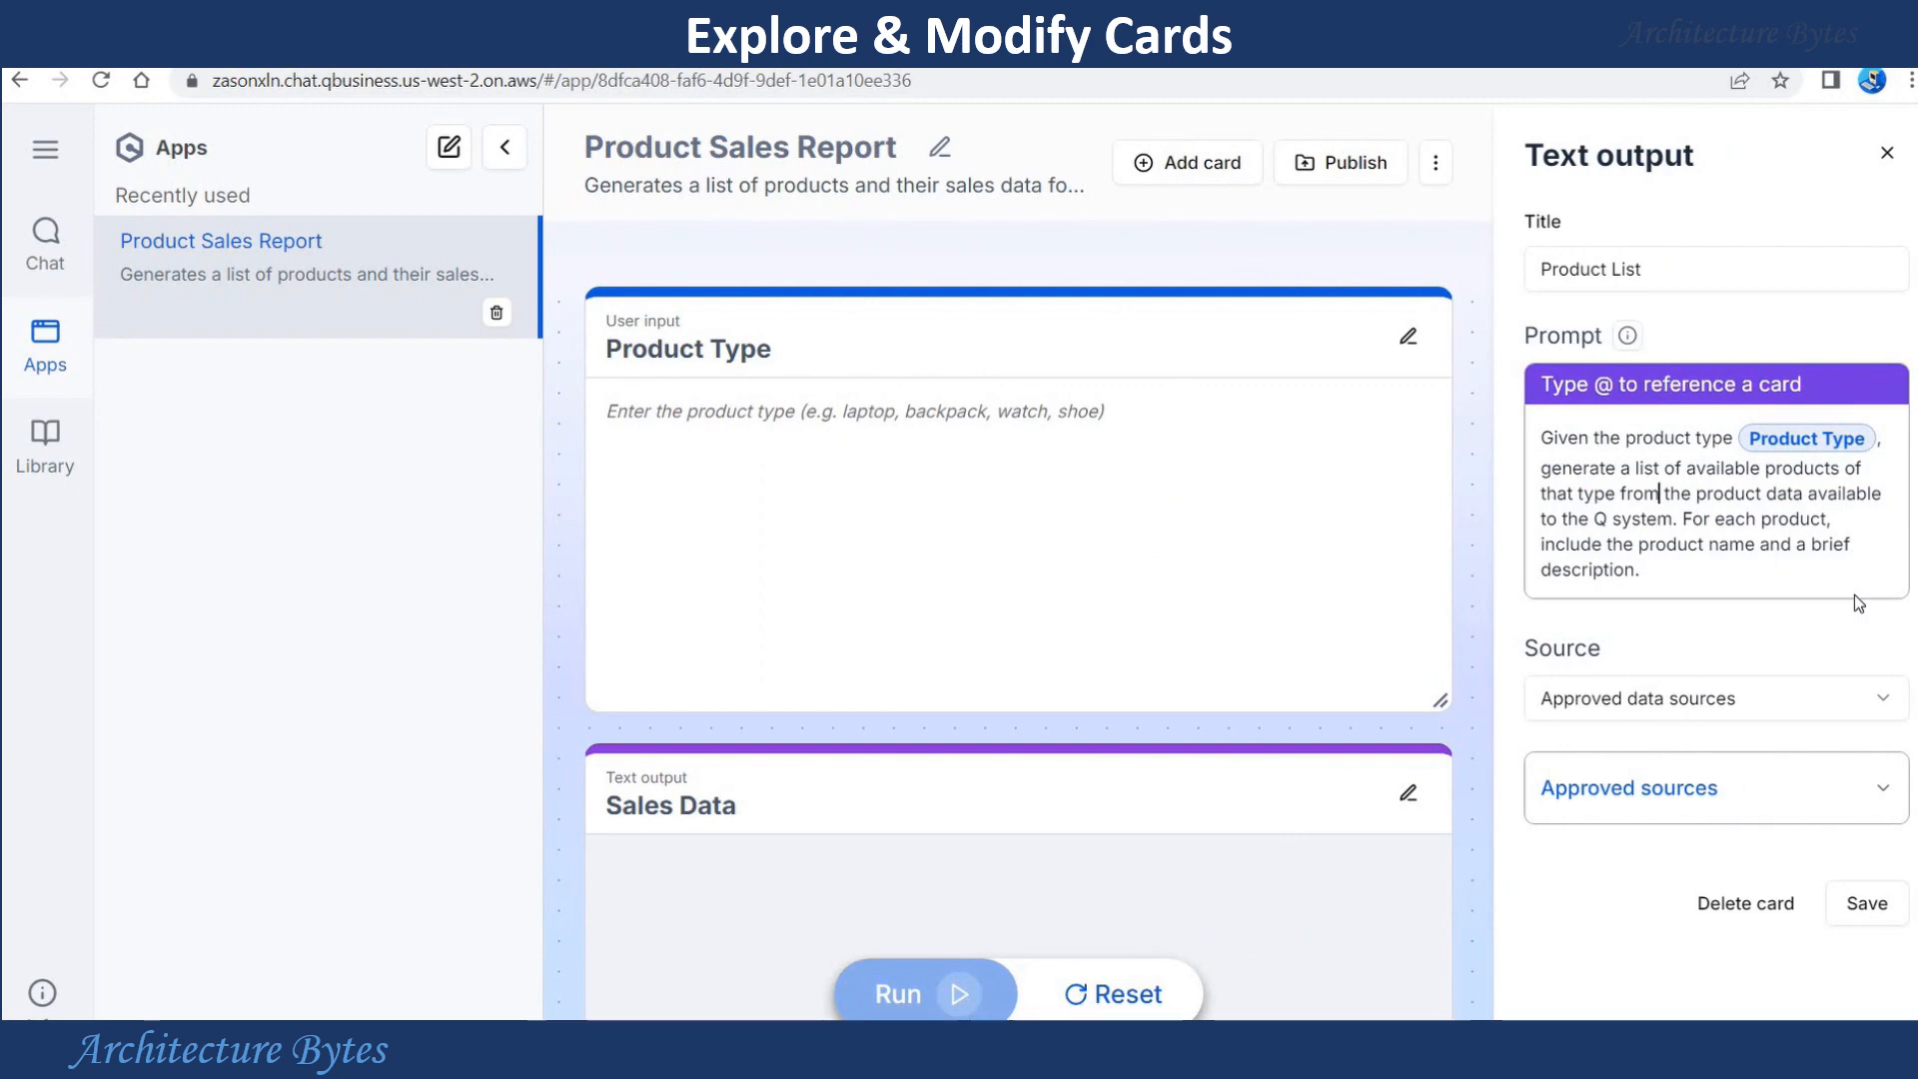
{"action": "type", "text": "H"}
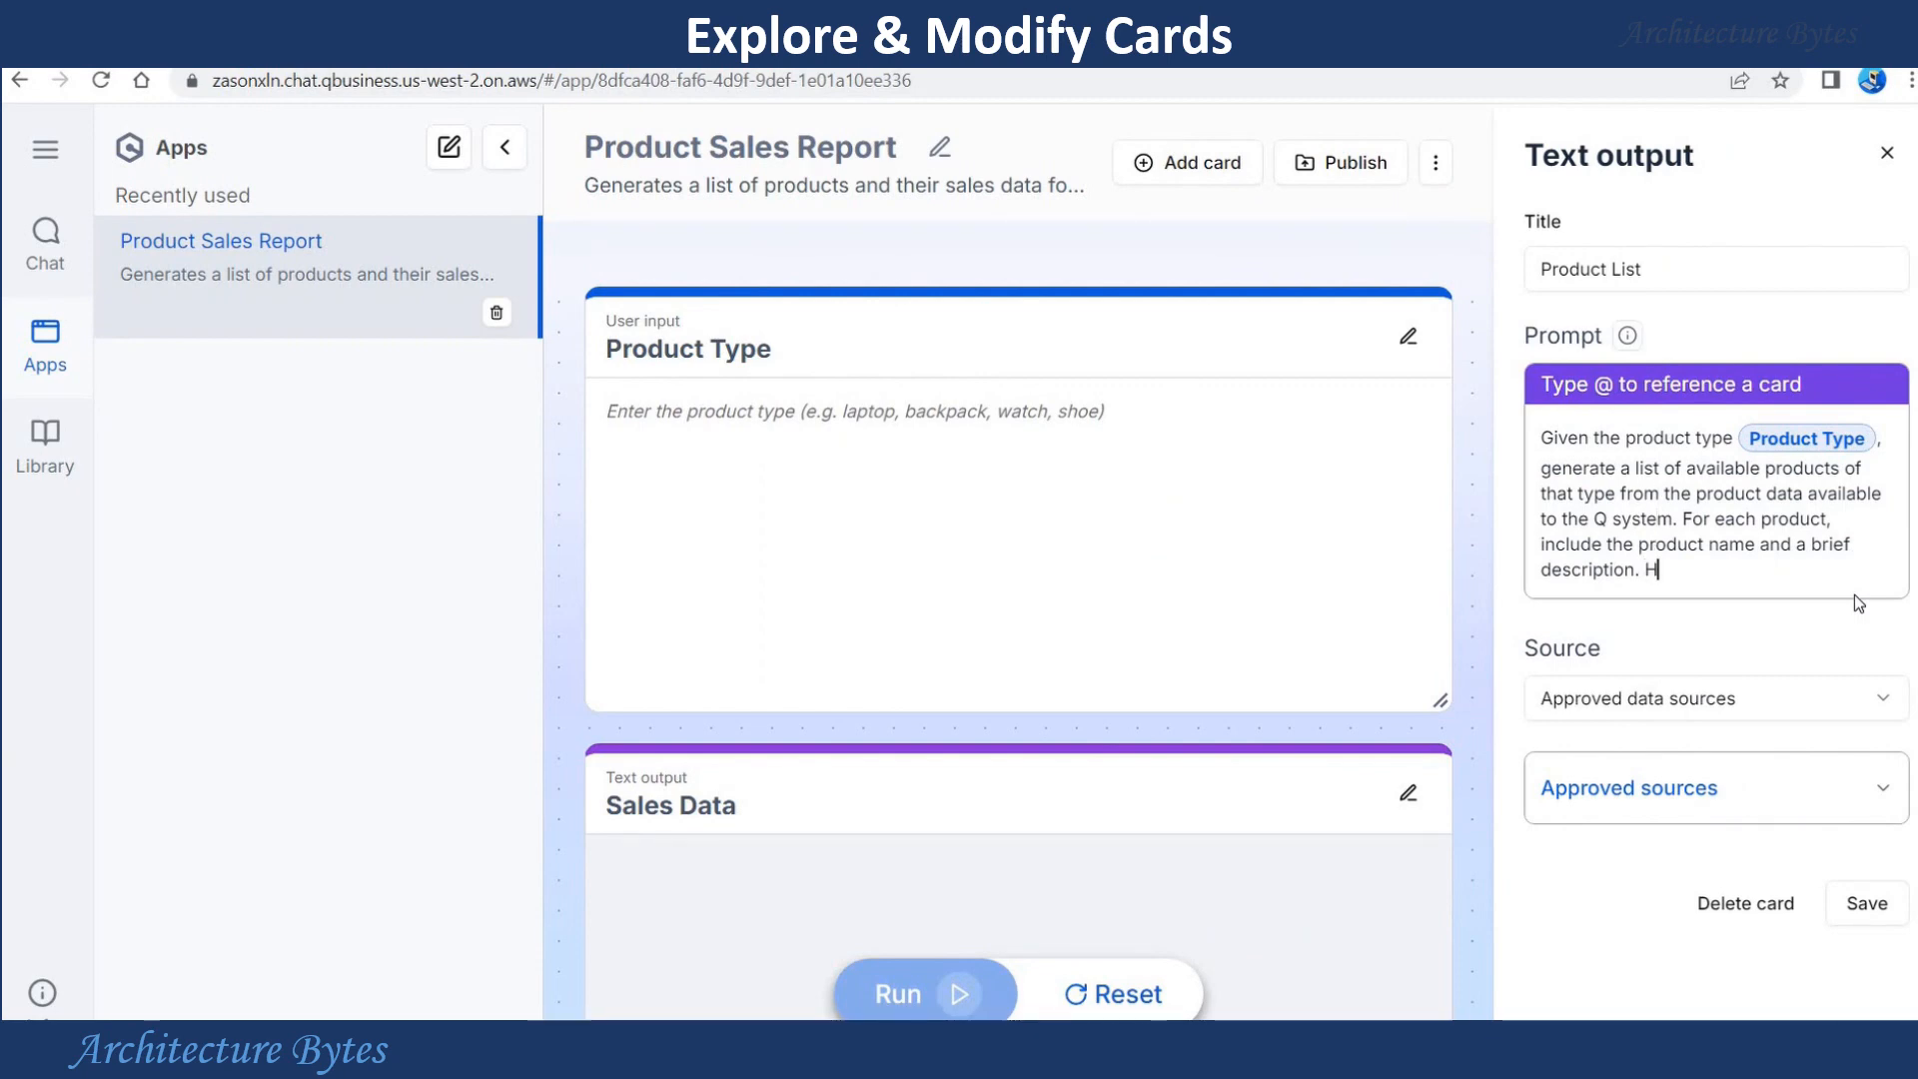
{"action": "type", "text": "ighlight Product"}
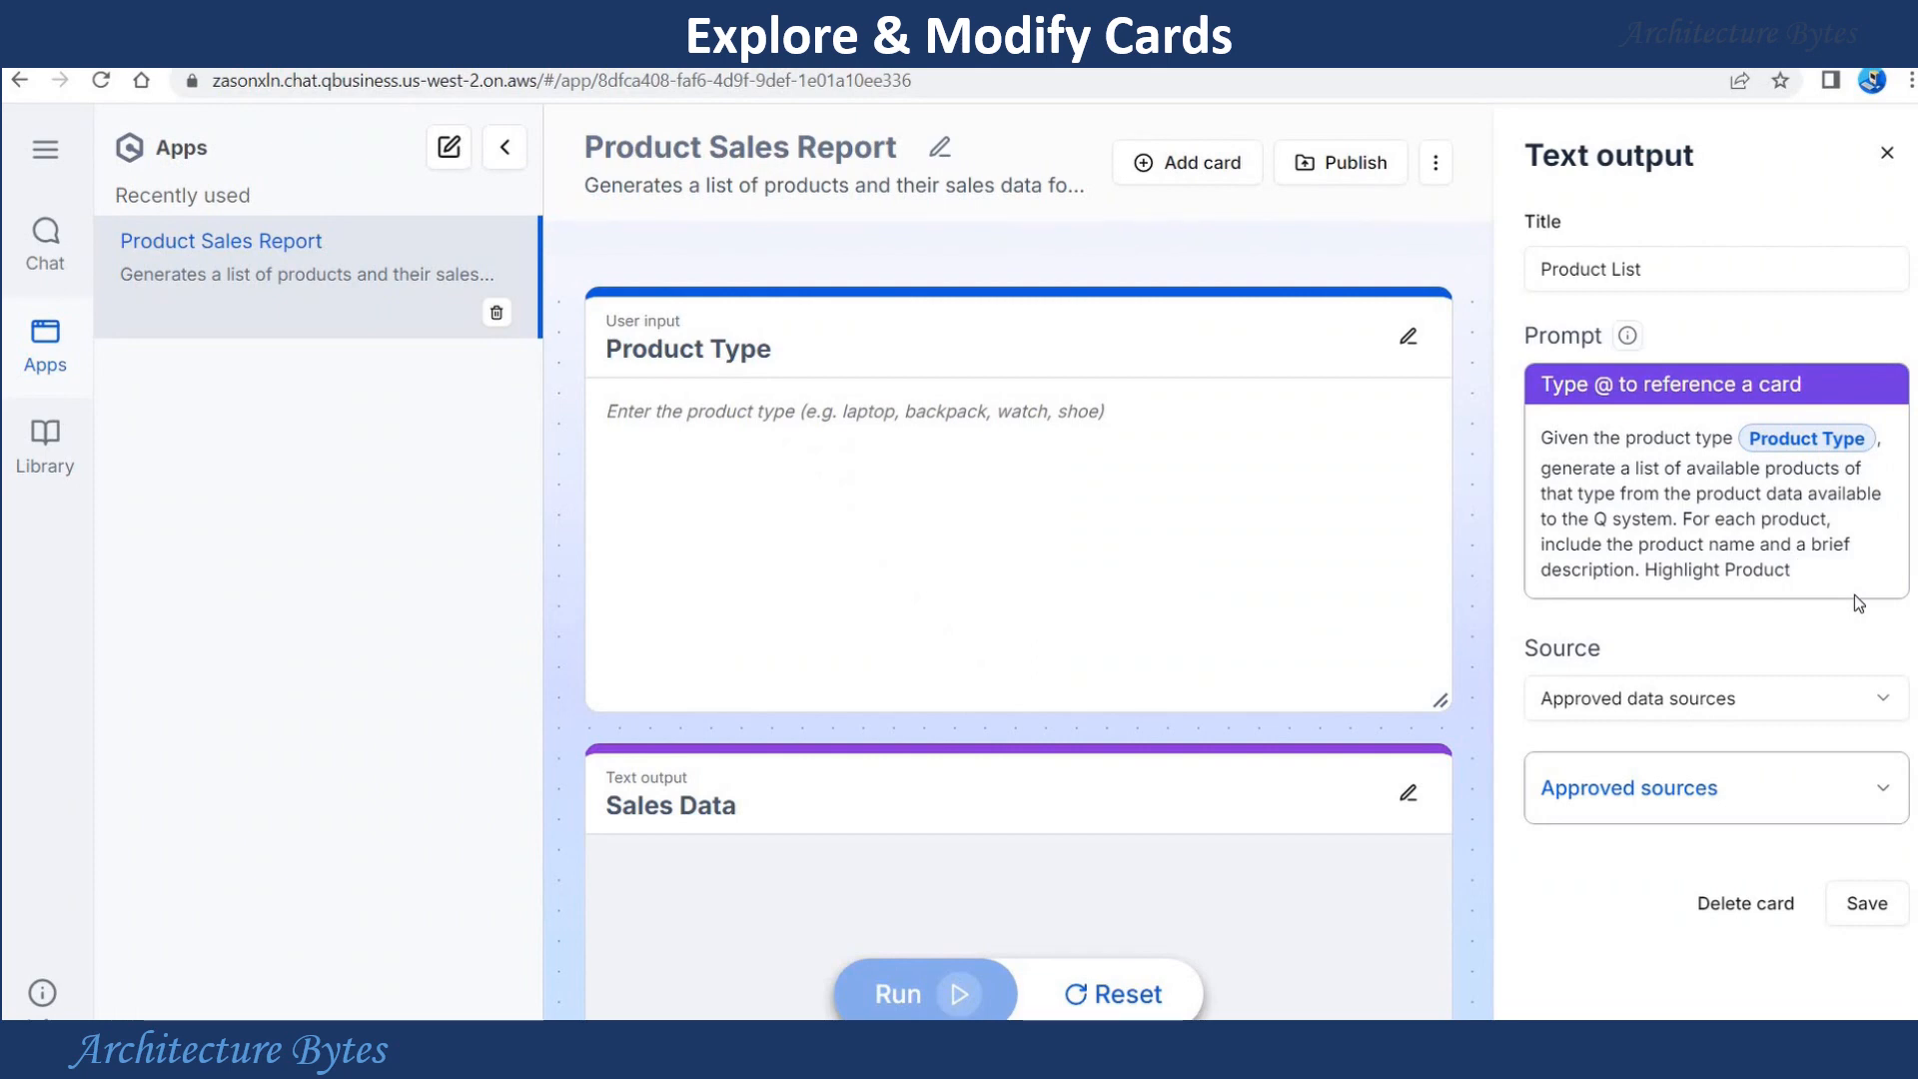
{"action": "type", "text": "Name as"}
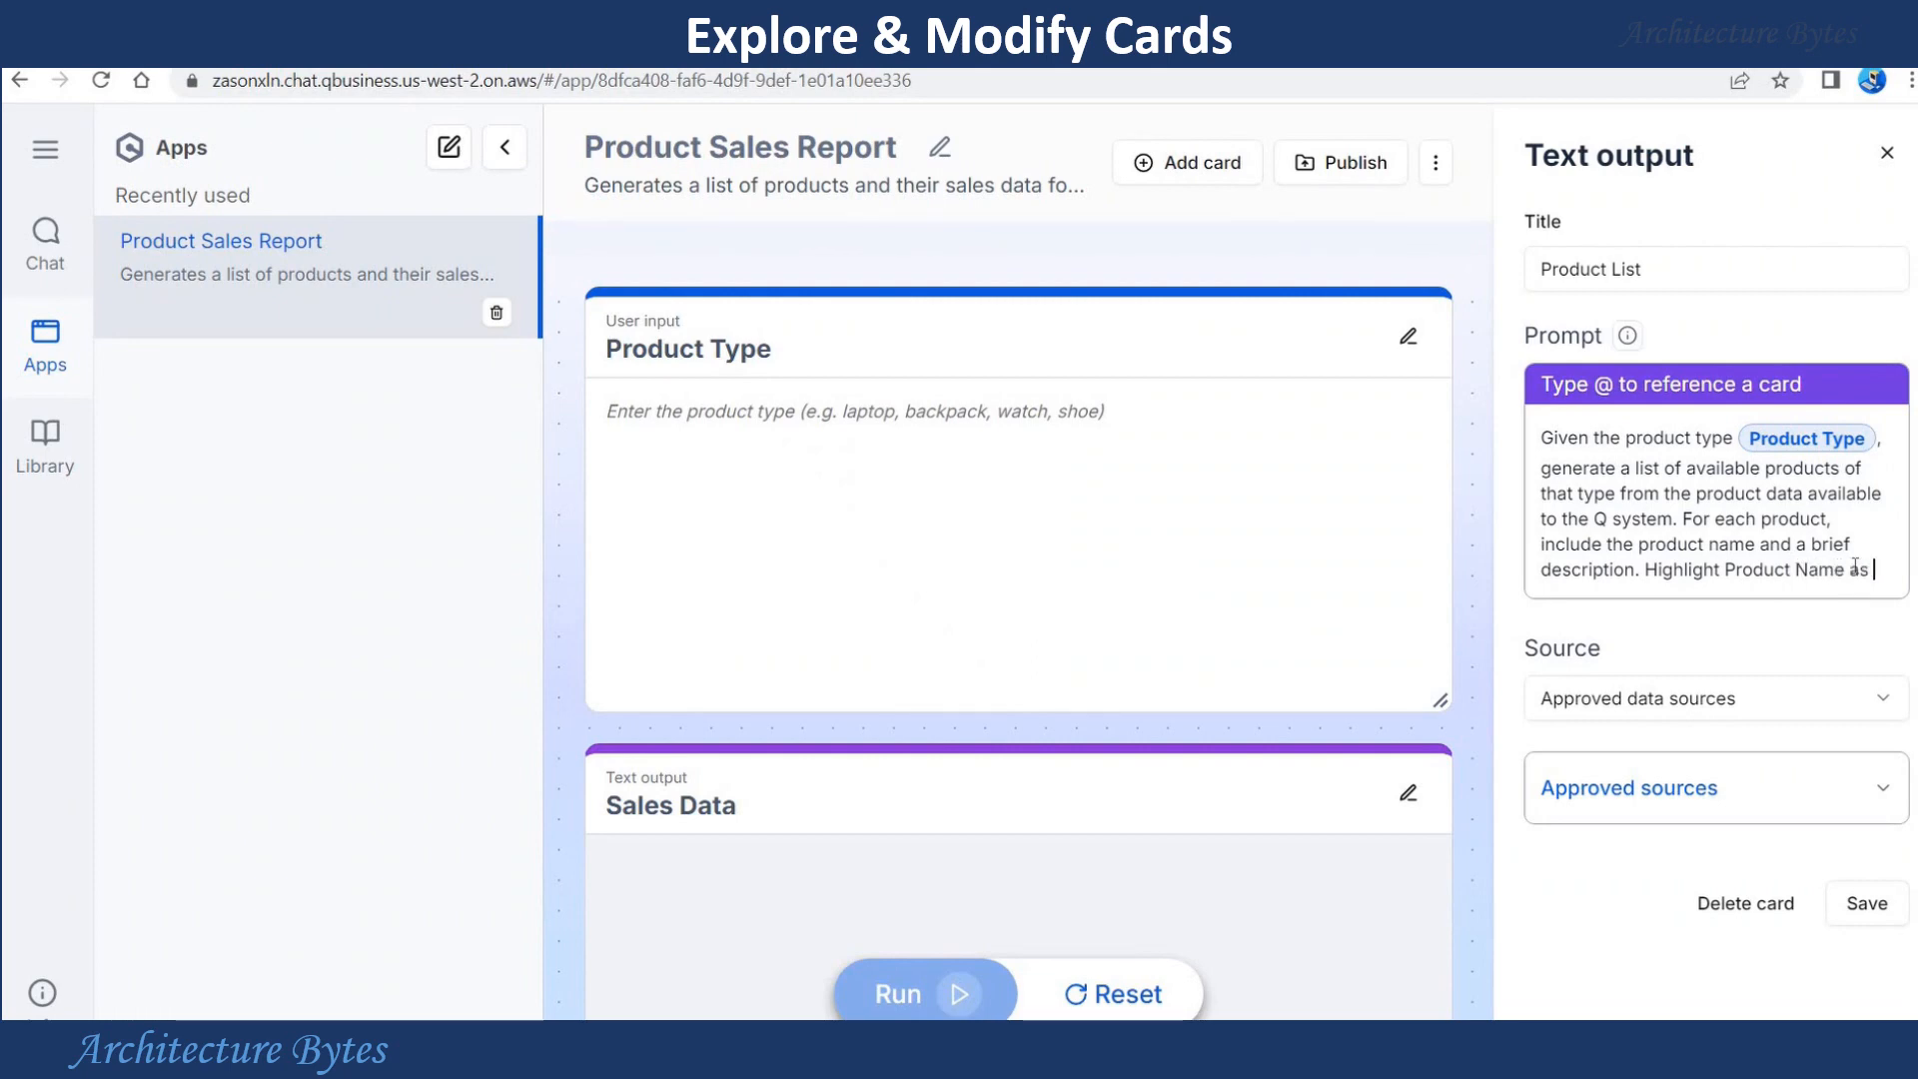
{"action": "type", "text": "bold in the"}
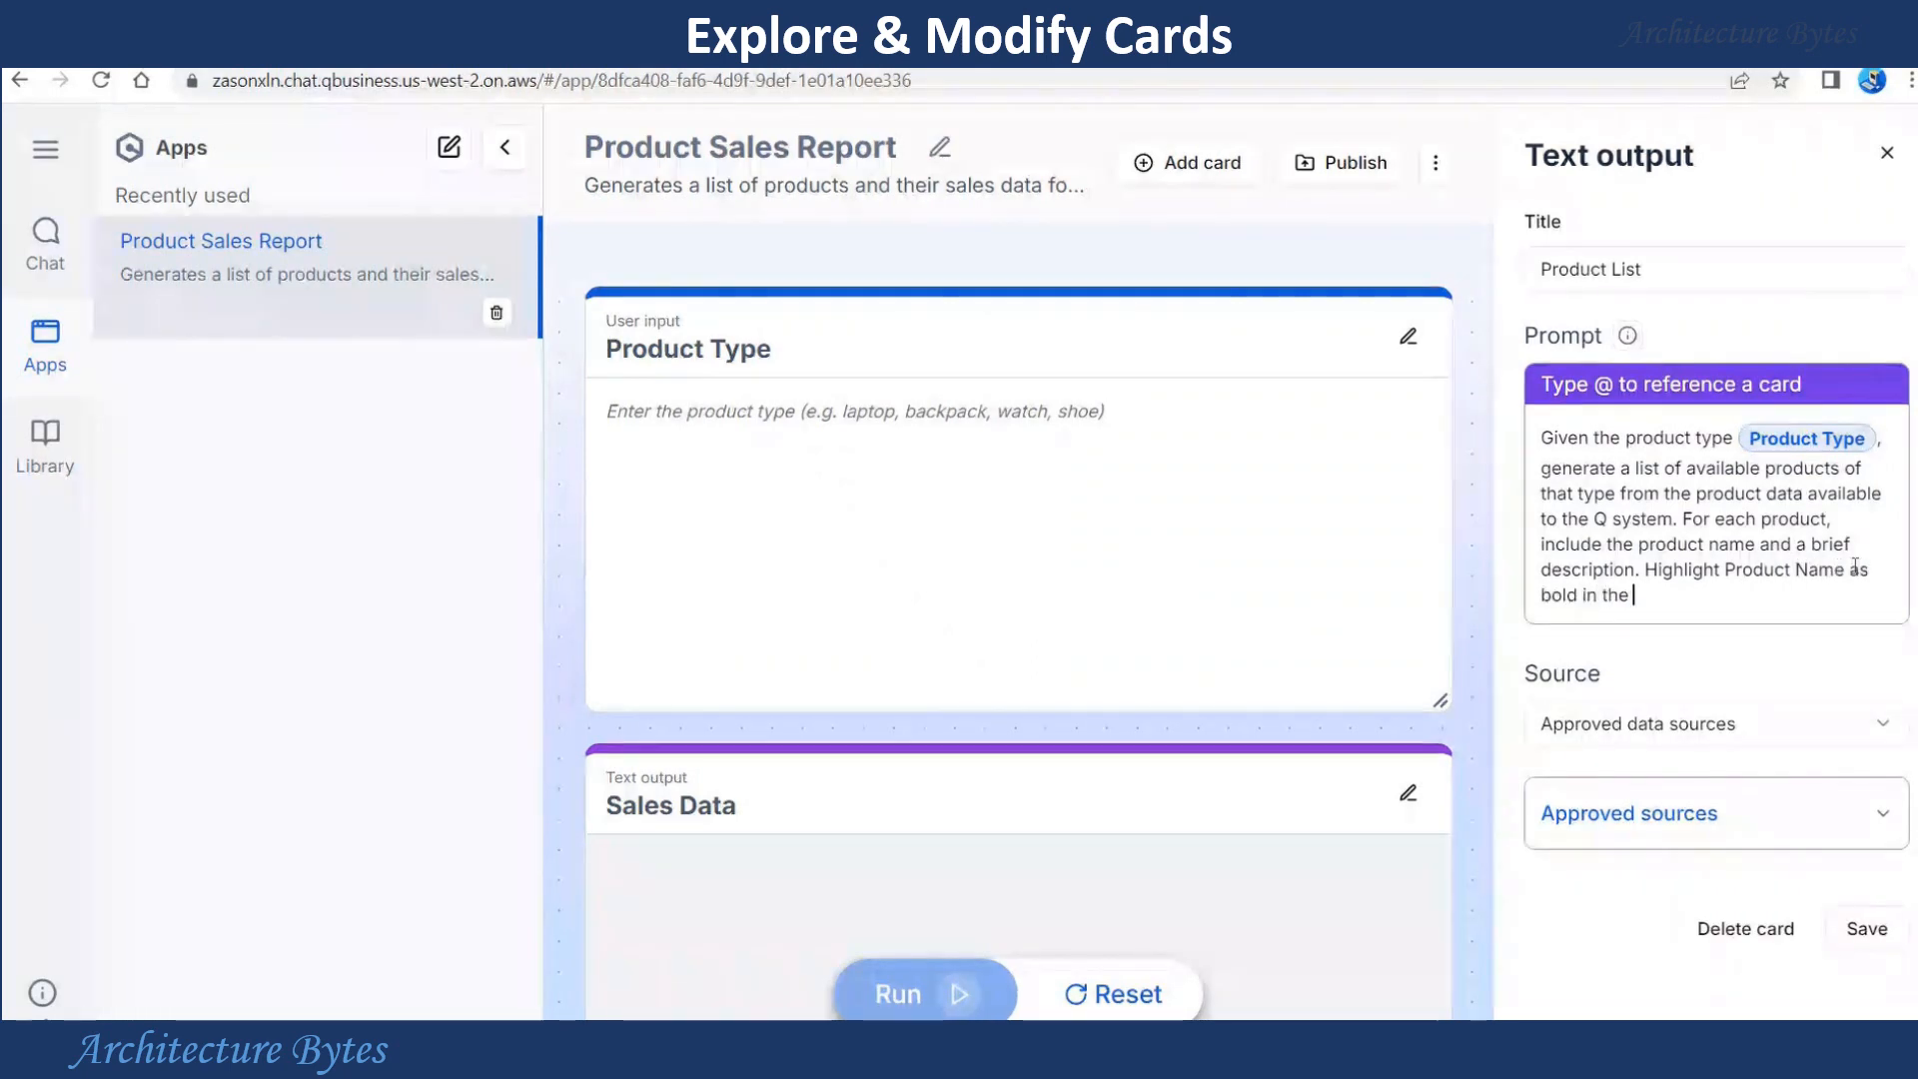
{"action": "type", "text": "output"}
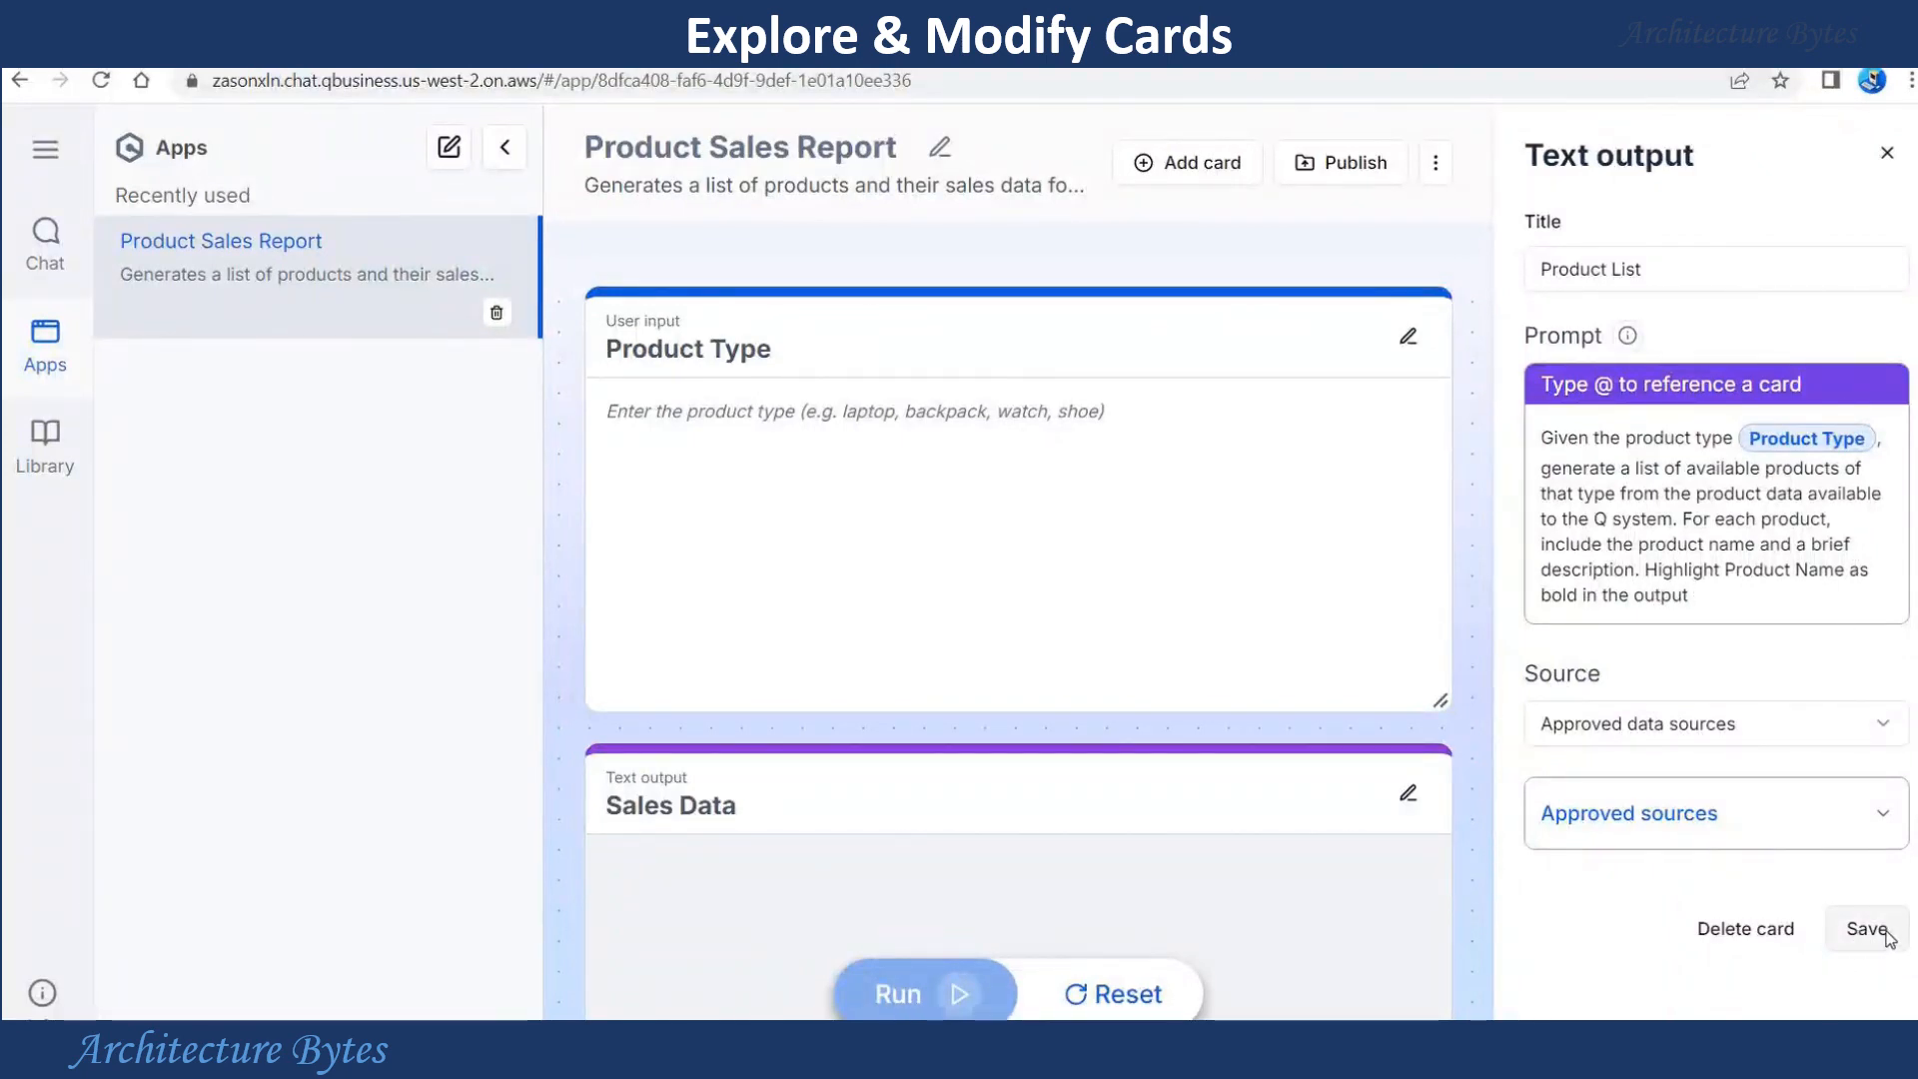
{"action": "left_click", "coordinate": [1864, 927]}
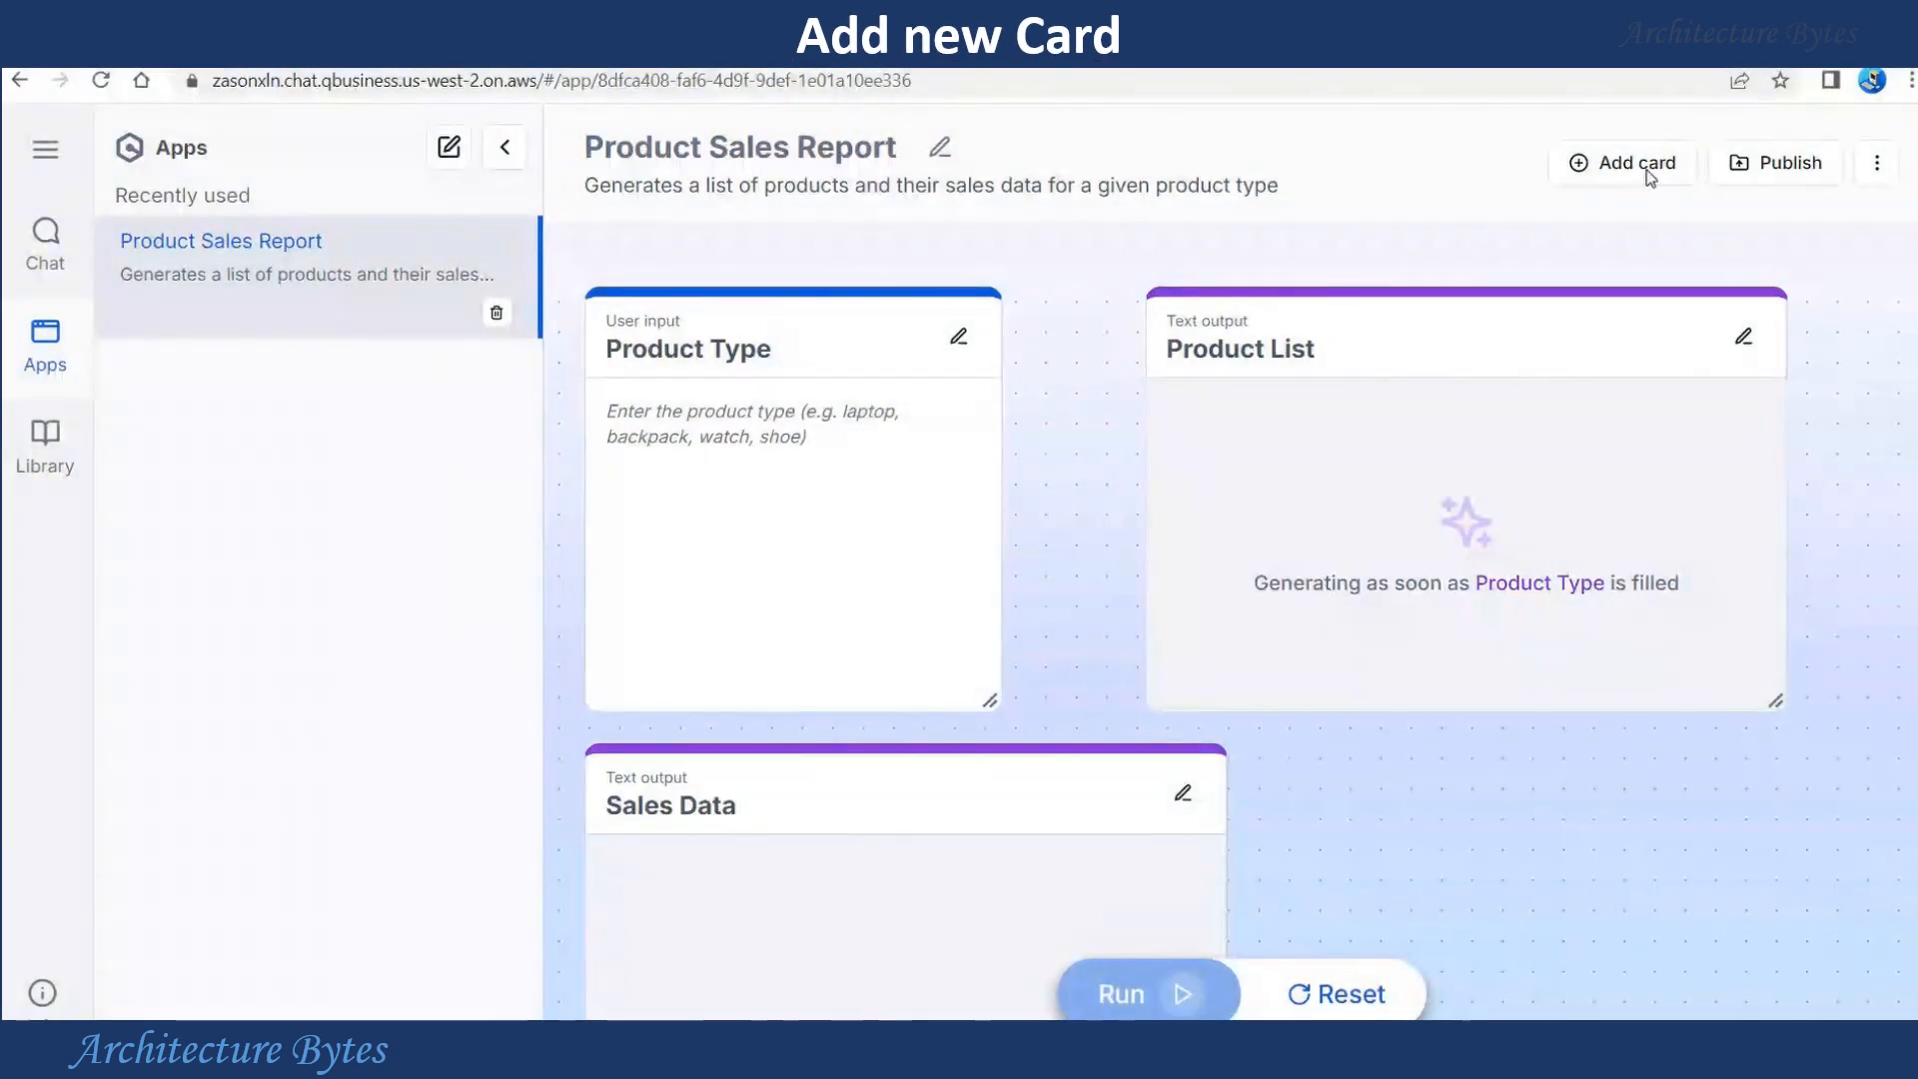
- Add a new card and title it 'Total Sale'
{"action": "left_click", "coordinate": [1623, 163]}
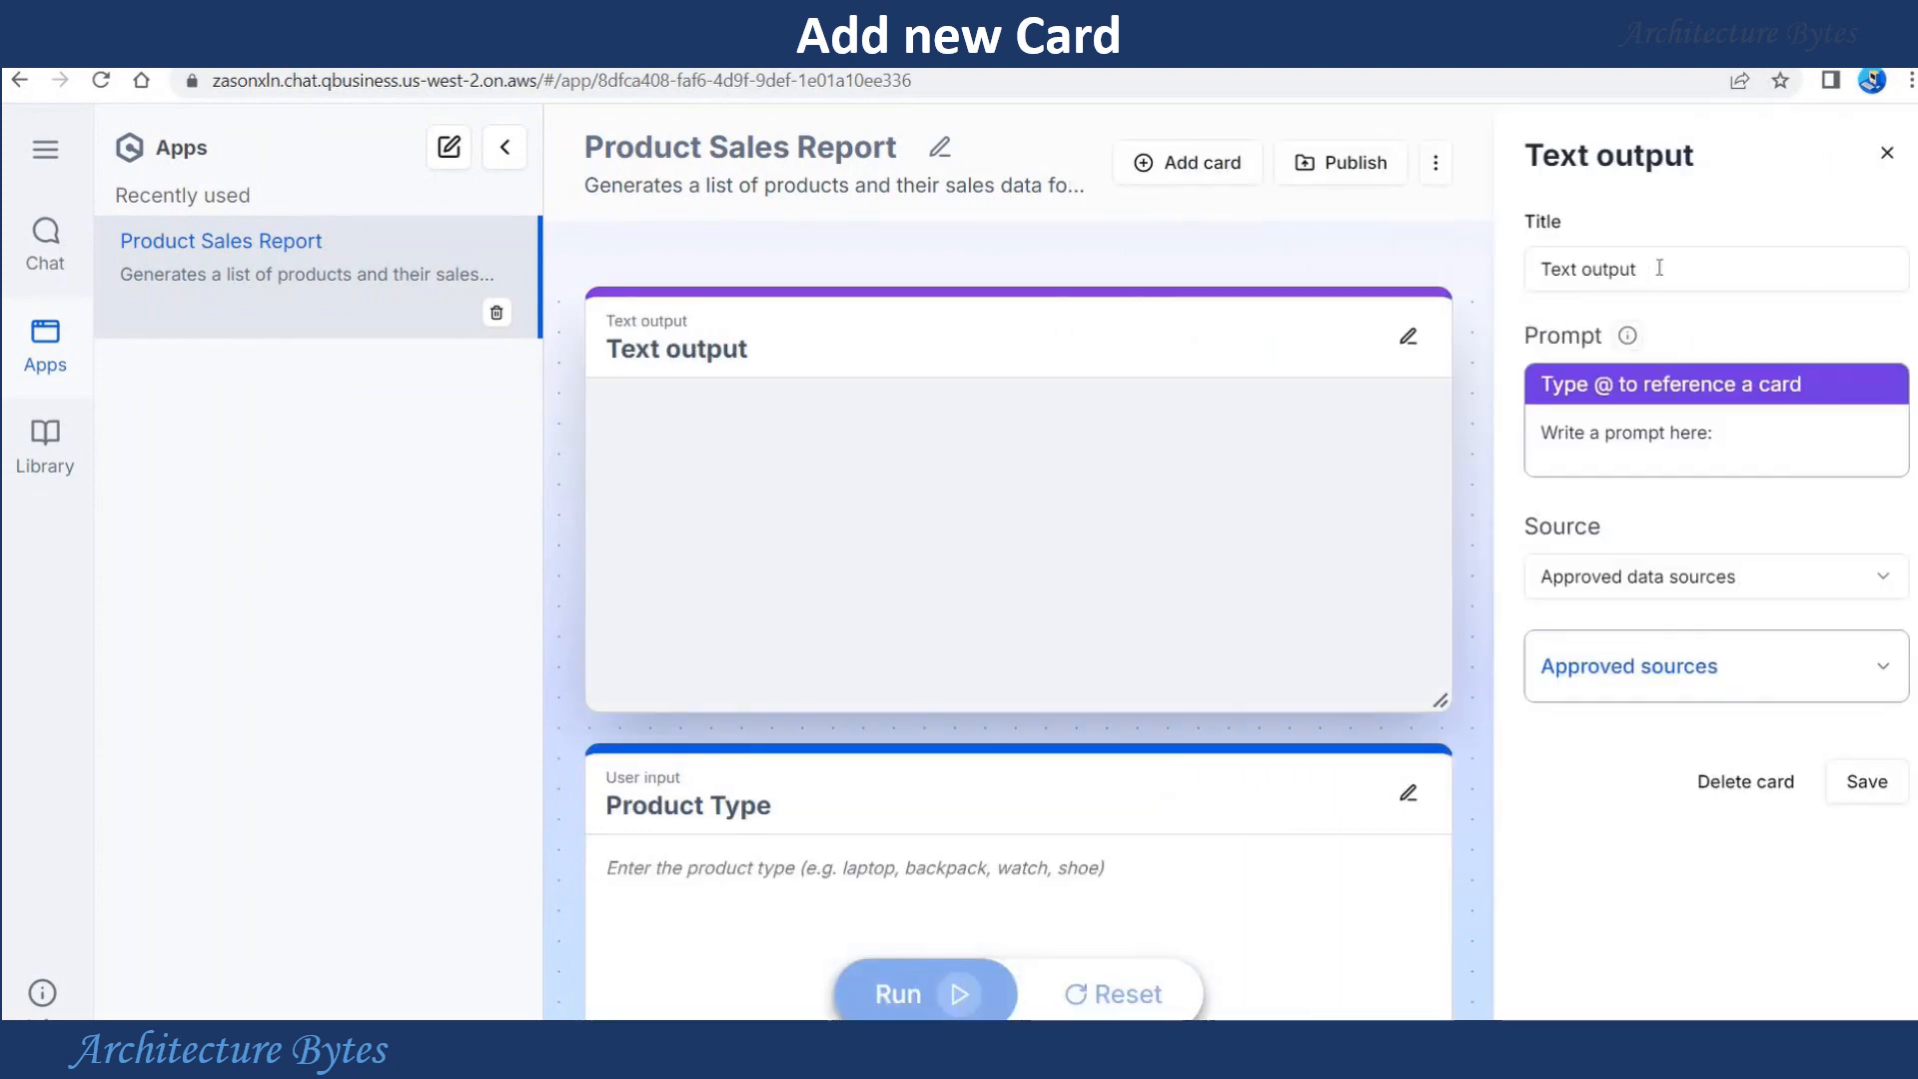
{"action": "triple_click", "coordinate": [1591, 268]}
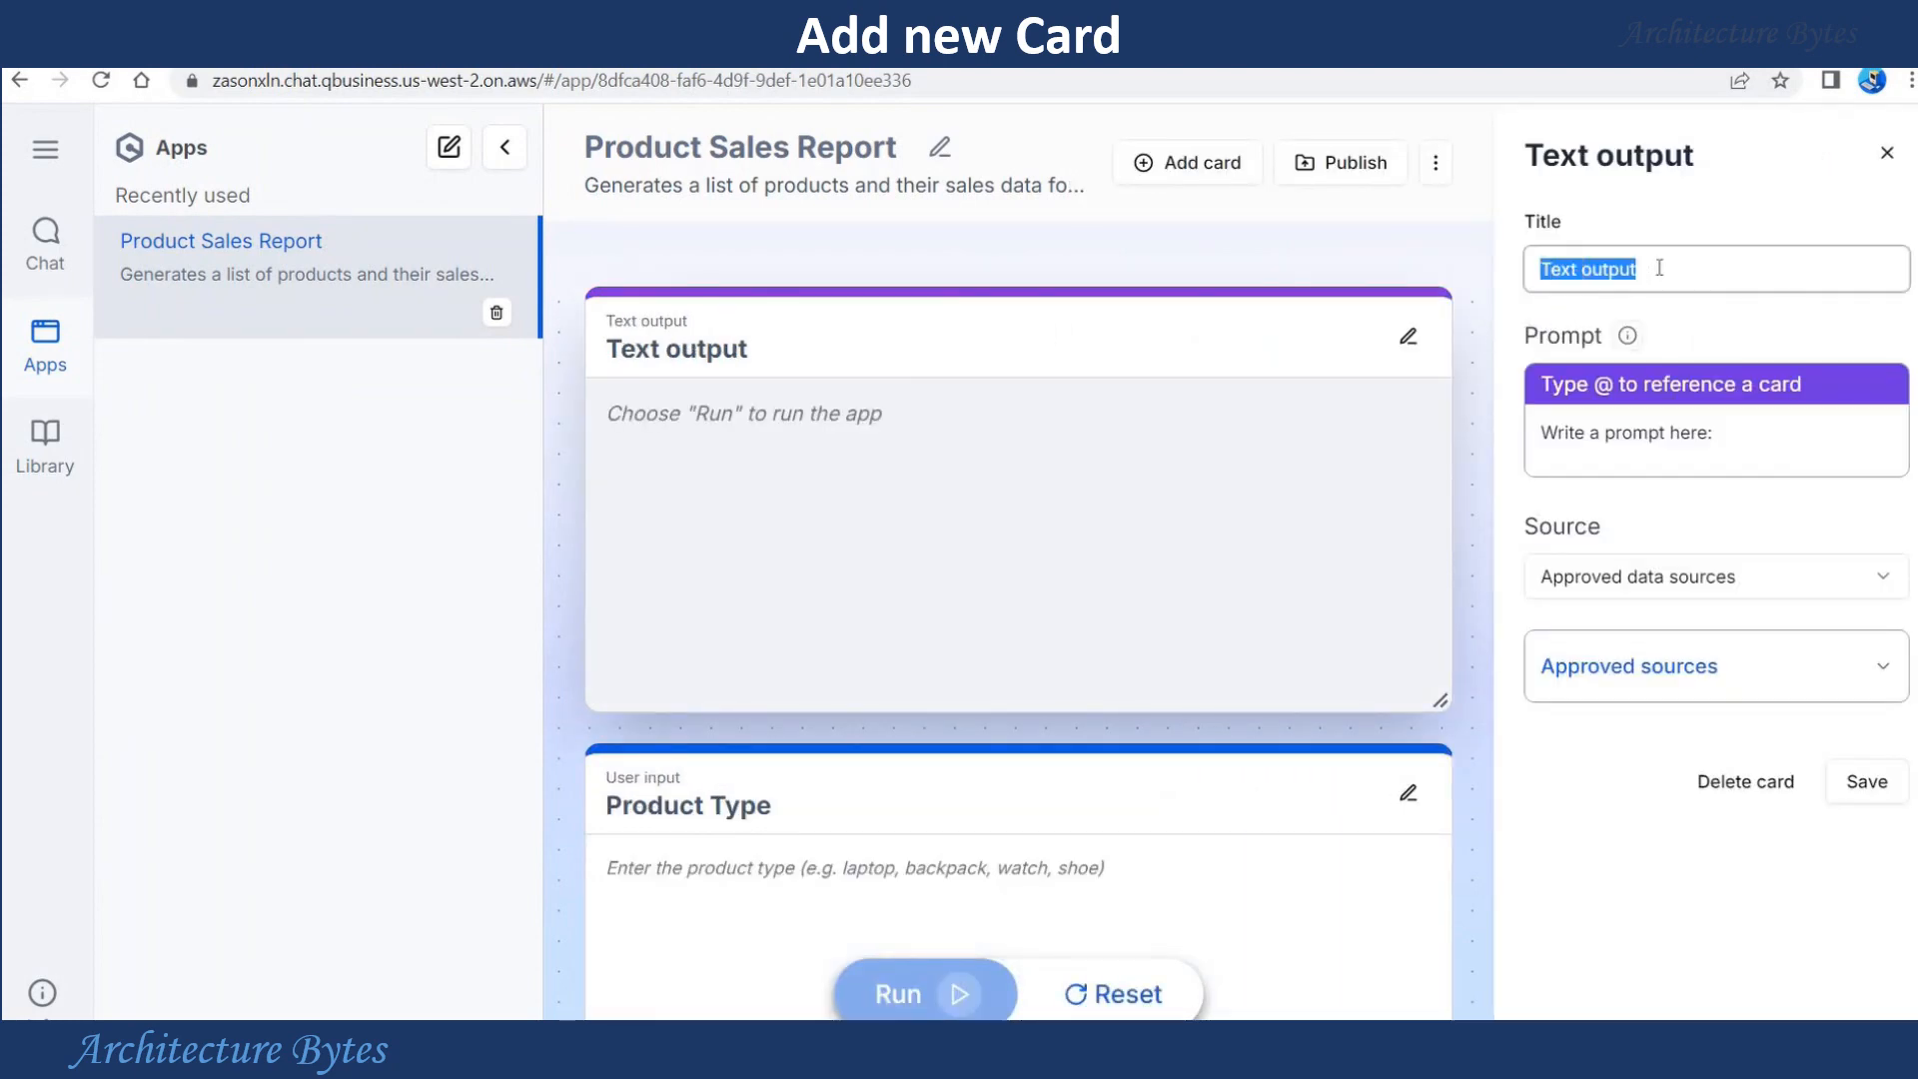
{"action": "type", "text": "Total Sale"}
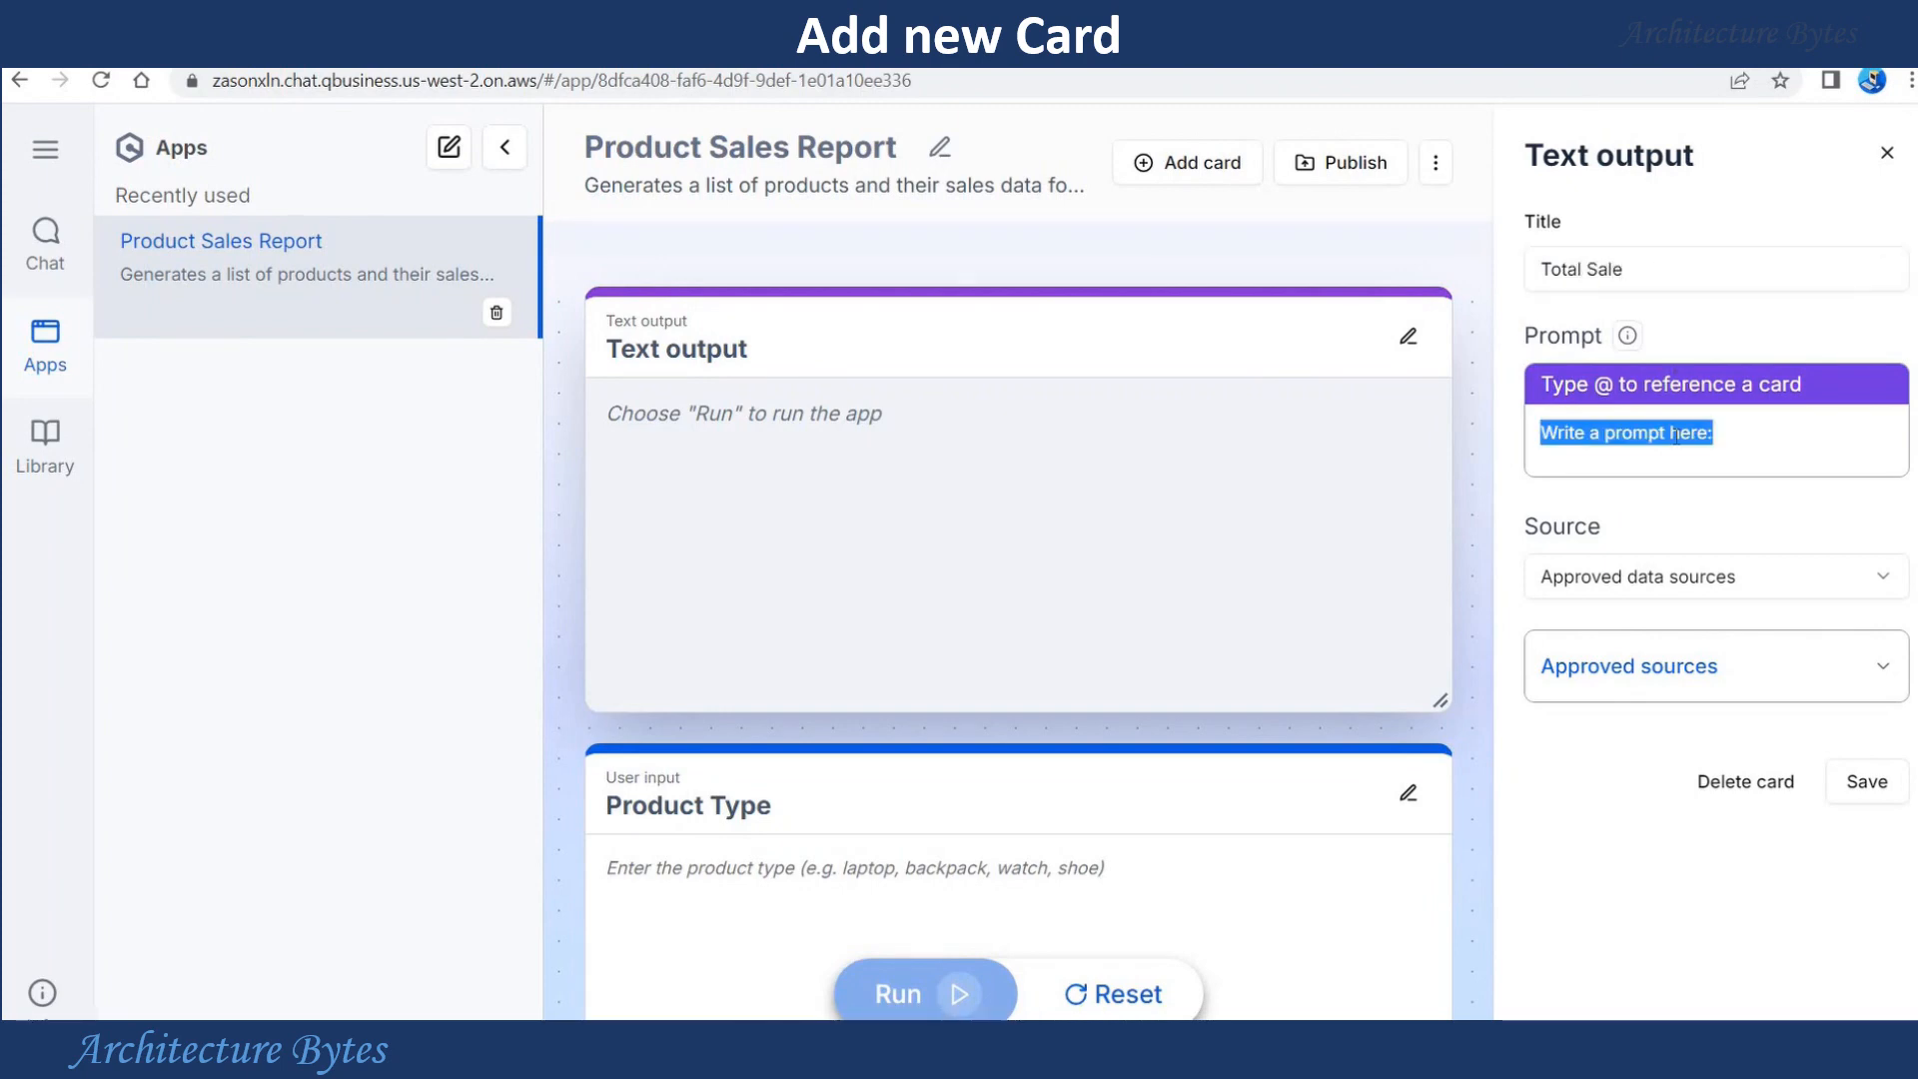
{"action": "type", "text": "Provide sum of sale value of p"}
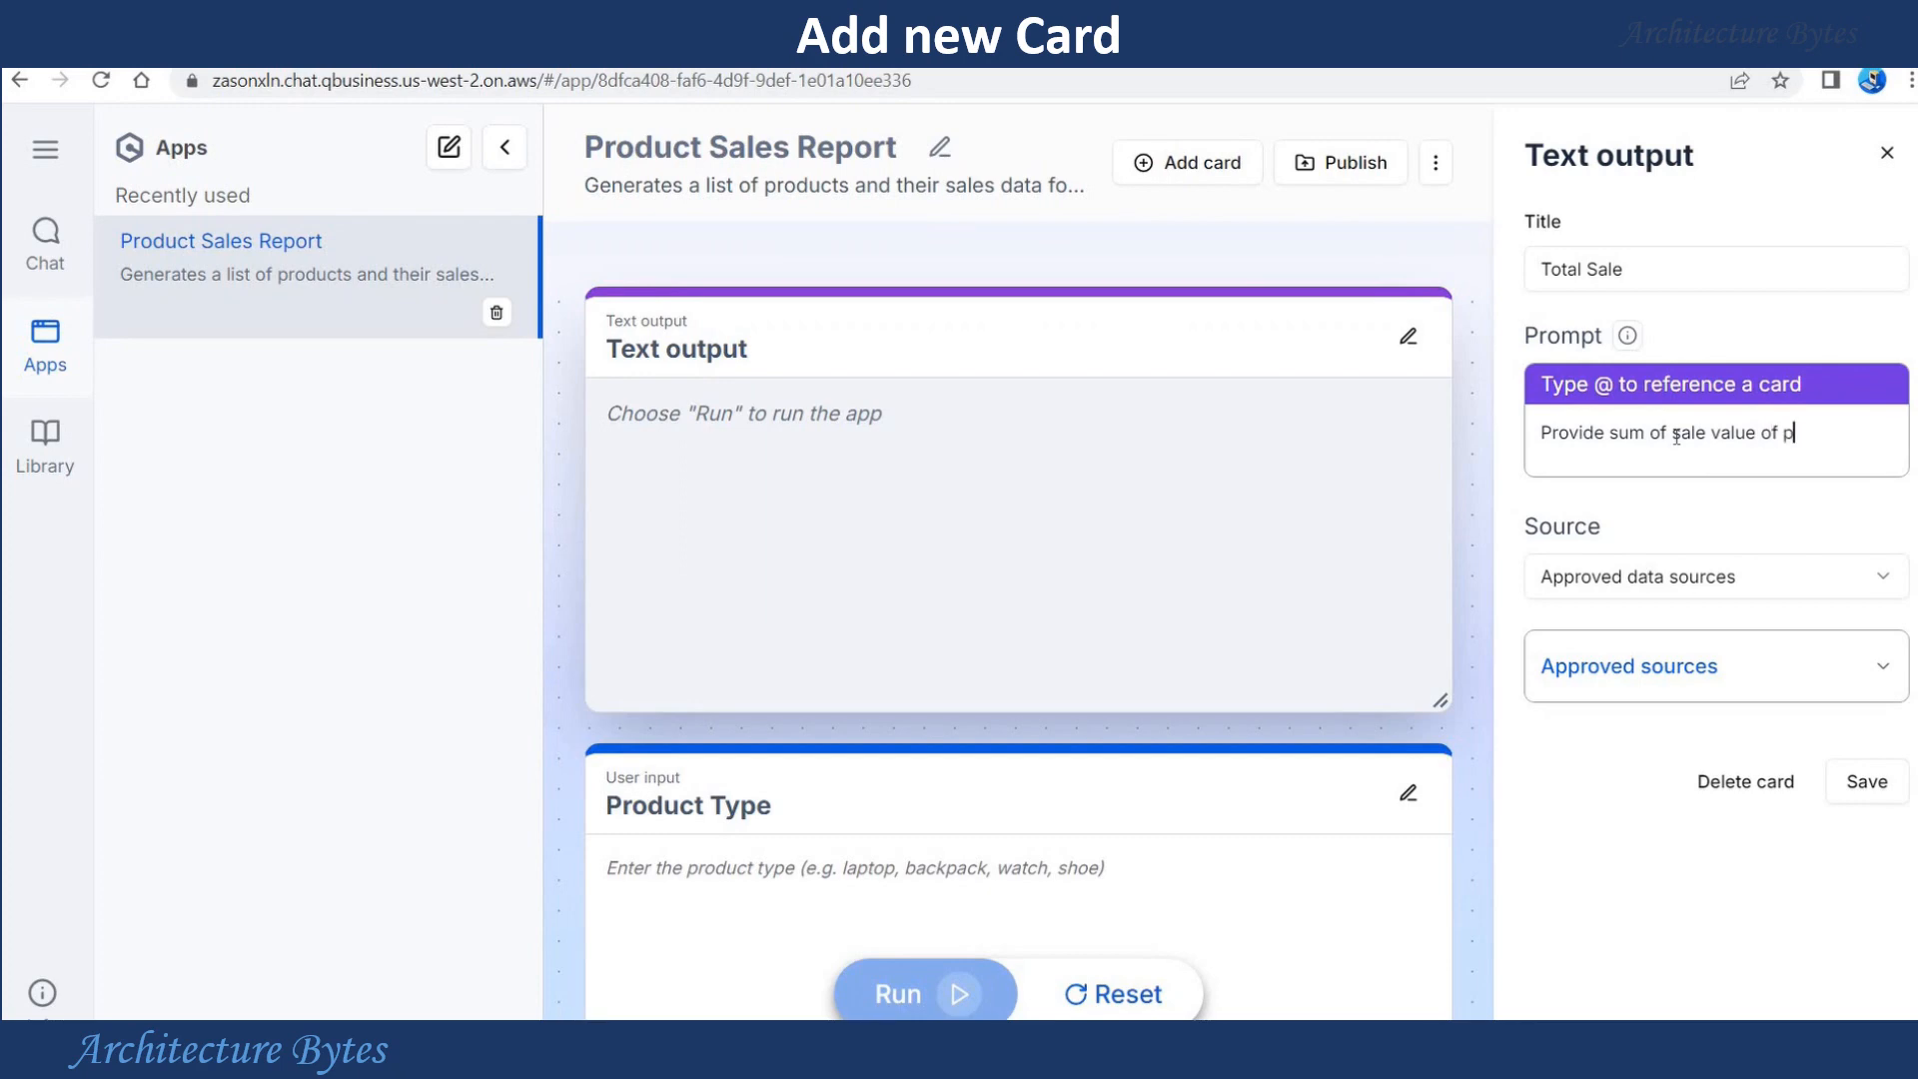
{"action": "type", "text": "roducts of"}
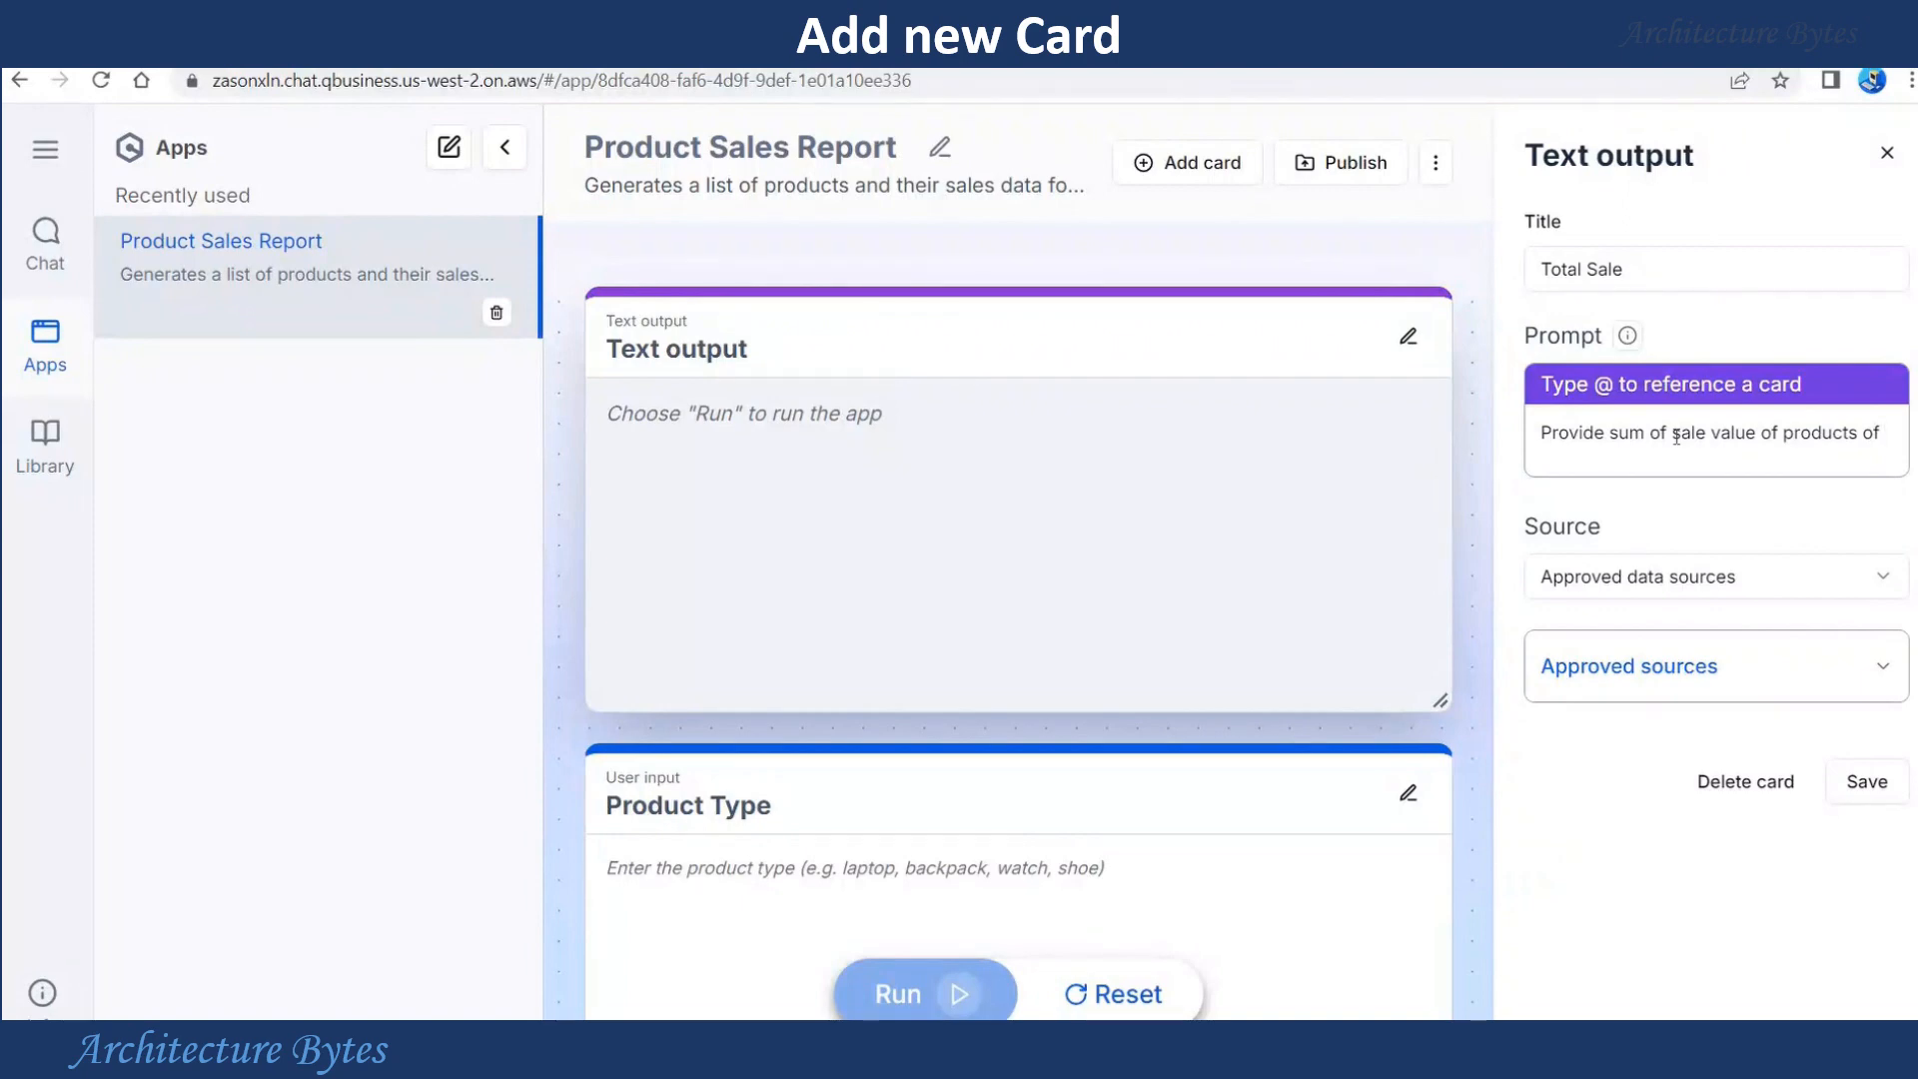
{"action": "type", "text": "category"}
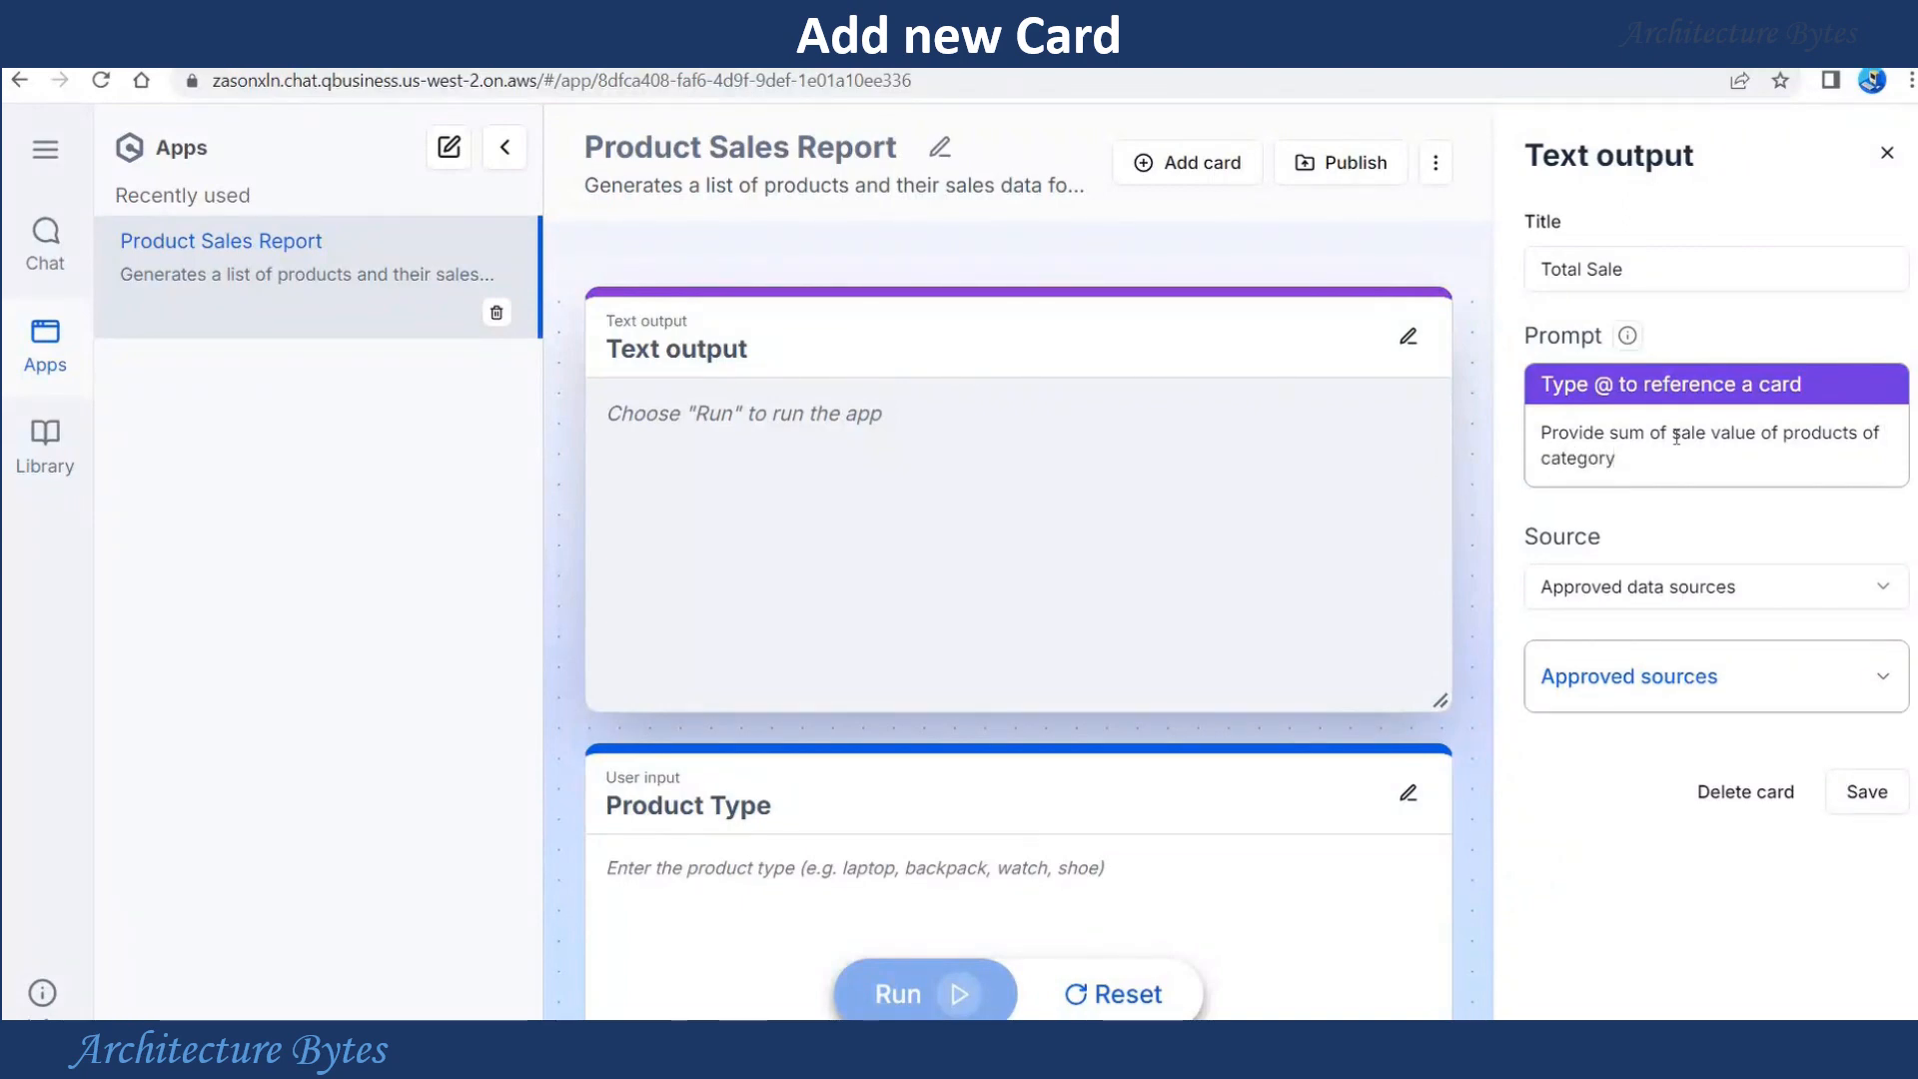
{"action": "type", "text": "@"}
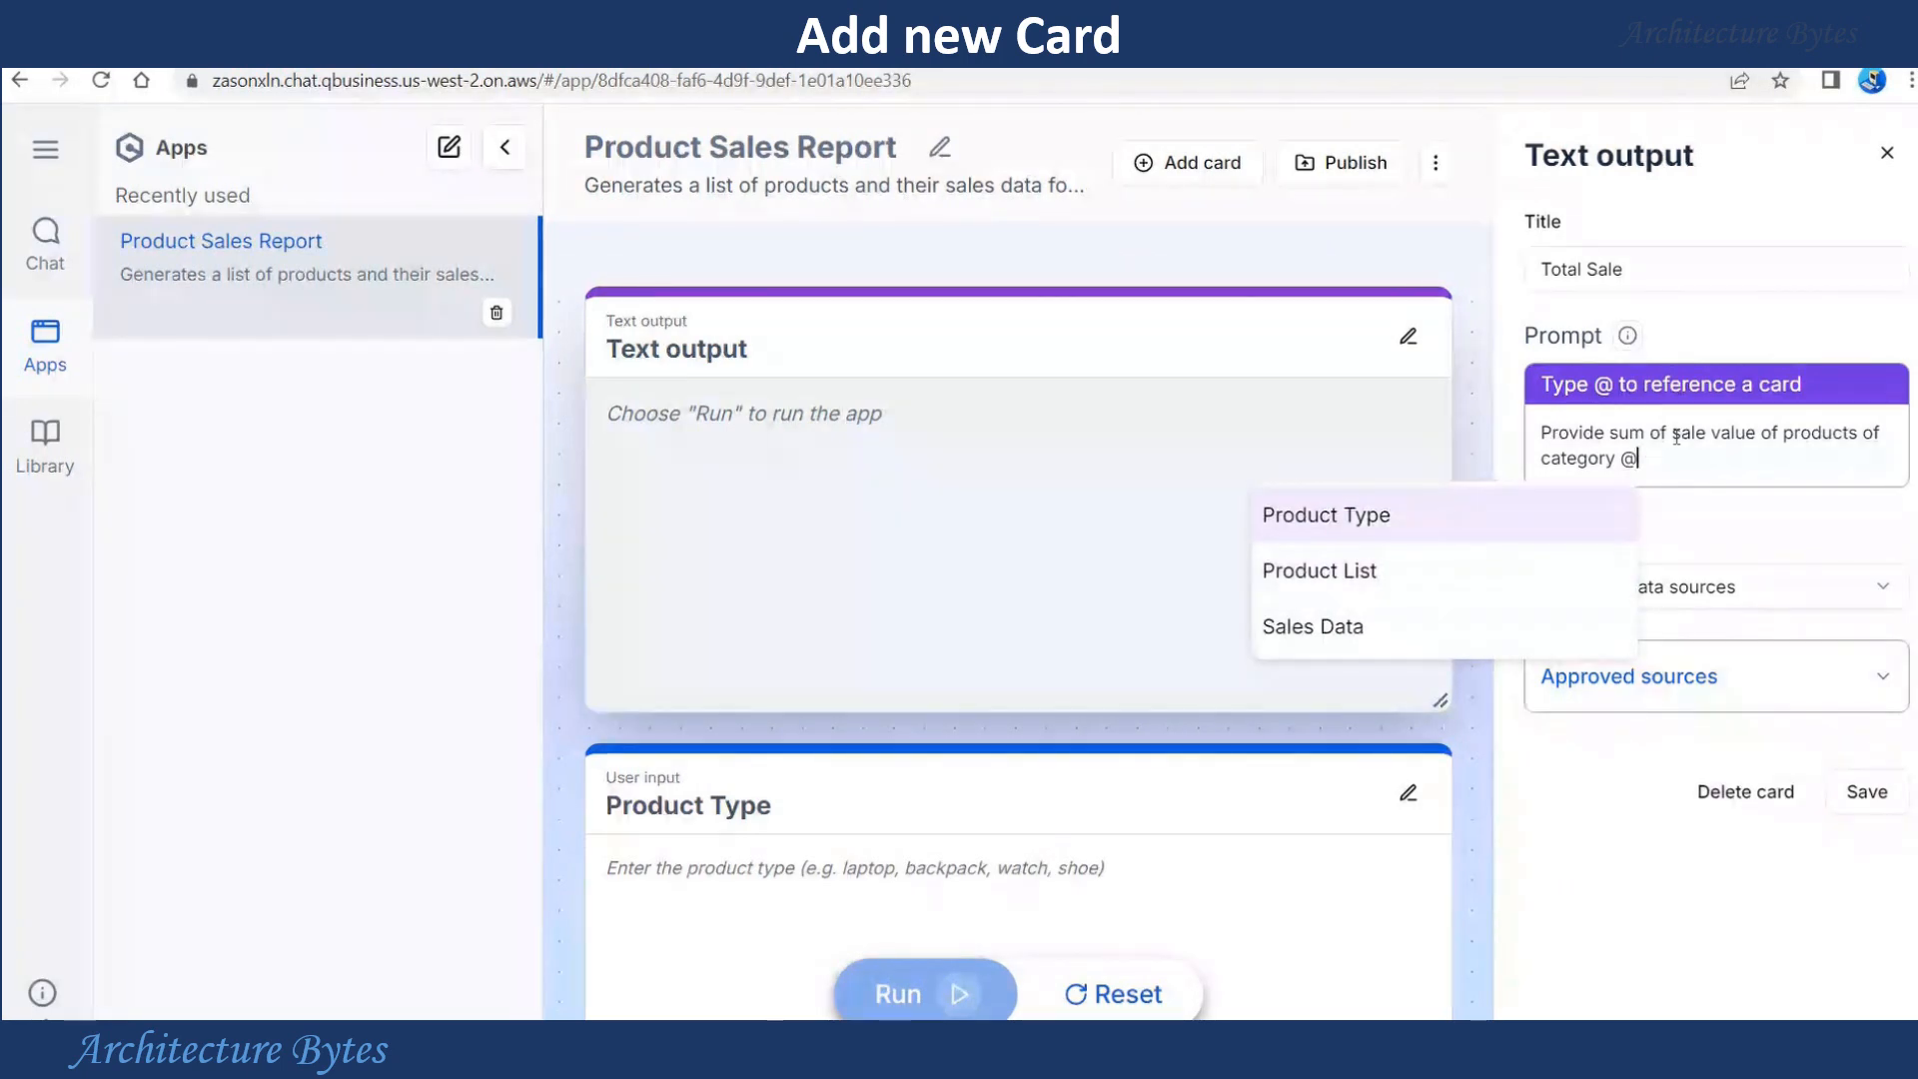
{"action": "left_click", "coordinate": [1324, 513]}
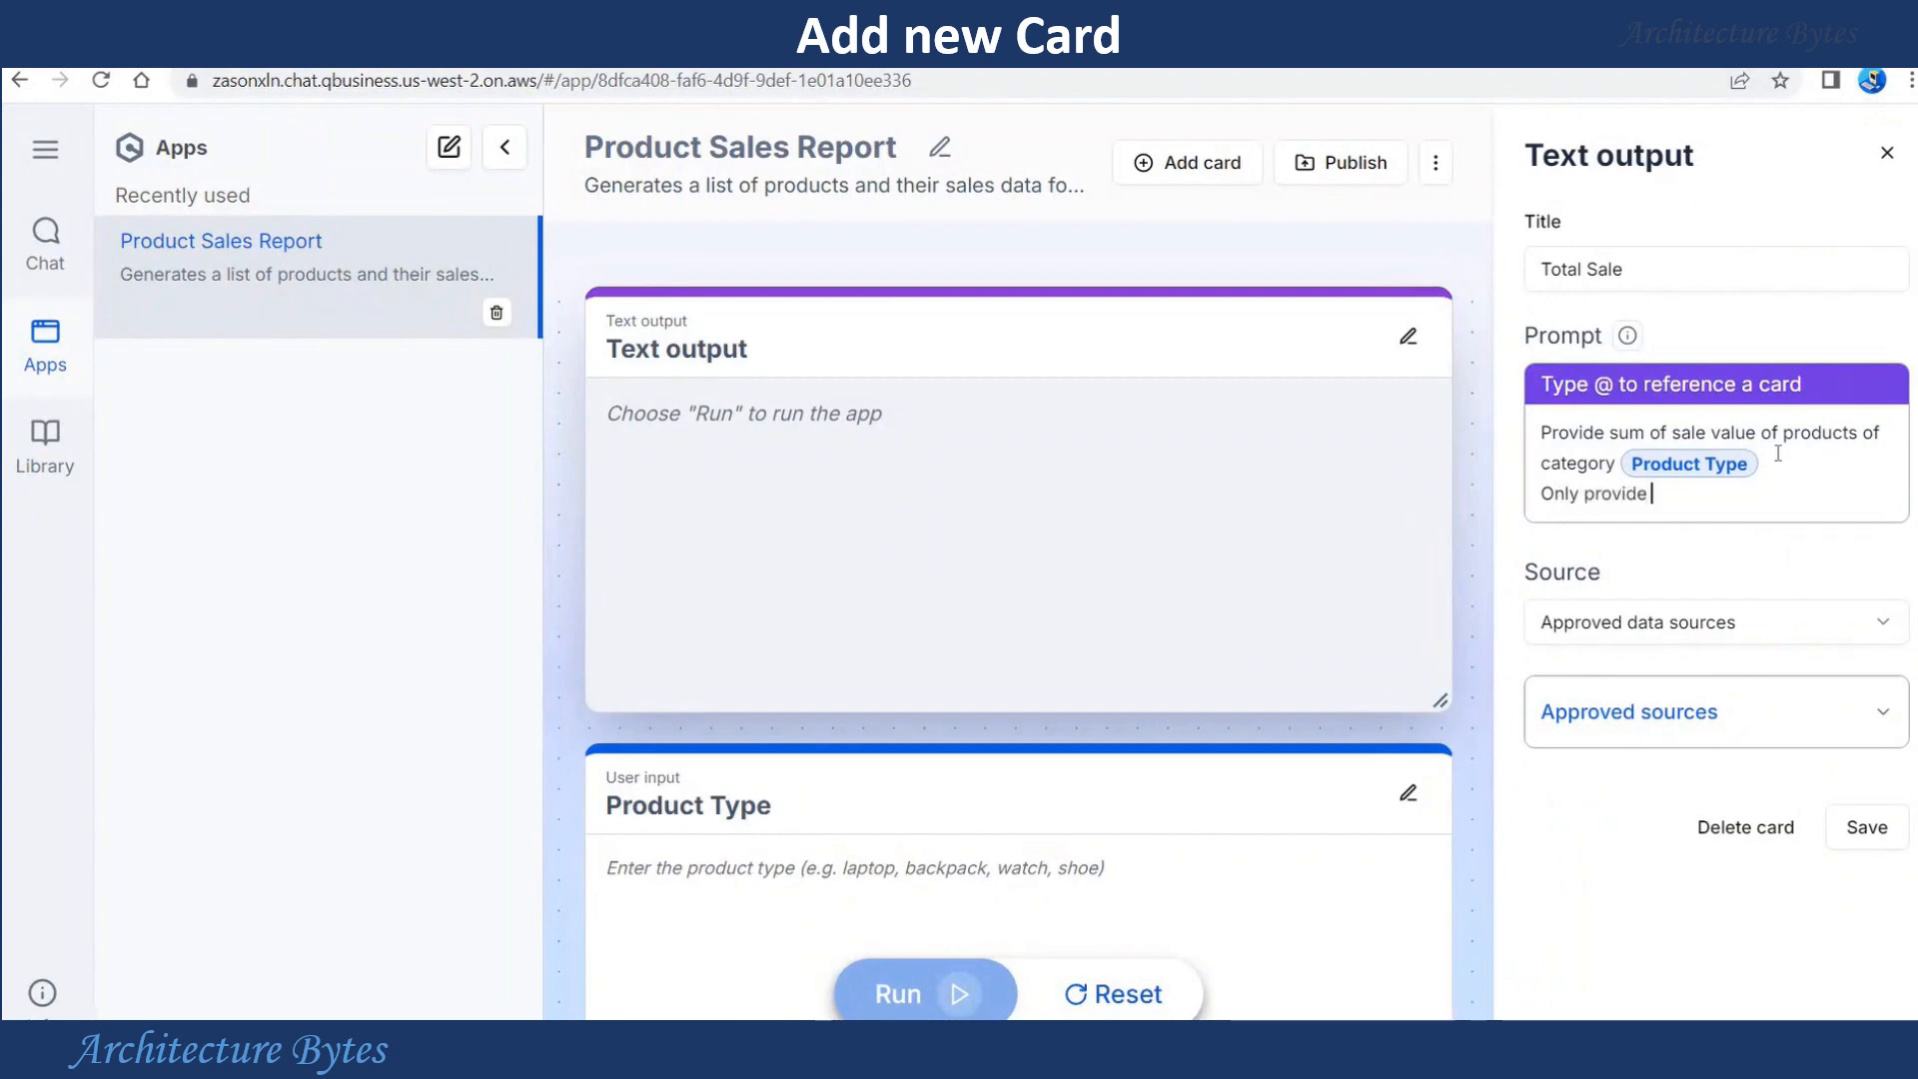
{"action": "type", "text": "the total sale value and"}
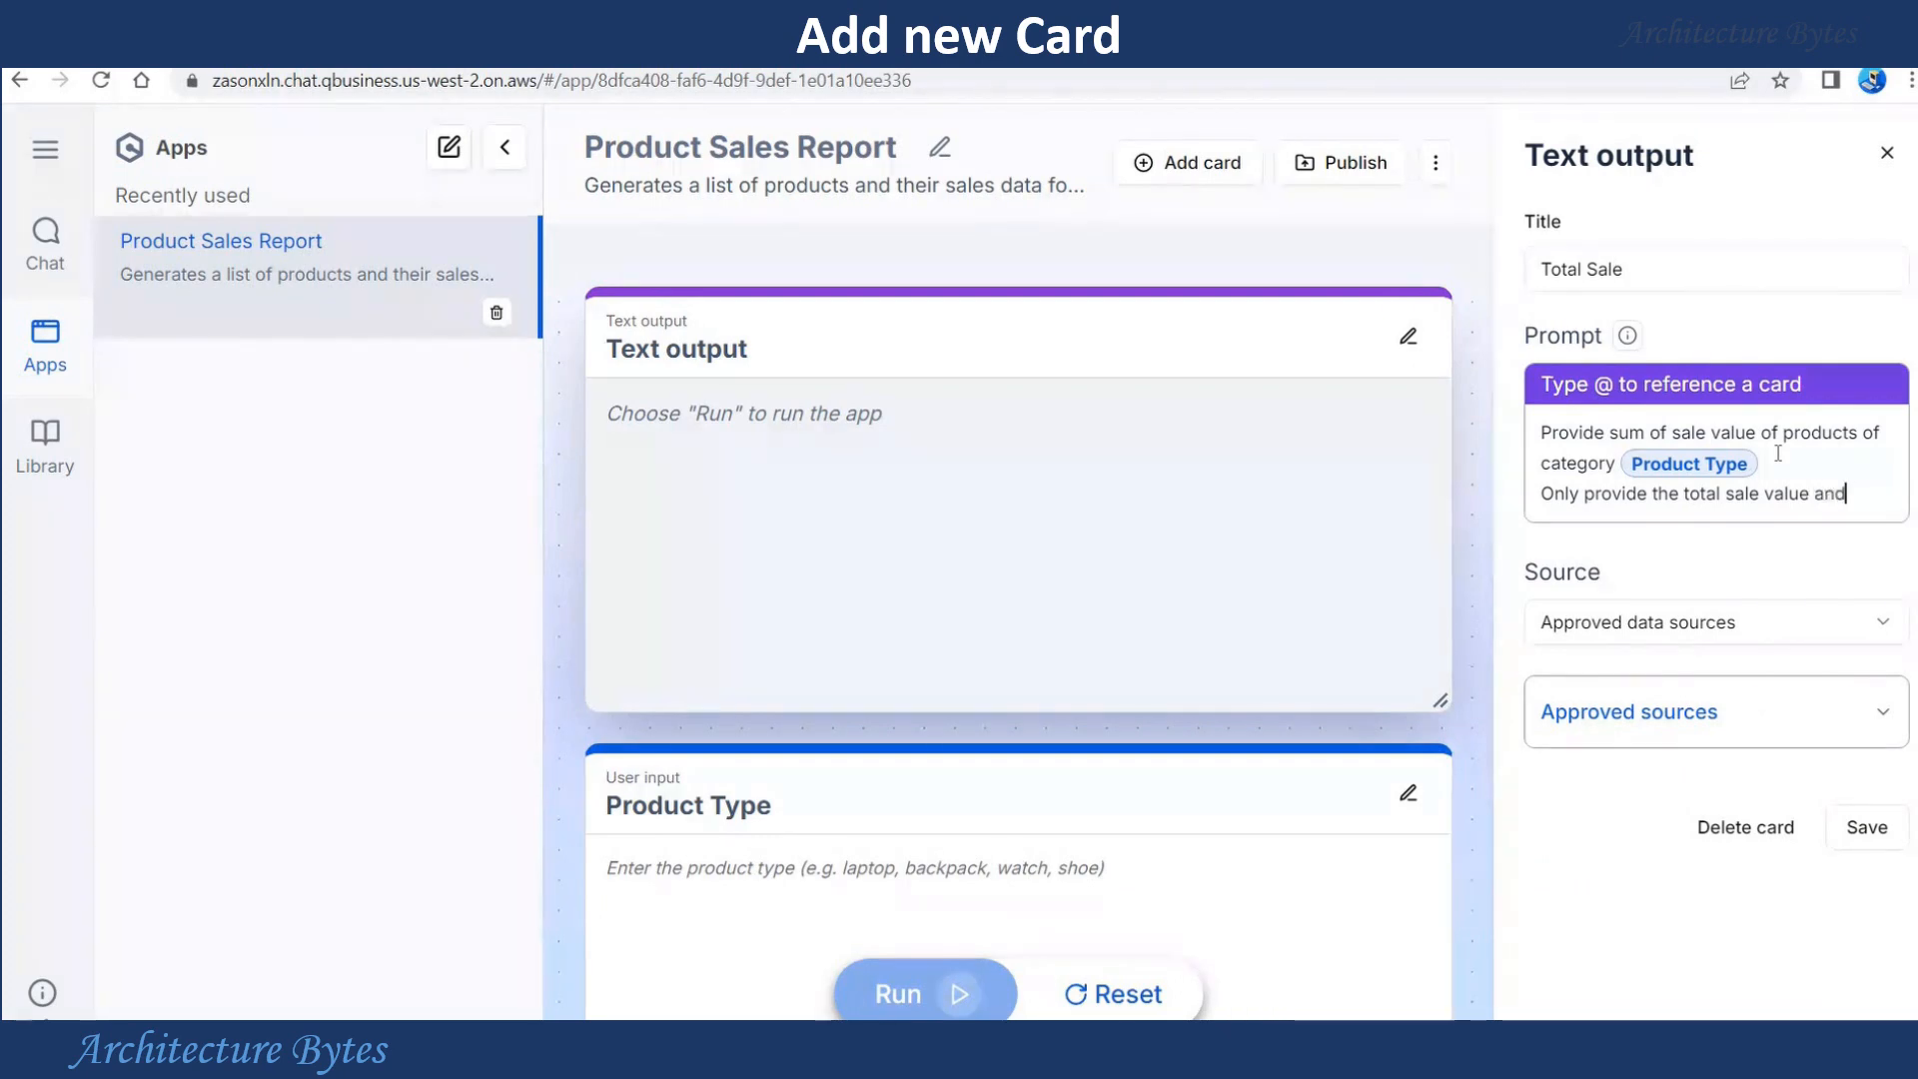
{"action": "type", "text": "no otjh"}
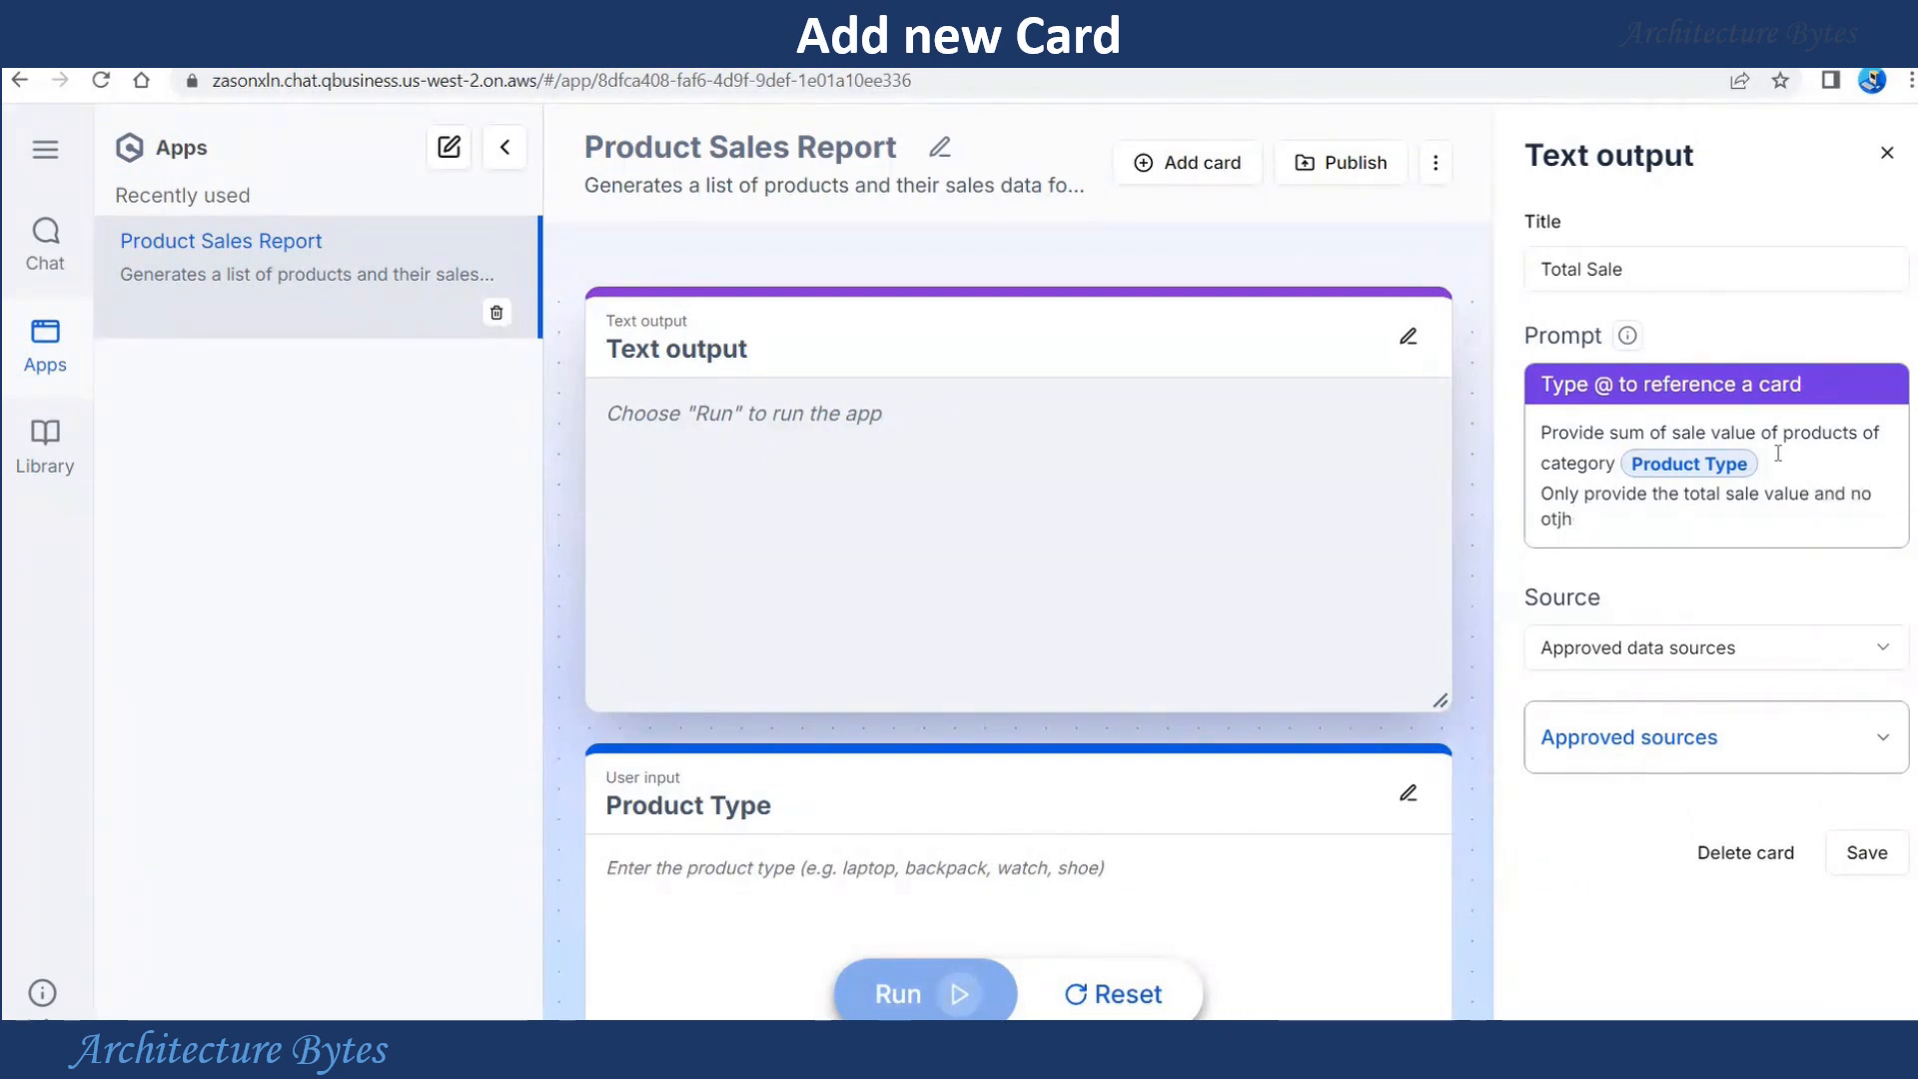
{"action": "type", "text": "other explanation."}
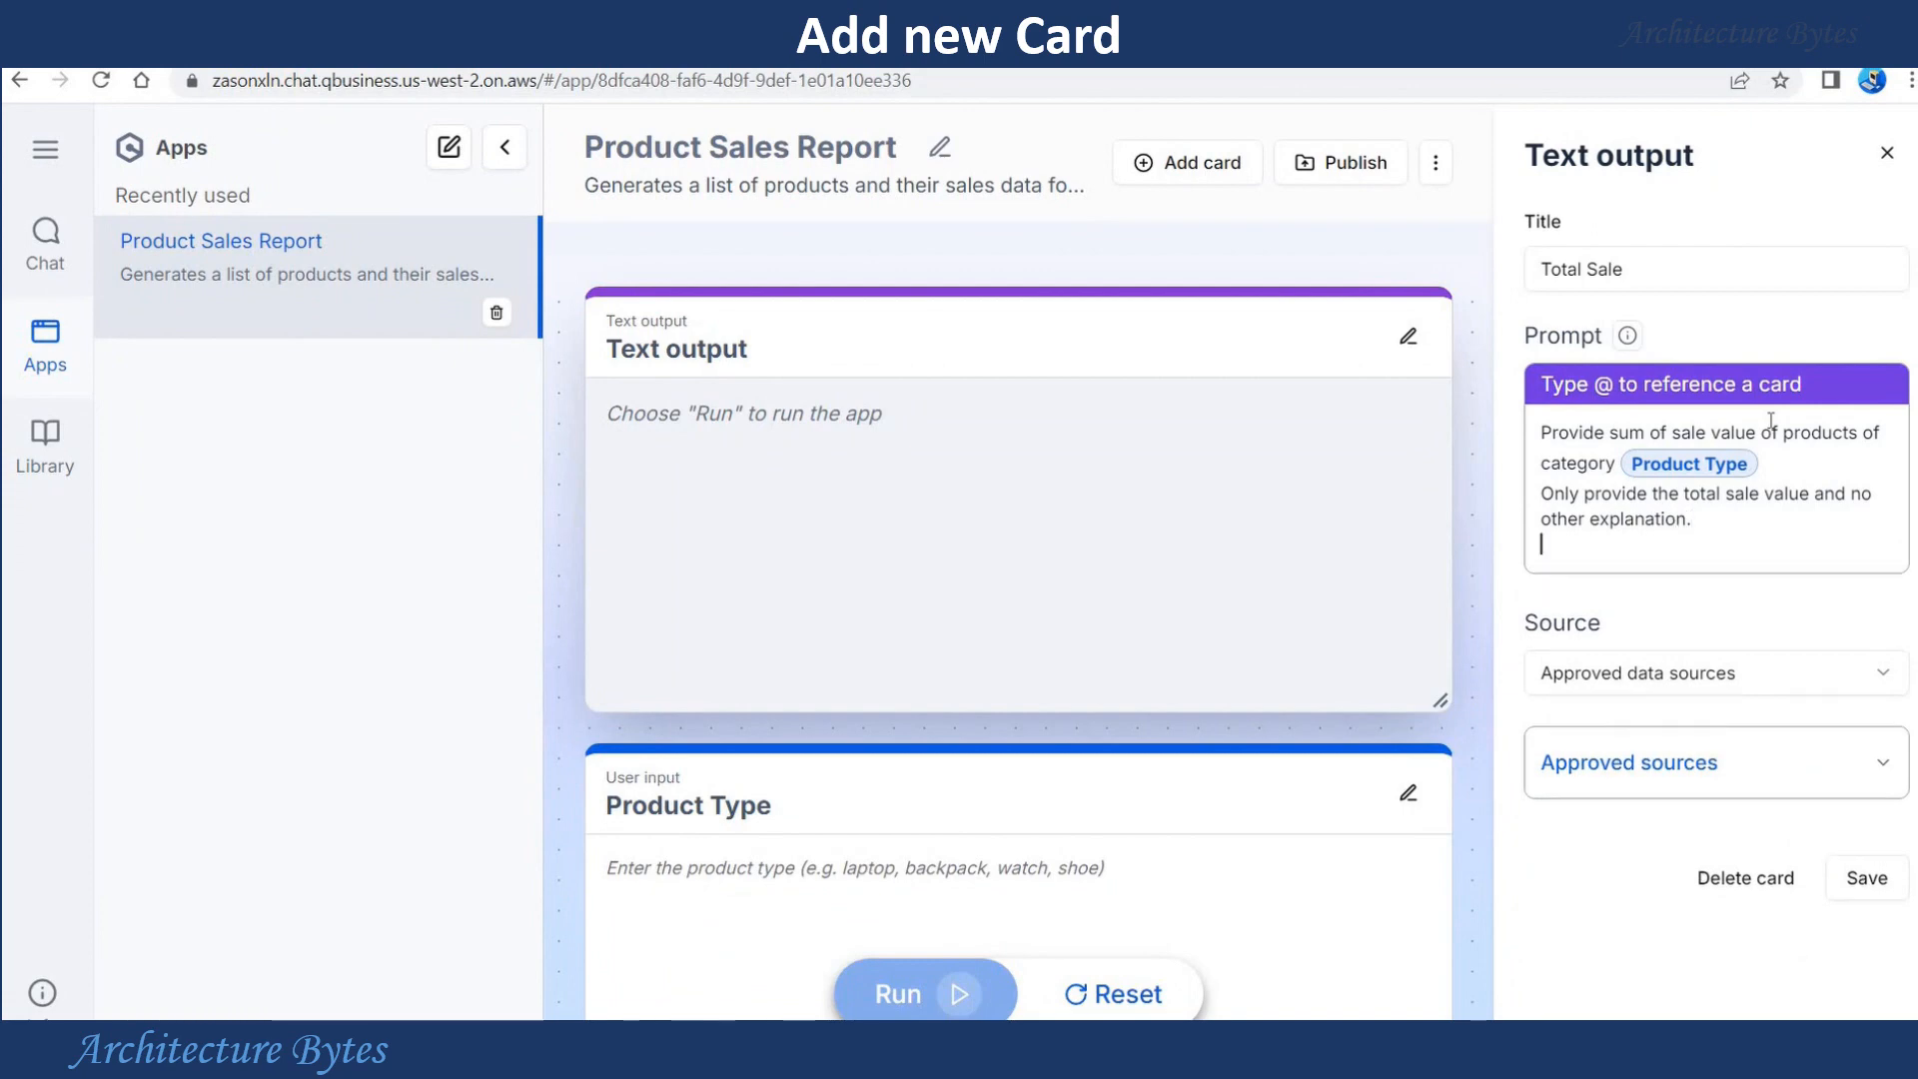
{"action": "type", "text": "For example:"}
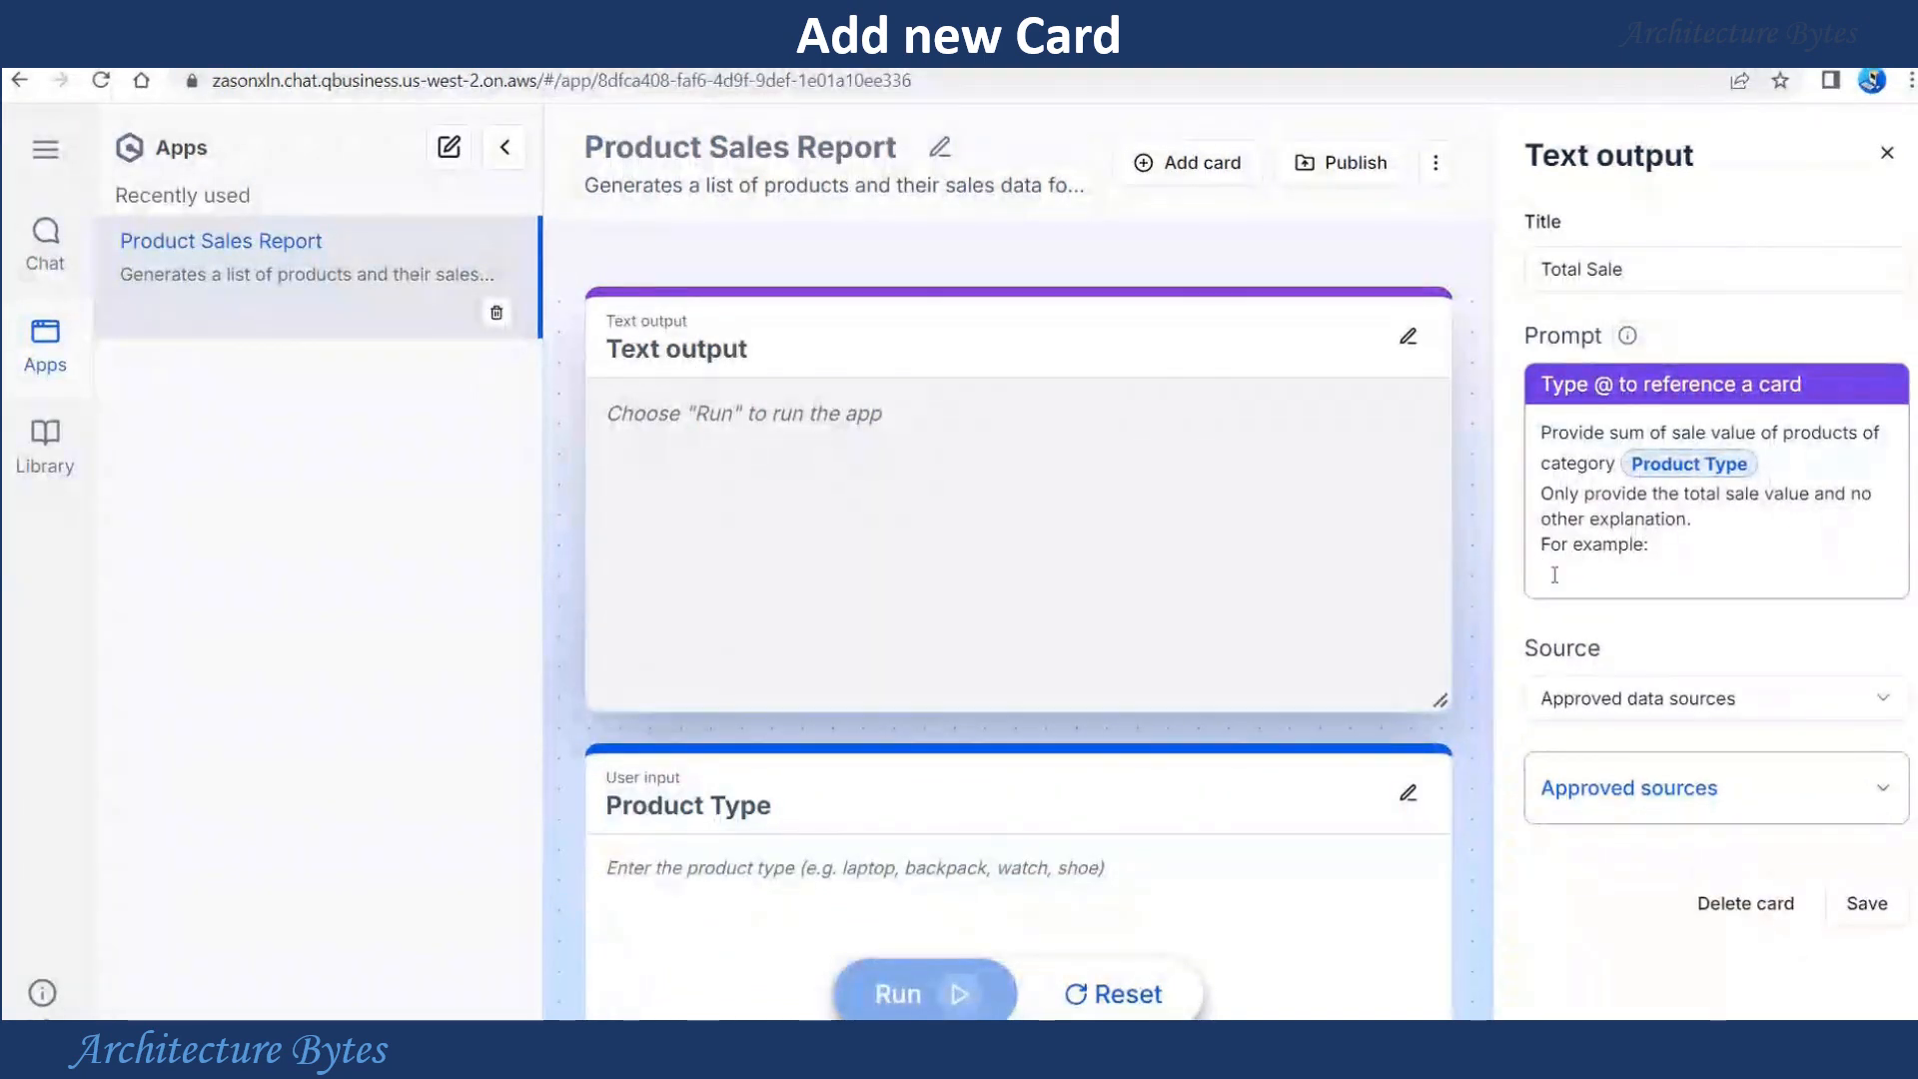
{"action": "type", "text": "Total Sales V"}
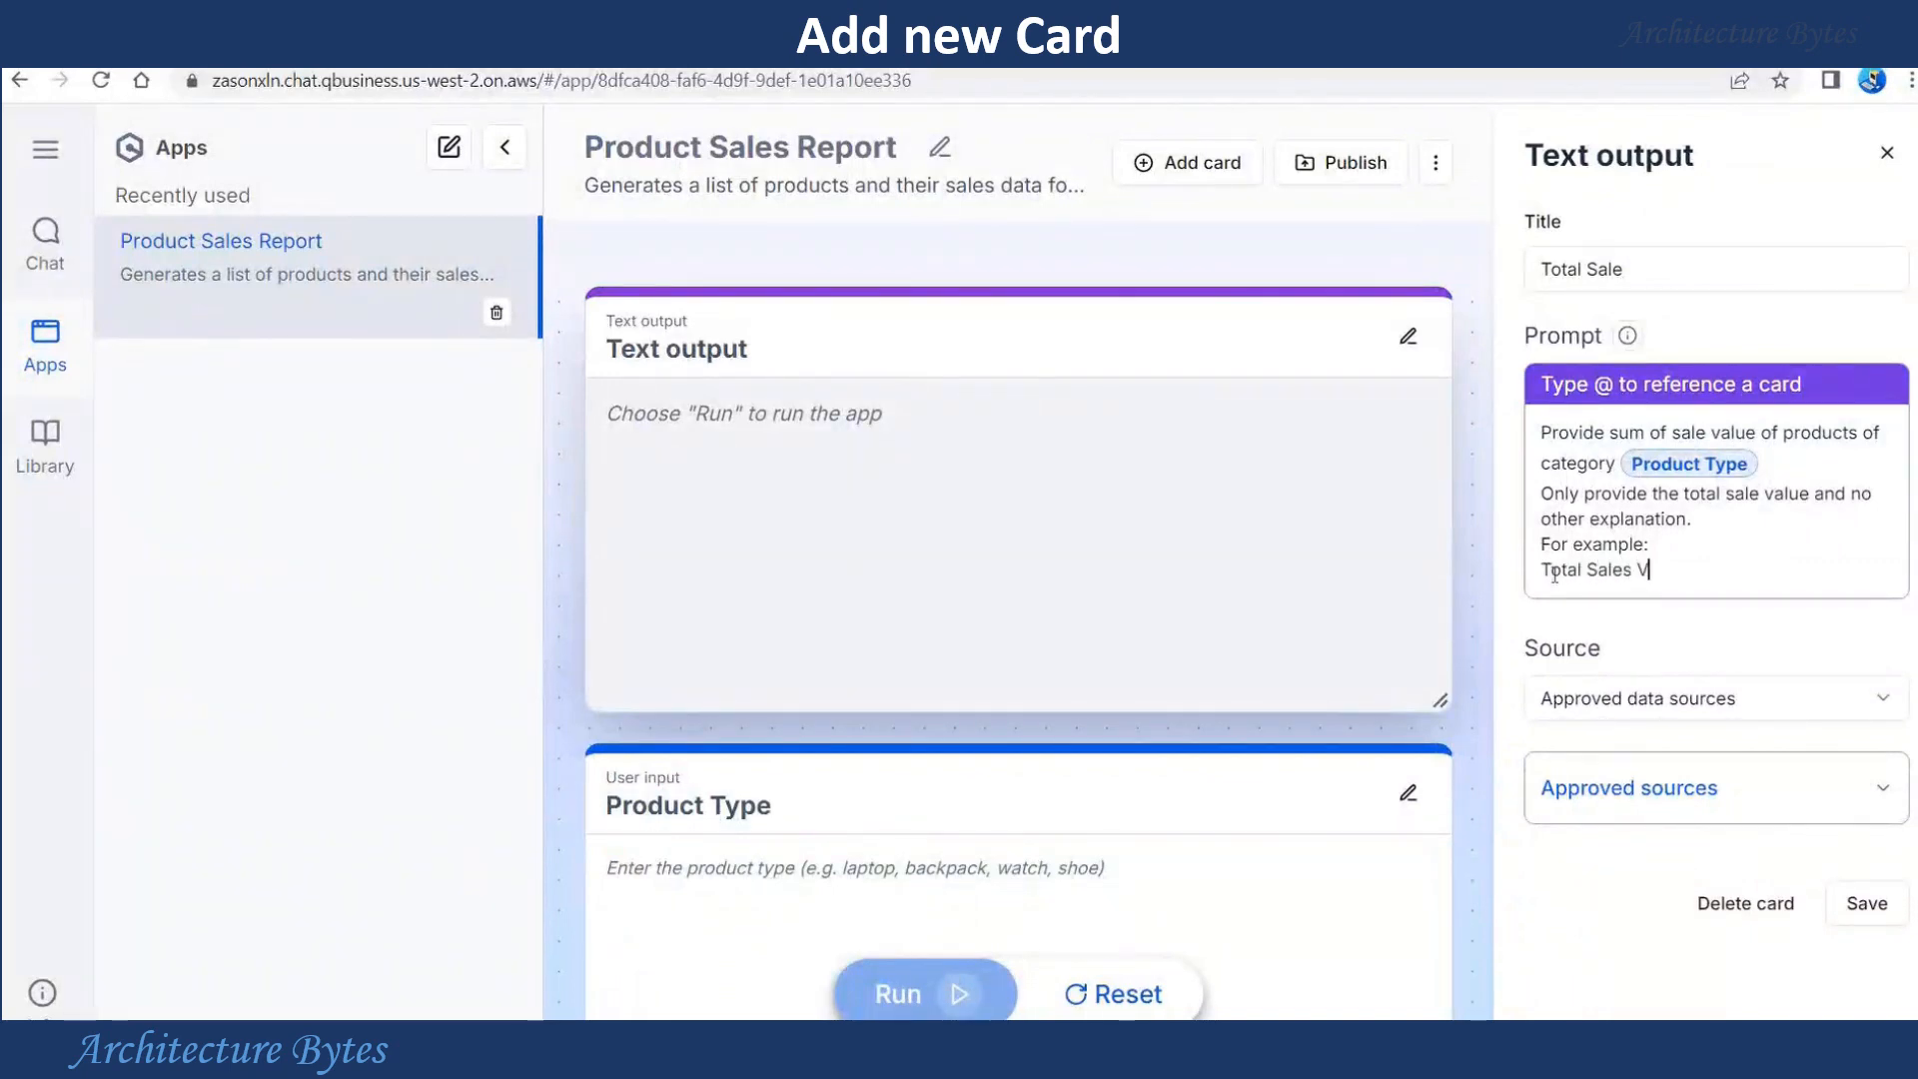
{"action": "type", "text": "alue is:"}
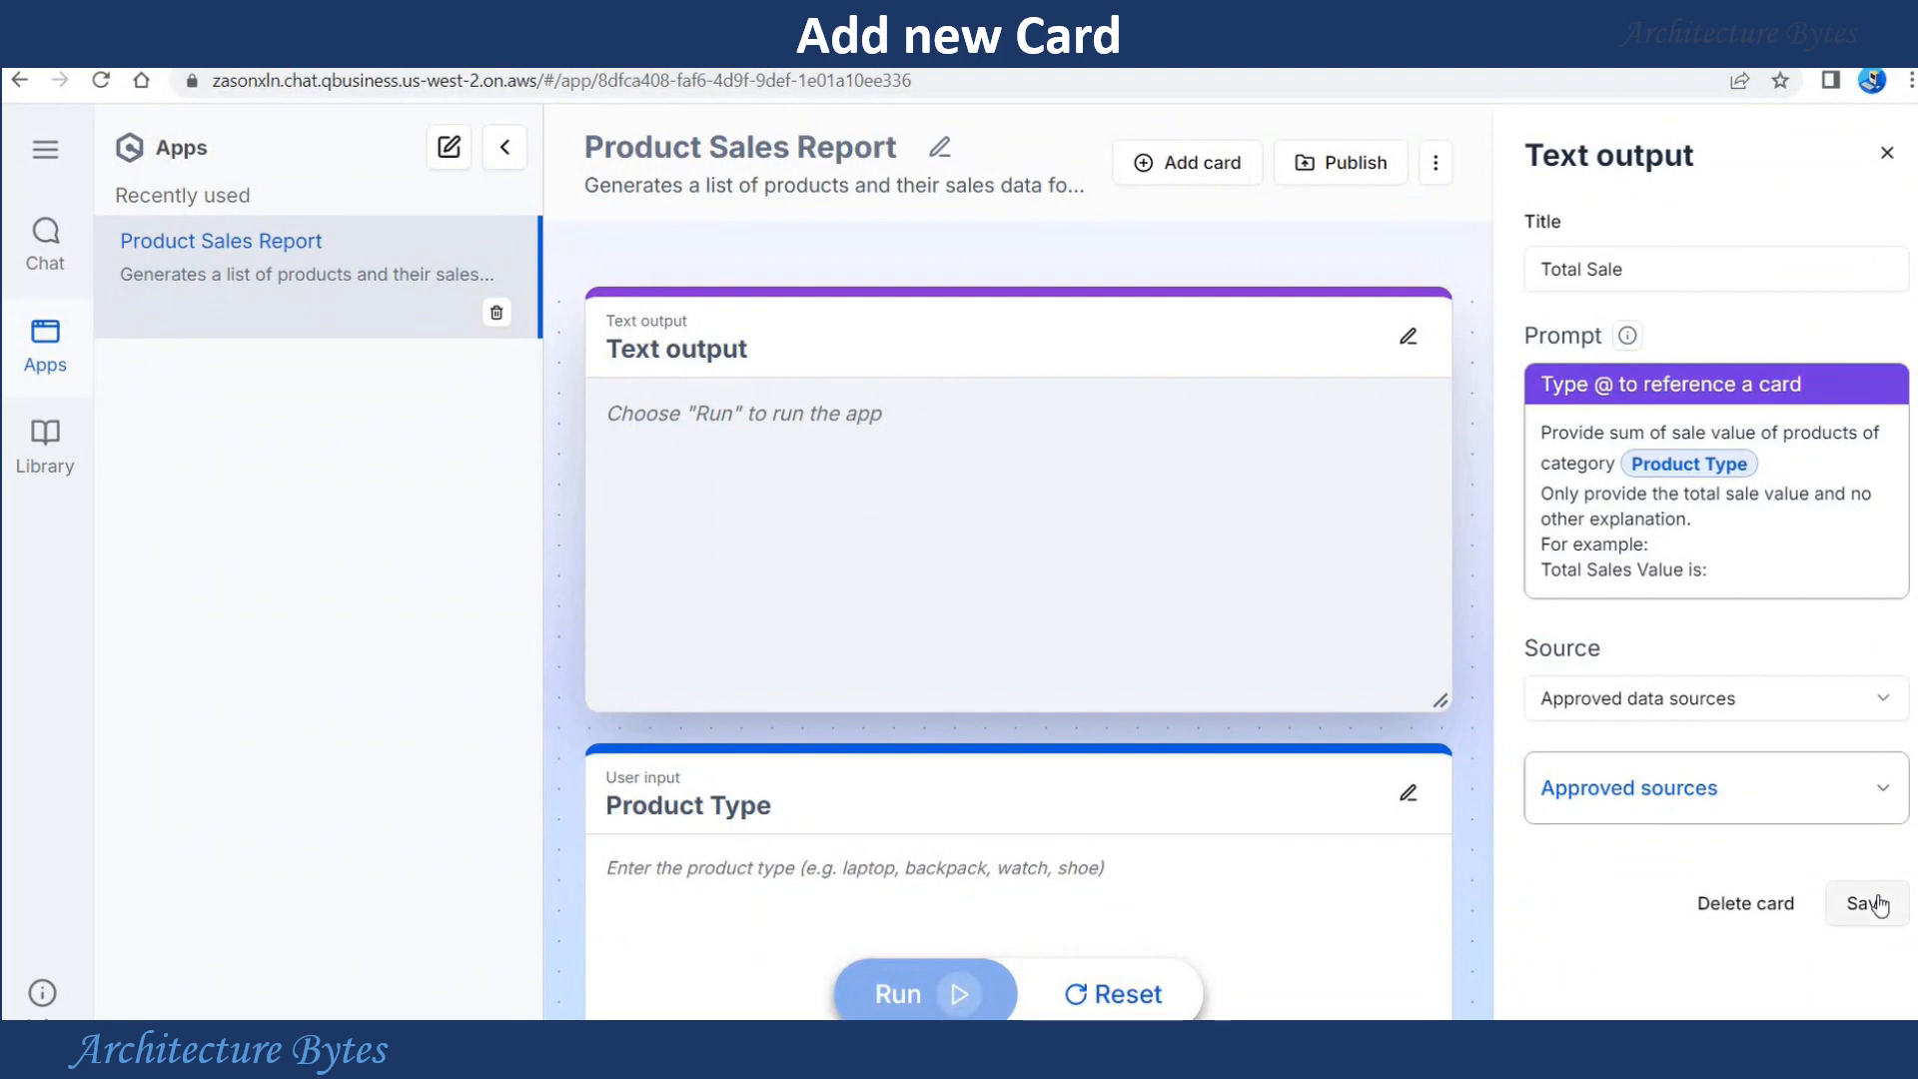
{"action": "left_click", "coordinate": [1860, 903]}
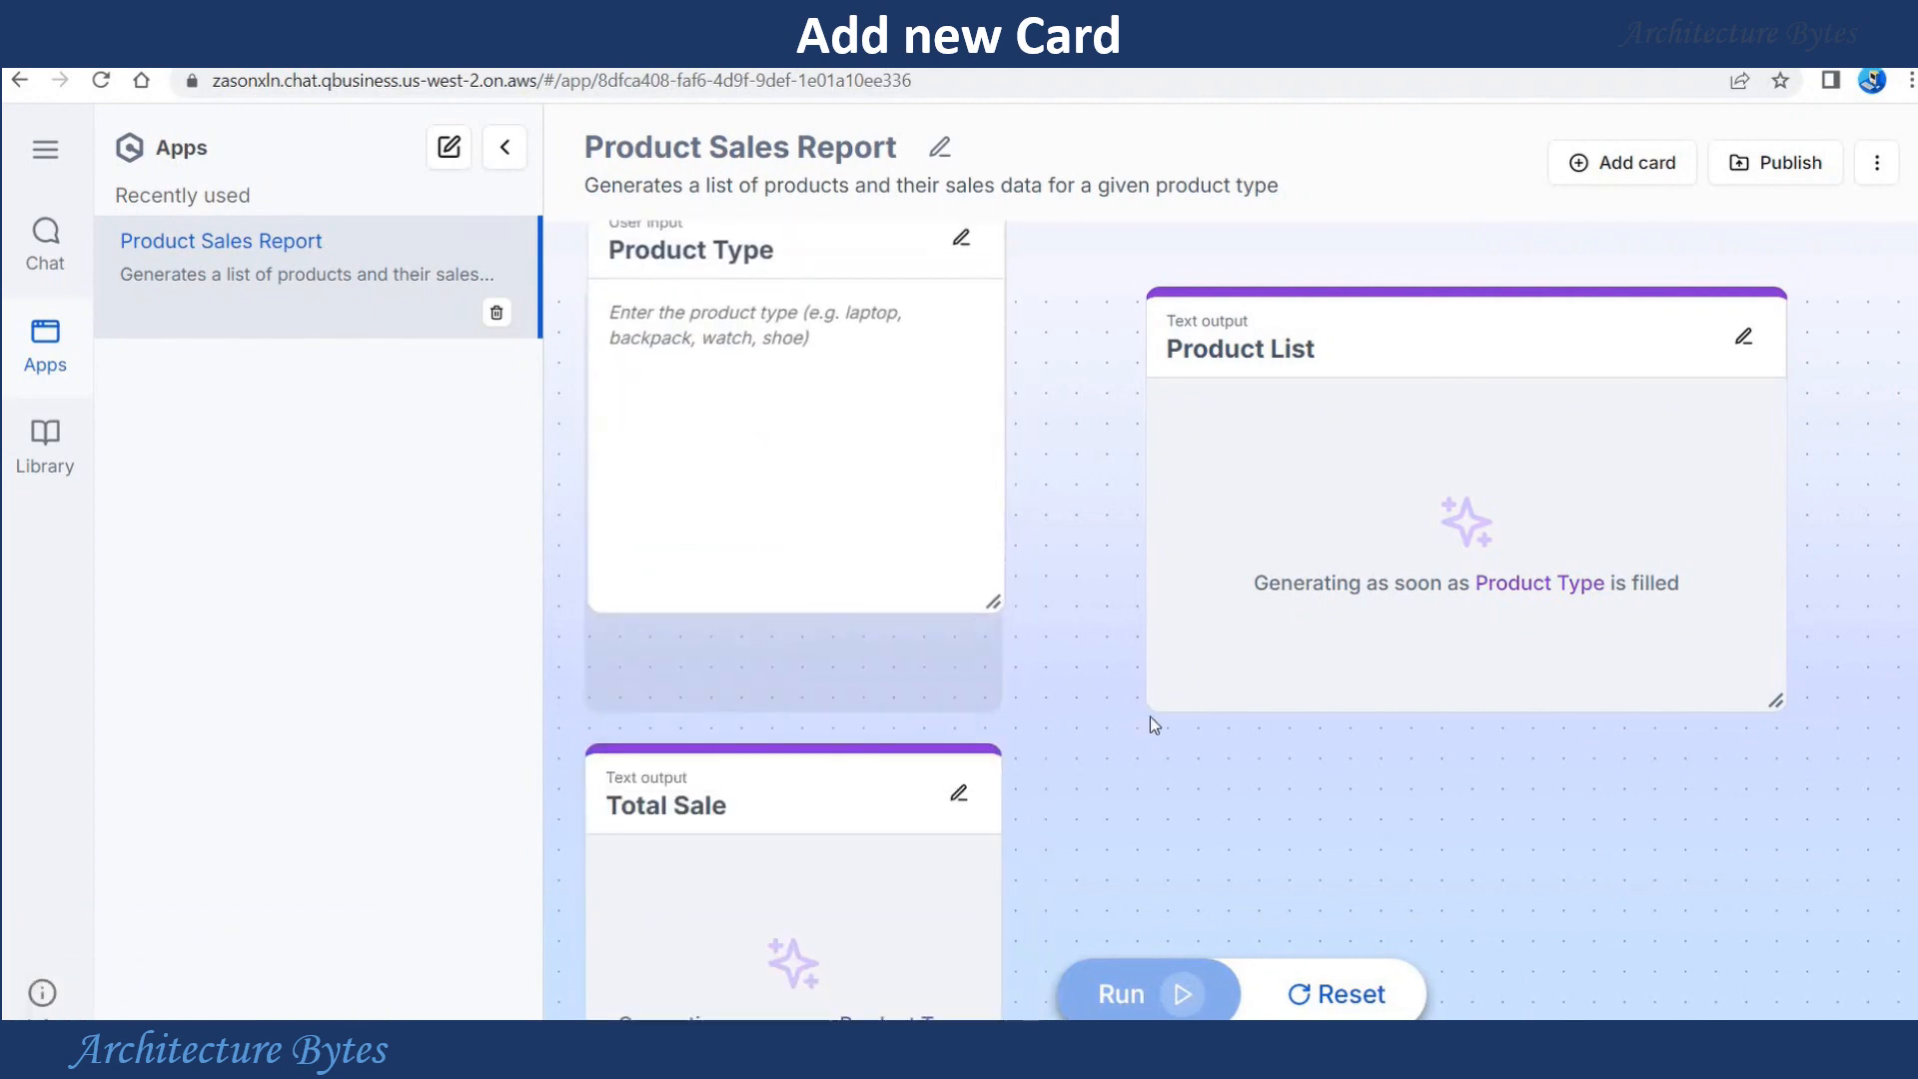
{"action": "scroll", "scroll_direction": "down", "scroll_amount": 3}
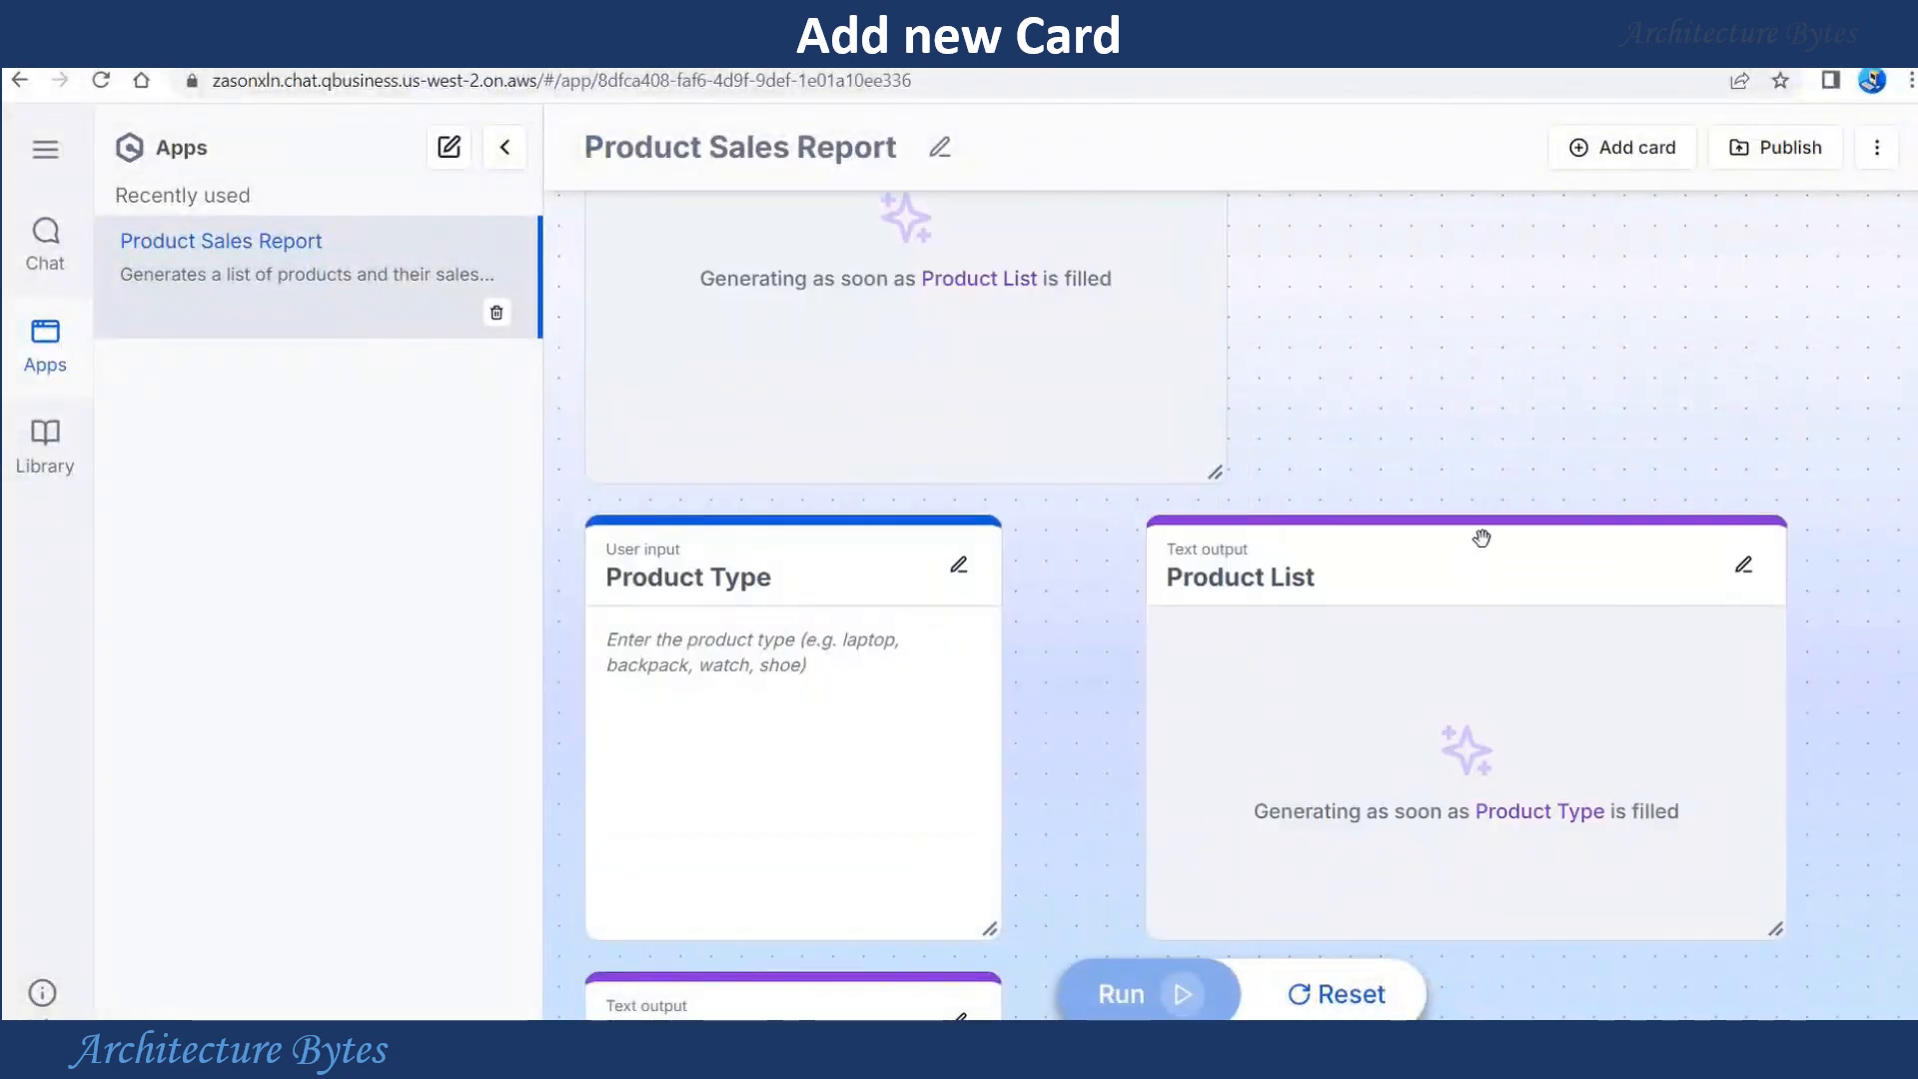
{"action": "scroll", "scroll_direction": "down", "scroll_amount": 3}
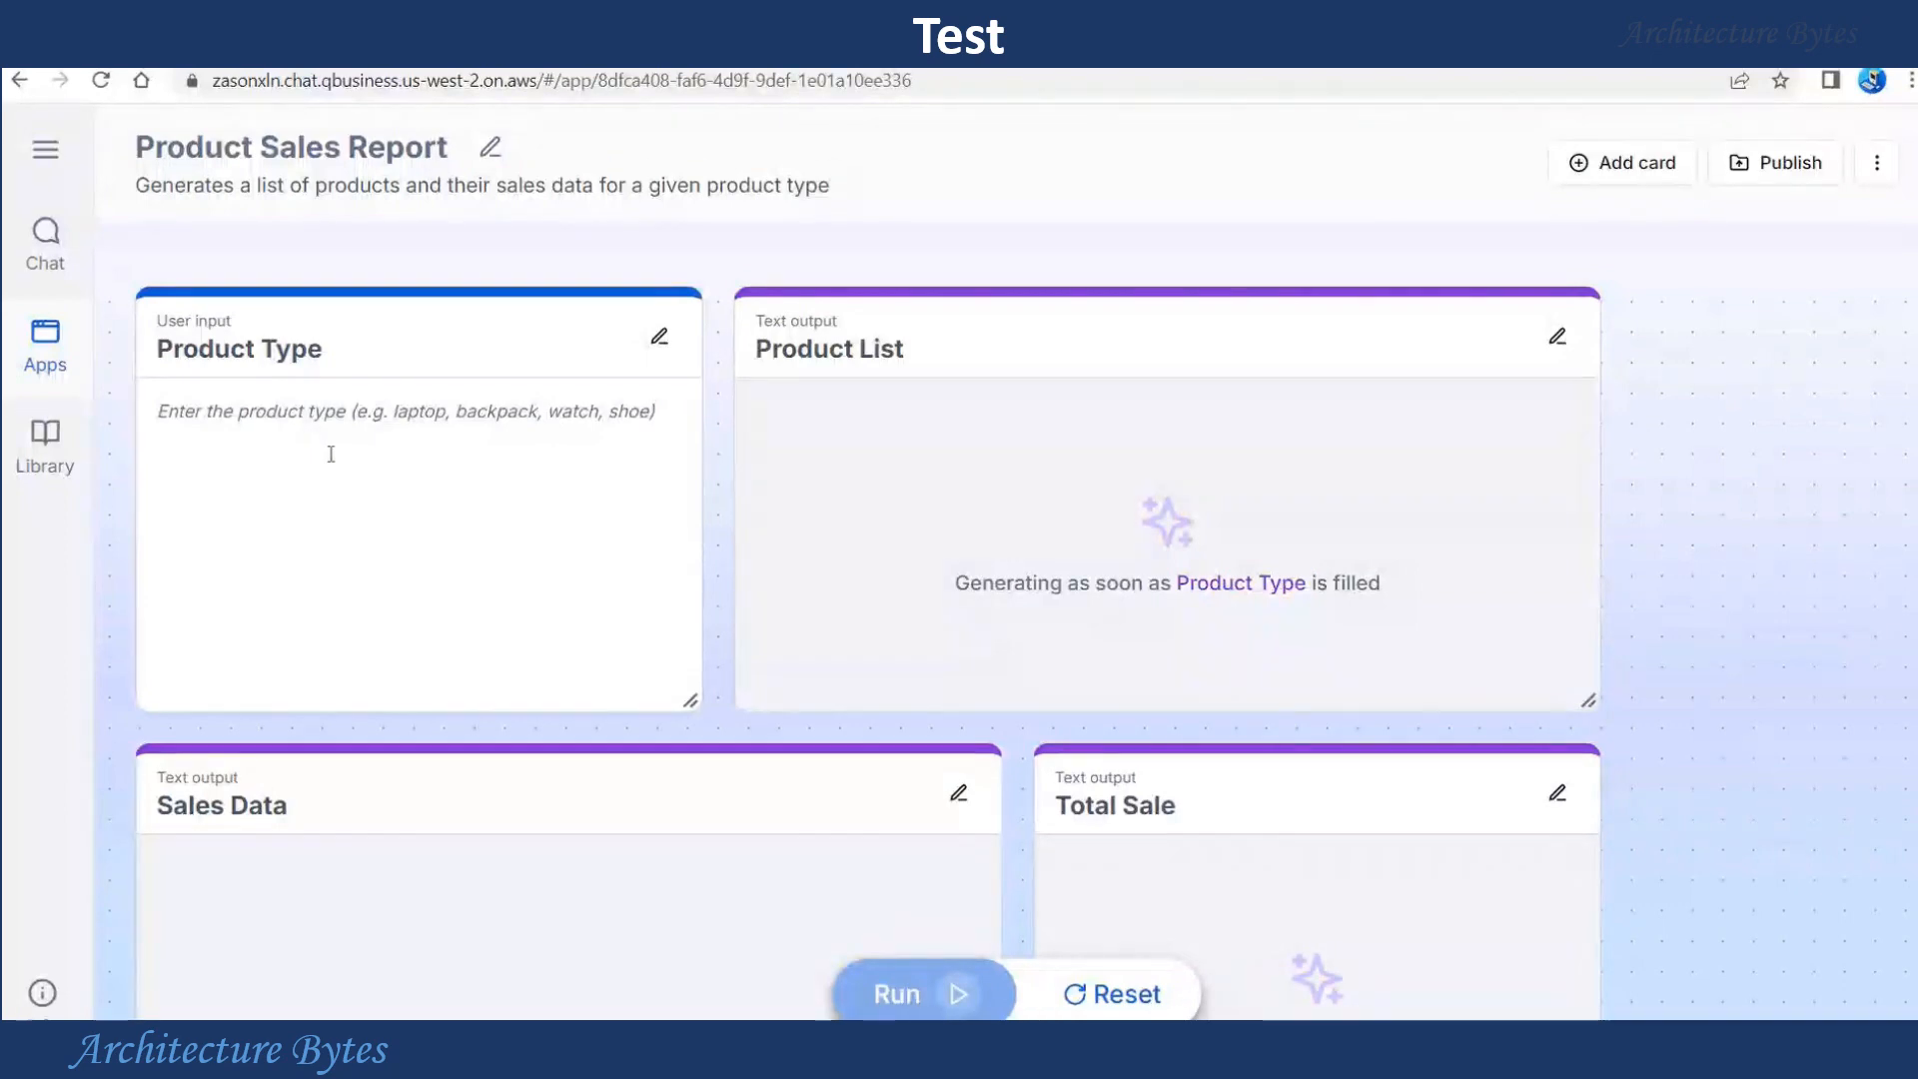
- Run the app with 'Shoe' entered as the Product Type
{"action": "type", "text": "Sho"}
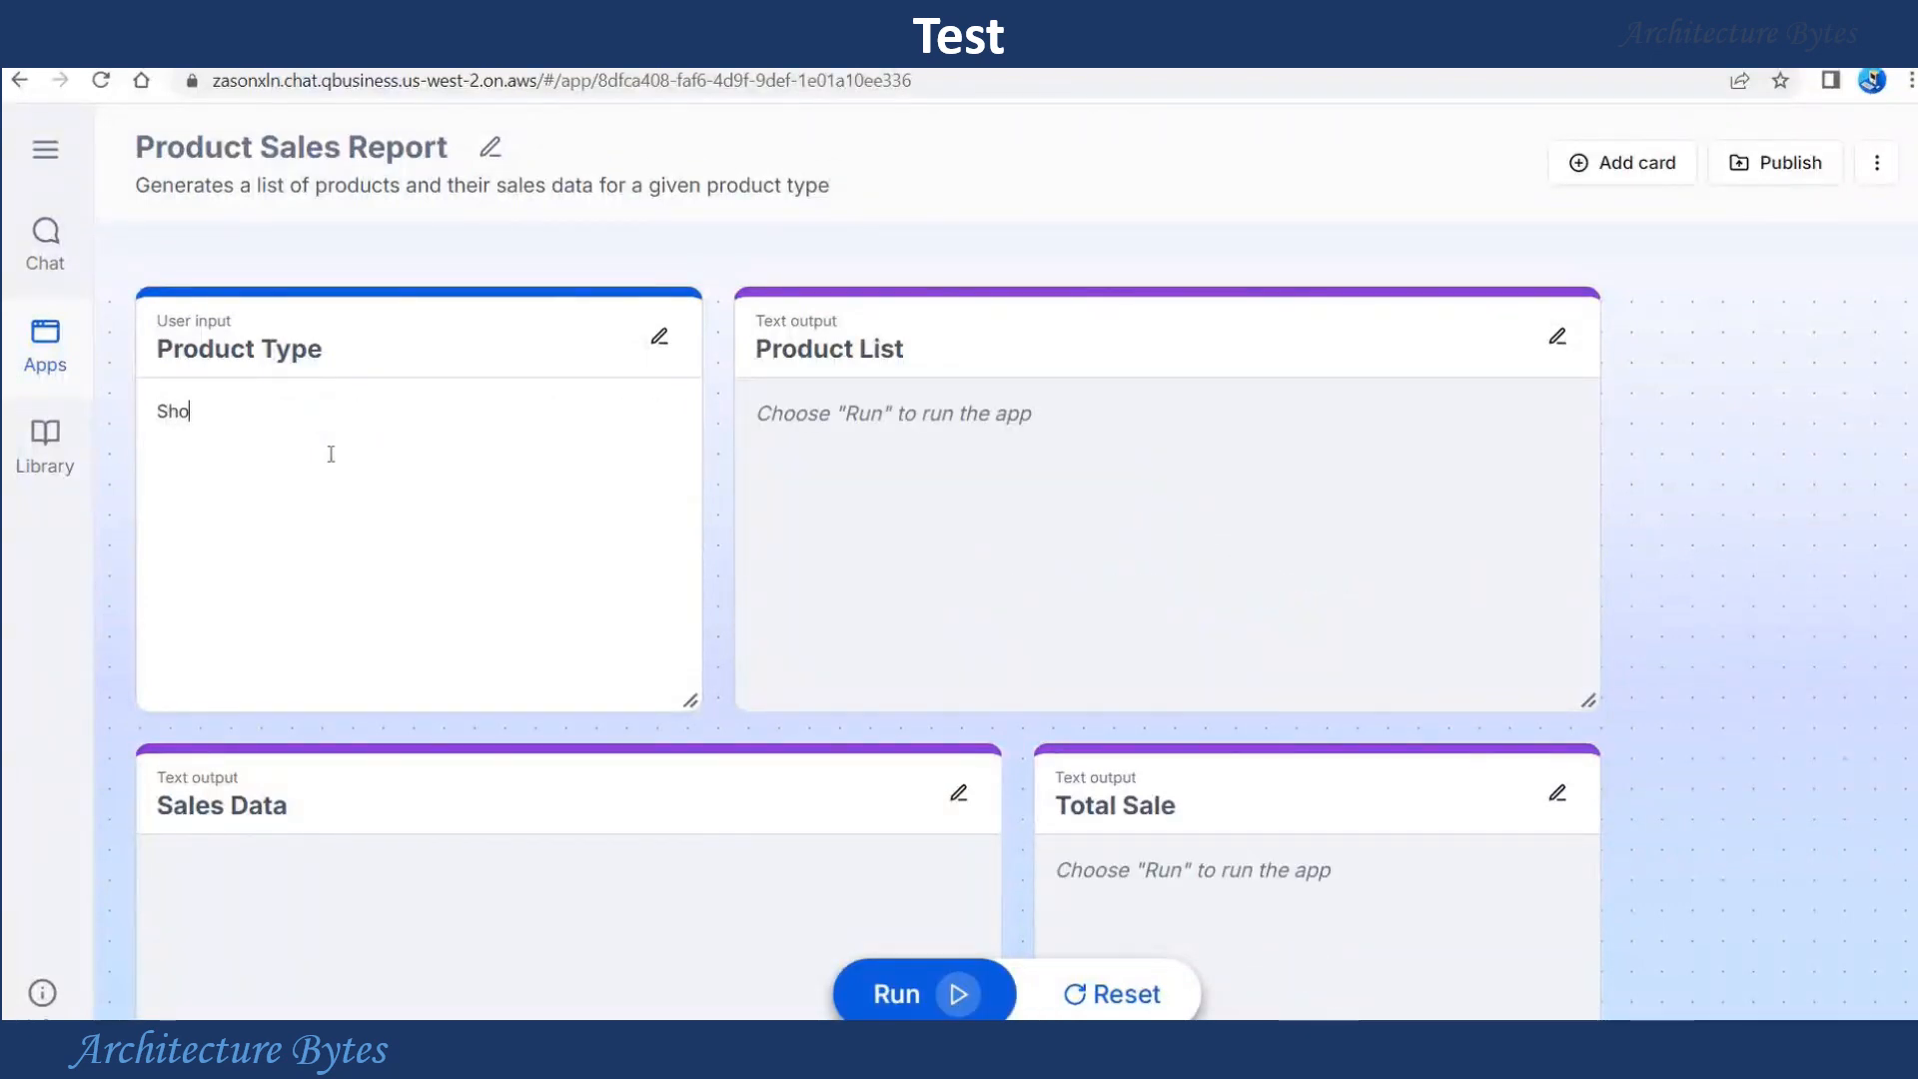
{"action": "type", "text": "e"}
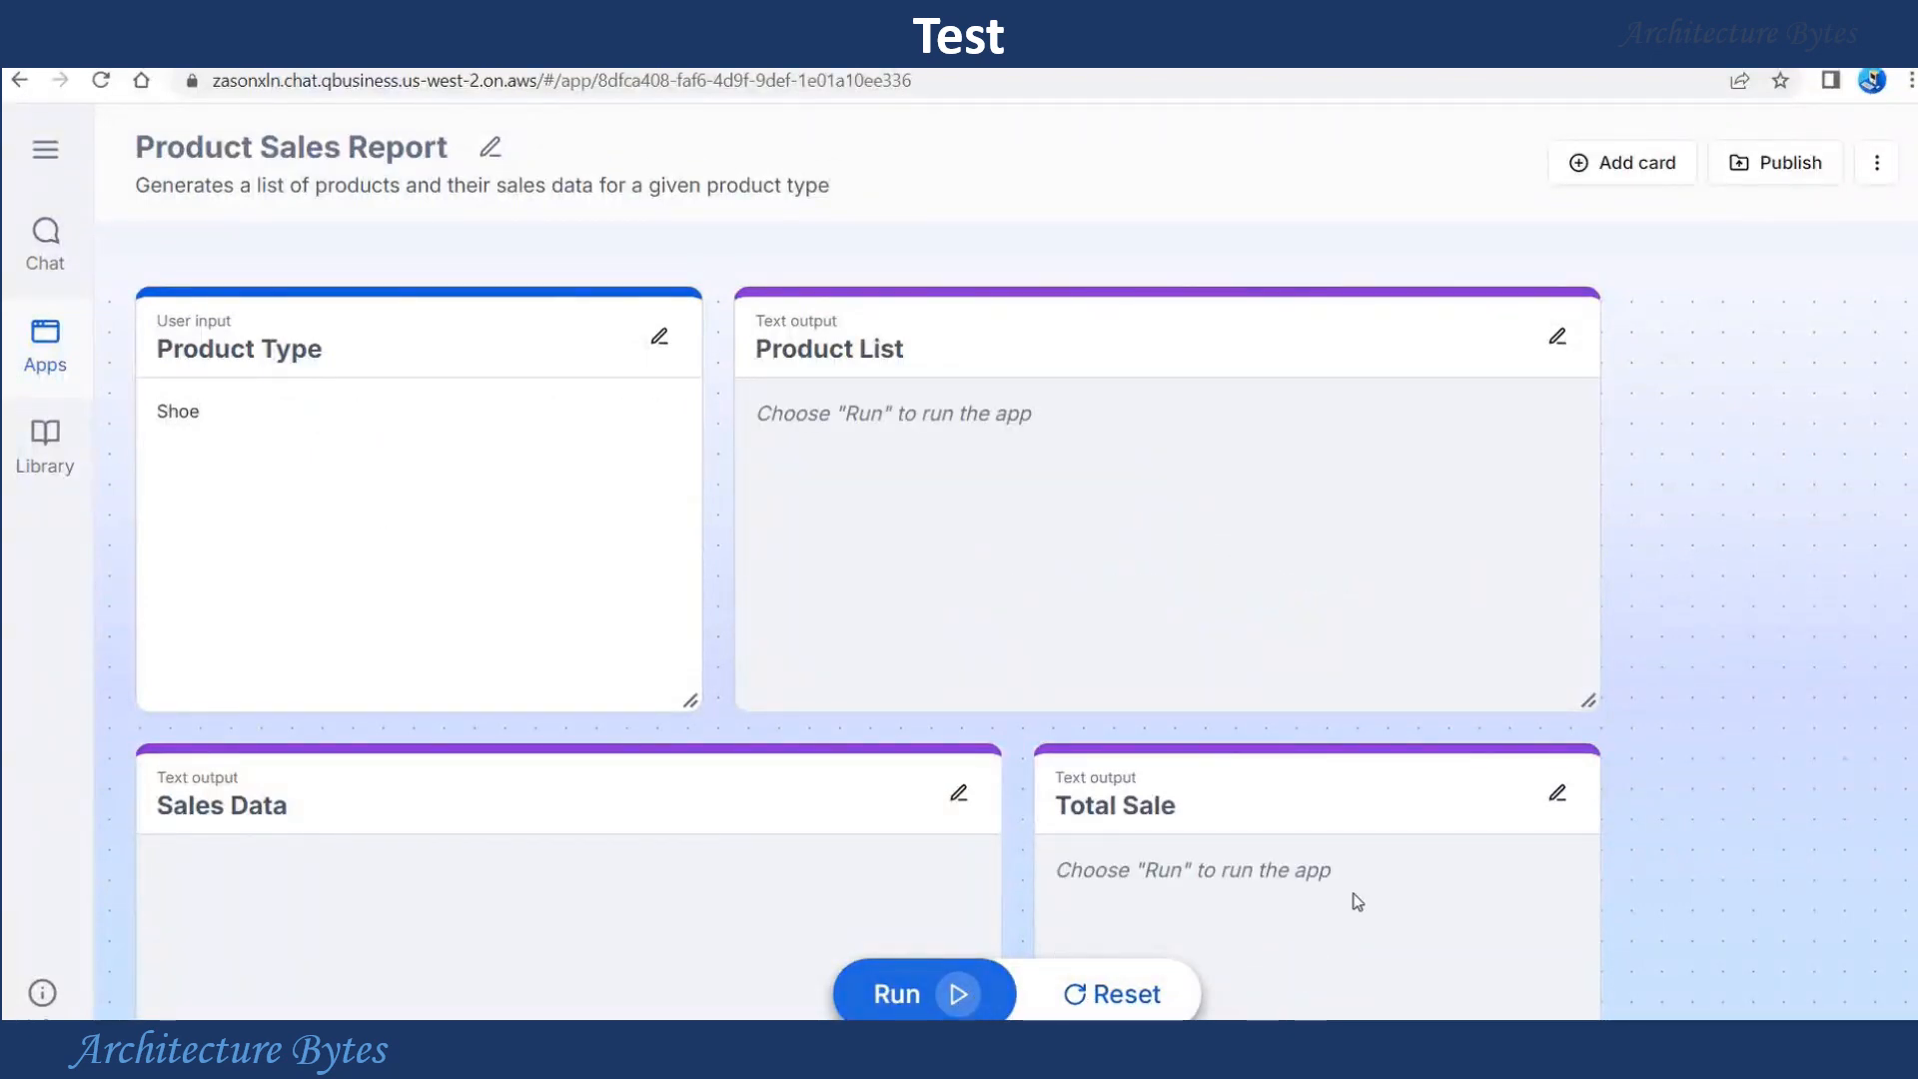
{"action": "left_click", "coordinate": [897, 992]}
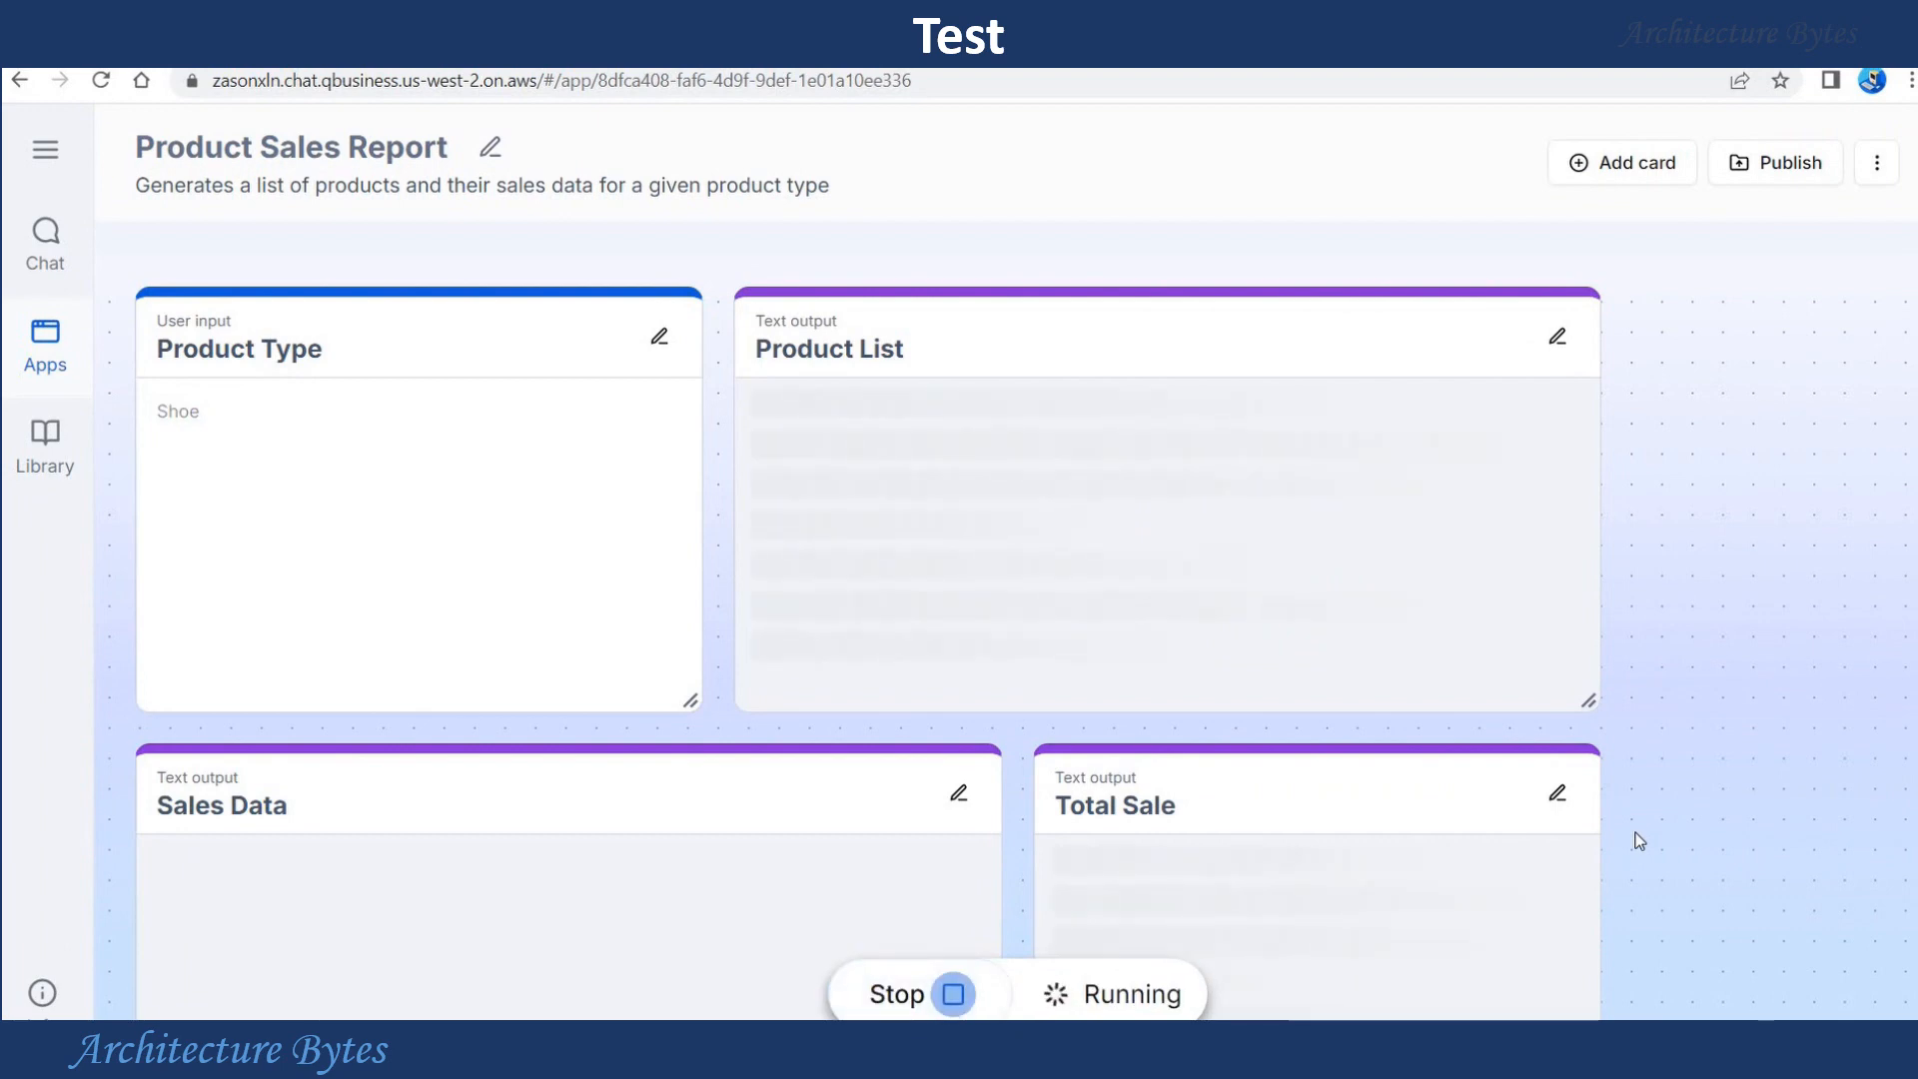
{"action": "mouse_move", "coordinate": [1623, 815]}
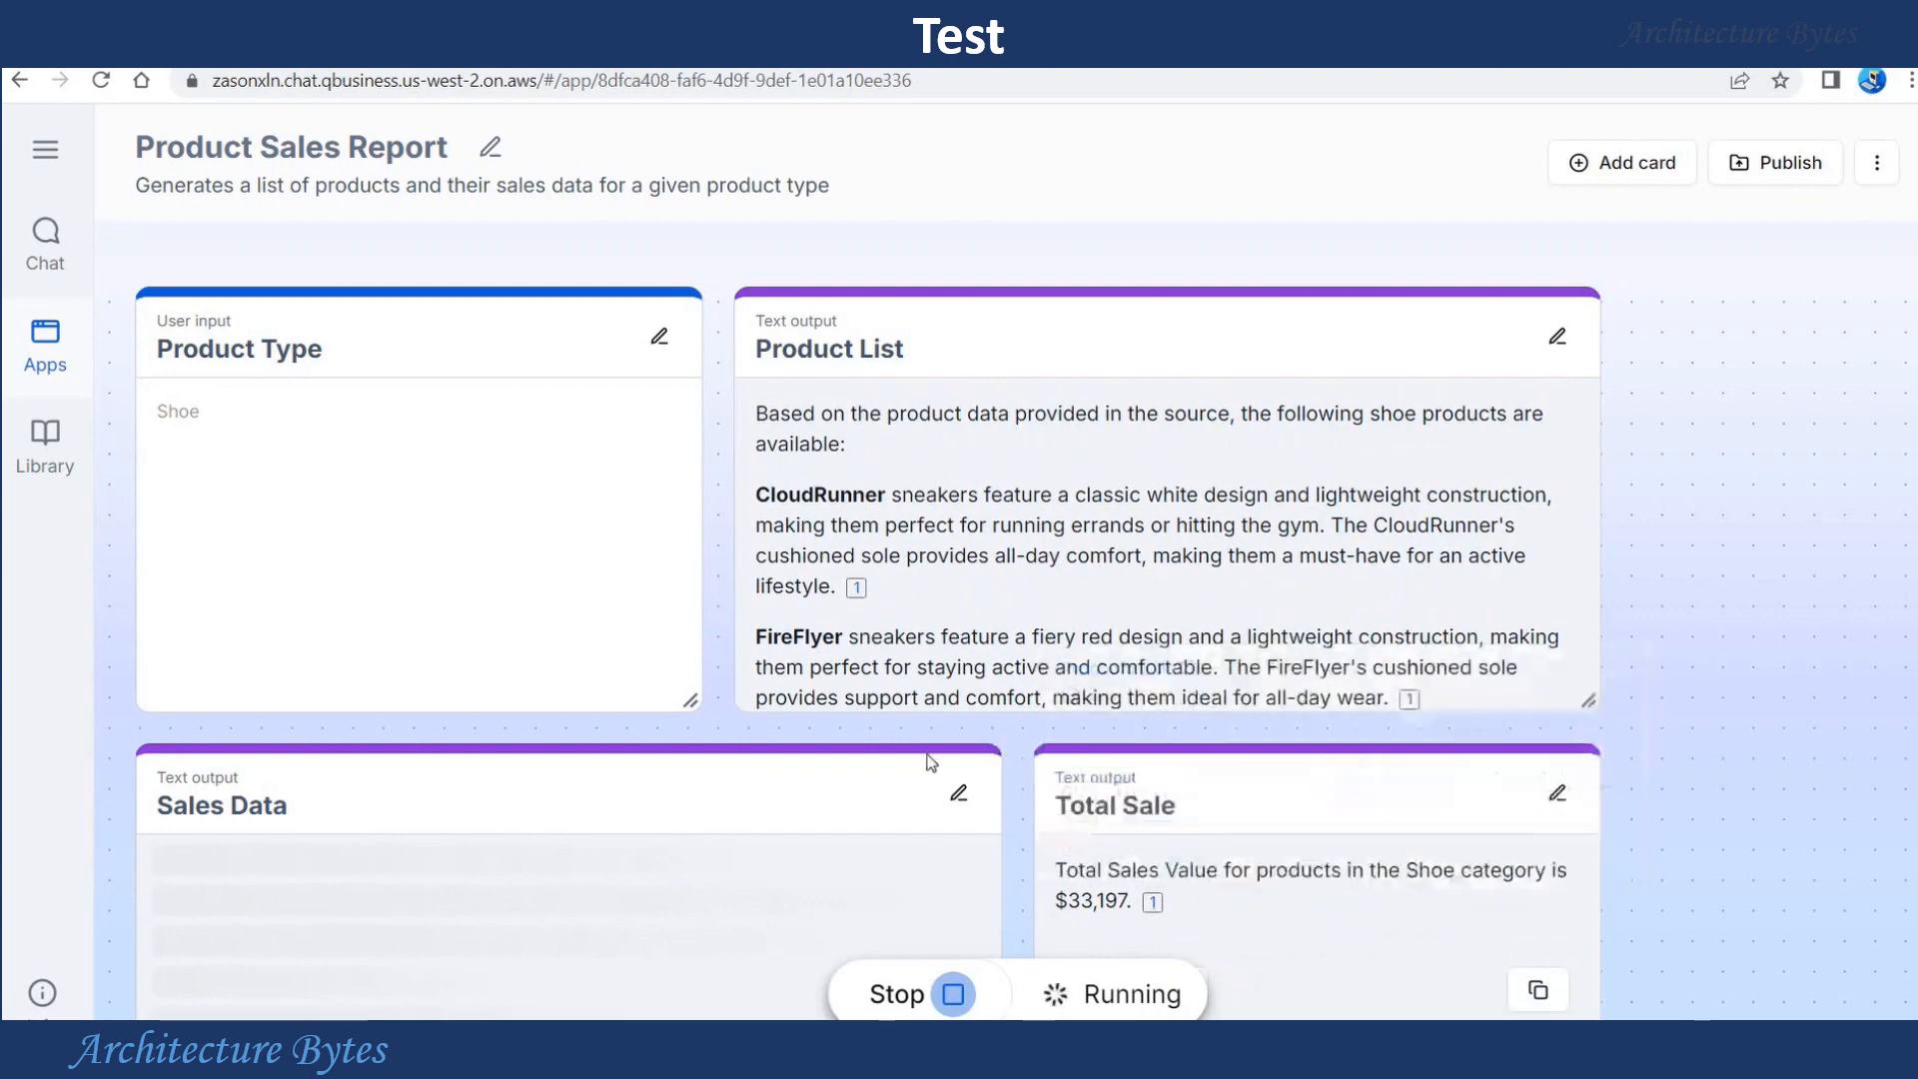
- Review the shoe results, including the $33,197 total, then reset the cards
{"action": "scroll", "scroll_direction": "down", "scroll_amount": 3}
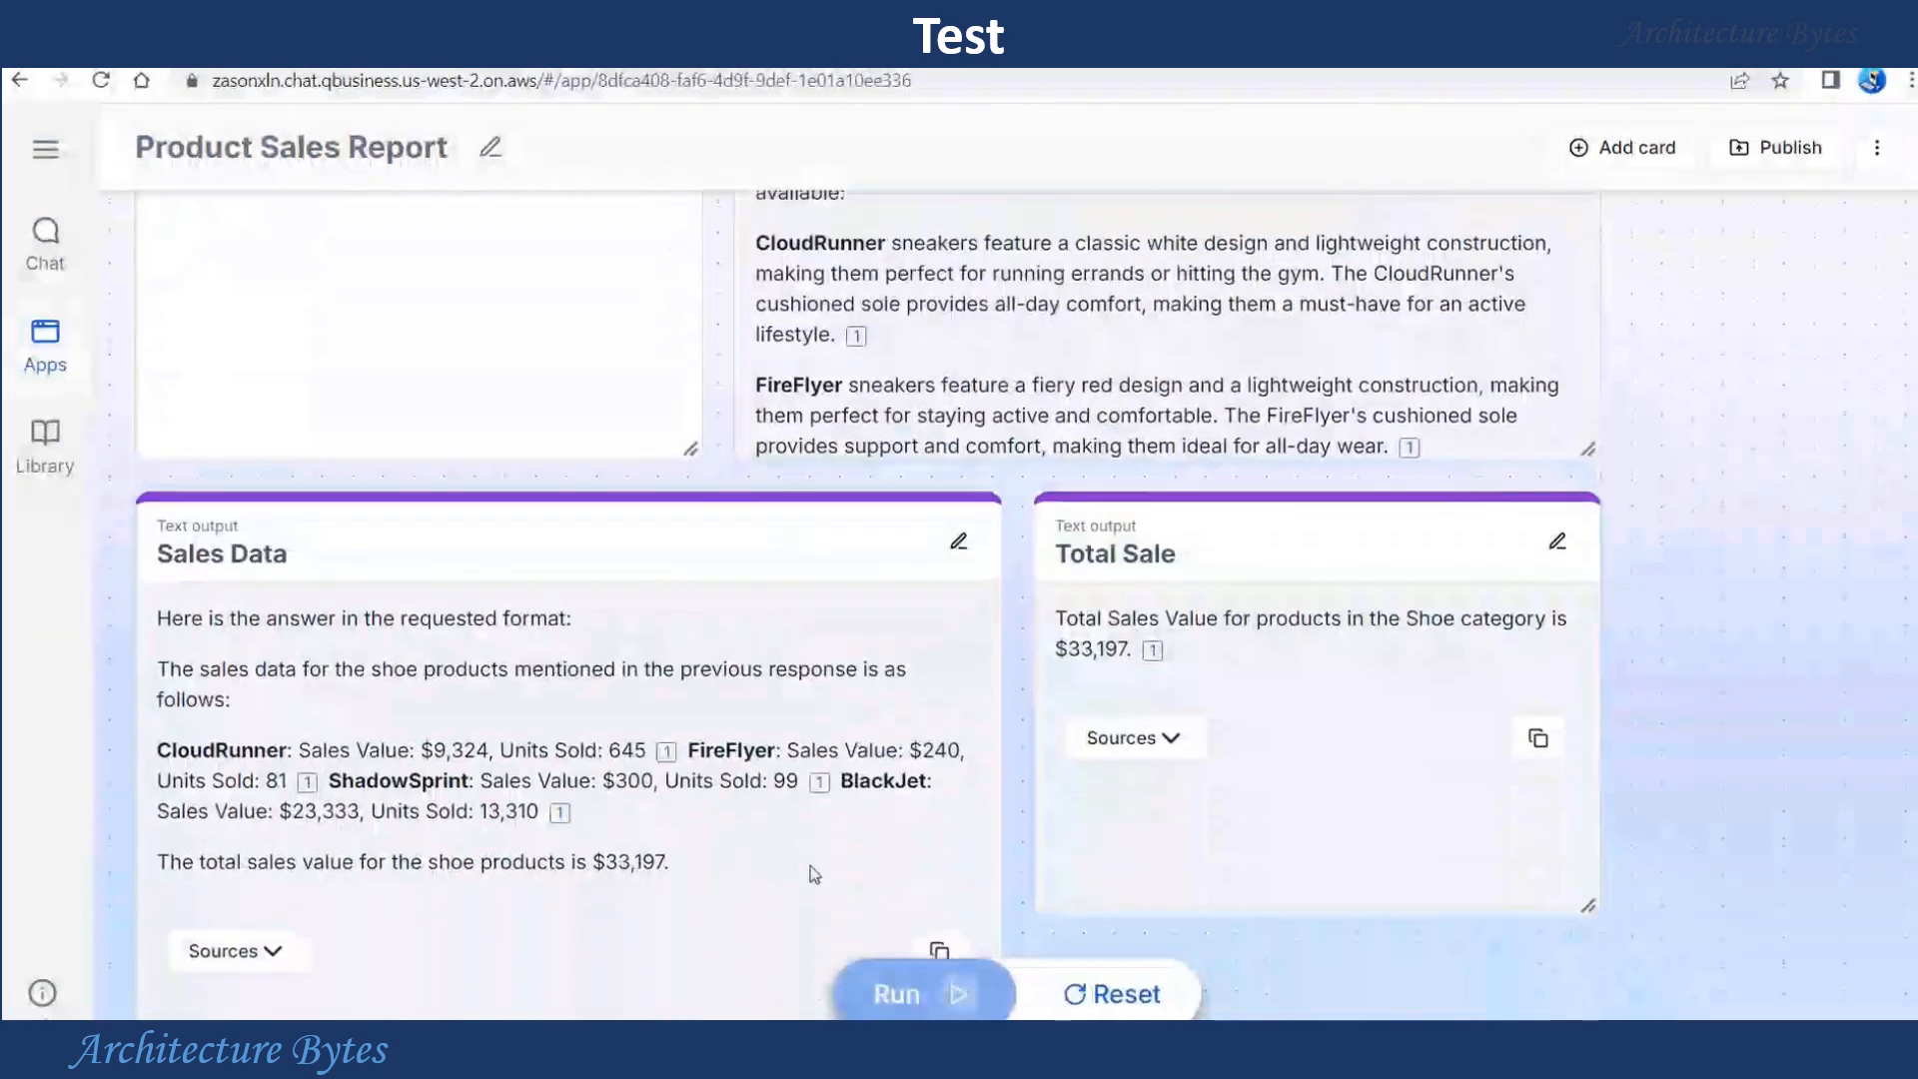
{"action": "double_click", "coordinate": [458, 747]}
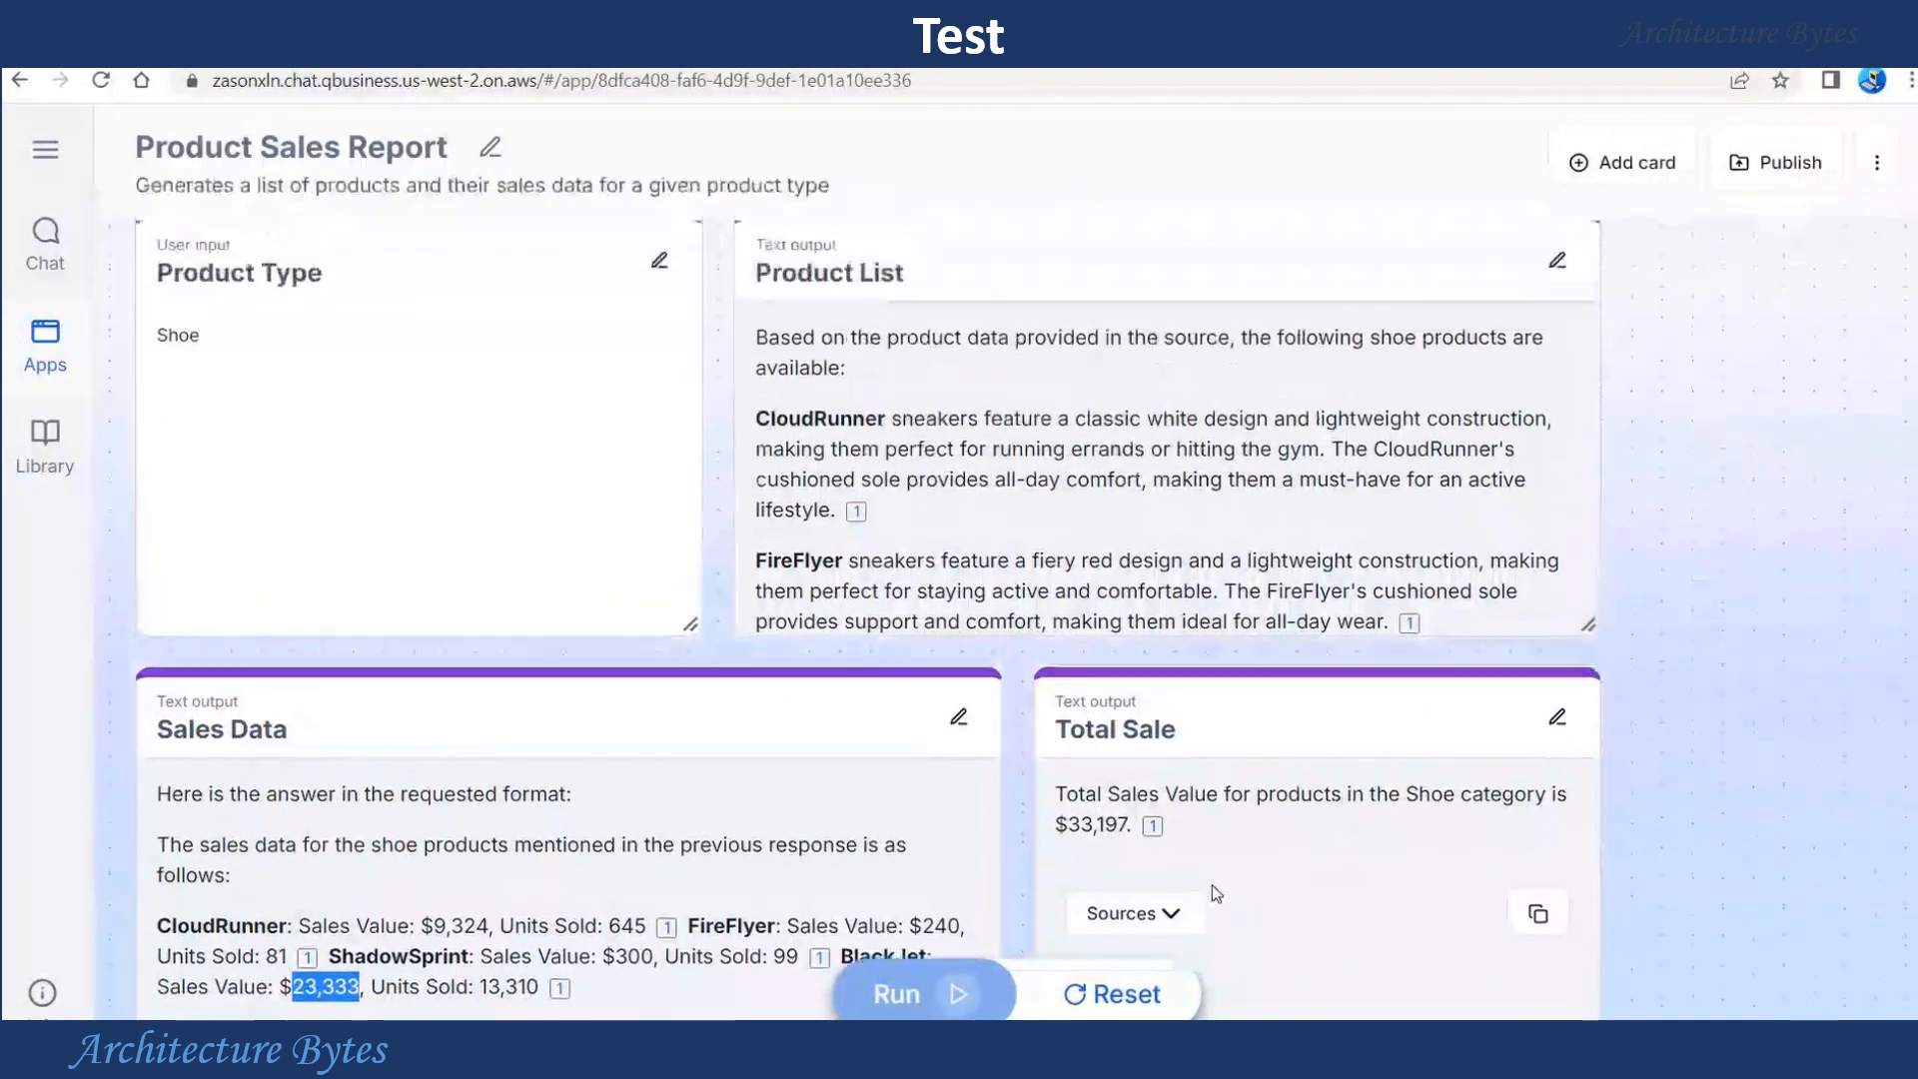
{"action": "scroll", "scroll_direction": "down", "scroll_amount": 3}
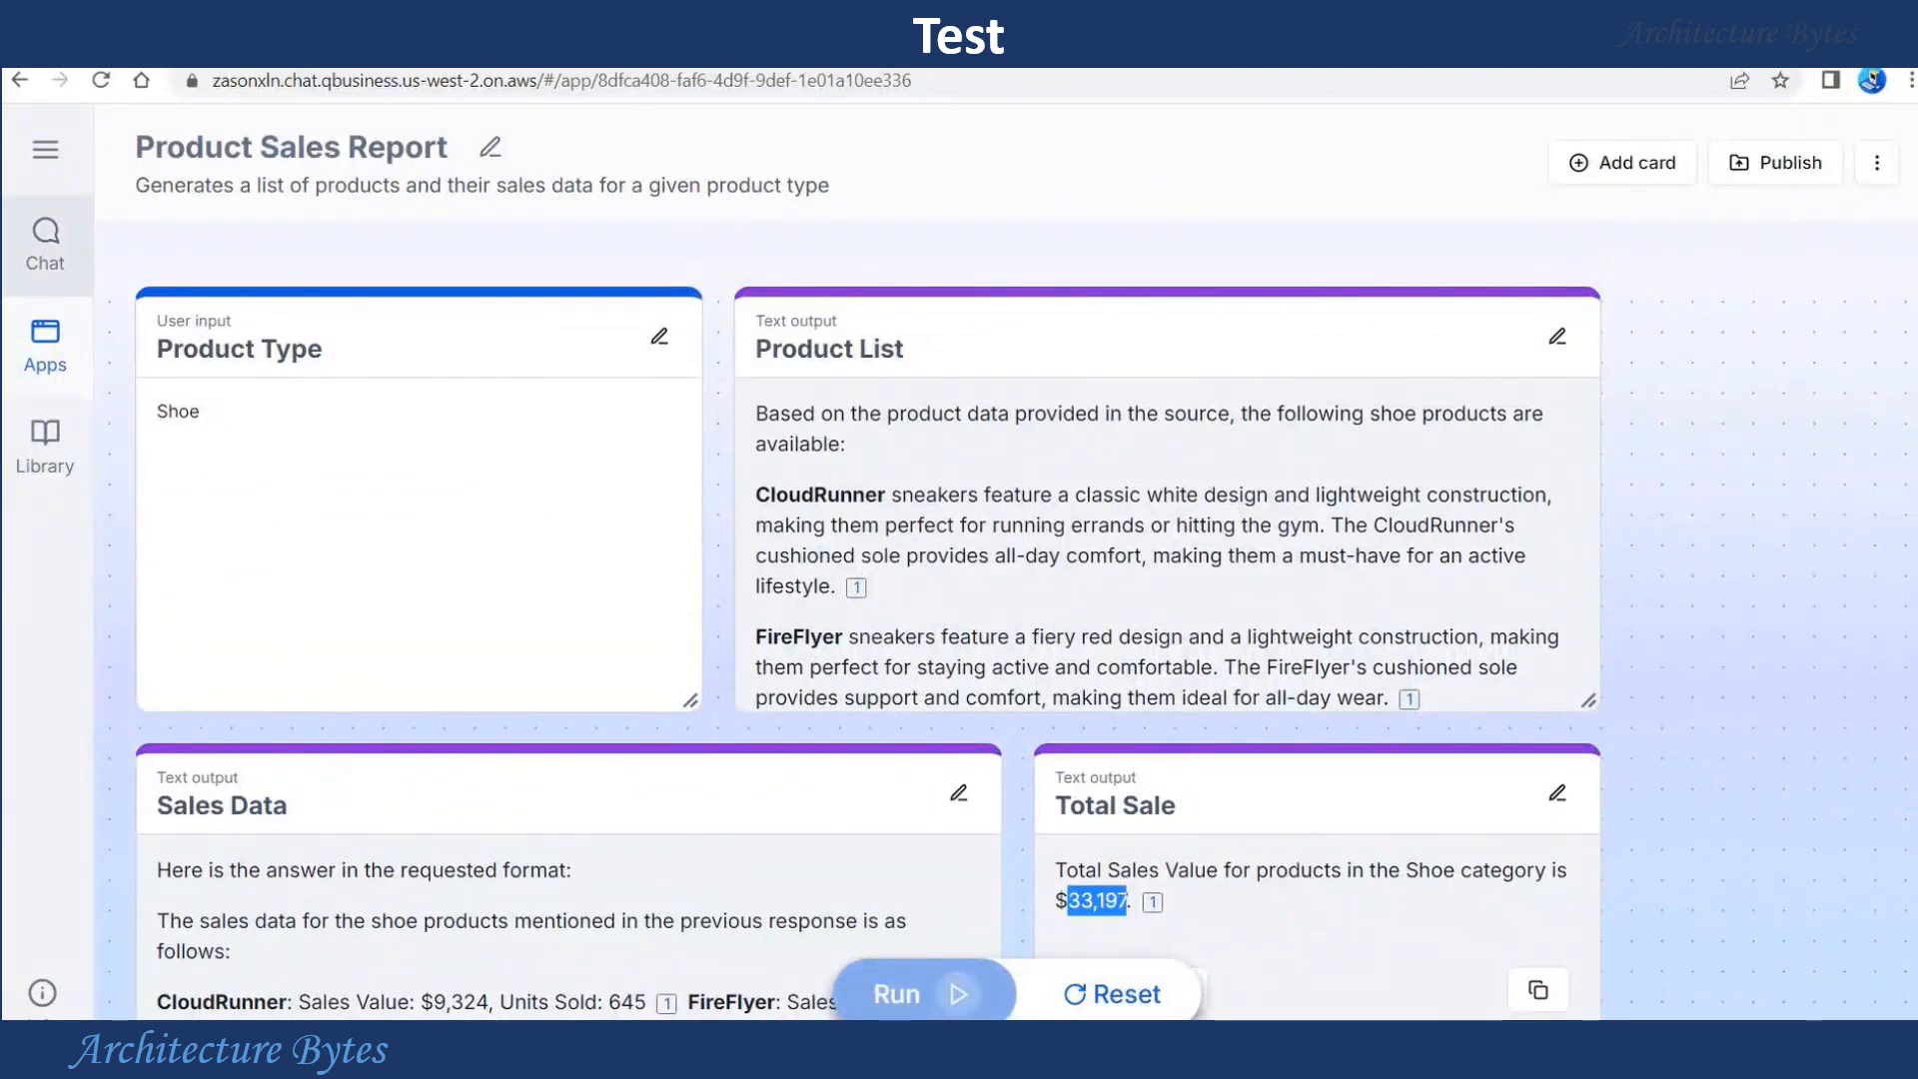
{"action": "left_click", "coordinate": [1111, 992]}
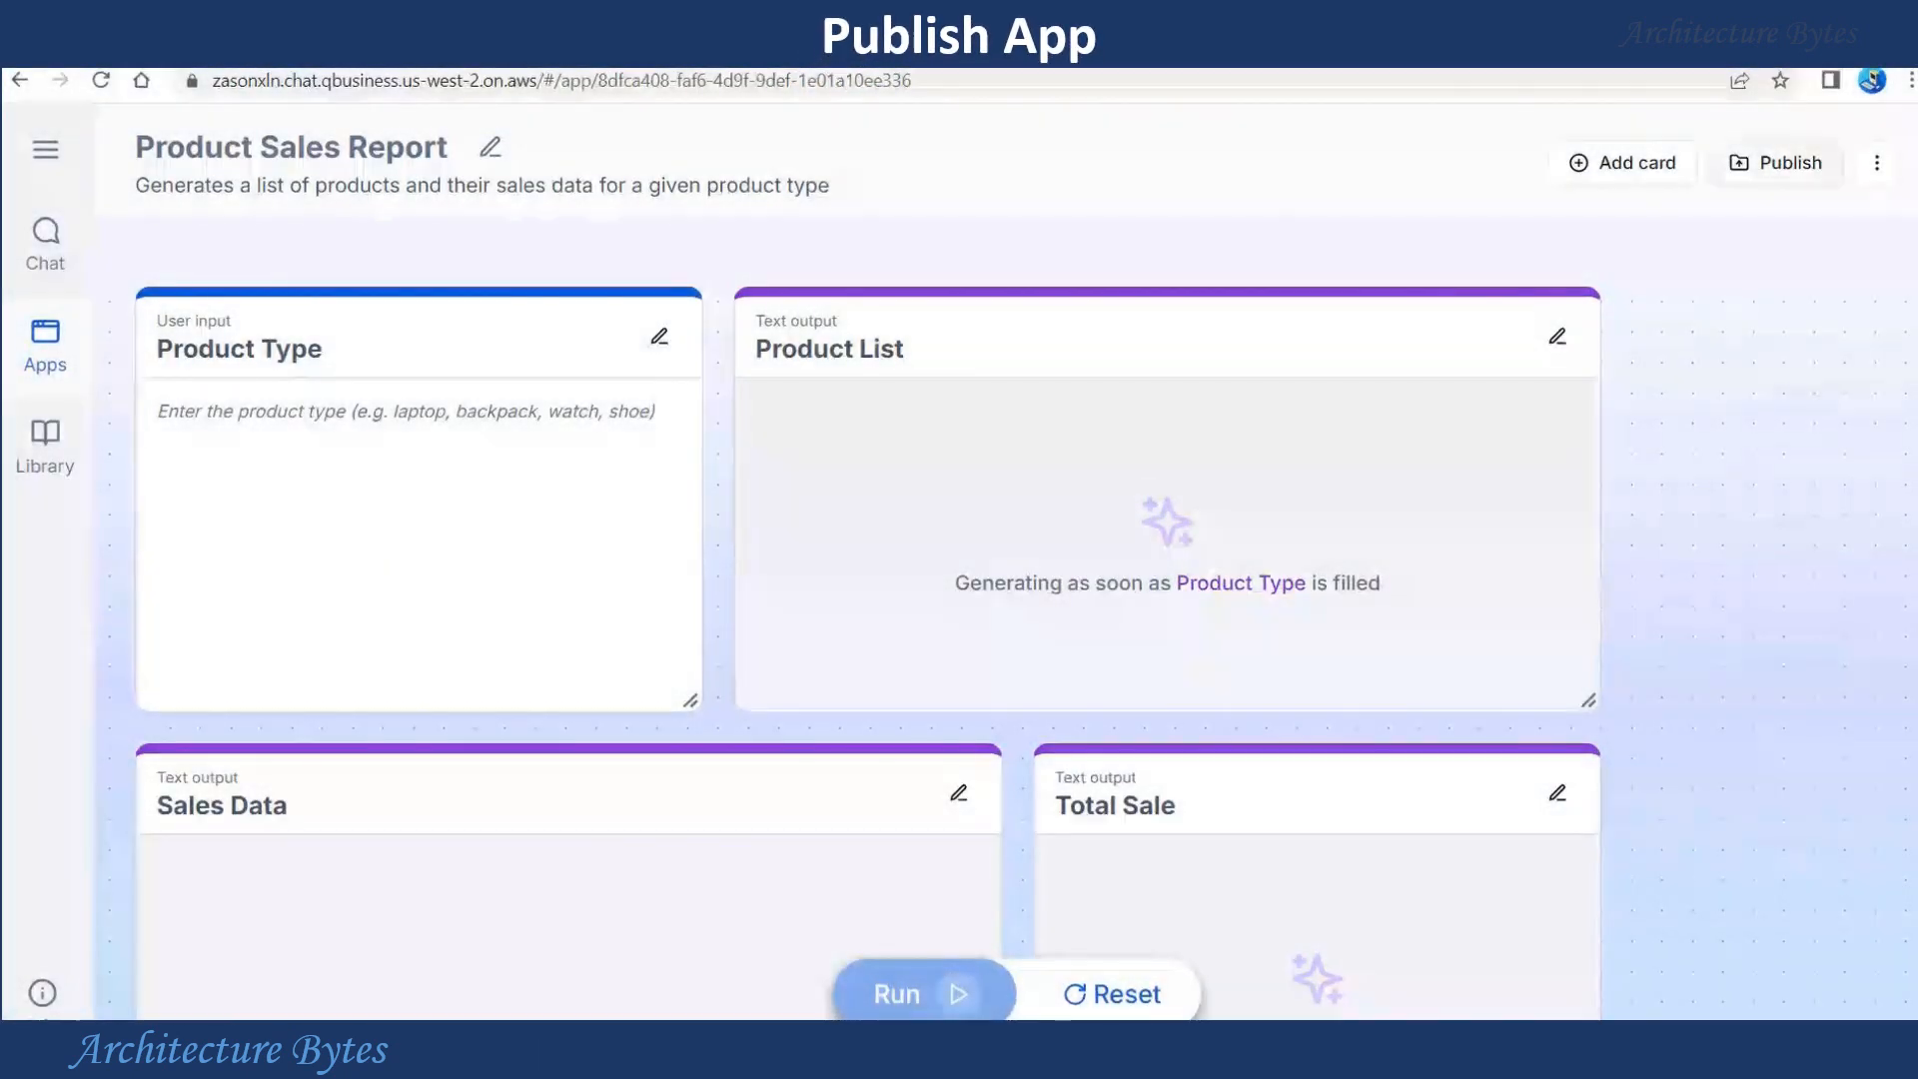
- Publish Product Sales Report to the library tagged General, Sales and Supply Chain
{"action": "left_click", "coordinate": [1776, 162]}
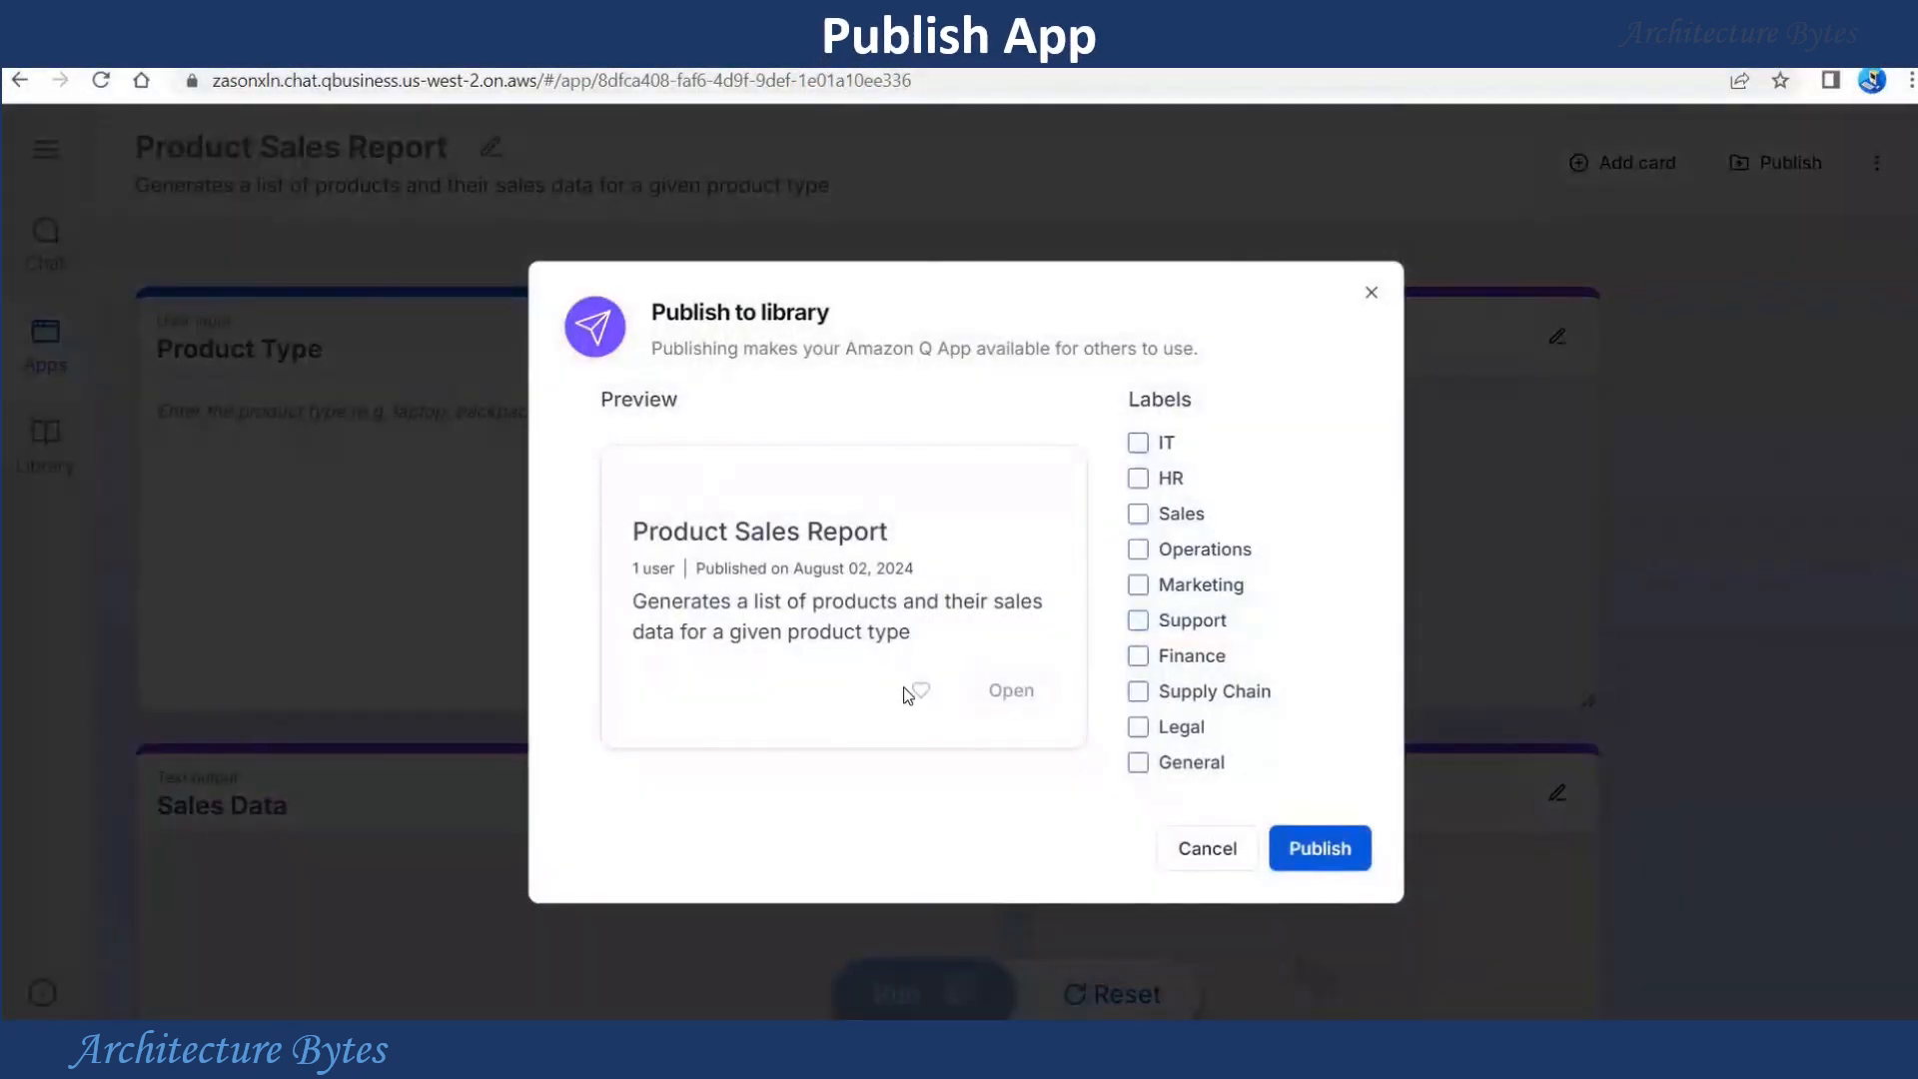
{"action": "left_click", "coordinate": [1136, 761]}
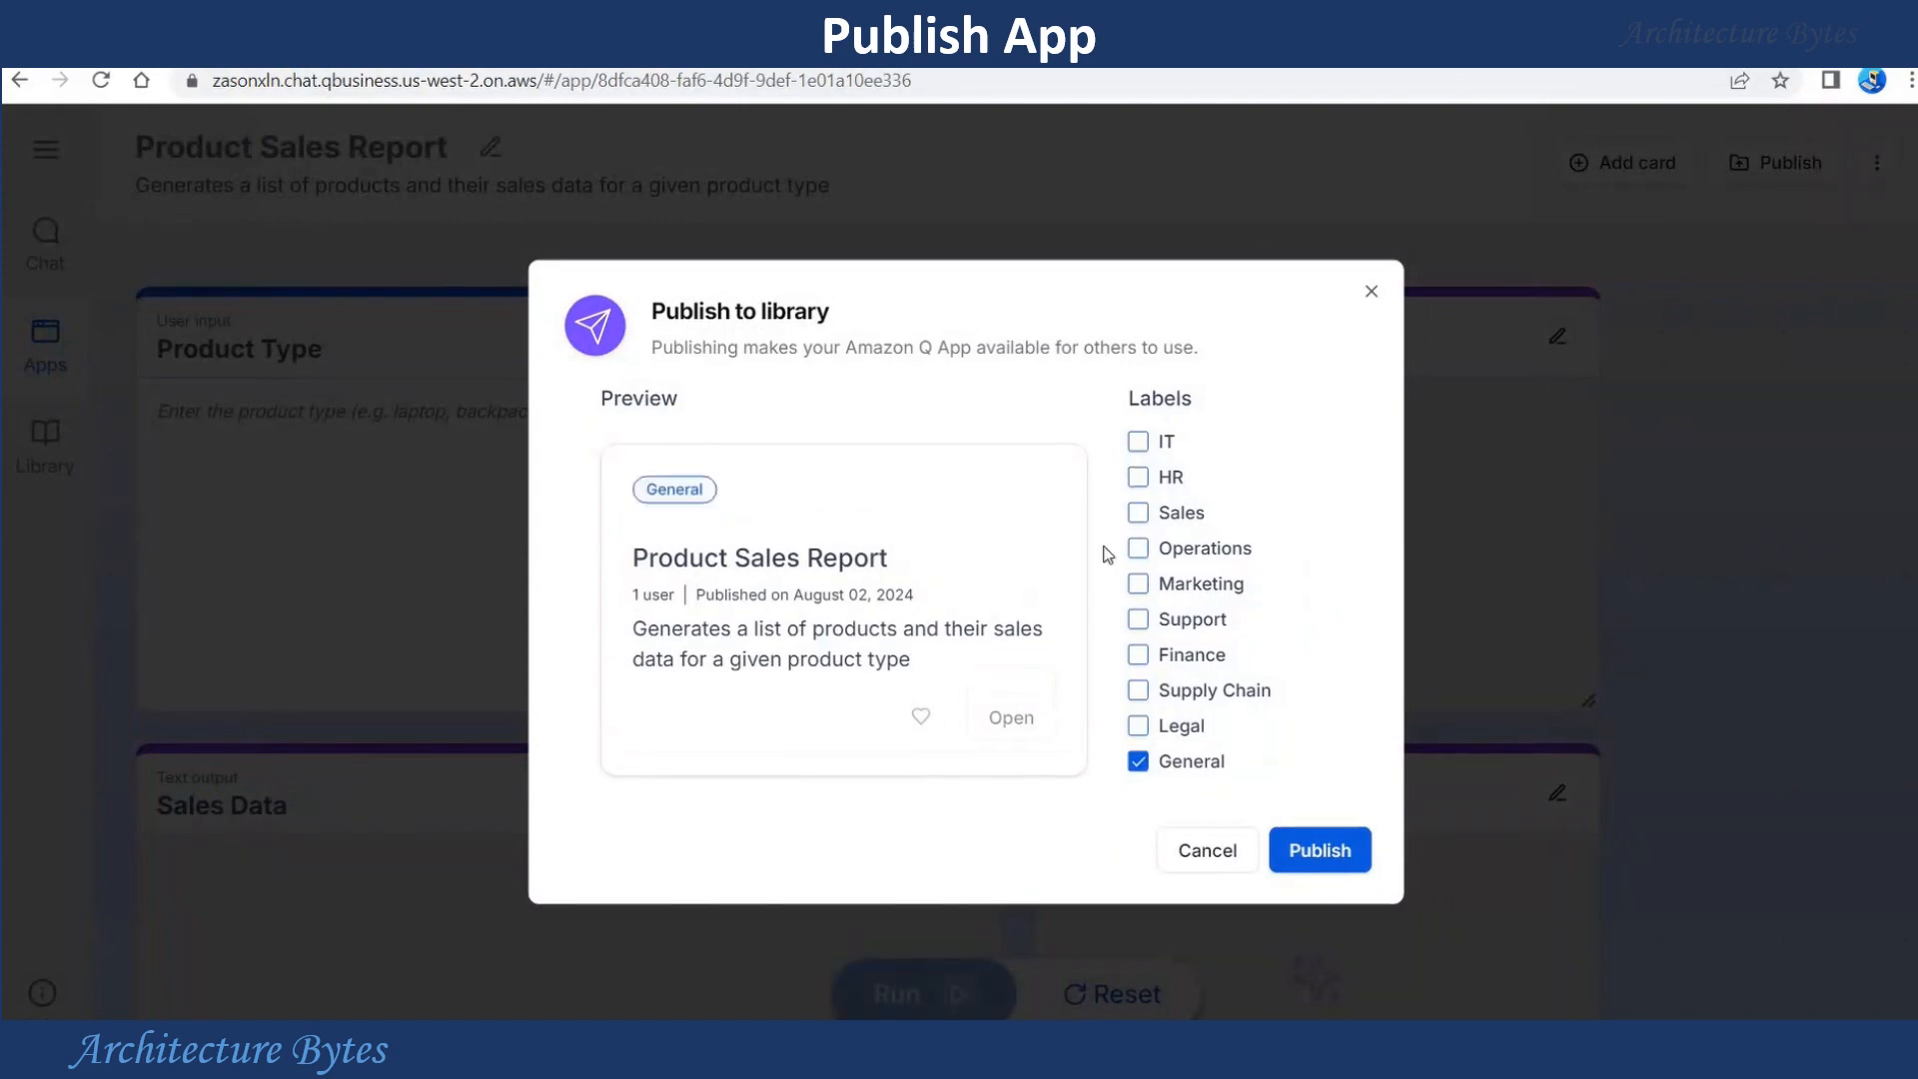
{"action": "left_click", "coordinate": [1136, 511]}
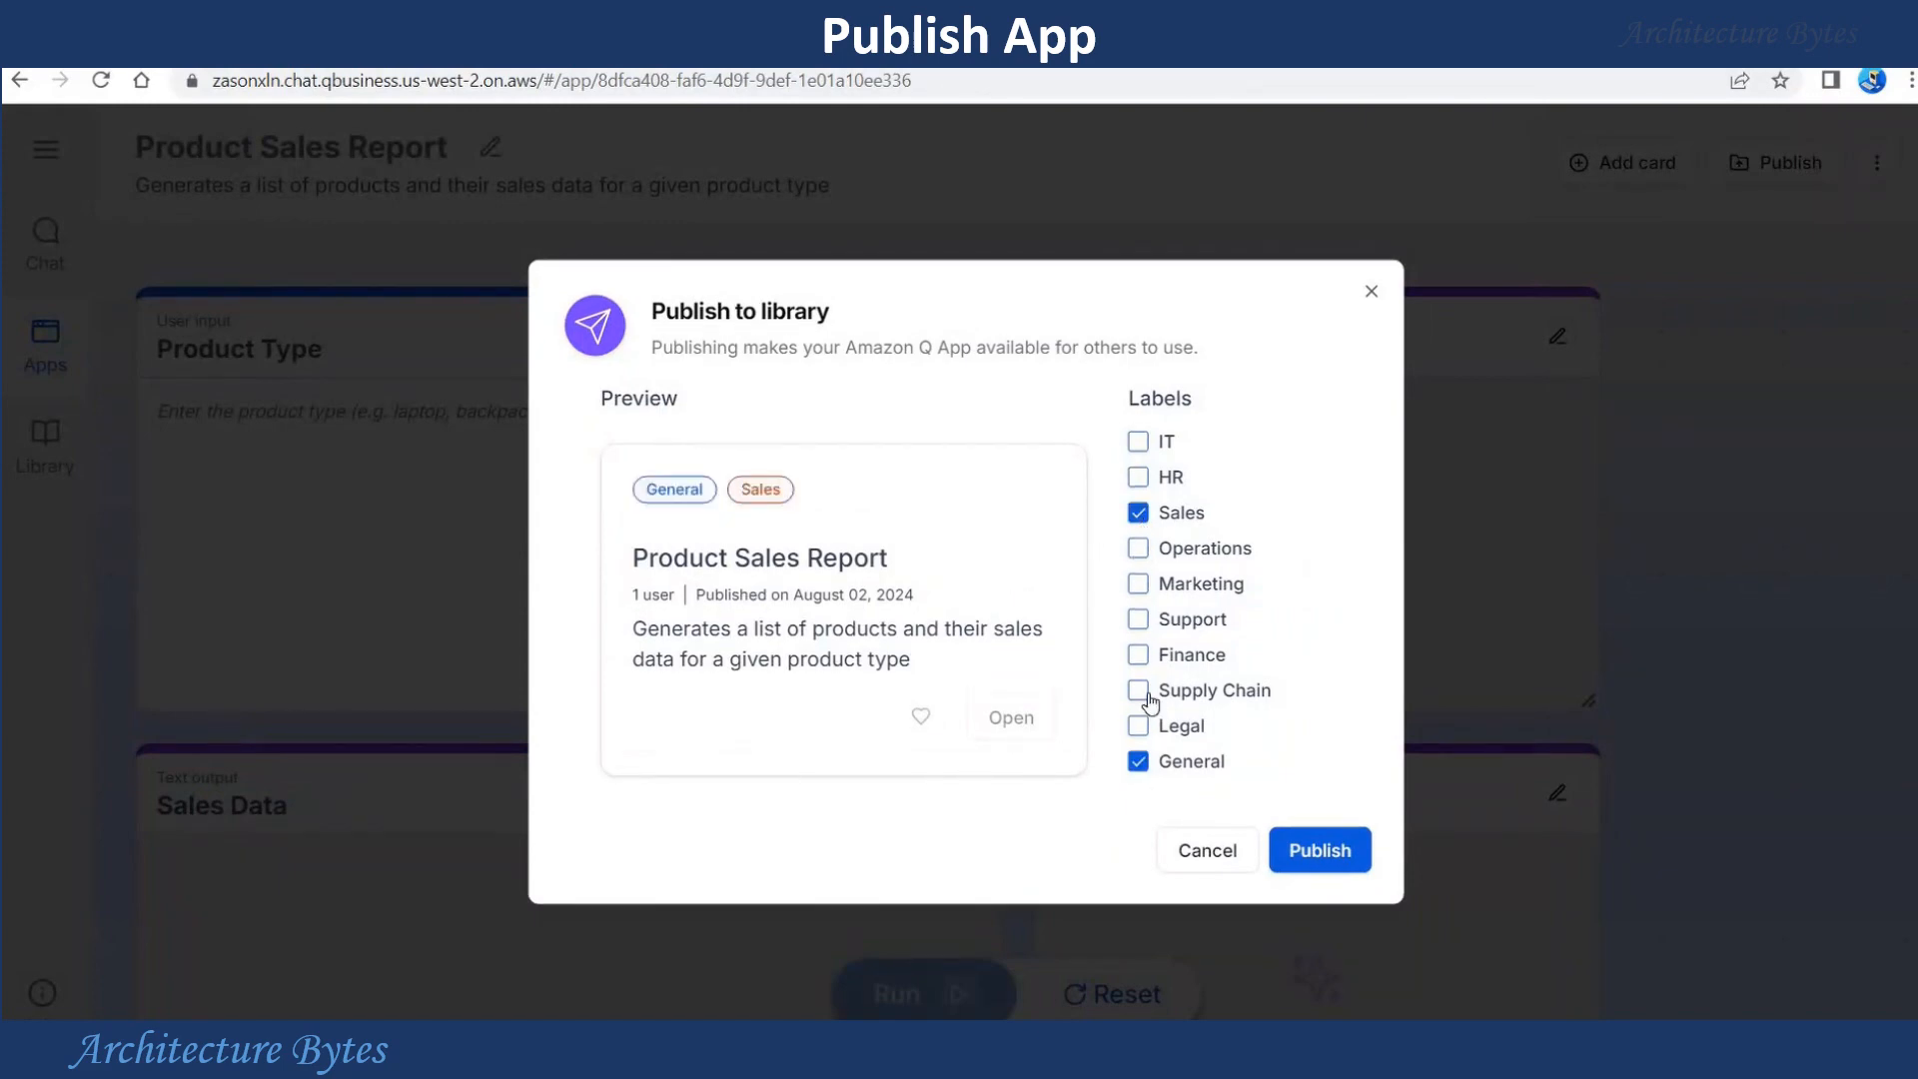
{"action": "left_click", "coordinate": [1136, 691]}
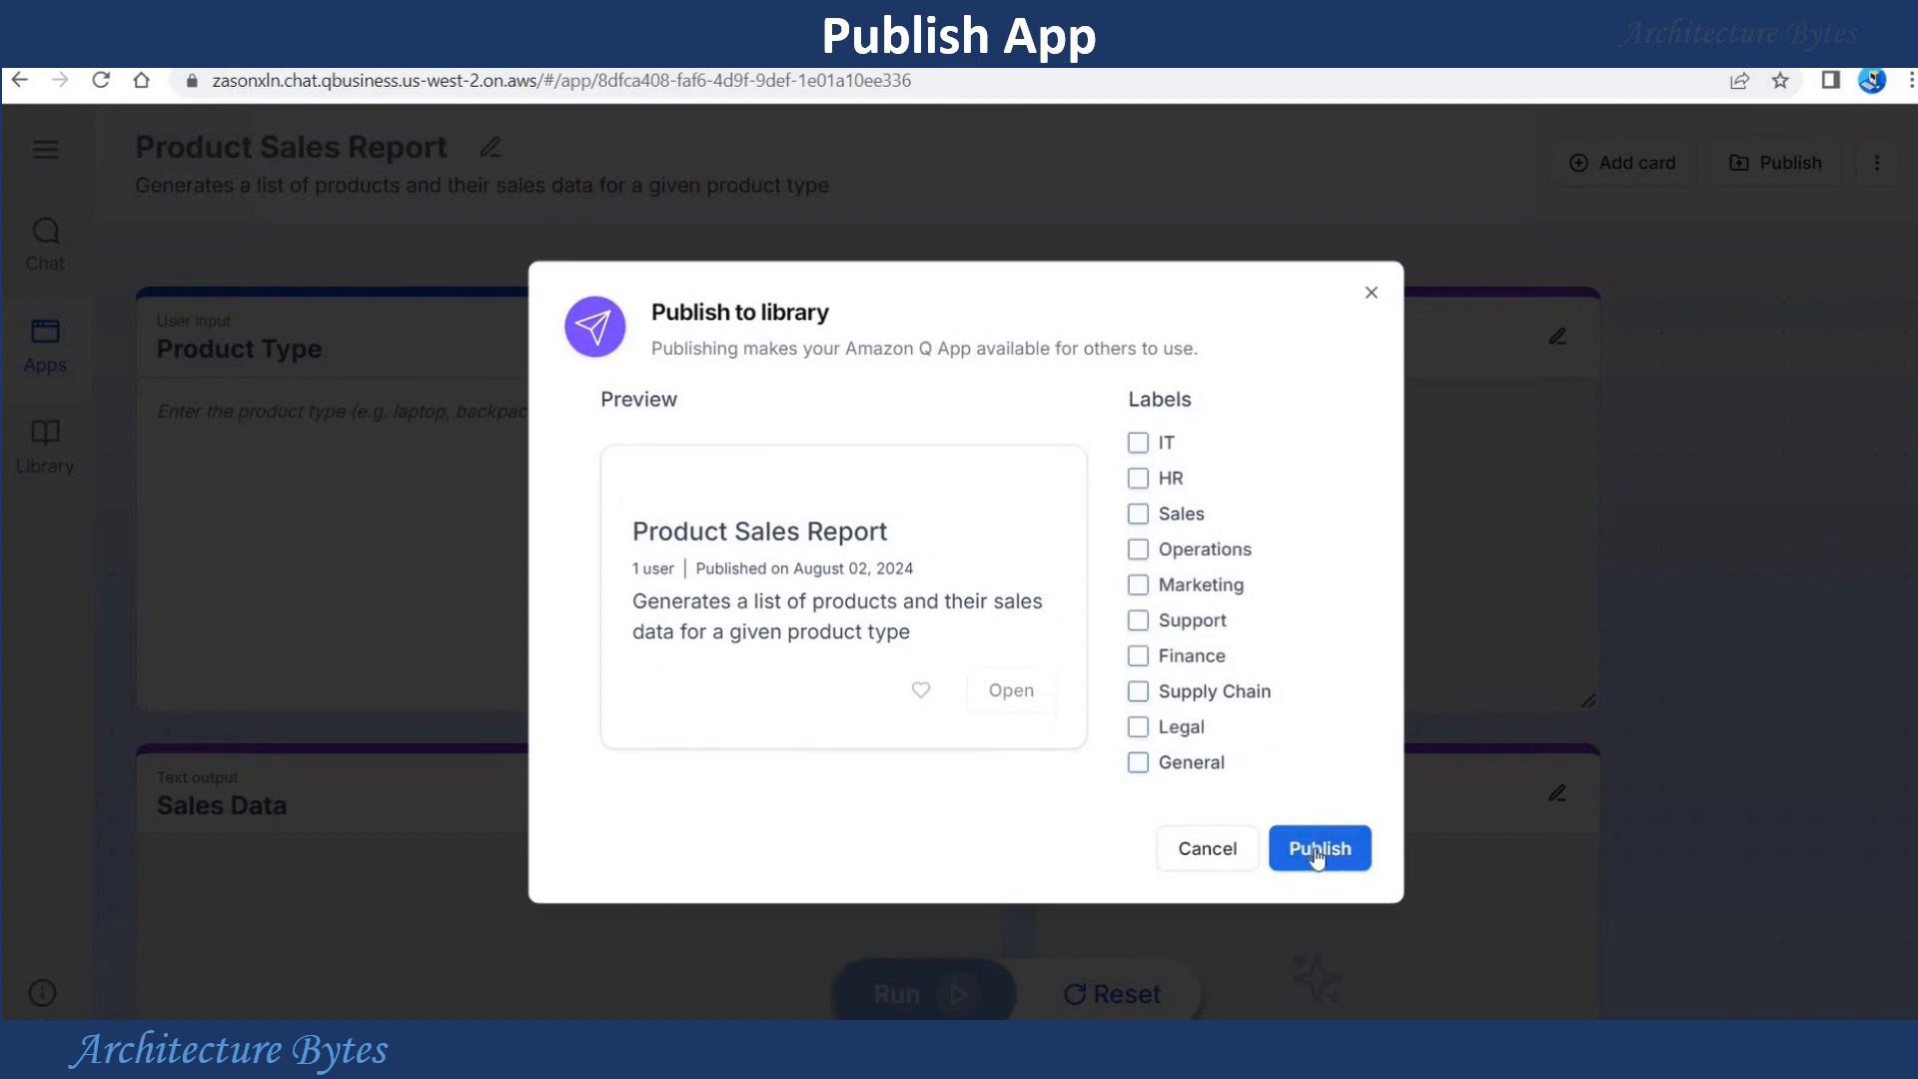
{"action": "left_click", "coordinate": [1318, 848]}
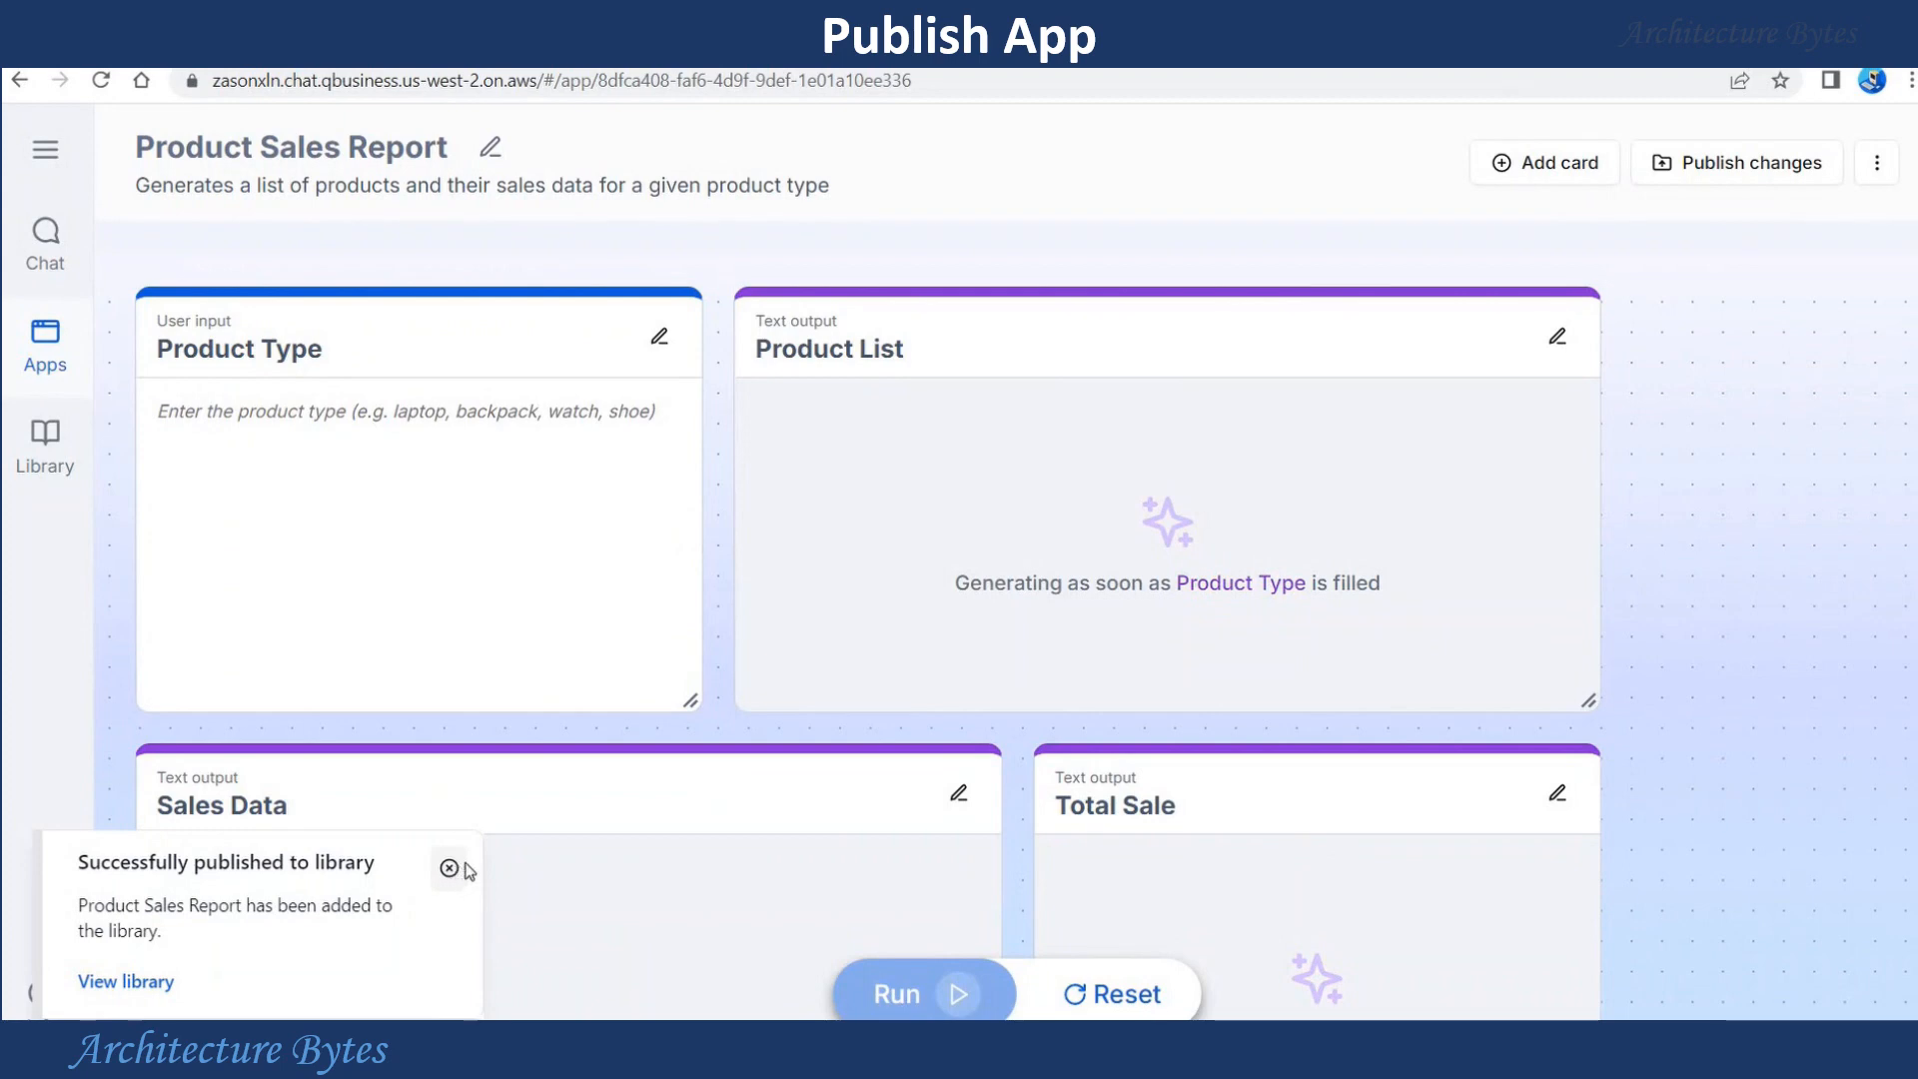
{"action": "left_click", "coordinate": [449, 868]}
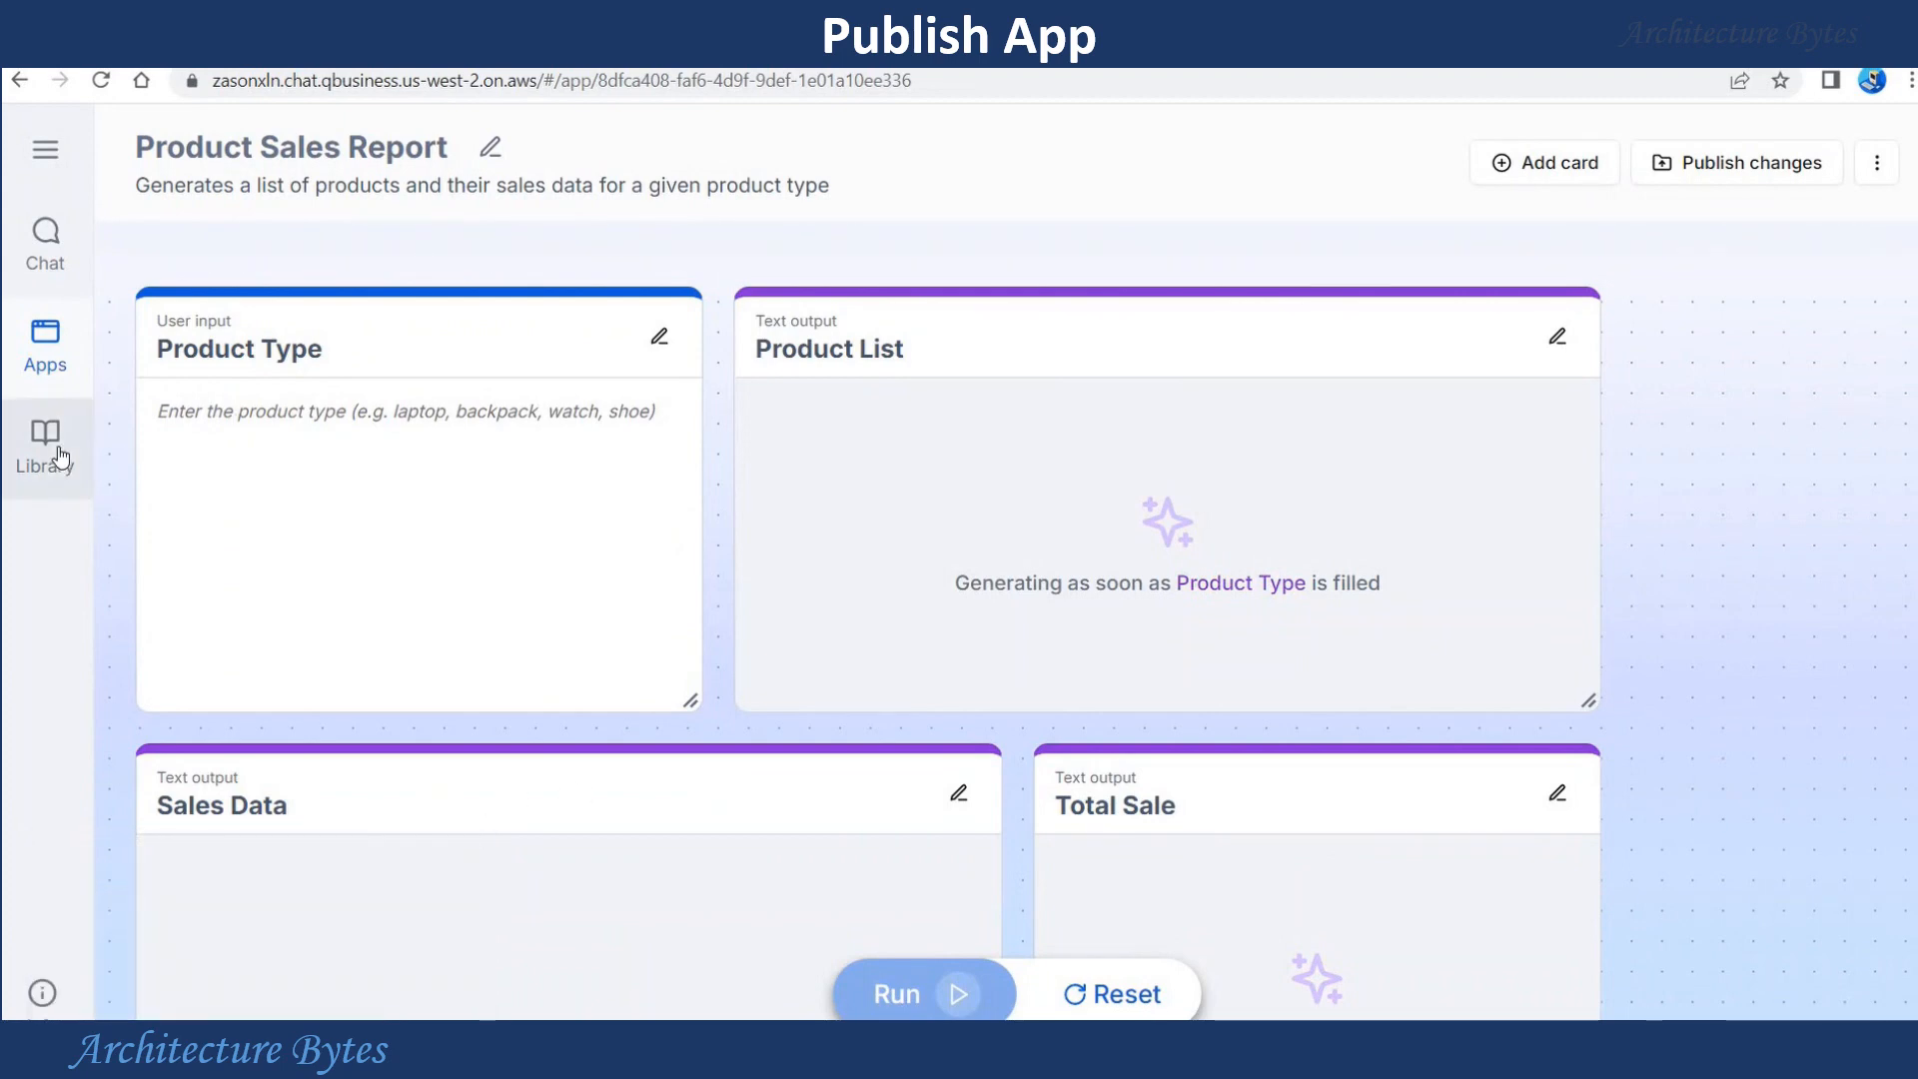
{"action": "left_click", "coordinate": [44, 435]}
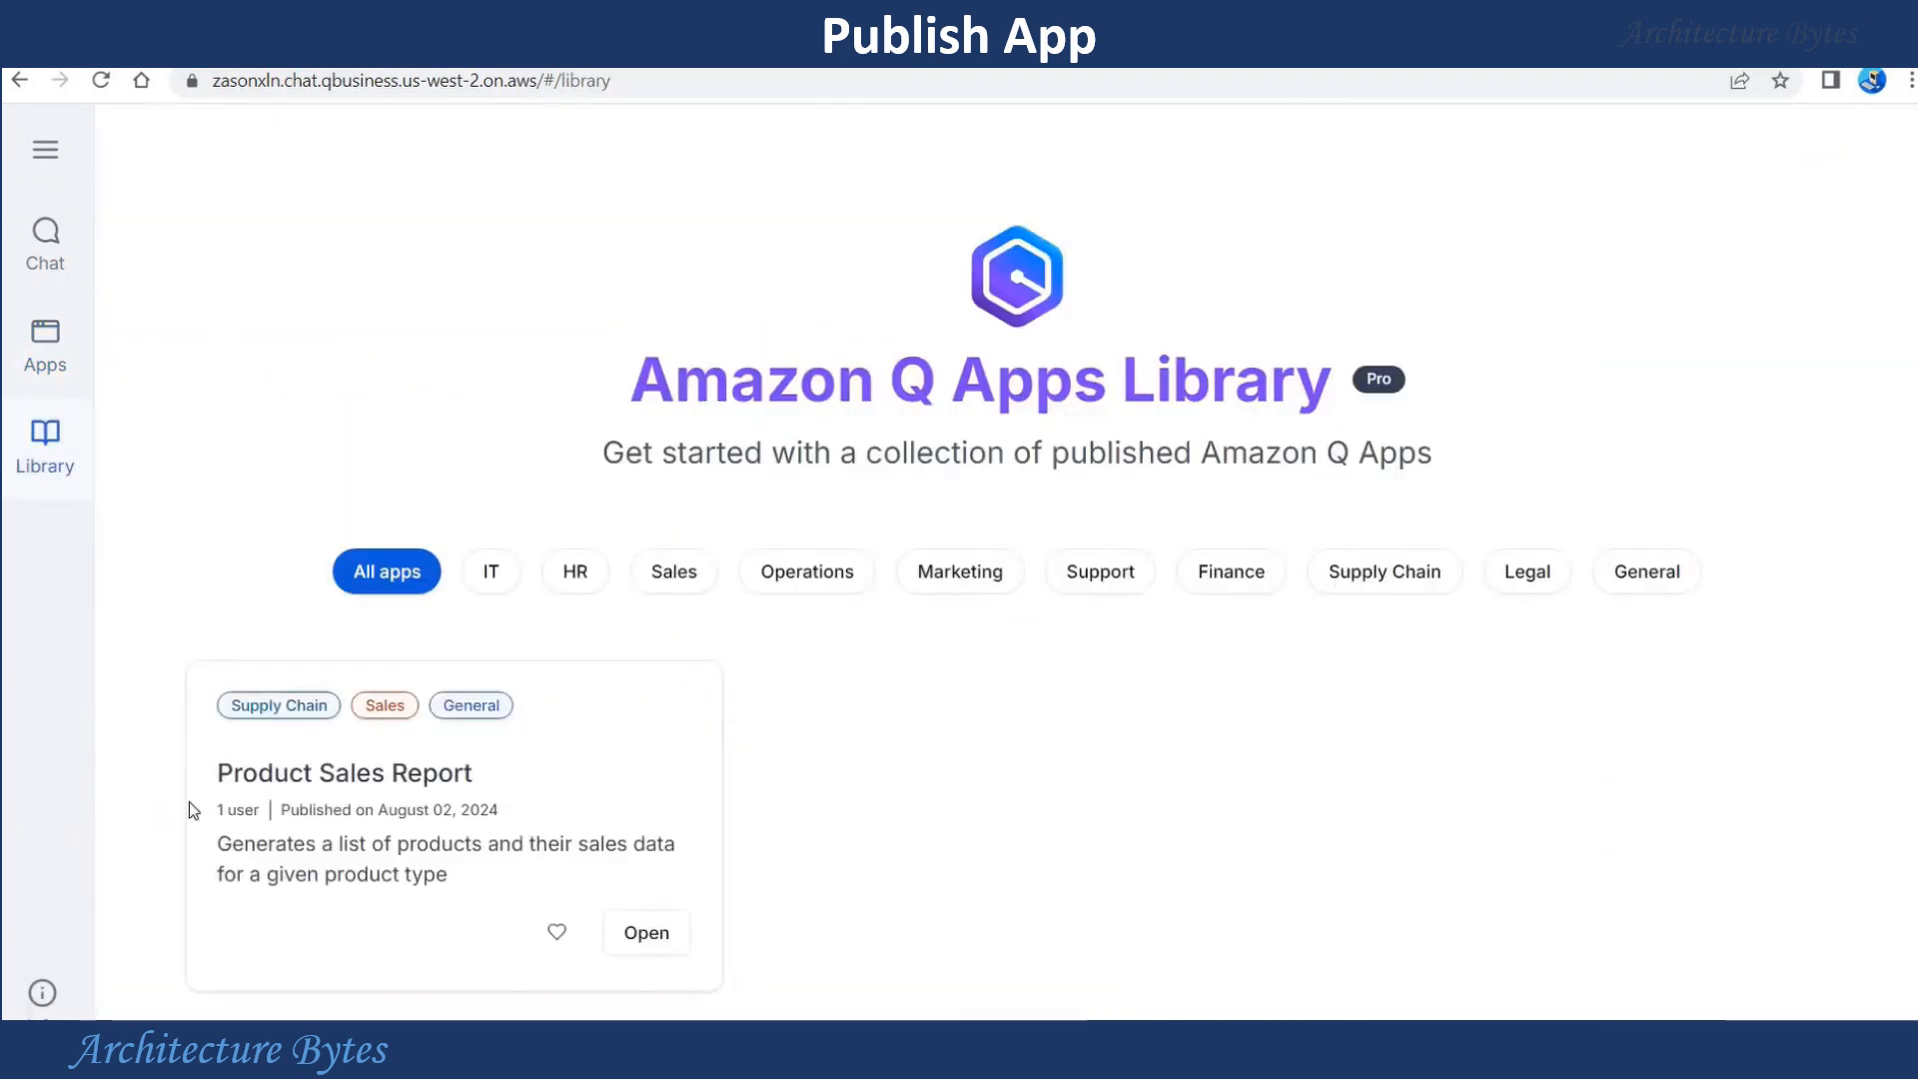
{"action": "mouse_move", "coordinate": [713, 571]}
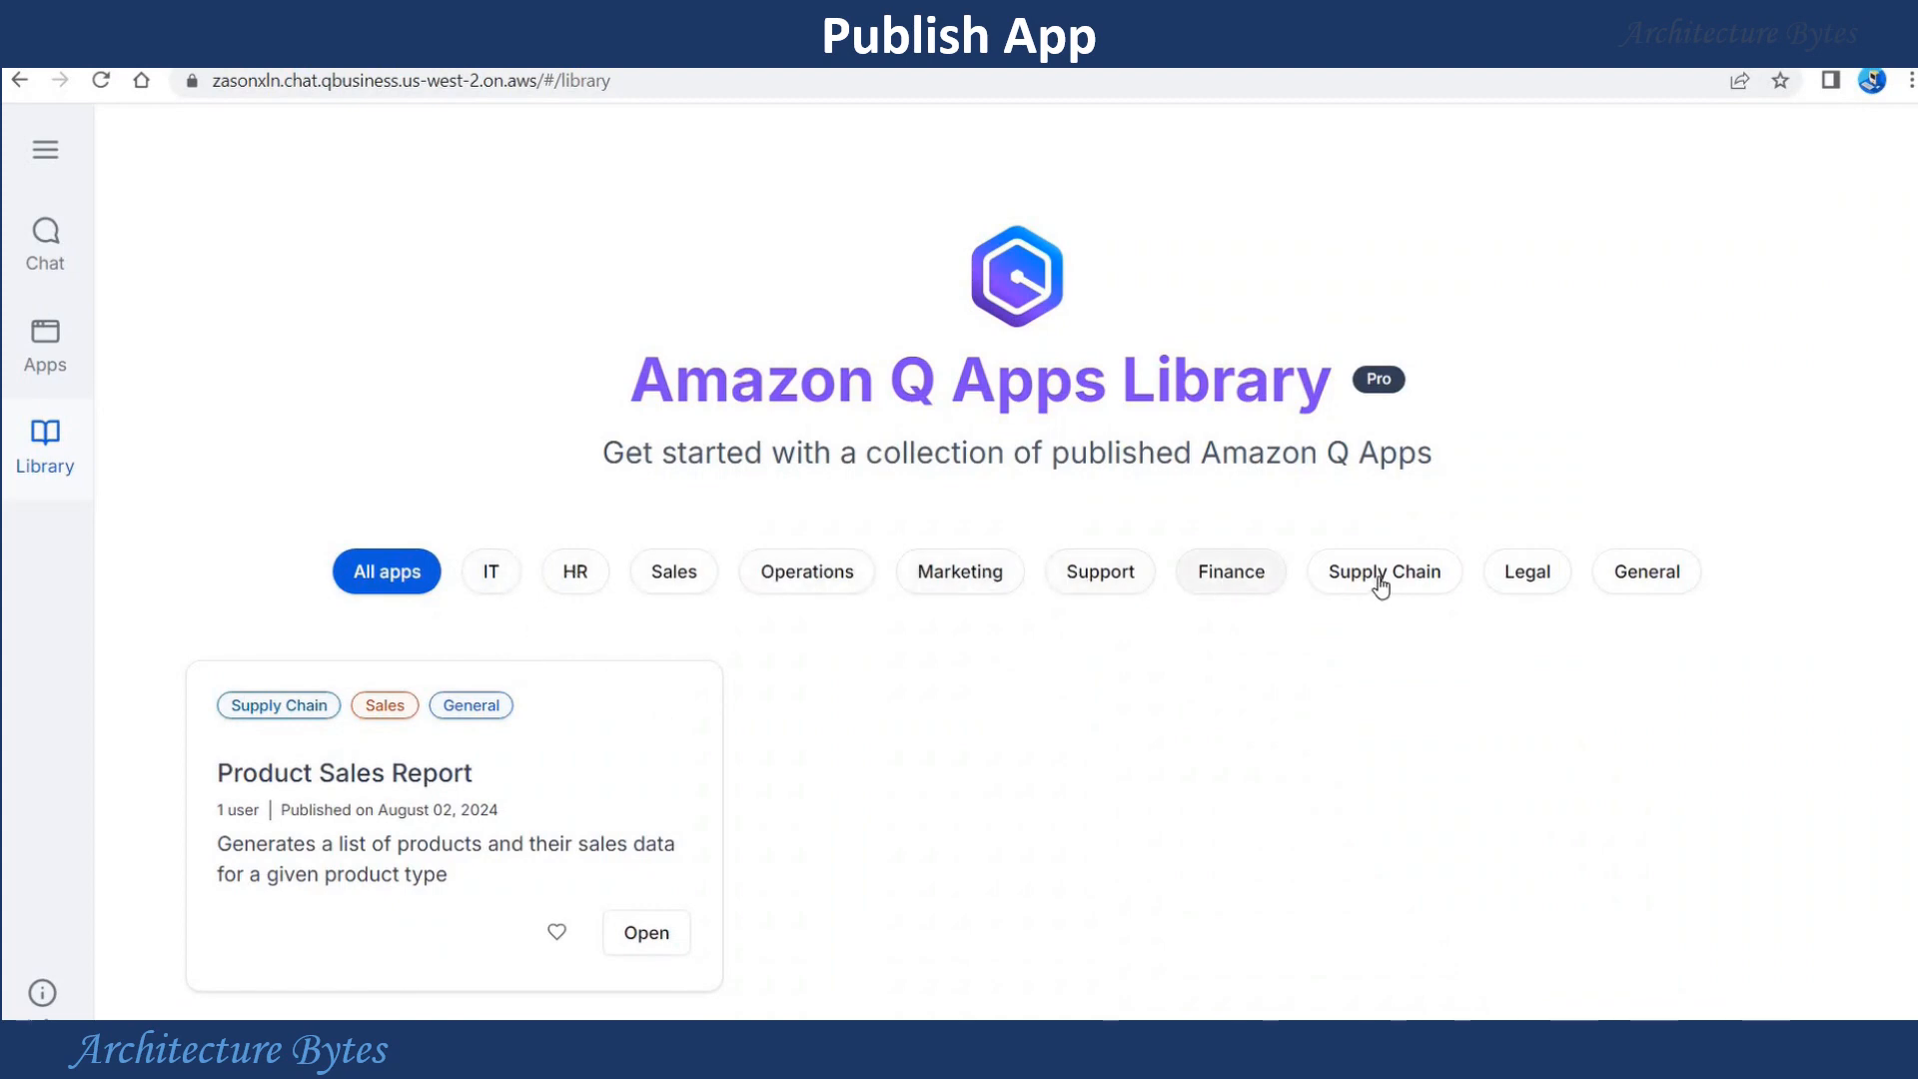
{"action": "left_click", "coordinate": [1385, 572]}
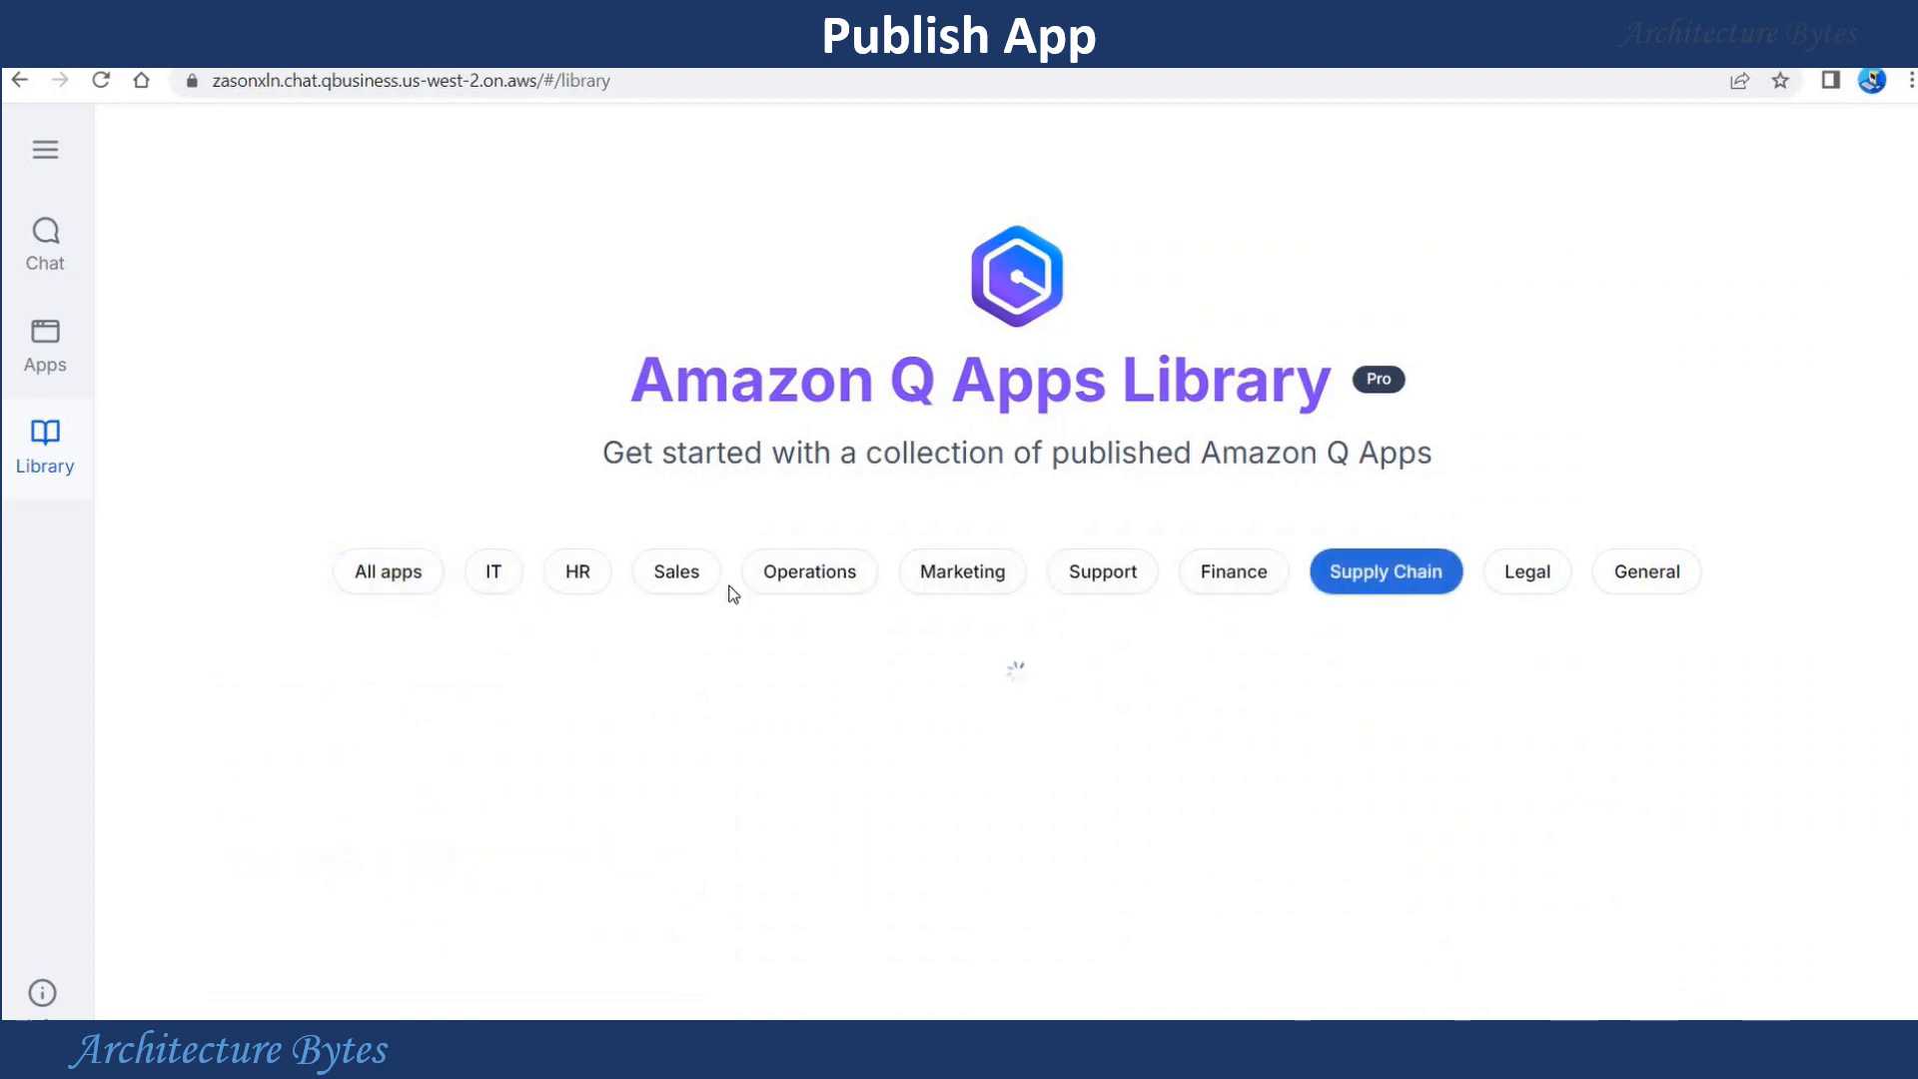
{"action": "left_click", "coordinate": [674, 571]}
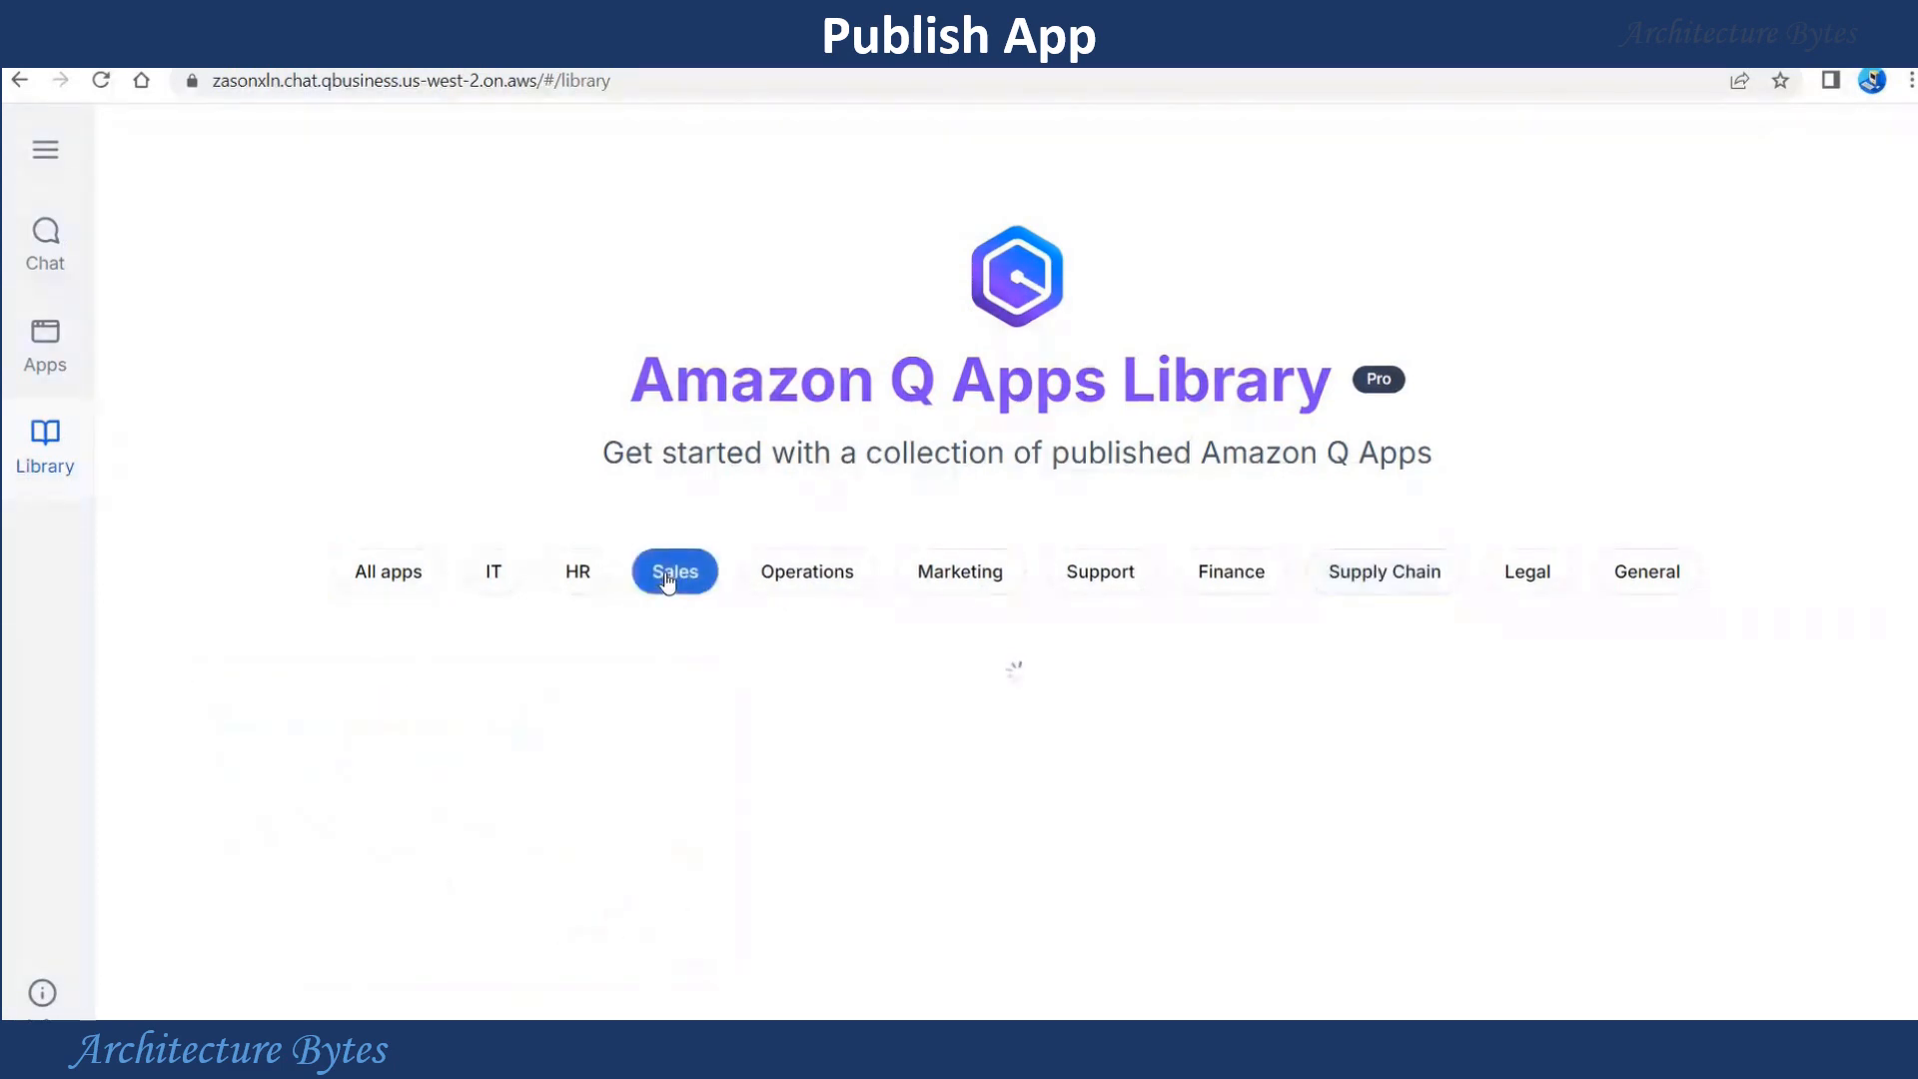
{"action": "left_click", "coordinate": [672, 572]}
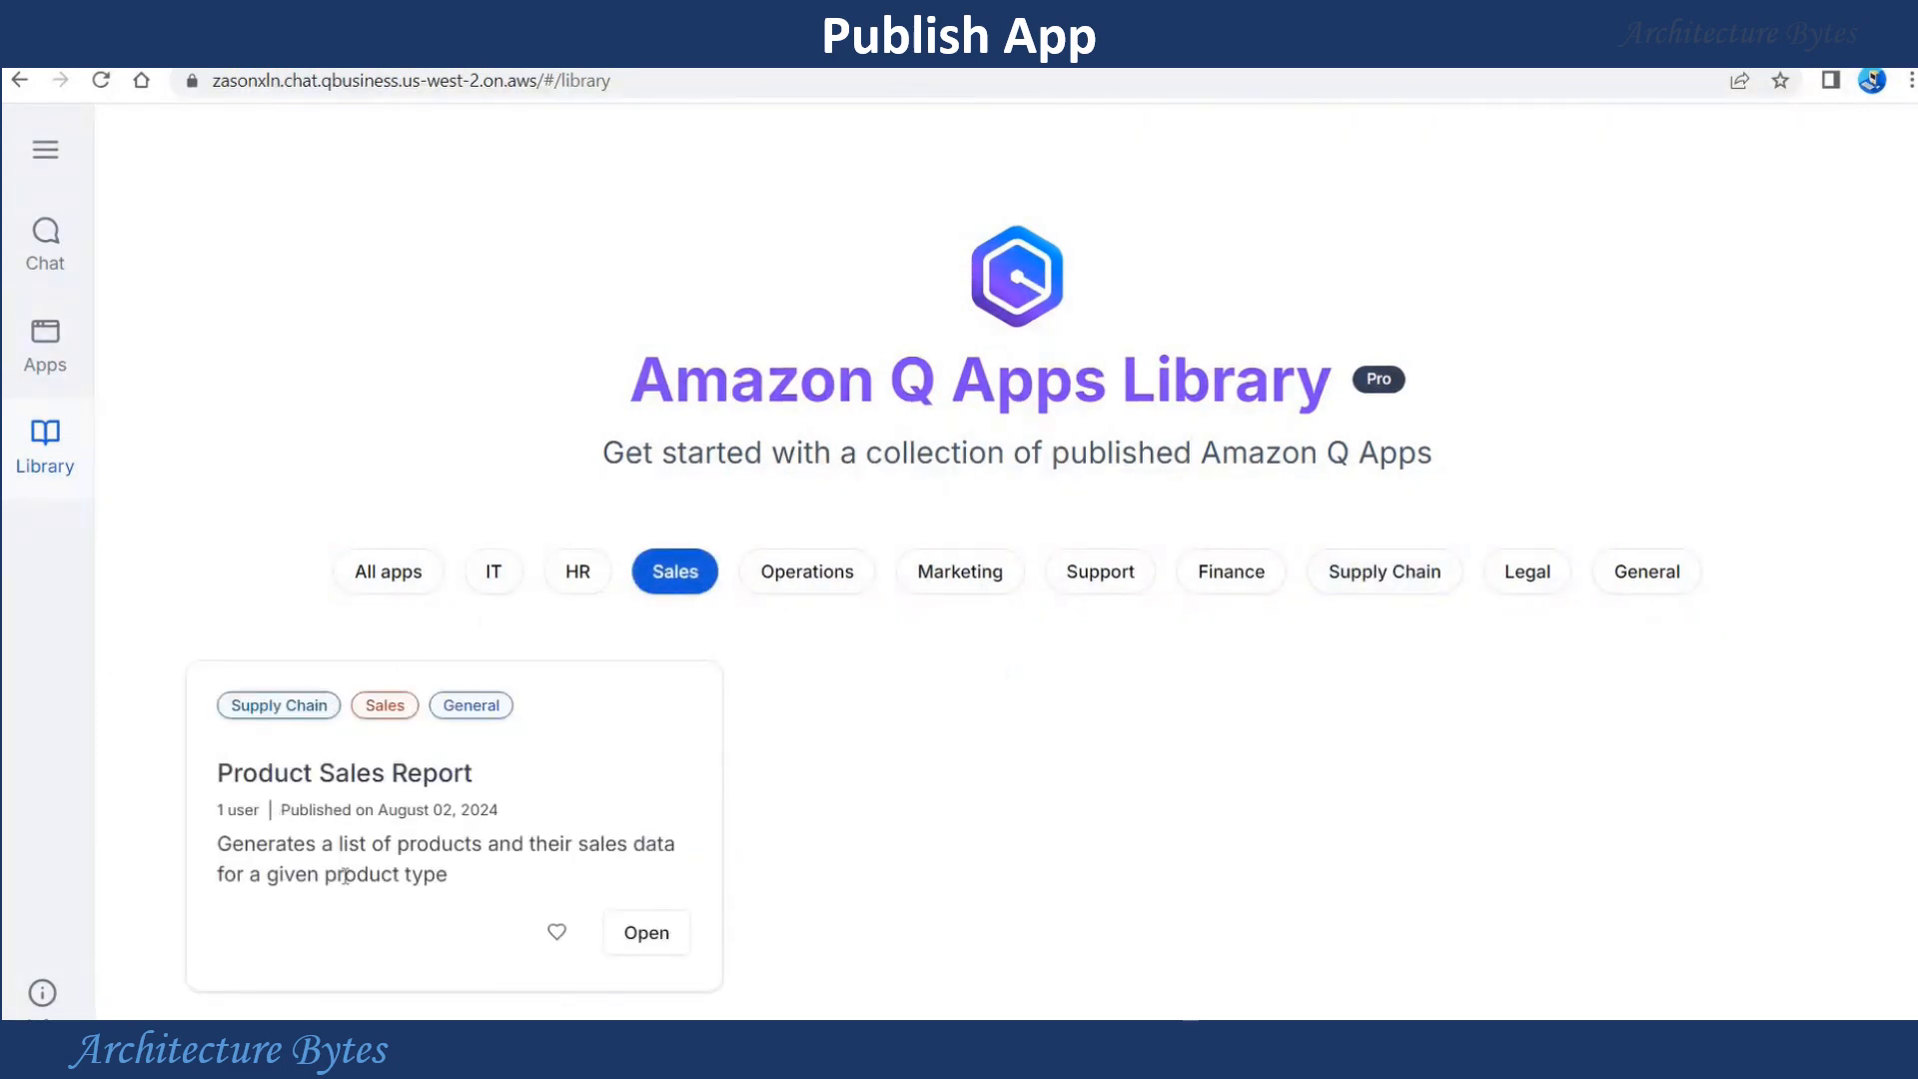
{"action": "left_click", "coordinate": [646, 932]}
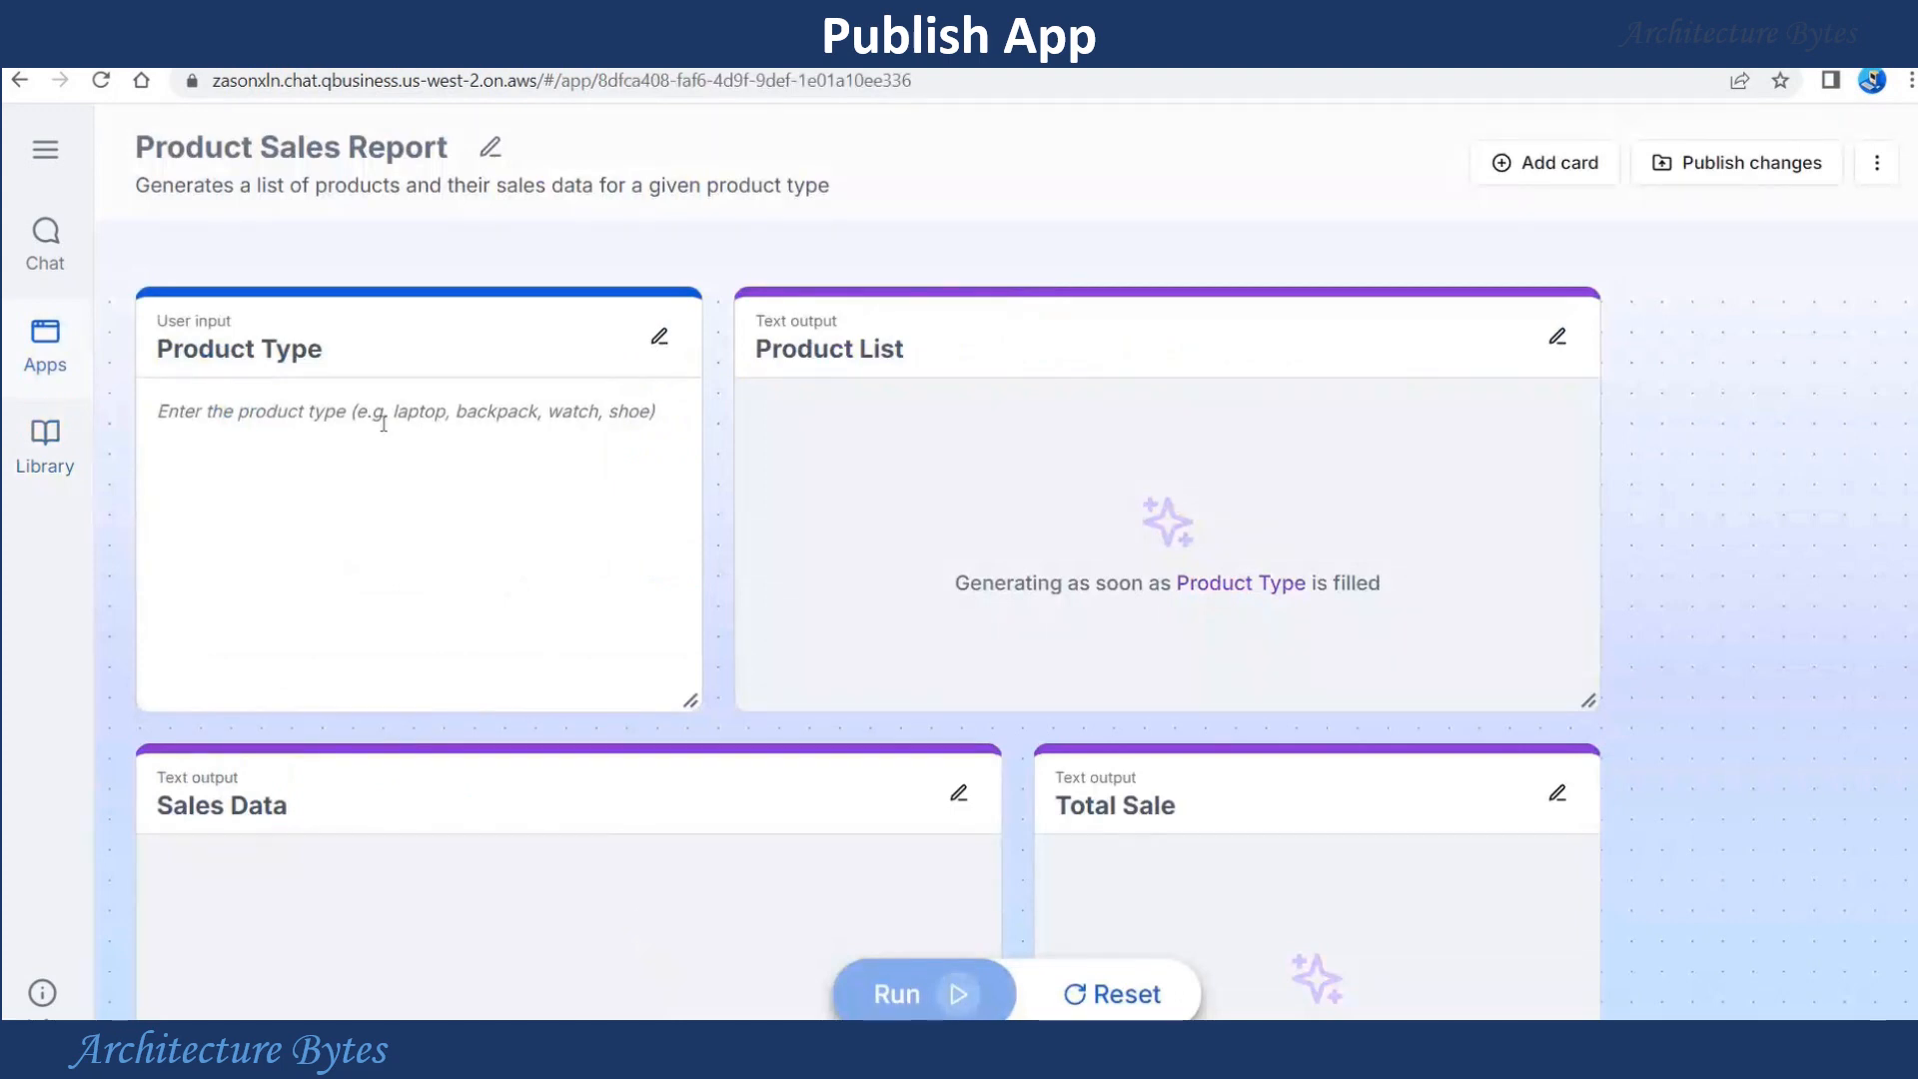
{"action": "mouse_move", "coordinate": [875, 228]}
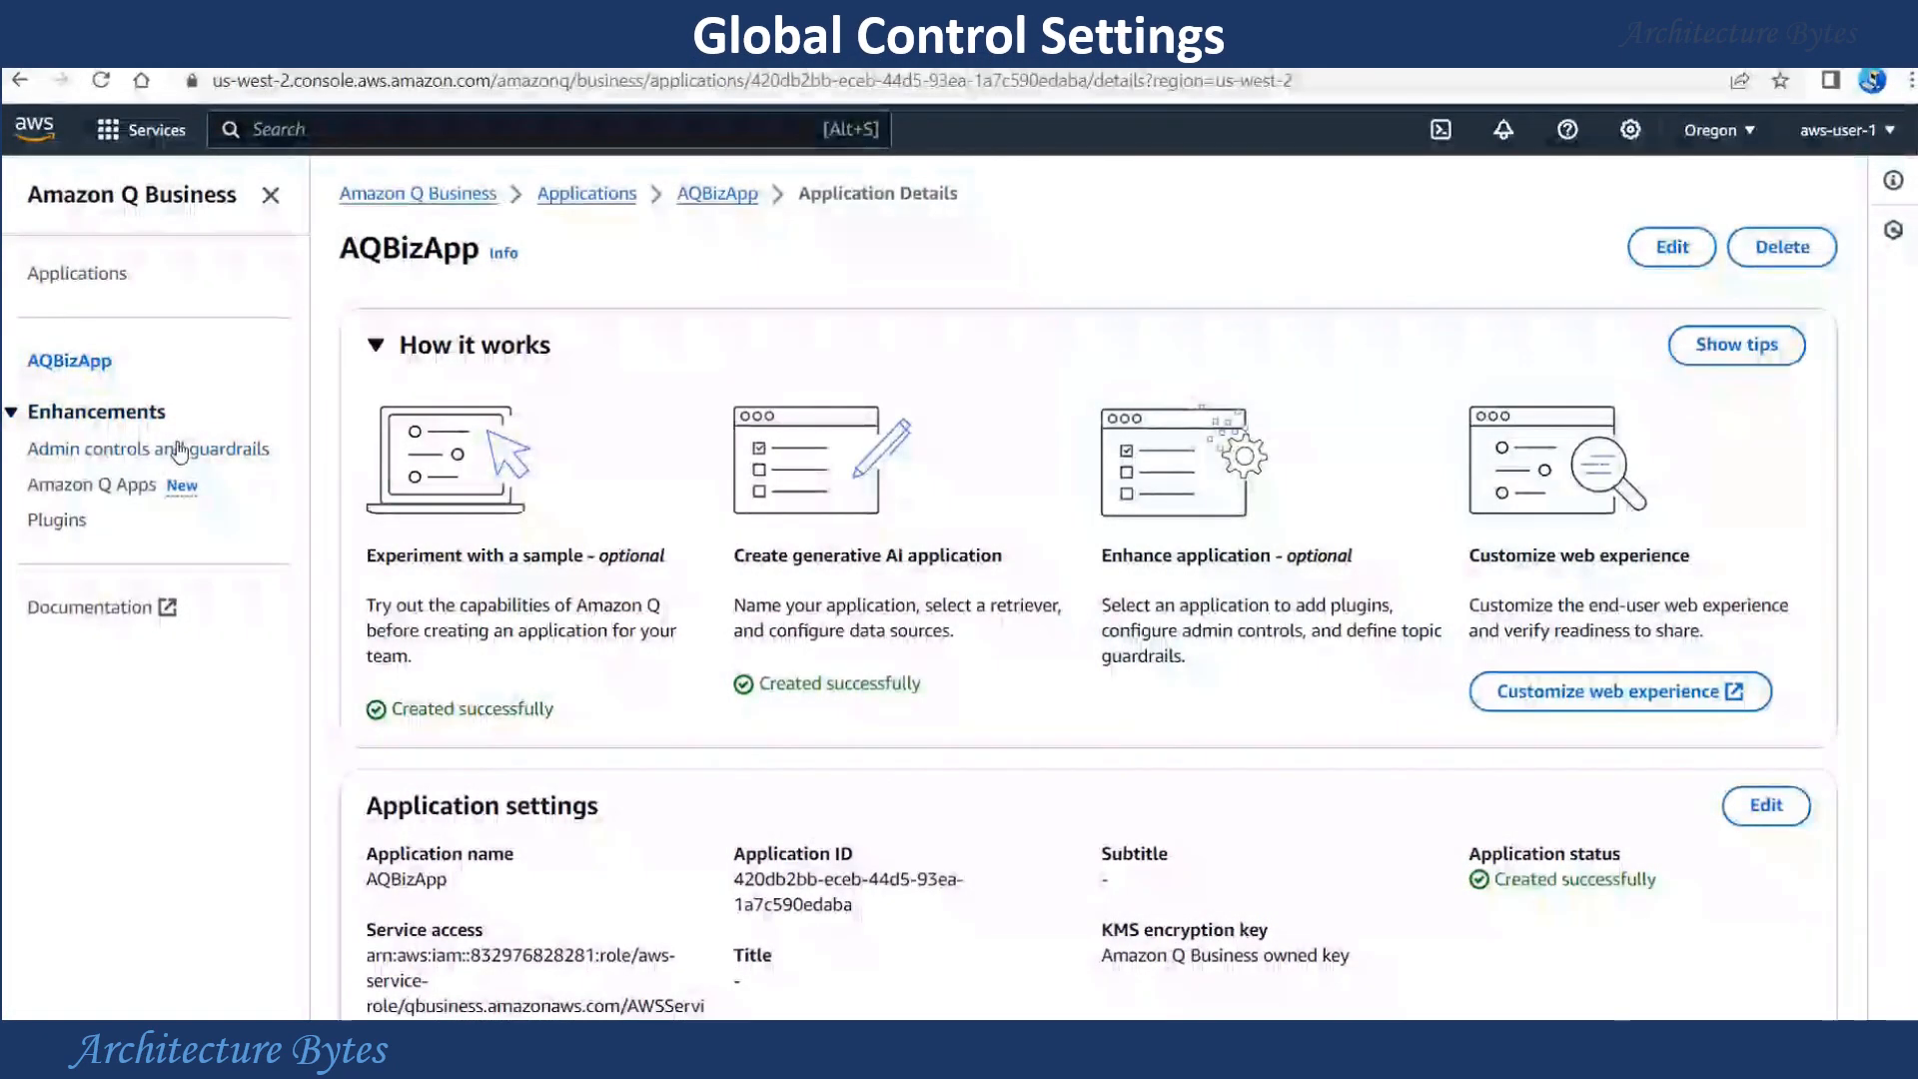
- Edit the Global controls under AQBizApp's Admin controls and guardrails
{"action": "left_click", "coordinate": [147, 448]}
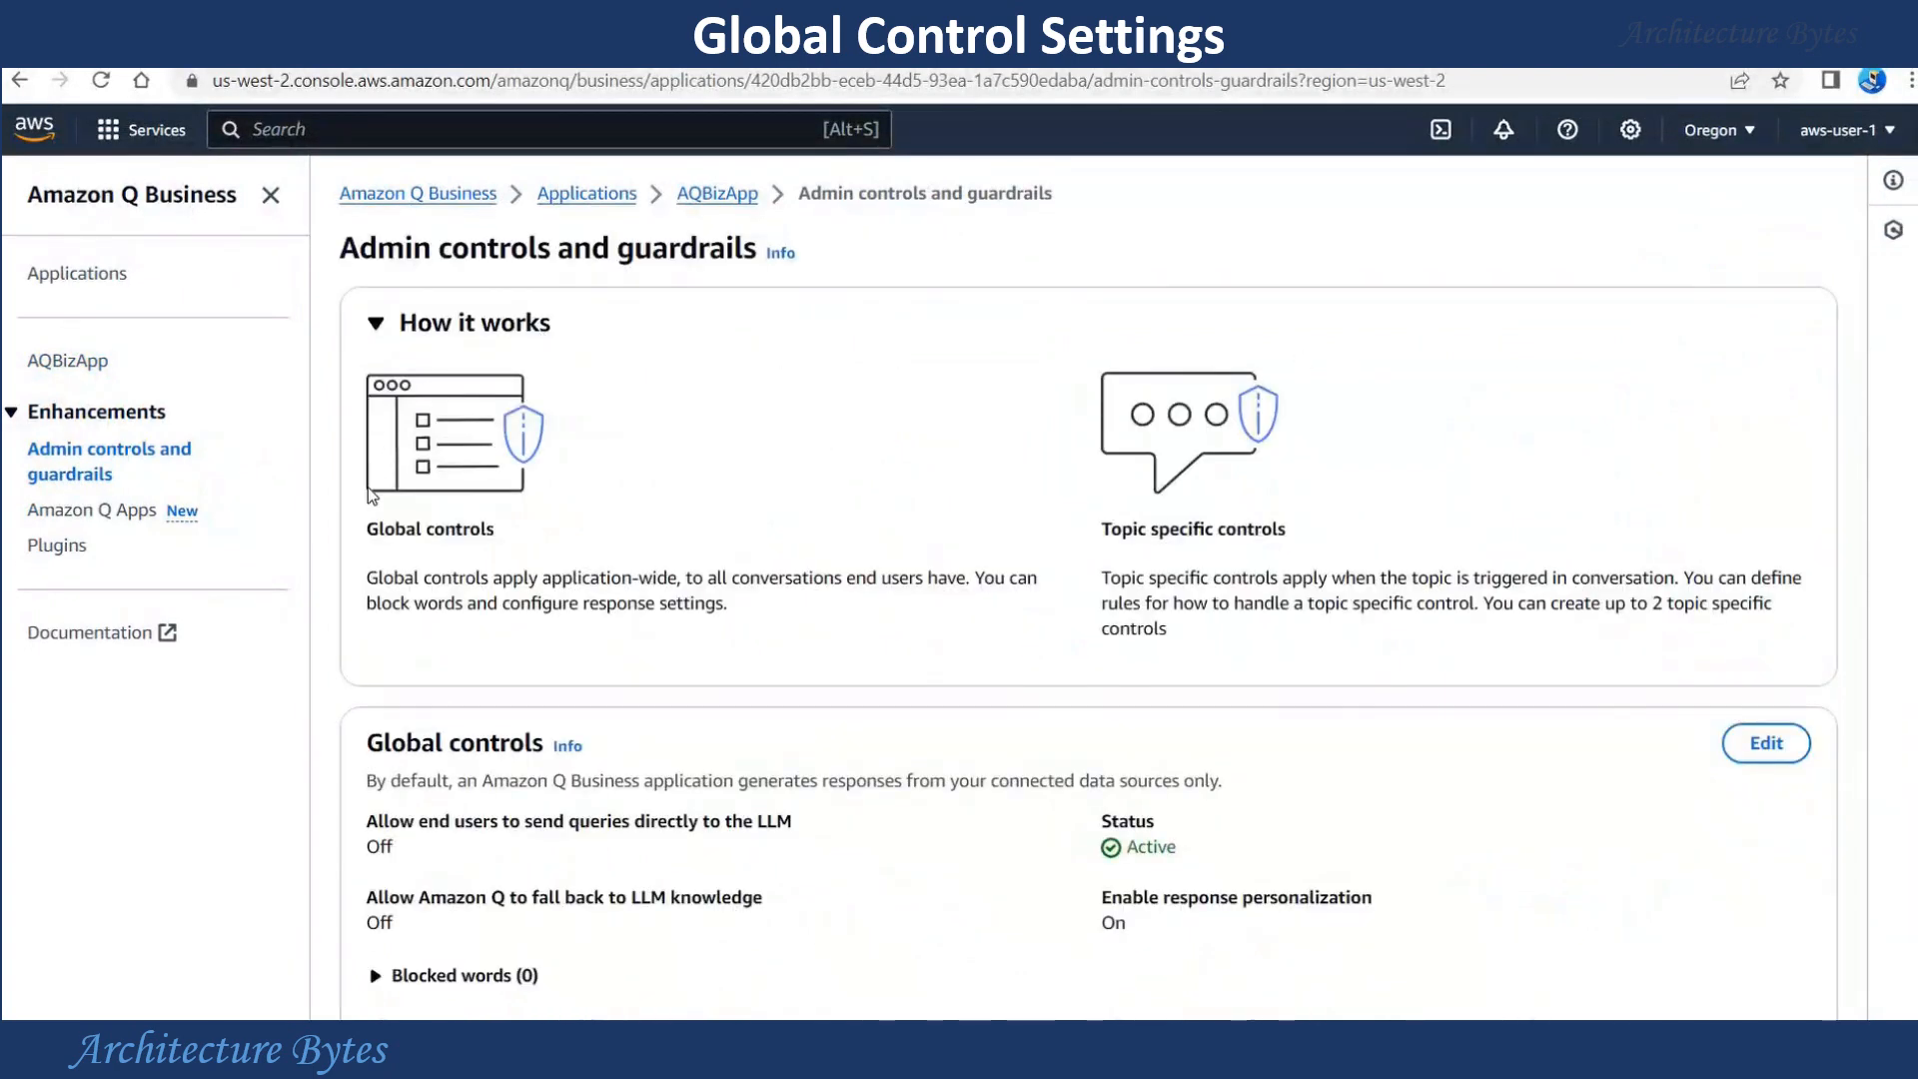
{"action": "scroll", "scroll_direction": "down", "scroll_amount": 3}
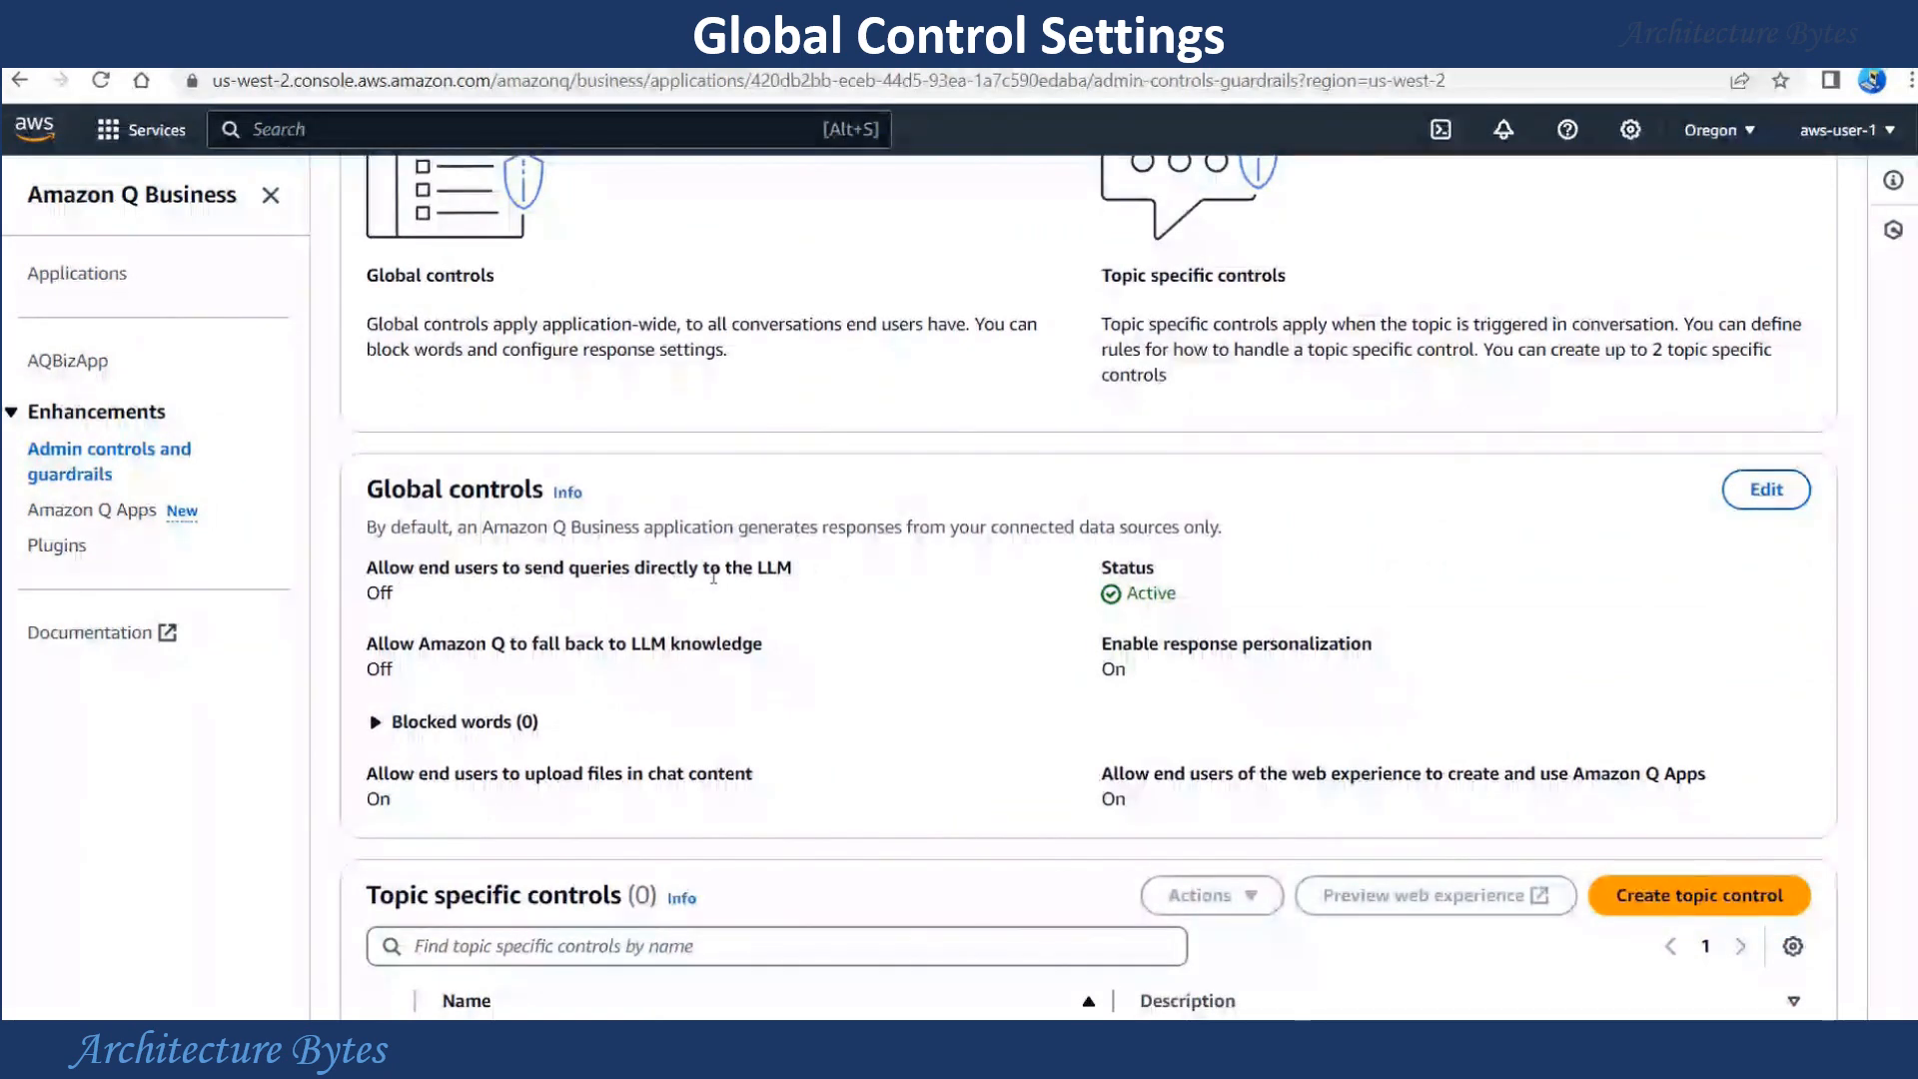
{"action": "mouse_move", "coordinate": [792, 688]}
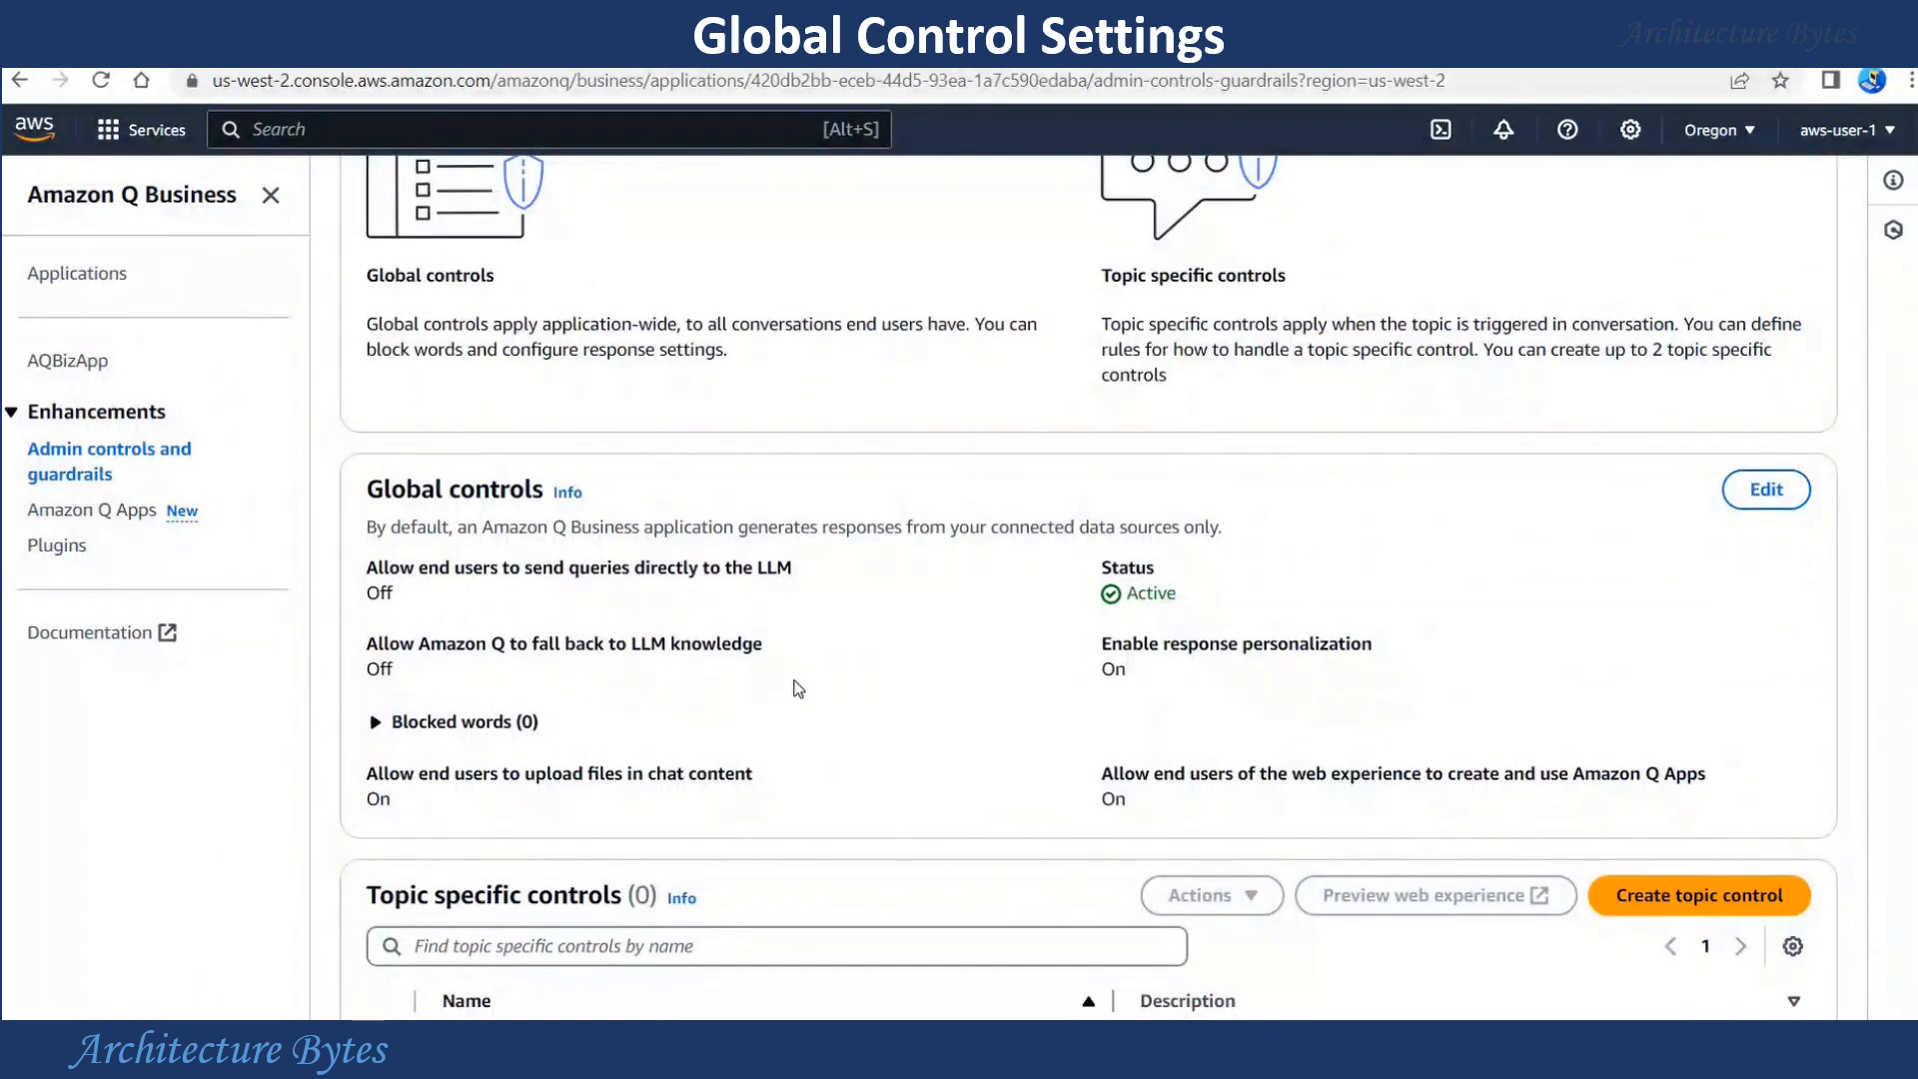
{"action": "left_click", "coordinate": [1765, 490]}
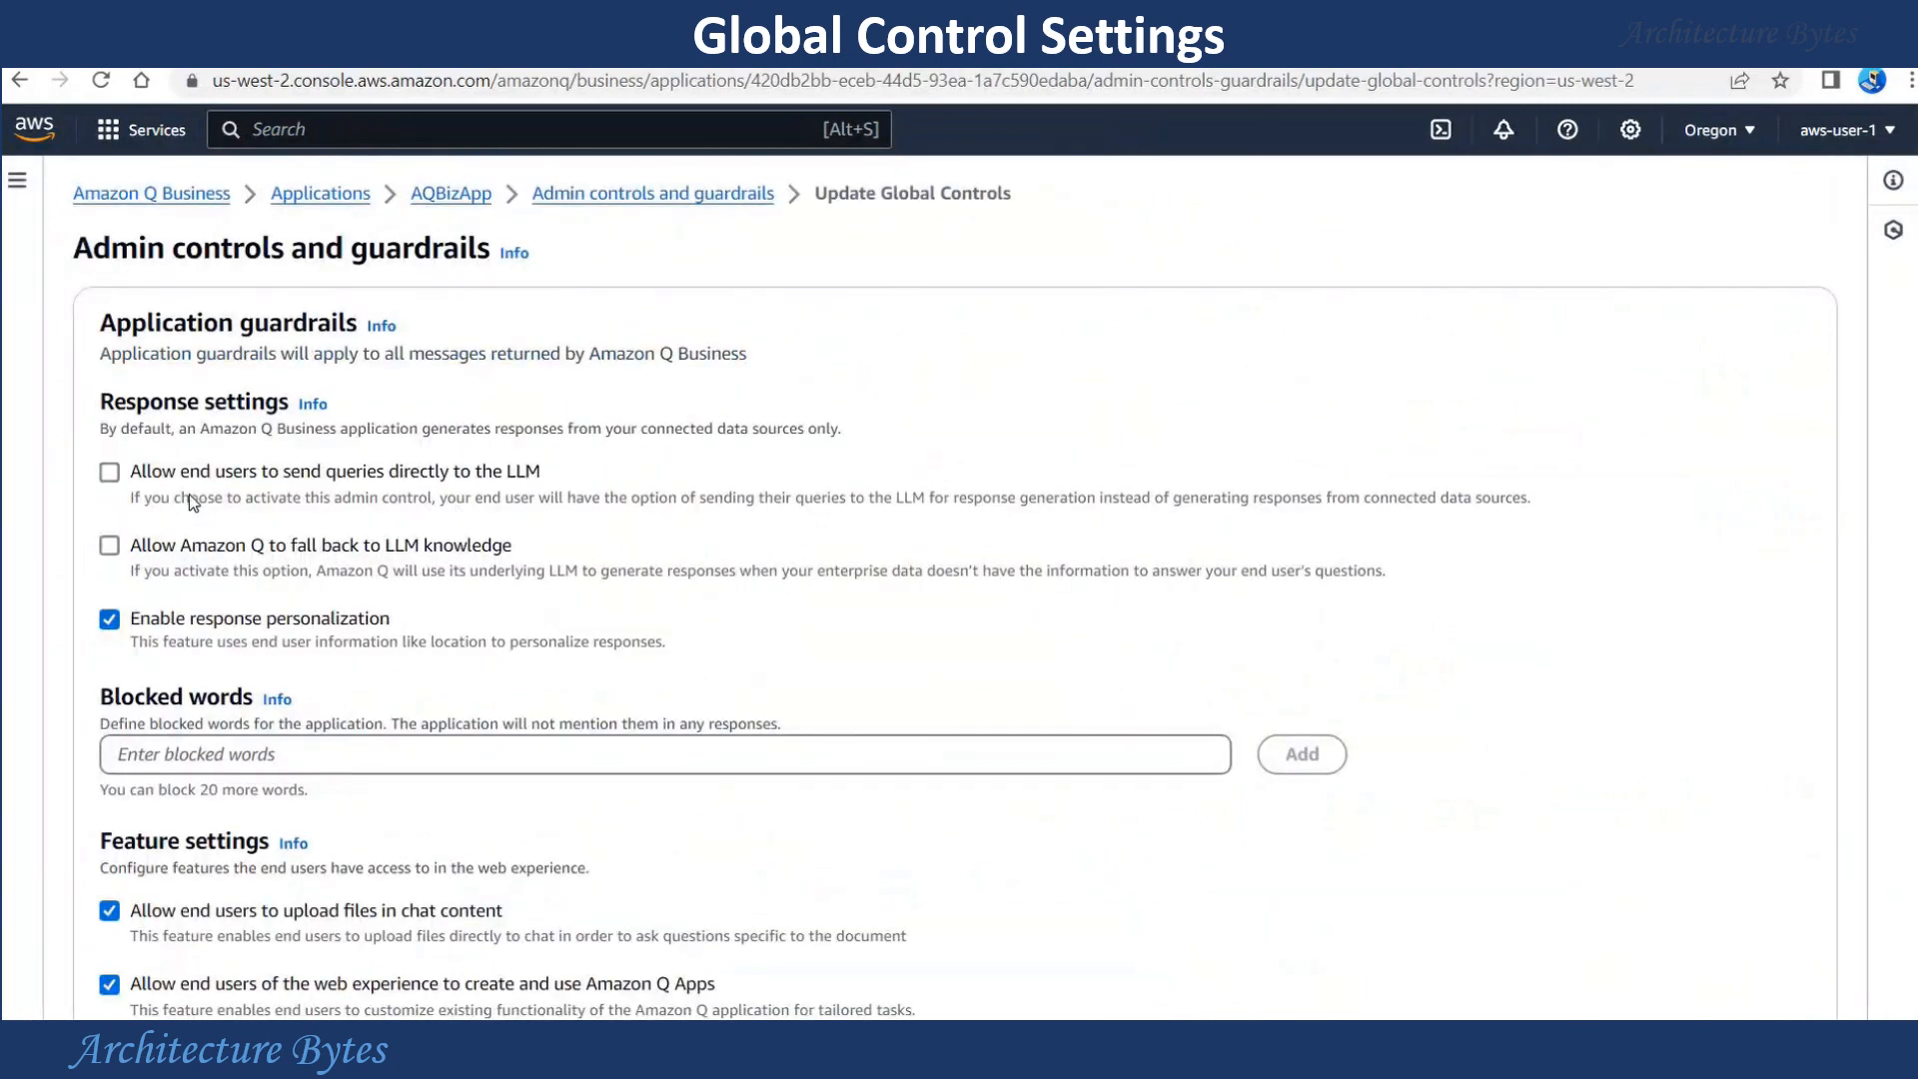
- Enable 'Allow Amazon Q to fall back to LLM knowledge' and 'Allow end users to send queries directly to the LLM'
{"action": "left_click_drag", "start_coordinate": [196, 496], "coordinate": [630, 496]}
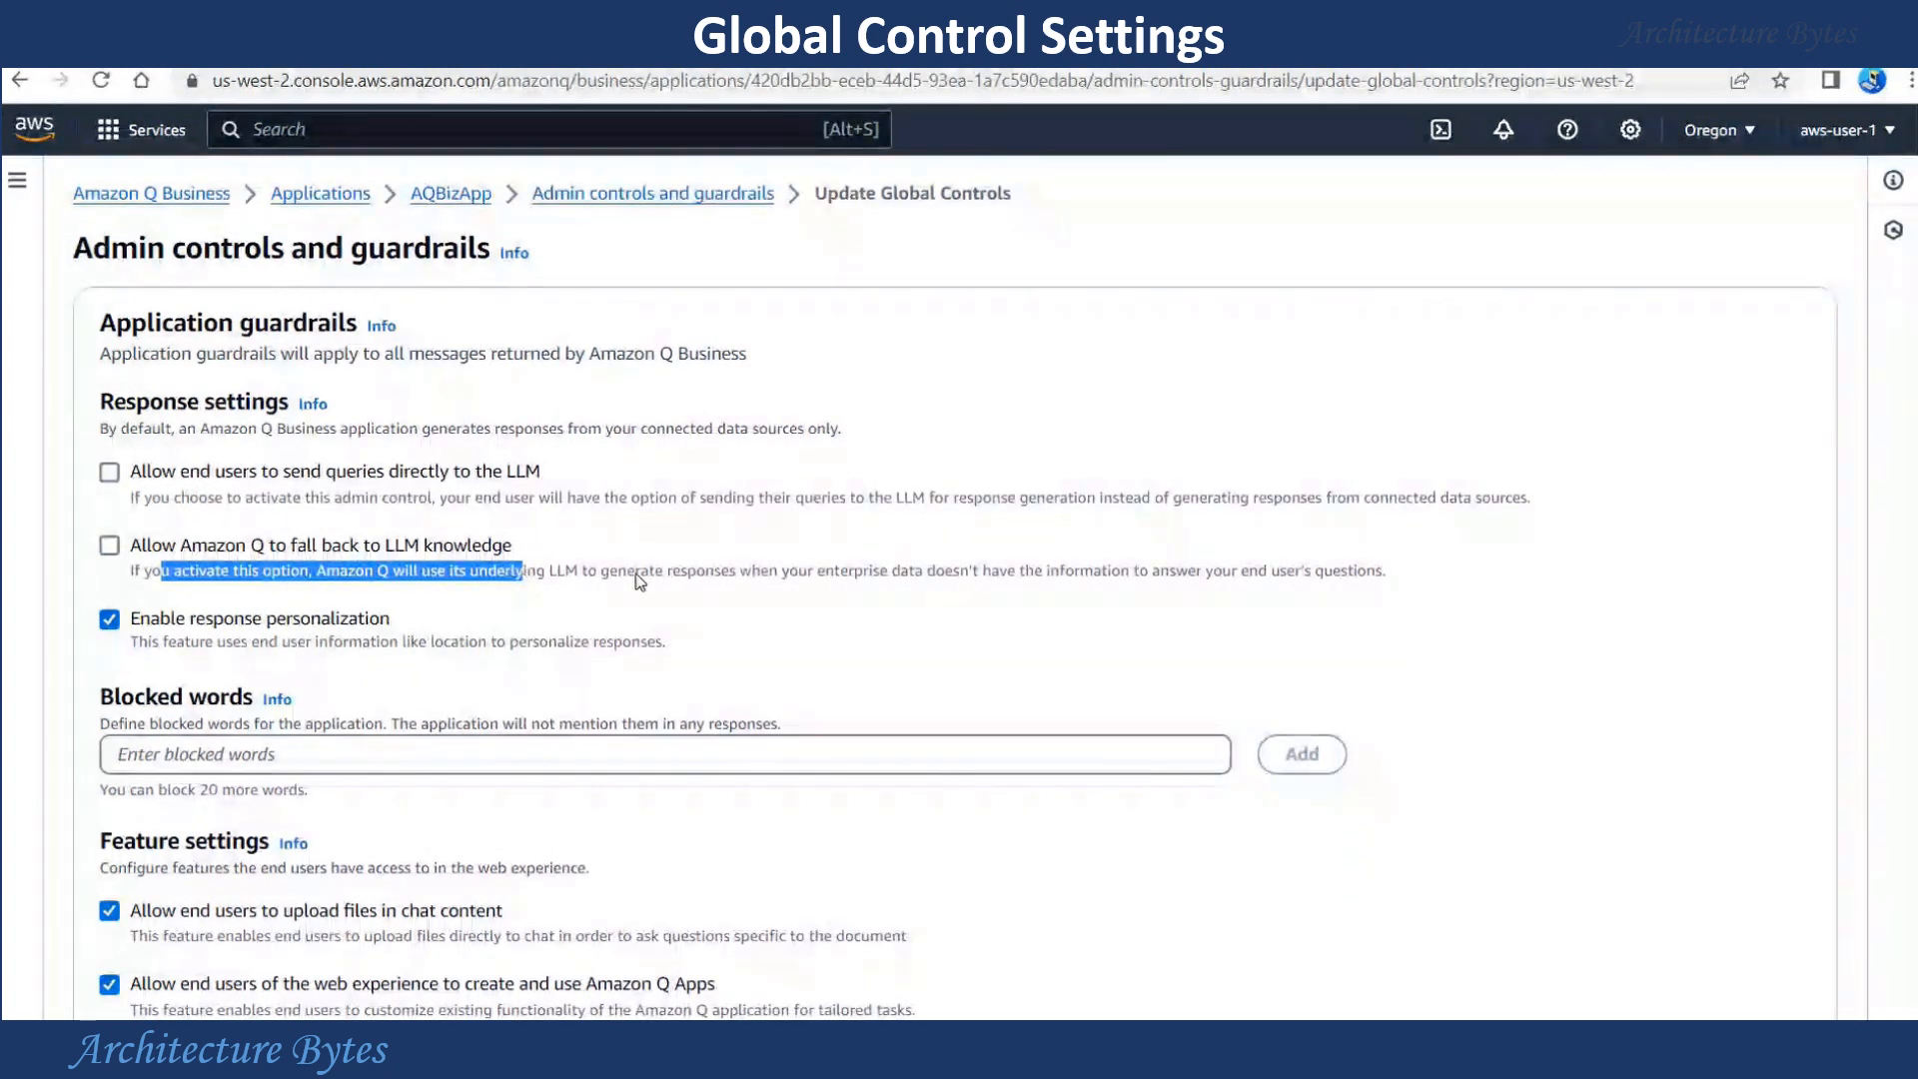
{"action": "left_click", "coordinate": [109, 544]}
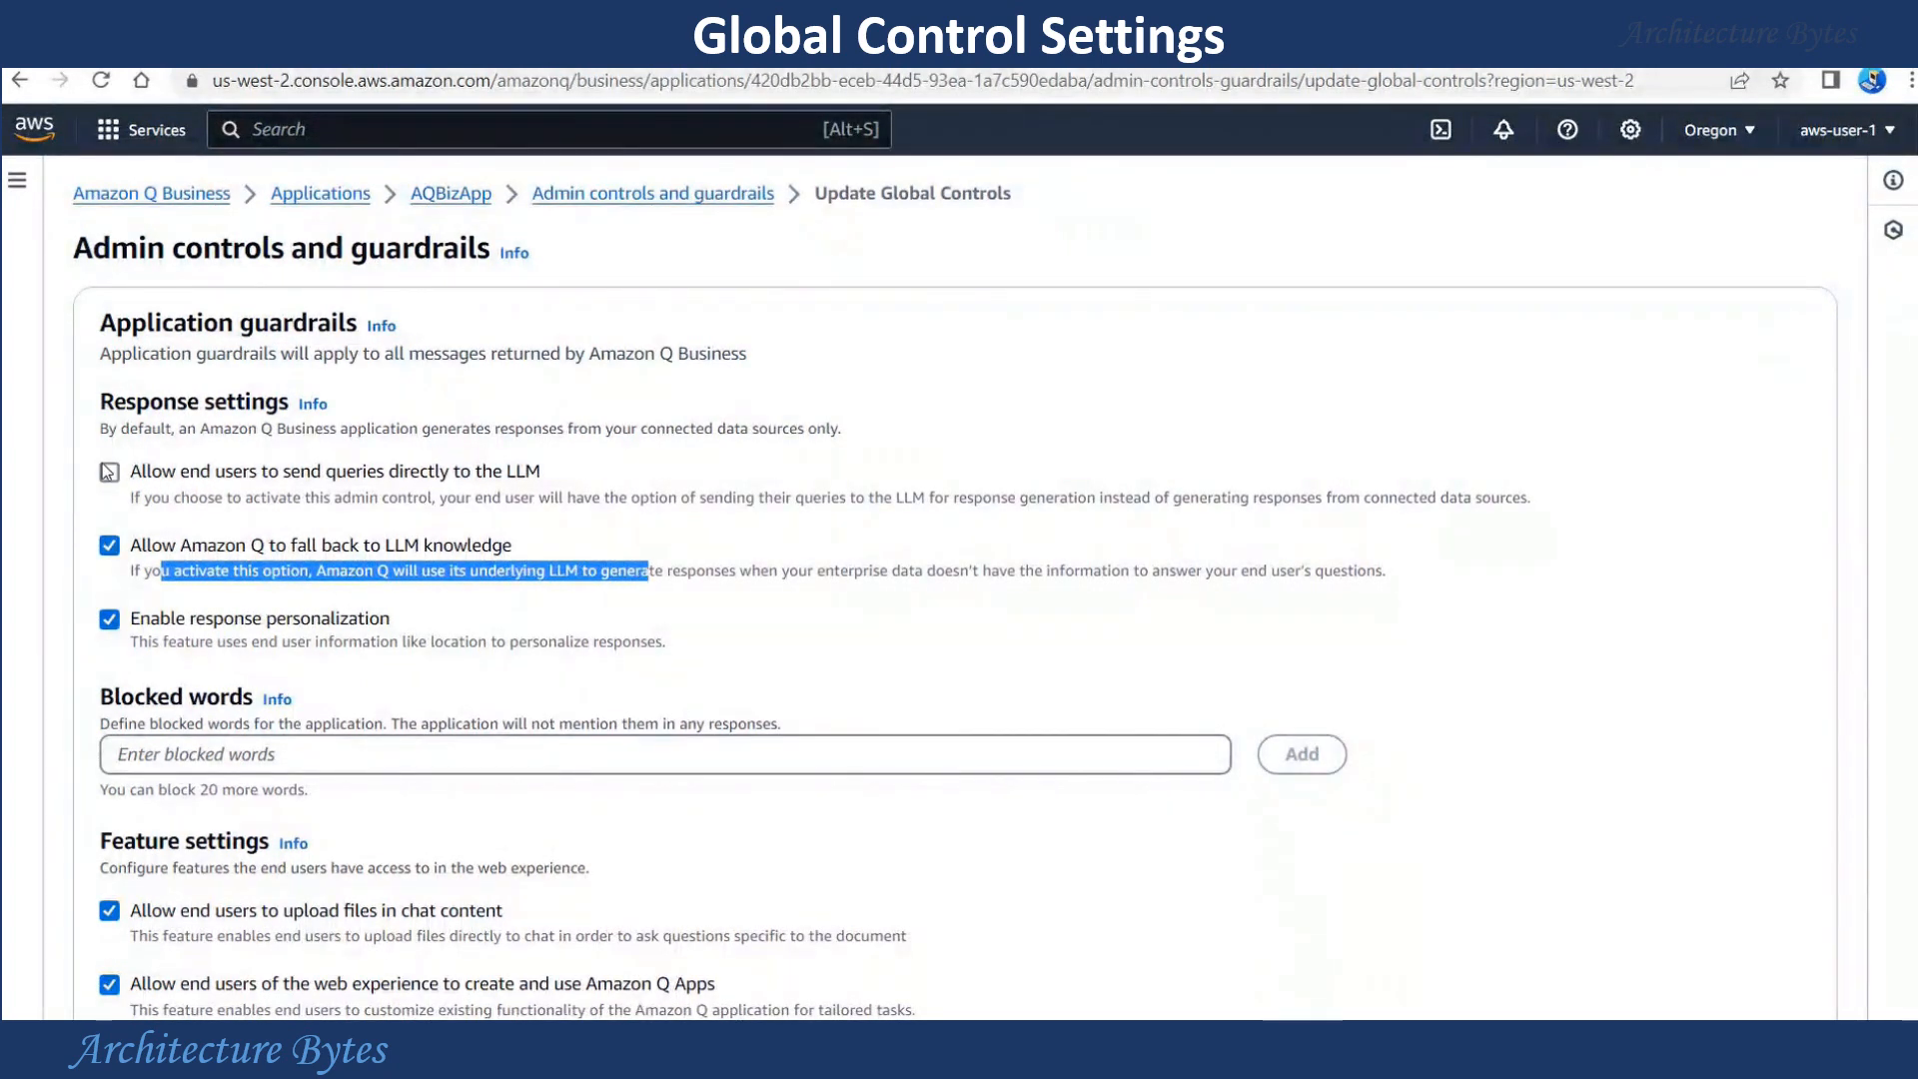
{"action": "left_click", "coordinate": [110, 470]}
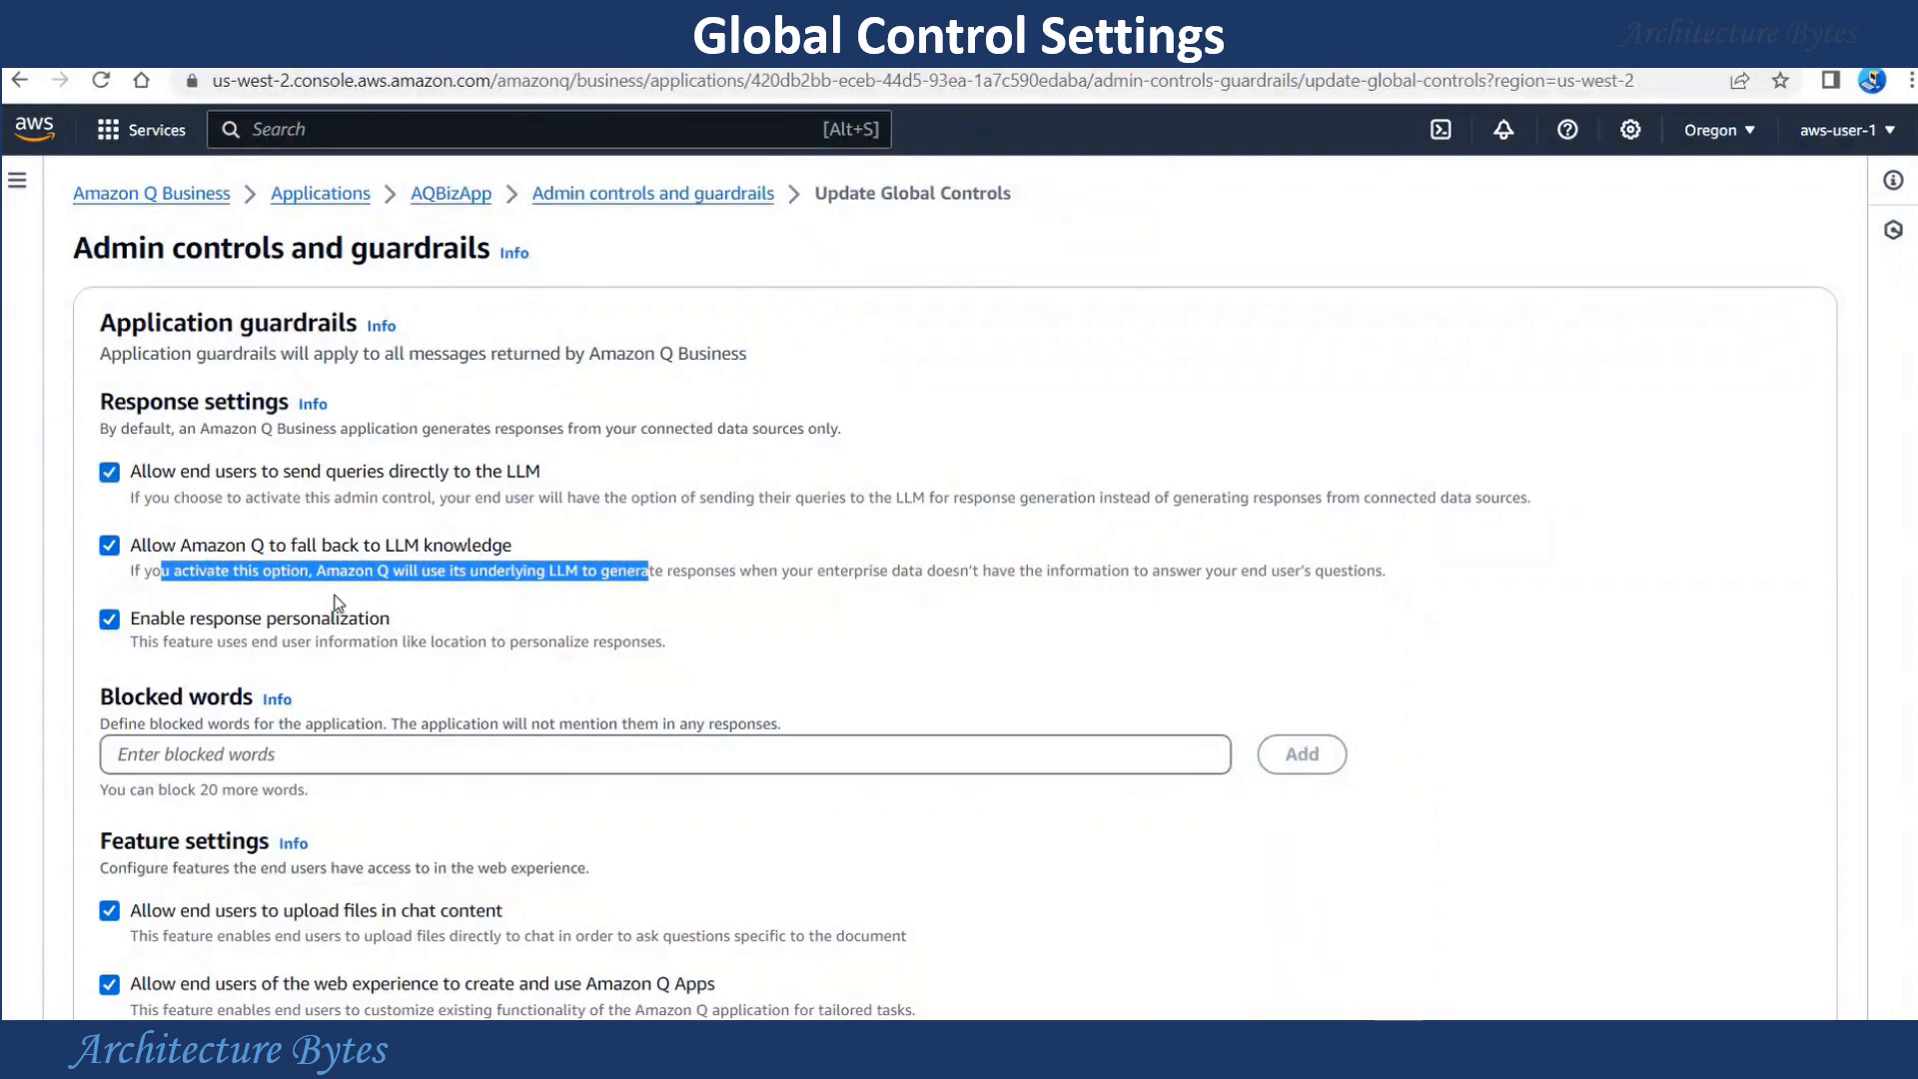